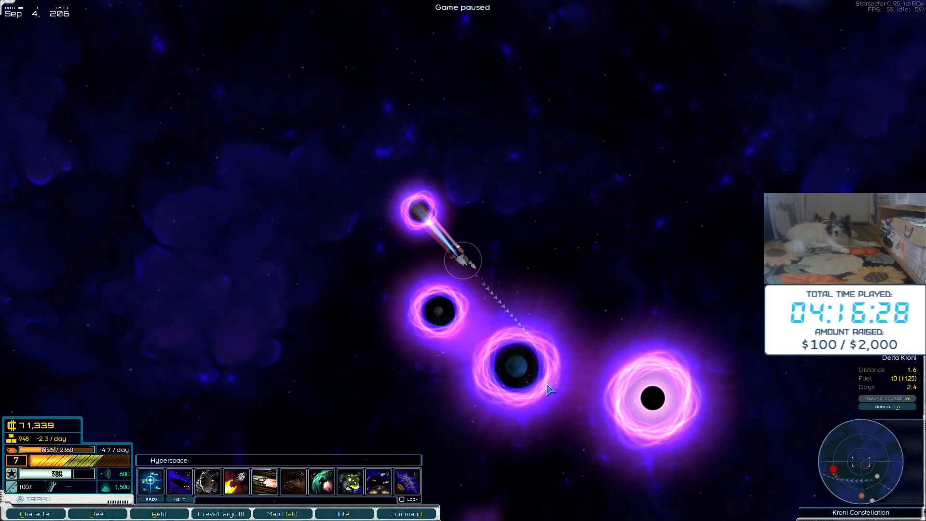
{"action": "mouse_move", "coordinate": [614, 239]}
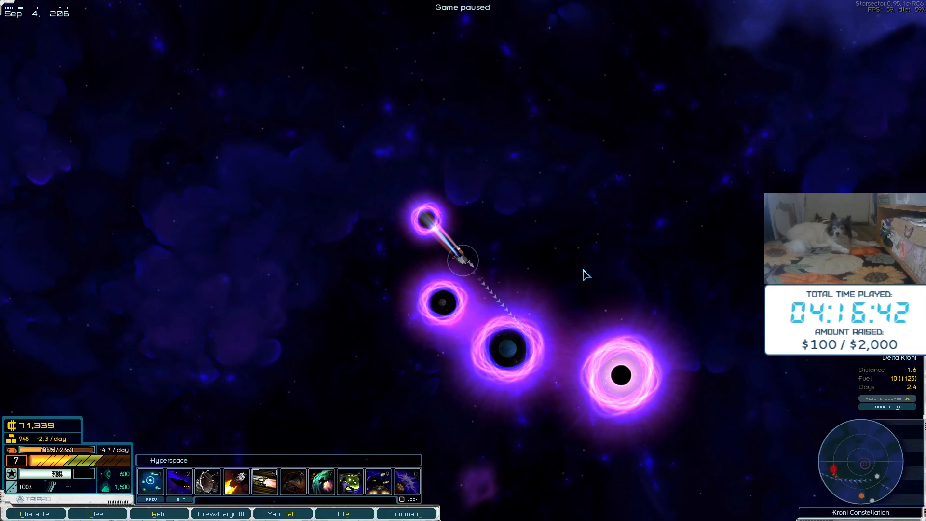
Fly the fleet across hyperspace onto the derelict First Order class carrier
{"action": "left_click", "coordinate": [220, 513]}
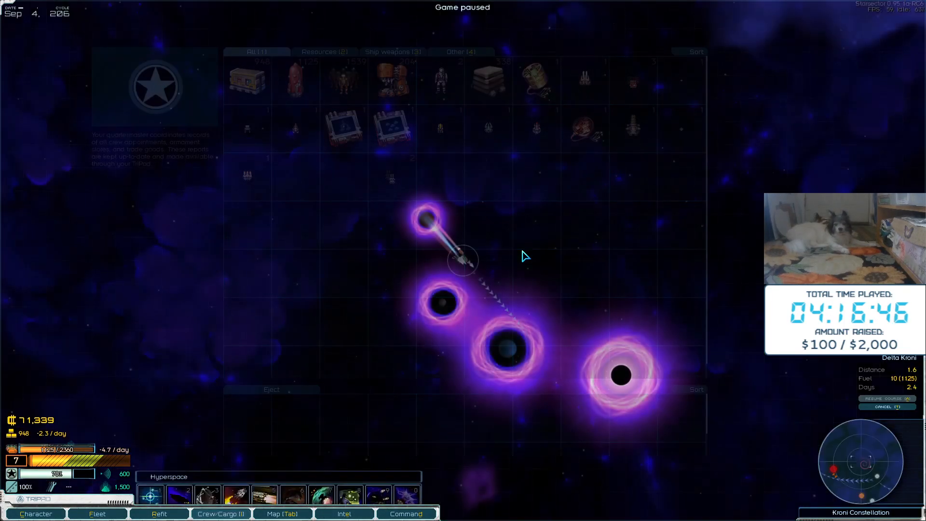
{"action": "mouse_move", "coordinate": [440, 302]}
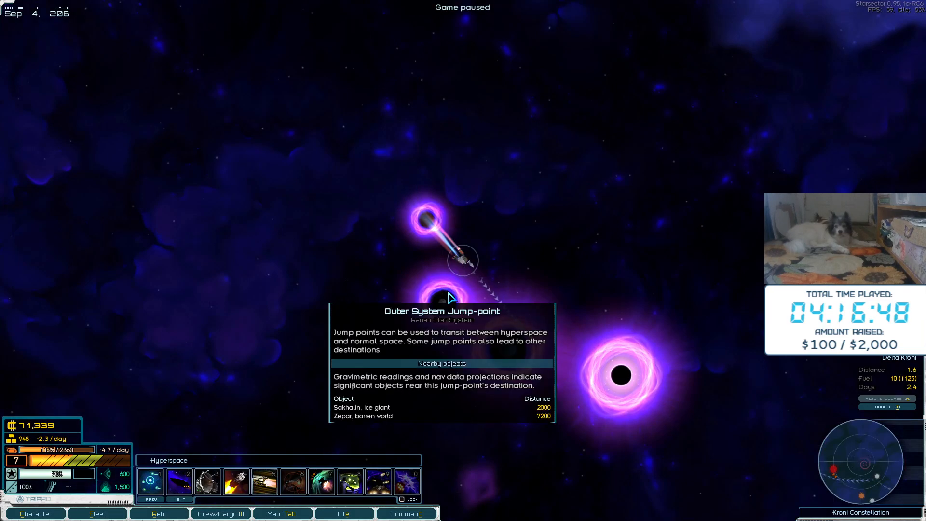
{"action": "left_click", "coordinate": [344, 513]}
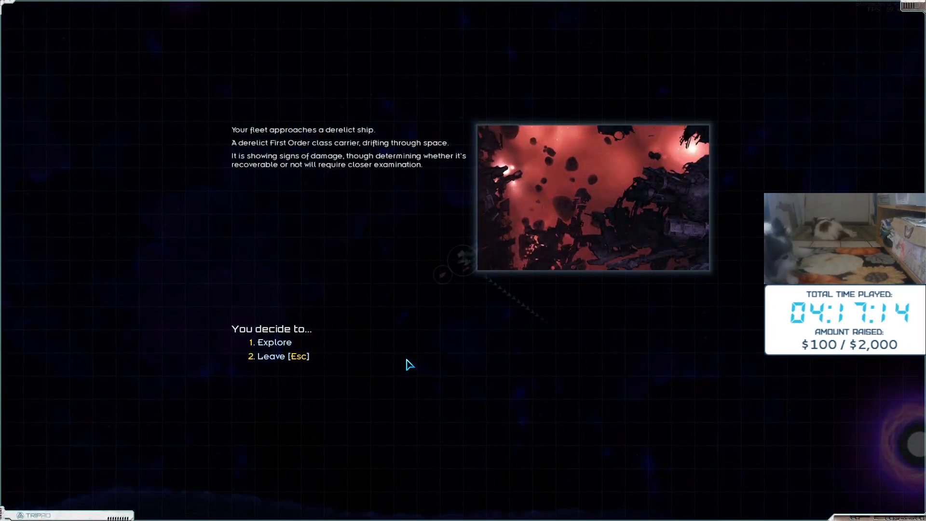
{"action": "mouse_move", "coordinate": [378, 300]}
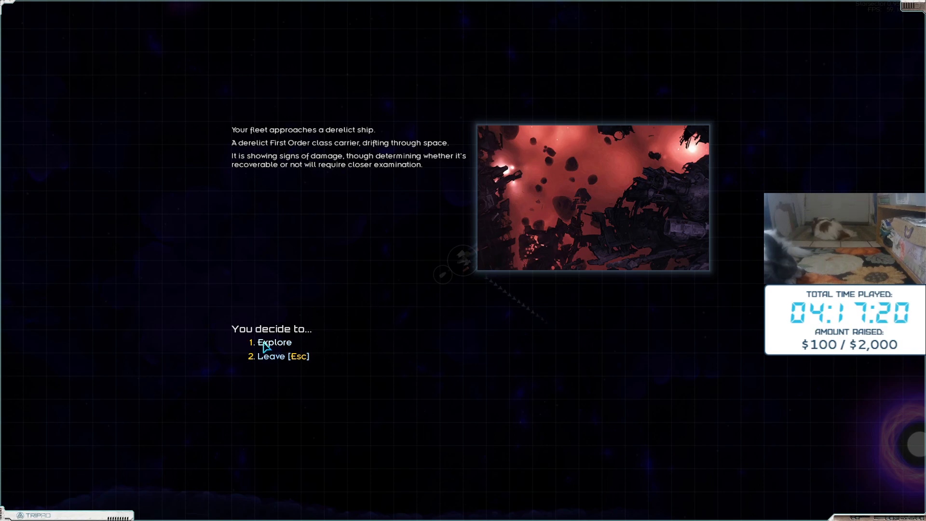
Explore the derelict, recover the damaged First Order carrier, and leave the encounter
{"action": "left_click", "coordinate": [274, 342]}
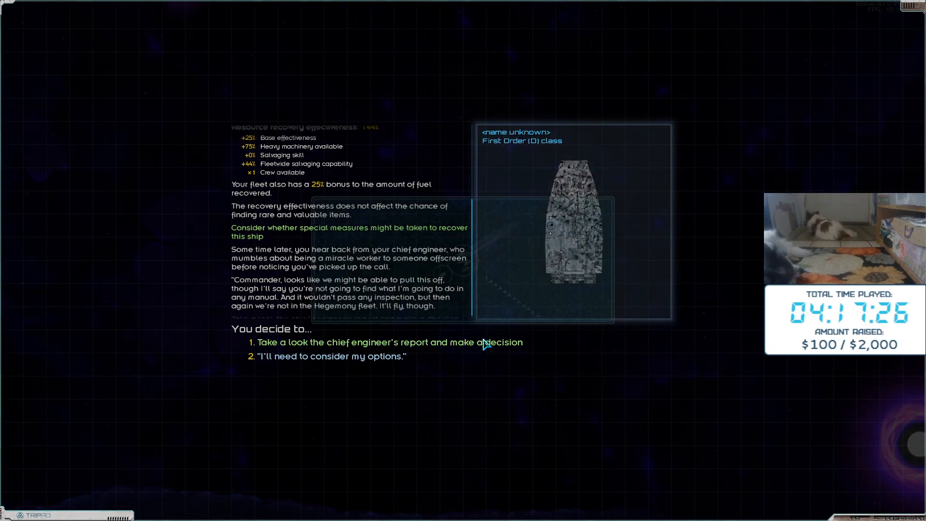
{"action": "left_click", "coordinate": [389, 342]}
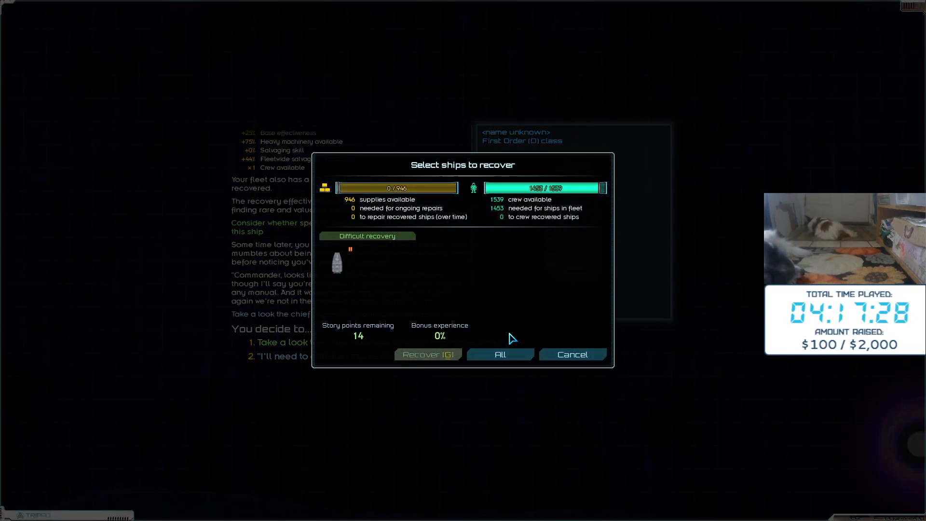
{"action": "left_click", "coordinate": [571, 354]}
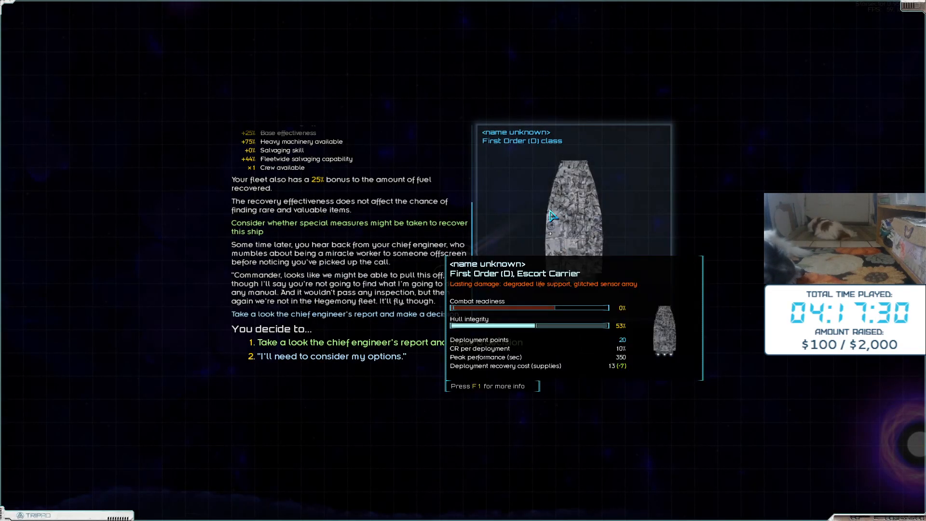
{"action": "key", "text": "f1"}
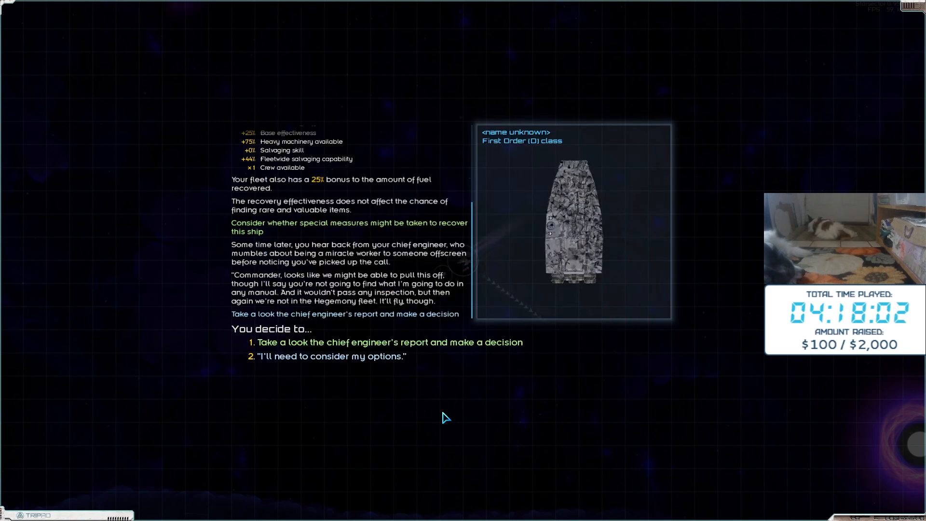
{"action": "left_click", "coordinate": [389, 342]}
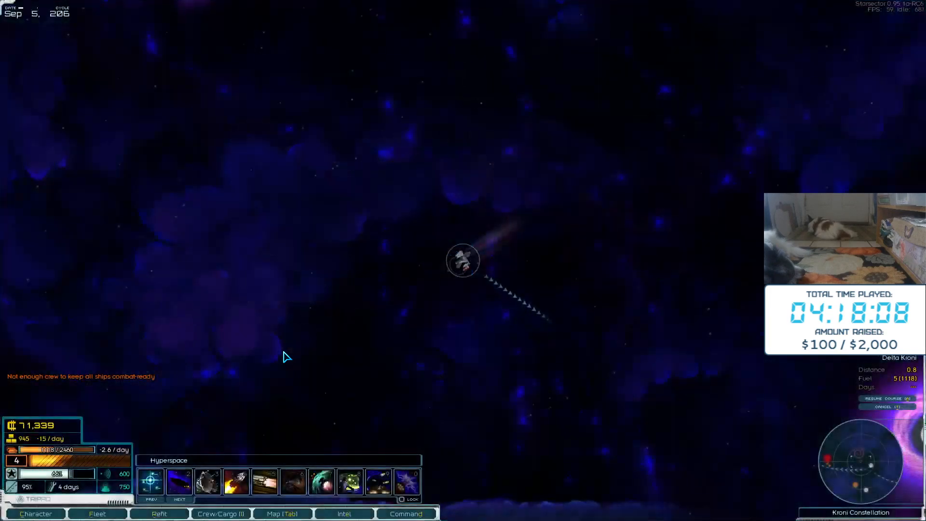
{"action": "mouse_move", "coordinate": [434, 363]}
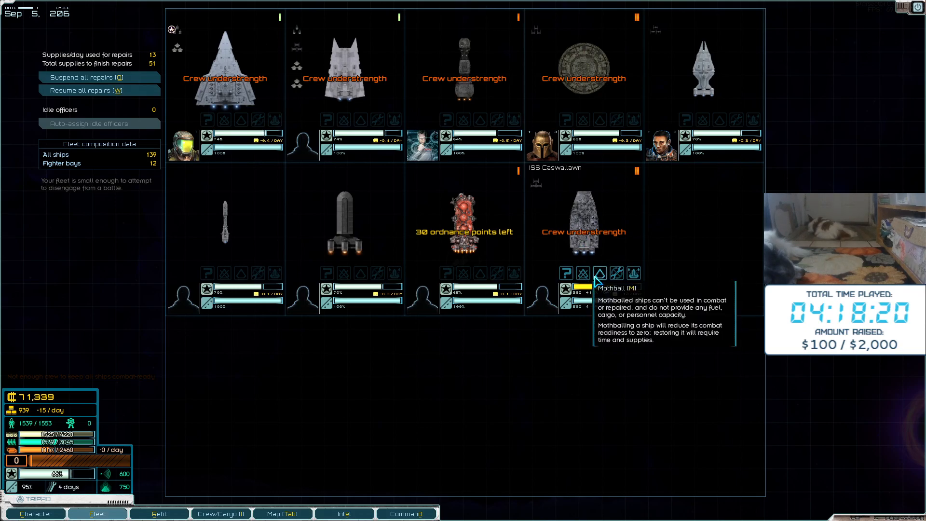
Mothball the recovered ISS Caswallawn in the Fleet screen
{"action": "left_click", "coordinate": [599, 272]}
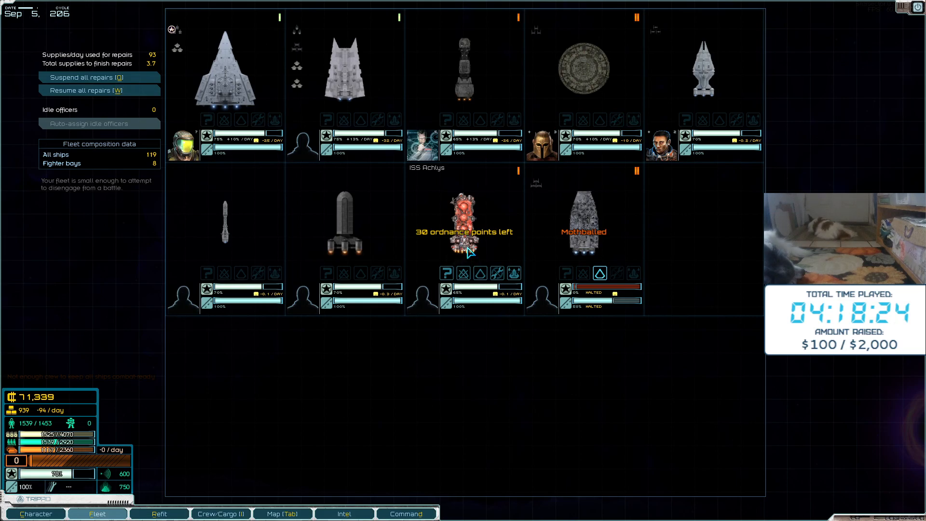
{"action": "mouse_move", "coordinate": [470, 231]}
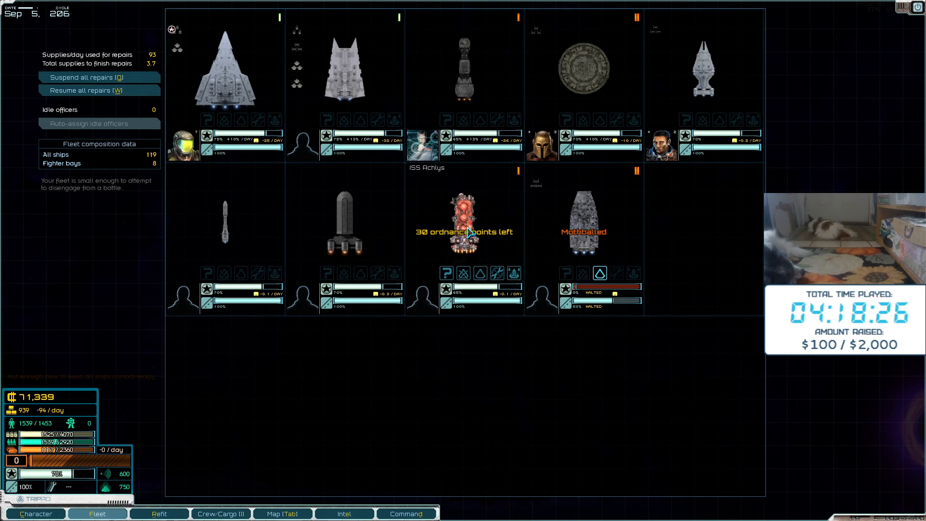
{"action": "mouse_move", "coordinate": [481, 246]}
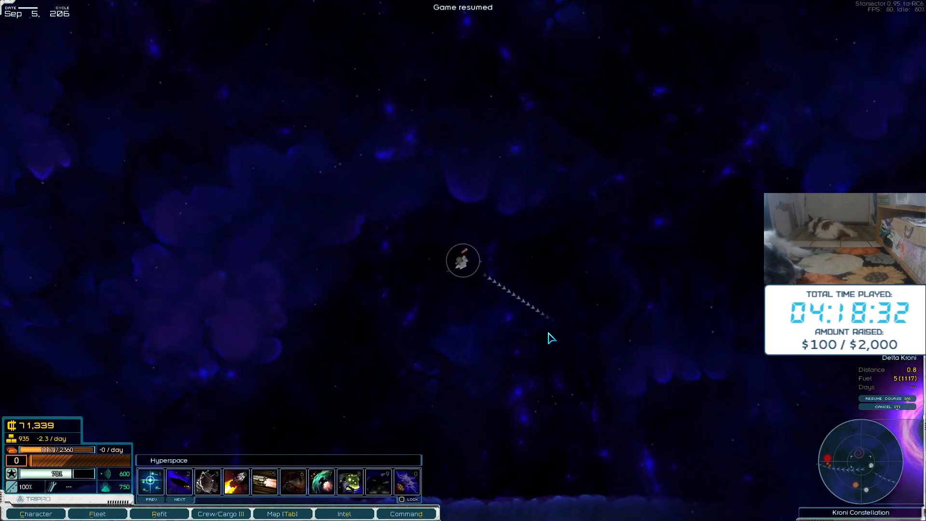
Resume the plotted course toward the Delta Kroni system
{"action": "left_click", "coordinate": [888, 398]}
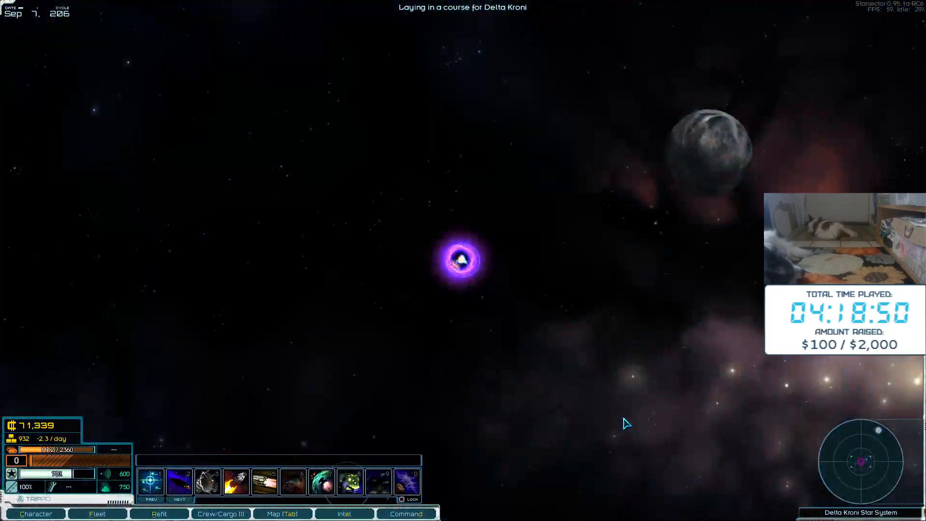
{"action": "mouse_move", "coordinate": [703, 147]}
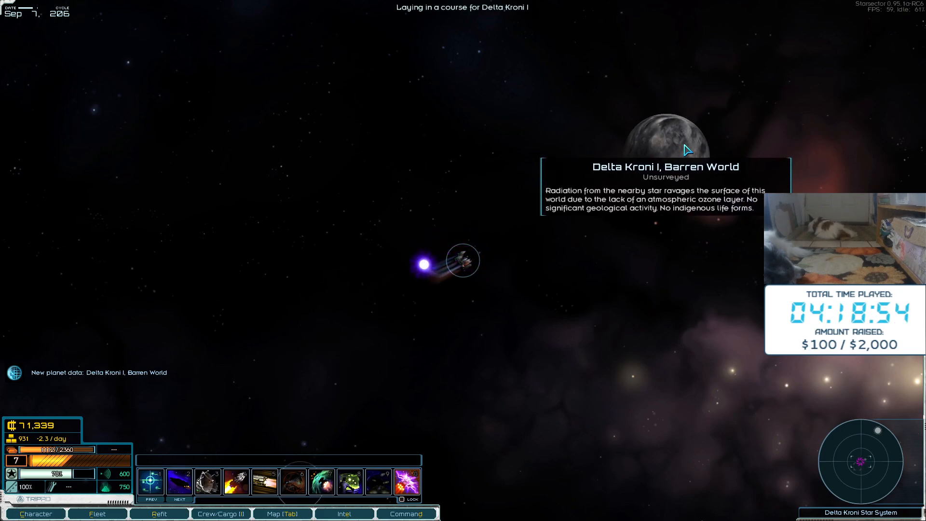
{"action": "mouse_move", "coordinate": [655, 250]}
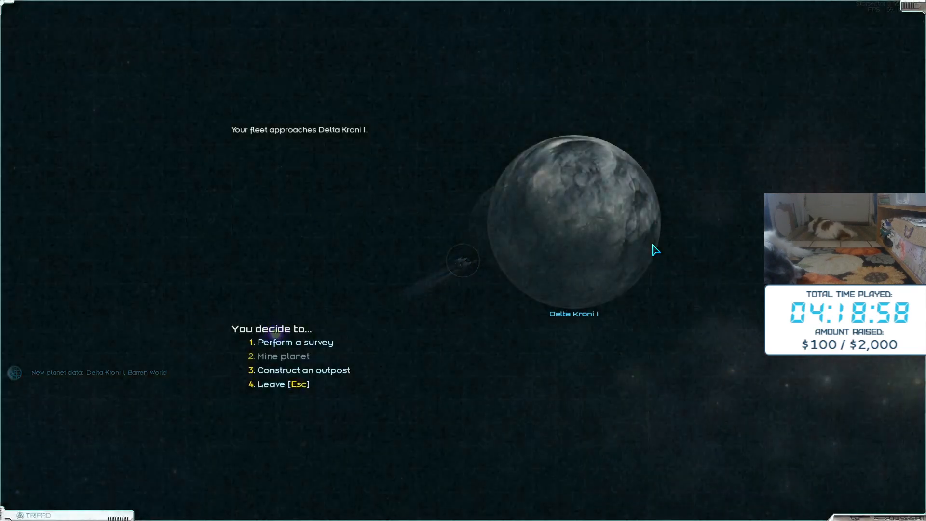
Survey Delta Kroni I and dismiss the ore and rare ore results
{"action": "left_click", "coordinate": [310, 342]}
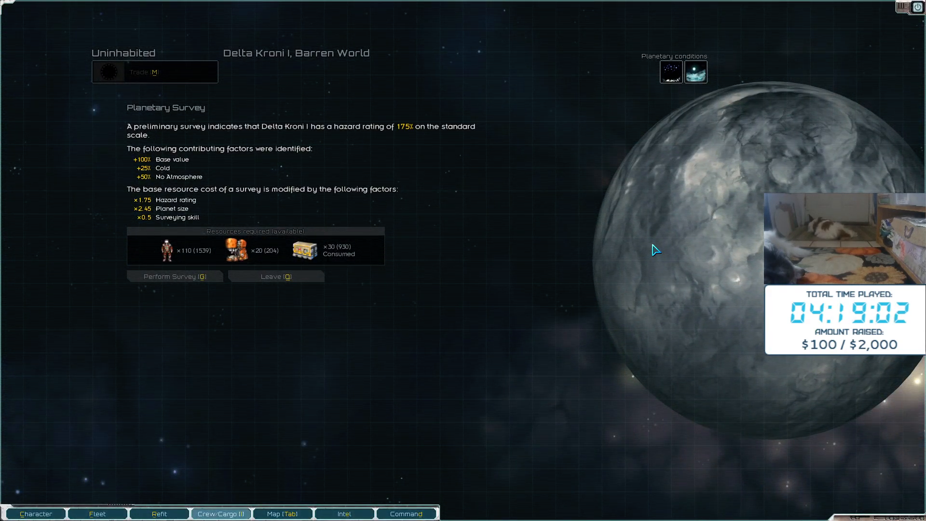
{"action": "left_click", "coordinate": [175, 276]}
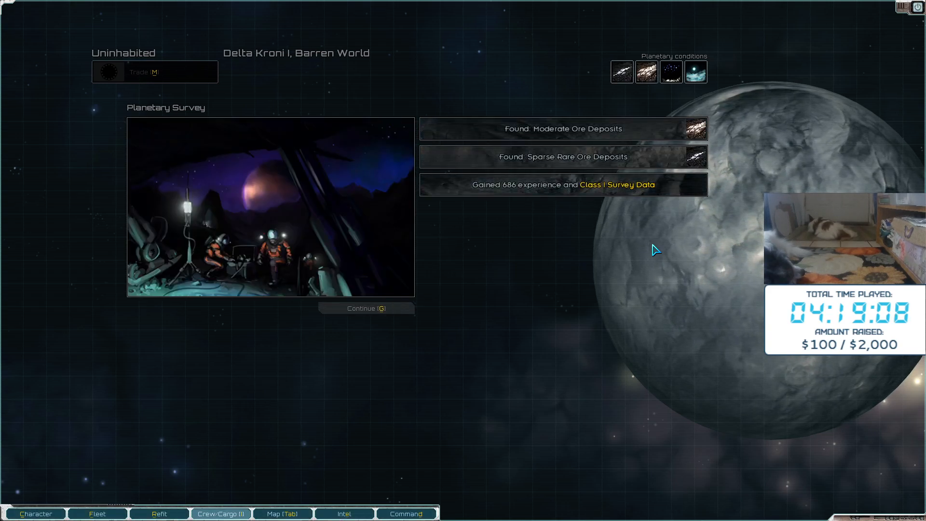
{"action": "left_click", "coordinate": [365, 308]}
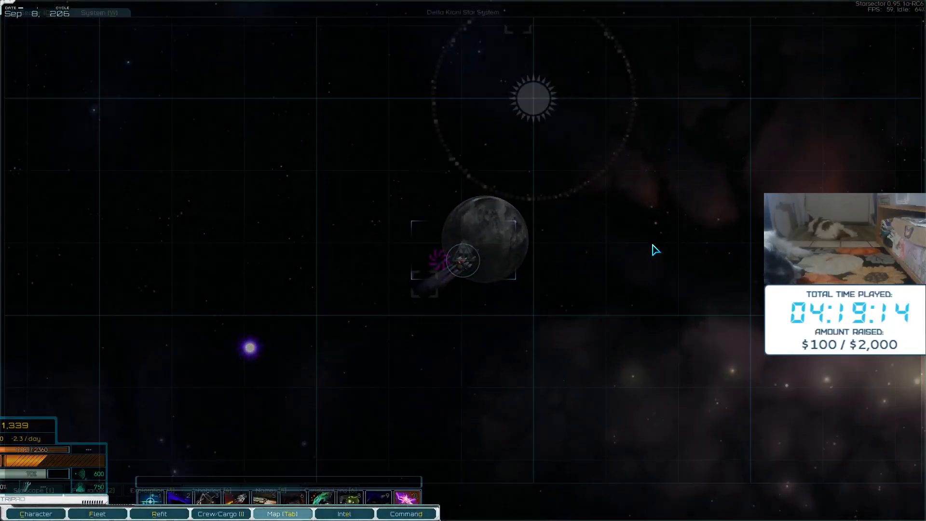
Plot a course out of Delta Kroni toward the Neiron Fringe Jump-point
{"action": "left_click", "coordinate": [282, 514]}
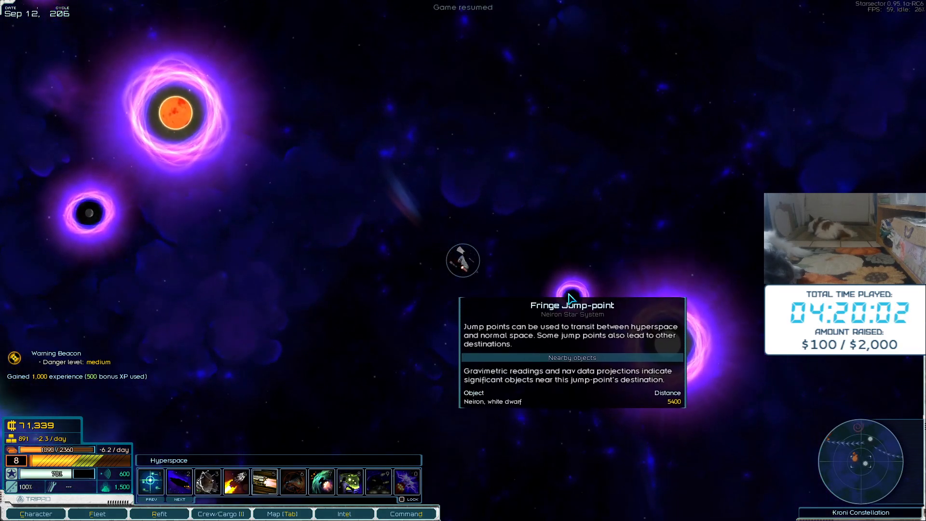
Jump through the Fringe Jump-point into the Neiron system
{"action": "left_click", "coordinate": [569, 298]}
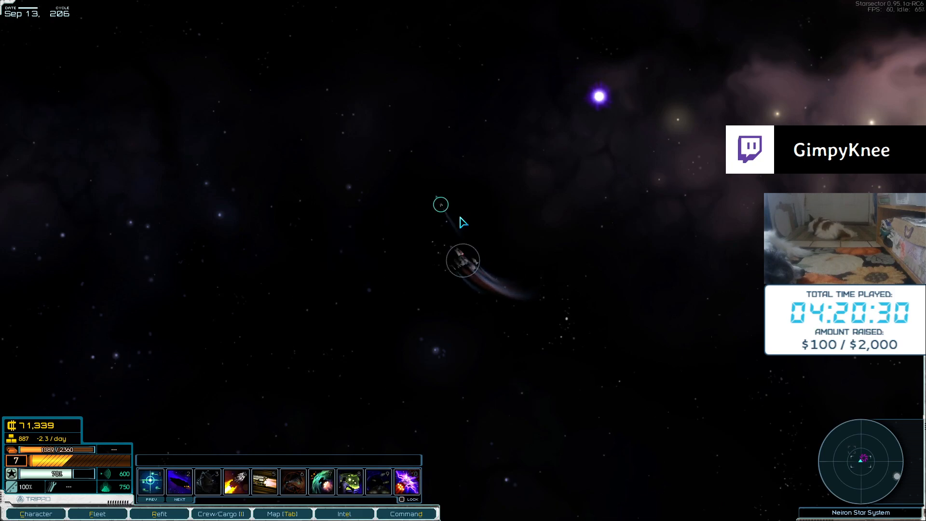
{"action": "mouse_move", "coordinate": [441, 204]}
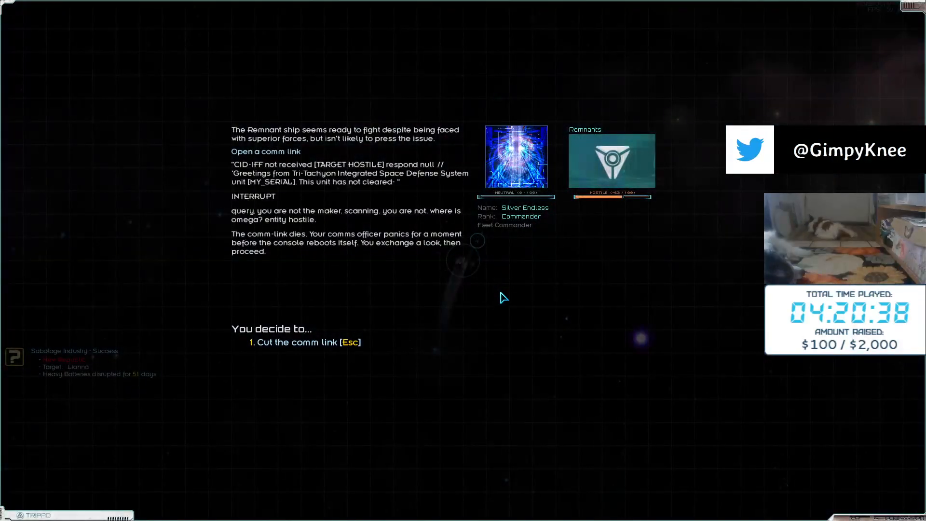
Cut the comm link and deploy the three lead warships against the Remnants
{"action": "left_click", "coordinate": [298, 342]}
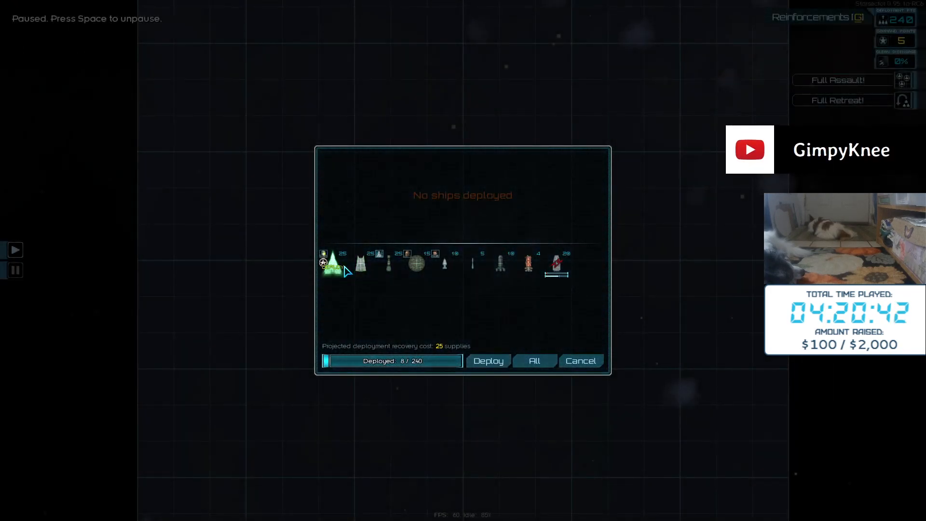
{"action": "left_click", "coordinate": [488, 361]}
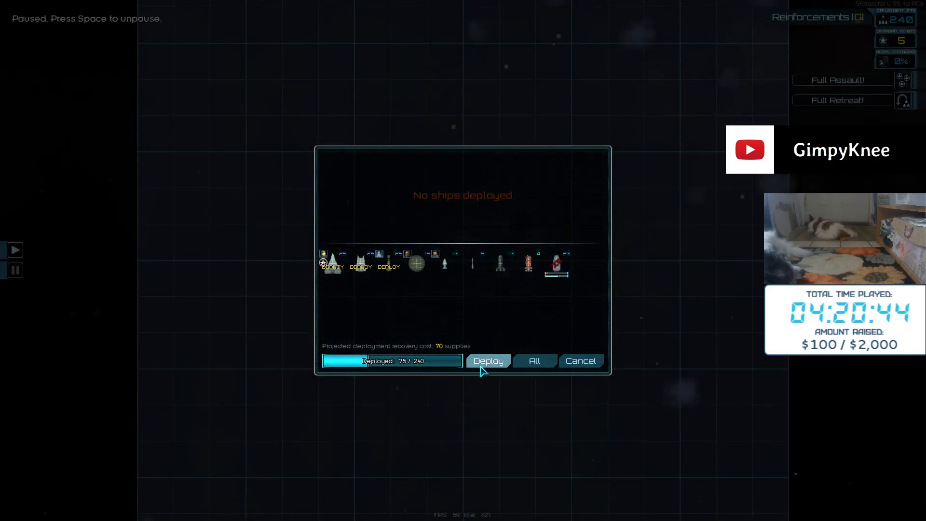
{"action": "left_click", "coordinate": [487, 360]}
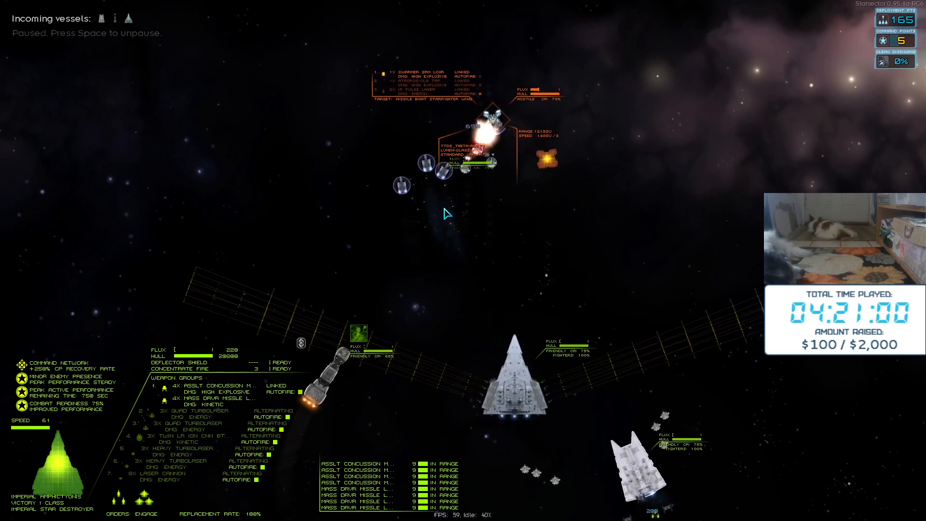
Unpause the battle, let the fleet beat the Remnants, then exit with Escape
{"action": "key", "text": "space"}
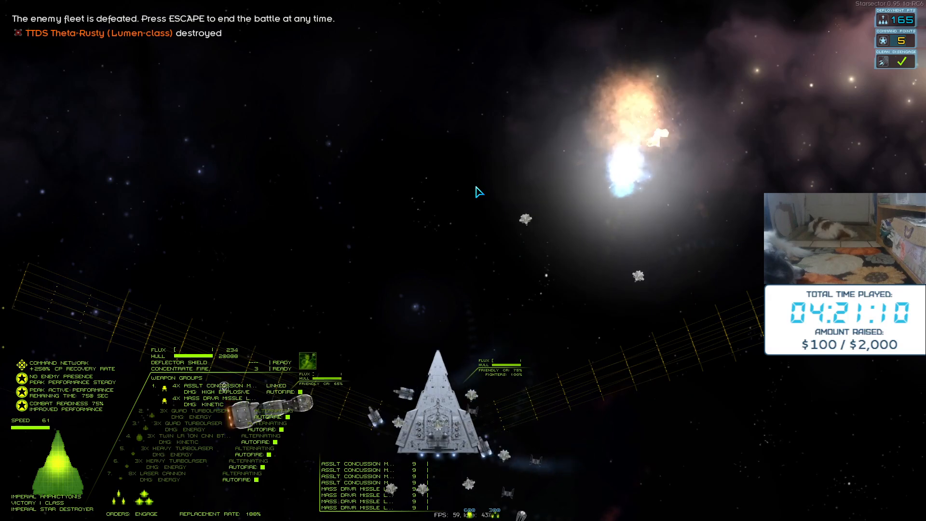
{"action": "key", "text": "escape"}
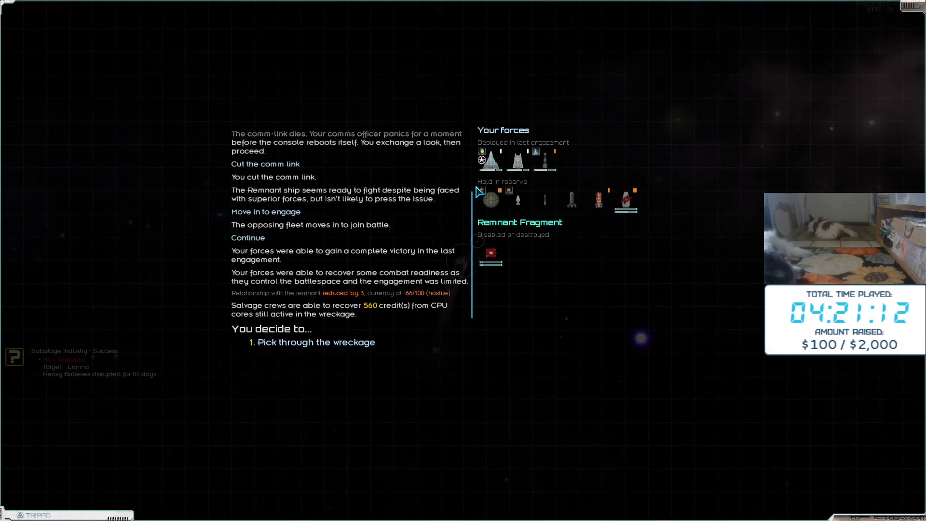
Take all battle salvage, then explore and salvage the minor supply cache
{"action": "left_click", "coordinate": [316, 342]}
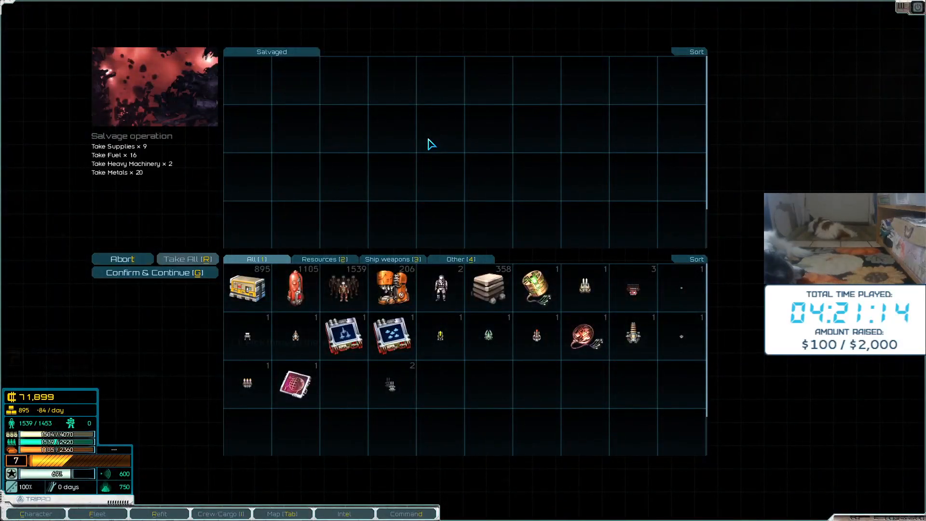
{"action": "left_click", "coordinate": [155, 272]}
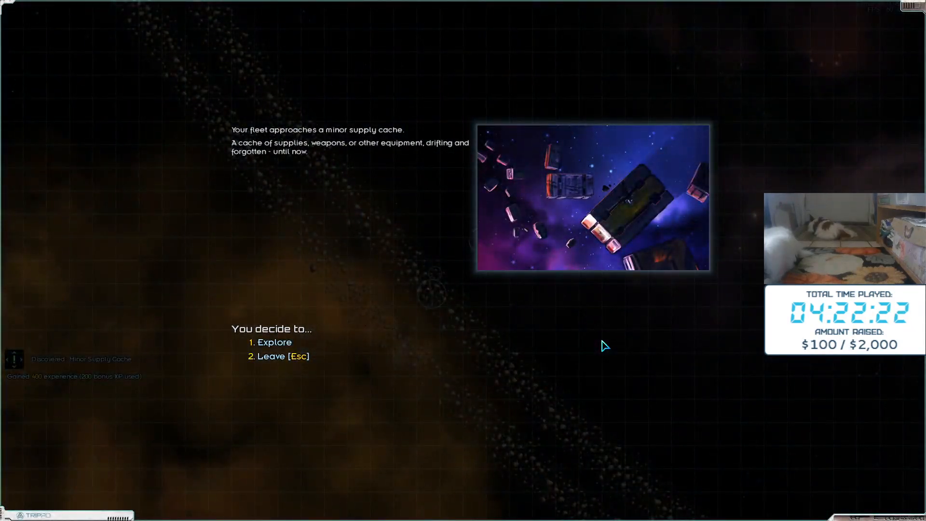
{"action": "left_click", "coordinate": [274, 342]}
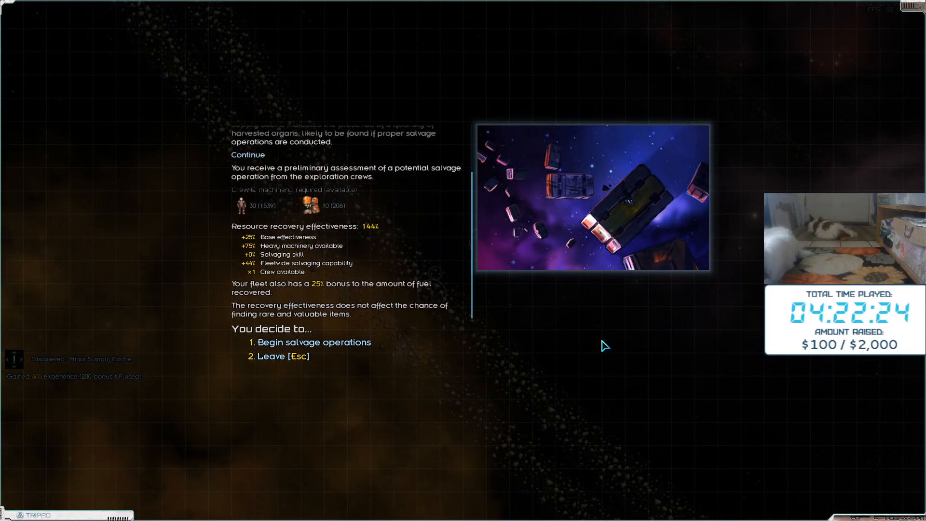
{"action": "left_click", "coordinate": [315, 342]}
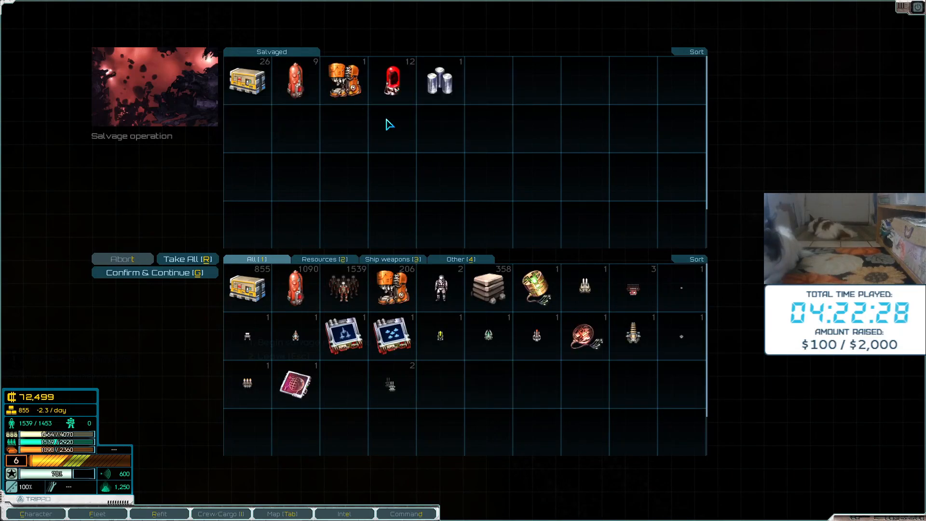
{"action": "left_click", "coordinate": [155, 272]}
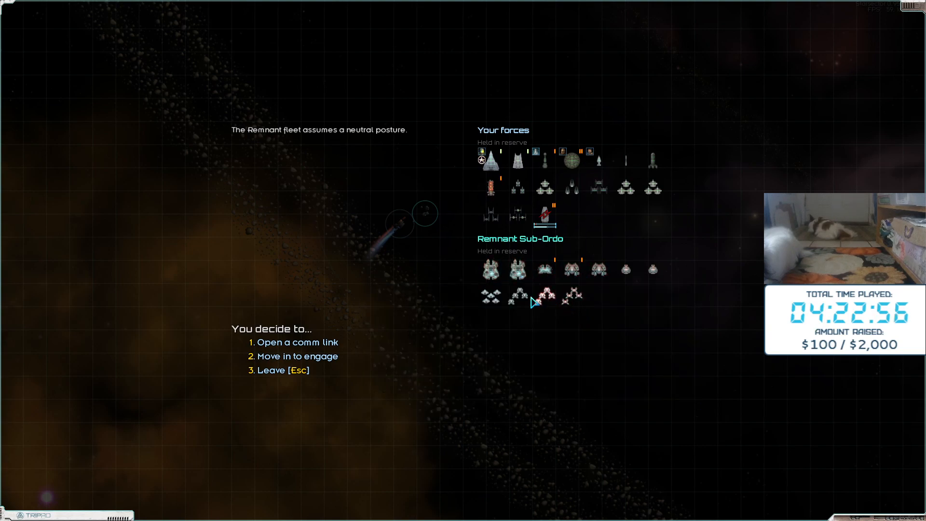
{"action": "mouse_move", "coordinate": [587, 360]}
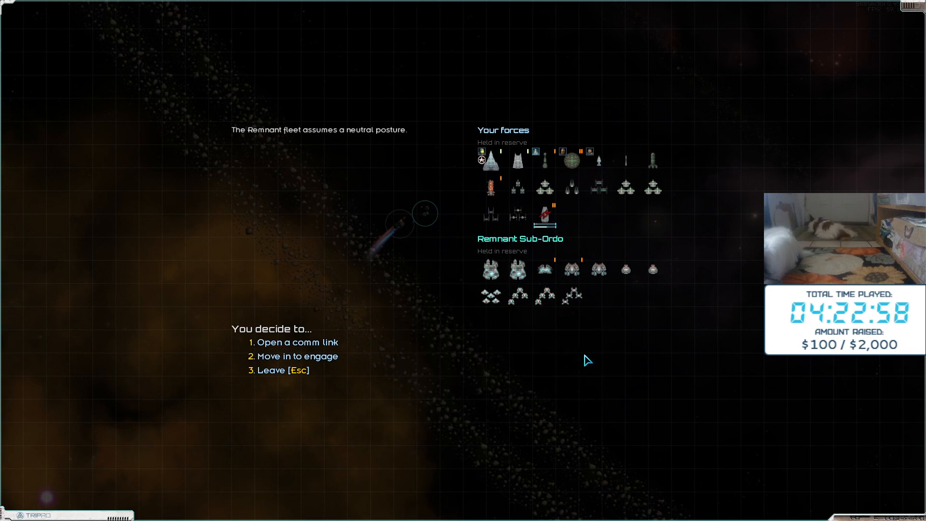
Move in on the Remnant Sub-Ordo fleet and deploy six ships into battle
{"action": "left_click", "coordinate": [291, 356]}
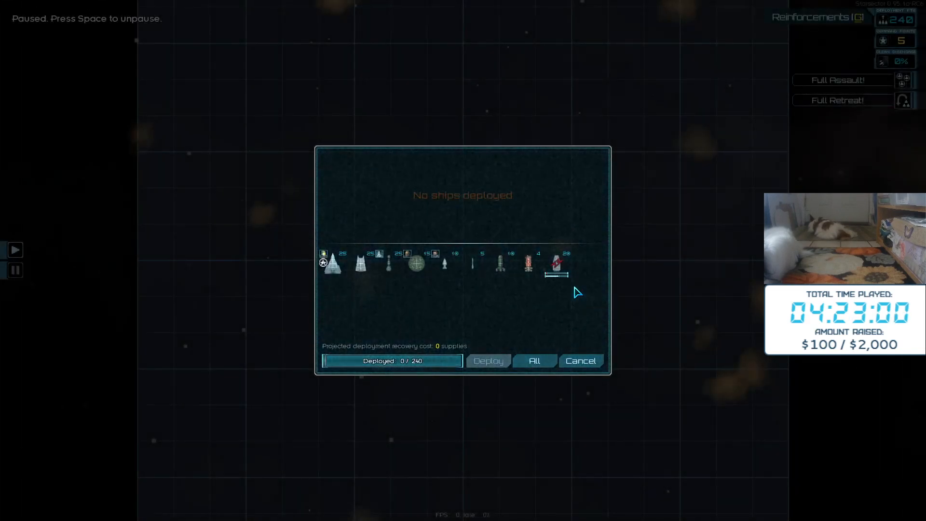
{"action": "left_click", "coordinate": [360, 263]}
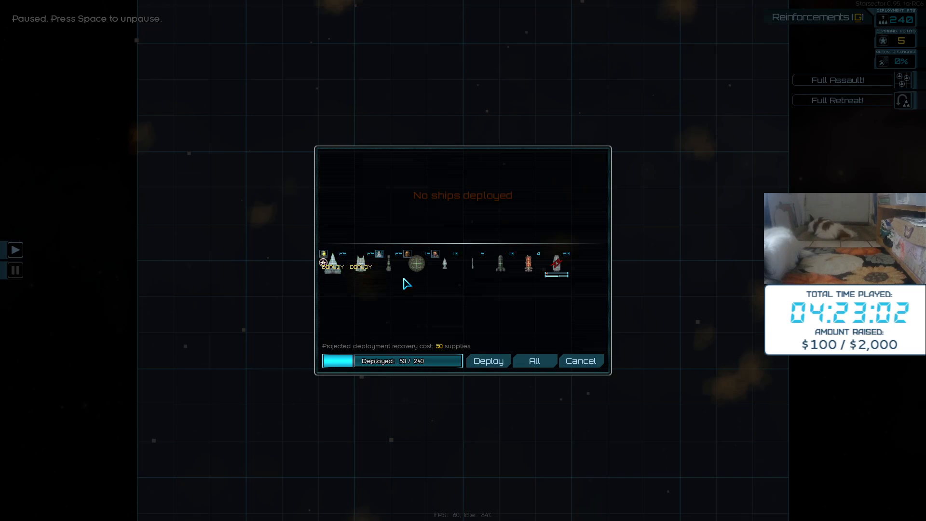
{"action": "left_click", "coordinate": [488, 360]}
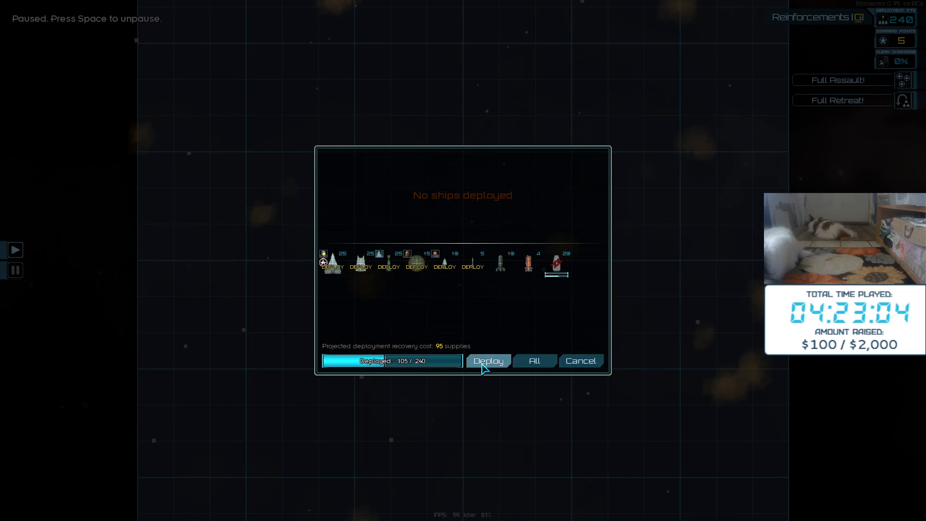
{"action": "left_click", "coordinate": [488, 360]}
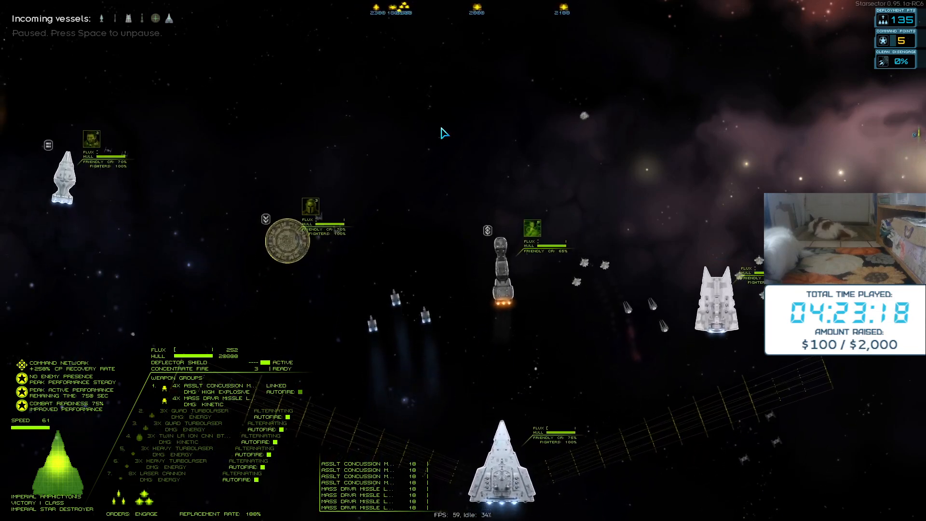
Unpause the battle so the fleet fights the Remnant ships
{"action": "key", "text": "space"}
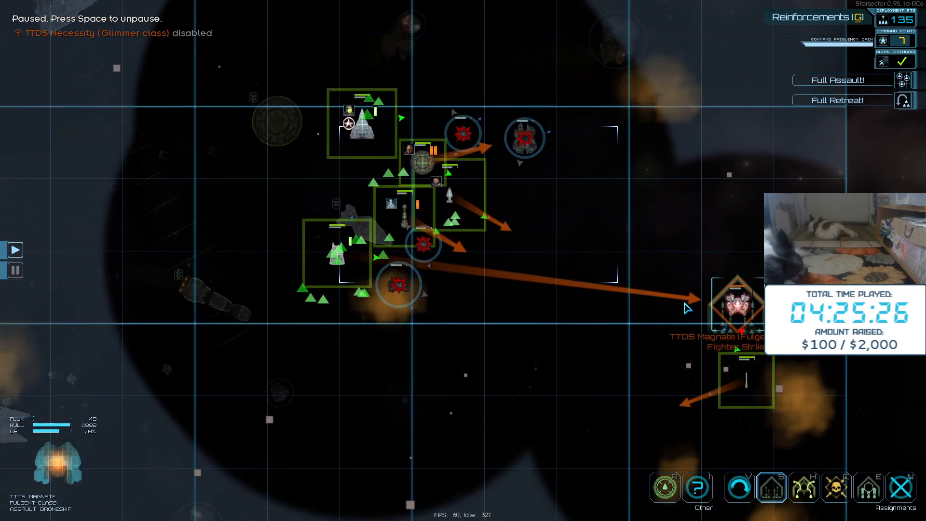
{"action": "mouse_move", "coordinate": [835, 487]}
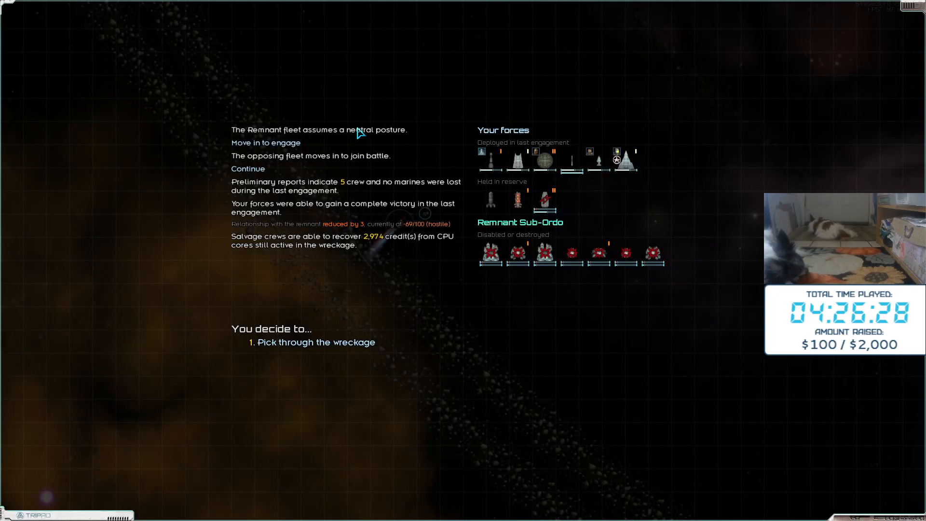
{"action": "mouse_move", "coordinate": [508, 227]}
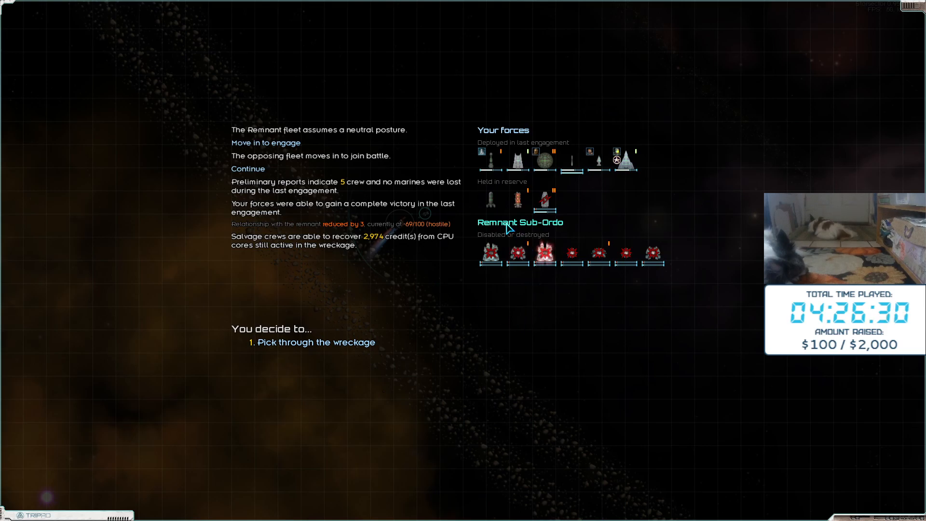
Pick through the Remnant wreckage after the complete victory
{"action": "left_click", "coordinate": [316, 342]}
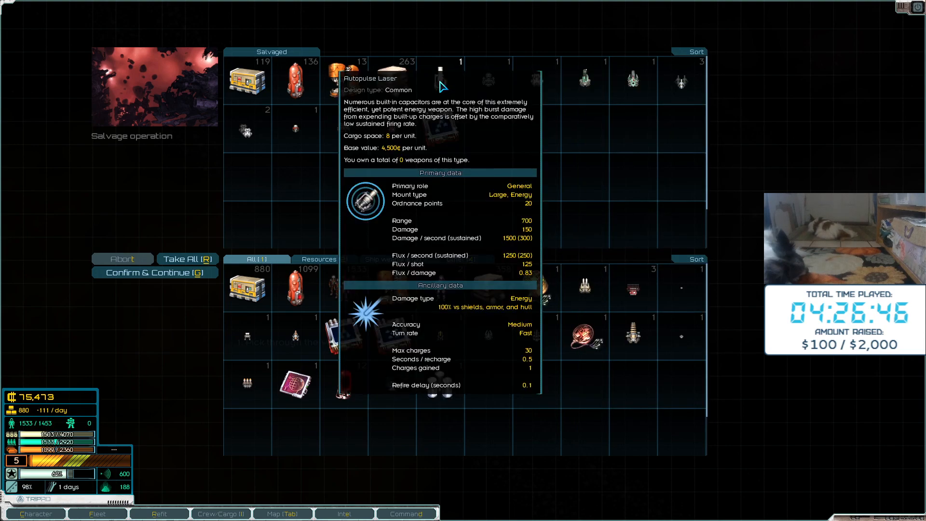
{"action": "mouse_move", "coordinate": [402, 260]}
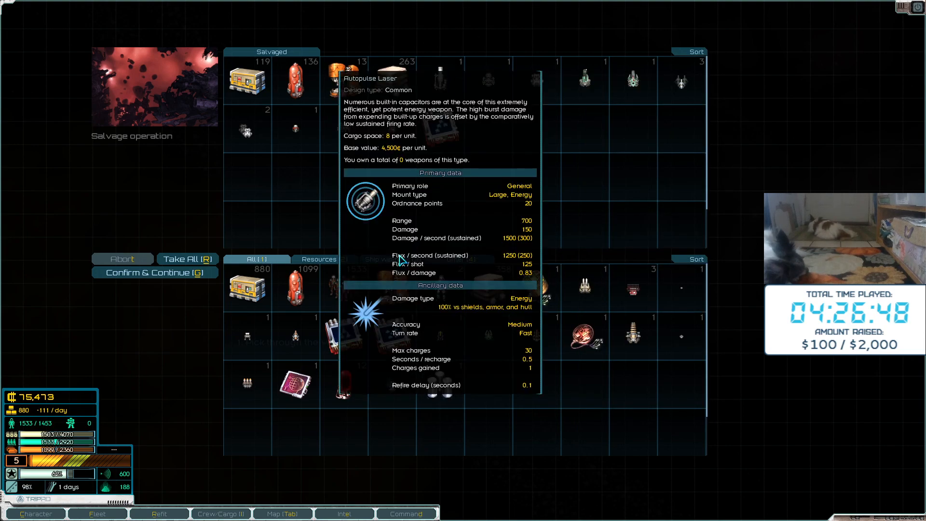
Take all salvaged weapons and resources into cargo, including the follow-up salvage
{"action": "left_click", "coordinate": [187, 259]}
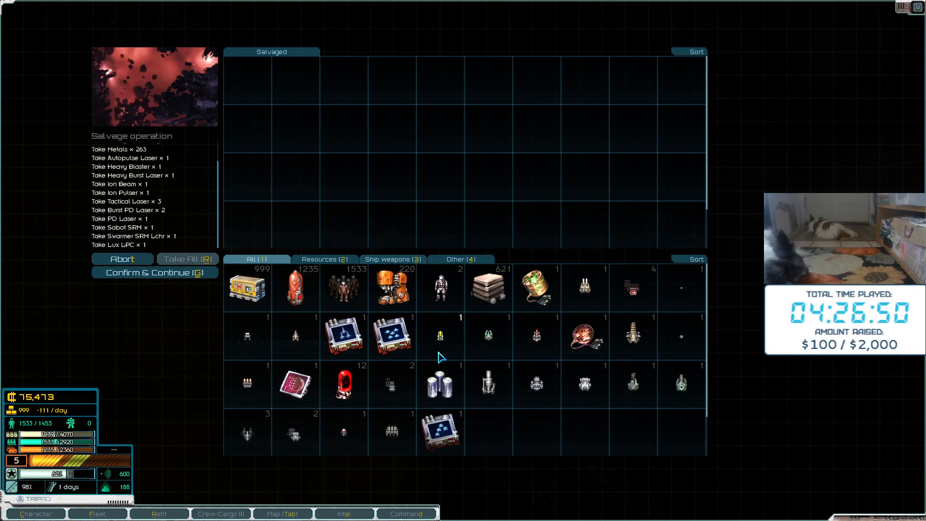
{"action": "left_click", "coordinate": [154, 272]}
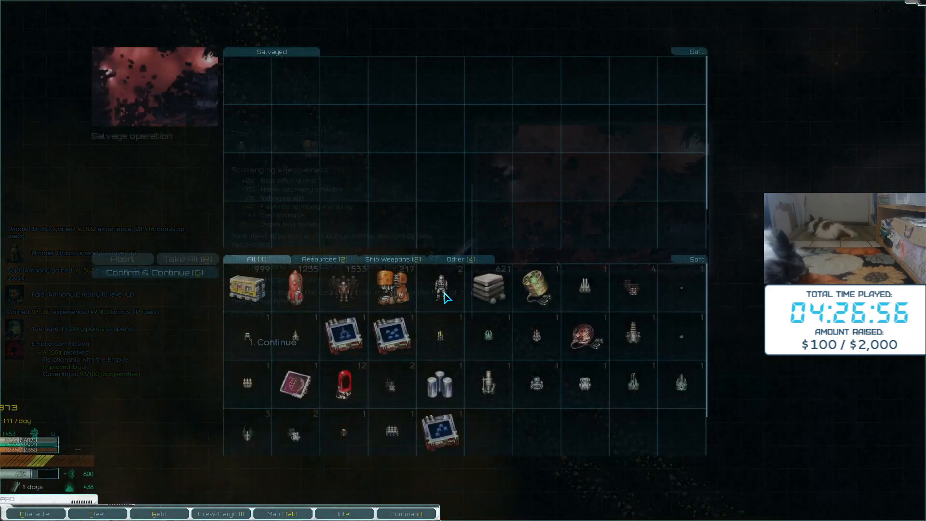
{"action": "left_click", "coordinate": [187, 258]}
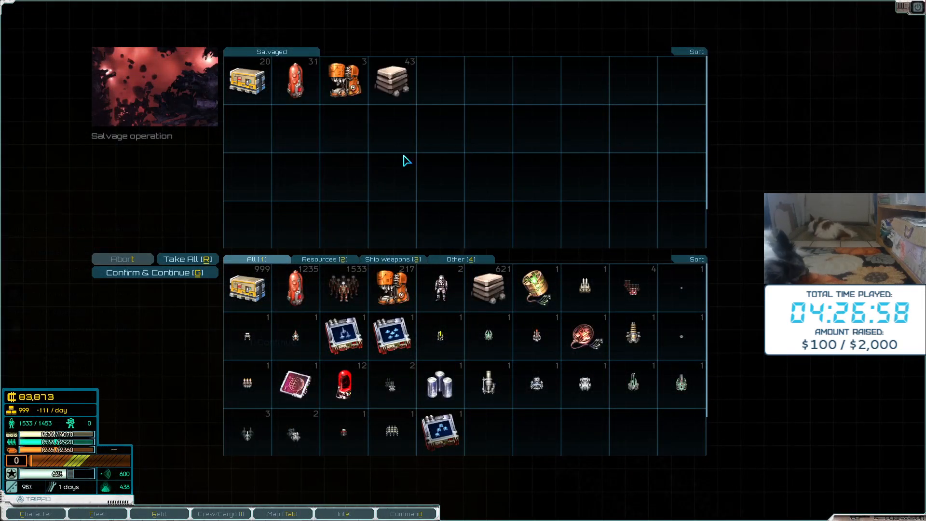
{"action": "left_click", "coordinate": [155, 272]}
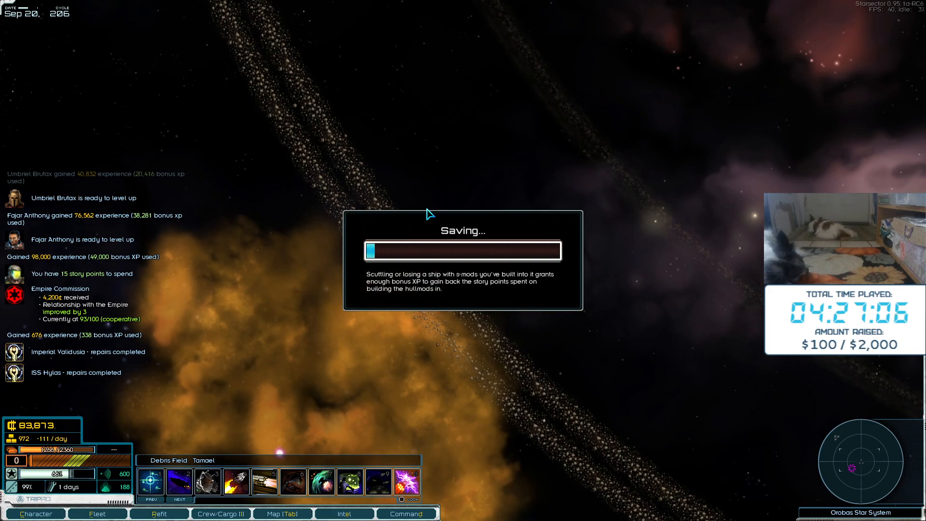
{"action": "mouse_move", "coordinate": [341, 107]}
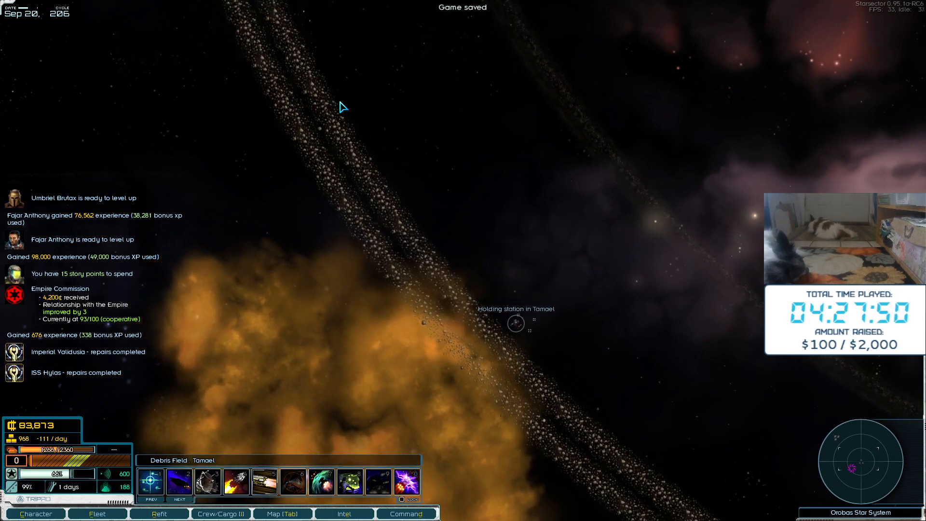
Leave the saved campaign for the main menu from the Tamael debris field
{"action": "key", "text": "Escape"}
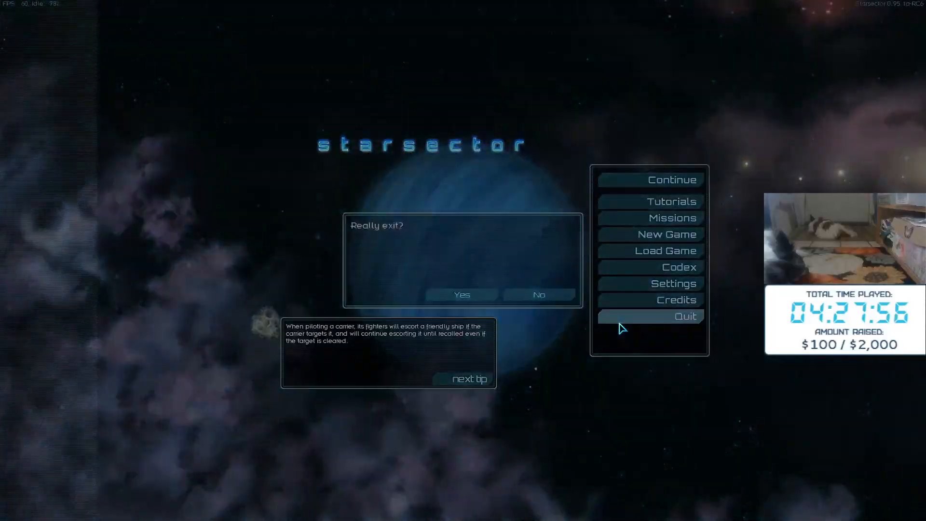
Answer the 'Really exit?' prompt to reach the title menu
{"action": "left_click", "coordinate": [462, 295]}
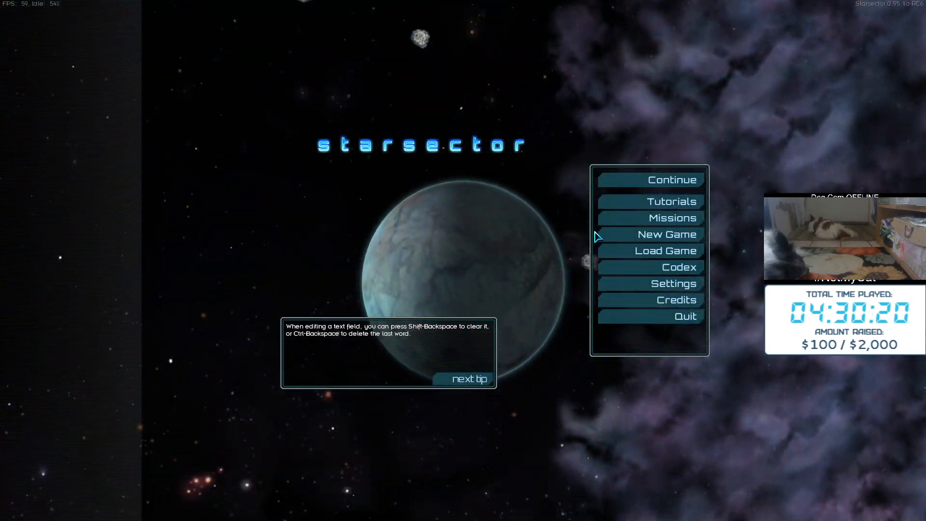
Load the top level 7, Cycle 206 save from the Load Game list
{"action": "left_click", "coordinate": [654, 251]}
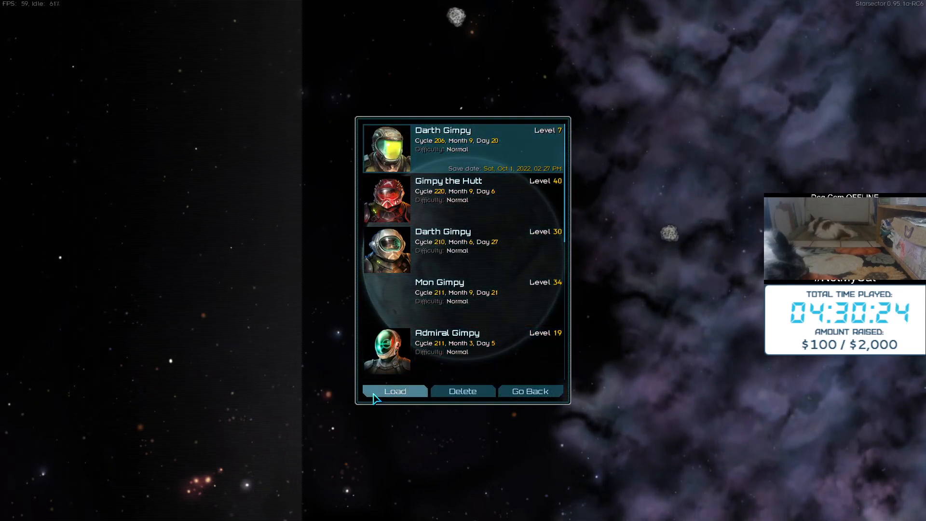
{"action": "left_click", "coordinate": [395, 391]}
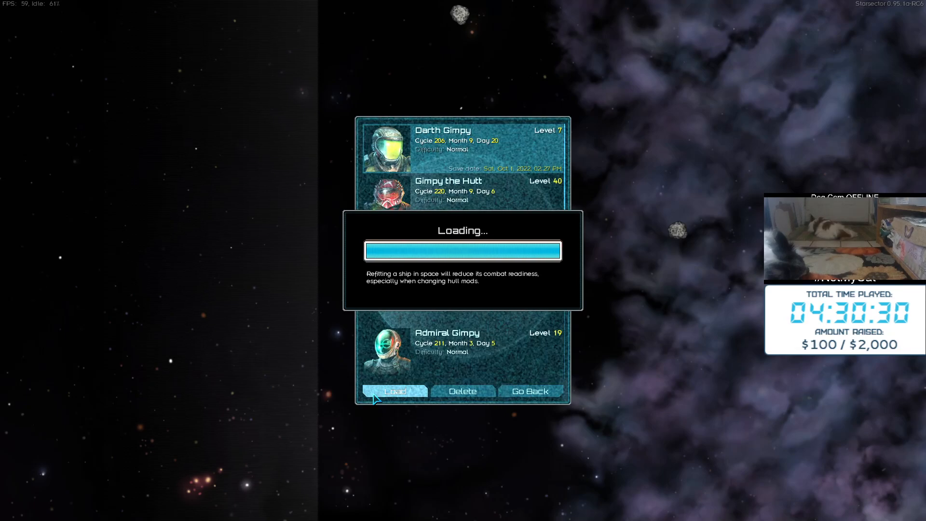
{"action": "left_click", "coordinate": [394, 392]}
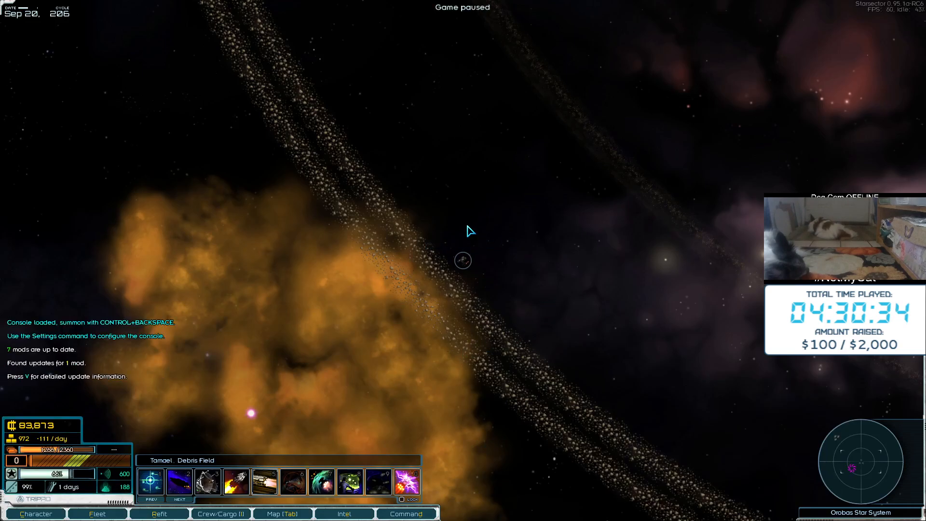
Open the Fleet screen and the ISS Hylas captain selection
{"action": "left_click", "coordinate": [97, 513]}
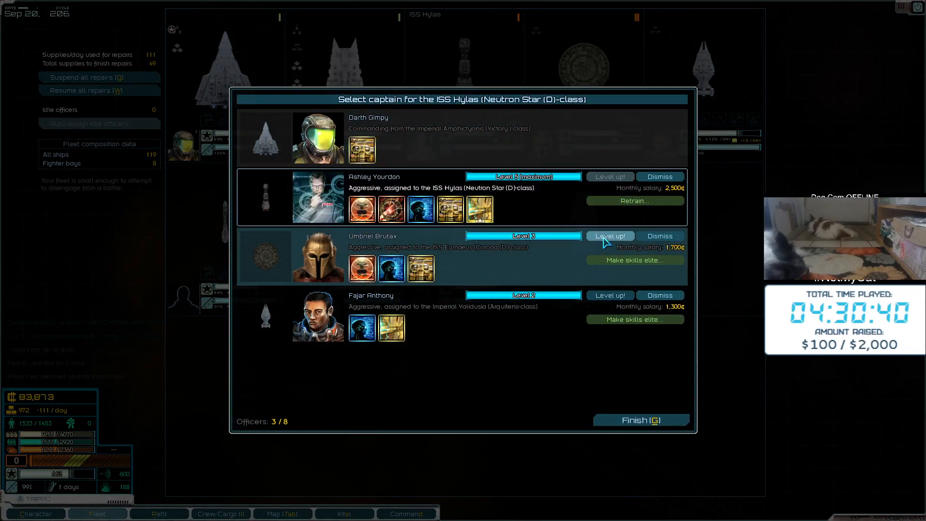
{"action": "left_click", "coordinate": [610, 236]}
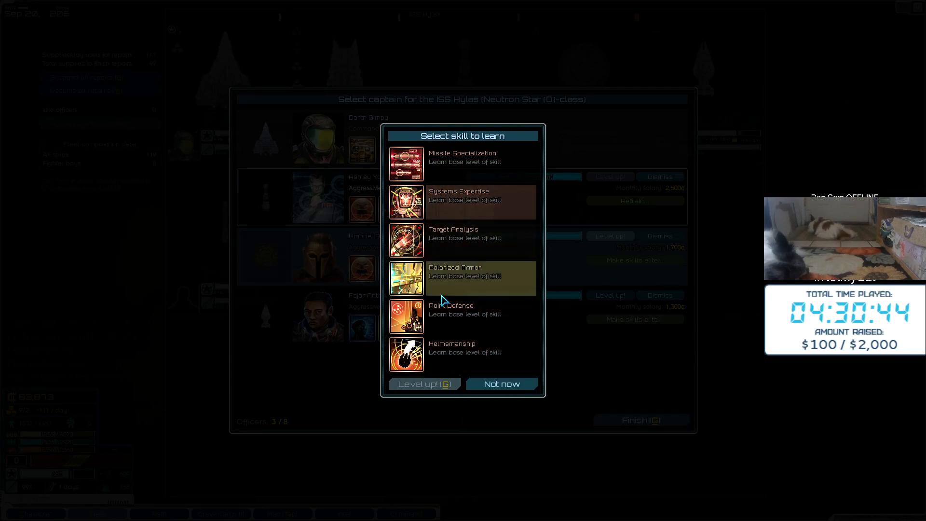
{"action": "mouse_move", "coordinate": [473, 240]}
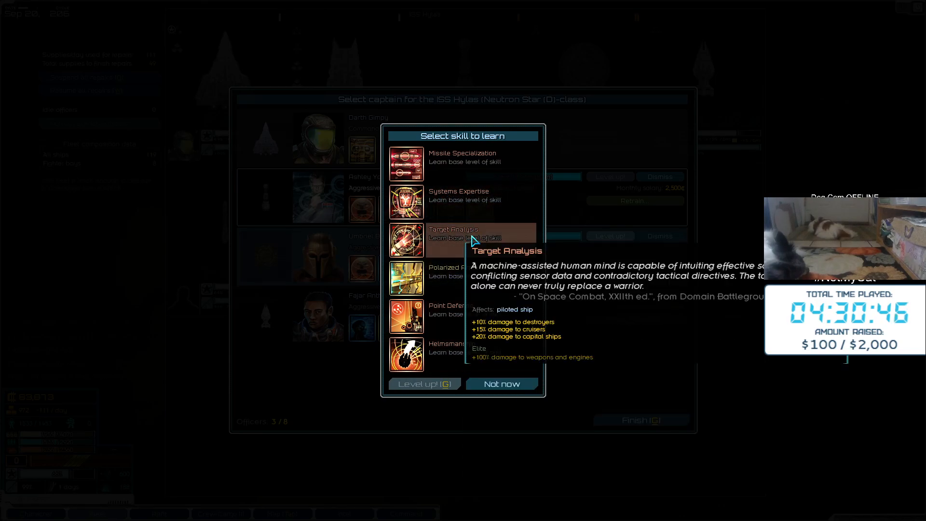
{"action": "mouse_move", "coordinate": [406, 164]}
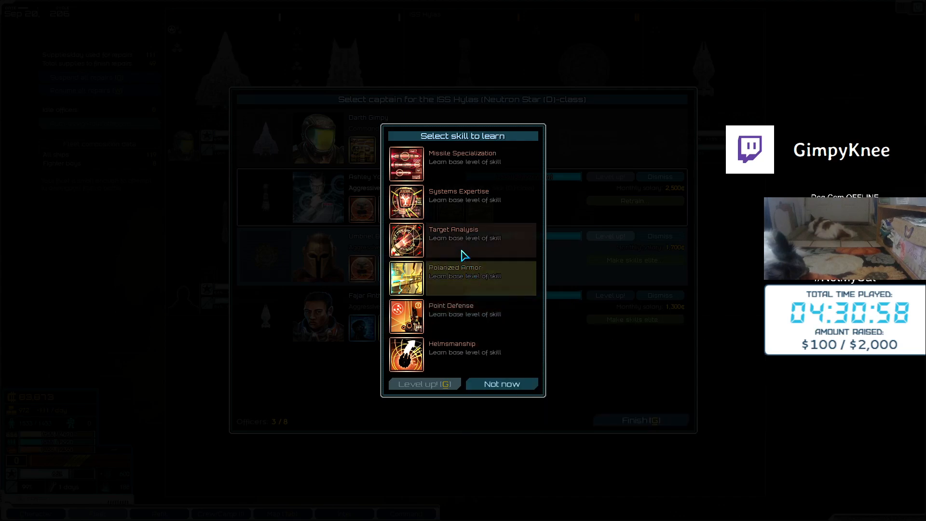
{"action": "mouse_move", "coordinate": [464, 239]}
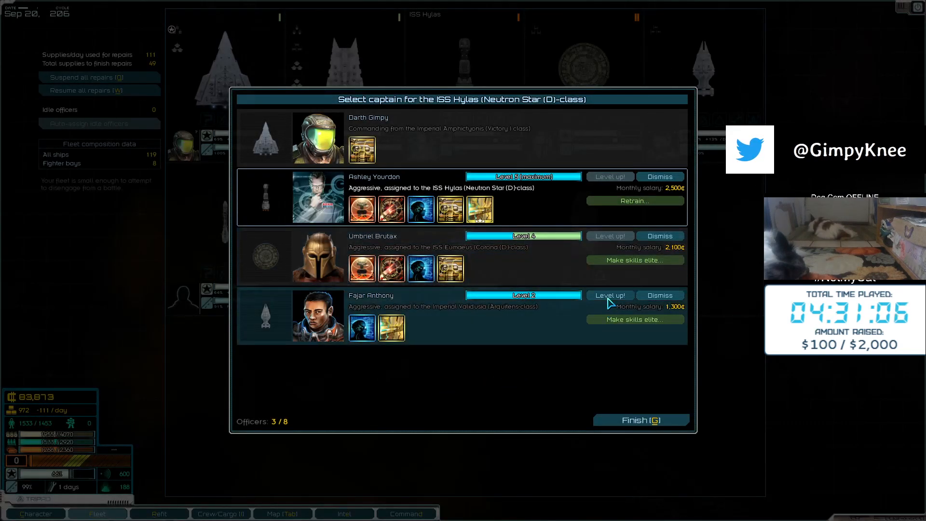
Level Fajar Anthony up to level 3 with Ordnance Expertise
{"action": "left_click", "coordinate": [611, 295]}
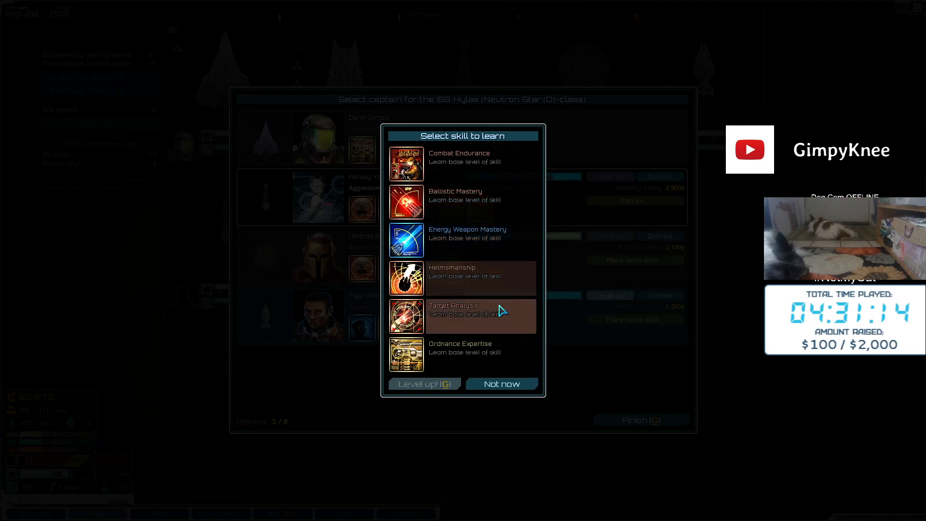
{"action": "mouse_move", "coordinate": [467, 240]}
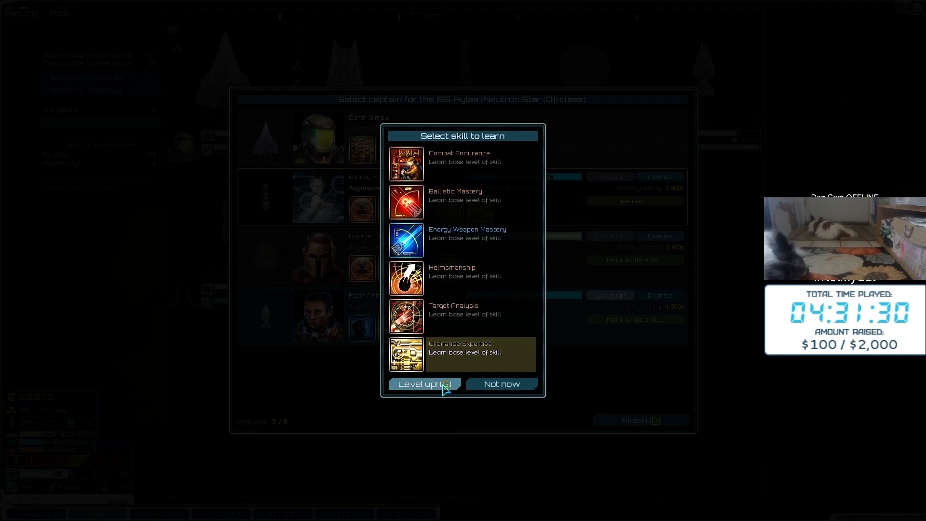
{"action": "left_click", "coordinate": [424, 384]}
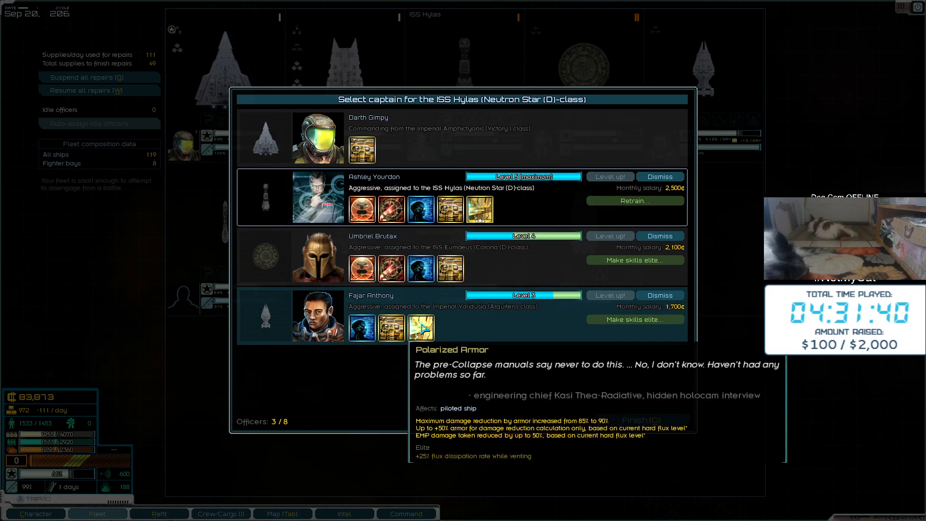
{"action": "mouse_move", "coordinate": [450, 269]}
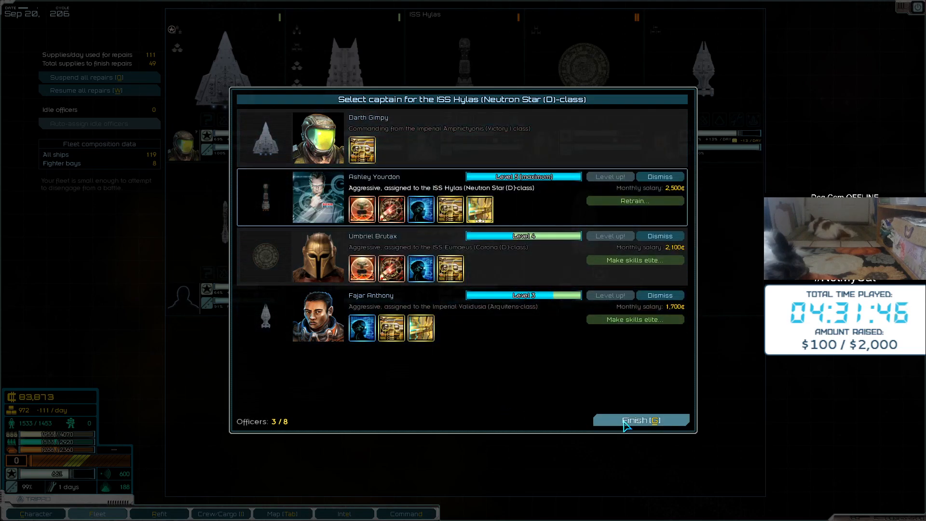
Finish the ISS Hylas captain dialog and return to the fleet overview
{"action": "left_click", "coordinate": [640, 420]}
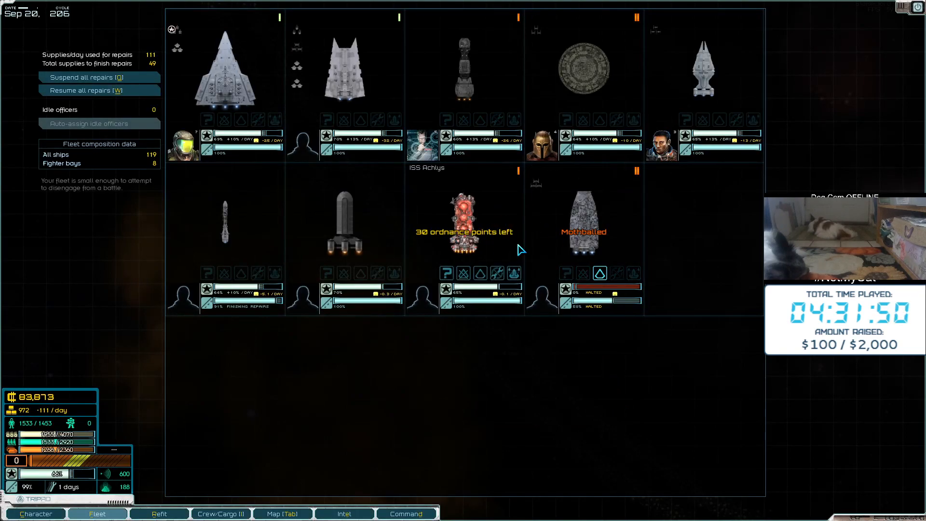
{"action": "mouse_move", "coordinate": [464, 227]}
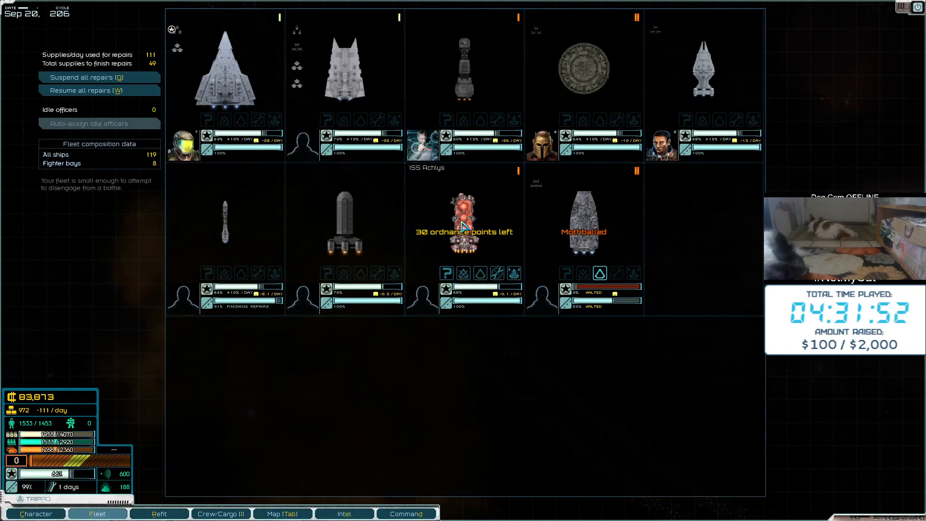
{"action": "mouse_move", "coordinate": [602, 218]}
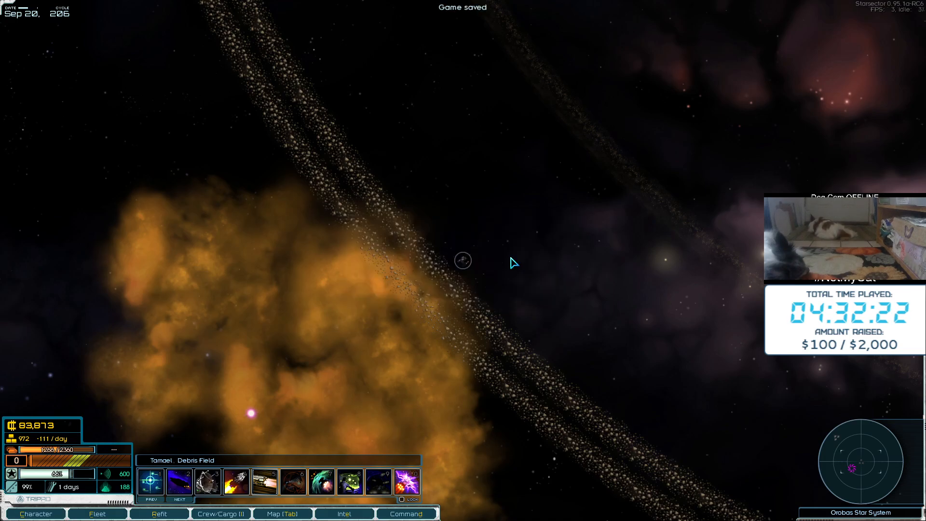
Begin salvage operations on the nearby debris field
{"action": "left_click", "coordinate": [282, 514]}
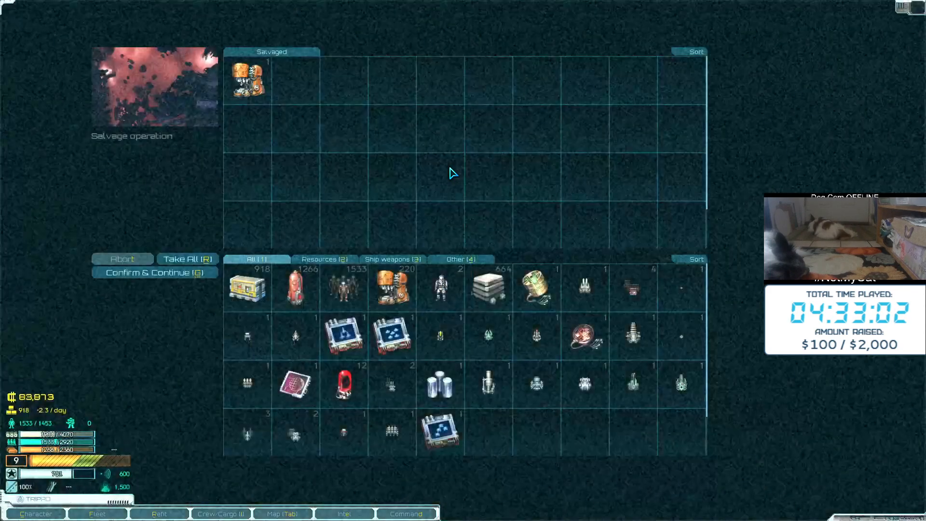
Keep the first salvage, plot a course, then take everything from the second debris field
{"action": "left_click", "coordinate": [154, 272]}
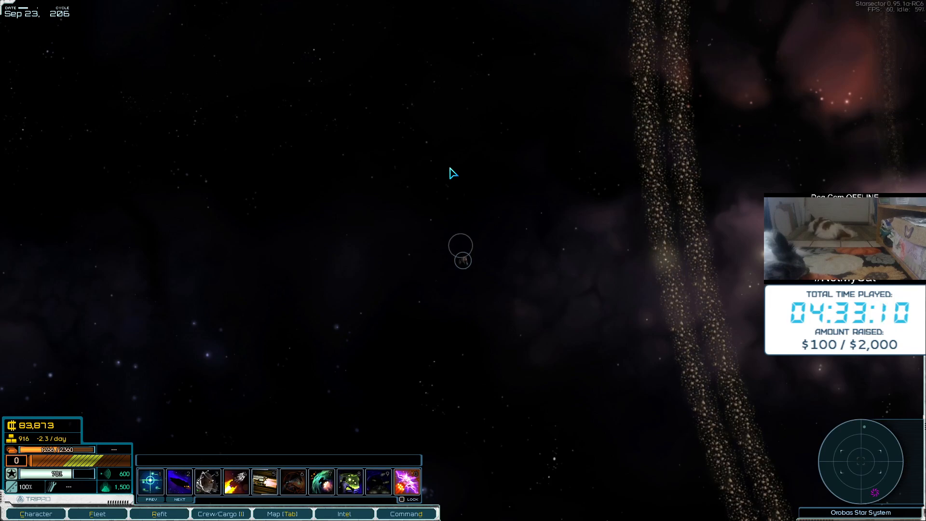
{"action": "mouse_move", "coordinate": [486, 133]}
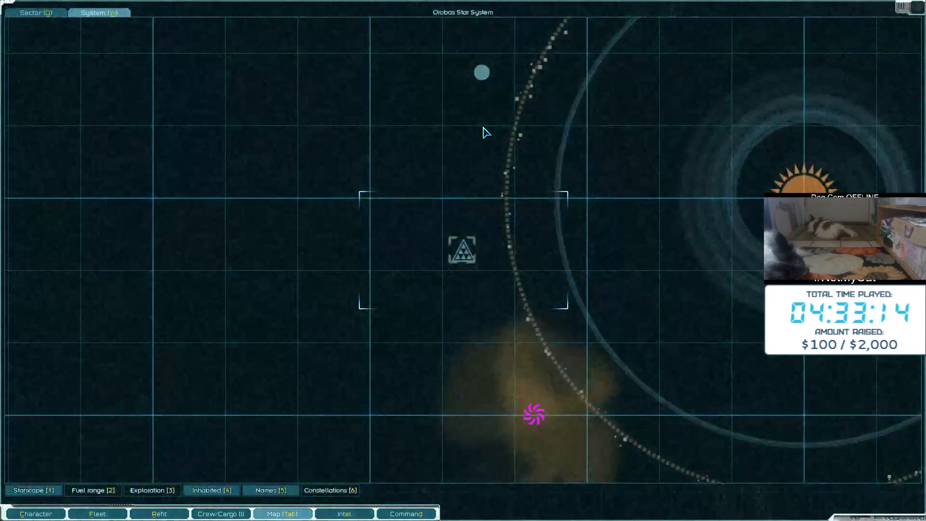
{"action": "left_click", "coordinate": [482, 72]}
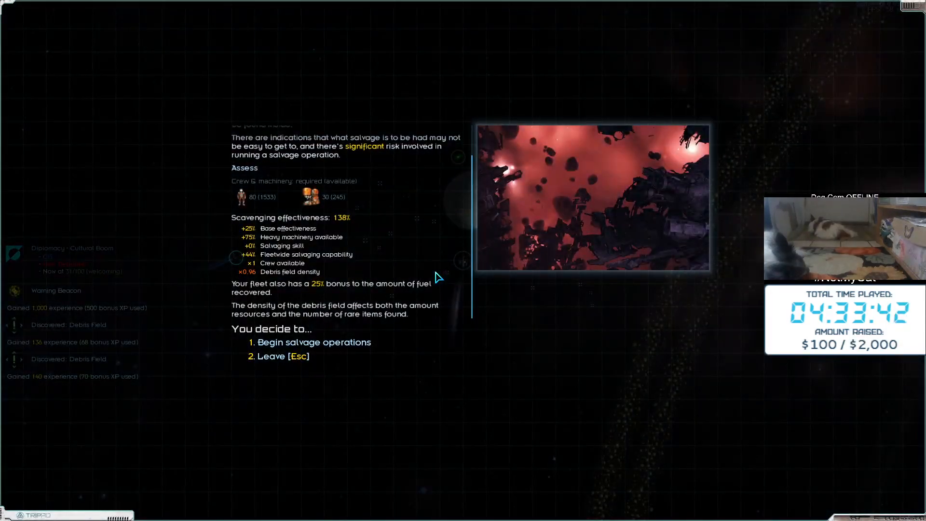
{"action": "left_click", "coordinate": [315, 342]}
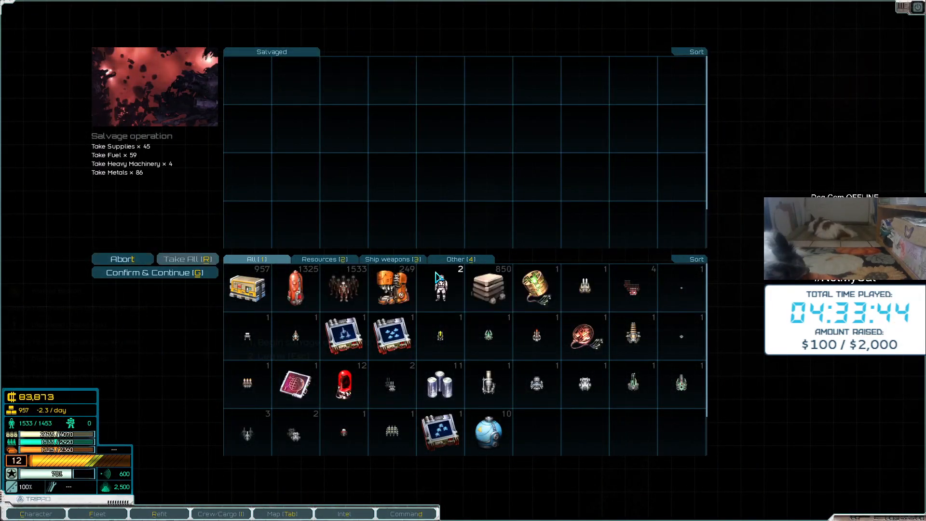
{"action": "left_click", "coordinate": [155, 272]}
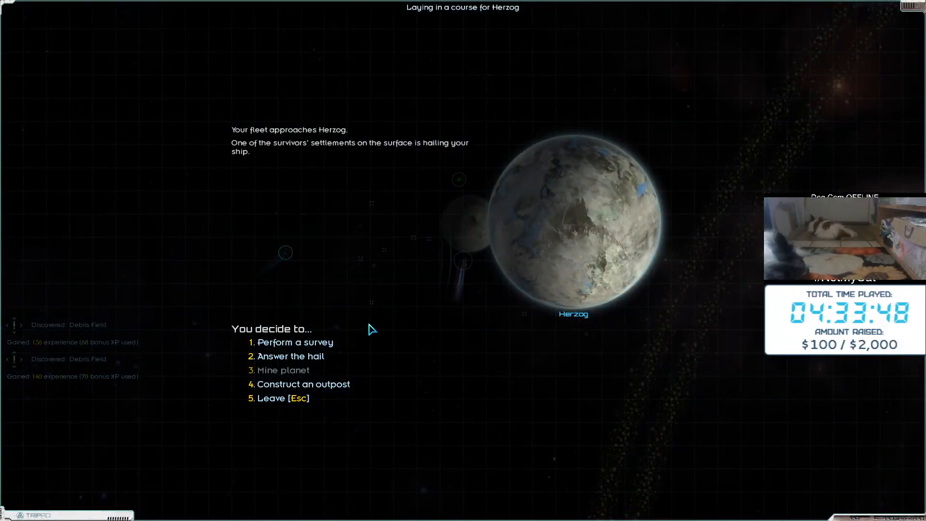
Answer Herzog's hail, hear out the survivors and decline their fuel-for-supplies trade
{"action": "left_click", "coordinate": [290, 356]}
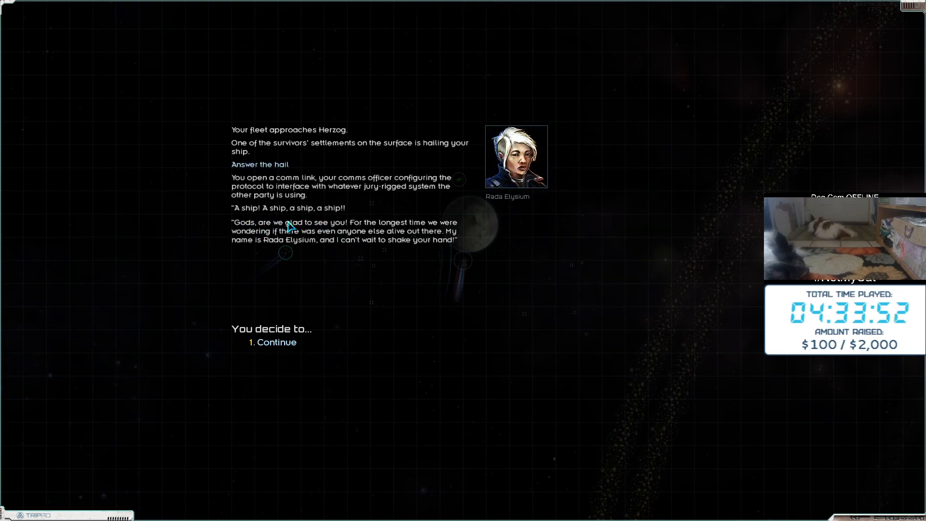
{"action": "mouse_move", "coordinate": [332, 296]}
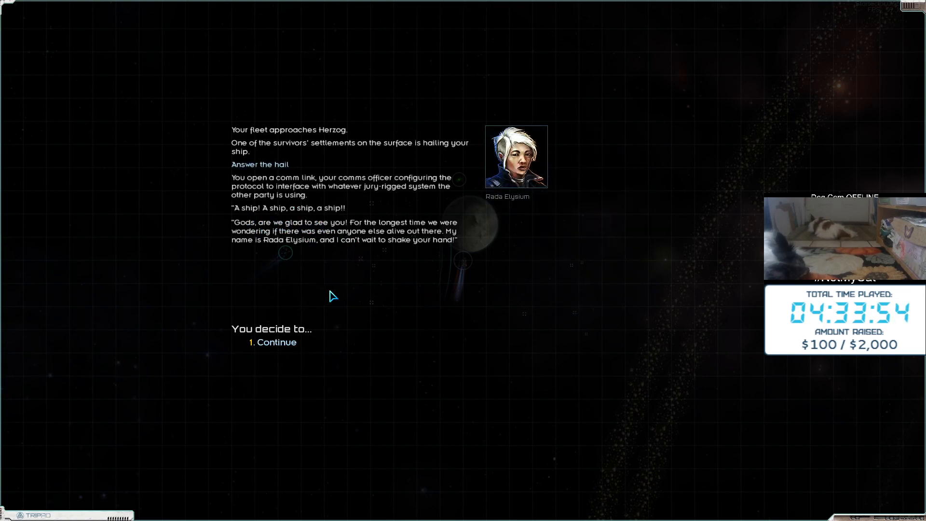
{"action": "left_click", "coordinate": [277, 342]}
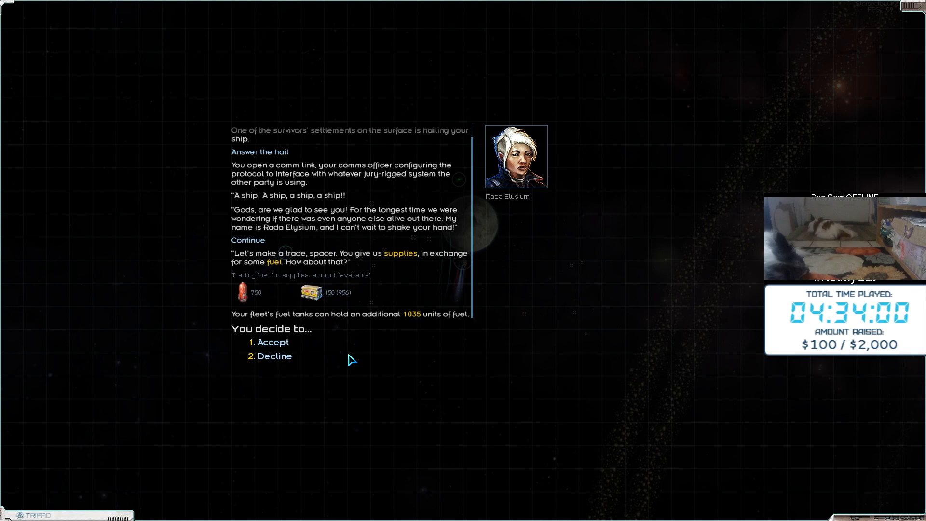
{"action": "mouse_move", "coordinate": [314, 329]}
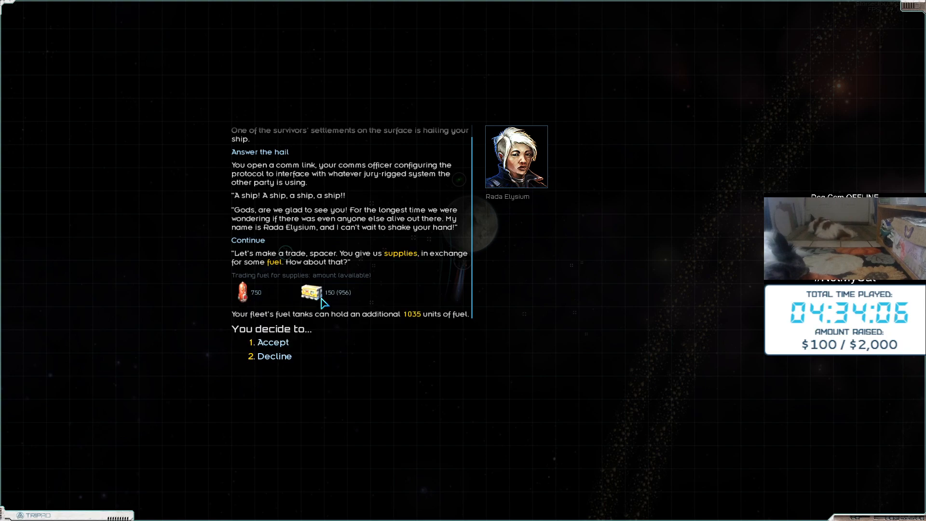
{"action": "left_click", "coordinate": [275, 356]}
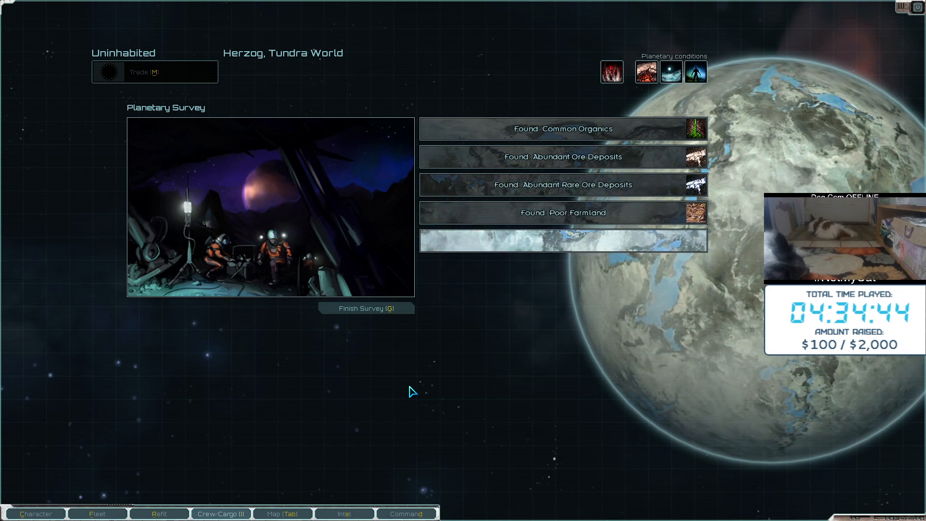
Finish the Herzog survey and return to the planet options
{"action": "left_click", "coordinate": [366, 308]}
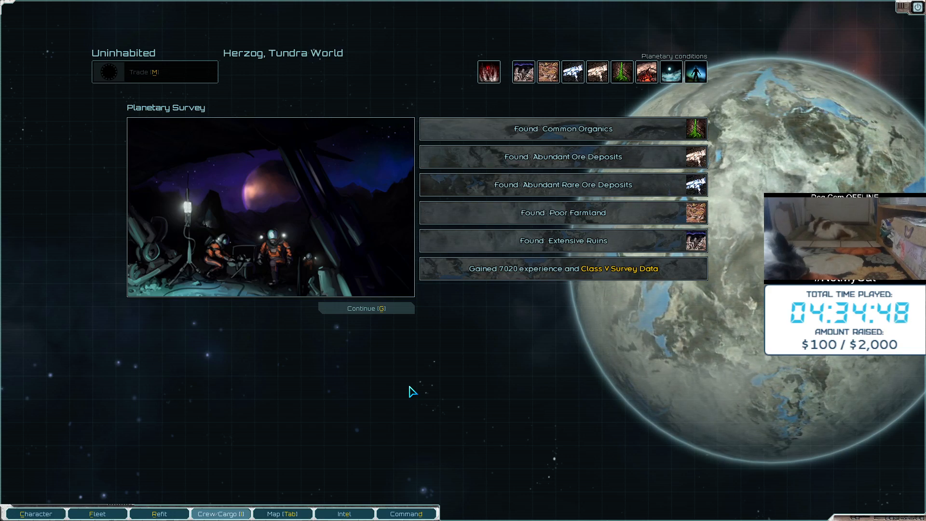
{"action": "left_click", "coordinate": [366, 308]}
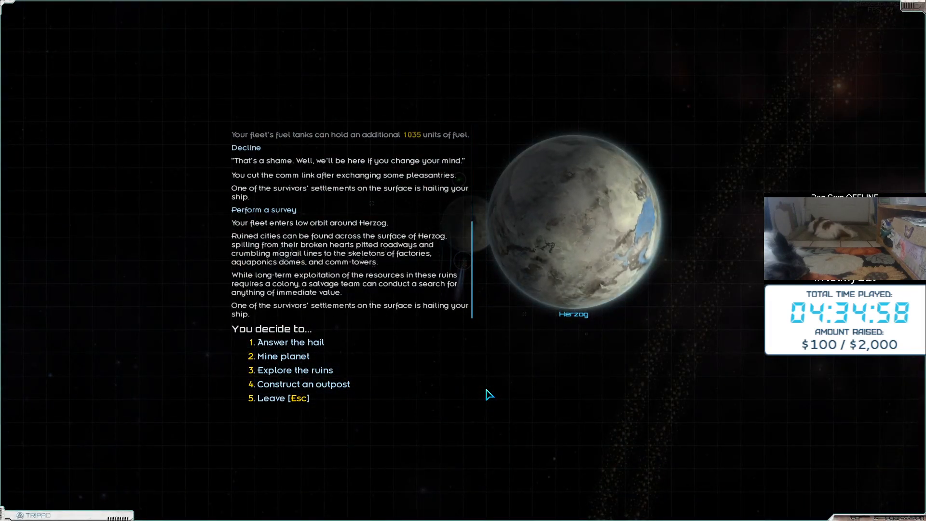
Explore Herzog's ruins, salvage them and collect the loot, including a Beta Core
{"action": "left_click", "coordinate": [297, 370]}
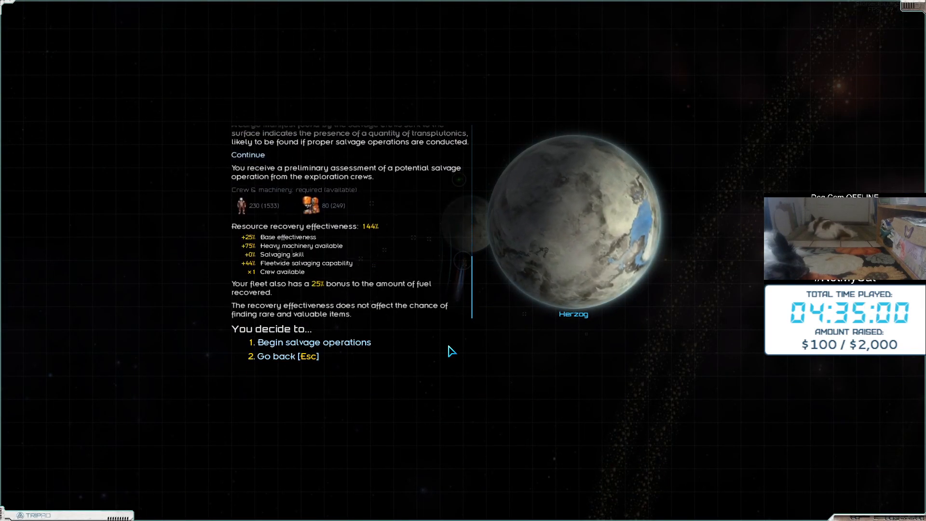
{"action": "left_click", "coordinate": [315, 342]}
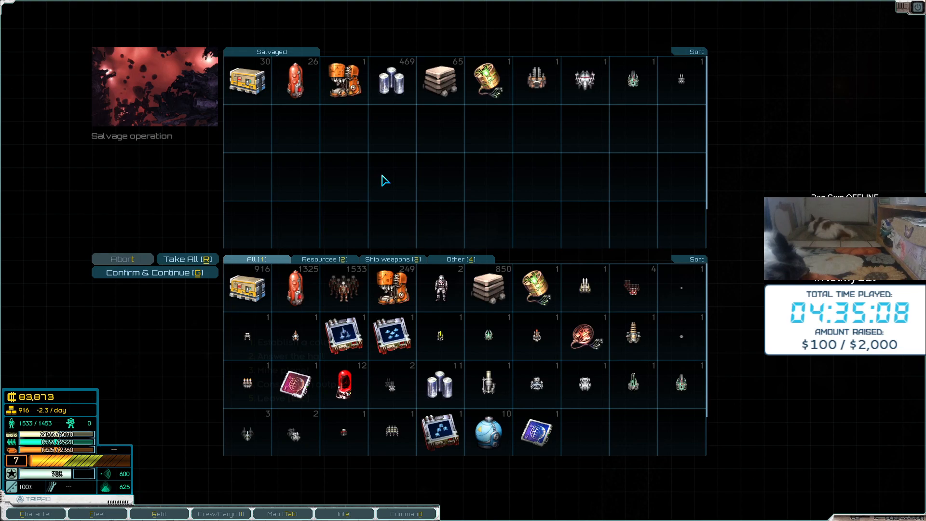
{"action": "mouse_move", "coordinate": [402, 171]}
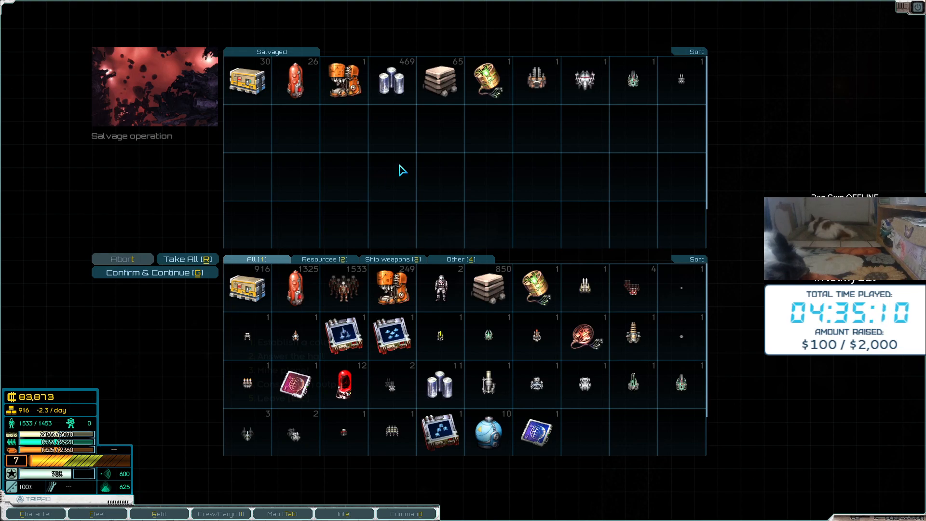
{"action": "mouse_move", "coordinate": [658, 112]}
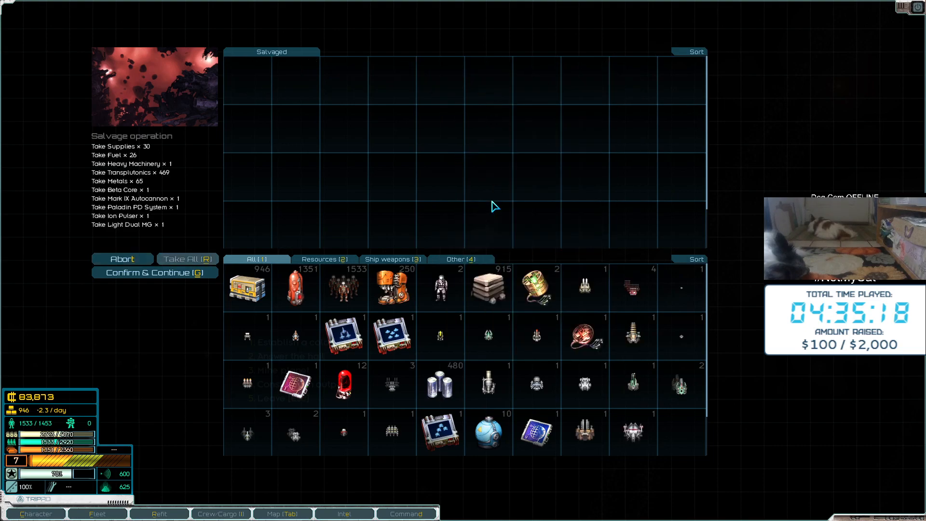
{"action": "left_click", "coordinate": [155, 272]}
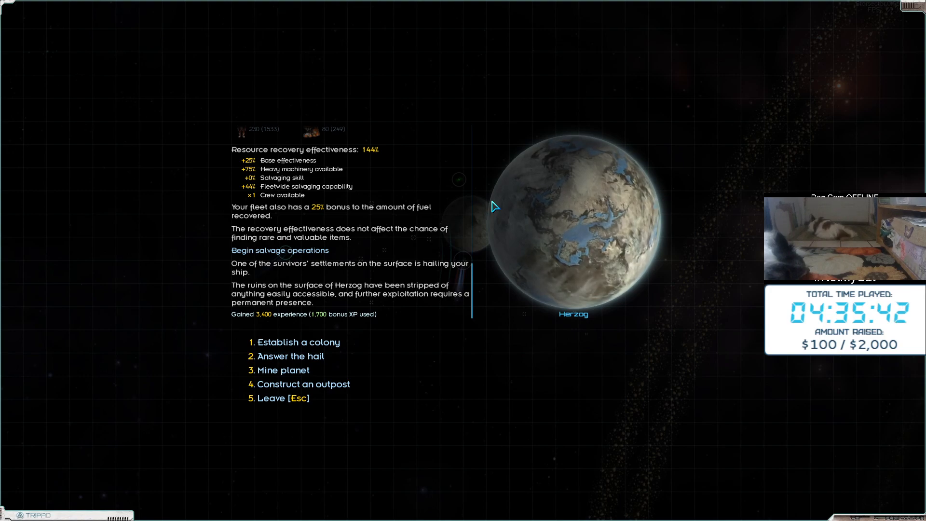
{"action": "mouse_move", "coordinate": [617, 345]}
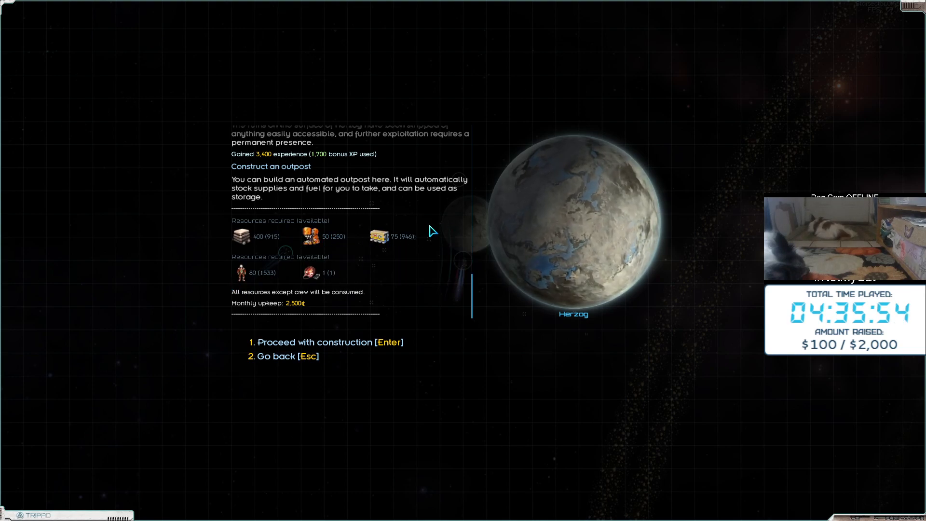
{"action": "mouse_move", "coordinate": [236, 272]}
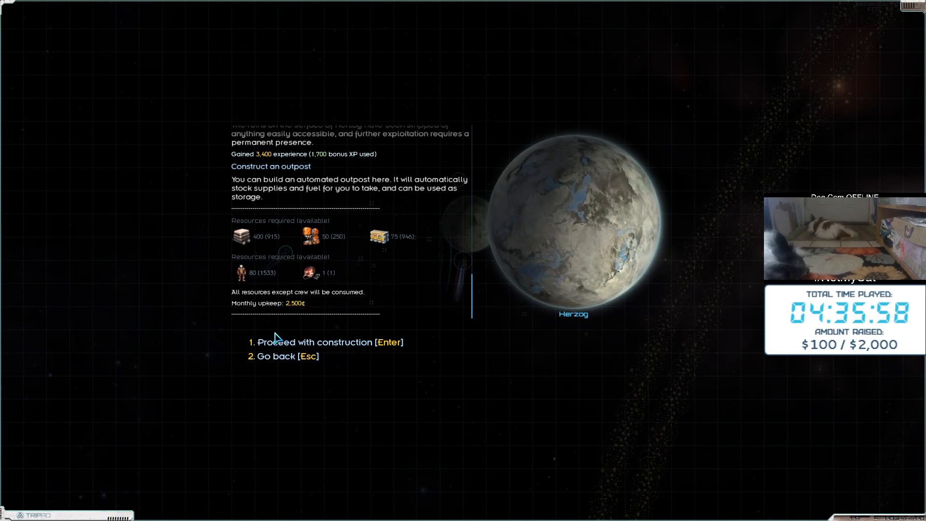
Proceed with building Herzog Outpost, then go back to the station options
{"action": "key", "text": "Enter"}
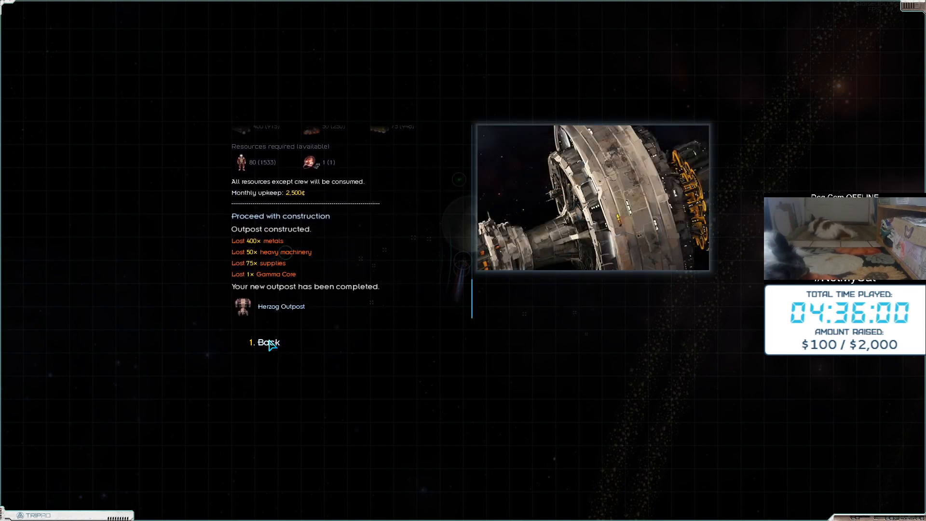
{"action": "left_click", "coordinate": [266, 343]}
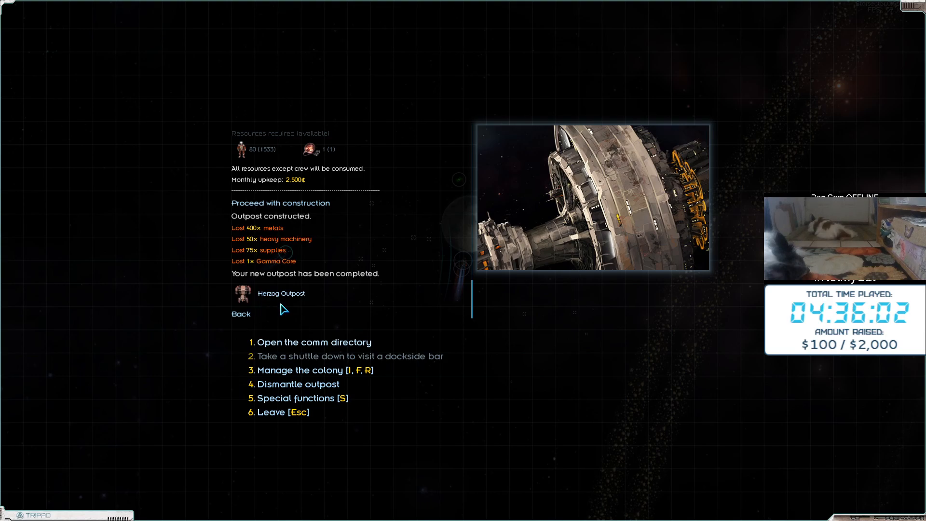
{"action": "mouse_move", "coordinate": [529, 444]}
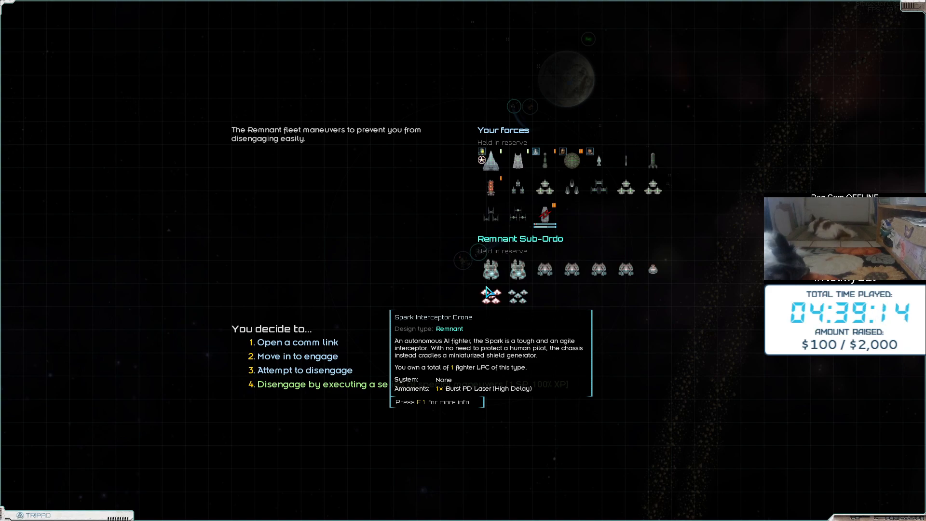
{"action": "mouse_move", "coordinate": [431, 247]}
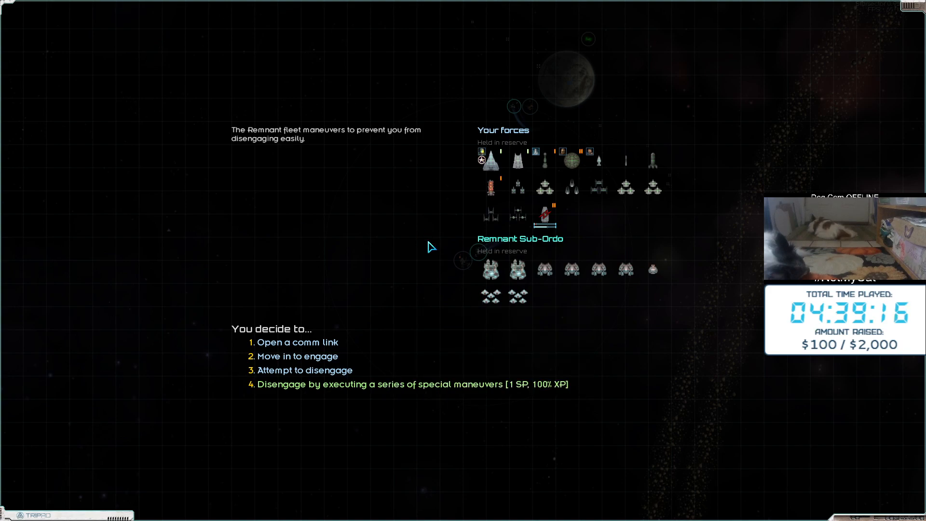
{"action": "mouse_move", "coordinate": [556, 295]}
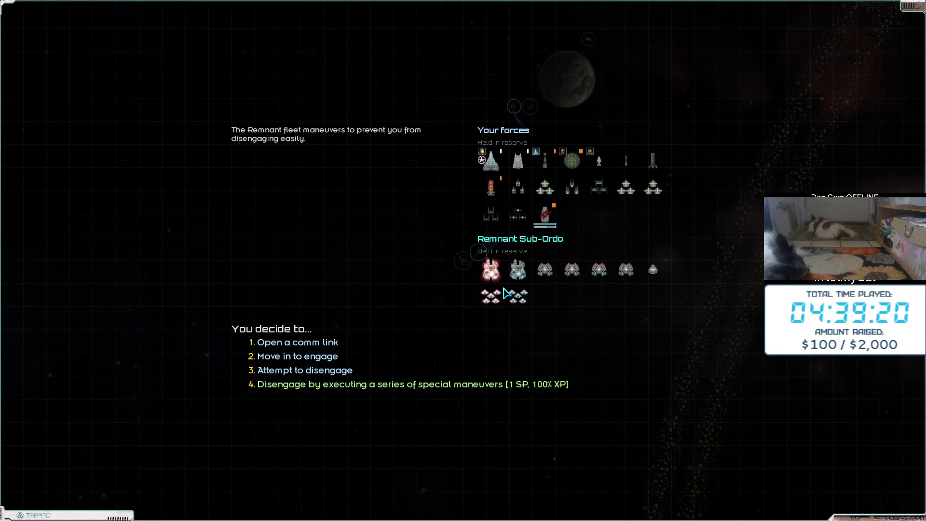
Engage the Remnant fleet and deploy the flagship with several escort ships
{"action": "left_click", "coordinate": [297, 356]}
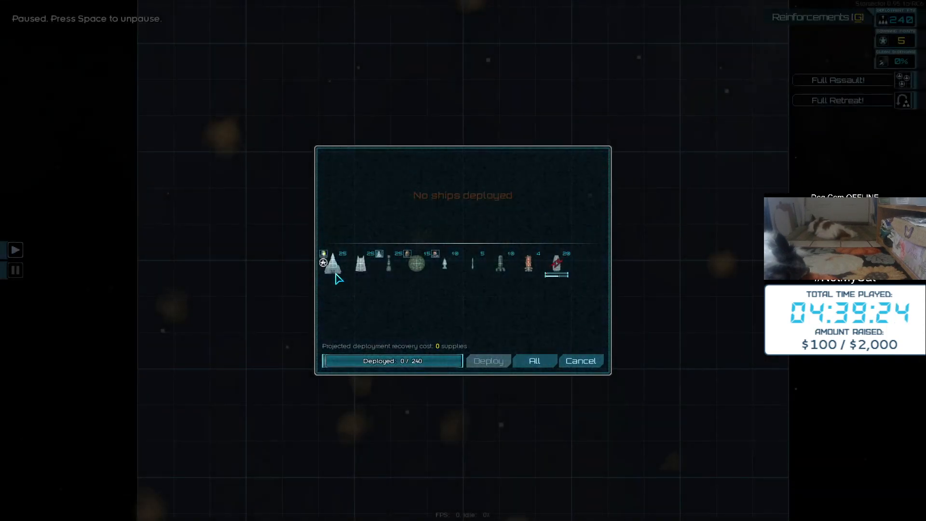
{"action": "left_click", "coordinate": [415, 264]}
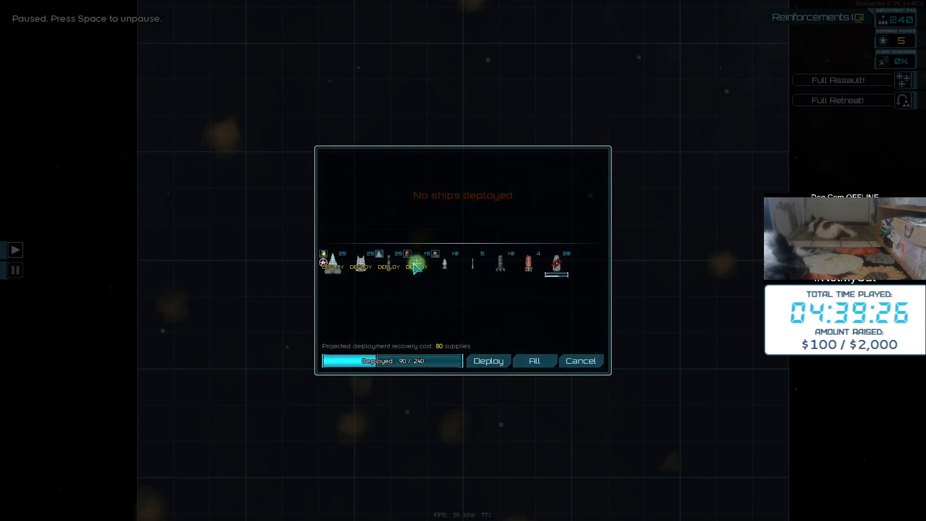
{"action": "left_click", "coordinate": [416, 267]}
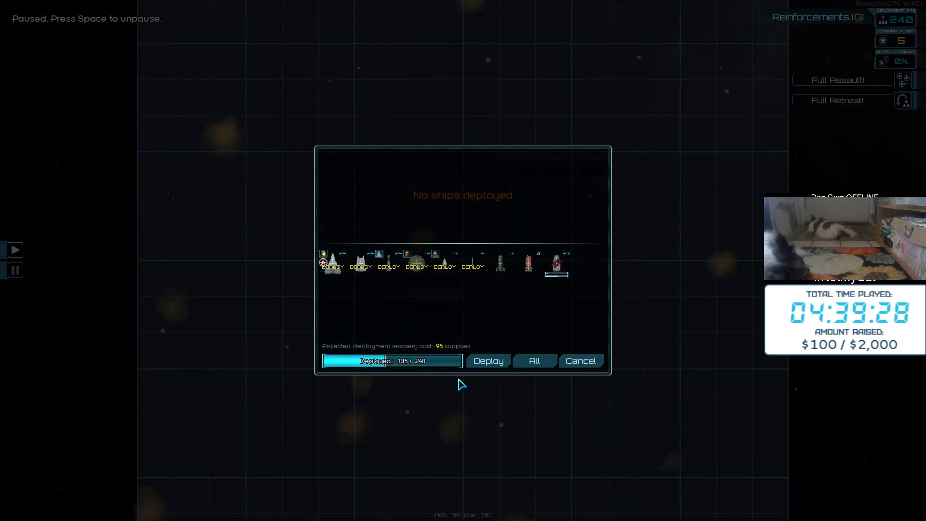
{"action": "left_click", "coordinate": [488, 360]}
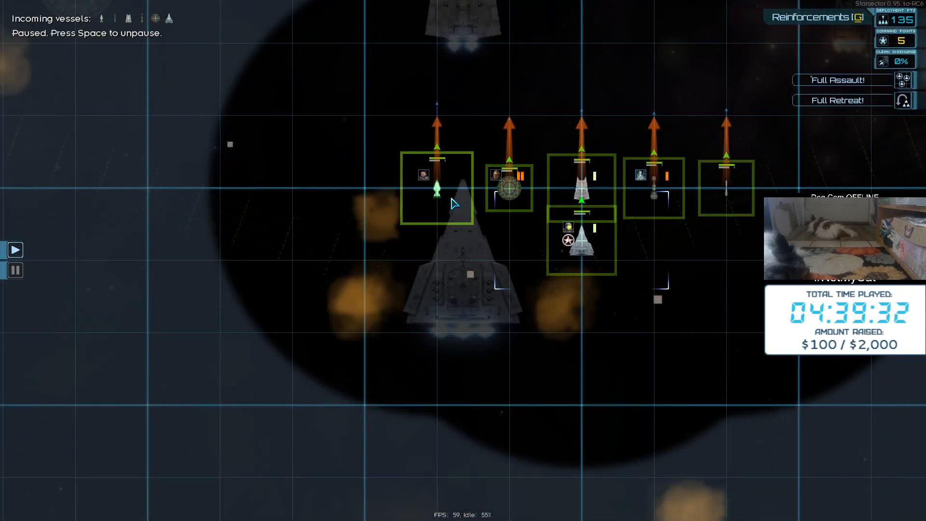
Unpause the battle and fight until the Remnant Sub-Ordo fleet is defeated
{"action": "left_click", "coordinate": [436, 188]}
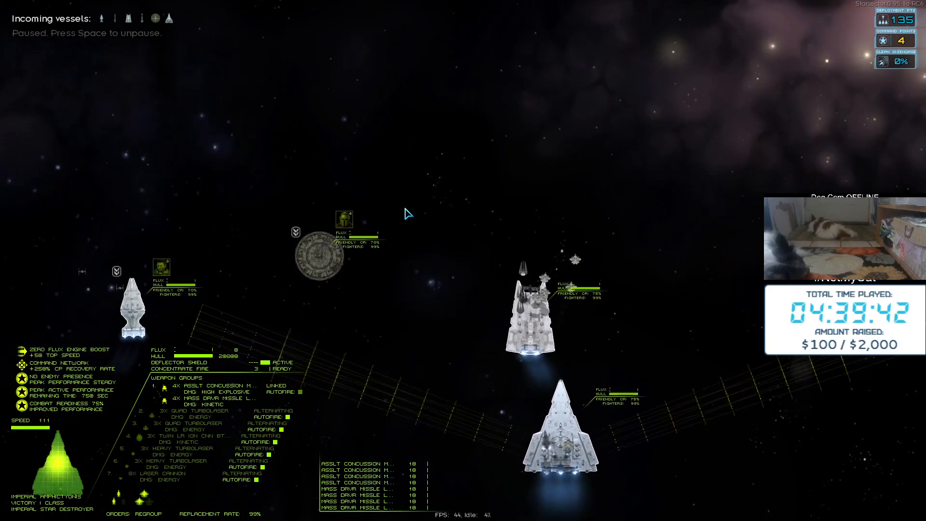
{"action": "key", "text": "space"}
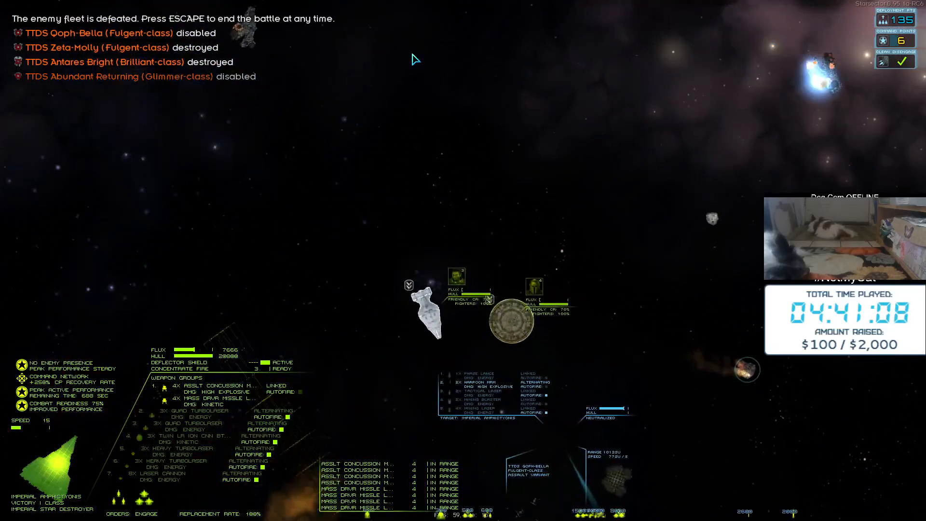
Leave the won battle with Escape to bring up the victory report
{"action": "key", "text": "escape"}
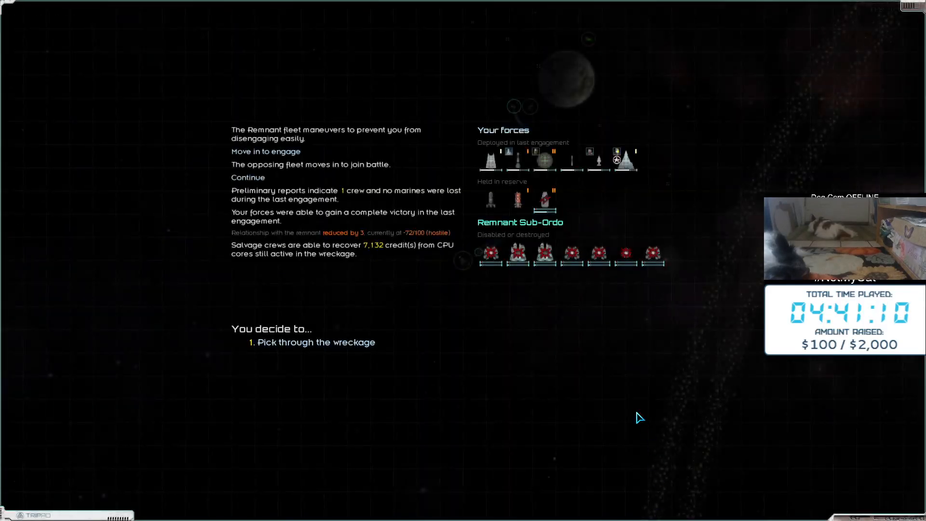
{"action": "mouse_move", "coordinate": [596, 368]}
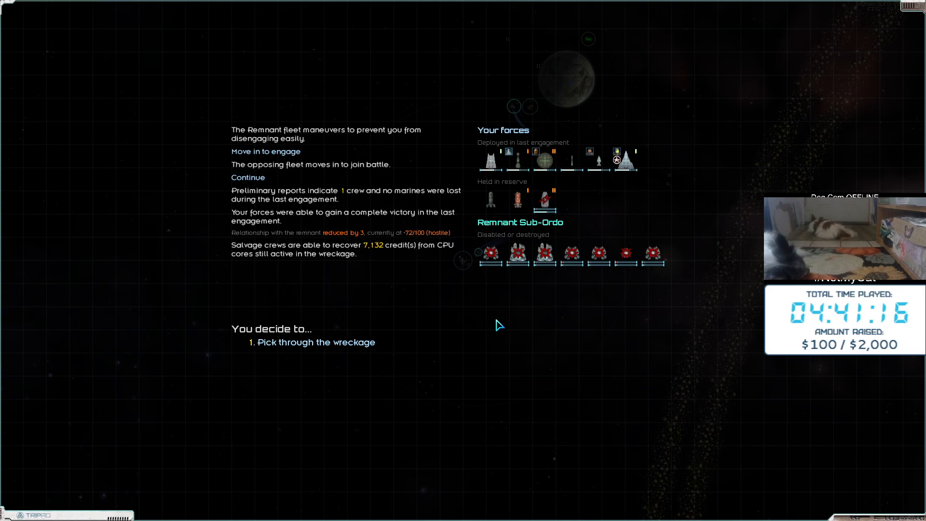
Pick through the Remnant wreckage and confirm the recovered resources and weapons
{"action": "left_click", "coordinate": [316, 342]}
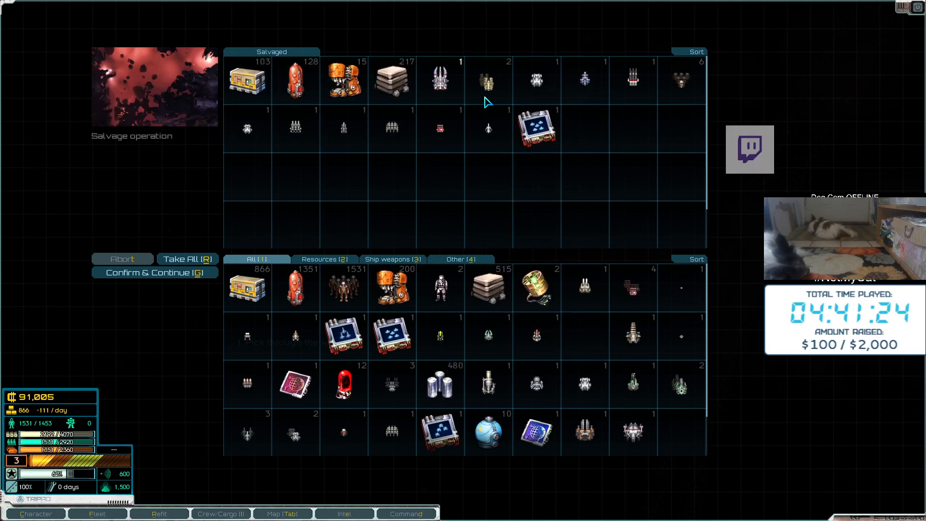
{"action": "mouse_move", "coordinate": [295, 79]}
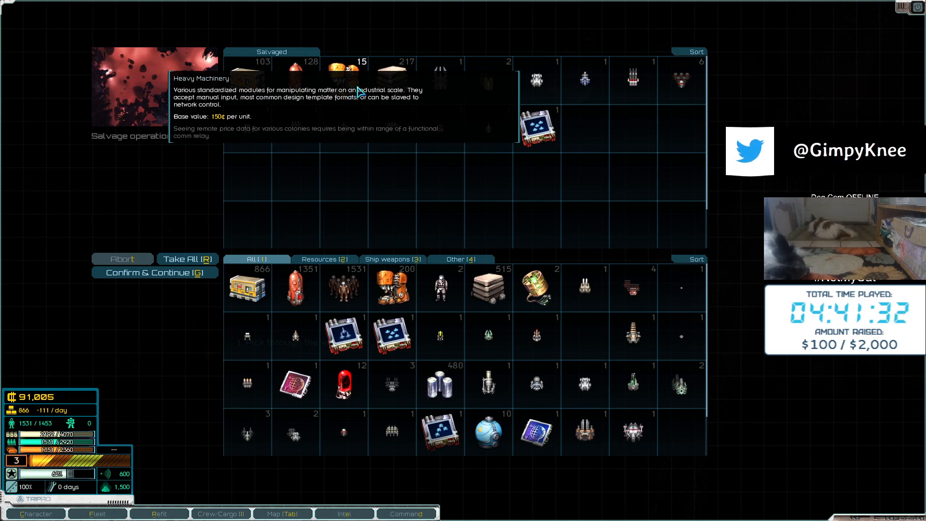
{"action": "mouse_move", "coordinate": [390, 71]}
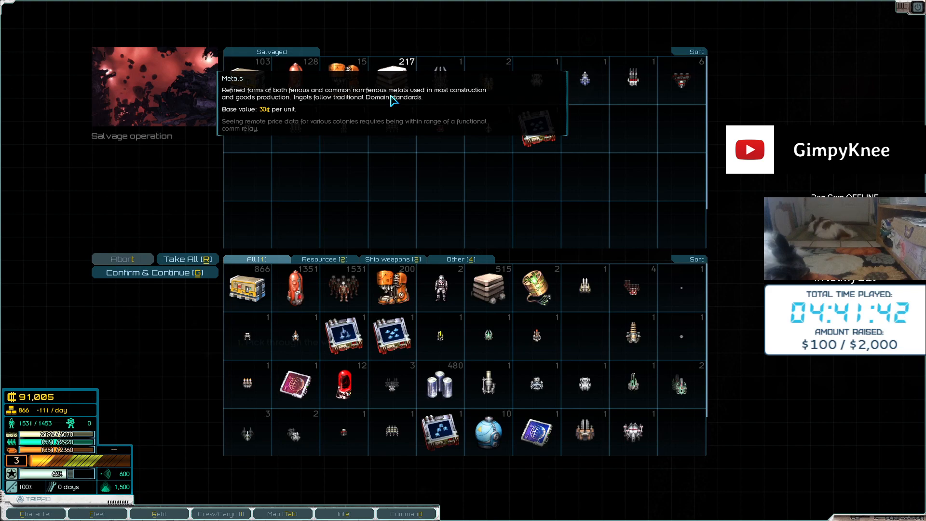
{"action": "mouse_move", "coordinate": [405, 95]}
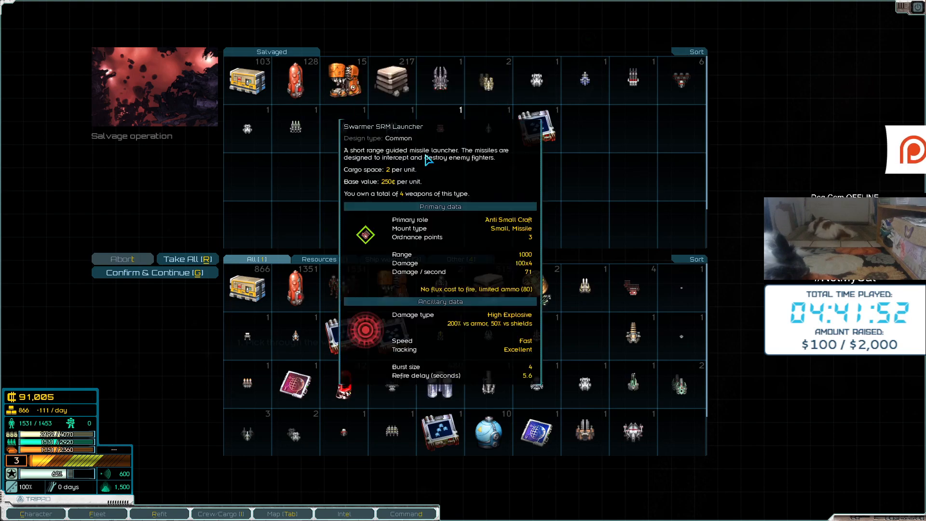
{"action": "left_click", "coordinate": [154, 272]}
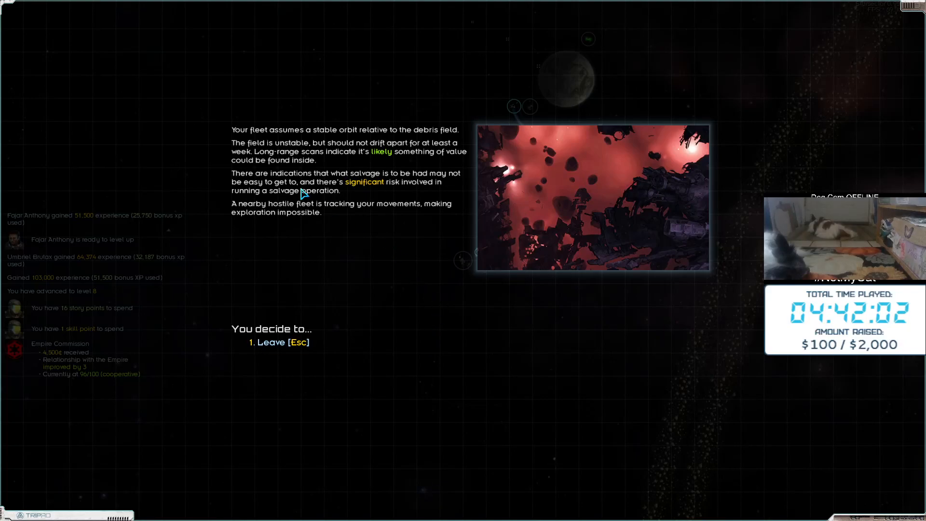
{"action": "mouse_move", "coordinate": [340, 268]}
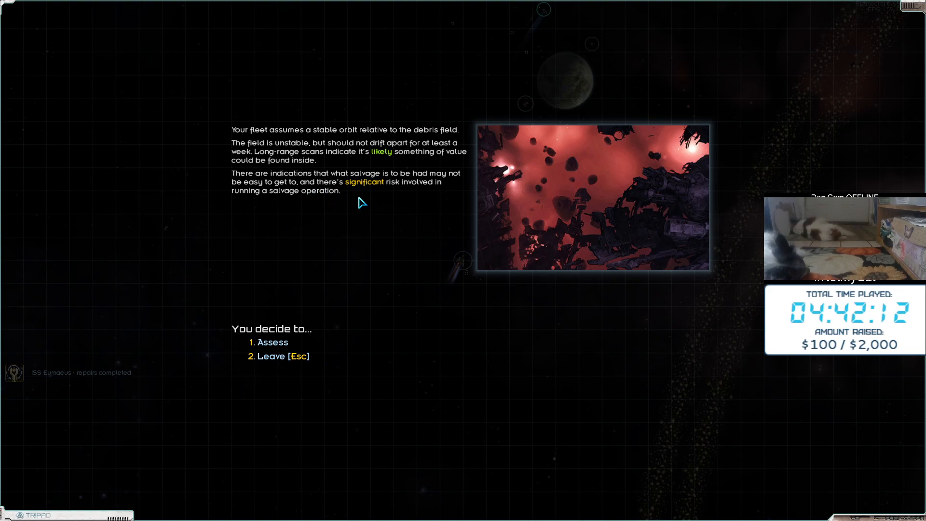
{"action": "mouse_move", "coordinate": [322, 200]}
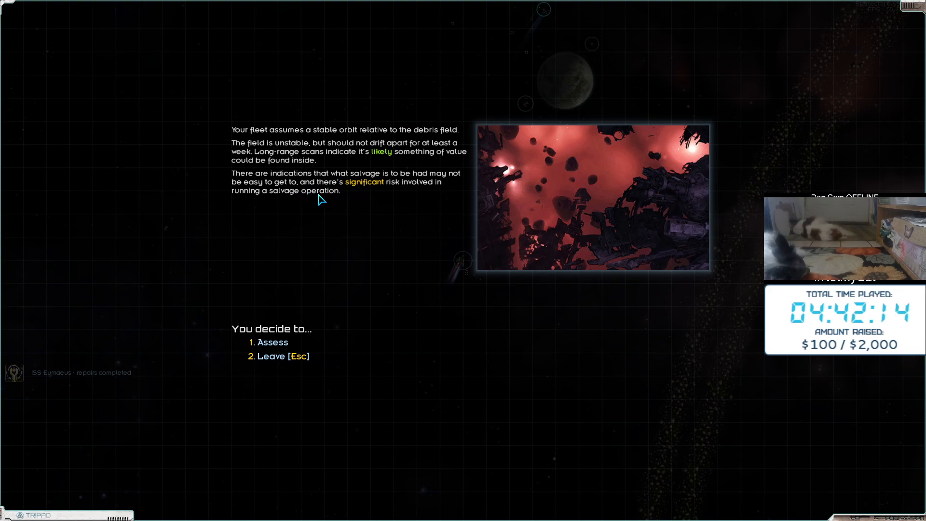
{"action": "mouse_move", "coordinate": [364, 258]}
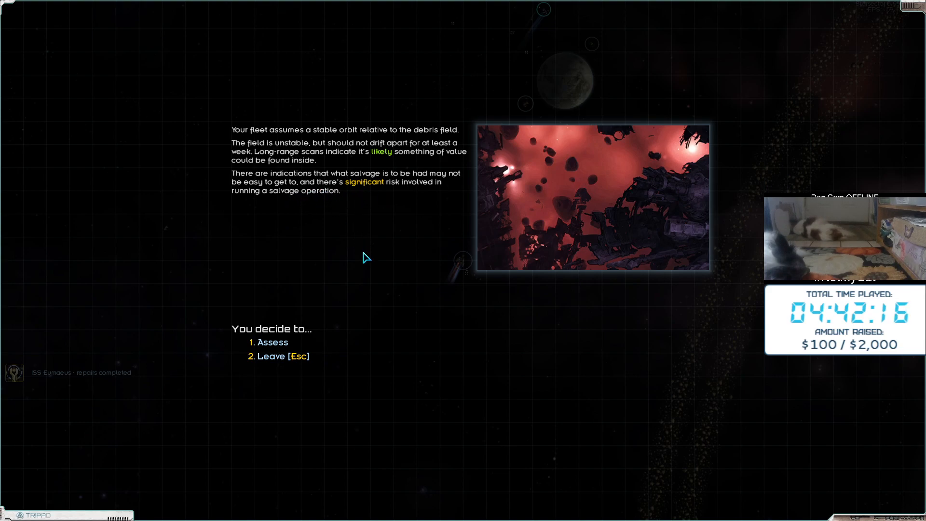
Assess the debris field and begin salvage operations
{"action": "left_click", "coordinate": [272, 342]}
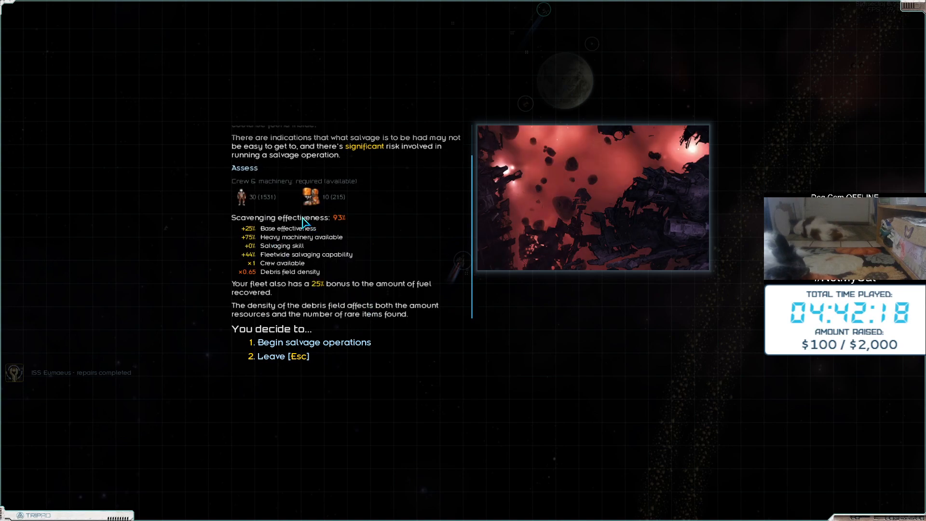
{"action": "mouse_move", "coordinate": [406, 411]}
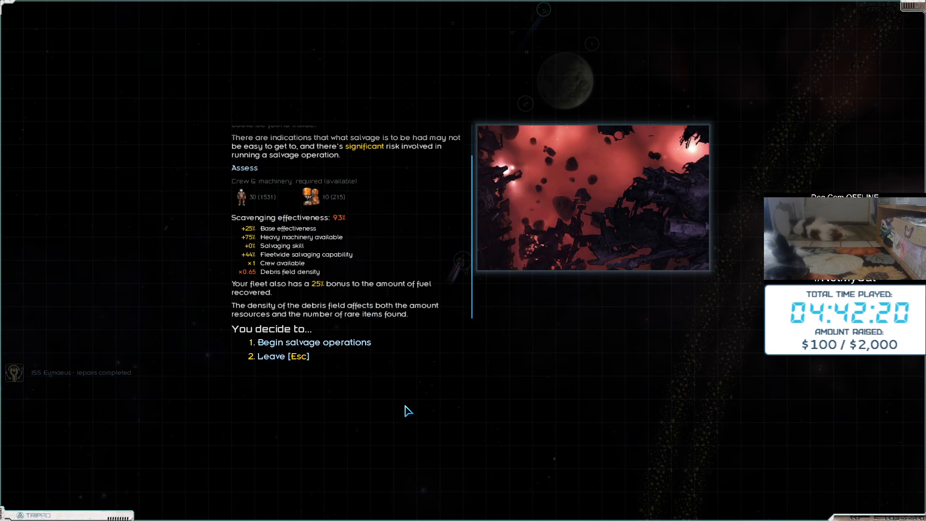
{"action": "left_click", "coordinate": [315, 342]}
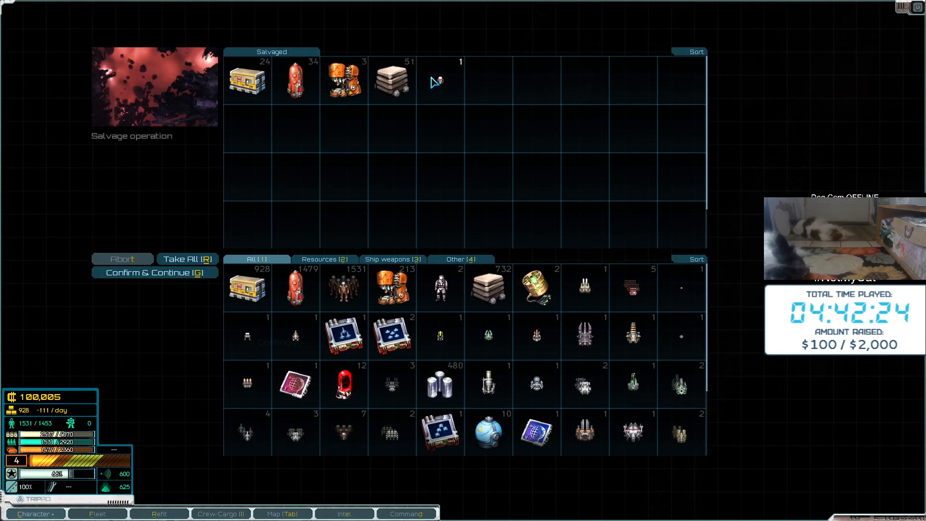
Take all salvaged debris-field goods into the fleet's cargo
{"action": "left_click", "coordinate": [155, 273]}
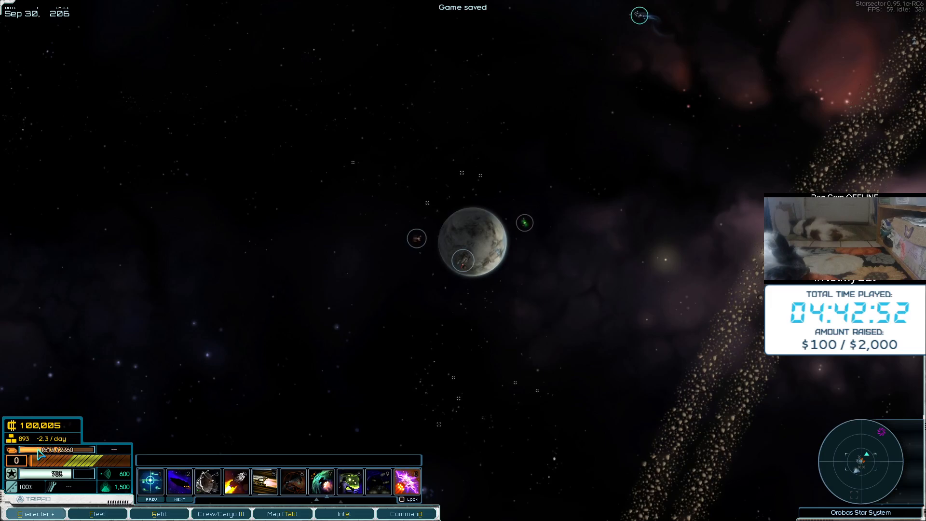
Learn the Navigation skill in the Technology row with the last skill point
{"action": "left_click", "coordinate": [34, 513]}
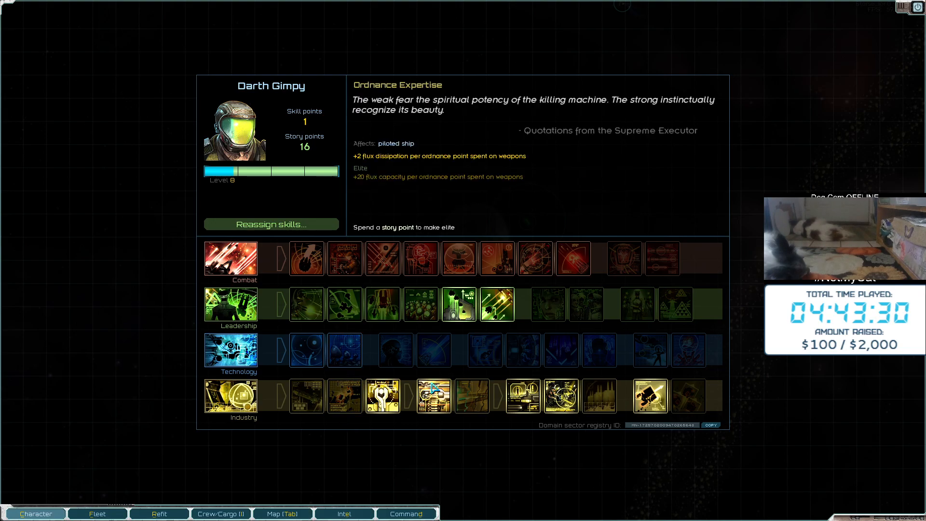
{"action": "mouse_move", "coordinate": [345, 349]}
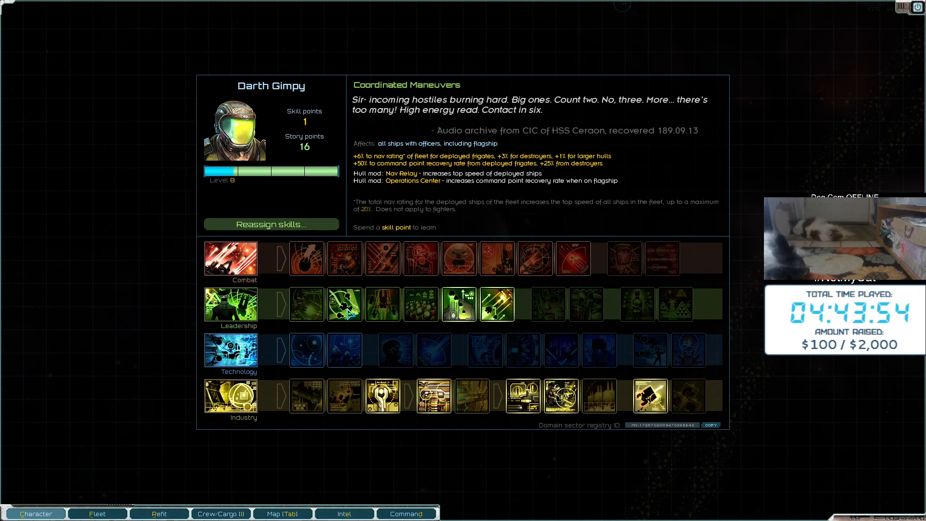
{"action": "mouse_move", "coordinate": [382, 304]}
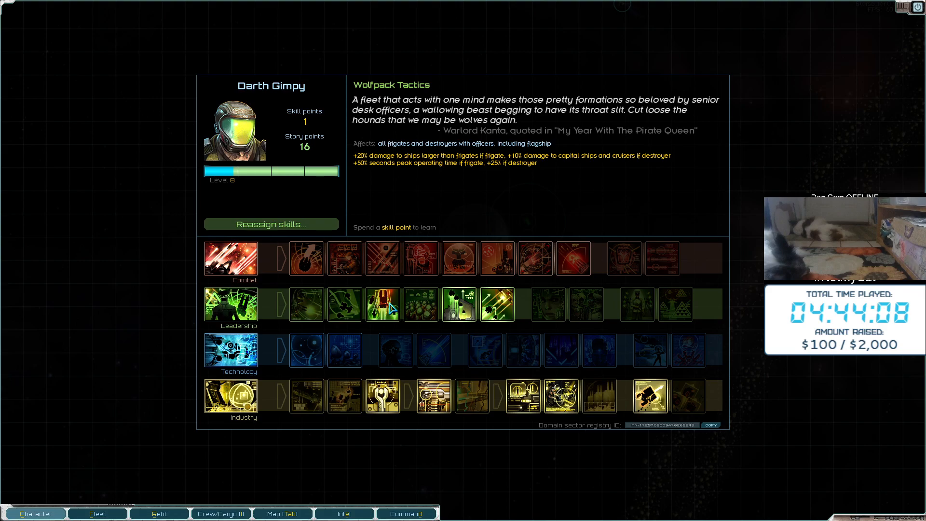
{"action": "mouse_move", "coordinate": [421, 305]}
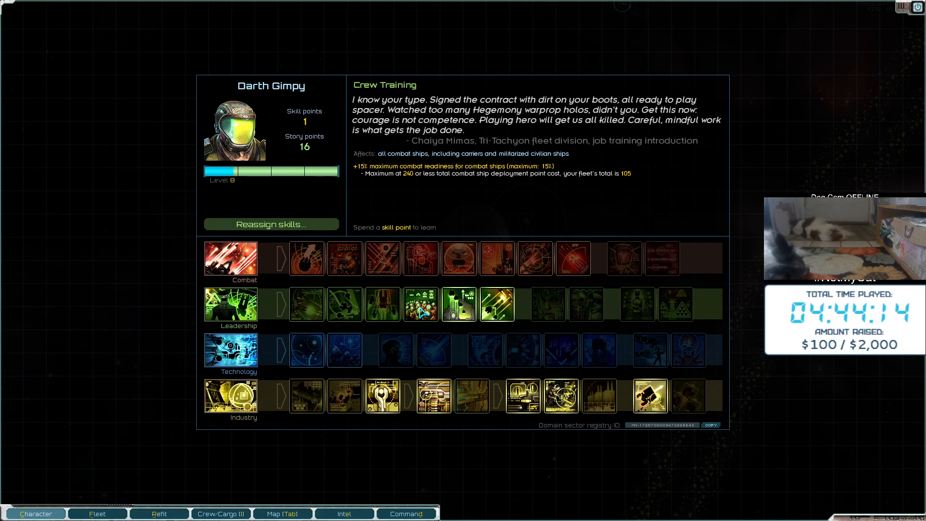
{"action": "mouse_move", "coordinate": [459, 304]}
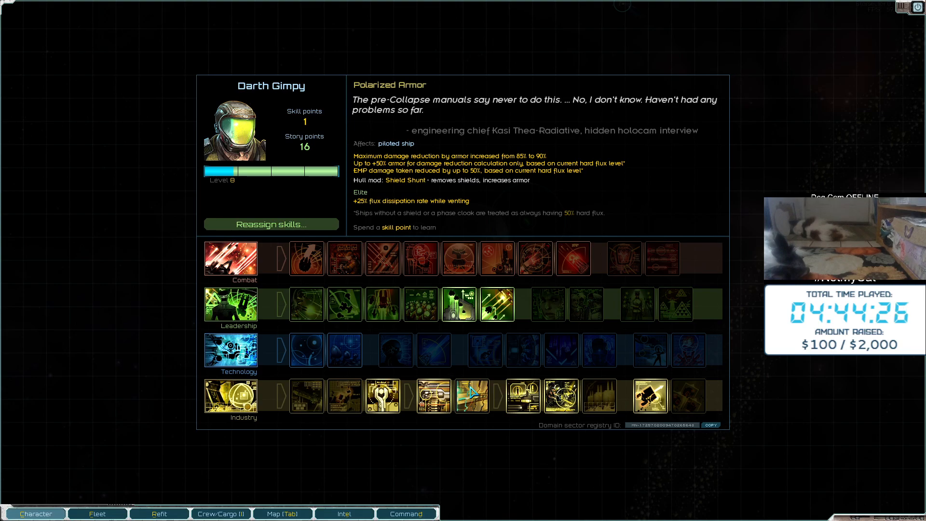
{"action": "mouse_move", "coordinate": [306, 350]}
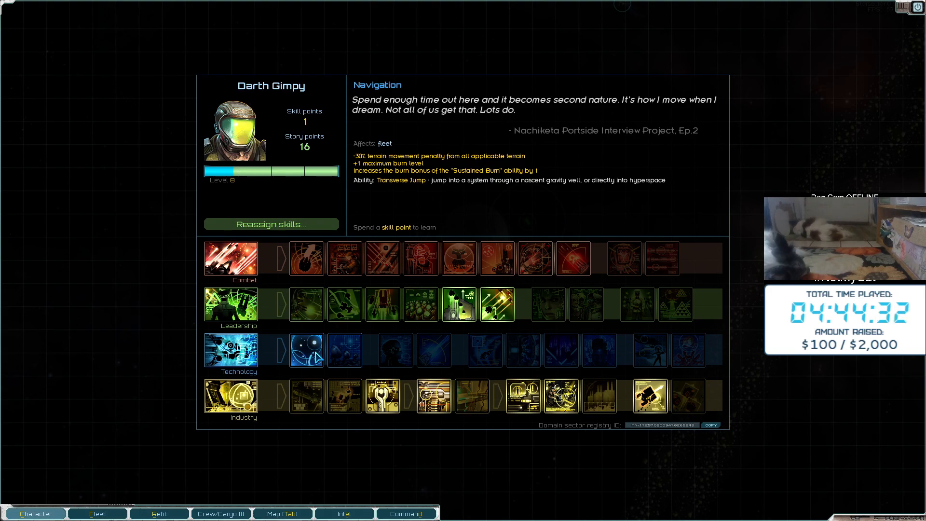
{"action": "left_click", "coordinate": [306, 350]}
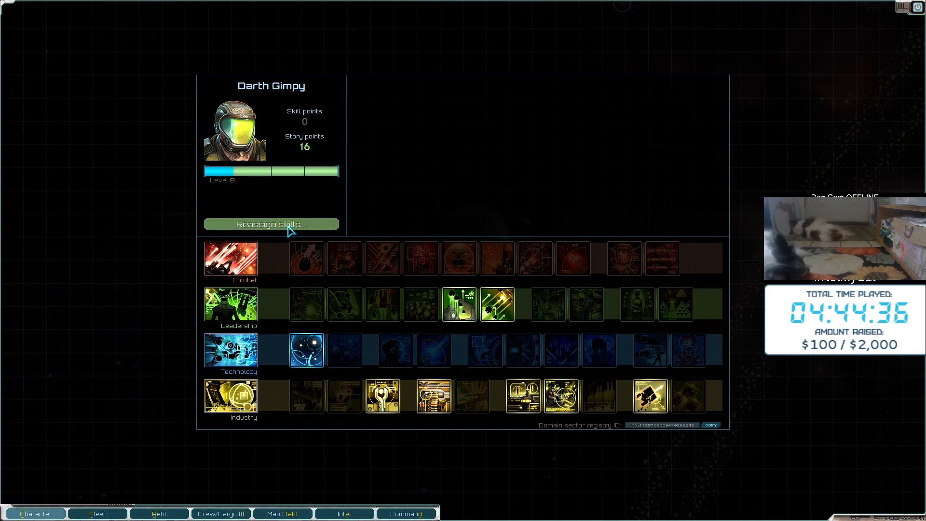
{"action": "left_click", "coordinate": [97, 513]}
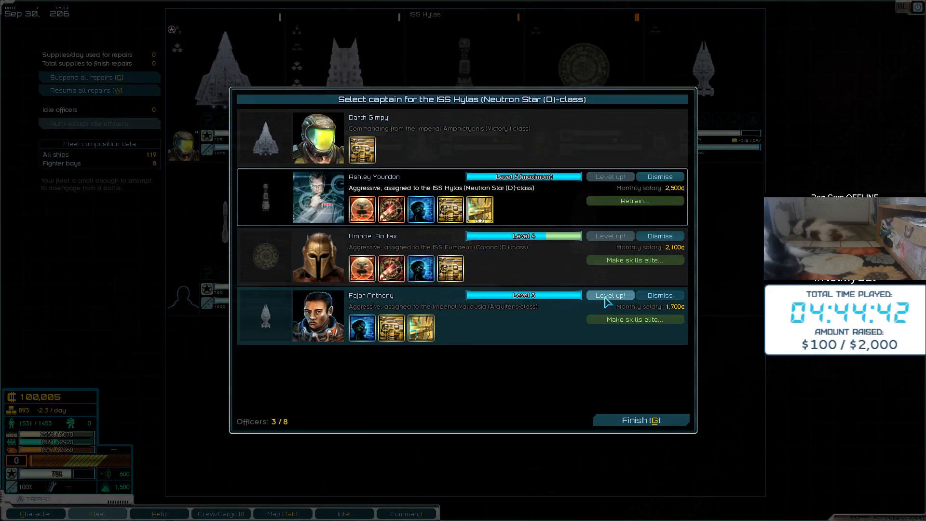
Level the Imperial Validusia's officer to 4 with Field Modulation, then close the roster
{"action": "left_click", "coordinate": [610, 295]}
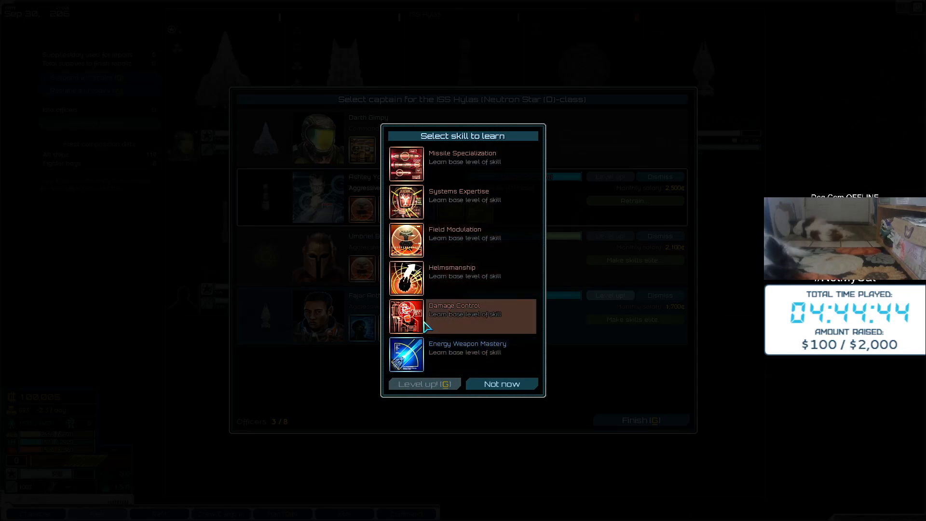
{"action": "mouse_move", "coordinate": [407, 202]}
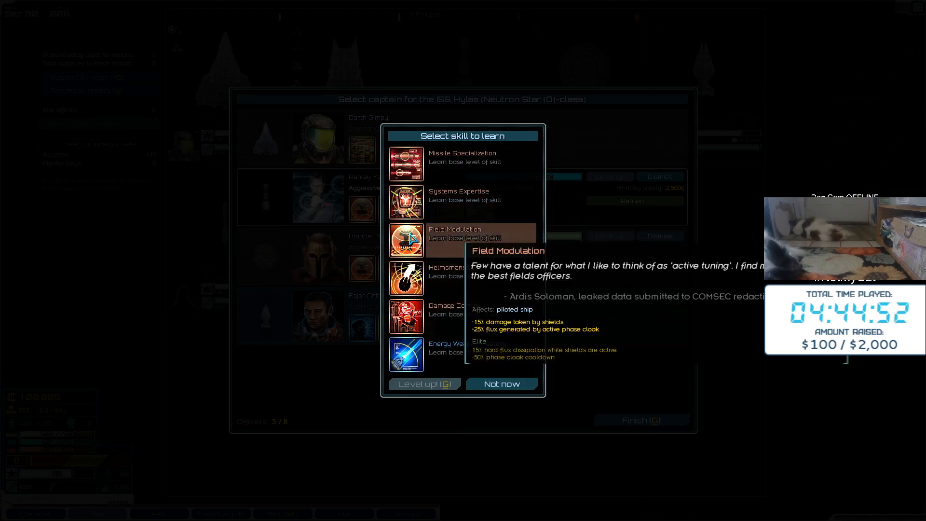
{"action": "left_click", "coordinate": [424, 384]}
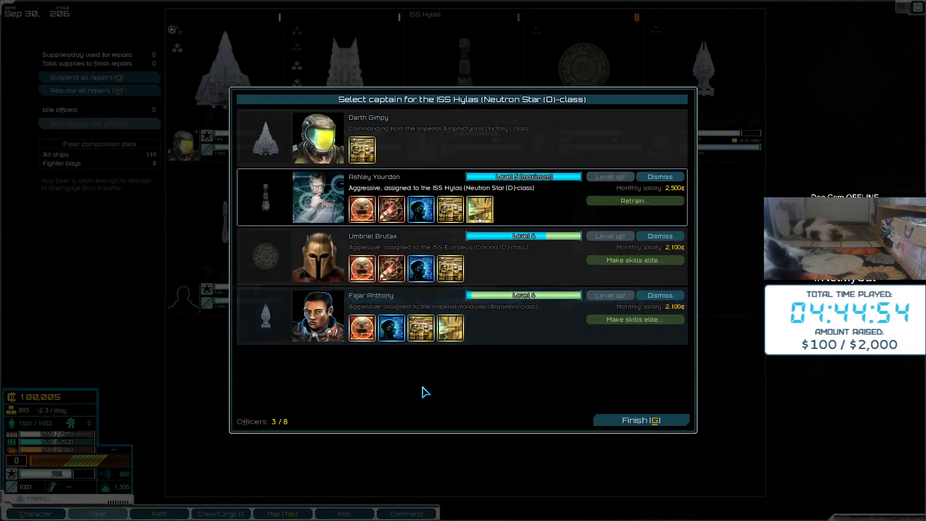
{"action": "mouse_move", "coordinate": [650, 399]}
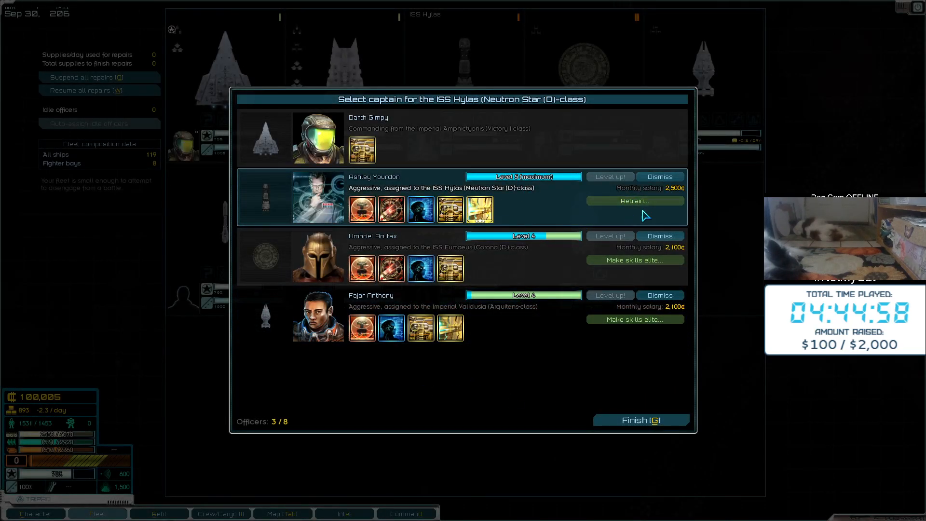
{"action": "mouse_move", "coordinate": [605, 224]}
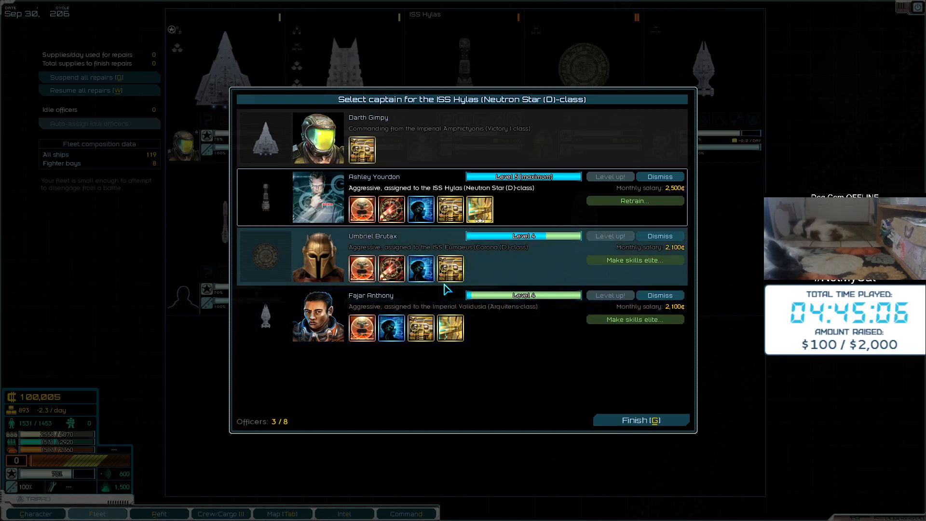
{"action": "mouse_move", "coordinate": [516, 265]}
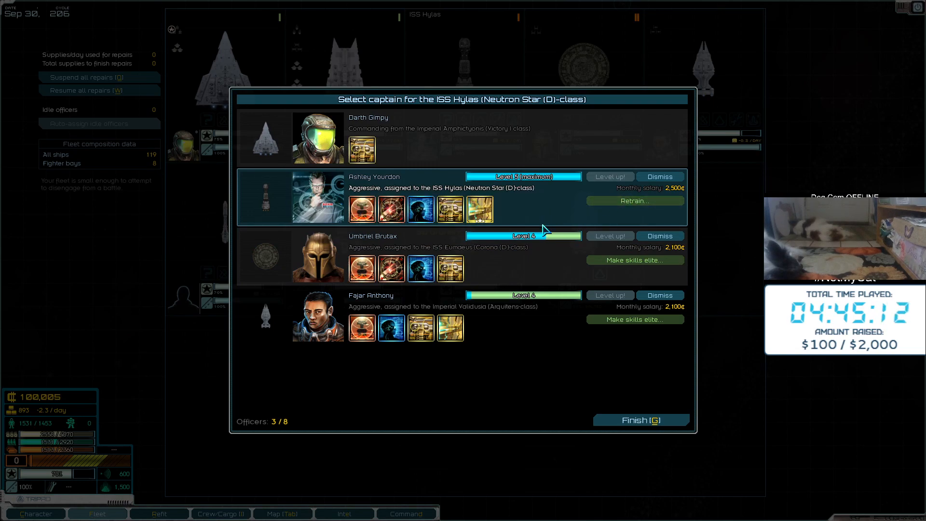
{"action": "mouse_move", "coordinate": [635, 200]}
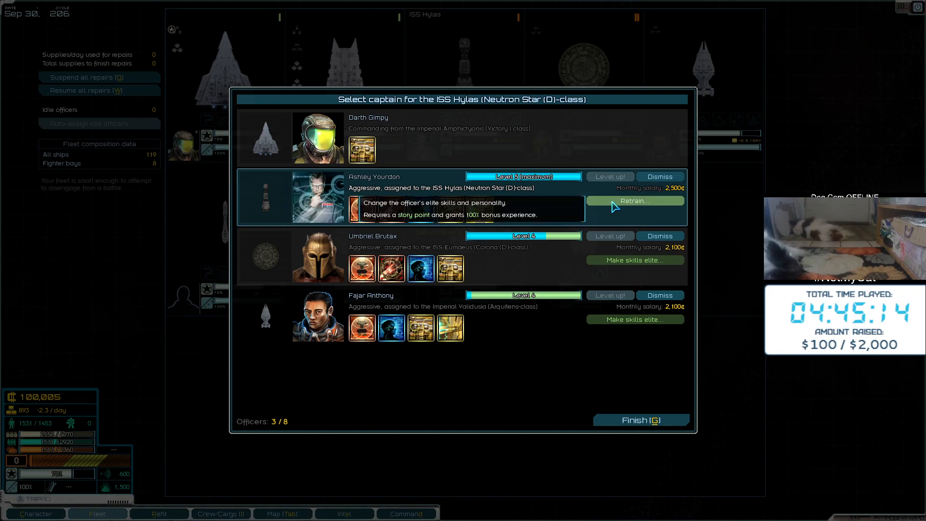
{"action": "mouse_move", "coordinate": [608, 204]}
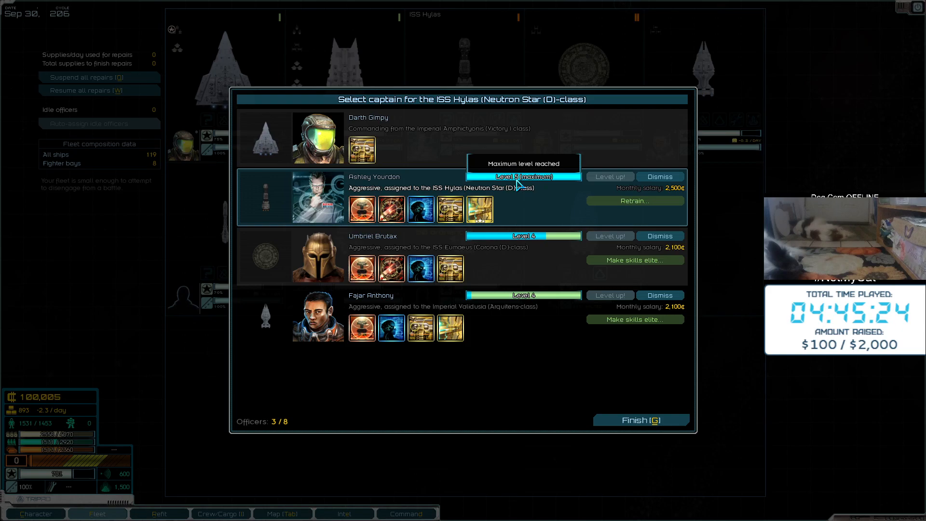
{"action": "mouse_move", "coordinate": [411, 400]}
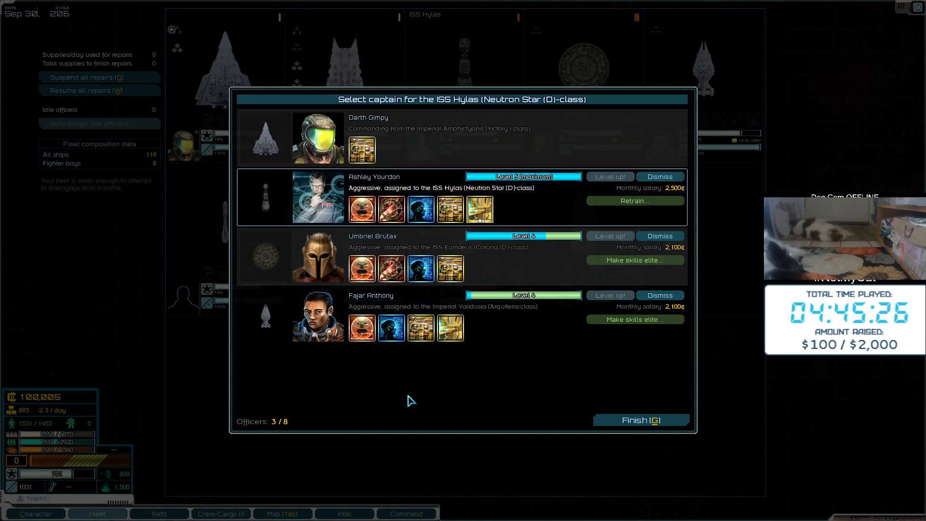
{"action": "left_click", "coordinate": [641, 420]}
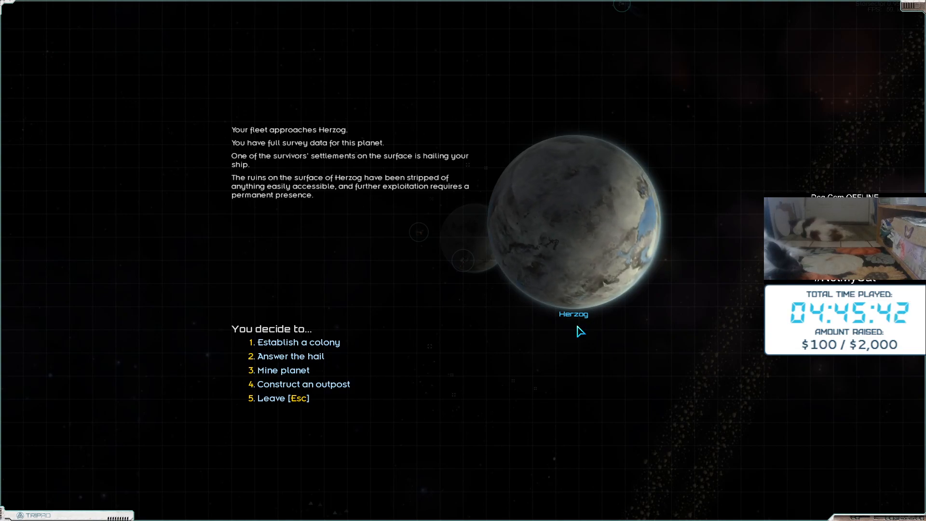
Fly the fleet from Herzog to the nearby Herzog Outpost
{"action": "left_click", "coordinate": [305, 384]}
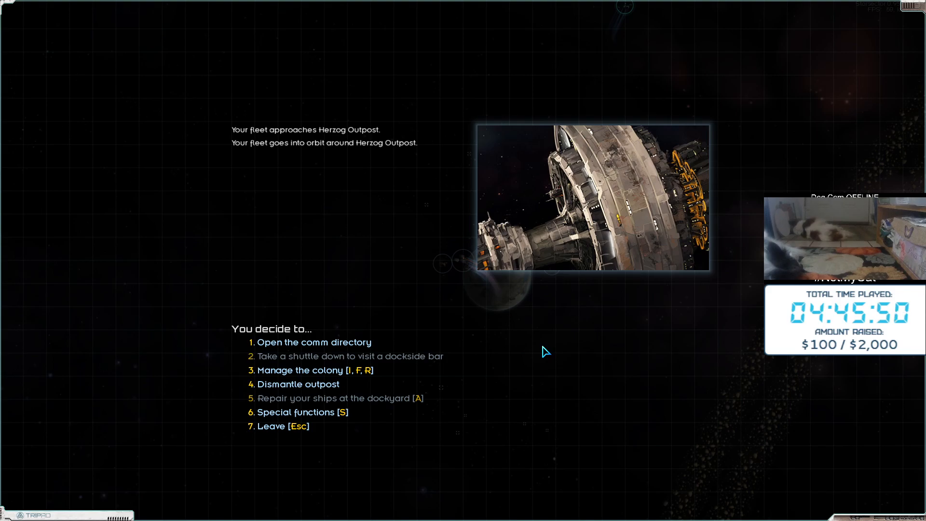
Leave the Herzog Outpost dialog to return to the Orobas system map
{"action": "left_click", "coordinate": [301, 370]}
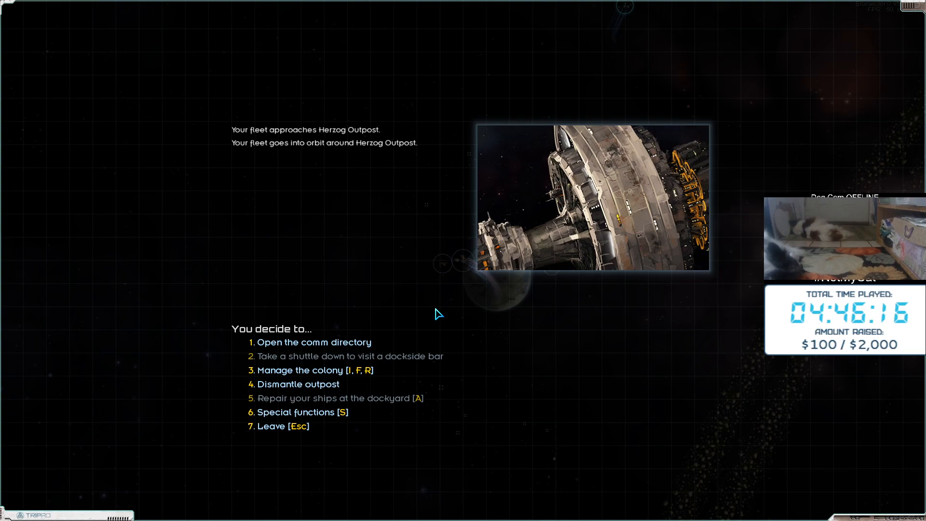
{"action": "left_click", "coordinate": [314, 343]}
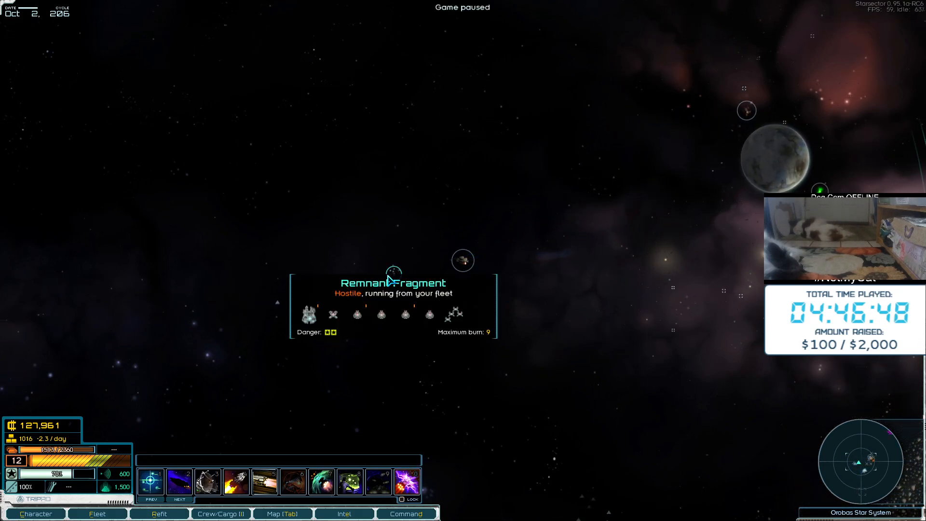
Unpause, intercept the fleeing Remnant Fragment and move in to engage
{"action": "key", "text": "space"}
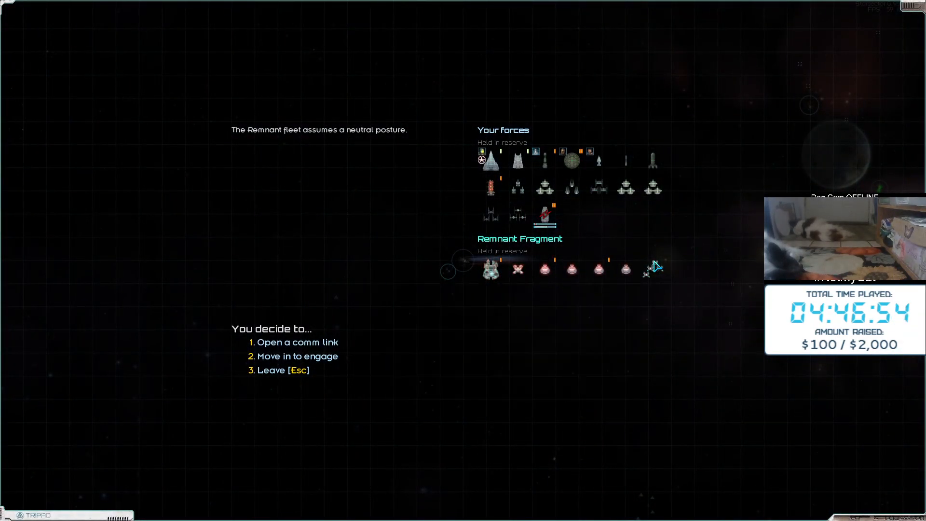
{"action": "left_click", "coordinate": [292, 356]}
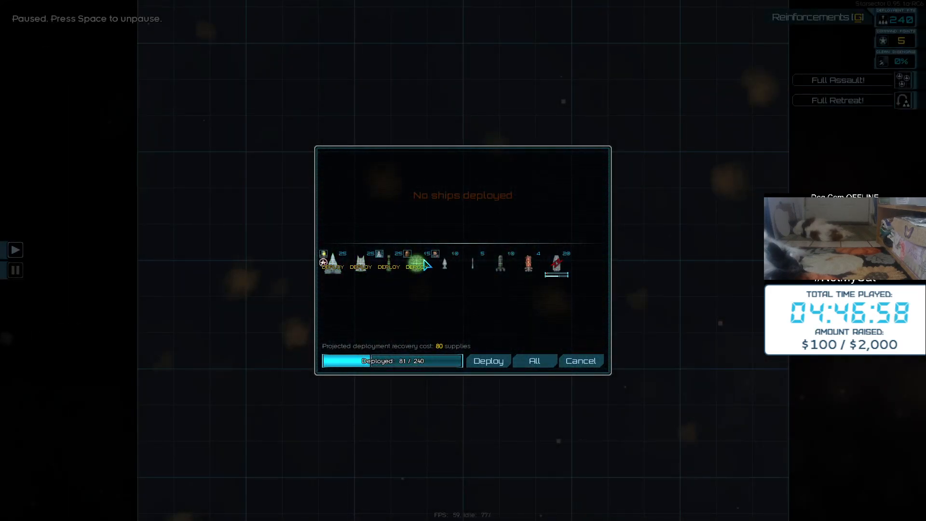
Deploy the fleet's ships against the Remnant Fragment
{"action": "left_click", "coordinate": [487, 361]}
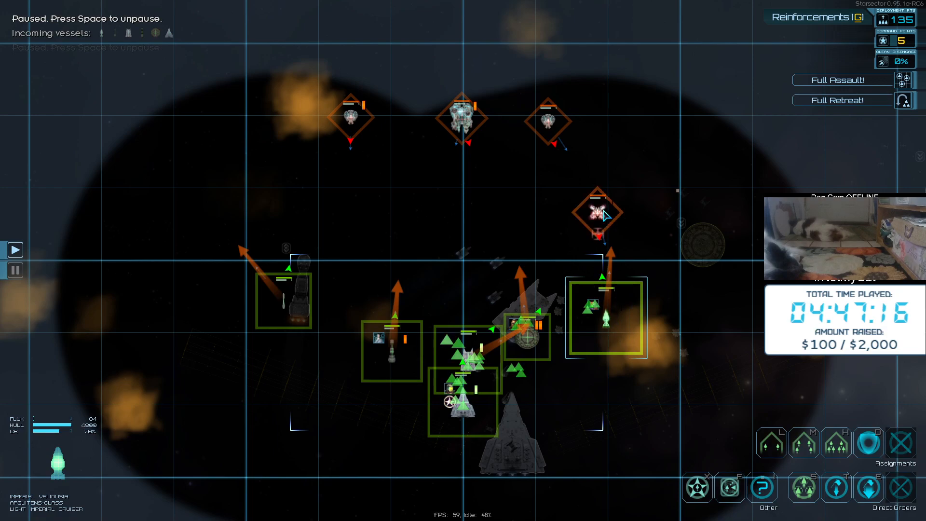
Assign an Eliminate order on a Remnant Fragment ship from the tactical map
{"action": "left_click", "coordinate": [596, 210]}
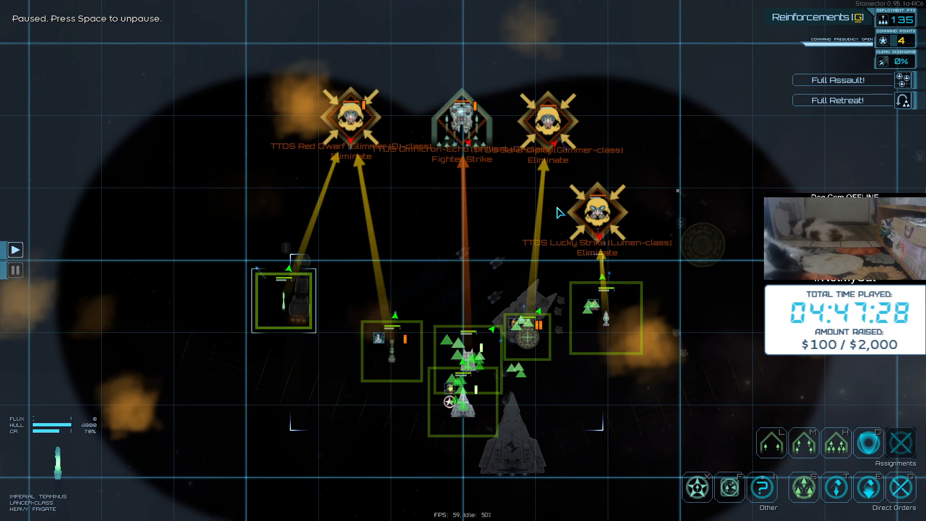
{"action": "mouse_move", "coordinate": [509, 217]}
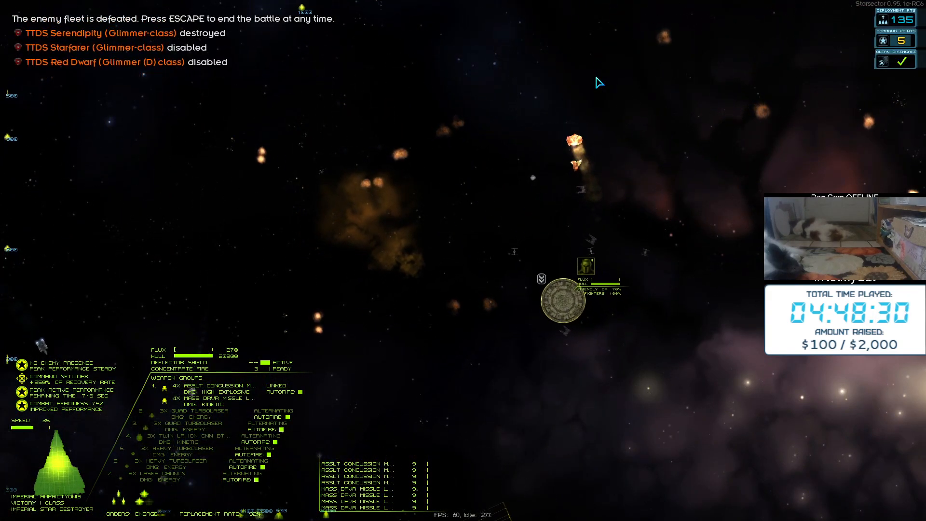
End the won battle, take all Remnant wreckage salvage, and confirm
{"action": "key", "text": "escape"}
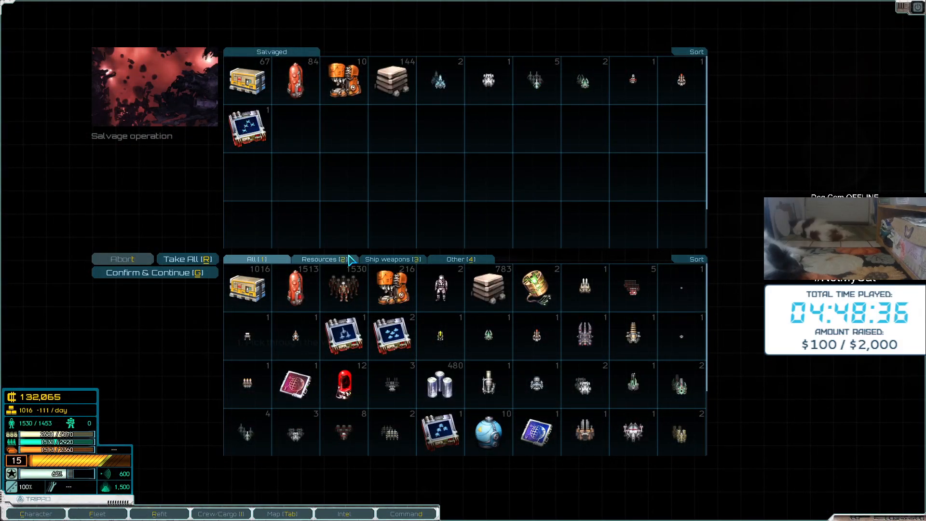
{"action": "left_click", "coordinate": [155, 272]}
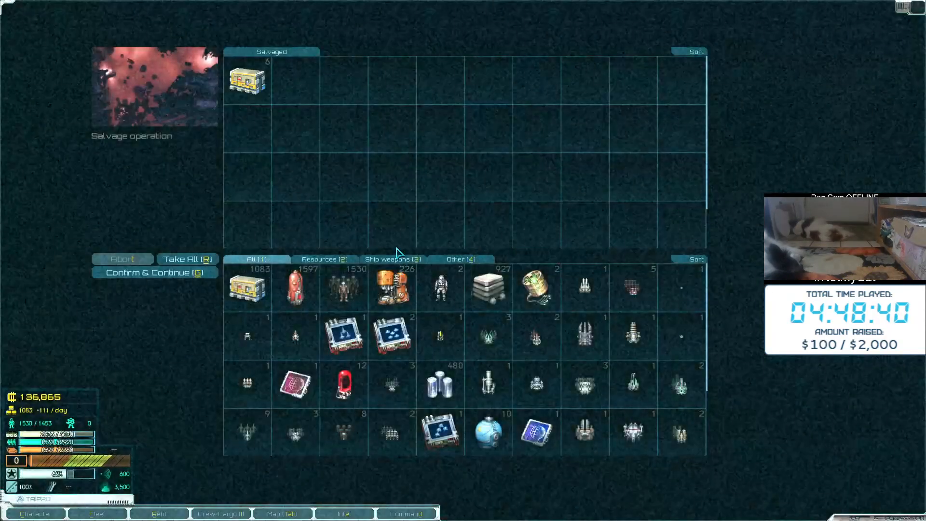
{"action": "left_click", "coordinate": [186, 259]}
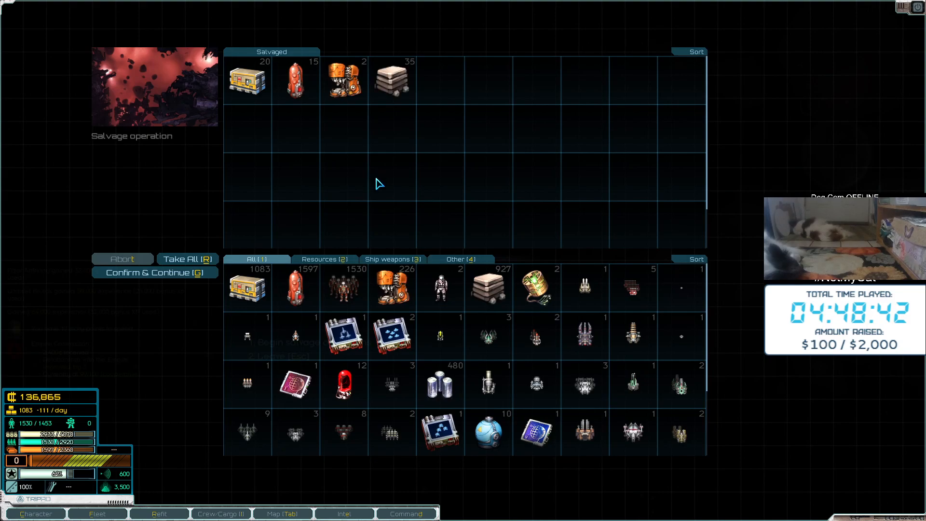
{"action": "left_click", "coordinate": [155, 272]}
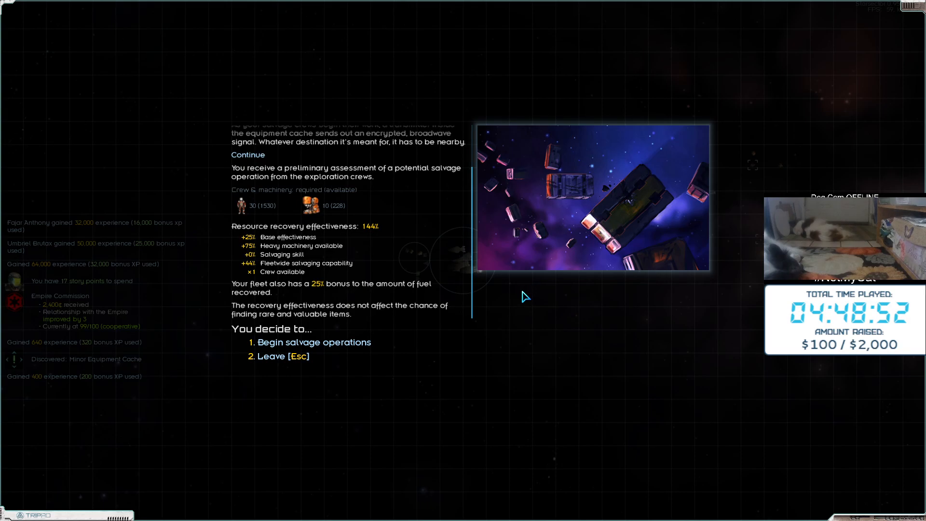
Salvage the equipment cache, taking the heavy machinery, transplutonics and Eradicator-class blueprint
{"action": "left_click", "coordinate": [313, 343]}
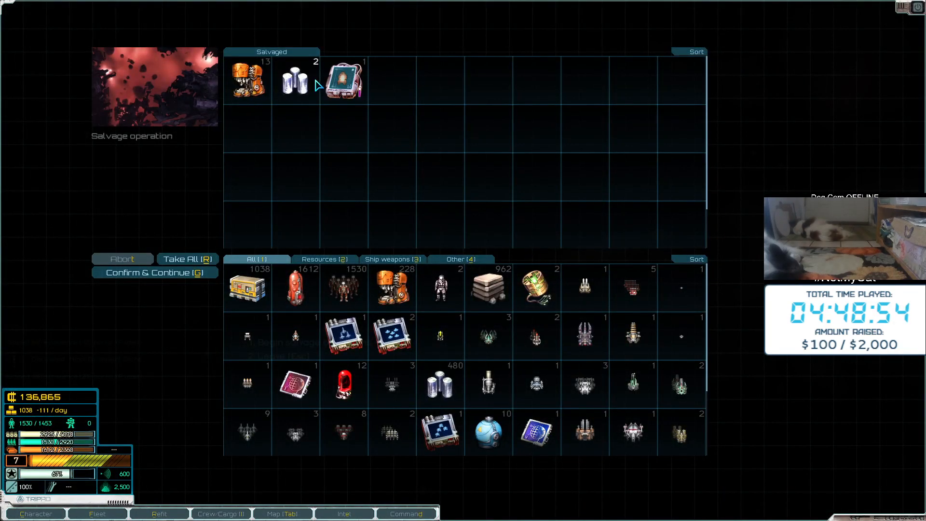
{"action": "mouse_move", "coordinate": [343, 79]}
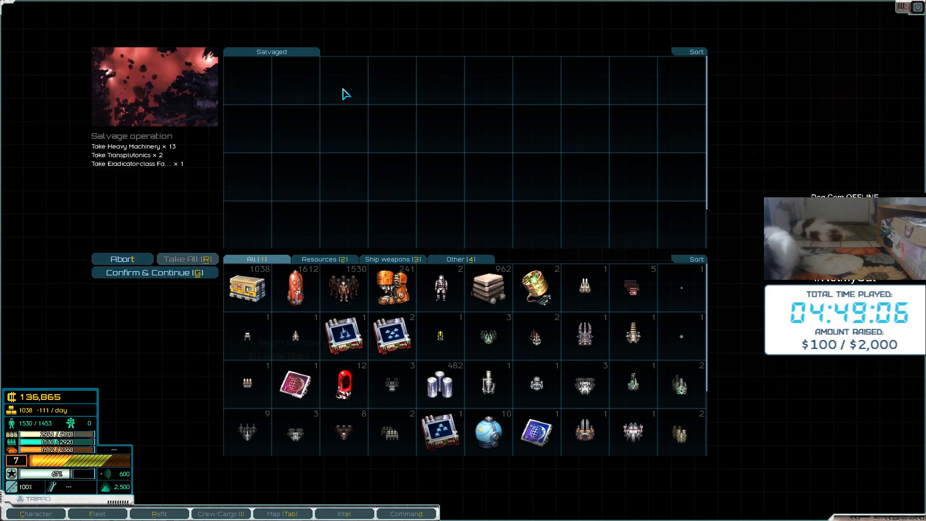
{"action": "left_click", "coordinate": [155, 272]}
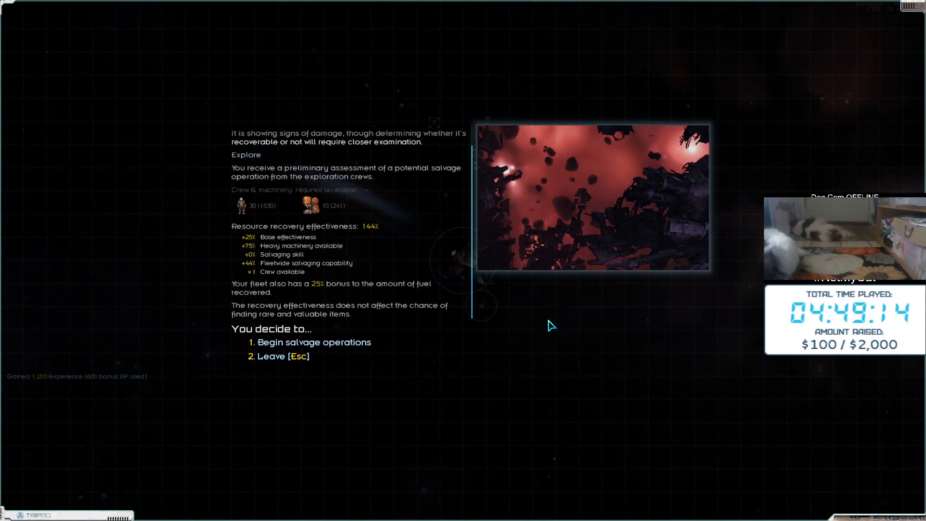
Salvage the damaged wreck for its supplies, fuel, heavy machinery and metals
{"action": "left_click", "coordinate": [314, 342]}
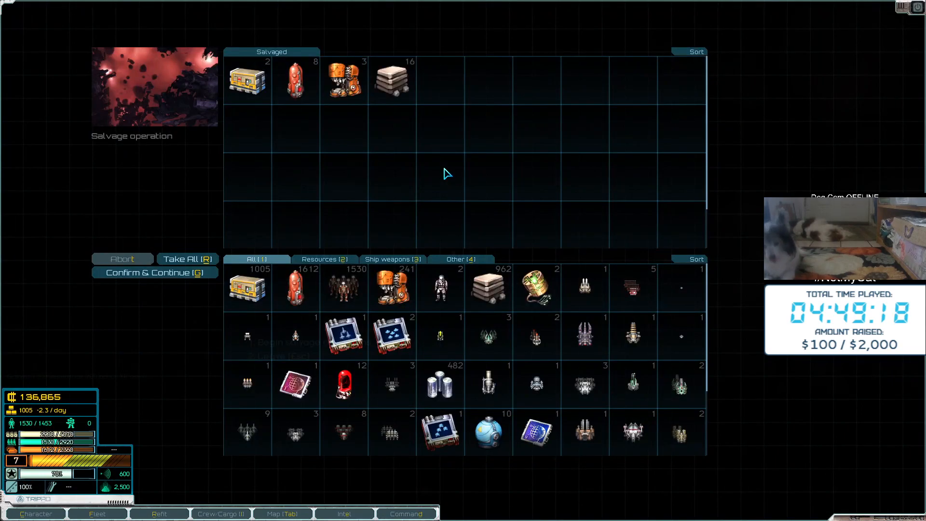
{"action": "left_click", "coordinate": [155, 272]}
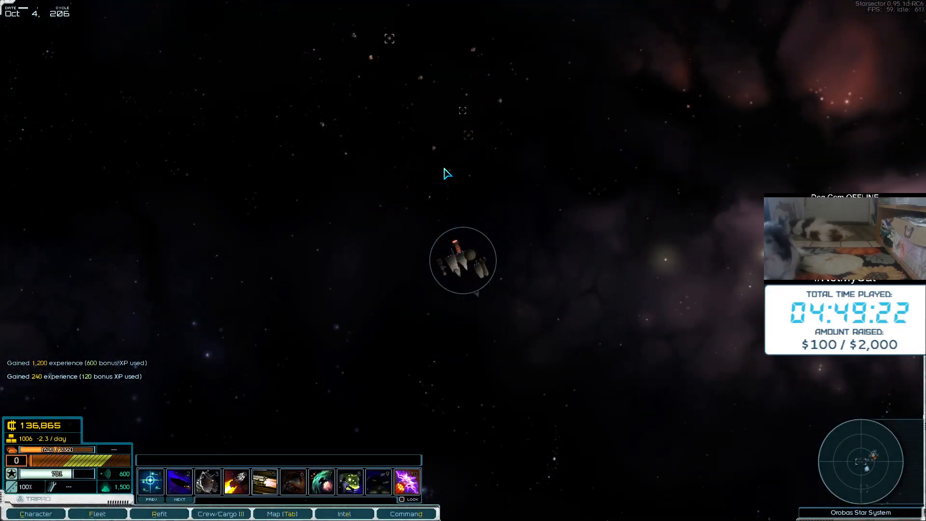
Intercept the nearby Remnant Fragment fleet on the campaign map
{"action": "left_click", "coordinate": [35, 513]}
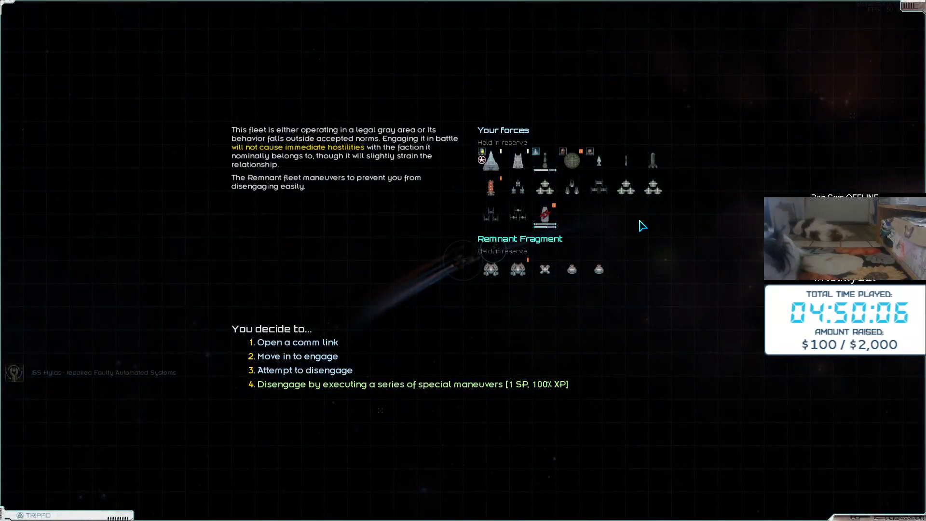
Move in to engage the Remnant Fragment and deploy the whole fleet
{"action": "left_click", "coordinate": [298, 355]}
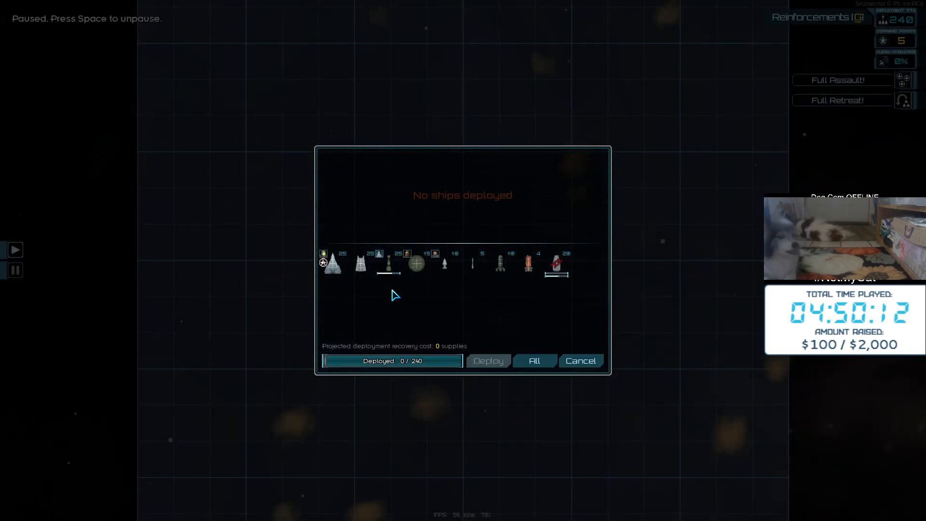
{"action": "left_click", "coordinate": [332, 263]}
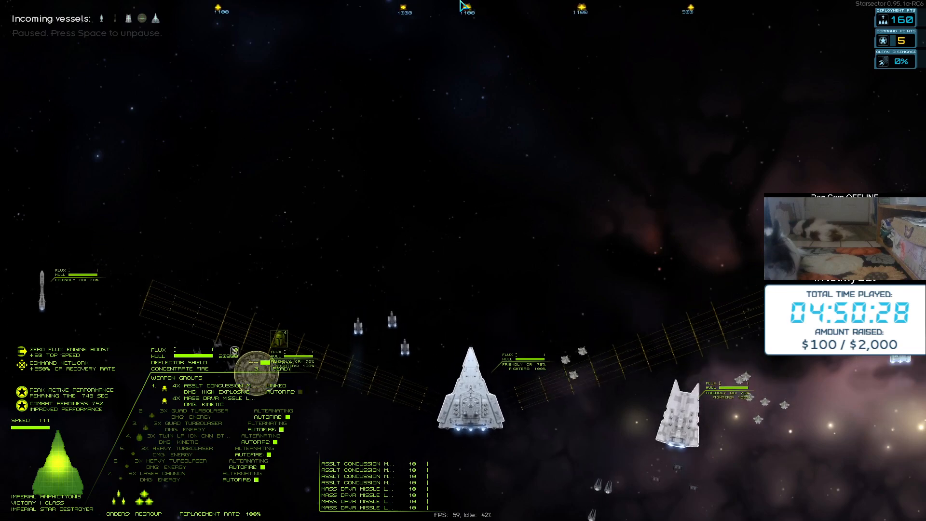
Unpause and fight the Remnant Fragment to a complete victory, then end the battle
{"action": "key", "text": "space"}
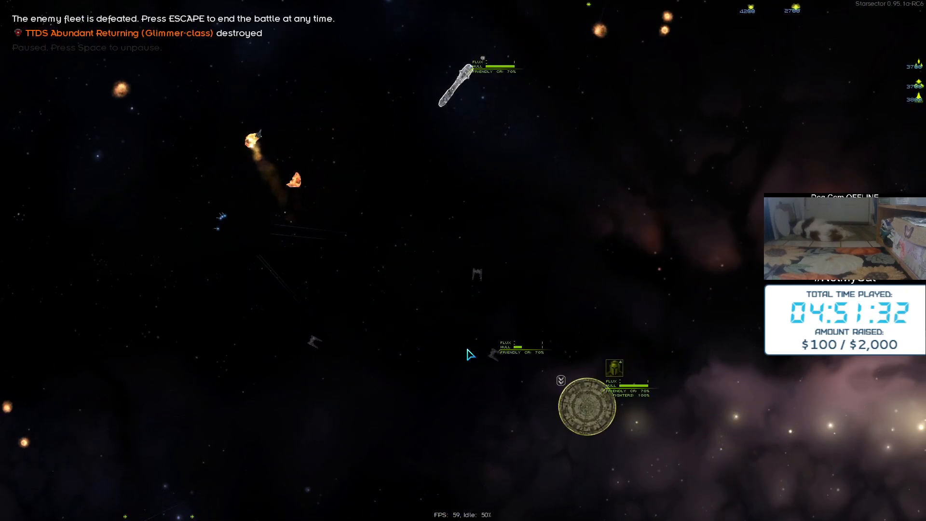
{"action": "key", "text": "space"}
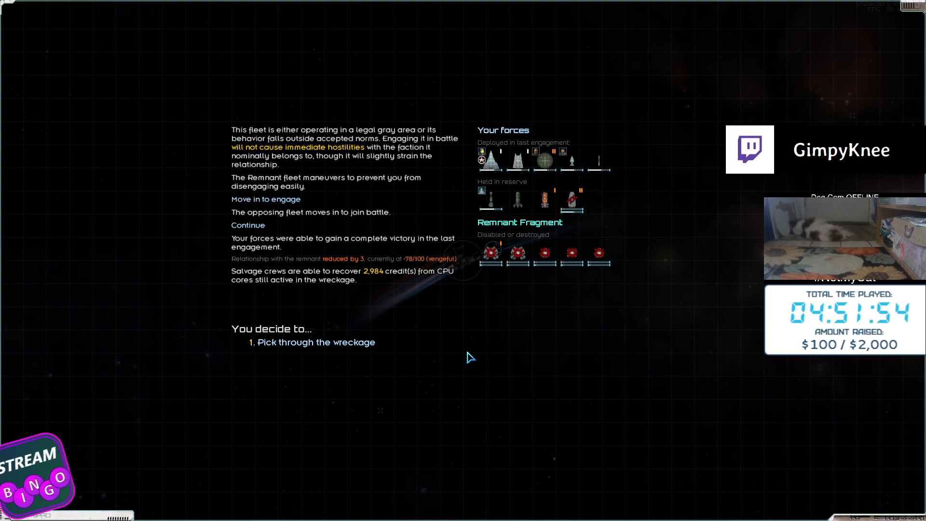
Pick through the battle wreckage and salvage the debris field, keeping all recovered goods
{"action": "left_click", "coordinate": [316, 342]}
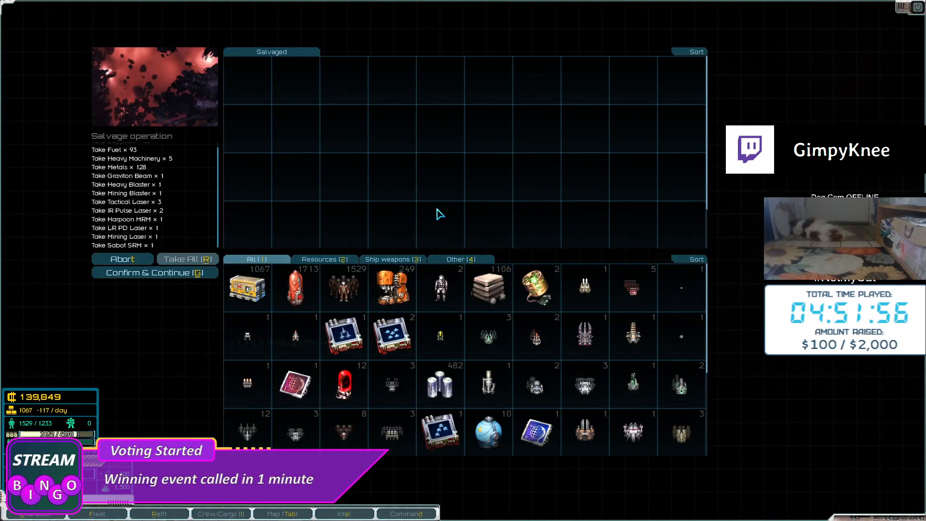
{"action": "left_click", "coordinate": [155, 272]}
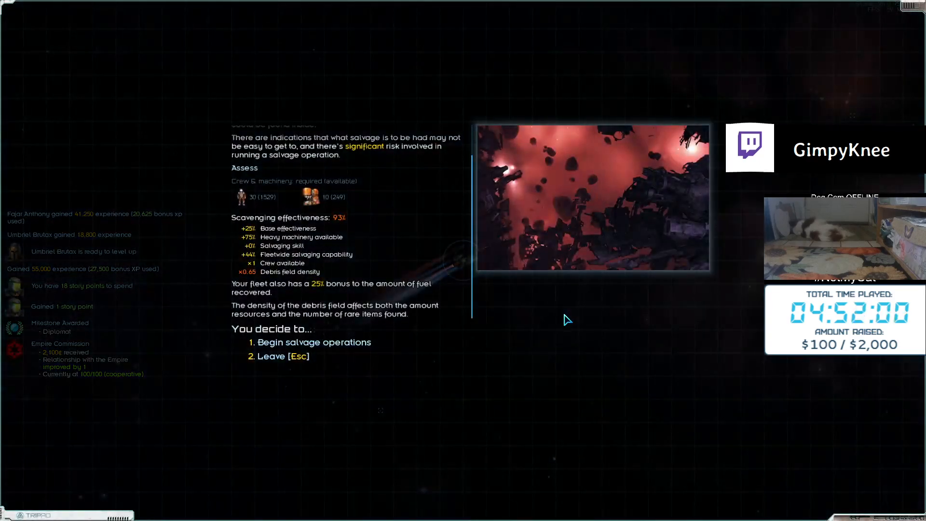
{"action": "left_click", "coordinate": [315, 342]}
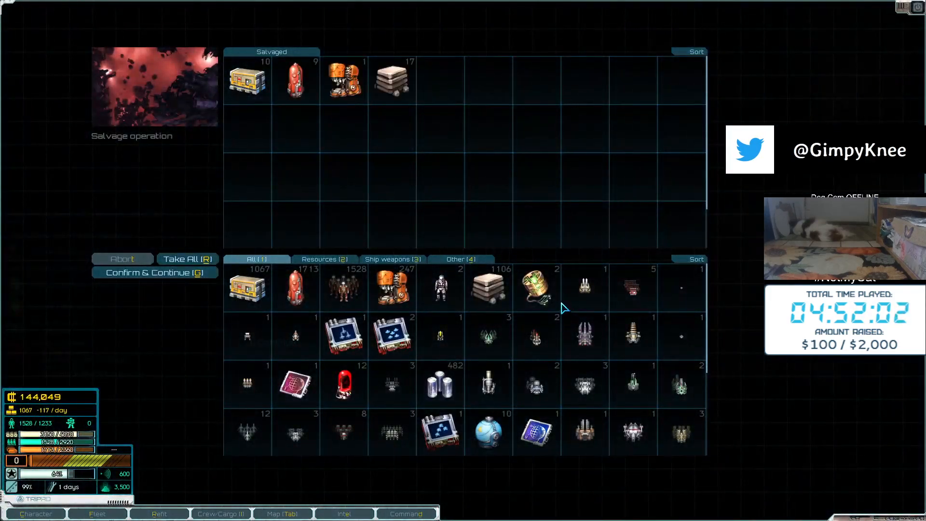
{"action": "left_click", "coordinate": [155, 272]}
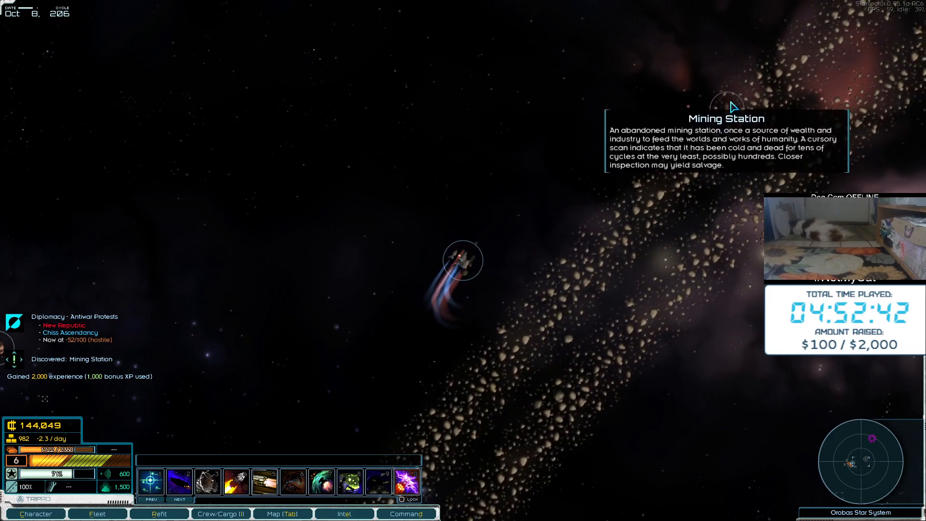
Fly the fleet to the abandoned Mining Station to interact with it
{"action": "left_click", "coordinate": [220, 513]}
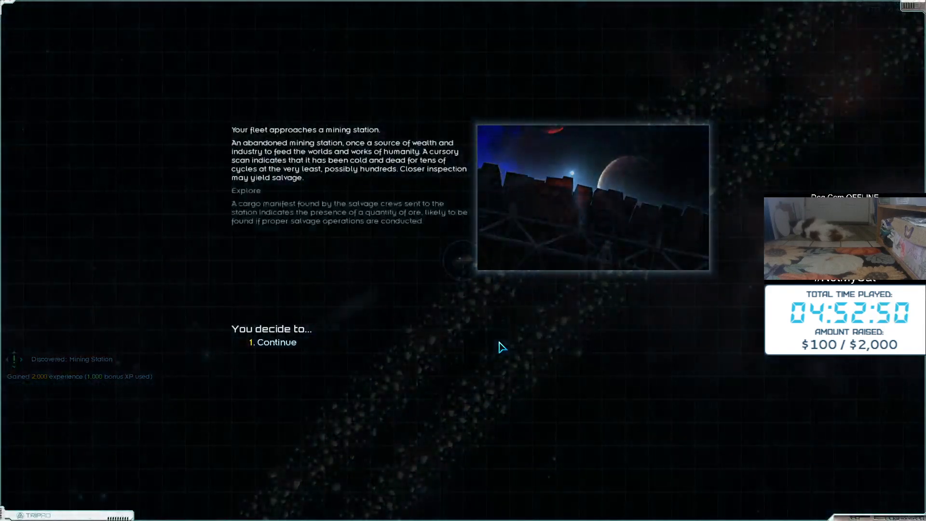
Salvage the Mining Station's supplies, fuel, metals and special item, returning excess ore
{"action": "left_click", "coordinate": [276, 342]}
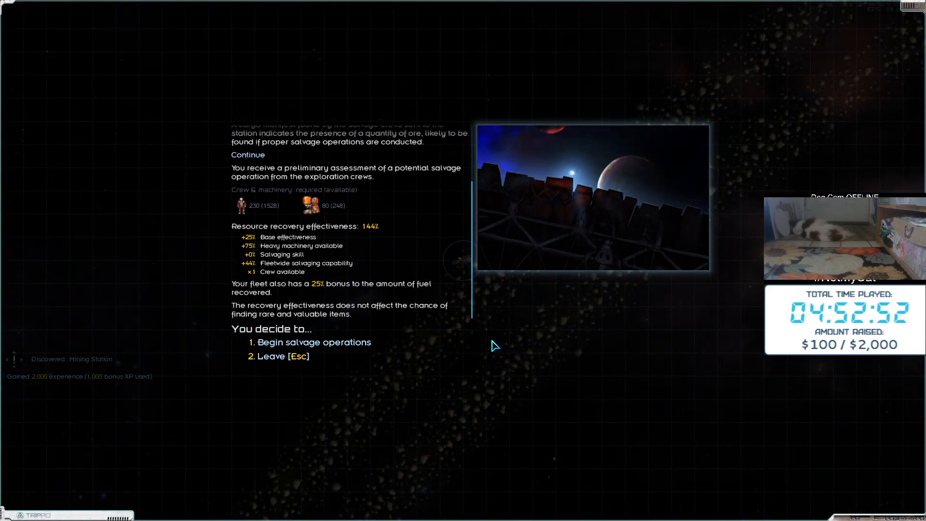
{"action": "left_click", "coordinate": [315, 342]}
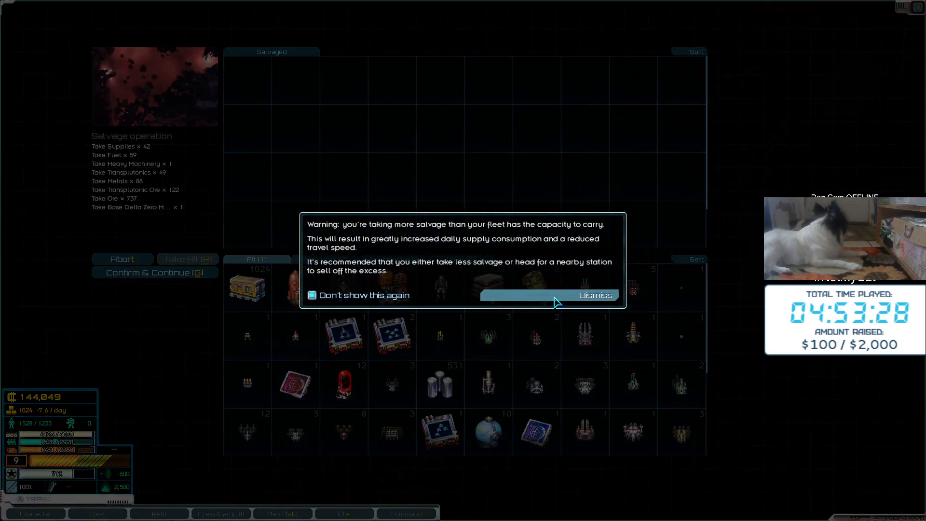
{"action": "left_click", "coordinate": [595, 296]}
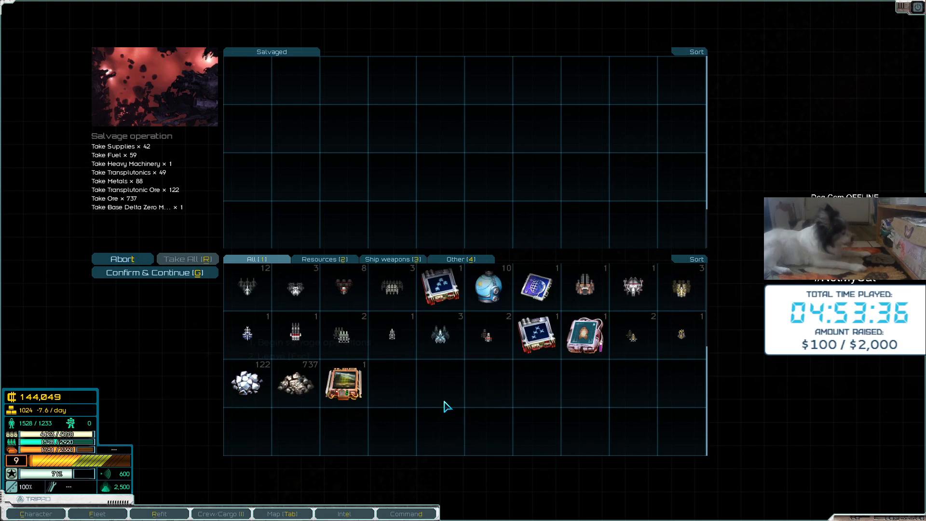
{"action": "left_click", "coordinate": [155, 272]}
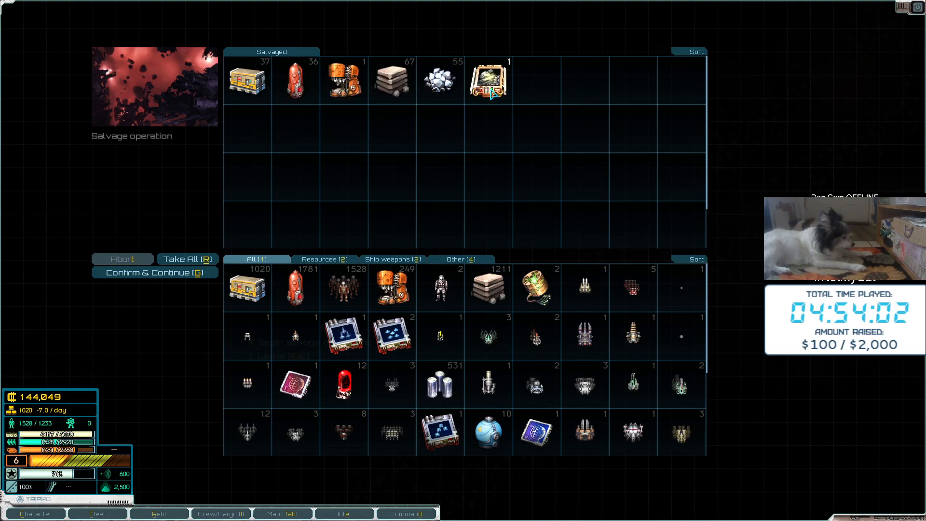
{"action": "left_click", "coordinate": [154, 272]}
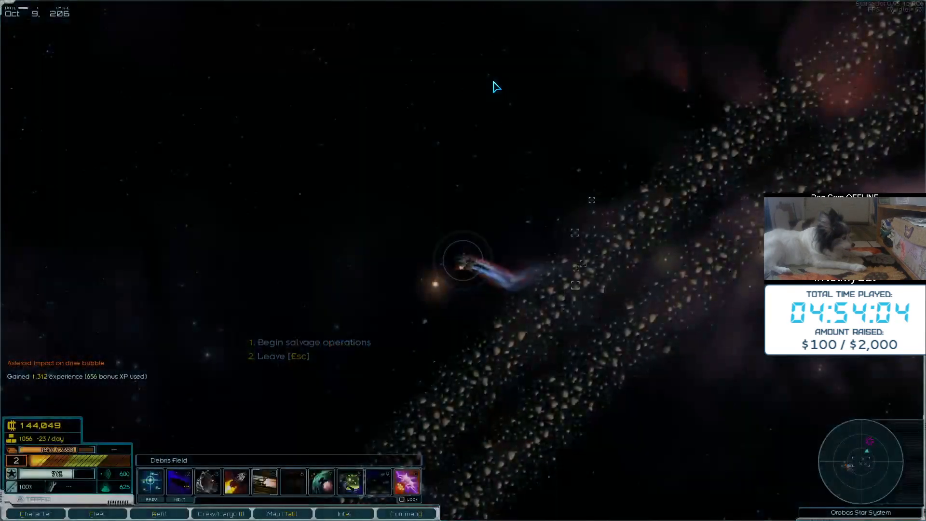
Steer the fleet through the Orobas system and bring up its system map
{"action": "left_click", "coordinate": [220, 513]}
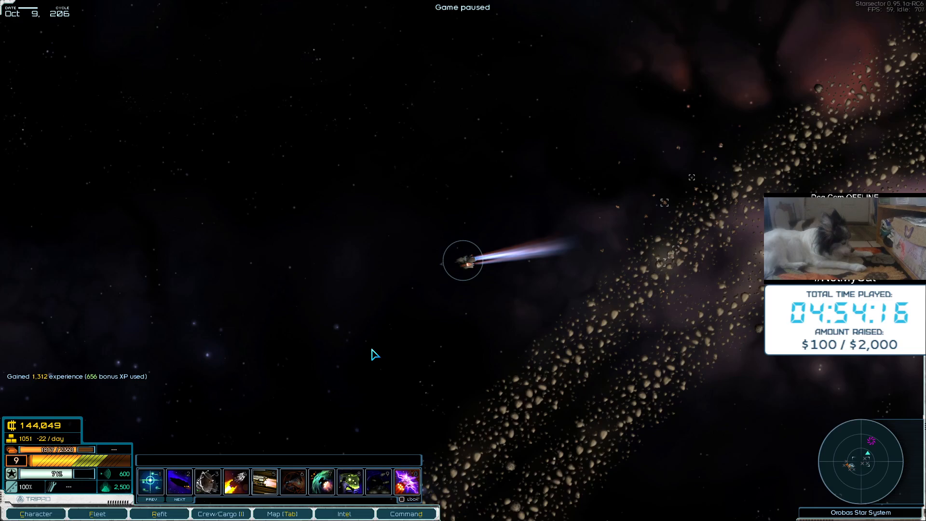
{"action": "left_click", "coordinate": [282, 514]}
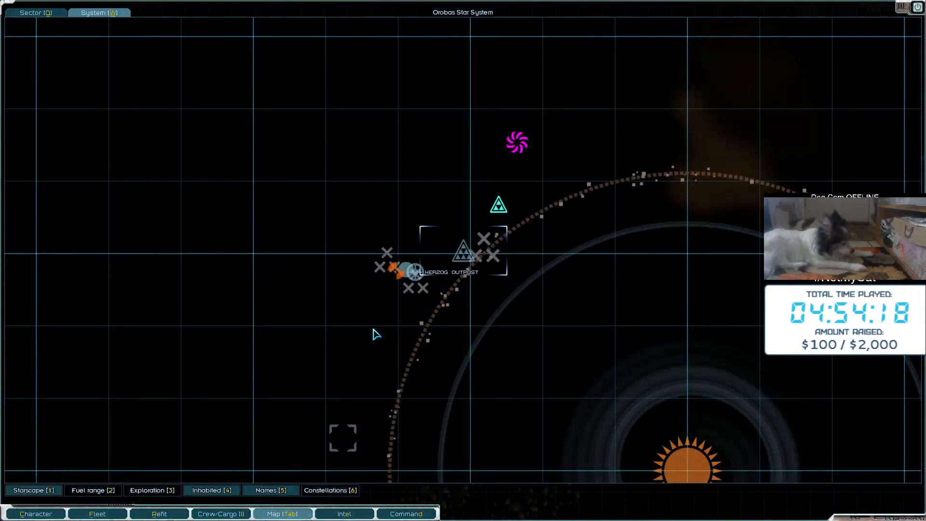
Plot a course on the sector map toward the Ranau black hole
{"action": "left_click", "coordinate": [344, 513]}
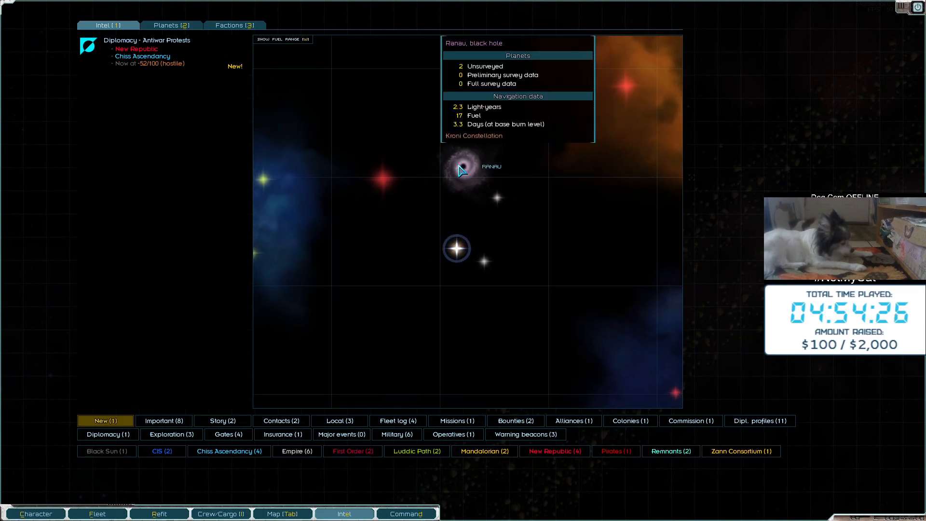
{"action": "mouse_move", "coordinate": [372, 251]}
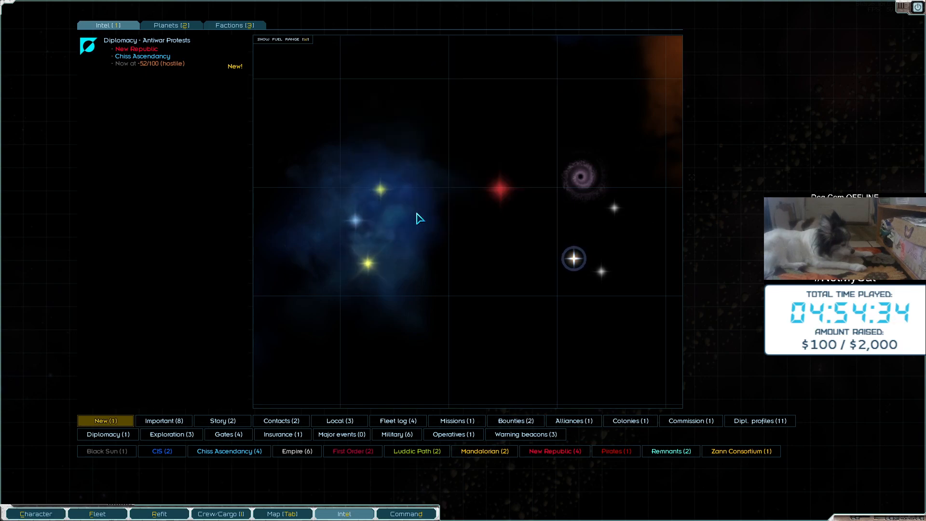
{"action": "mouse_move", "coordinate": [614, 229]}
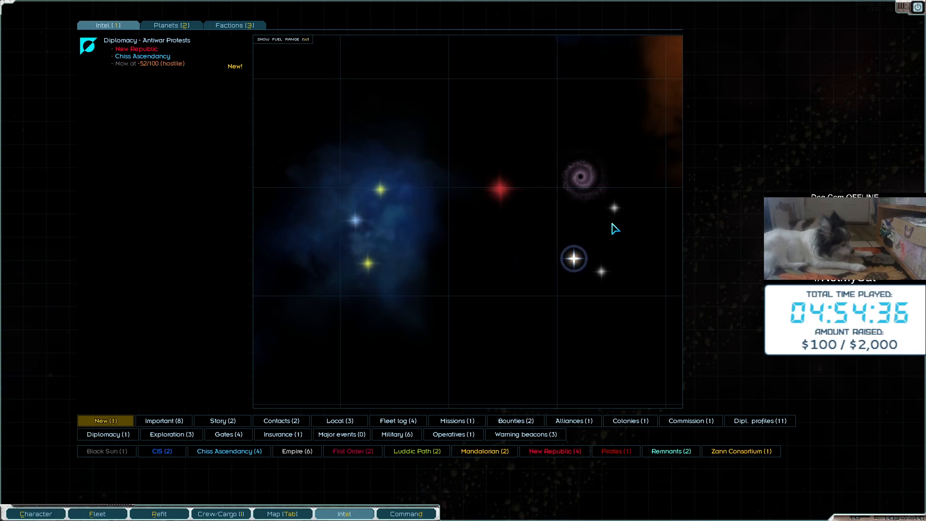
{"action": "left_click", "coordinate": [344, 513]}
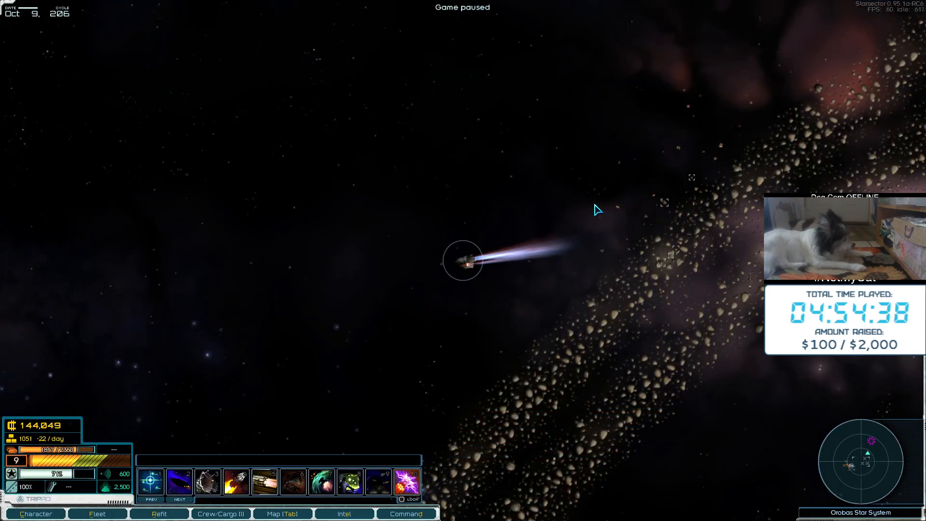
{"action": "left_click", "coordinate": [344, 513]}
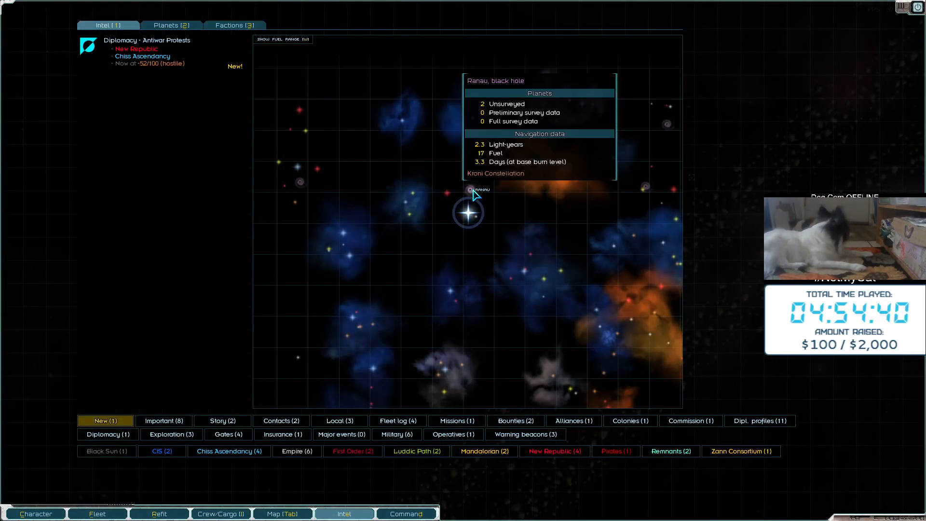
{"action": "left_click", "coordinate": [468, 189]}
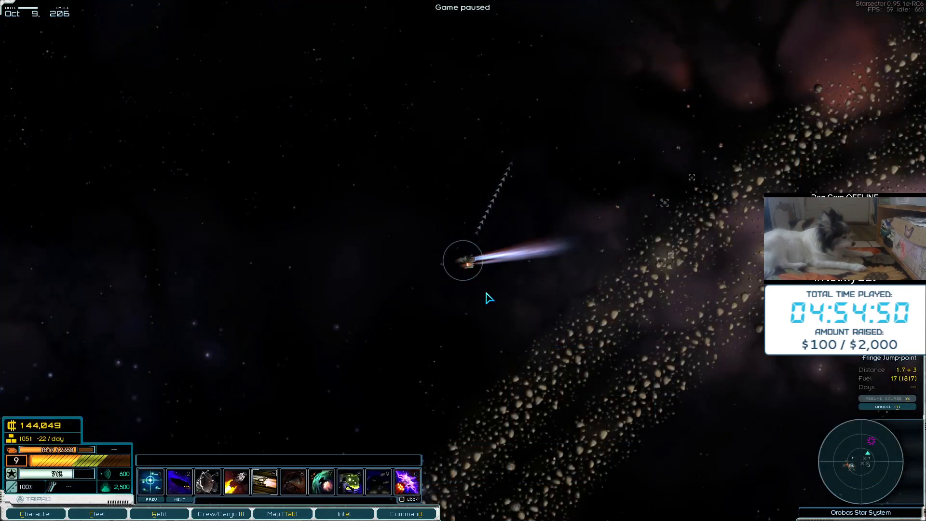
Resume time so the fleet travels across hyperspace toward Ranau
{"action": "key", "text": "space"}
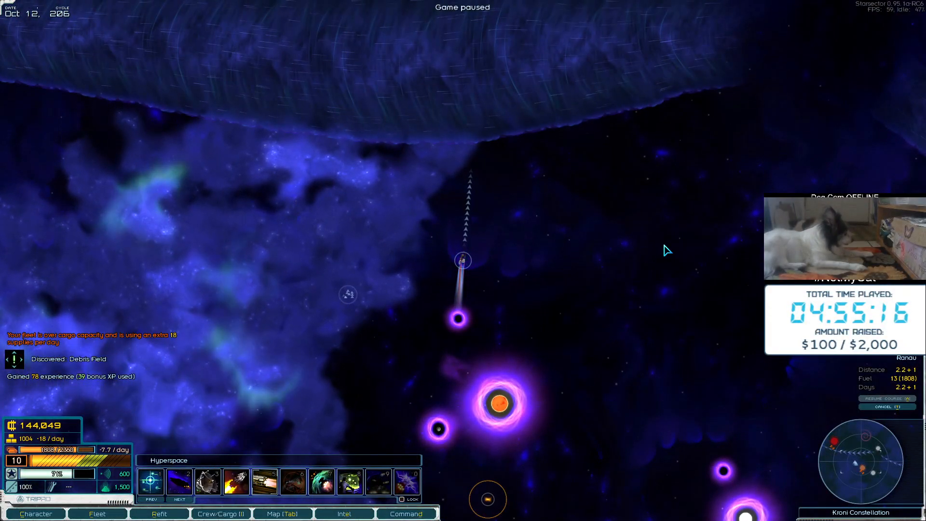
{"action": "key", "text": "space"}
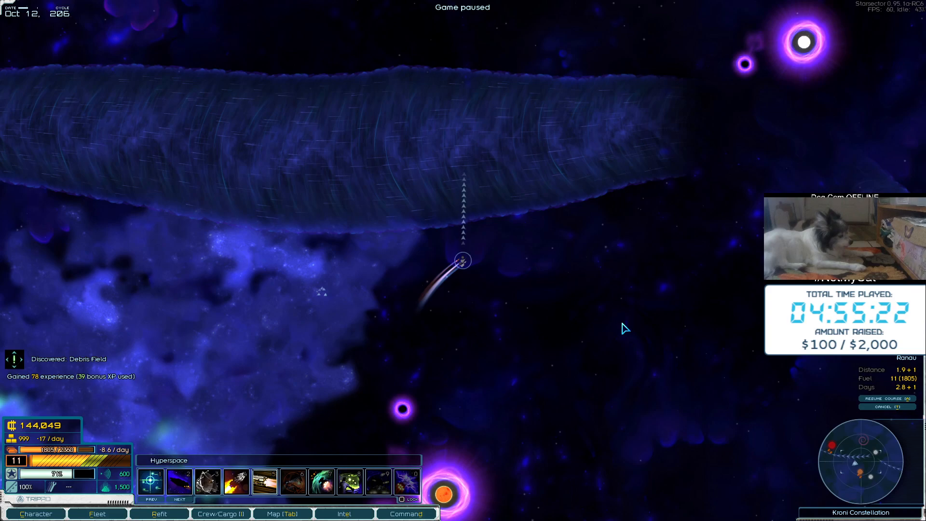
{"action": "key", "text": "space"}
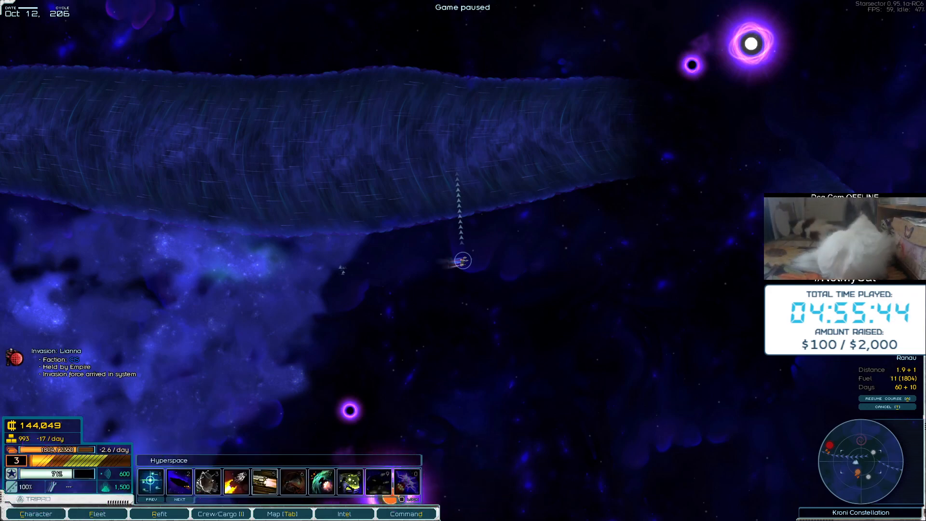
{"action": "mouse_move", "coordinate": [576, 311]}
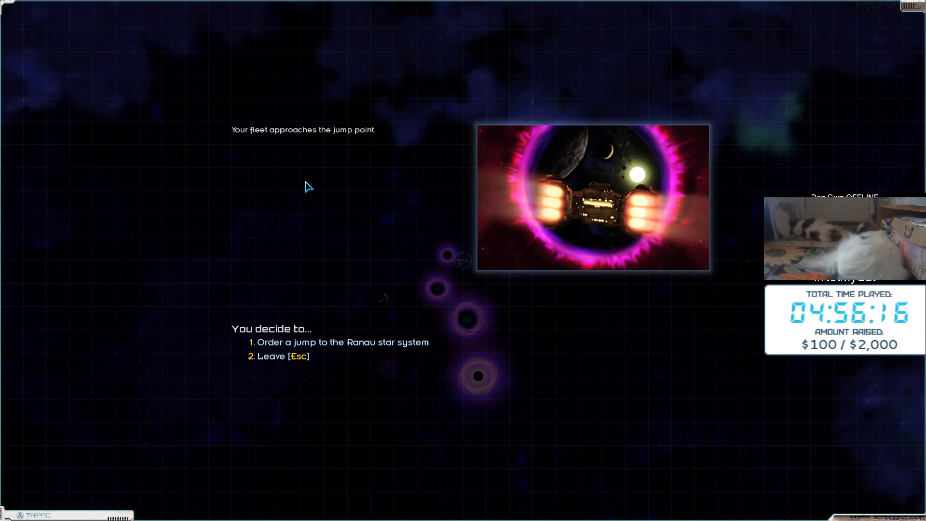
Jump into Ranau, then transit through the Active Gate to Pomora Lave
{"action": "left_click", "coordinate": [343, 342]}
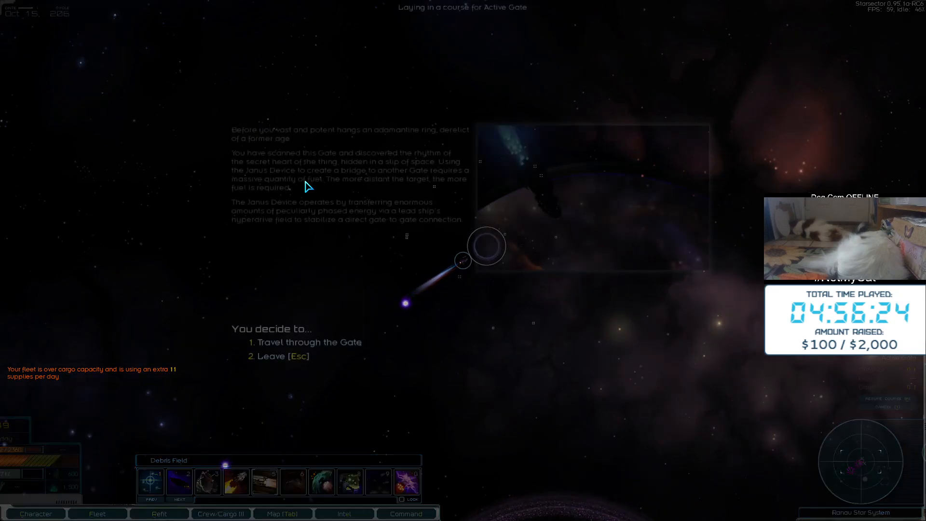
{"action": "left_click", "coordinate": [307, 342]}
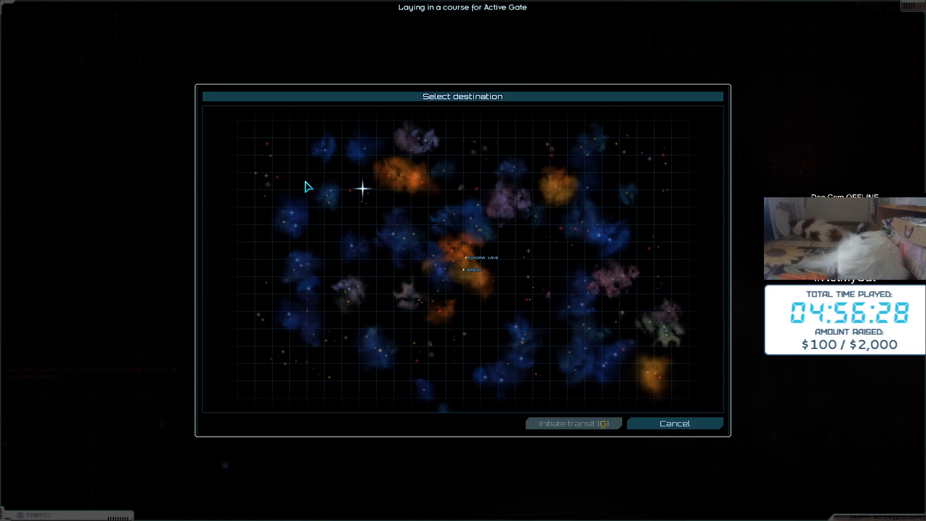
{"action": "mouse_move", "coordinate": [453, 257]}
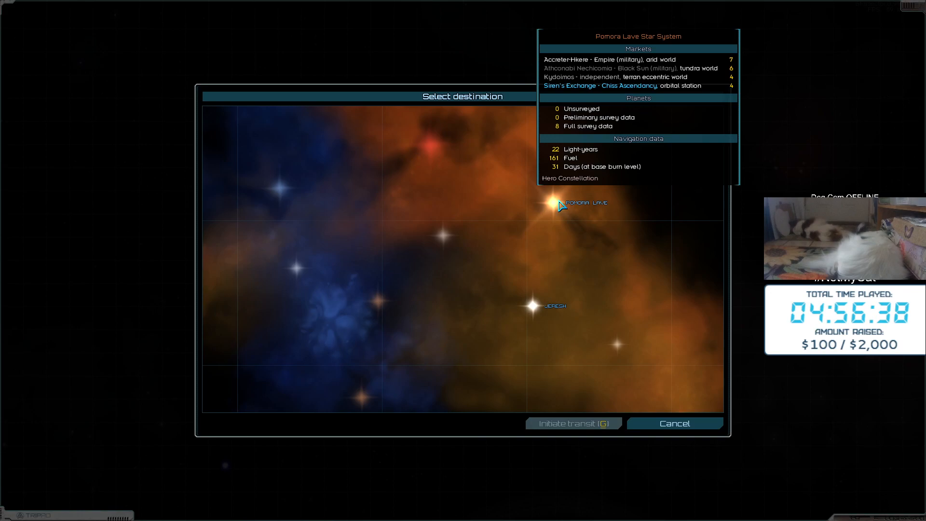
{"action": "left_click", "coordinate": [551, 203]}
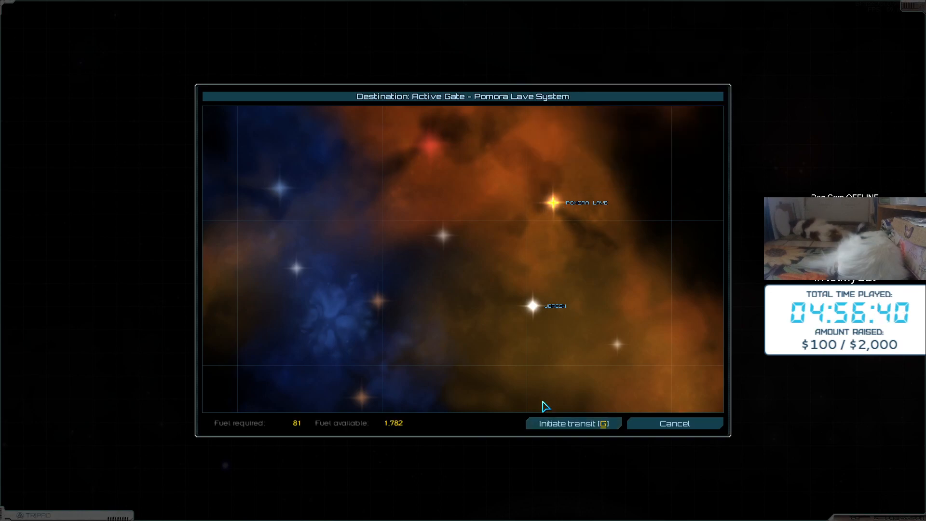
{"action": "left_click", "coordinate": [571, 424]}
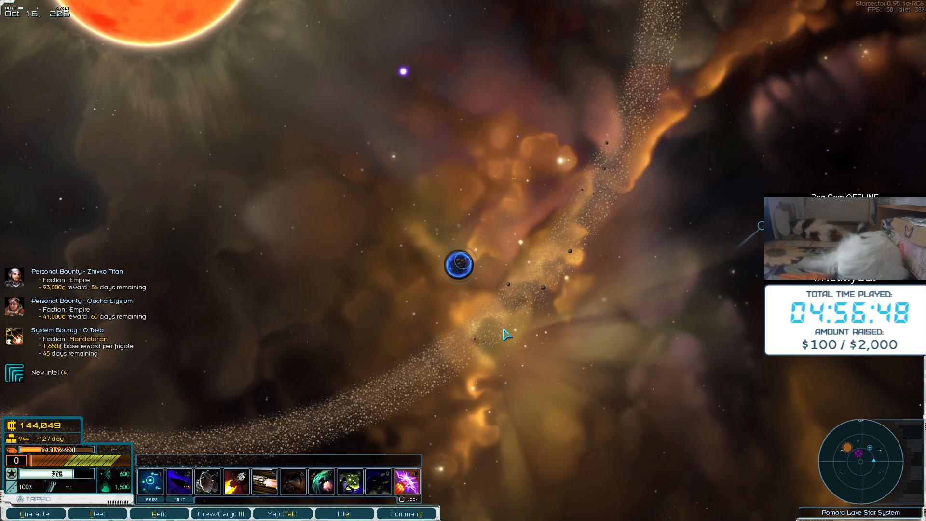
Set course for Siren's Exchange and turn the transponder on for the Chiss patrol
{"action": "left_click", "coordinate": [282, 513]}
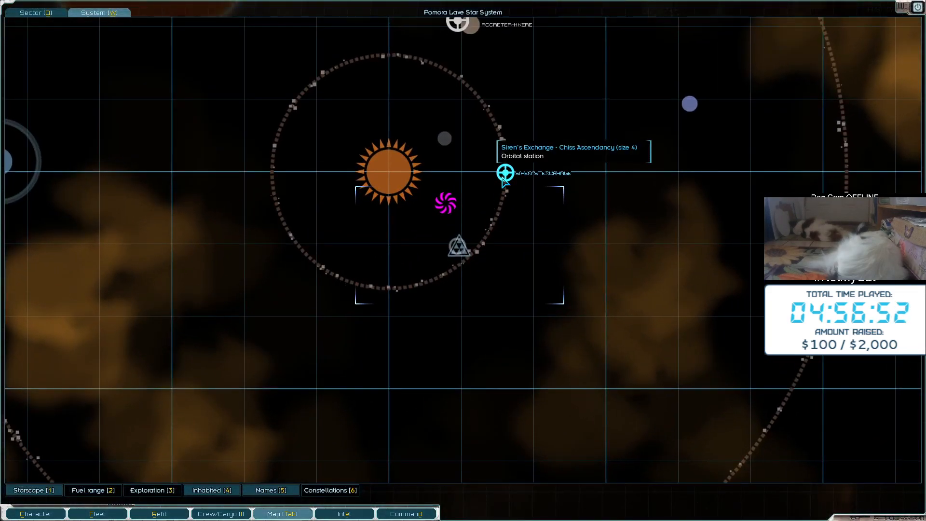
{"action": "left_click", "coordinate": [505, 173]}
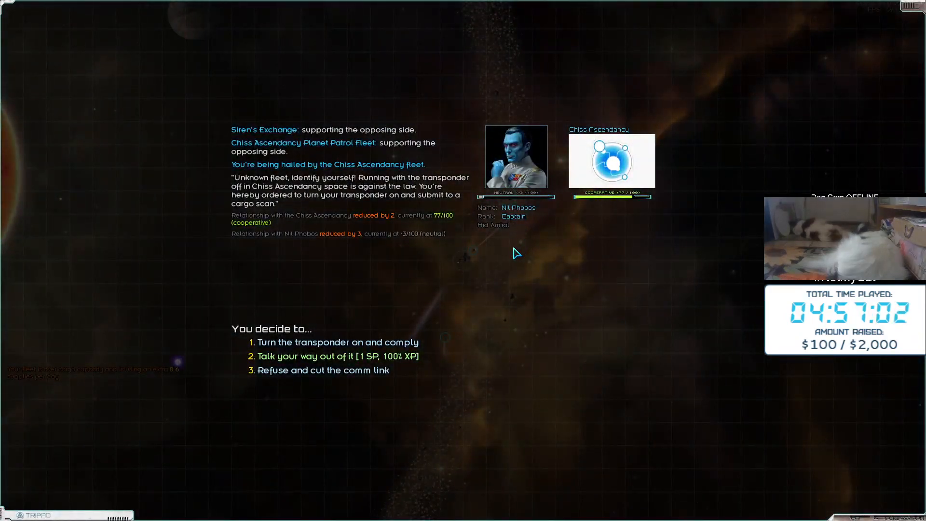
{"action": "left_click", "coordinate": [338, 342]}
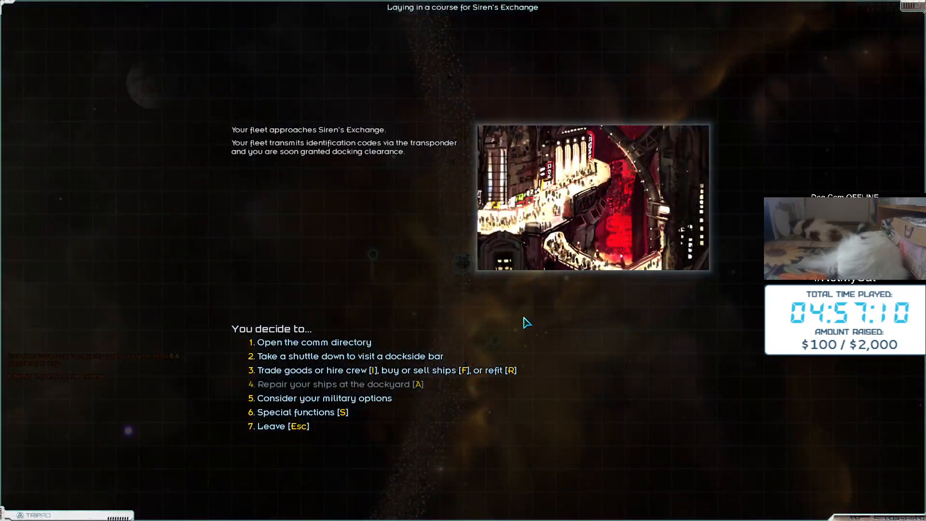
Sell surplus weapons, metals and other cargo on the open market, reaching 299,236 credits
{"action": "key", "text": "i"}
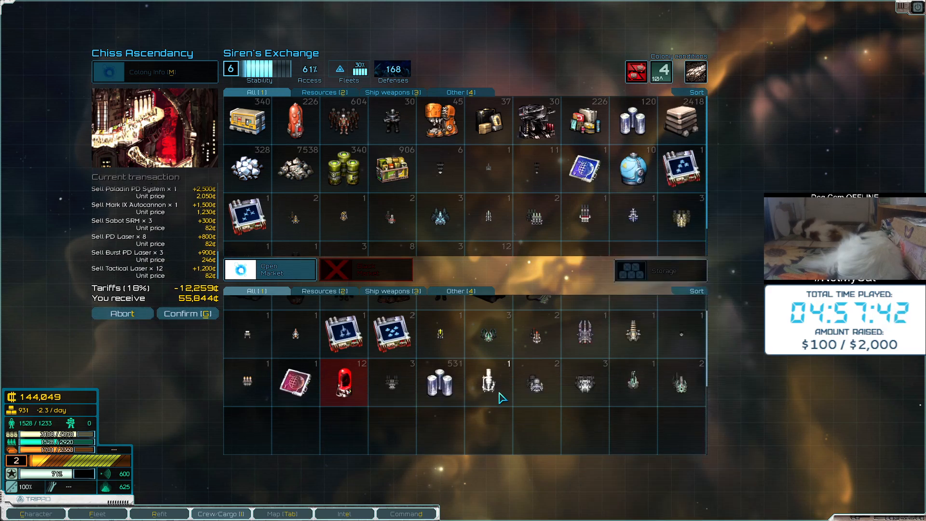
{"action": "mouse_move", "coordinate": [491, 391]}
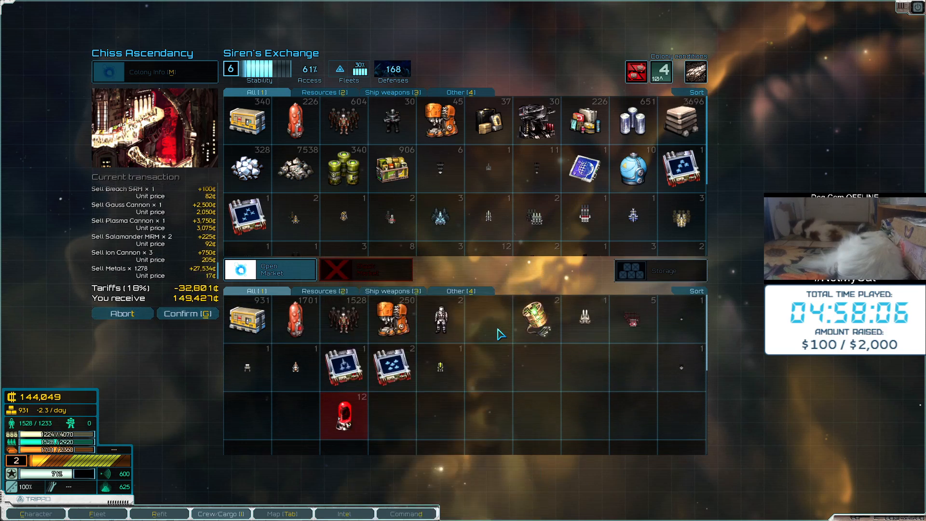
{"action": "left_click", "coordinate": [393, 367]}
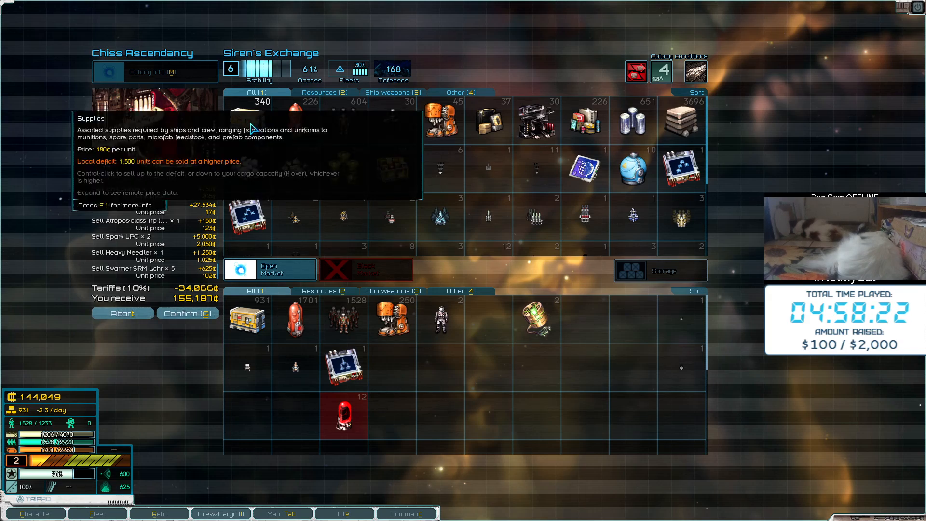
{"action": "left_click", "coordinate": [188, 313]}
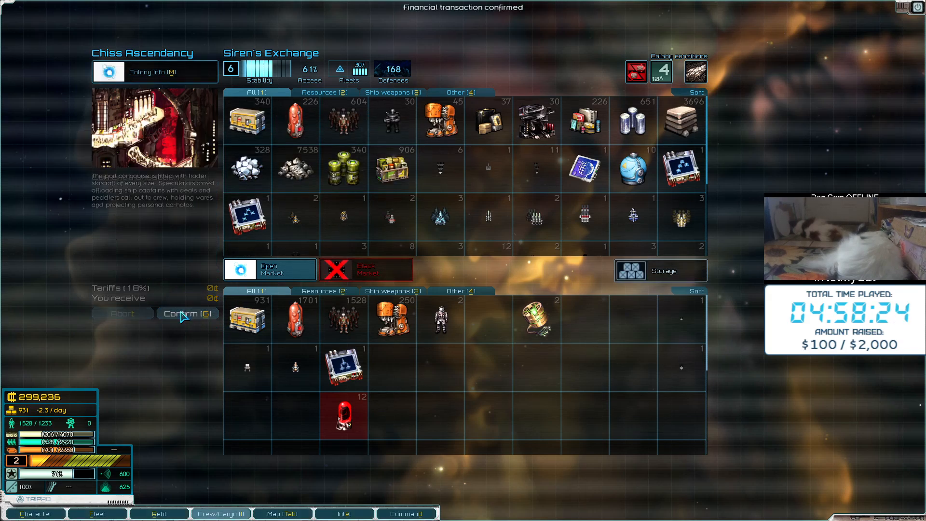
Sell Harvested Organs and buy the Hv Armor Modspec on the black market
{"action": "left_click", "coordinate": [187, 313]}
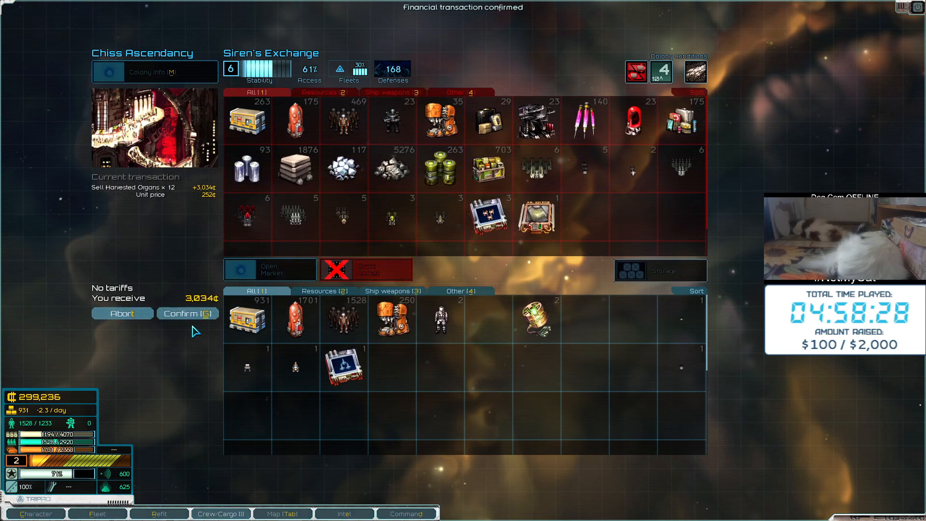
{"action": "left_click", "coordinate": [188, 313]}
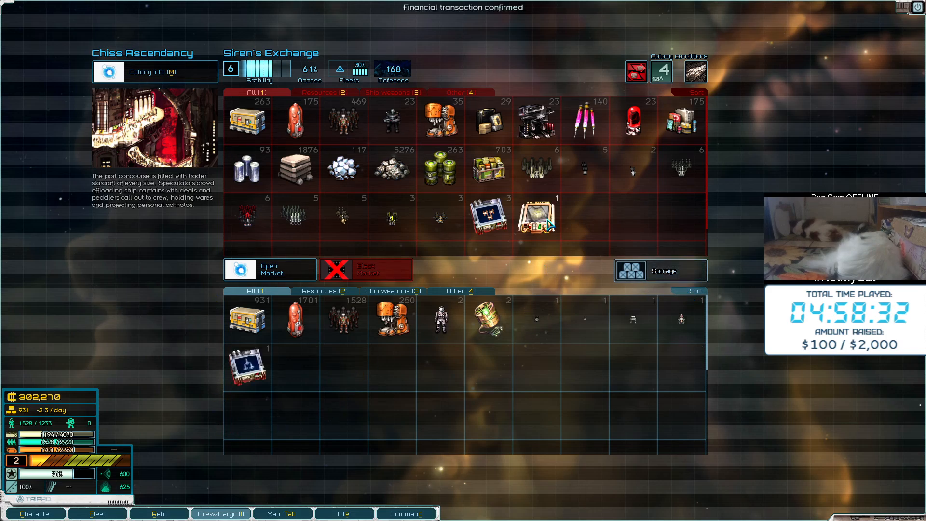
{"action": "mouse_move", "coordinate": [537, 221]}
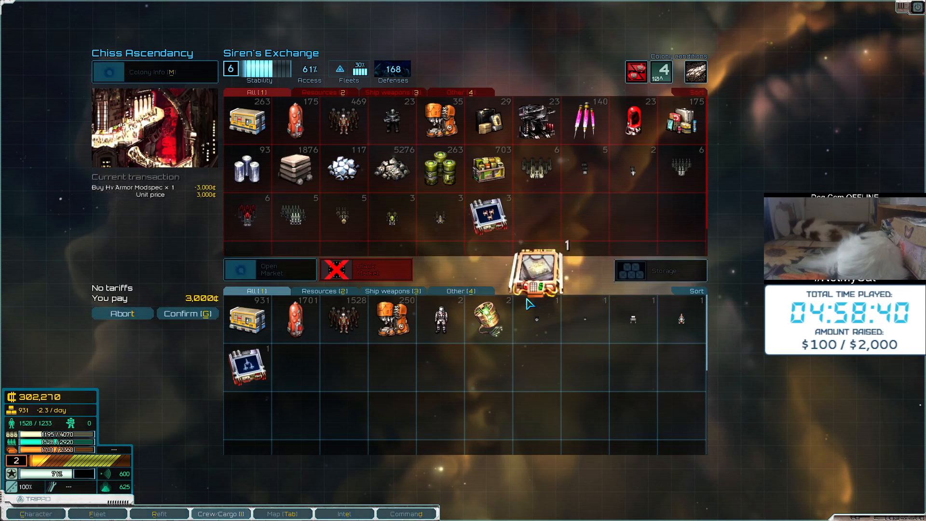
{"action": "left_click_drag", "start_coordinate": [534, 274], "coordinate": [295, 366]}
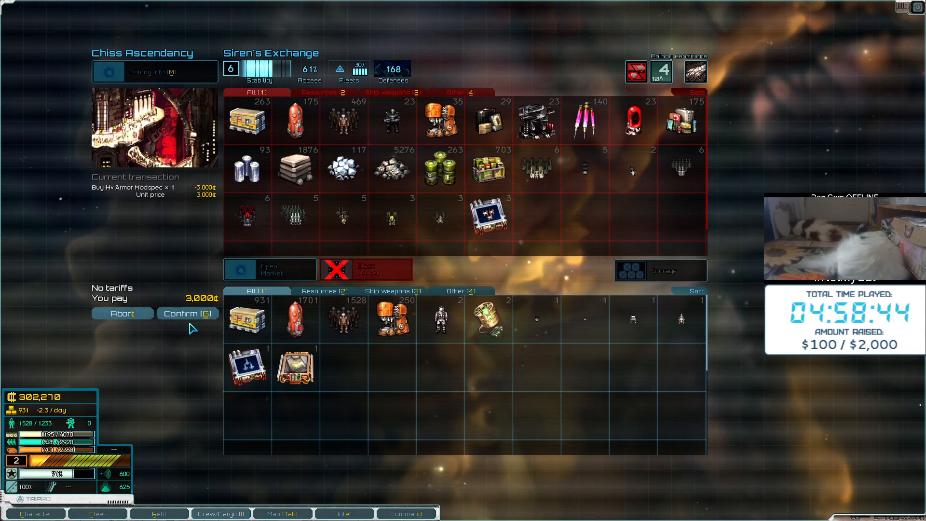
{"action": "left_click", "coordinate": [187, 314]}
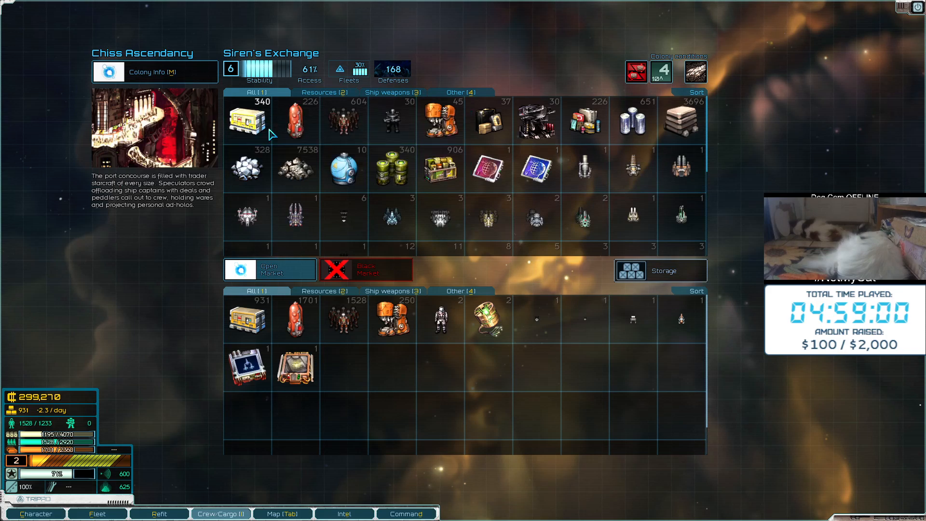
{"action": "mouse_move", "coordinate": [247, 119]}
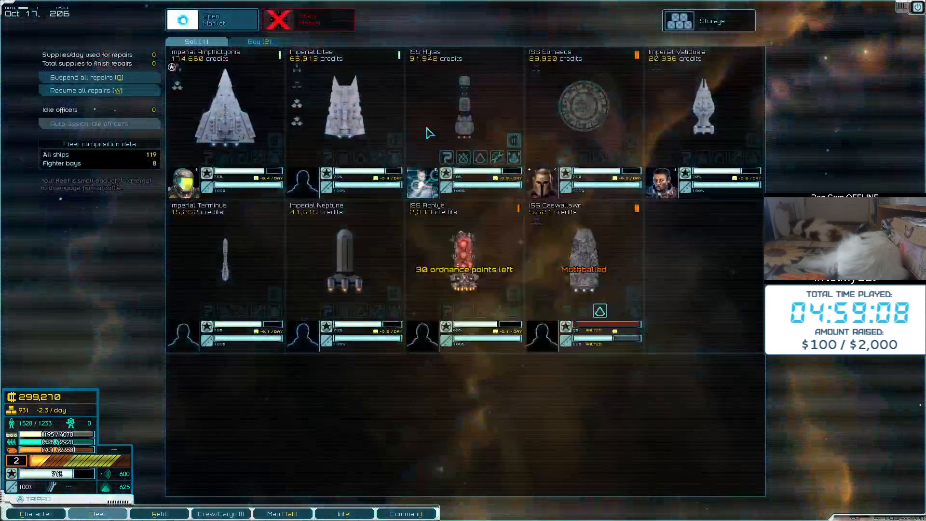
Exit the ship market, then view and dismiss the comm directory
{"action": "left_click", "coordinate": [258, 41]}
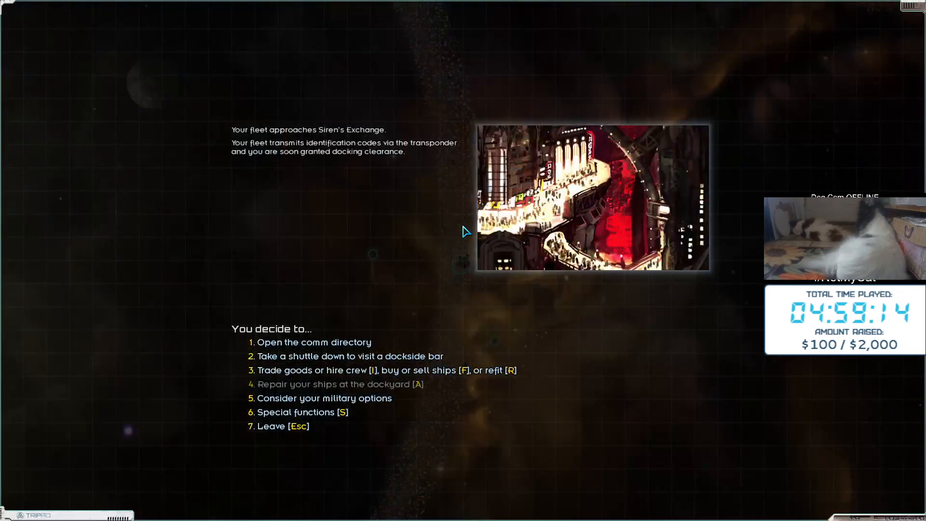
{"action": "left_click", "coordinate": [313, 342]}
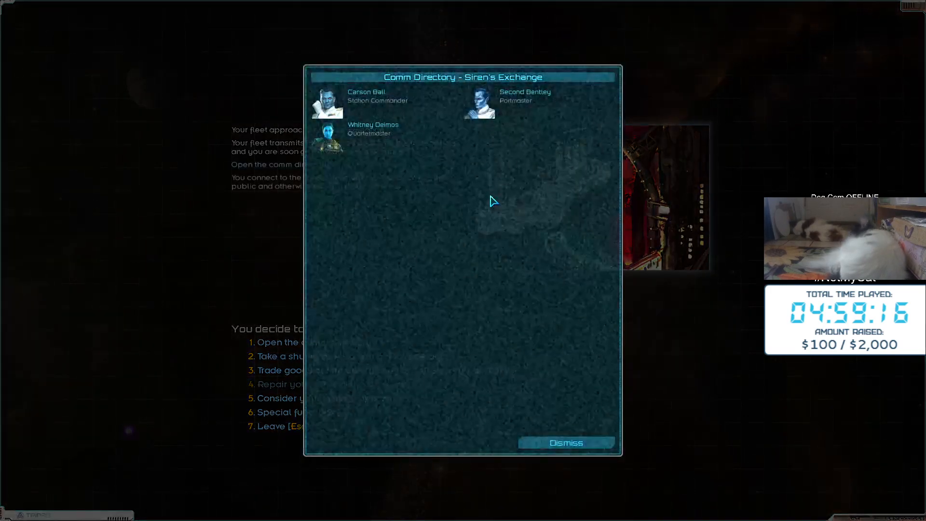
{"action": "left_click", "coordinate": [565, 442]}
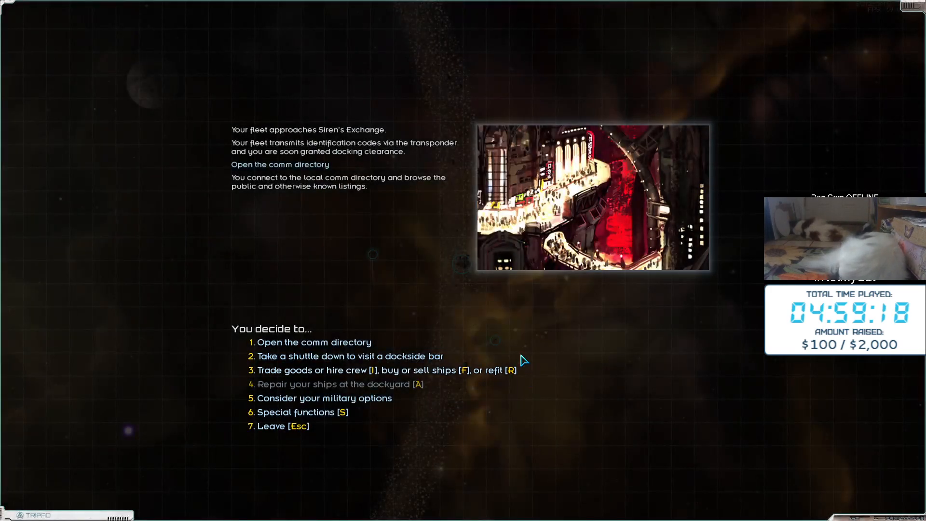
Decline both Mag Mell extraction offers in the dockside bar, then leave
{"action": "left_click", "coordinate": [349, 355]}
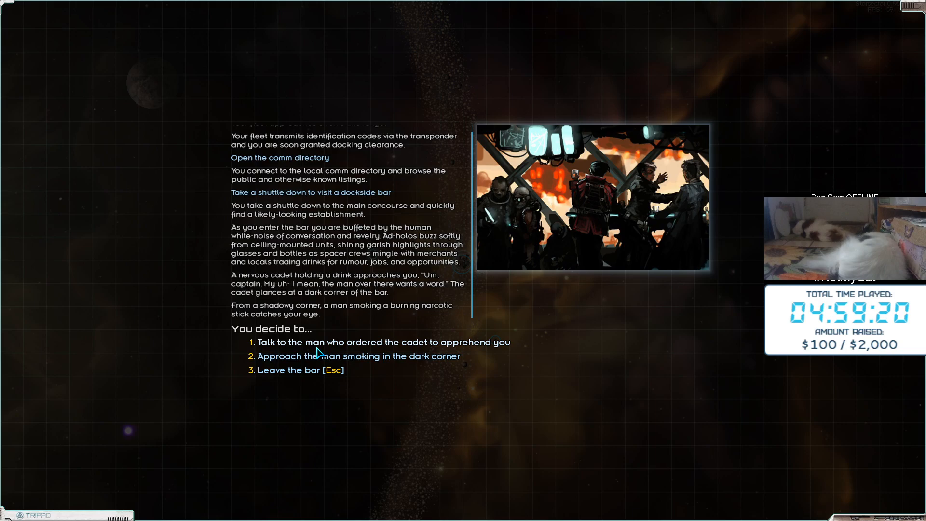
{"action": "left_click", "coordinate": [383, 342]}
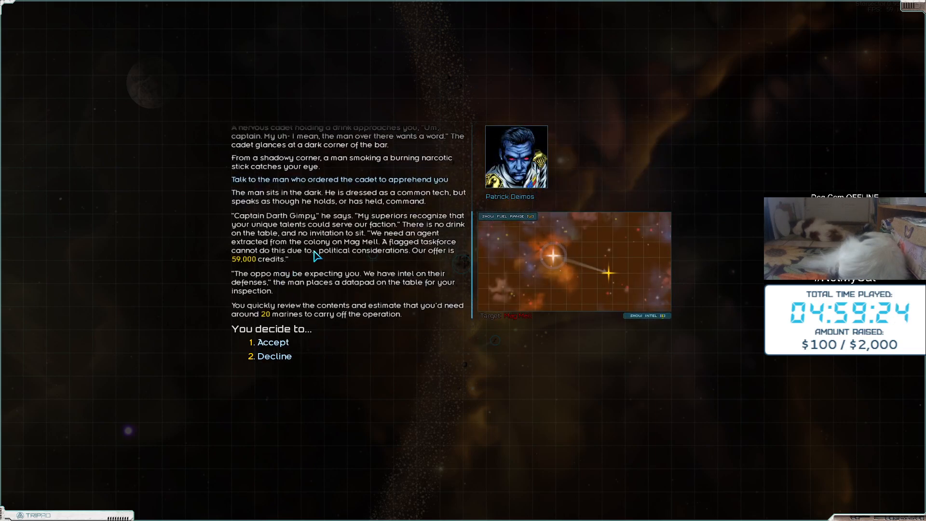
{"action": "mouse_move", "coordinate": [344, 267]}
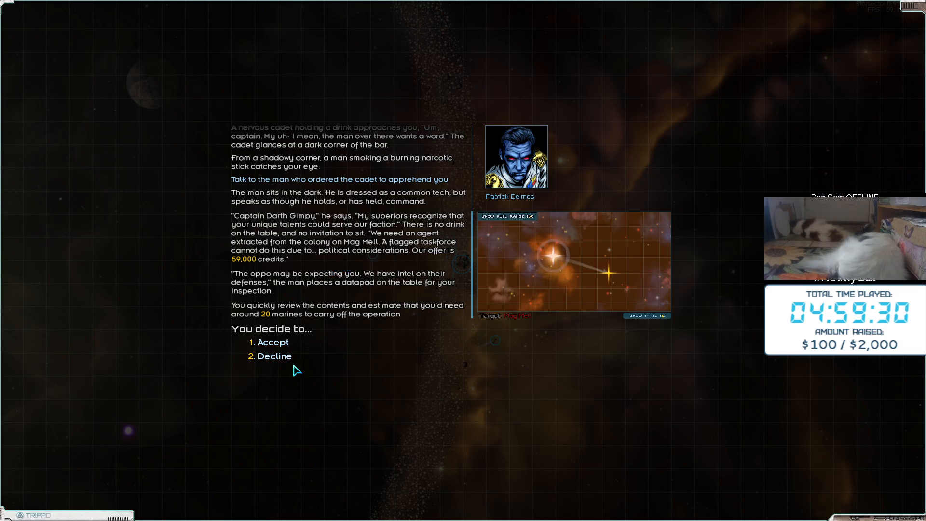
{"action": "left_click", "coordinate": [275, 356]}
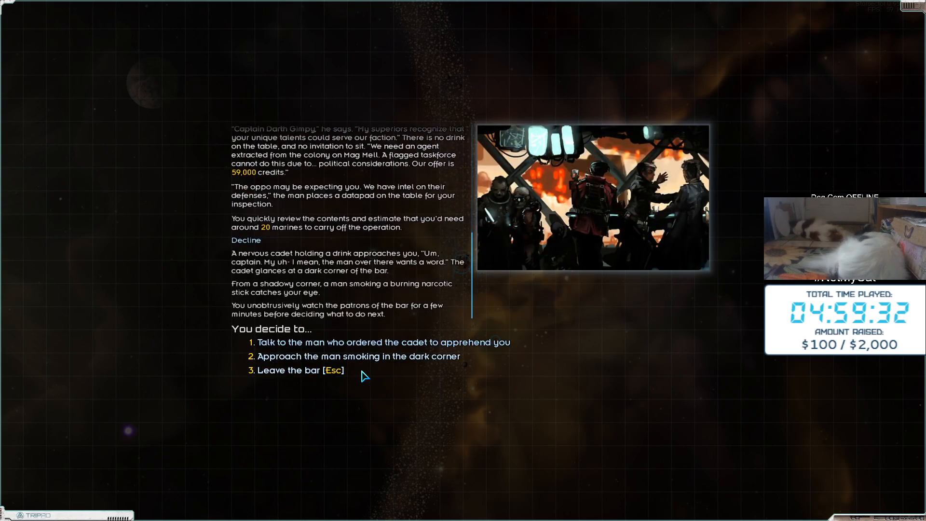
{"action": "left_click", "coordinate": [353, 356]}
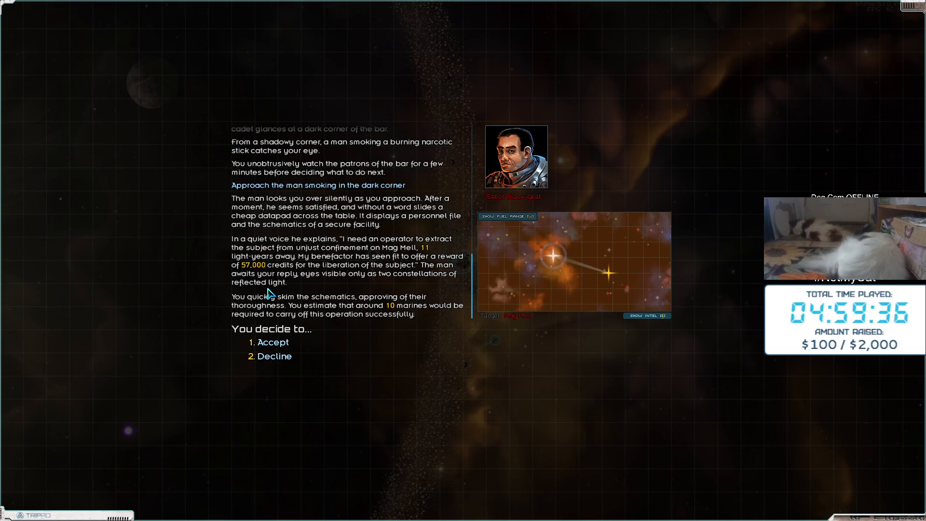
{"action": "mouse_move", "coordinate": [278, 371]}
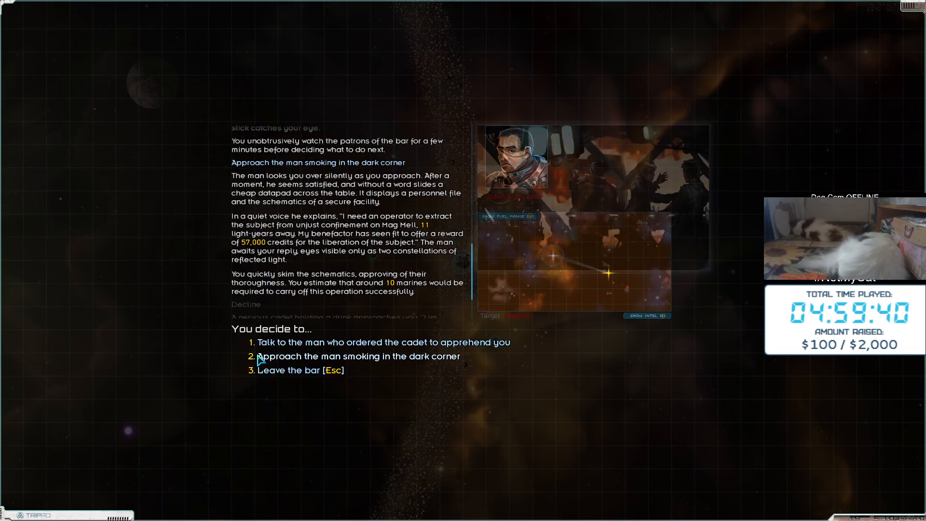
{"action": "left_click", "coordinate": [300, 371]}
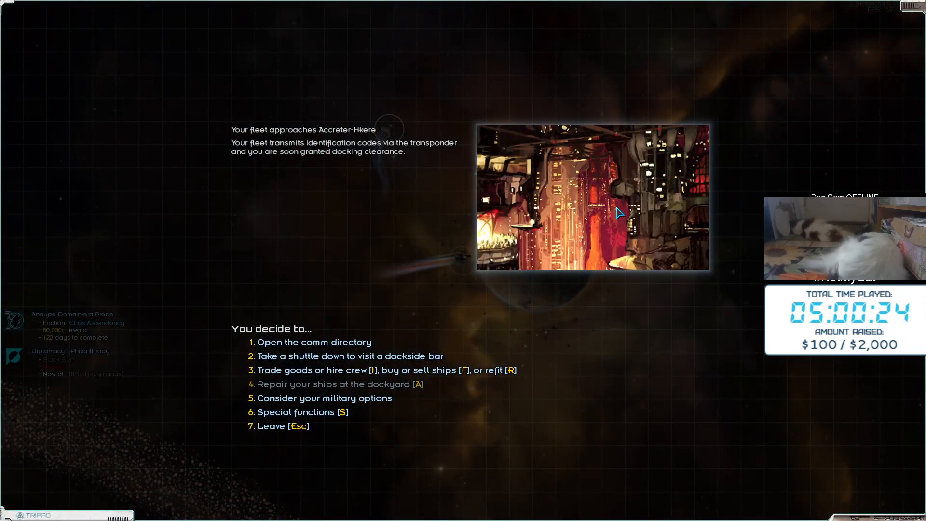
Hire officer America Promixa from Accreter-Hkere's comm directory for 2,000 credits
{"action": "left_click", "coordinate": [314, 342]}
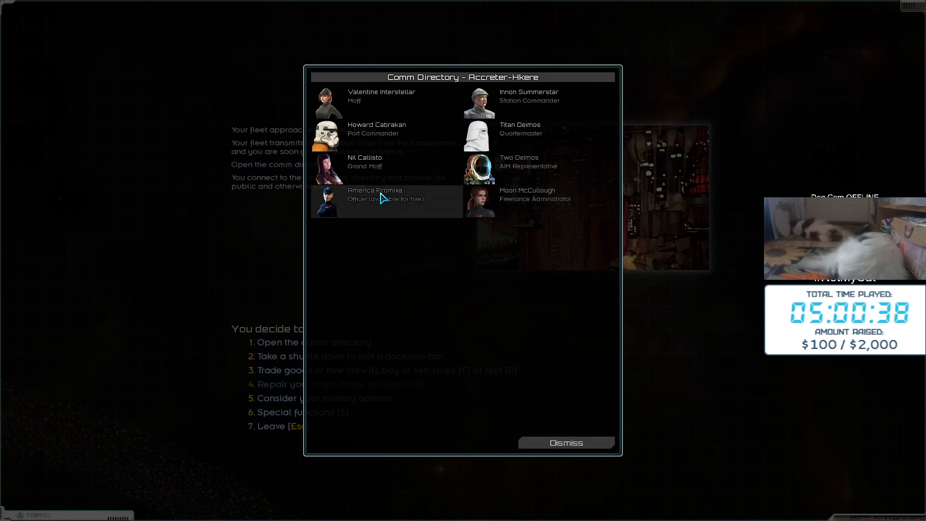
{"action": "left_click", "coordinate": [387, 193]}
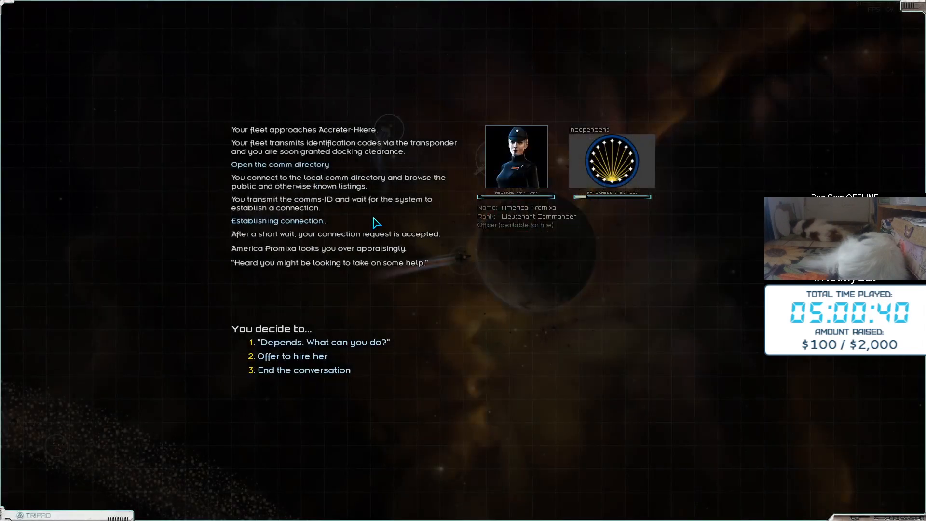
{"action": "left_click", "coordinate": [324, 342]}
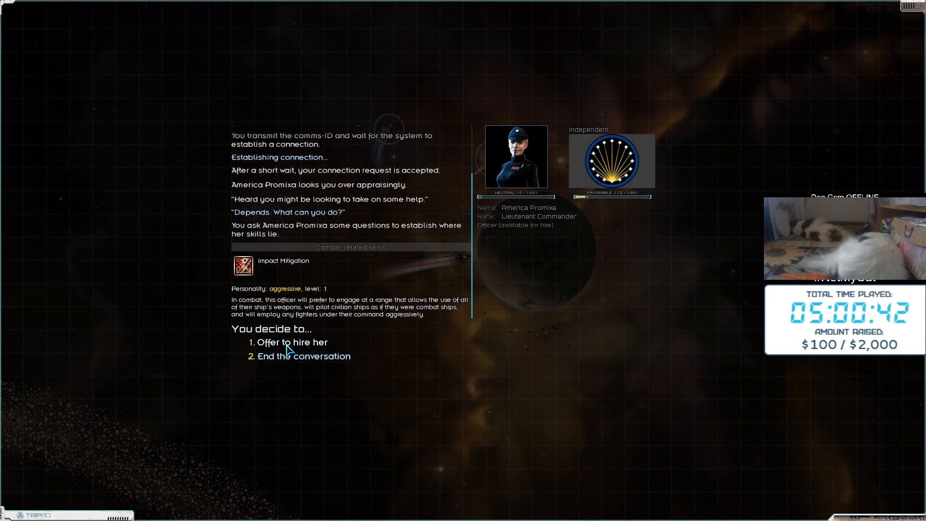
{"action": "mouse_move", "coordinate": [242, 265]}
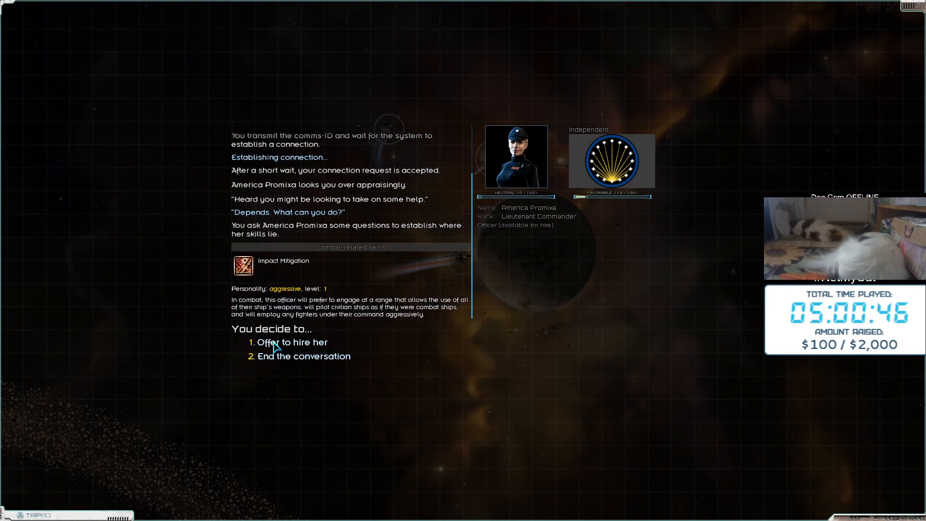
{"action": "left_click", "coordinate": [292, 342]}
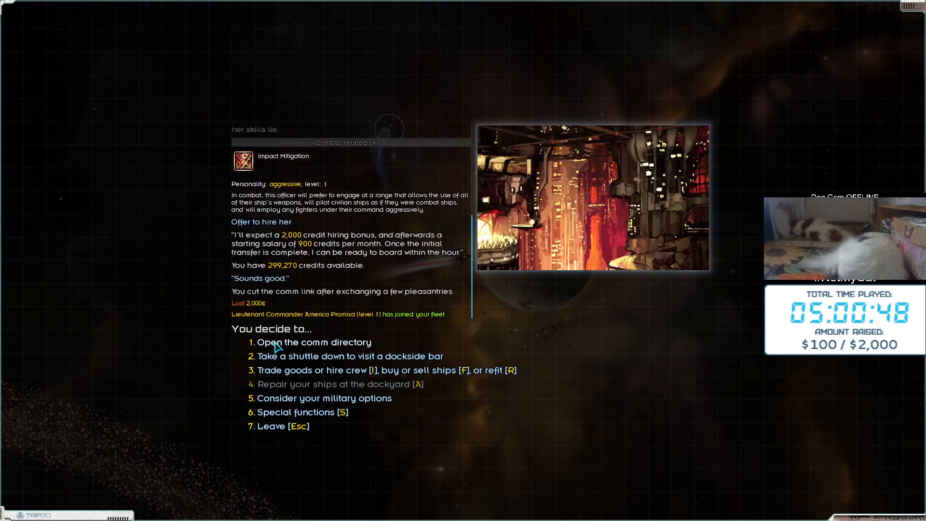
{"action": "mouse_move", "coordinate": [397, 428]}
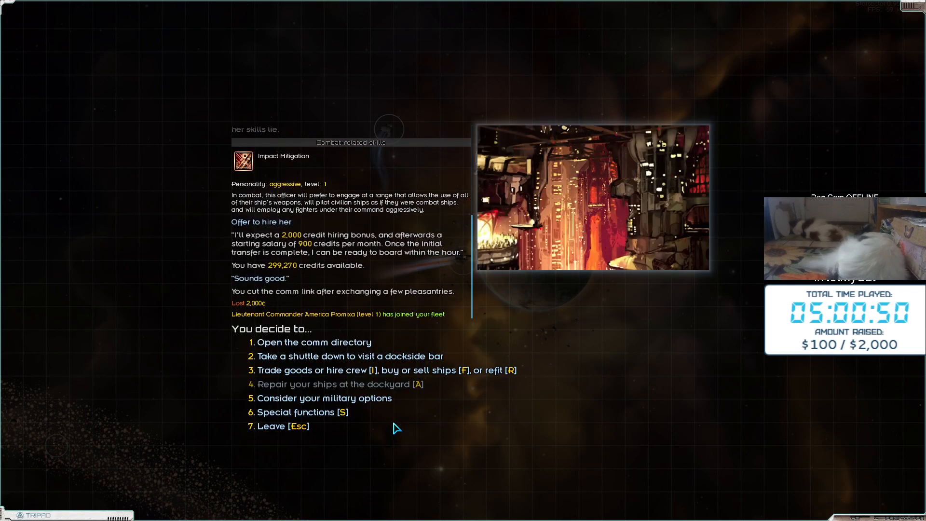
In the dockside bar, decline the concerned man's Chandrila food delivery contract
{"action": "left_click", "coordinate": [350, 355]}
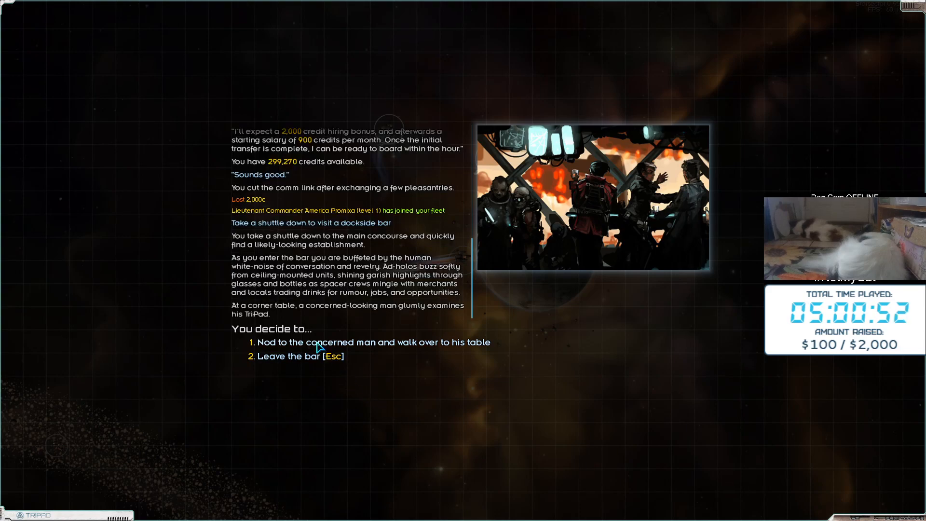
{"action": "left_click", "coordinate": [372, 342]}
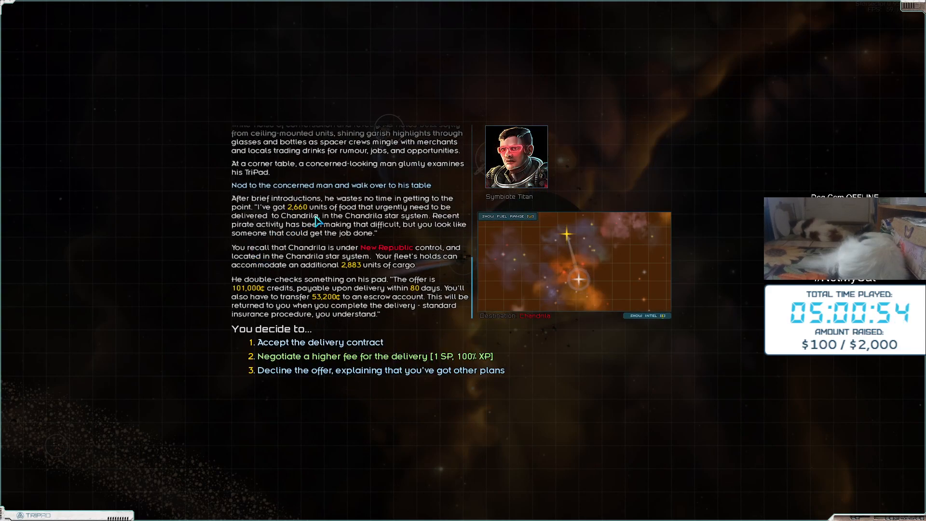
{"action": "mouse_move", "coordinate": [362, 273]}
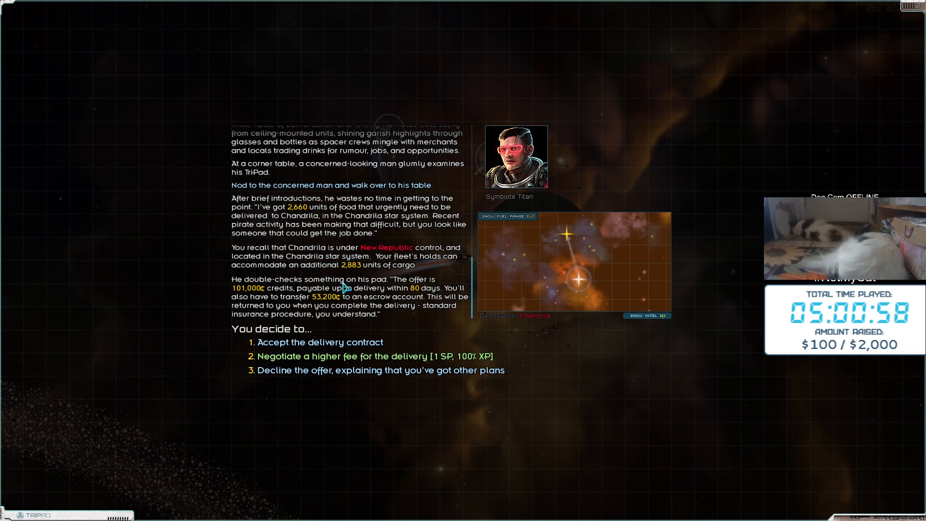
{"action": "mouse_move", "coordinate": [264, 301]}
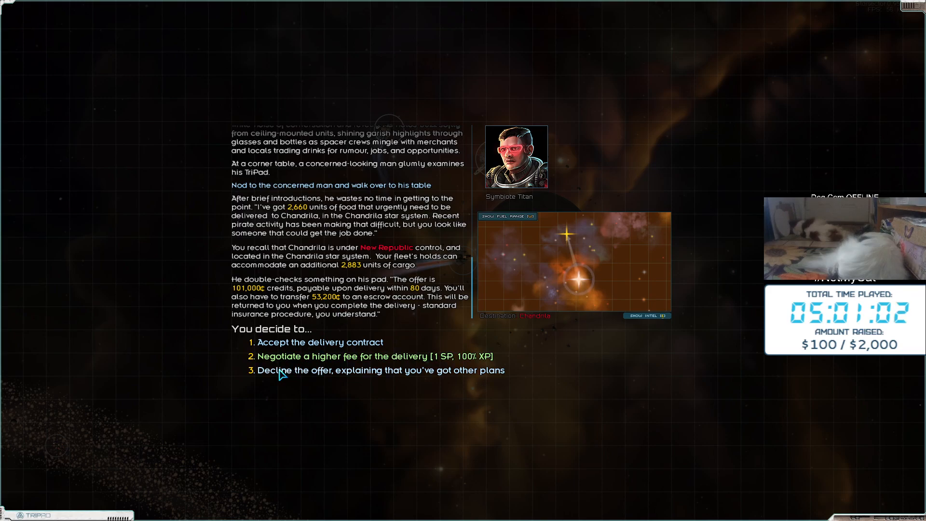
{"action": "left_click", "coordinate": [381, 371]}
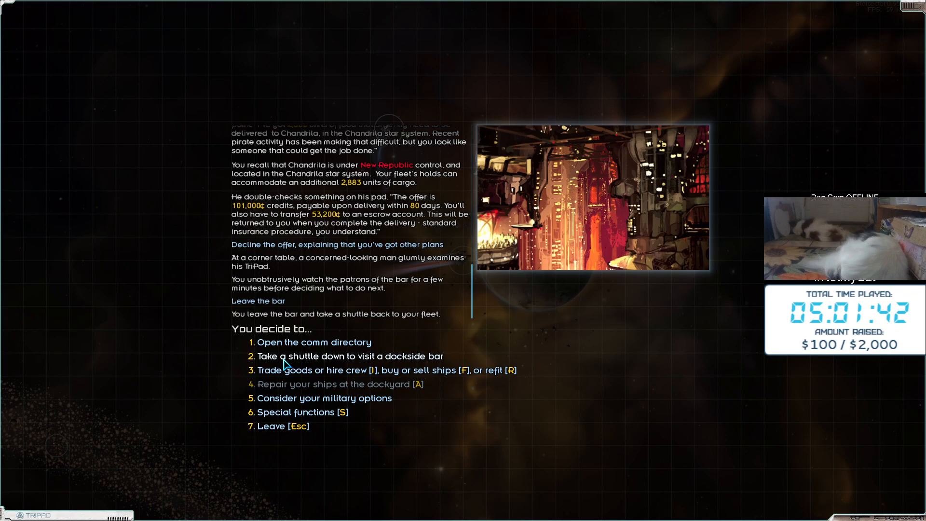
{"action": "mouse_move", "coordinate": [290, 353]}
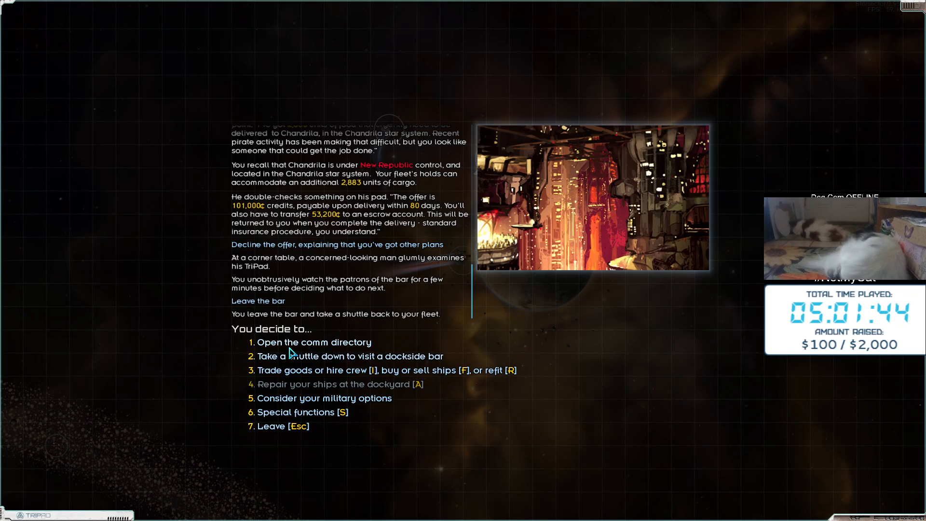
{"action": "mouse_move", "coordinate": [308, 374]}
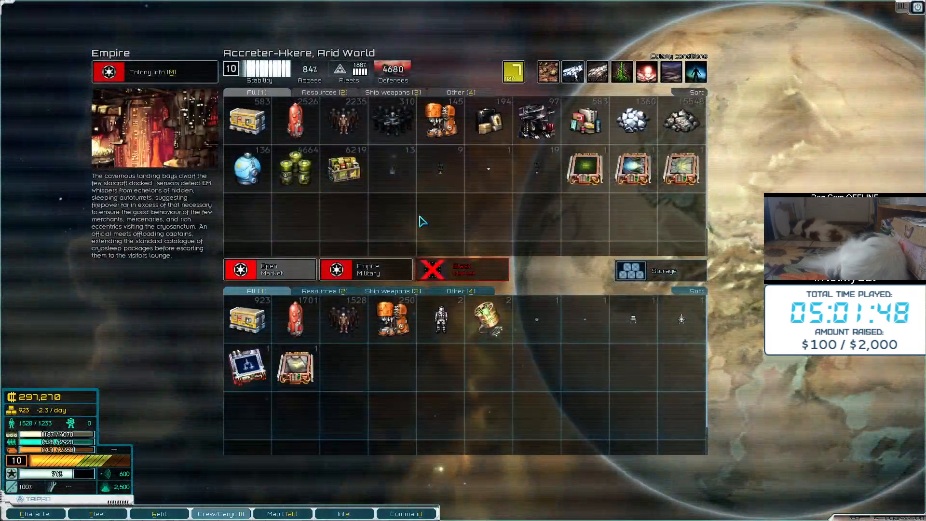
{"action": "mouse_move", "coordinate": [584, 169]}
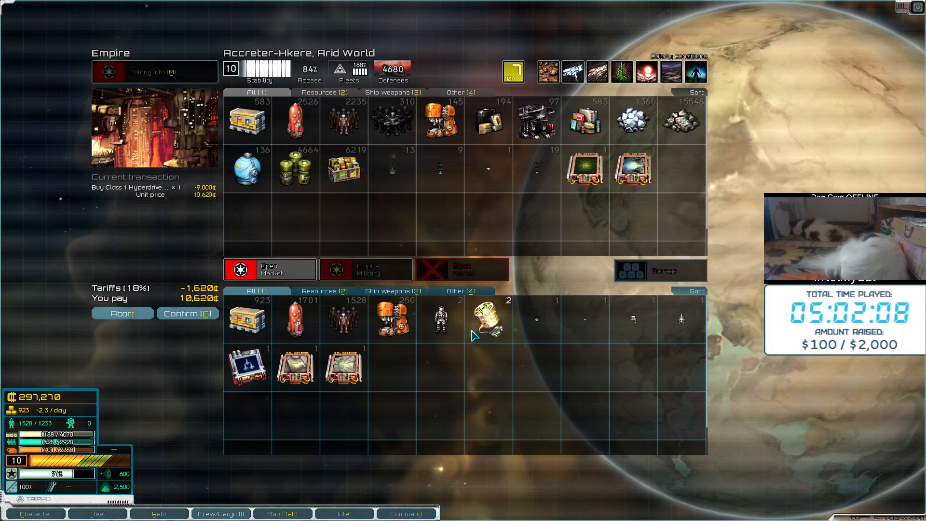
Confirm buying a Class 1 Hyperdrive, leaving 286,650 credits, and open the ship market
{"action": "left_click", "coordinate": [187, 313]}
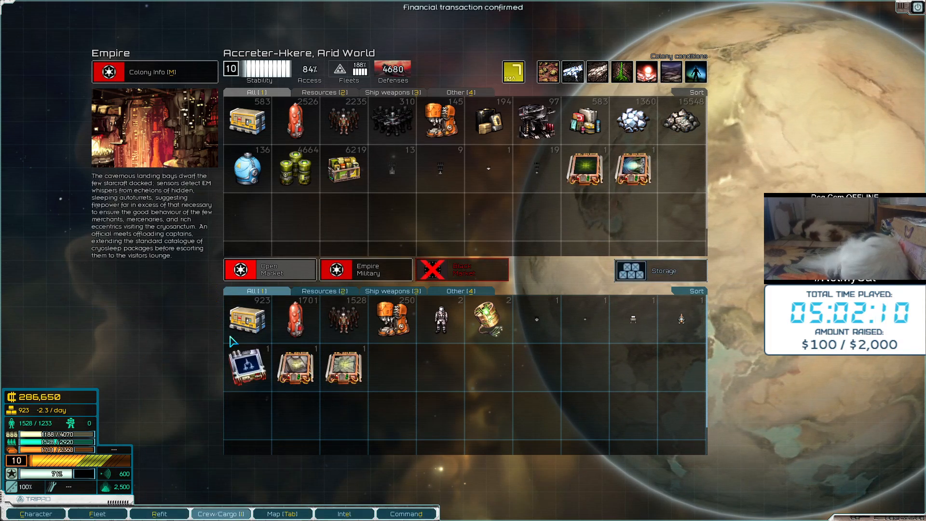
{"action": "mouse_move", "coordinate": [383, 256]}
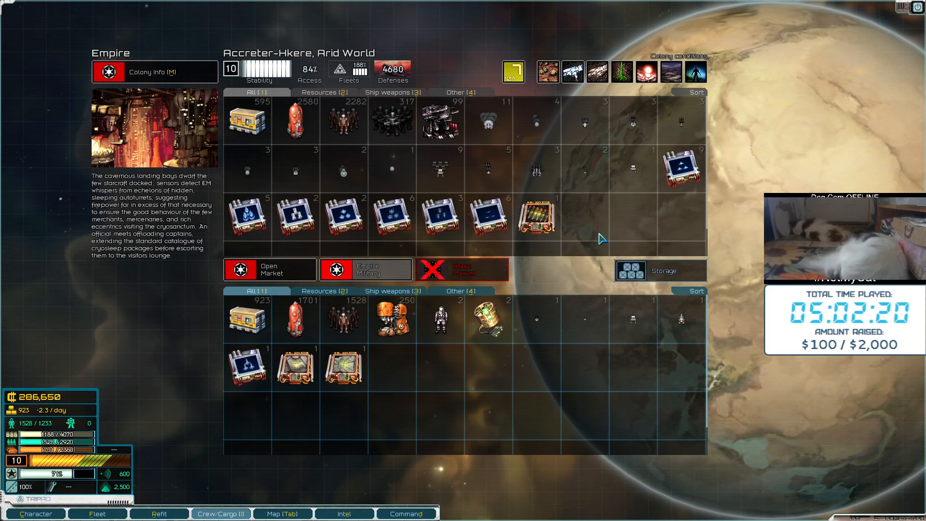
{"action": "left_click", "coordinate": [97, 513]}
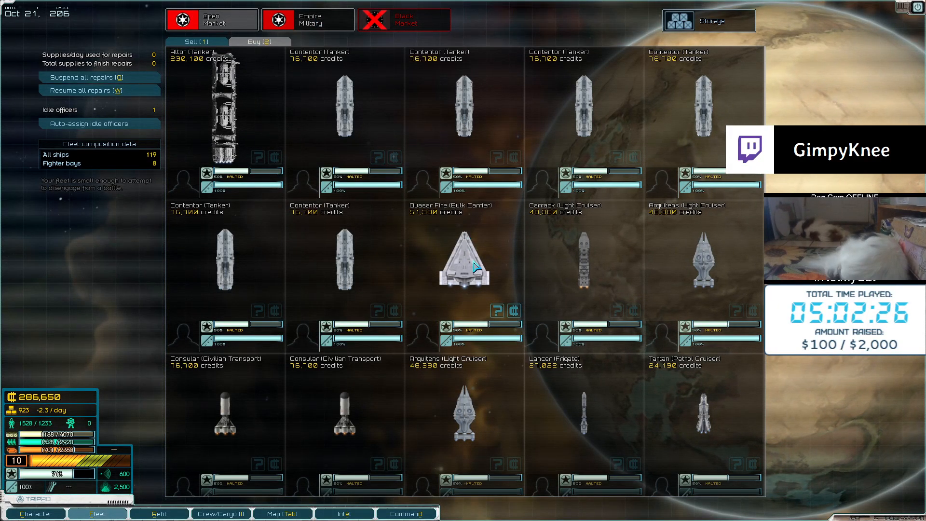
{"action": "mouse_move", "coordinate": [702, 265]}
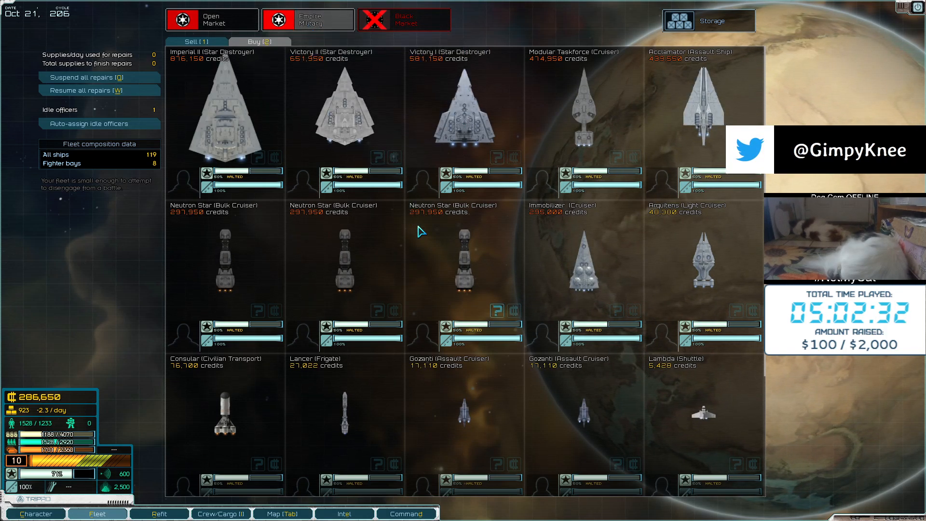
{"action": "mouse_move", "coordinate": [552, 289]}
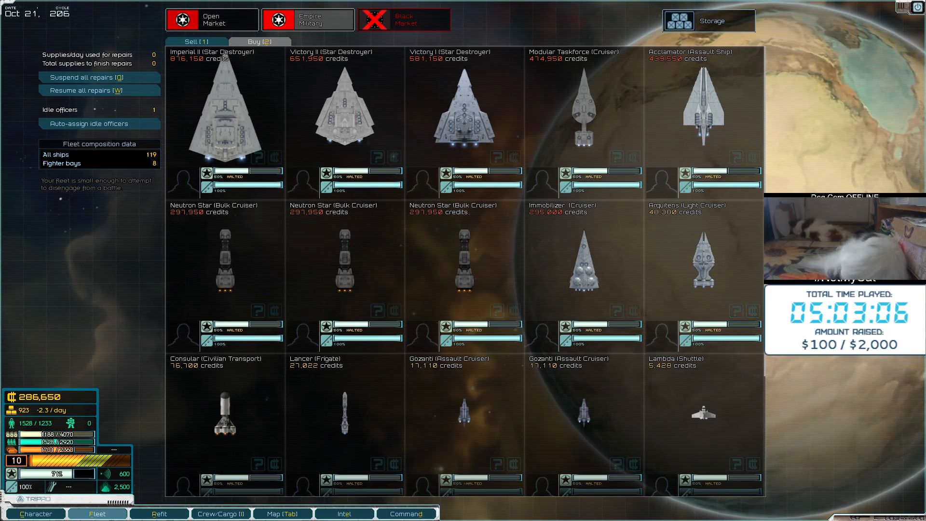
{"action": "mouse_move", "coordinate": [368, 172]}
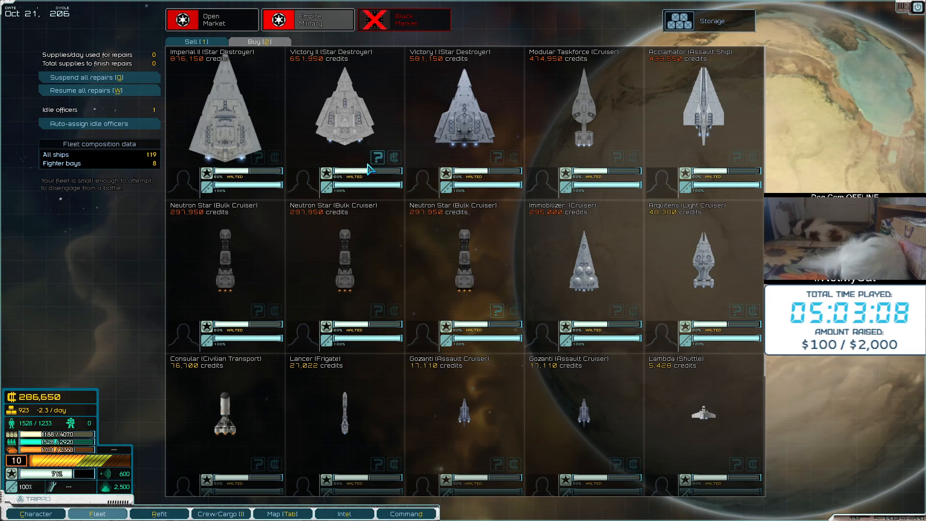
{"action": "mouse_move", "coordinate": [231, 231]}
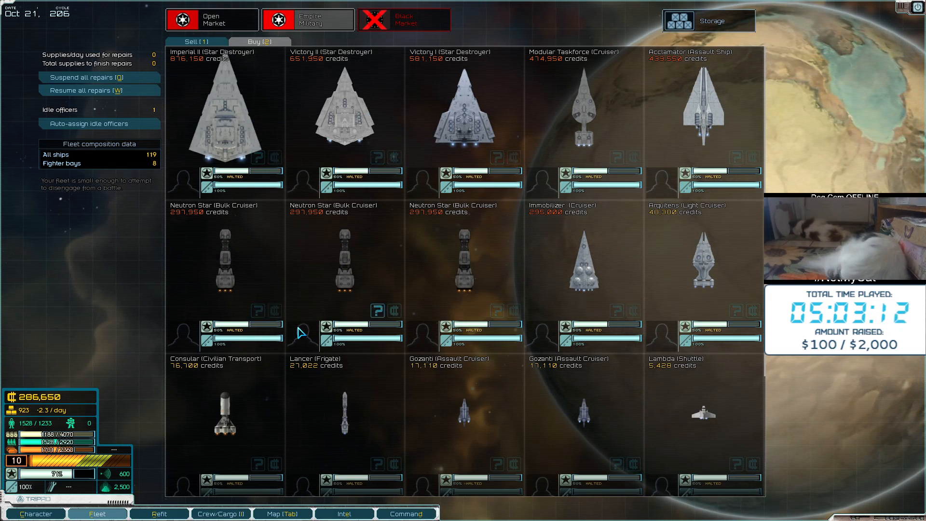
Switch to the Black Market tab to view its ships for sale
{"action": "left_click", "coordinate": [403, 20]}
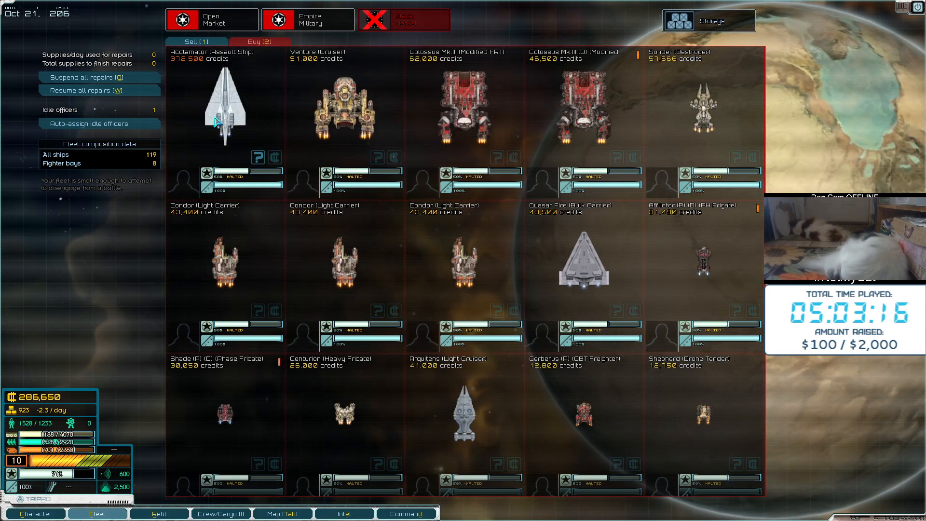
{"action": "mouse_move", "coordinate": [582, 281]}
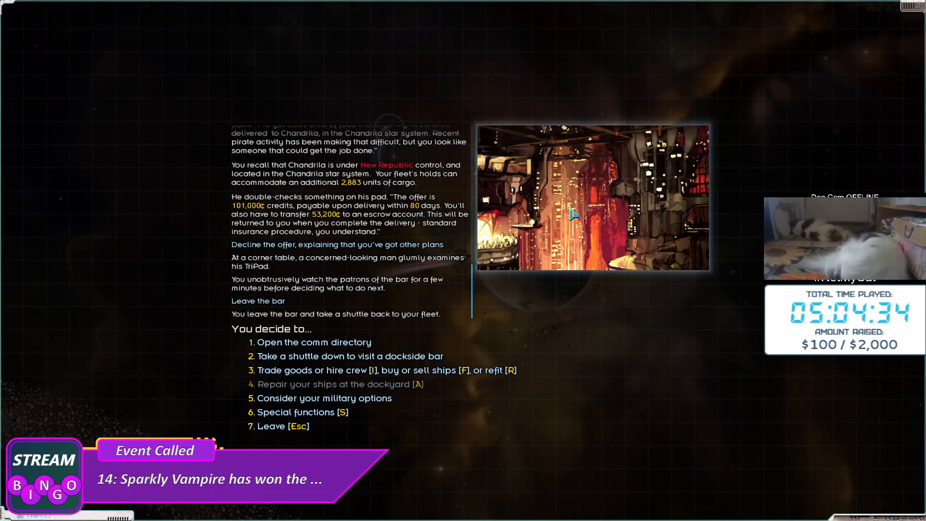
{"action": "mouse_move", "coordinate": [721, 371]}
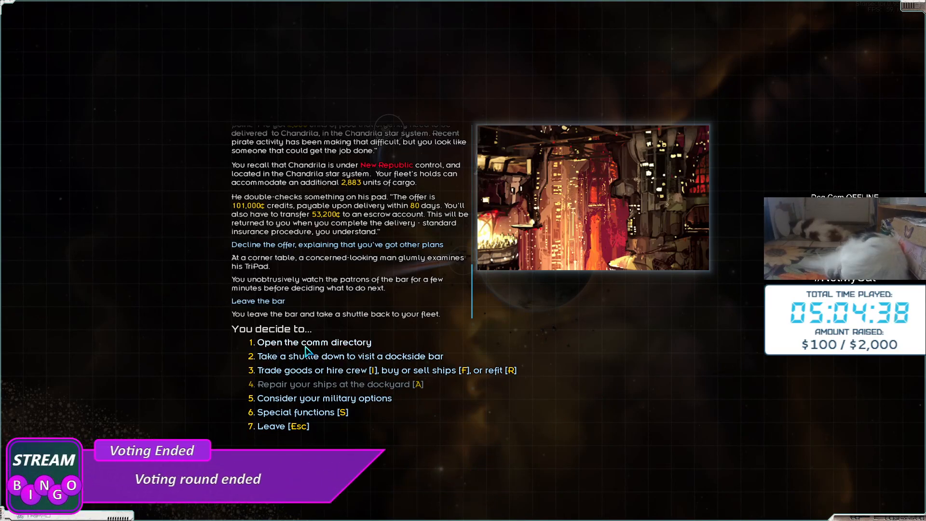
Check the station's comm directory, then list the fleet's own ships with sale values
{"action": "left_click", "coordinate": [314, 342]}
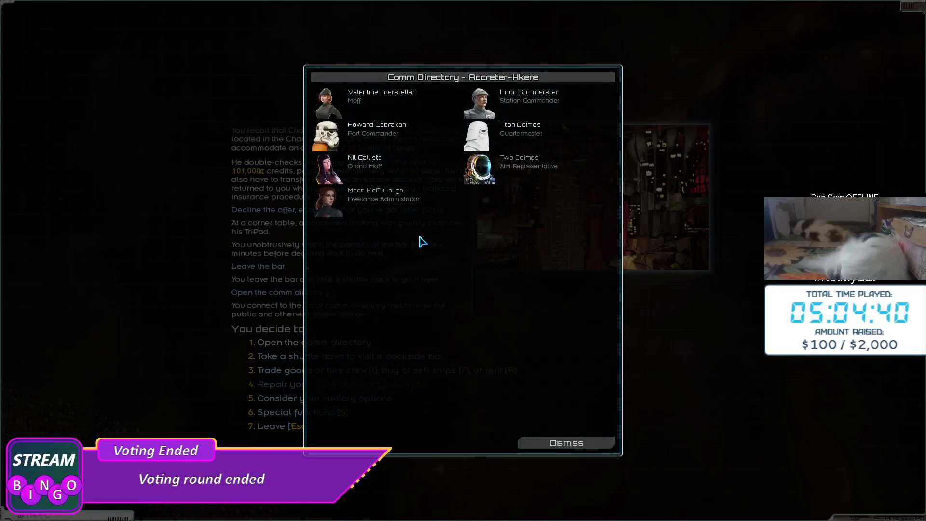
{"action": "left_click", "coordinate": [565, 443]}
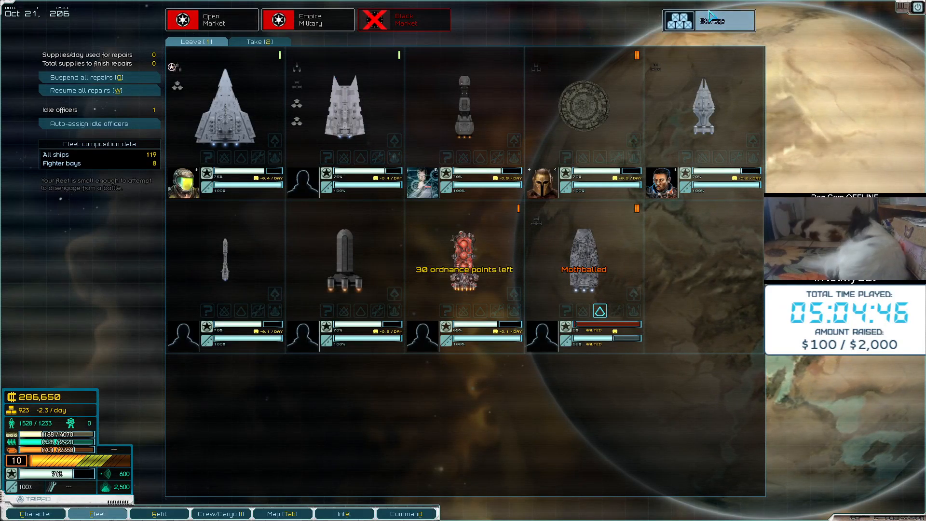
{"action": "left_click", "coordinate": [261, 42]}
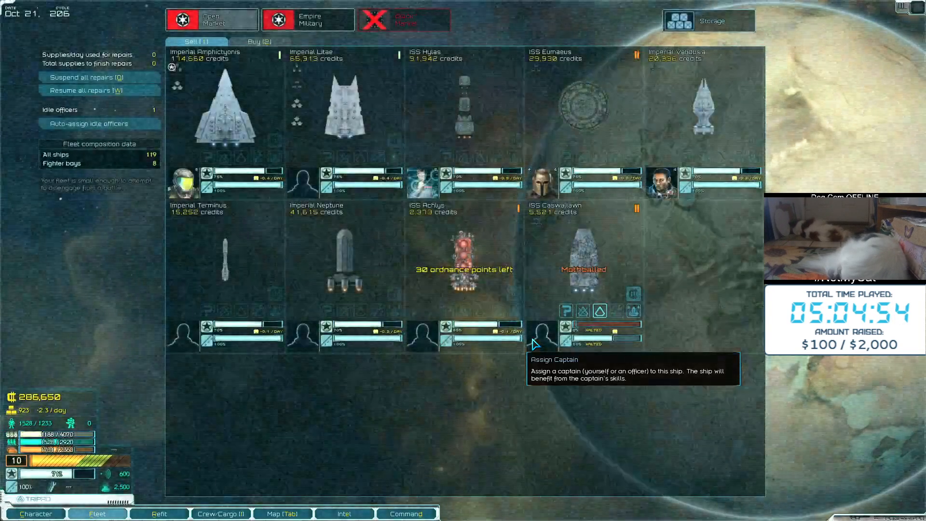
{"action": "mouse_move", "coordinate": [629, 282]}
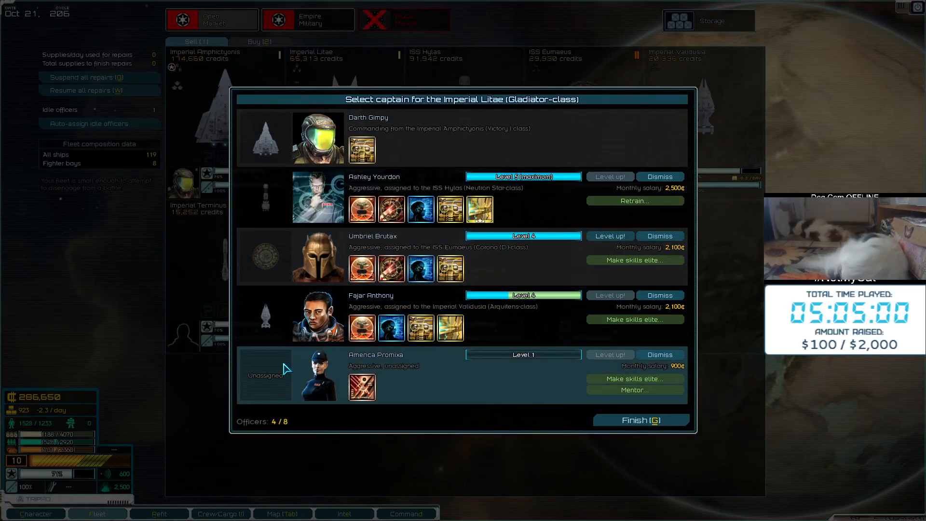
{"action": "mouse_move", "coordinate": [634, 389]}
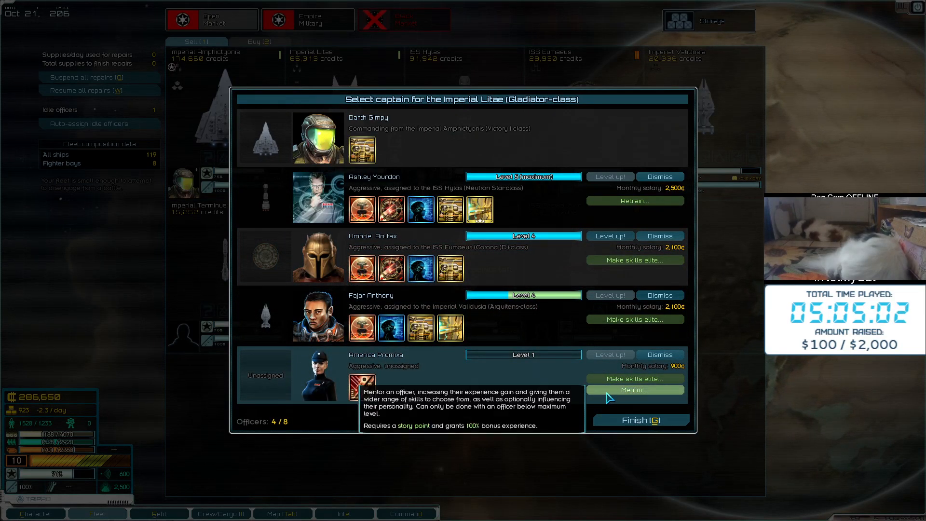
Mentor America Promixa for 100,000 bonus experience and make her the Imperial Litae's captain
{"action": "left_click", "coordinate": [635, 390]}
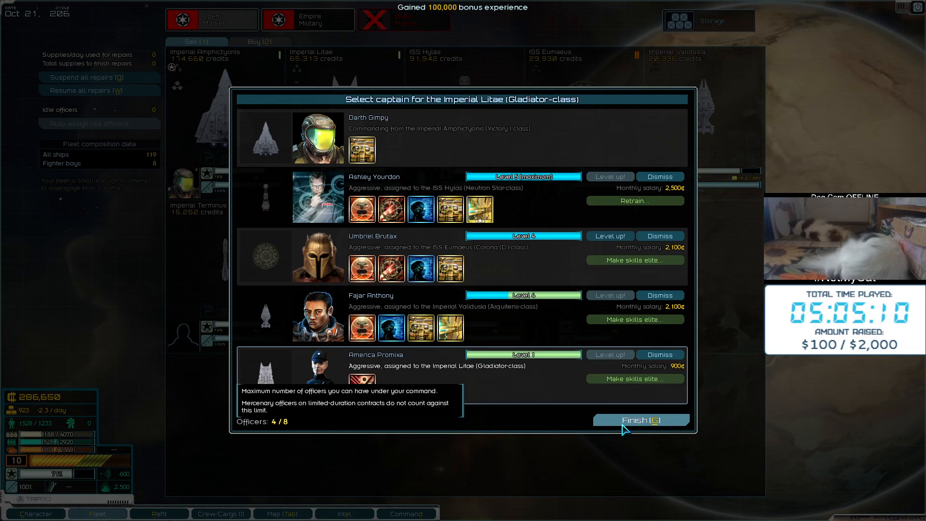
{"action": "left_click", "coordinate": [641, 420]}
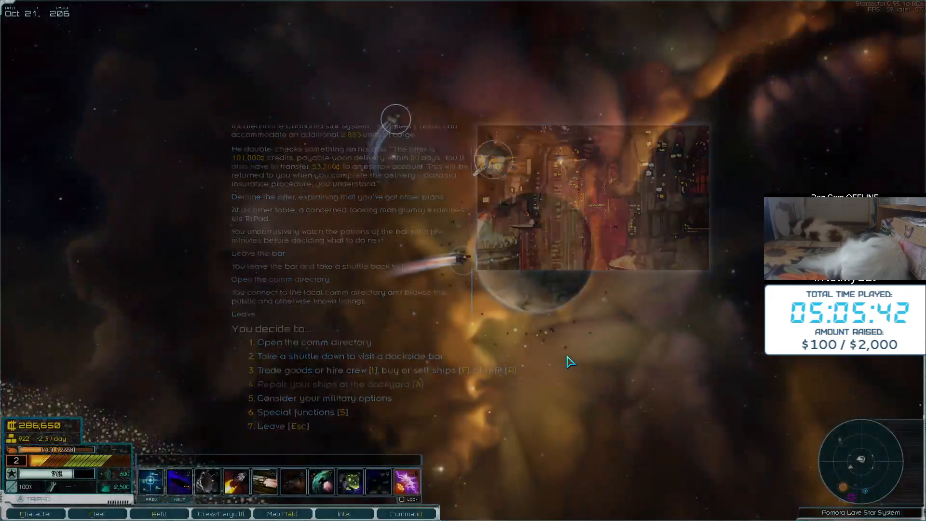
Plot a course to Siren's Exchange and gain docking clearance there
{"action": "left_click", "coordinate": [282, 513]}
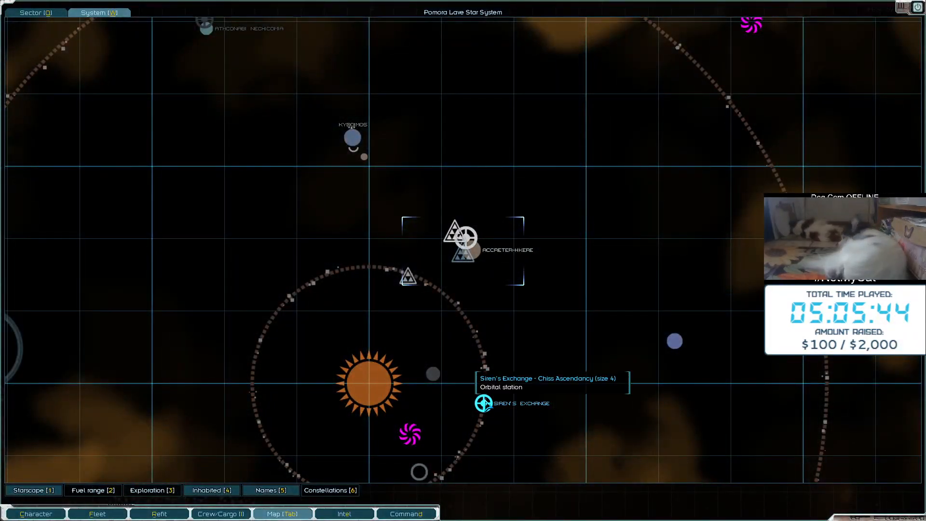
{"action": "left_click", "coordinate": [483, 403]}
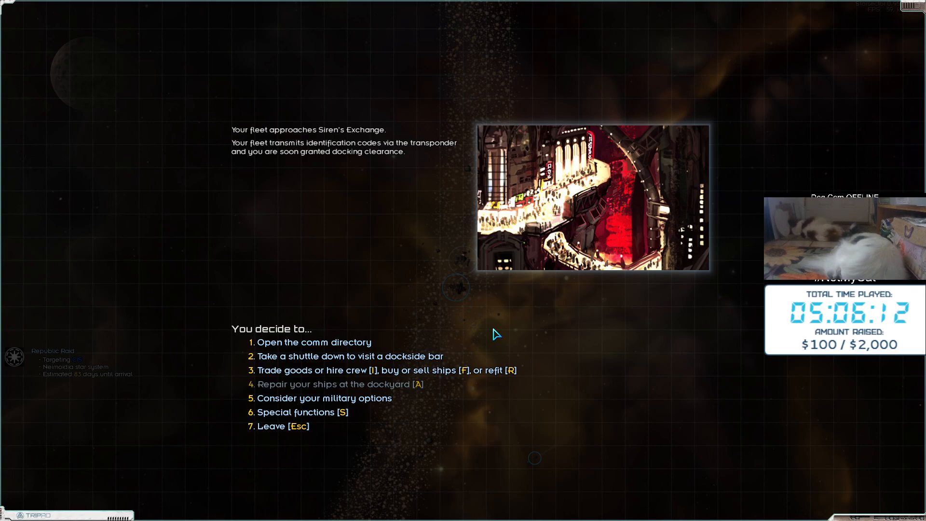
{"action": "mouse_move", "coordinate": [453, 279]}
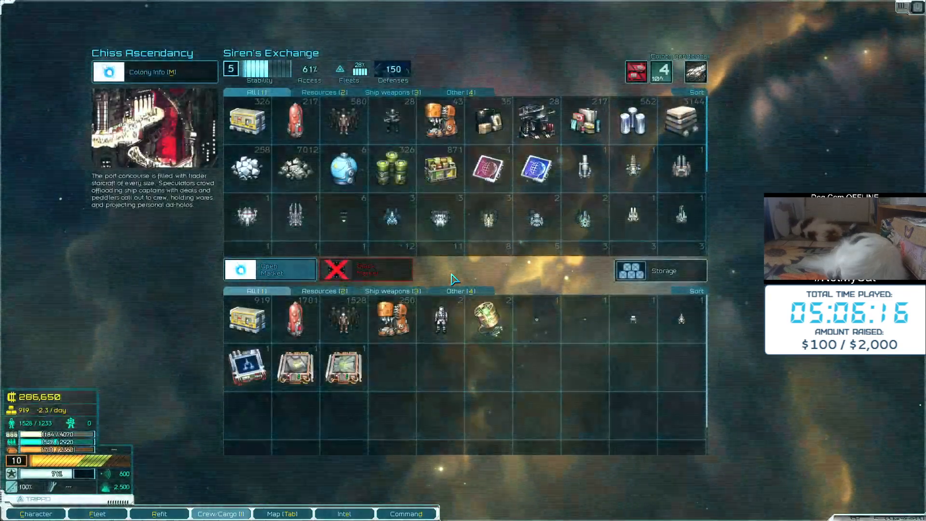
{"action": "left_click", "coordinate": [97, 514]}
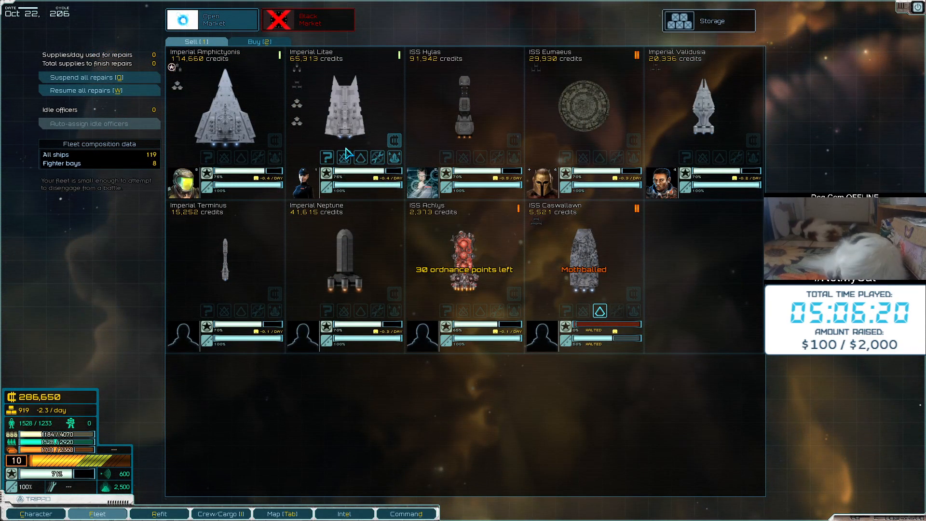
{"action": "mouse_move", "coordinate": [395, 141]}
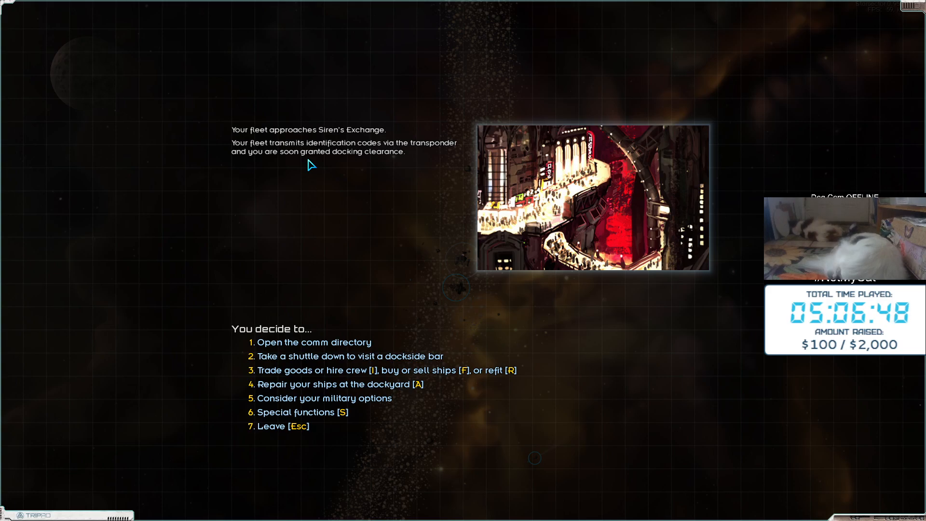
Depart Siren's Exchange and fly a plotted course toward Accreter-Hkere
{"action": "key", "text": "Escape"}
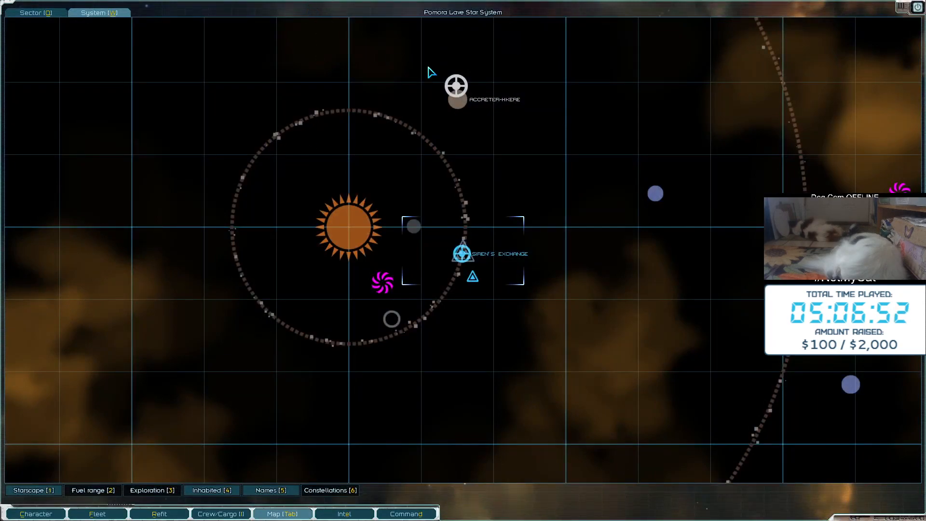
{"action": "left_click", "coordinate": [455, 87]}
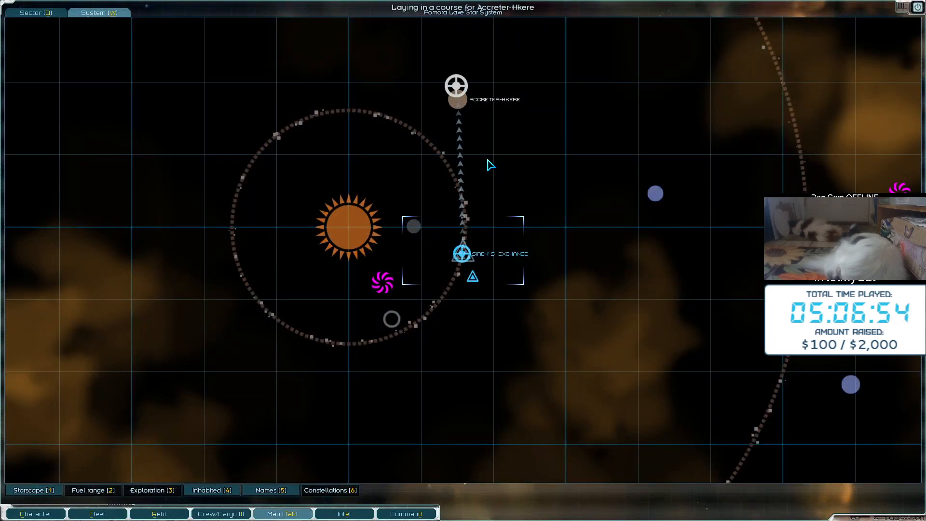
{"action": "left_click", "coordinate": [461, 253]}
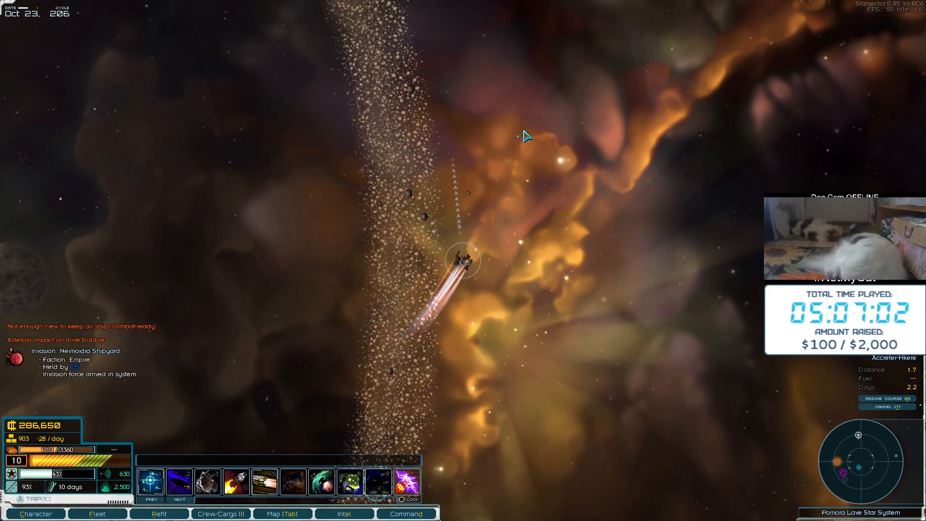
{"action": "left_click", "coordinate": [886, 398]}
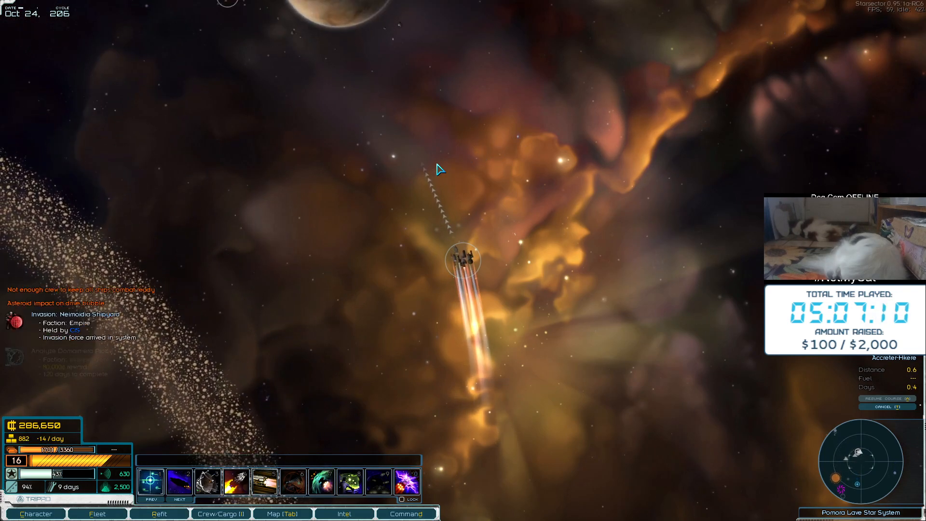
{"action": "mouse_move", "coordinate": [440, 168]}
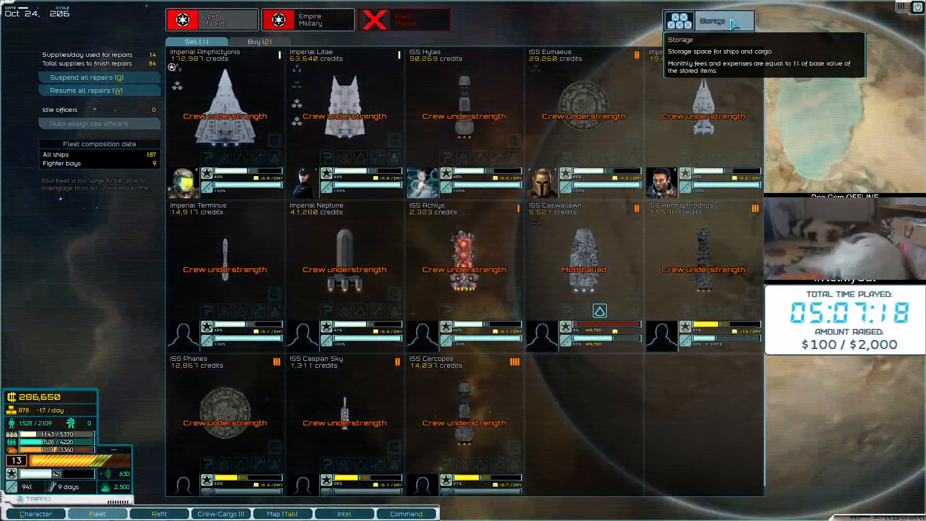
Open Accreter-Hkere's ship storage listing the fleet's understrength ships
{"action": "left_click", "coordinate": [713, 21]}
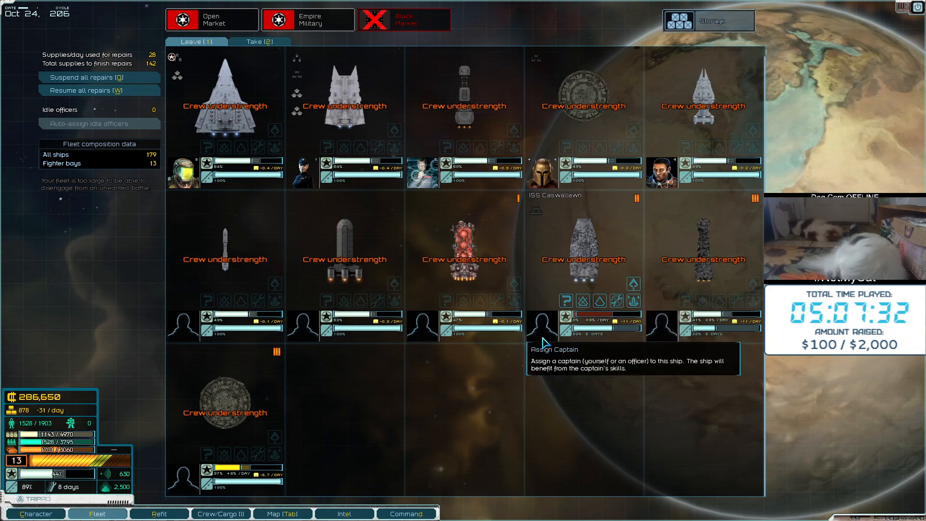
{"action": "mouse_move", "coordinate": [567, 248]}
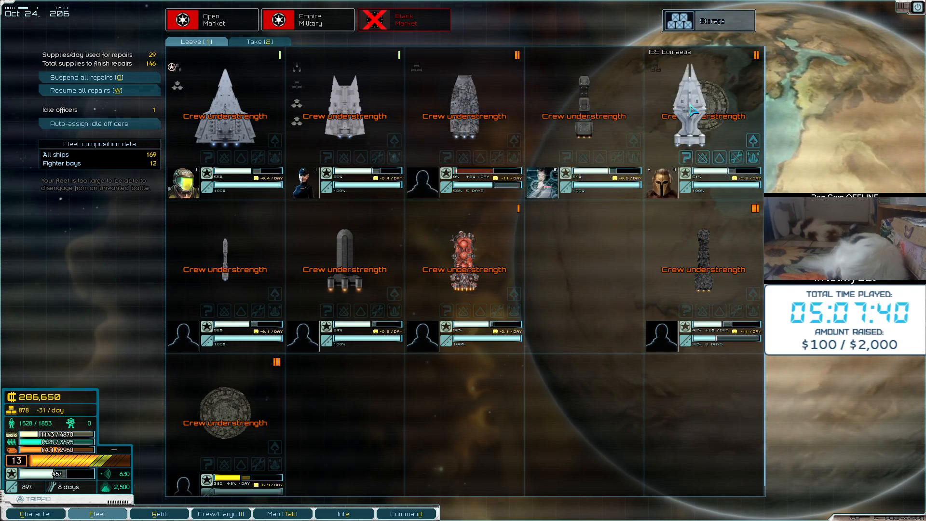
Move the Eumaeus to a new slot to rearrange the fleet's front row
{"action": "left_click", "coordinate": [89, 123]}
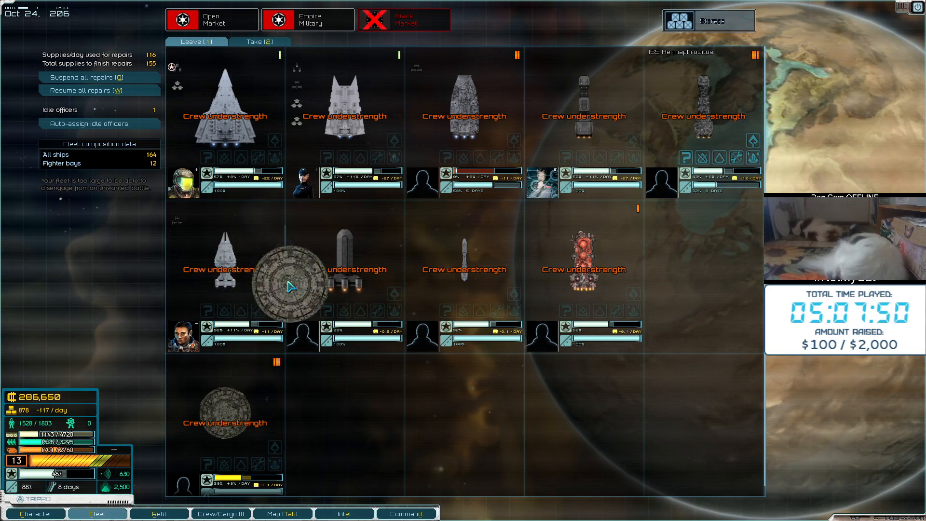
{"action": "left_click", "coordinate": [87, 123]}
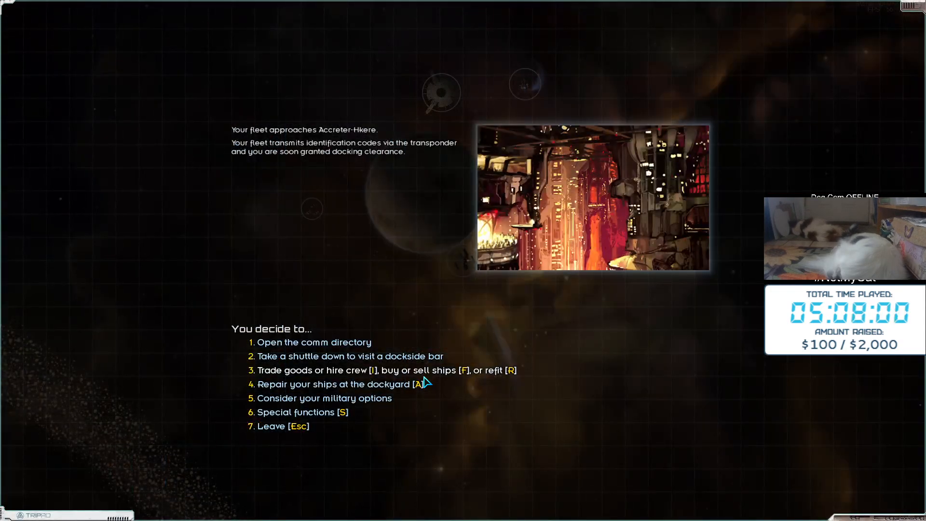
Buy 500 crew from Accreter-Hkere's Open Market, bringing crew to 2,028
{"action": "left_click", "coordinate": [332, 384]}
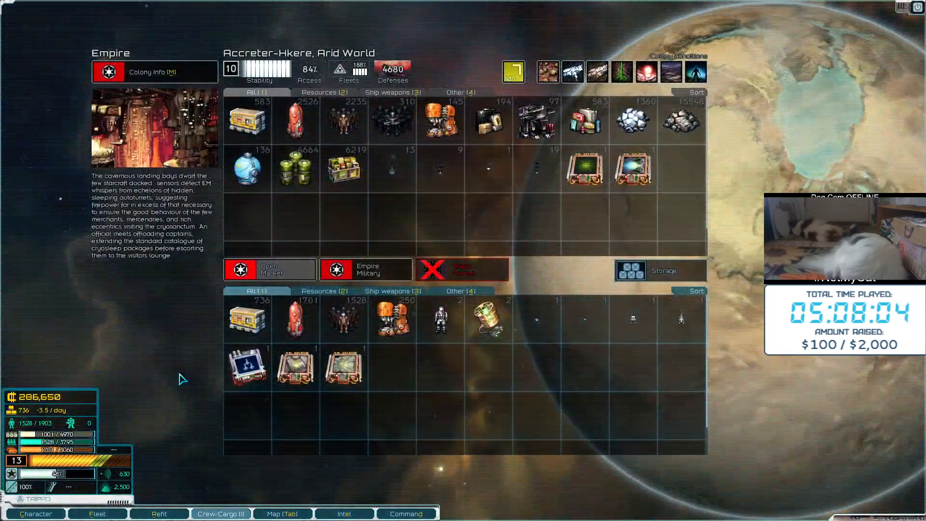
{"action": "mouse_move", "coordinate": [395, 201]}
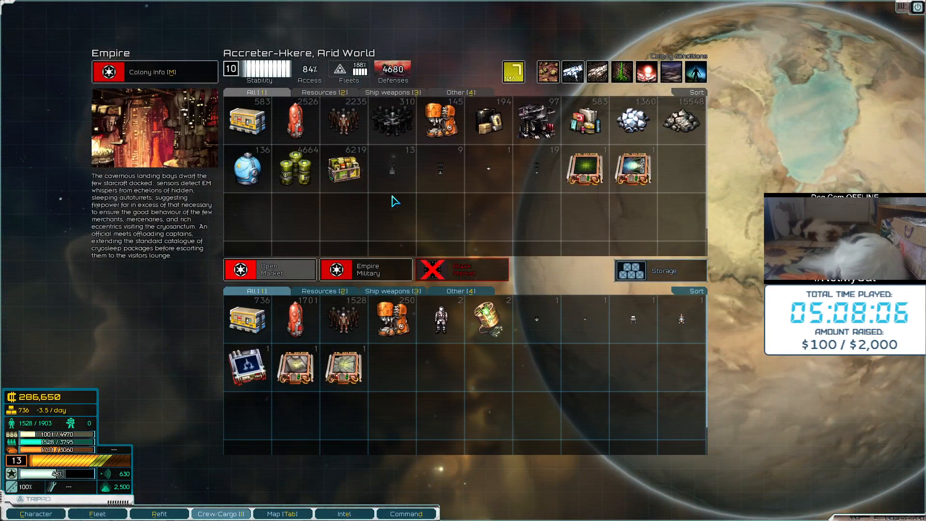
{"action": "mouse_move", "coordinate": [377, 245]}
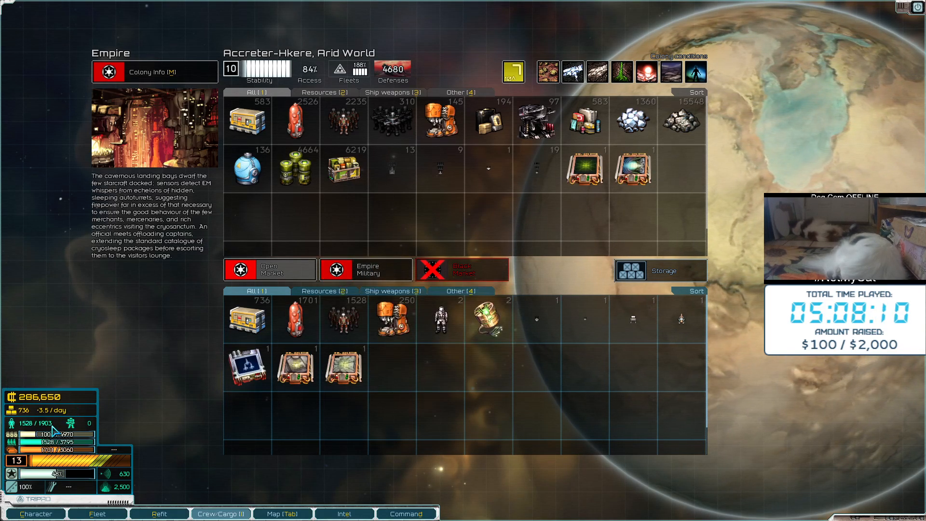
{"action": "mouse_move", "coordinate": [53, 424]}
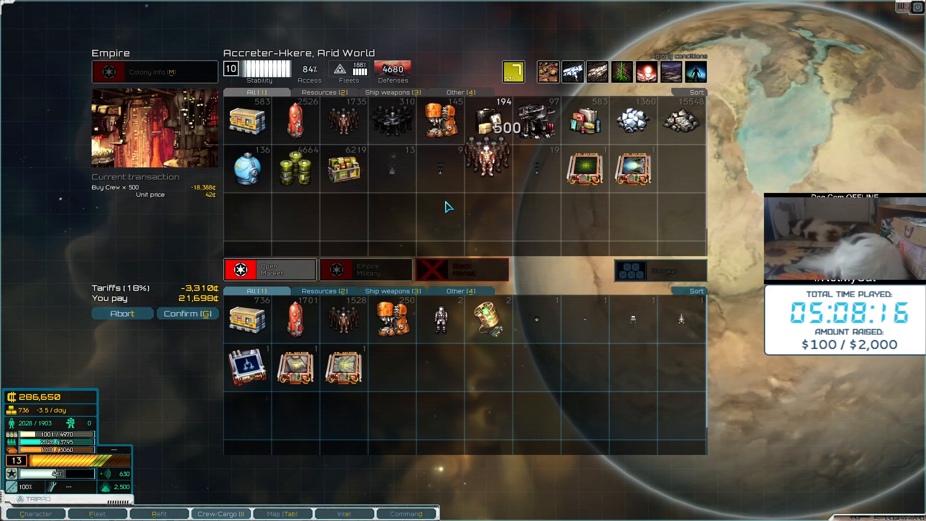
{"action": "left_click", "coordinate": [187, 313]}
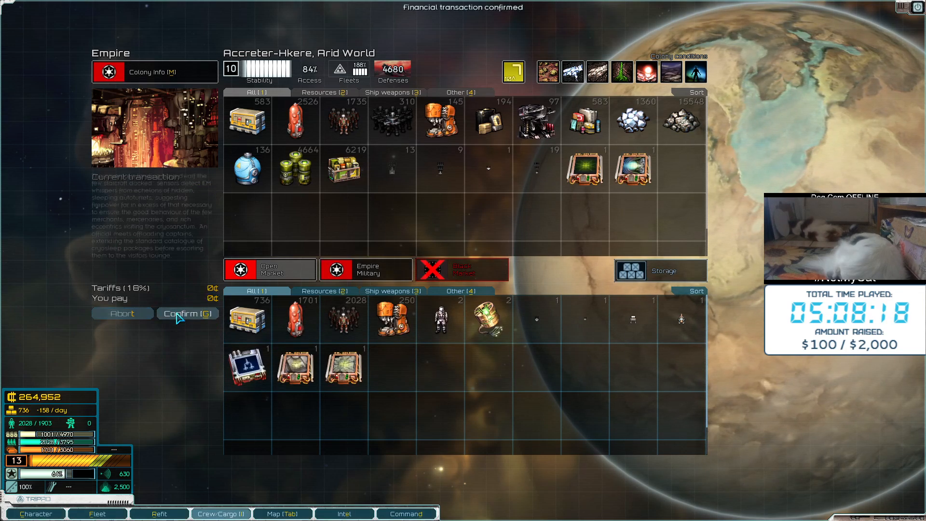
{"action": "left_click", "coordinate": [186, 314]}
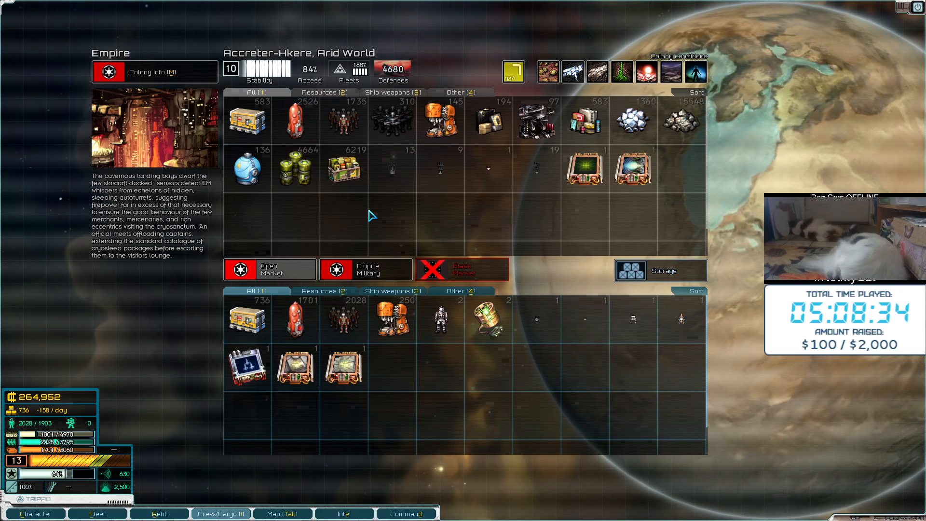
{"action": "mouse_move", "coordinate": [247, 120]}
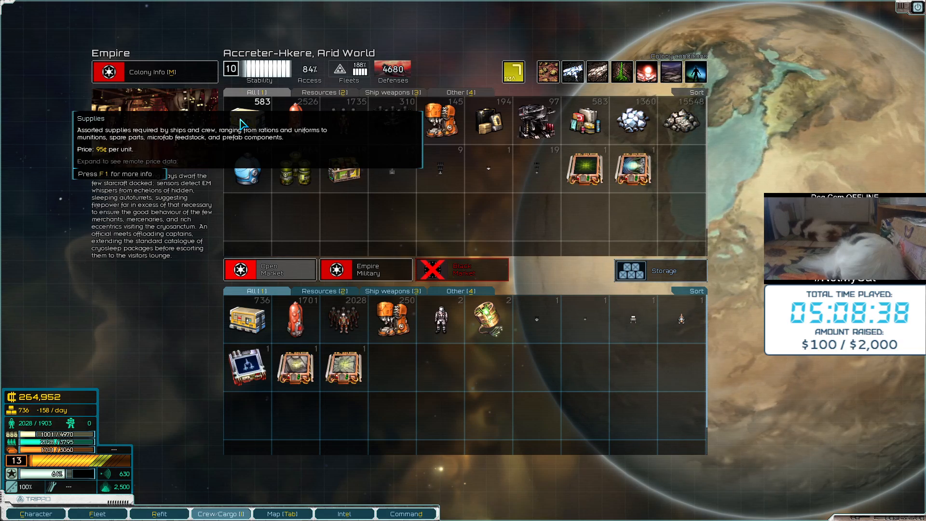
Buy all 583 supplies, raising the fleet to 1,319 supplies
{"action": "left_click", "coordinate": [261, 118]}
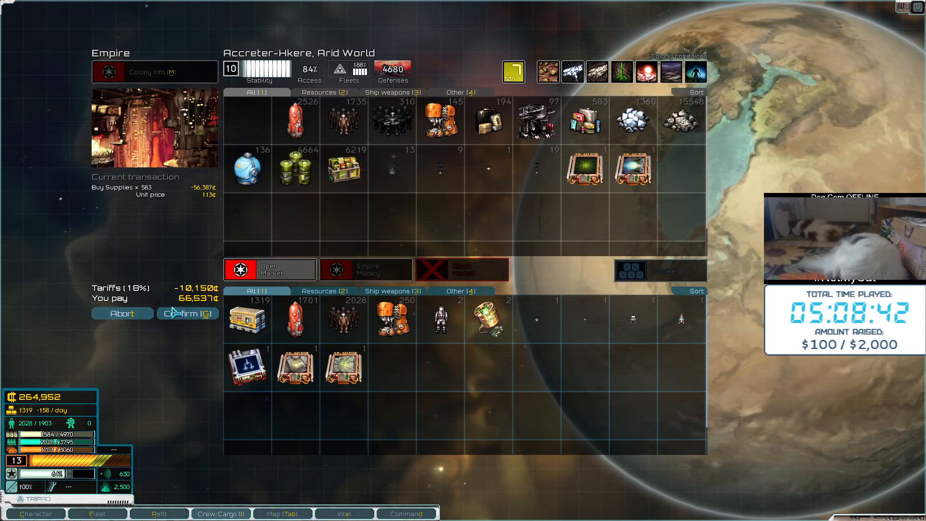
{"action": "left_click", "coordinate": [187, 313]}
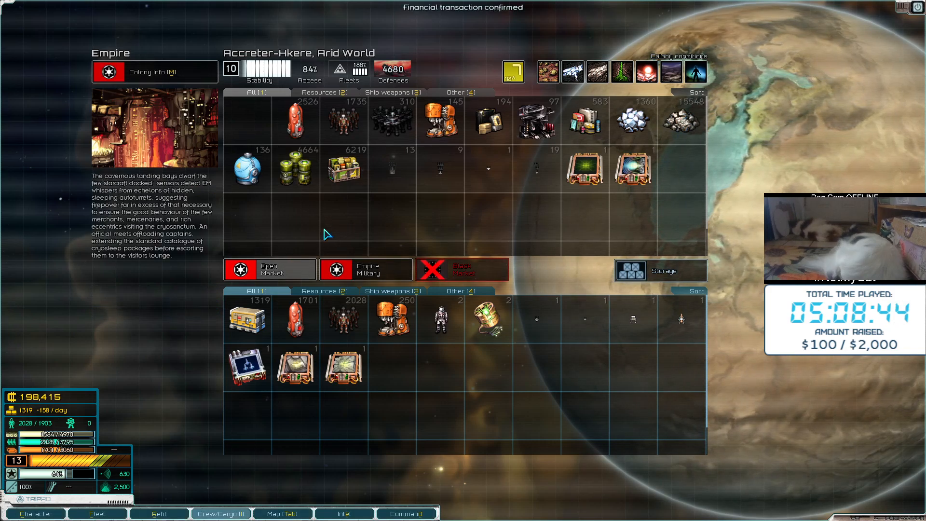
{"action": "mouse_move", "coordinate": [147, 395]}
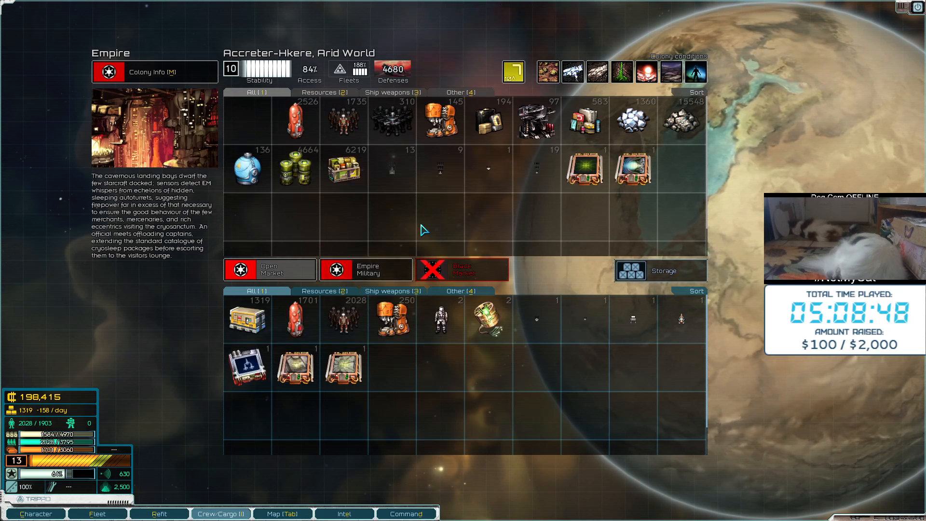
{"action": "mouse_move", "coordinate": [402, 216]}
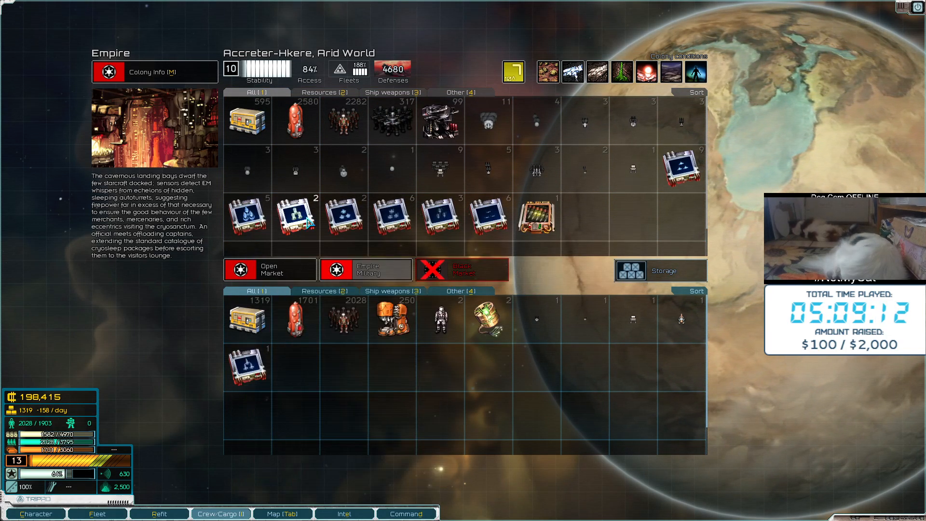
{"action": "mouse_move", "coordinate": [269, 269]}
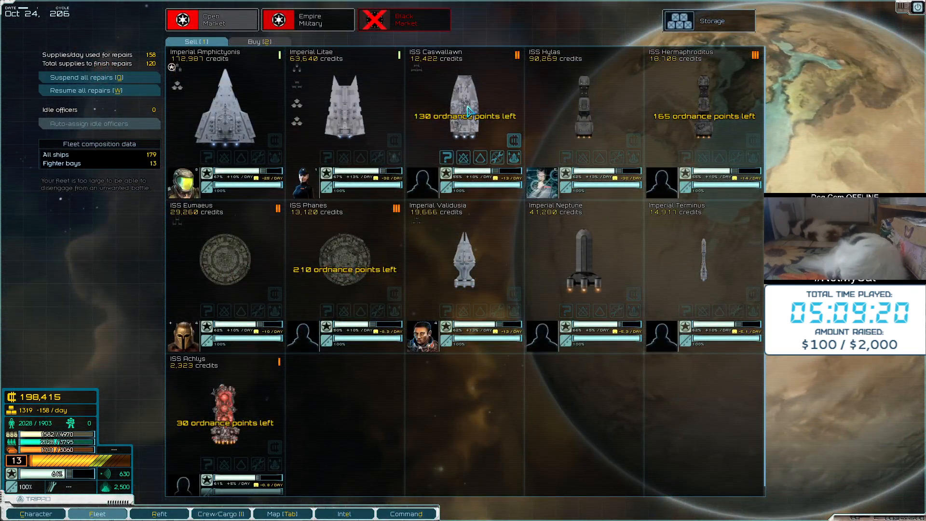
{"action": "mouse_move", "coordinate": [463, 158]}
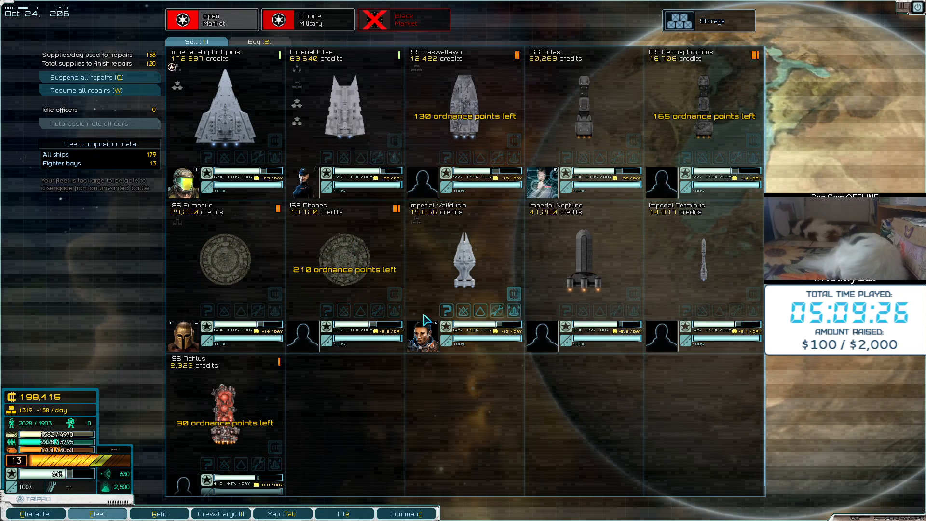
Open the ISS Caswallawn's refit screen showing 50 of 180 ordnance points
{"action": "left_click", "coordinate": [158, 513]}
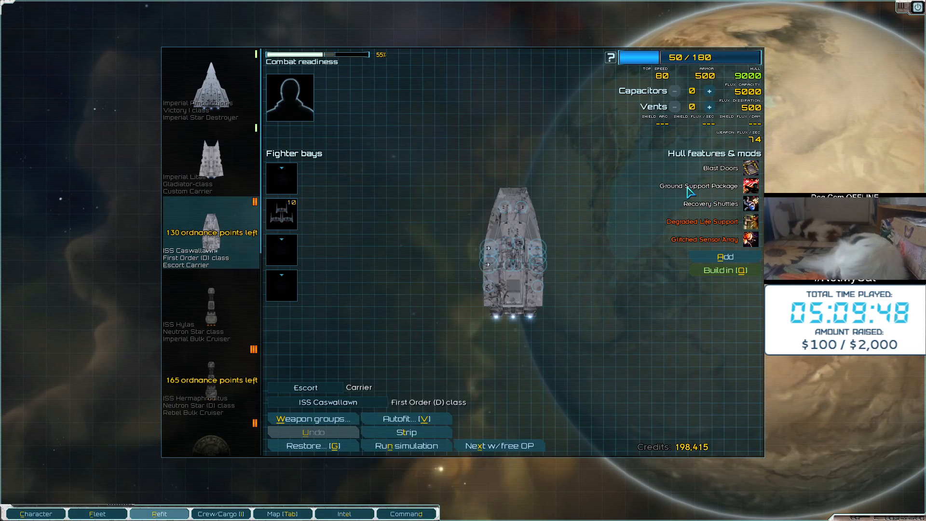
Add Reinforced Bulkheads to the Caswallawn's hull mods
{"action": "left_click", "coordinate": [724, 256]}
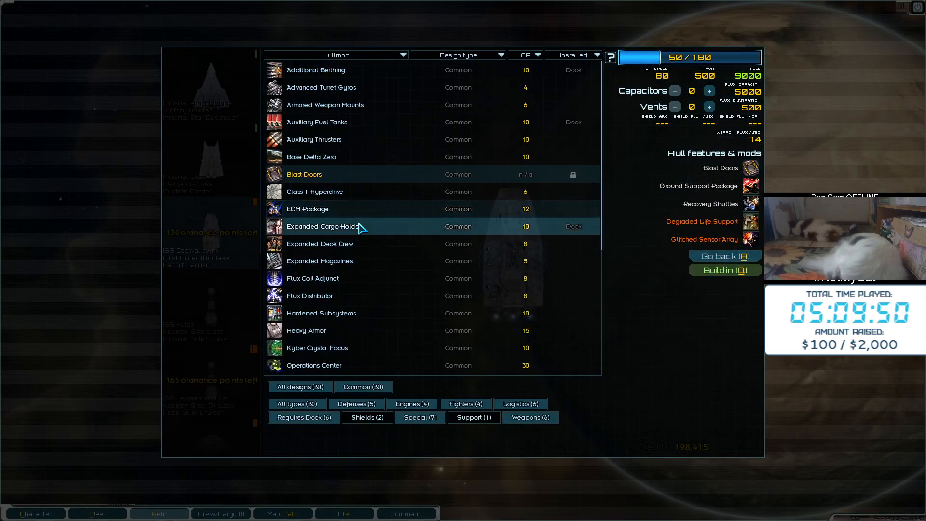
{"action": "left_click", "coordinate": [319, 243]}
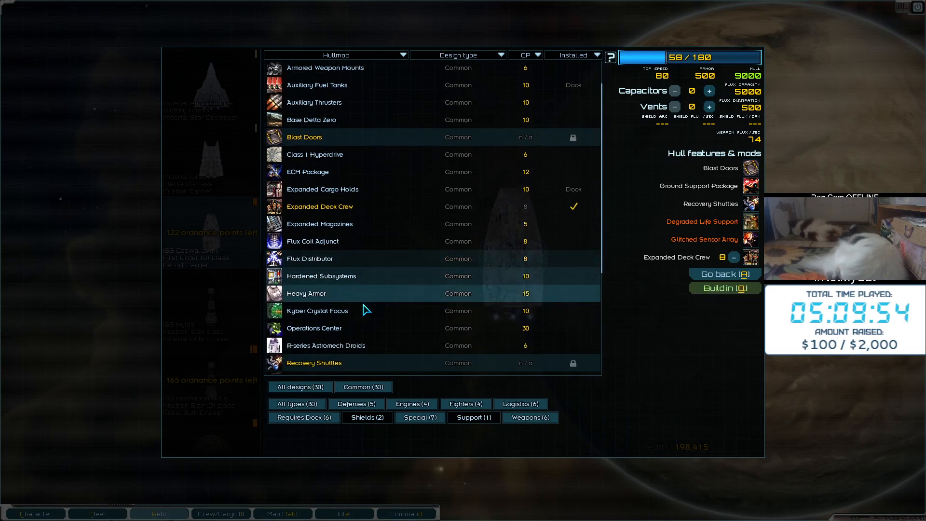
{"action": "scroll", "scroll_direction": "down", "scroll_amount": 3}
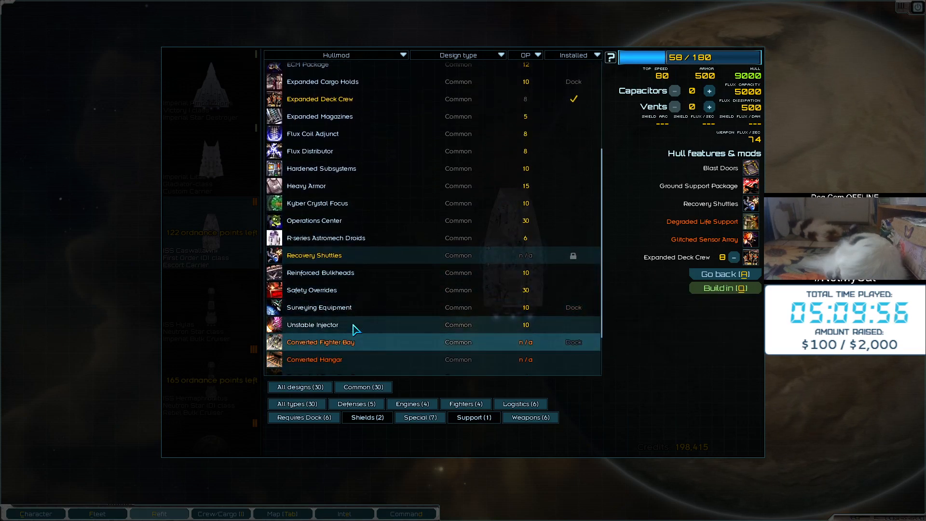
{"action": "mouse_move", "coordinate": [320, 272]}
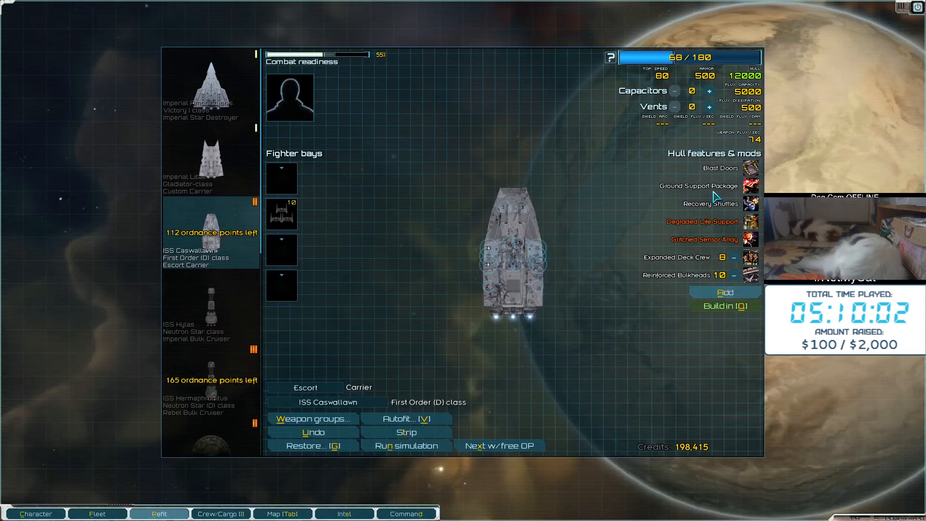
Increase the Caswallawn's flux vents and capacitors toward ten each
{"action": "left_click", "coordinate": [709, 107]}
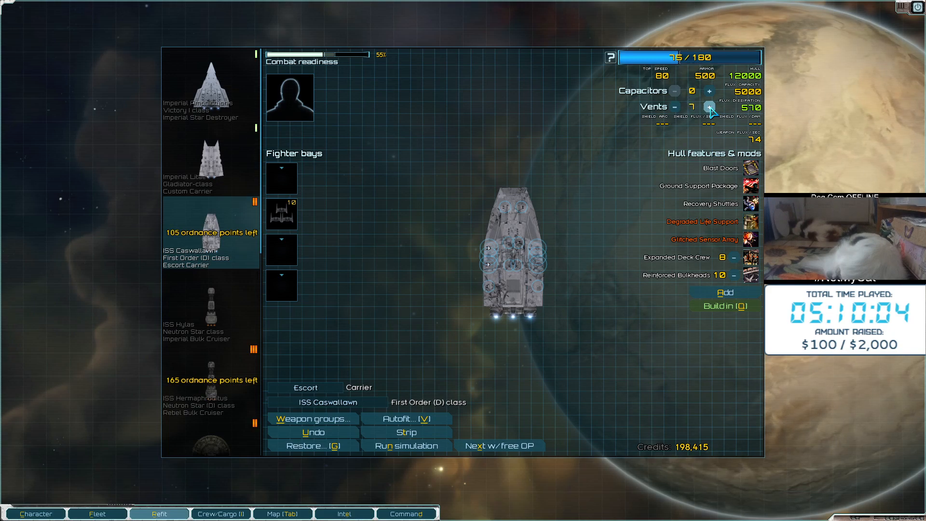
{"action": "left_click", "coordinate": [710, 107]}
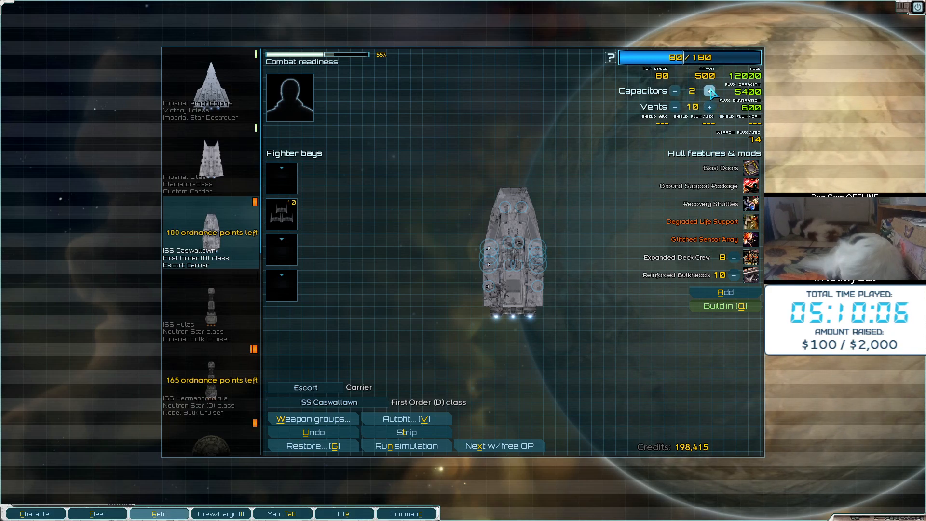
{"action": "left_click", "coordinate": [710, 91]}
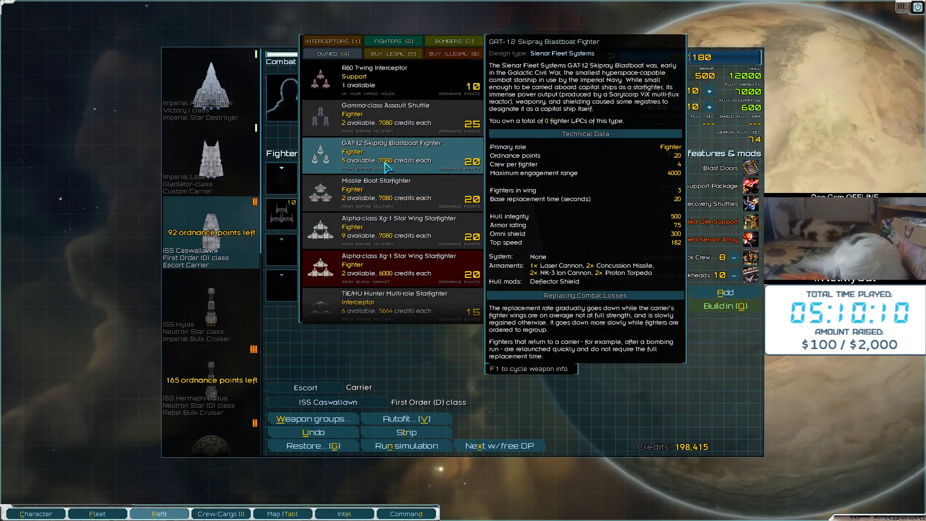
Browse fighter wings for the Caswallawn's empty bays, viewing the Gamma-class Assault Shuttle's stats
{"action": "left_click", "coordinate": [390, 77]}
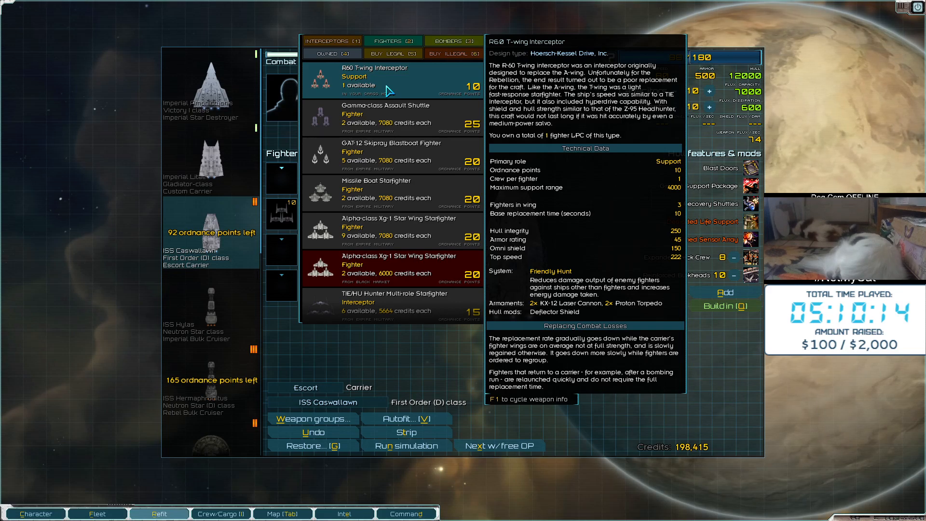
{"action": "left_click", "coordinate": [390, 193]}
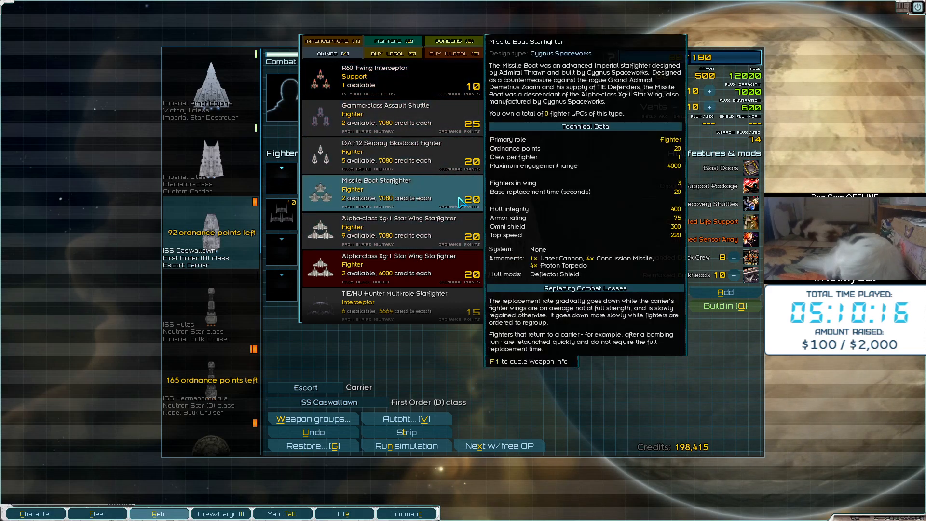
{"action": "left_click", "coordinate": [392, 118]}
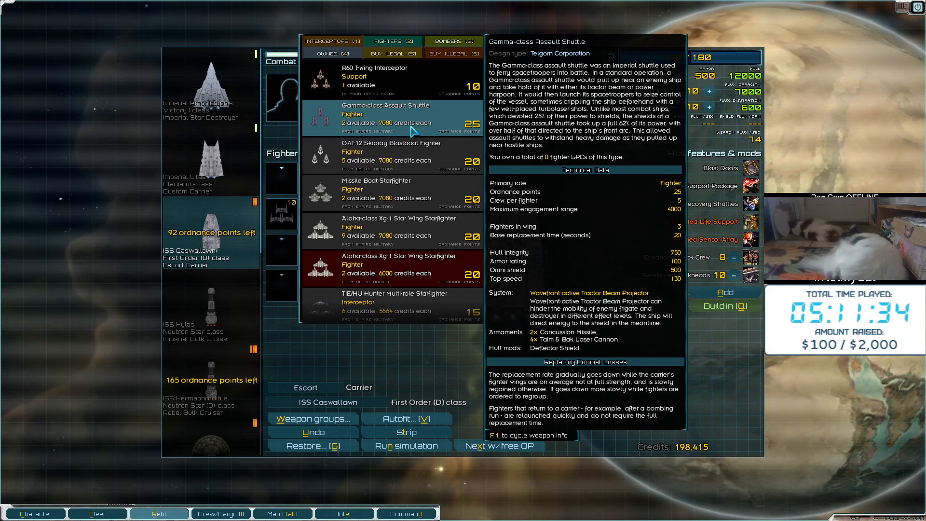
Buy TIE Oppressor Light Bomber wings for all three open bays, leaving 62 ordnance points
{"action": "left_click", "coordinate": [390, 155]}
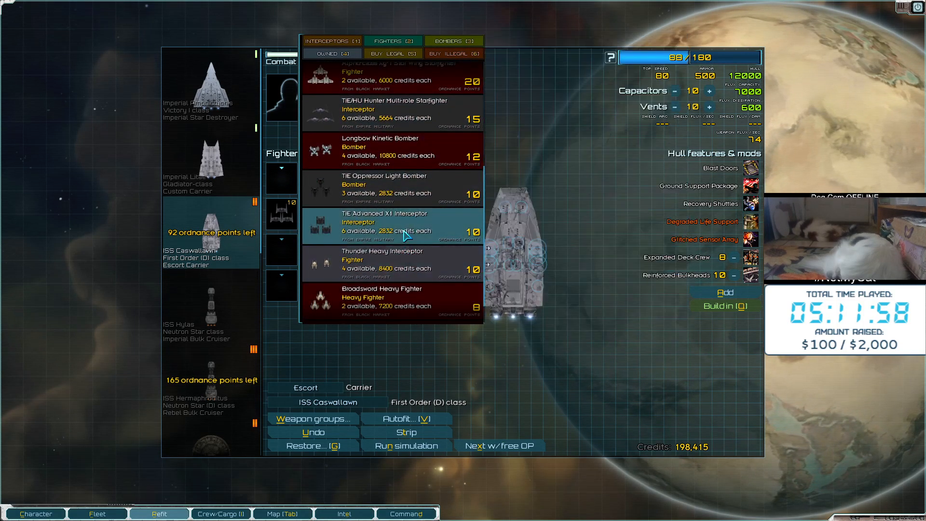
{"action": "left_click", "coordinate": [392, 188]}
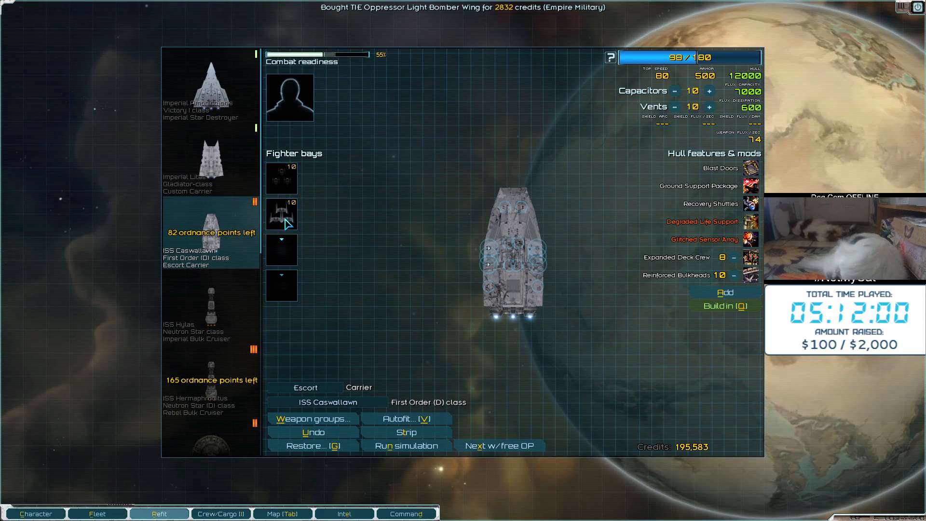
{"action": "left_click", "coordinate": [281, 213]}
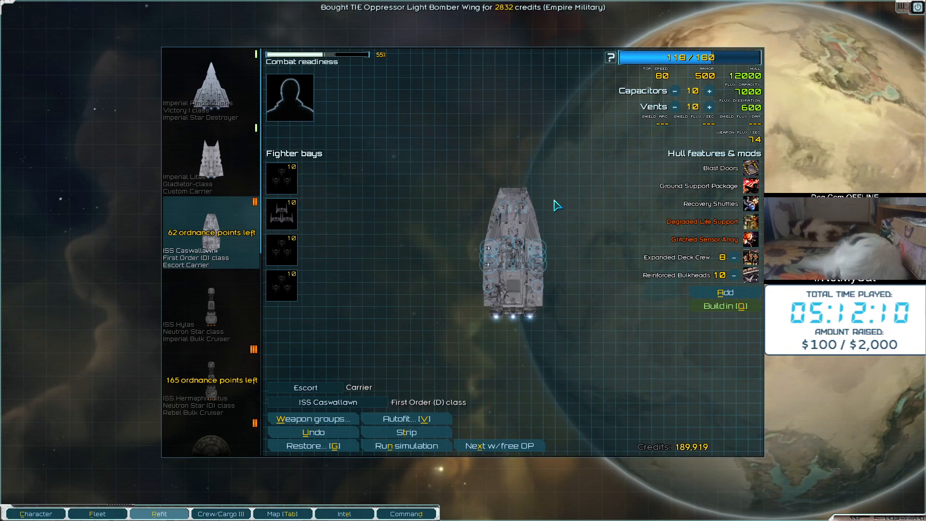
{"action": "mouse_move", "coordinate": [524, 203]}
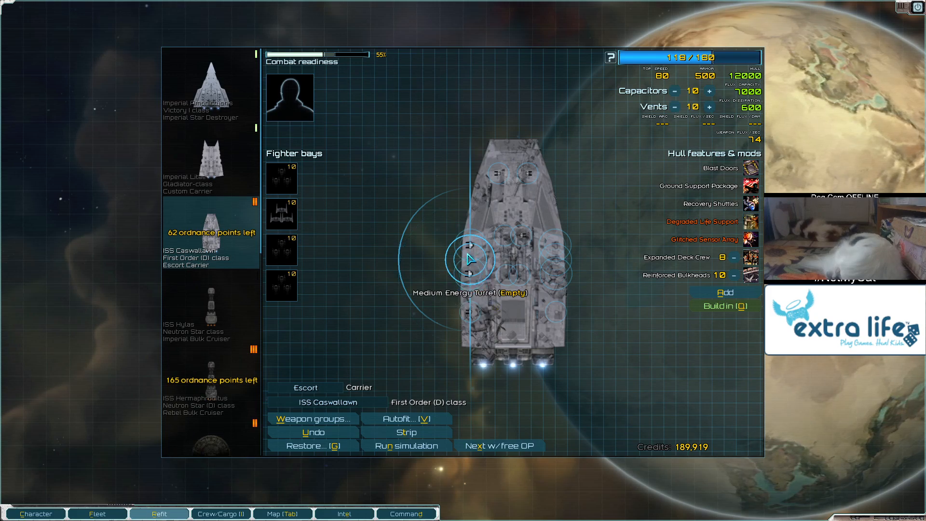
{"action": "mouse_move", "coordinate": [555, 268]}
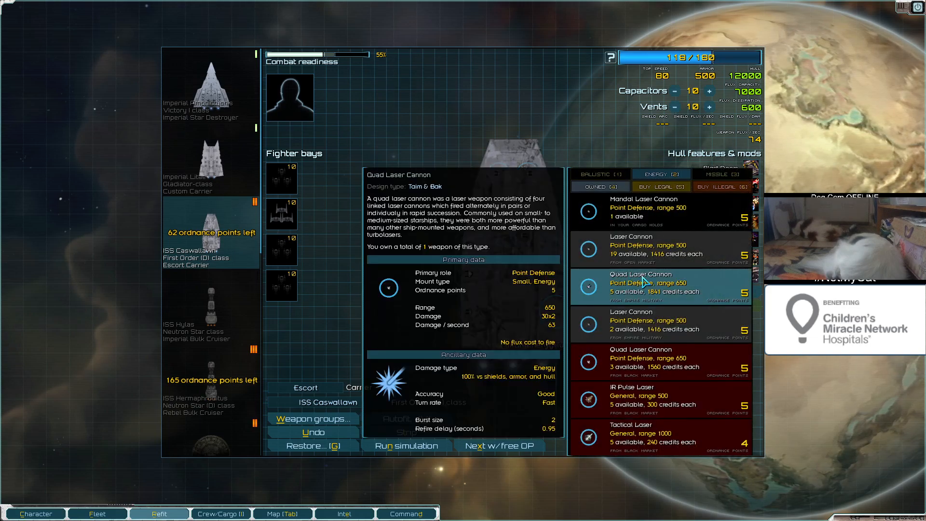
Mount Laser Cannons in three of the Caswallawn's small energy turrets
{"action": "left_click", "coordinate": [649, 248]}
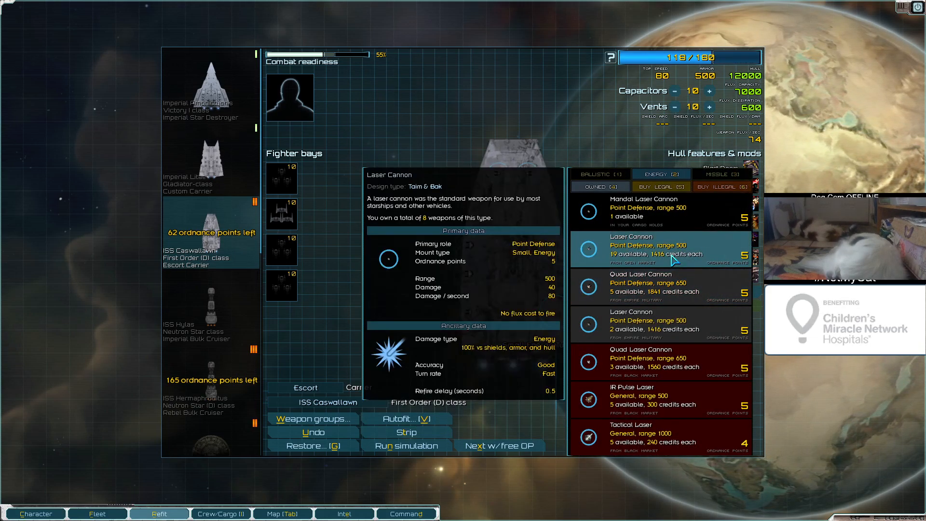
{"action": "left_click", "coordinate": [658, 248]}
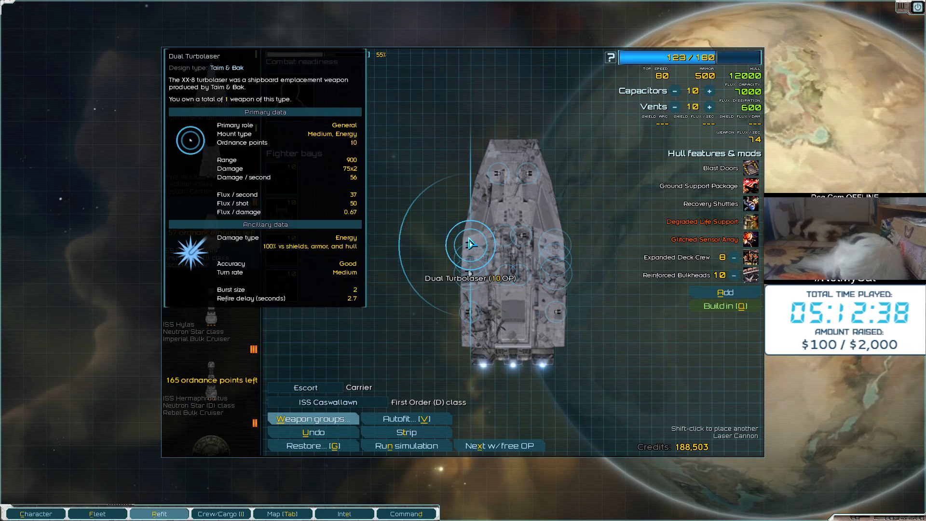
{"action": "mouse_move", "coordinate": [561, 263]}
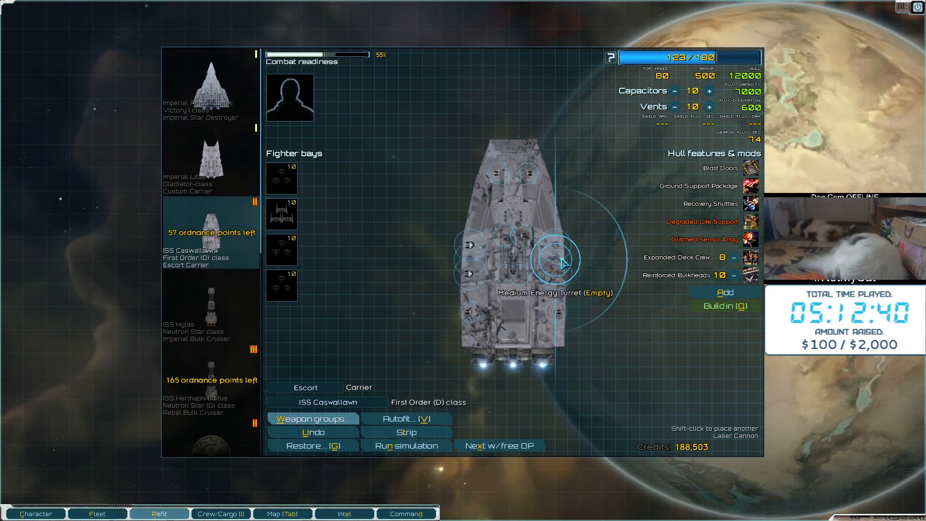
{"action": "mouse_move", "coordinate": [500, 235]}
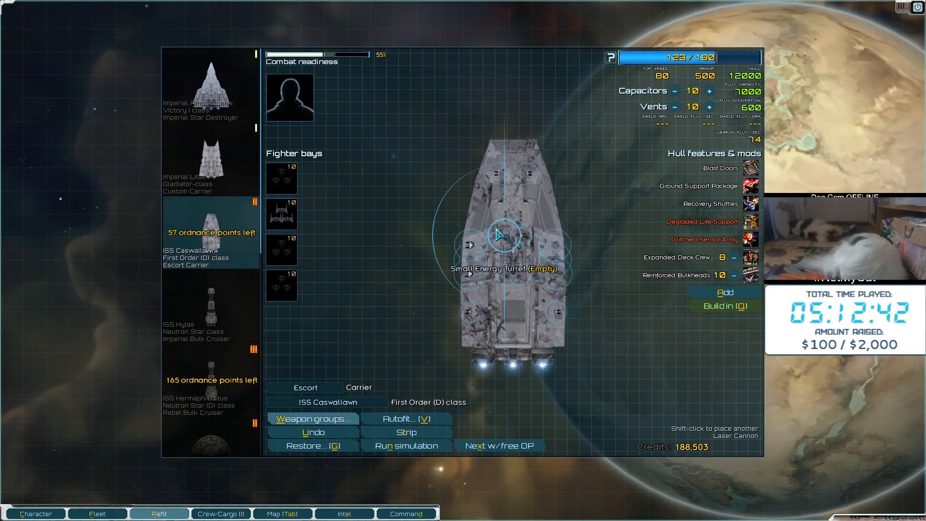
{"action": "left_click", "coordinate": [502, 235]}
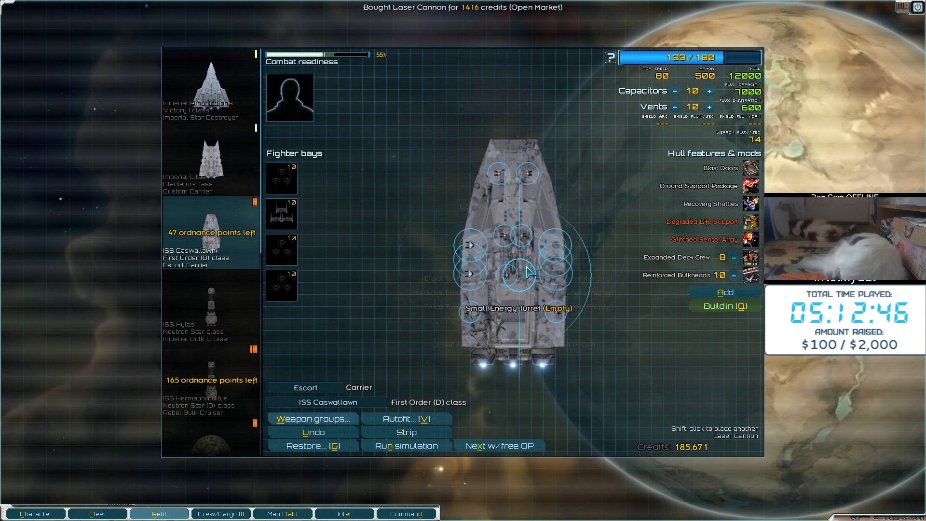
{"action": "left_click", "coordinate": [518, 273]}
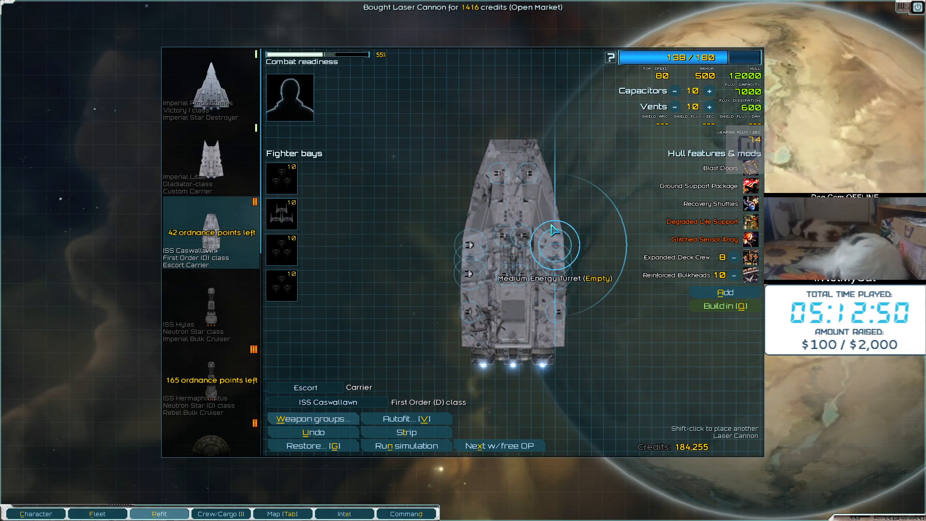
{"action": "mouse_move", "coordinate": [558, 294]}
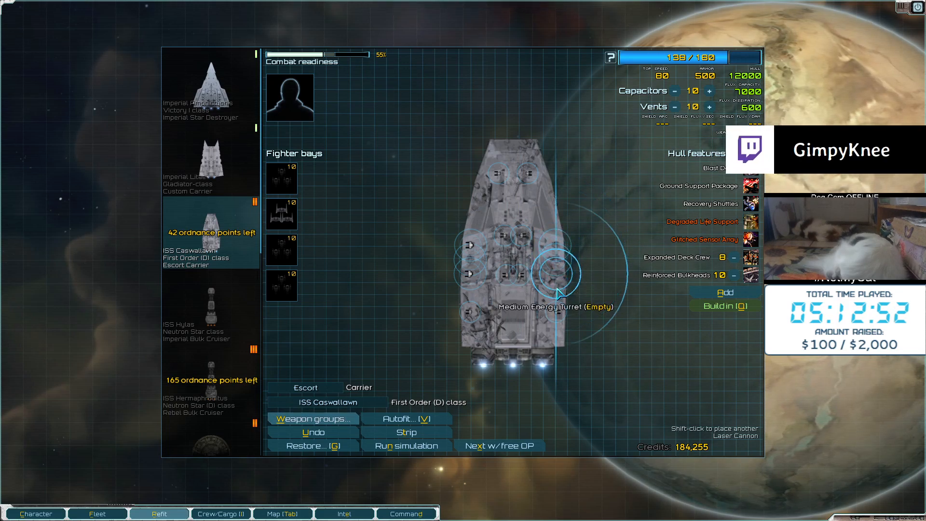
Buy a black-market Heavy Ion Cannon for 1,800 credits for the medium turret
{"action": "left_click", "coordinate": [555, 258]}
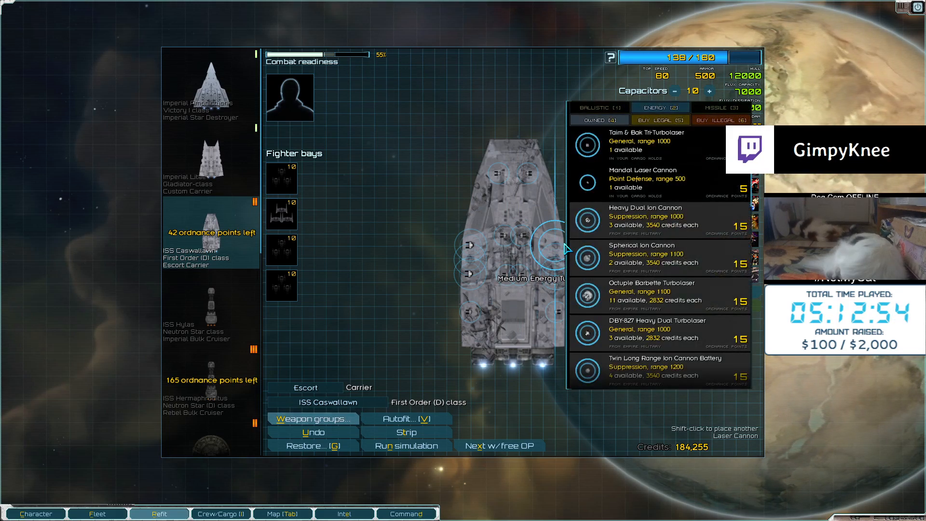
{"action": "scroll", "scroll_direction": "down", "scroll_amount": 3}
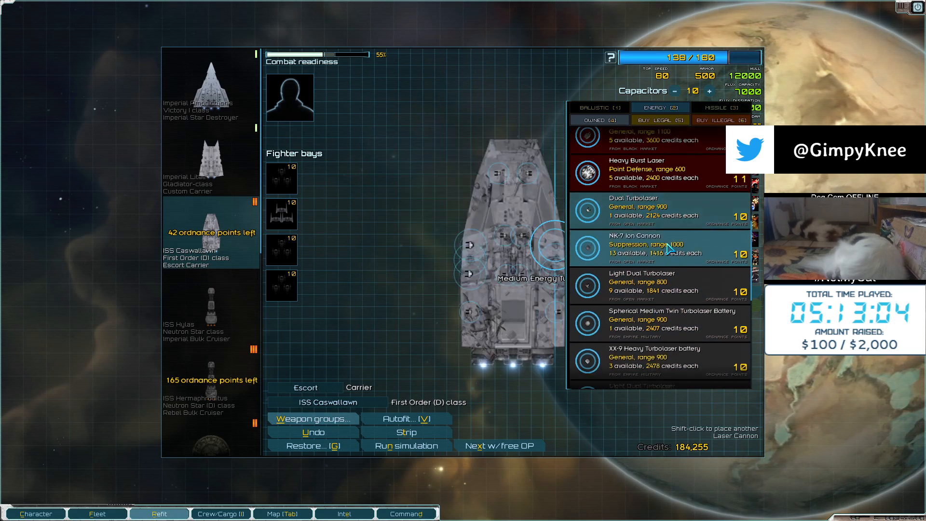
{"action": "scroll", "scroll_direction": "down", "scroll_amount": 3}
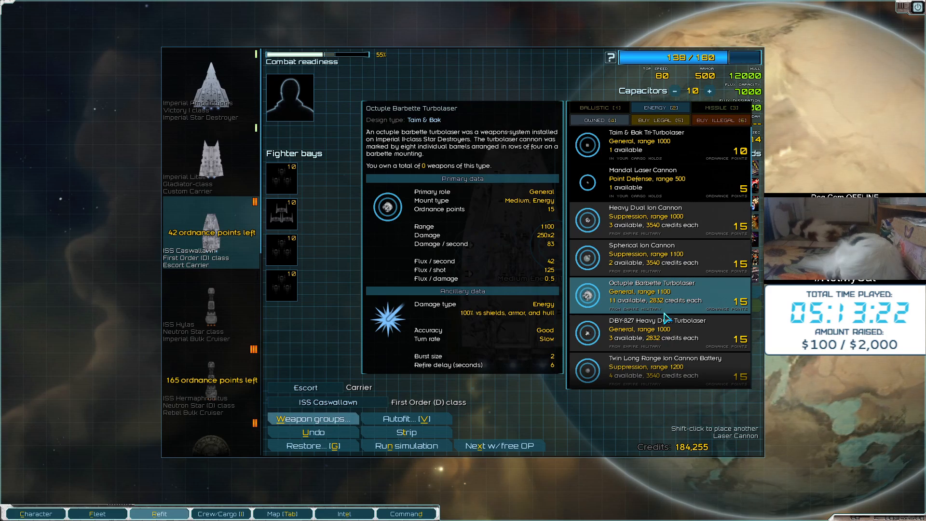
{"action": "left_click", "coordinate": [649, 254]}
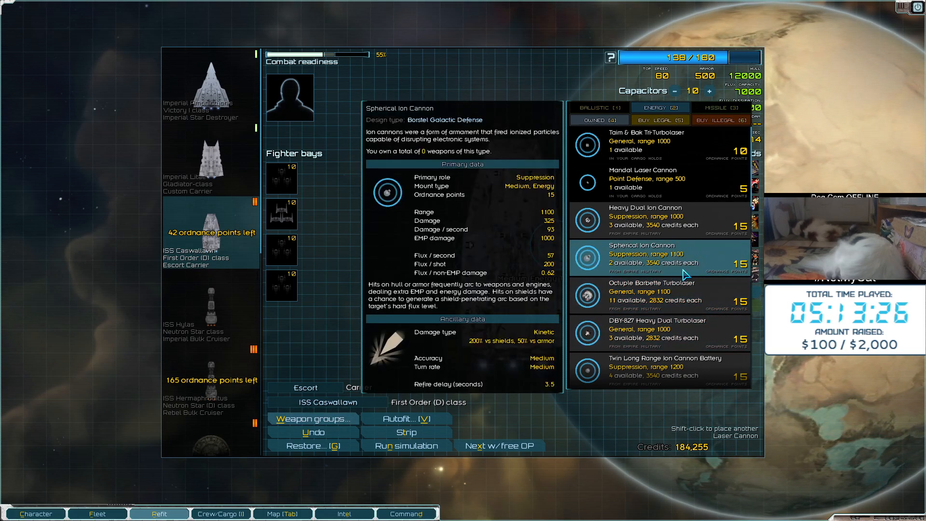
{"action": "left_click", "coordinate": [650, 295]}
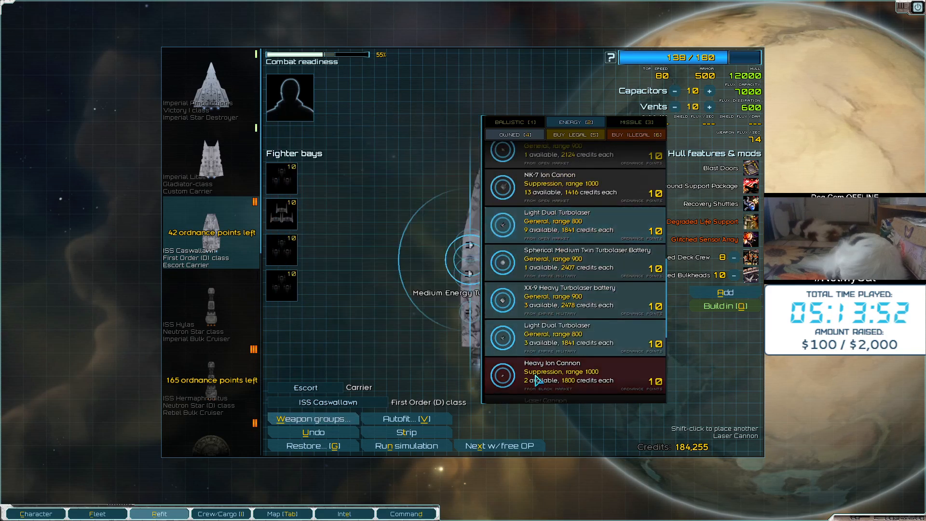
{"action": "mouse_move", "coordinate": [537, 378]}
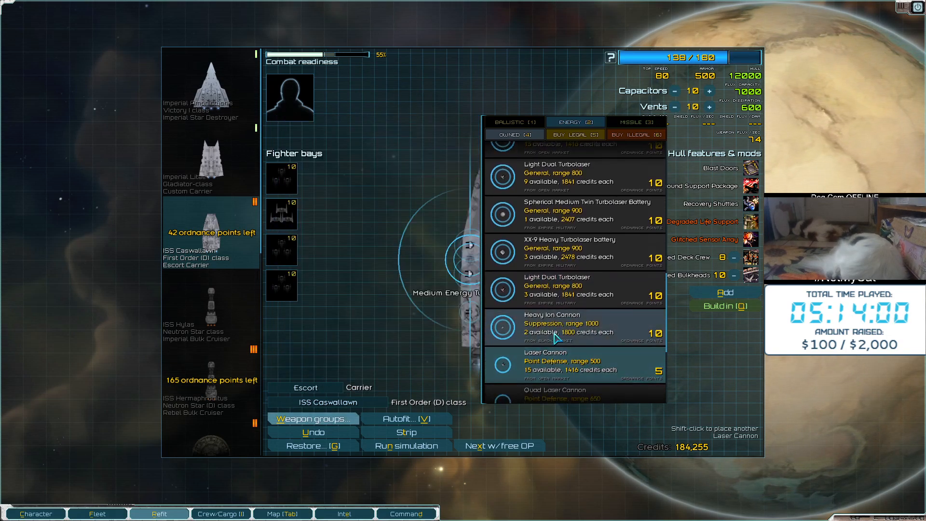
{"action": "left_click", "coordinate": [570, 328]}
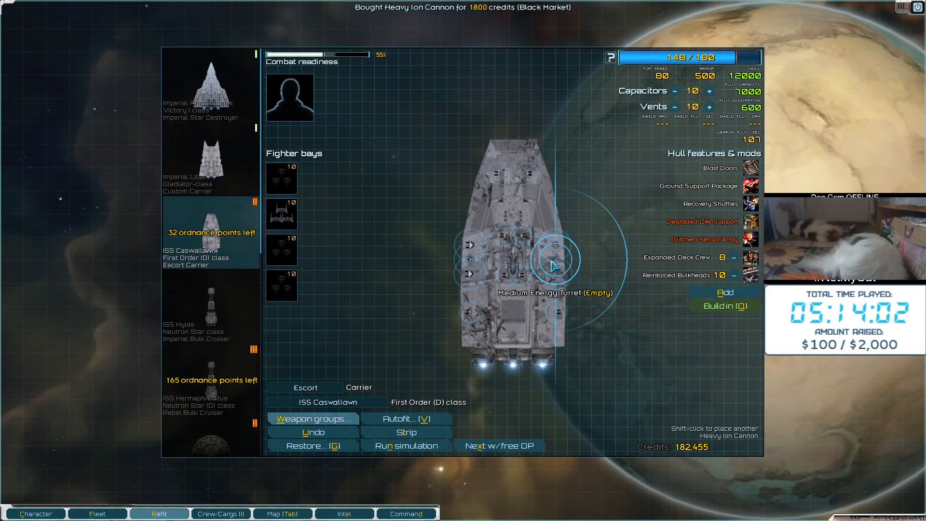
Add a second Heavy Ion Cannon and Light Dual Turbolasers, then open weapon groups
{"action": "left_click", "coordinate": [556, 258]}
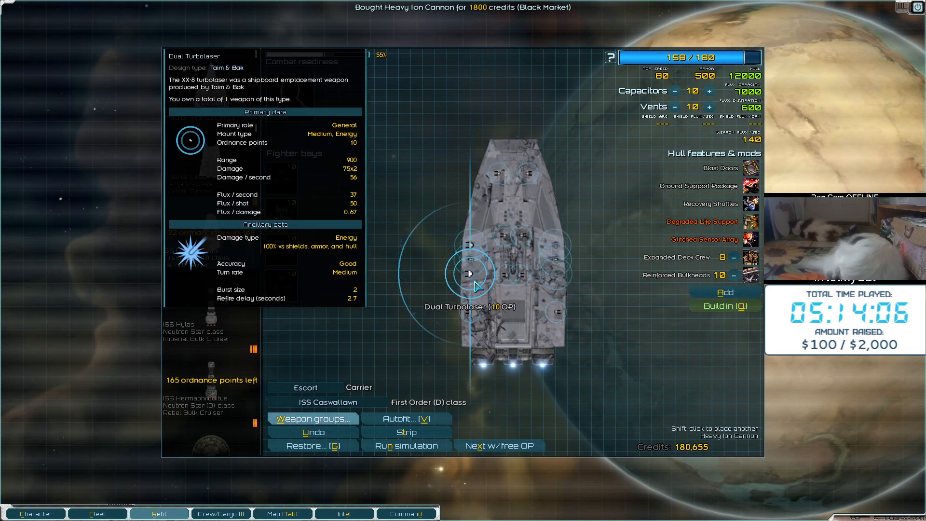
{"action": "left_click", "coordinate": [553, 244]}
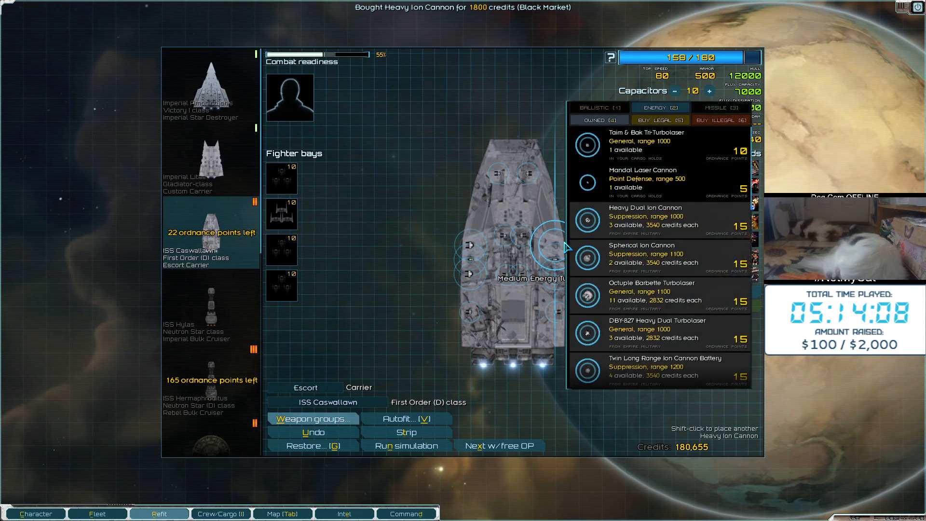
{"action": "mouse_move", "coordinate": [645, 216]}
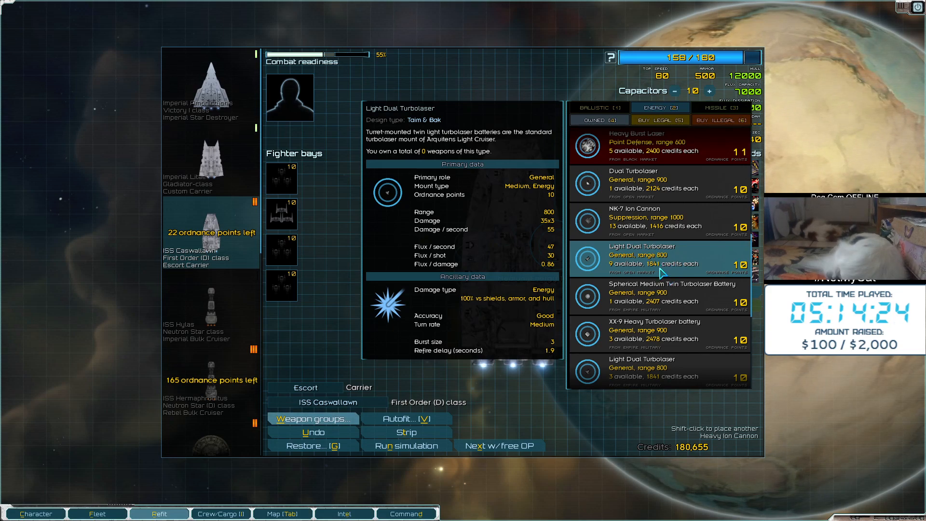
{"action": "mouse_move", "coordinate": [663, 264]}
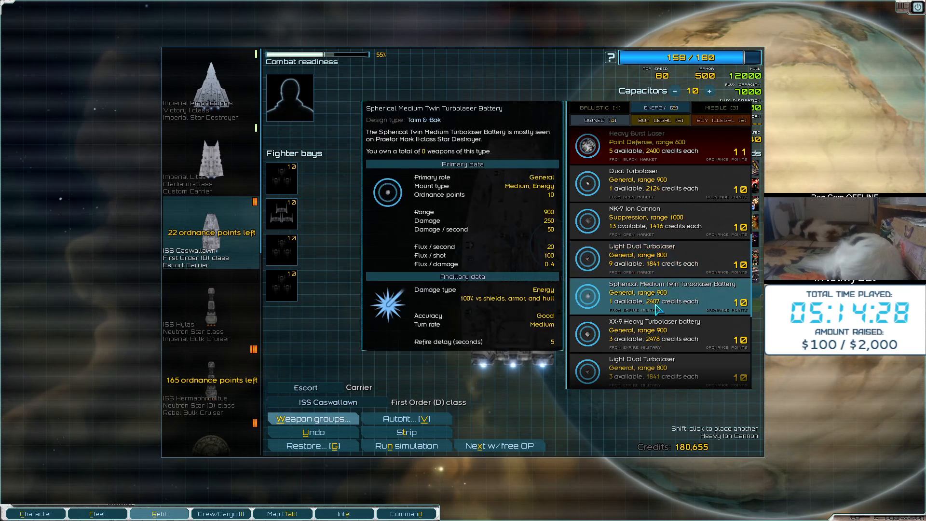
{"action": "left_click", "coordinate": [659, 334]}
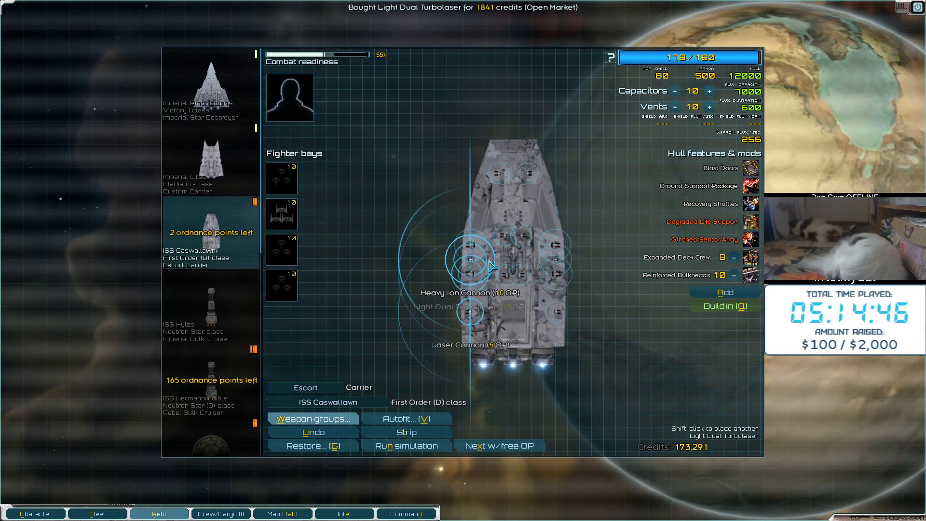
{"action": "left_click", "coordinate": [313, 419]}
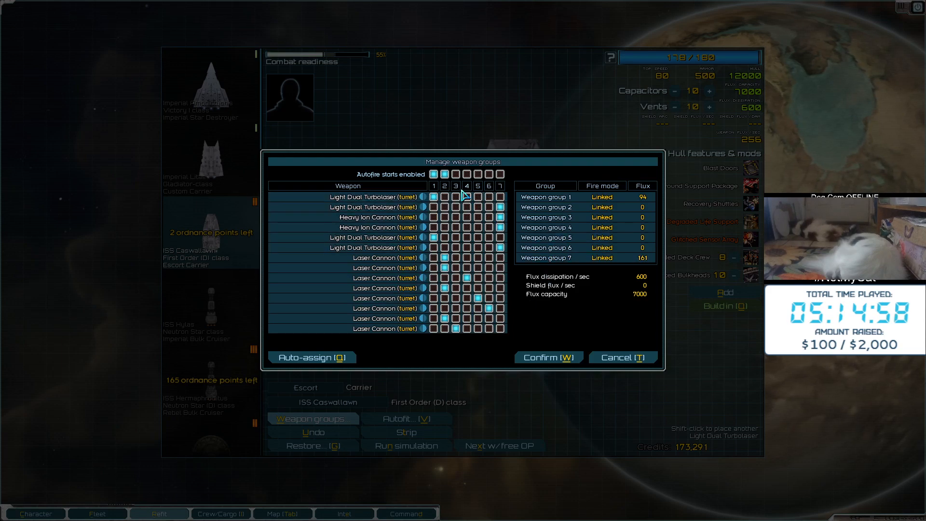
Confirm three alternating groups (turbolasers, ion cannons, lasers), all set to autofire
{"action": "left_click", "coordinate": [467, 174]}
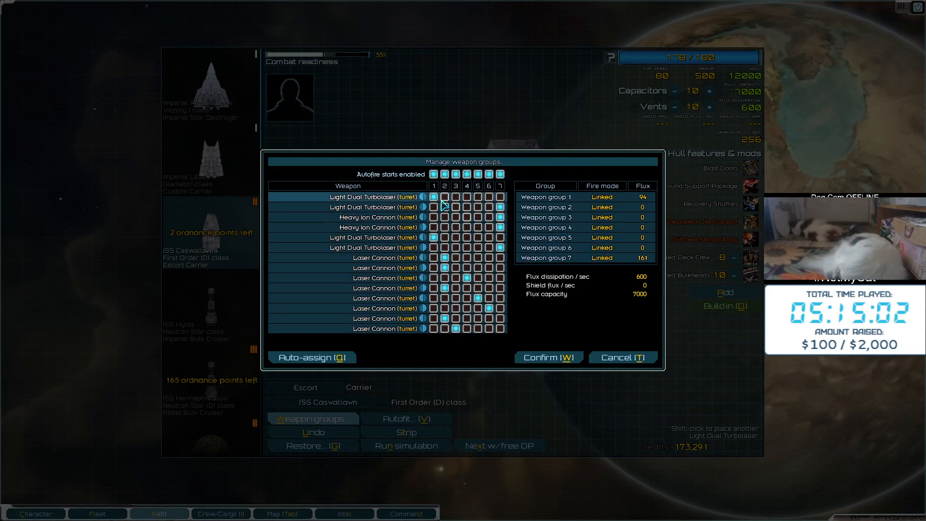
{"action": "left_click", "coordinate": [443, 207]}
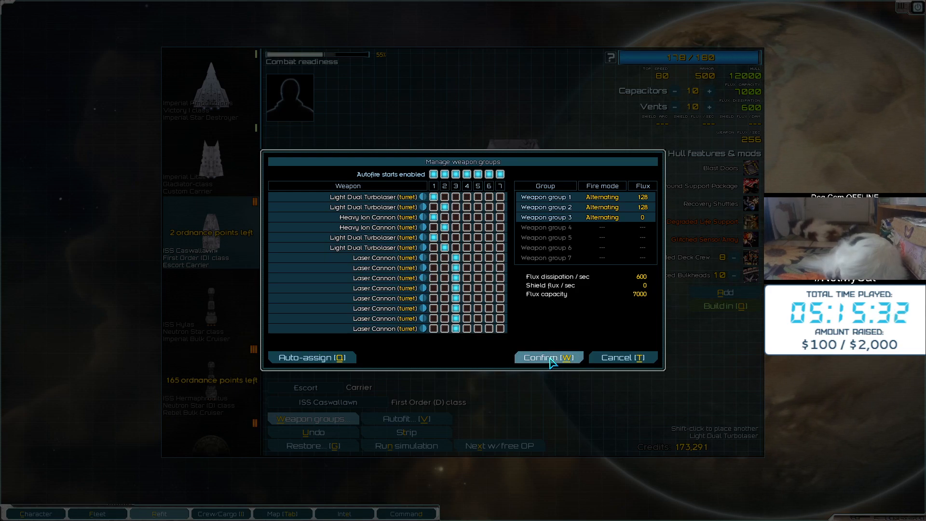
{"action": "left_click", "coordinate": [548, 357]}
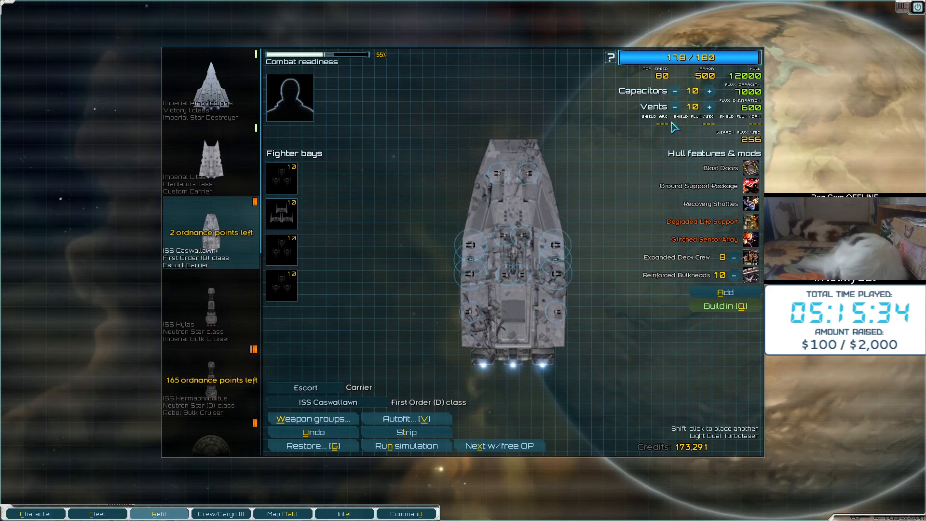
Raise the Caswallawn's flux vents to 12, using all 180 ordnance points
{"action": "left_click", "coordinate": [711, 107]}
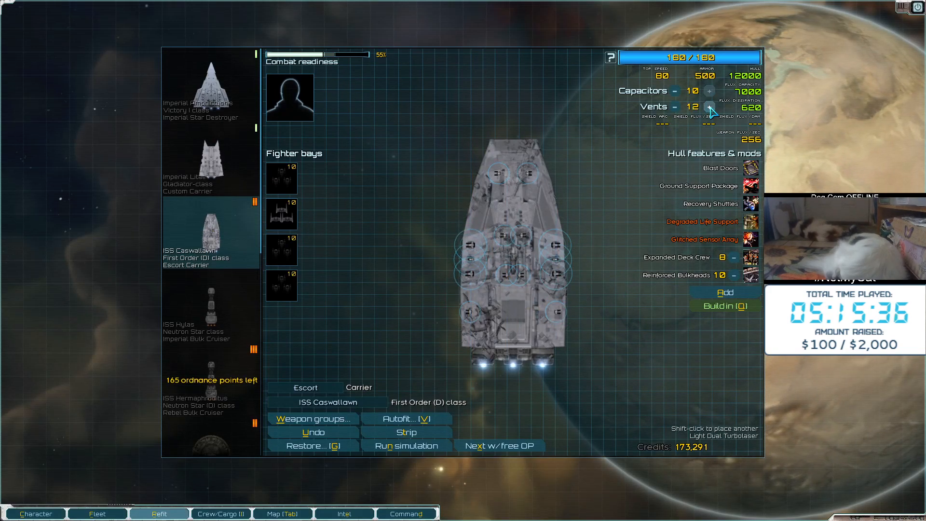
{"action": "mouse_move", "coordinate": [594, 136]}
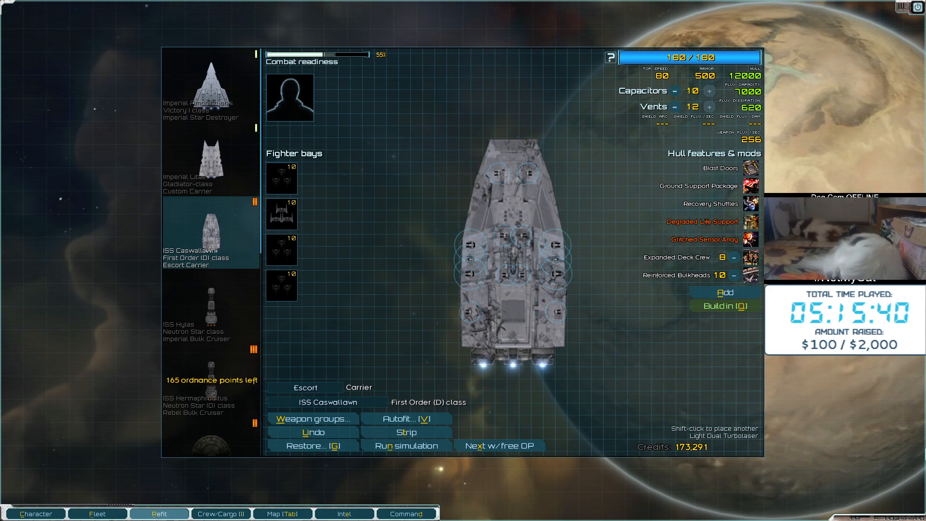
{"action": "mouse_move", "coordinate": [678, 314]}
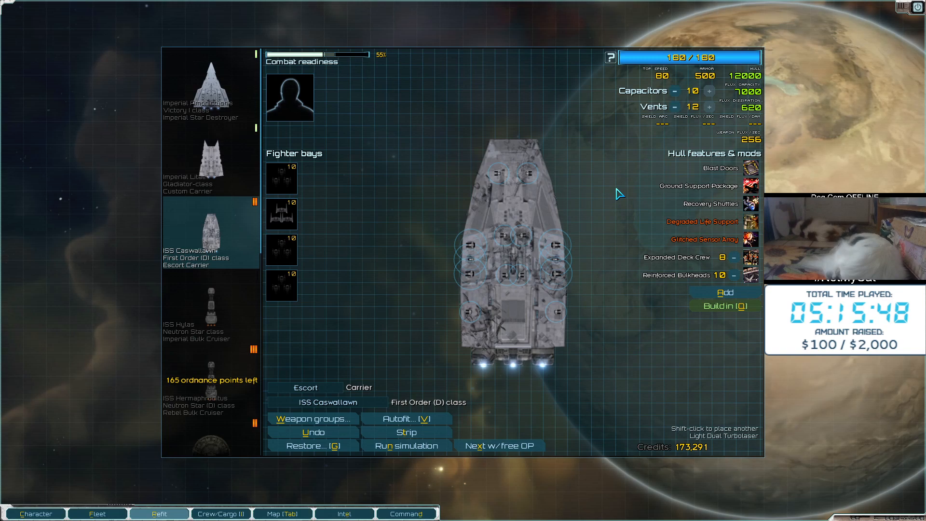
{"action": "mouse_move", "coordinate": [500, 172]}
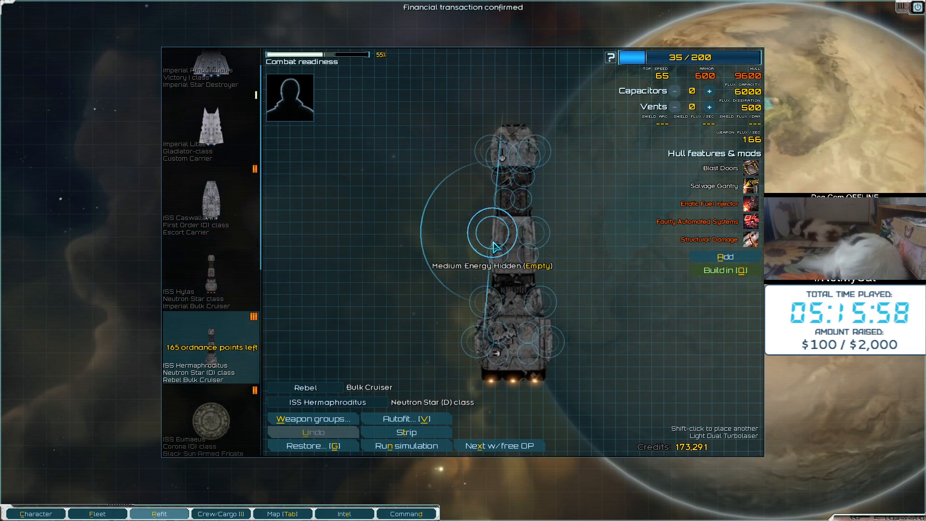
Autofit the Hermaphroditus to the Imperial variant, buying 25,850 credits of ordnance
{"action": "left_click", "coordinate": [406, 418]}
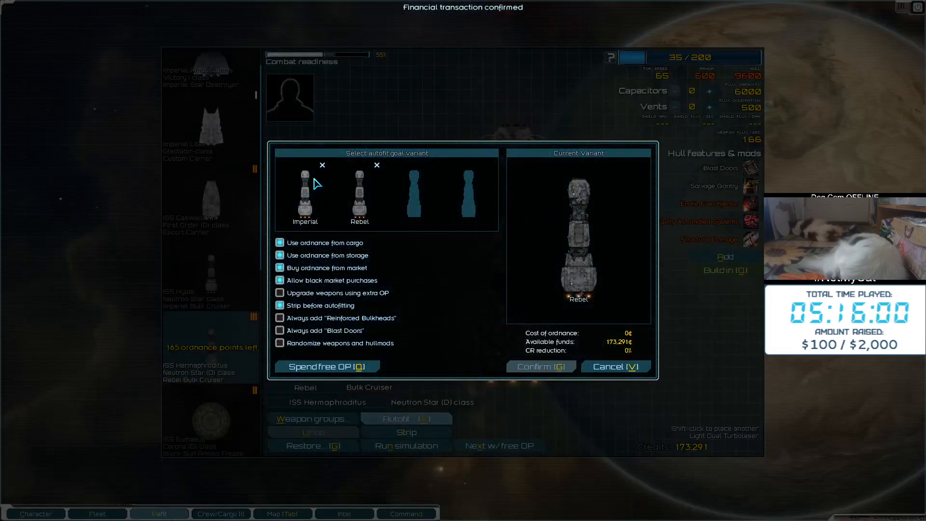
{"action": "left_click", "coordinate": [305, 195]}
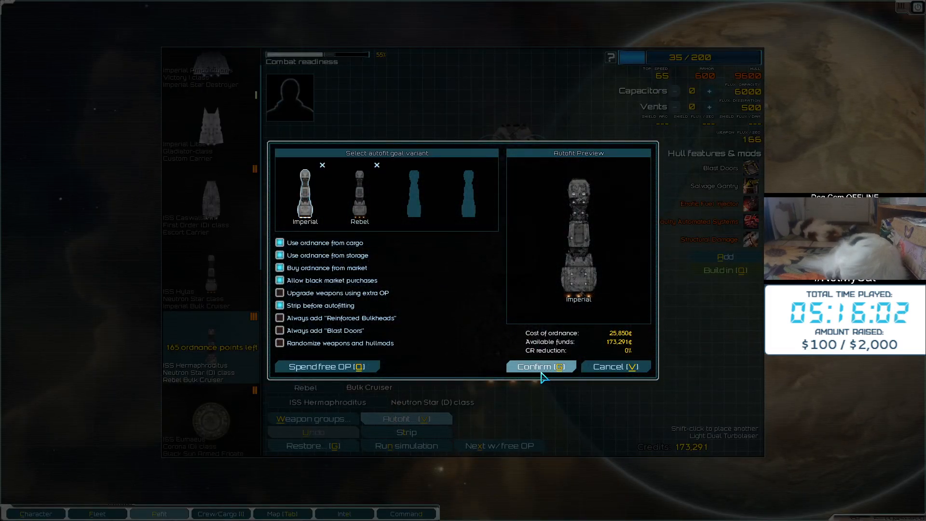
{"action": "left_click", "coordinate": [538, 366]}
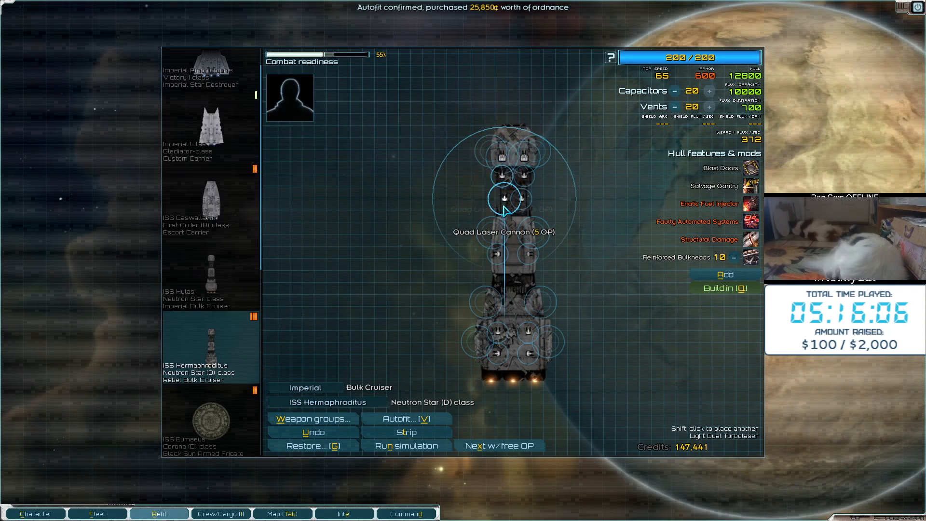
{"action": "mouse_move", "coordinate": [544, 346]}
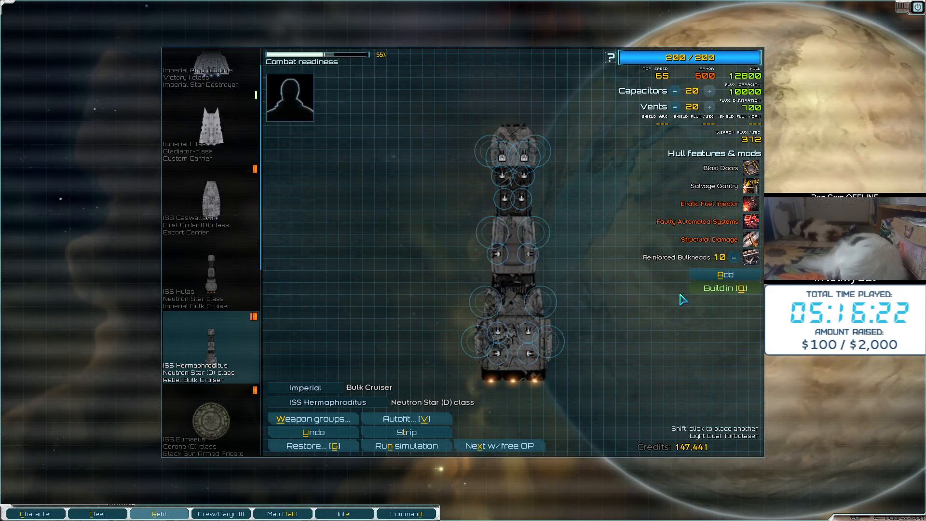
{"action": "mouse_move", "coordinate": [685, 269]}
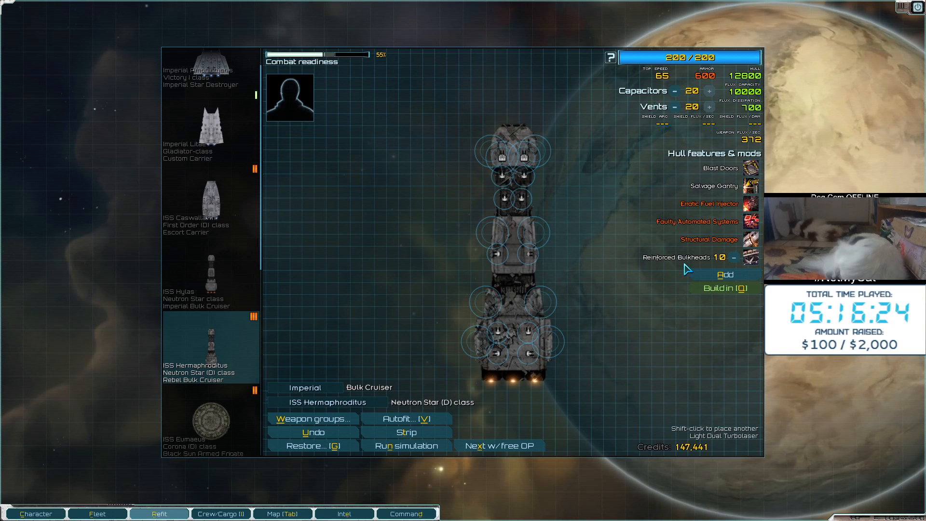
{"action": "mouse_move", "coordinate": [624, 178]}
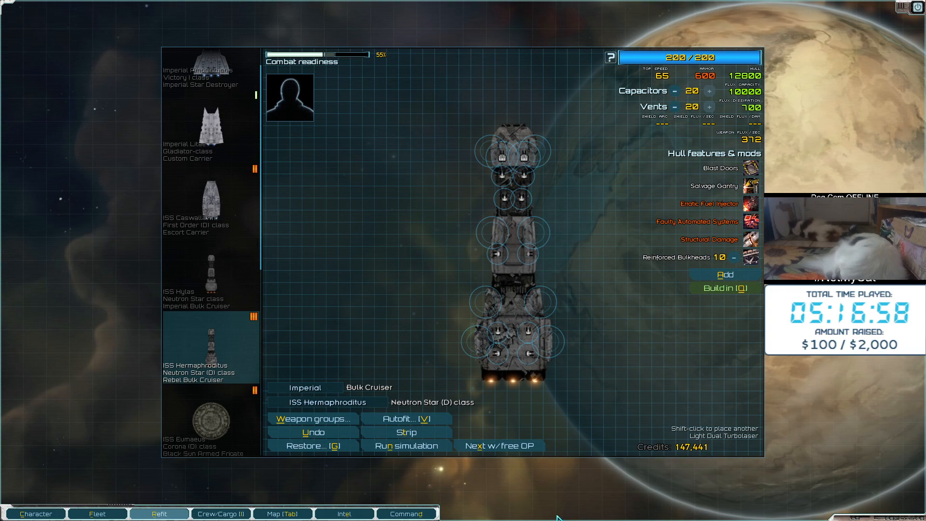
{"action": "mouse_move", "coordinate": [377, 165]}
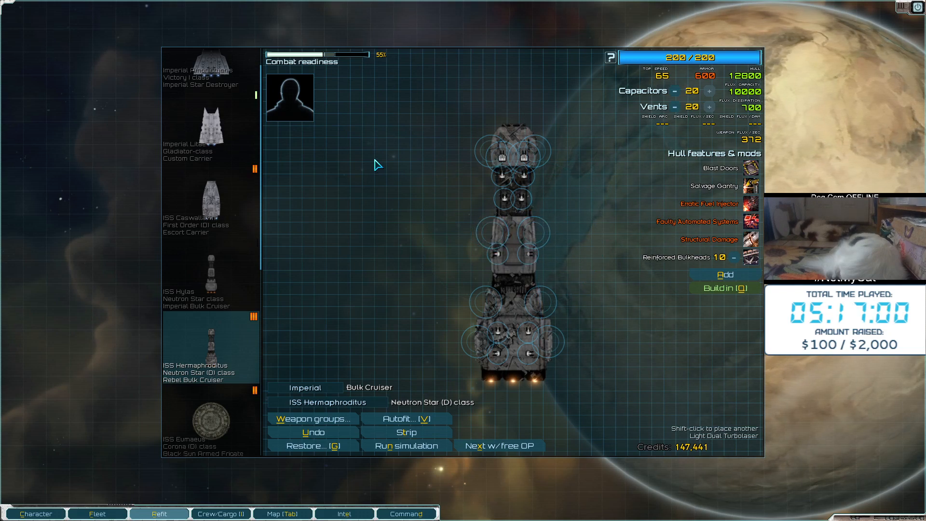
{"action": "mouse_move", "coordinate": [601, 303]}
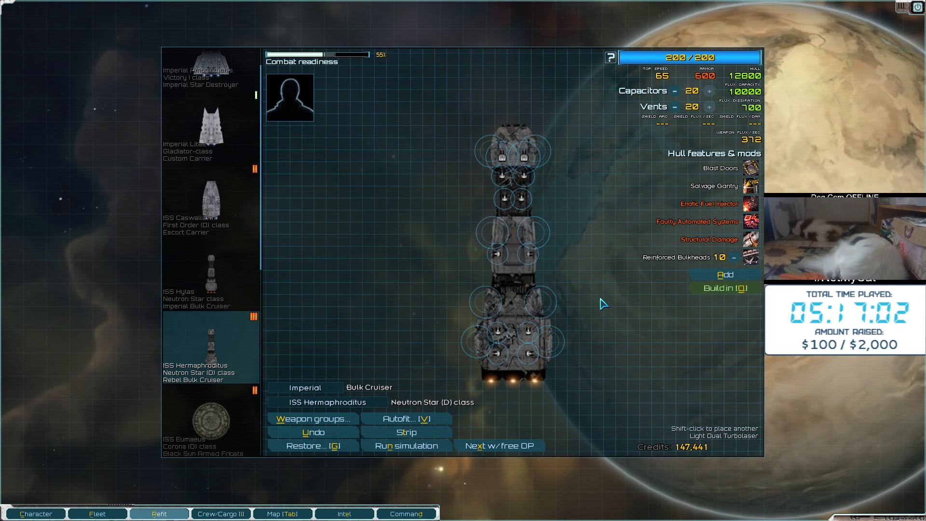
{"action": "mouse_move", "coordinate": [359, 280]}
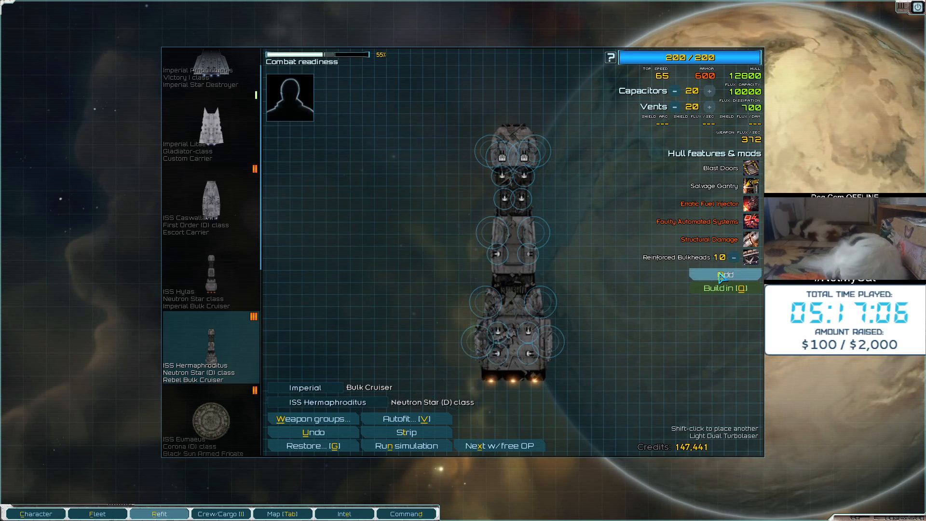
Open the add-hull-mod list for the ISS Hermaphroditus
{"action": "left_click", "coordinate": [725, 274]}
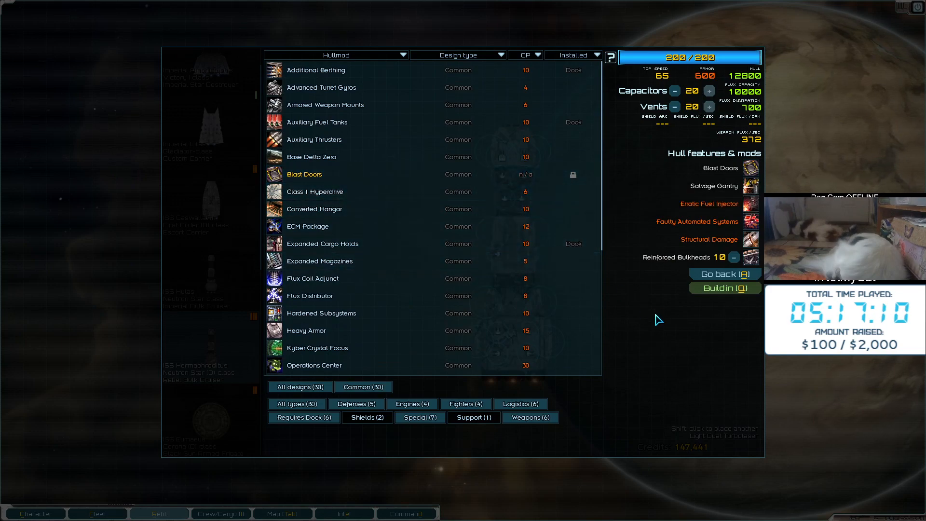
Cut capacitors to 14 and install a Class 1 Hyperdrive on the Hermaphroditus
{"action": "left_click", "coordinate": [676, 91]}
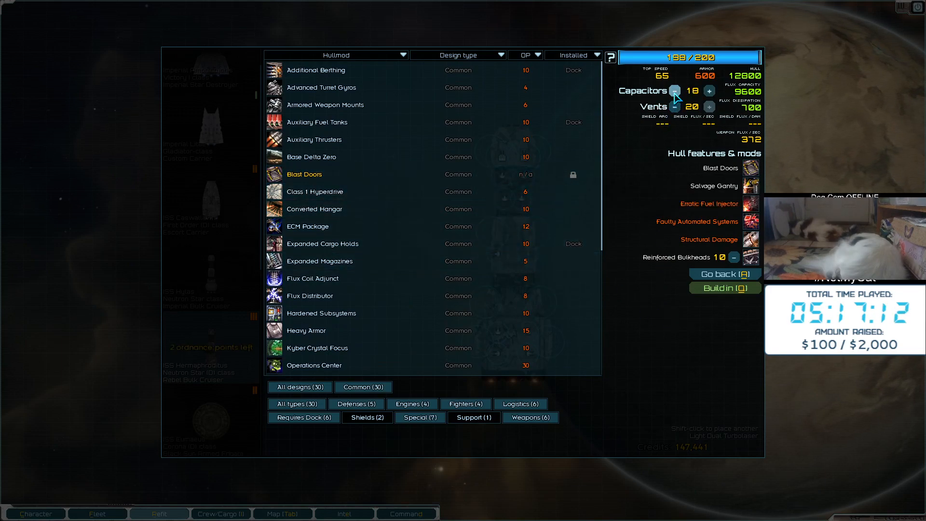
{"action": "left_click", "coordinate": [676, 91]}
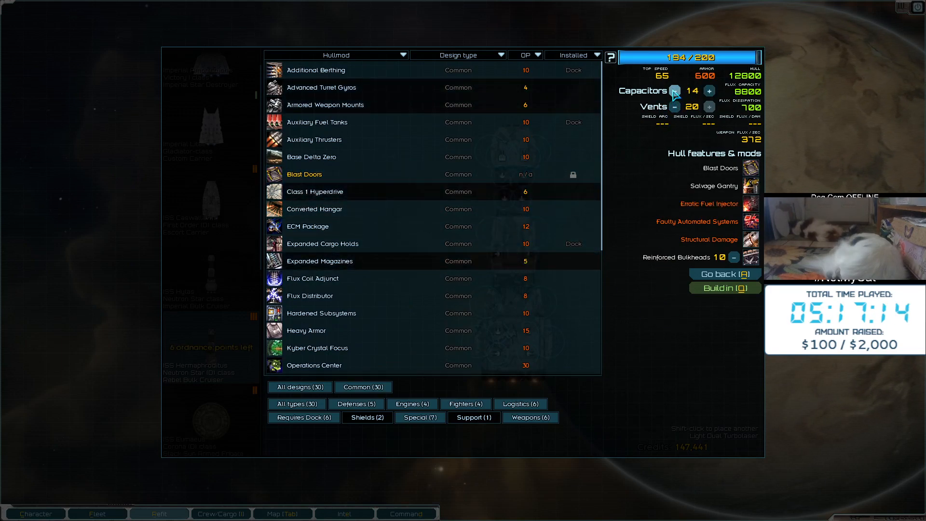
{"action": "left_click", "coordinate": [315, 191]}
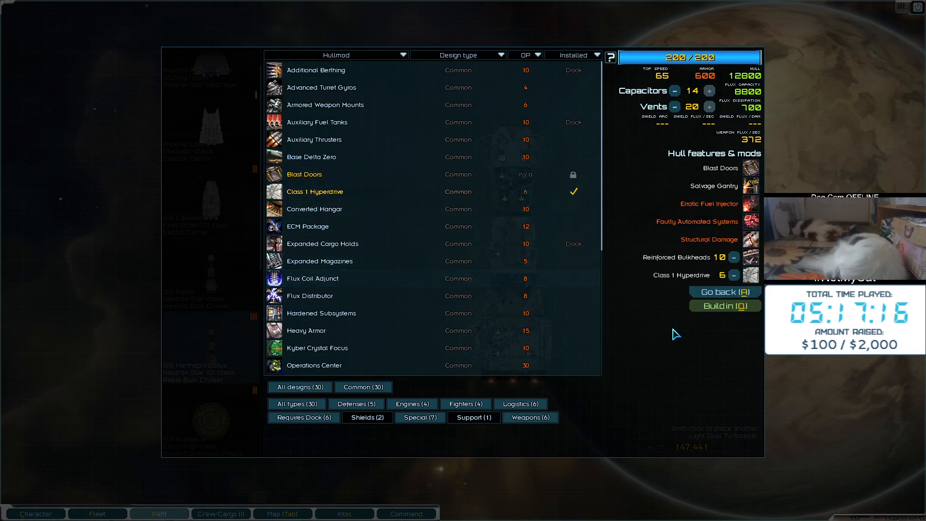
{"action": "left_click", "coordinate": [724, 291]}
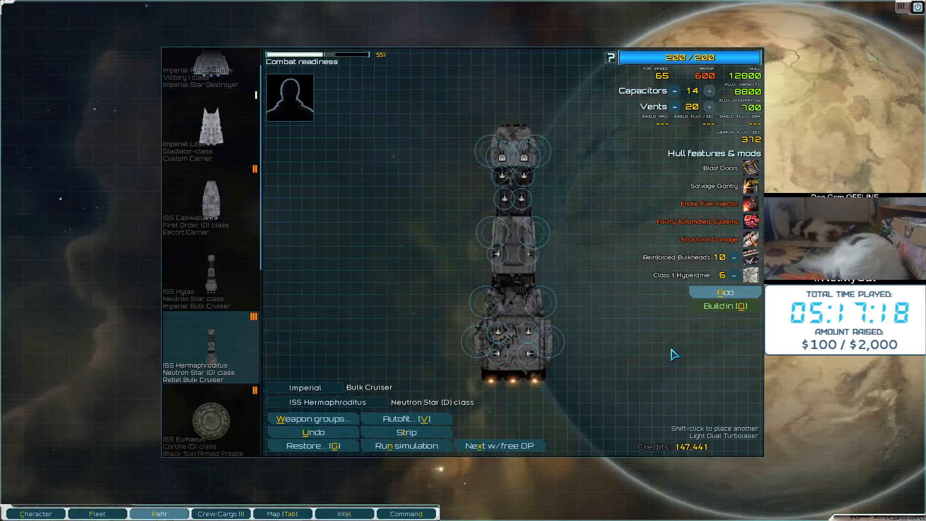
{"action": "mouse_move", "coordinate": [480, 300]}
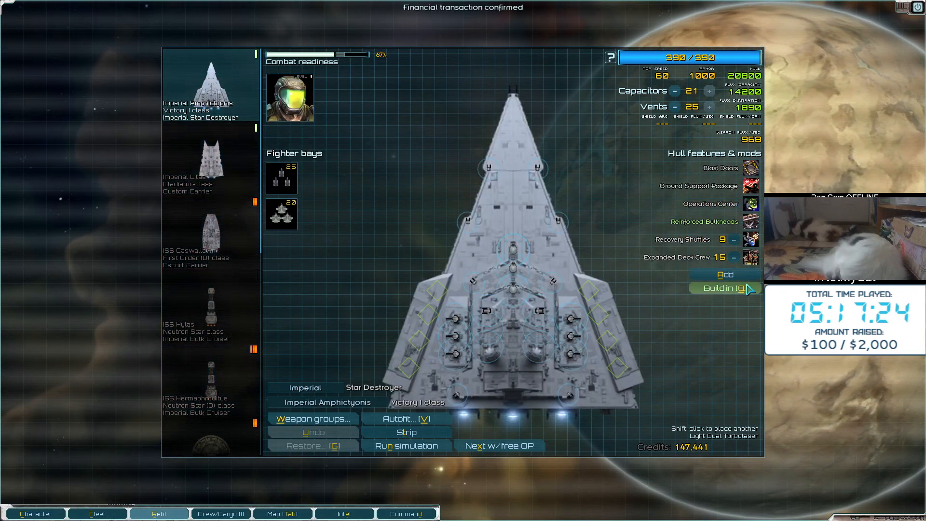
Build in Expanded Deck Crew and add Class 1 Hyperdrive, reaching 384 of 390 points
{"action": "left_click", "coordinate": [725, 274]}
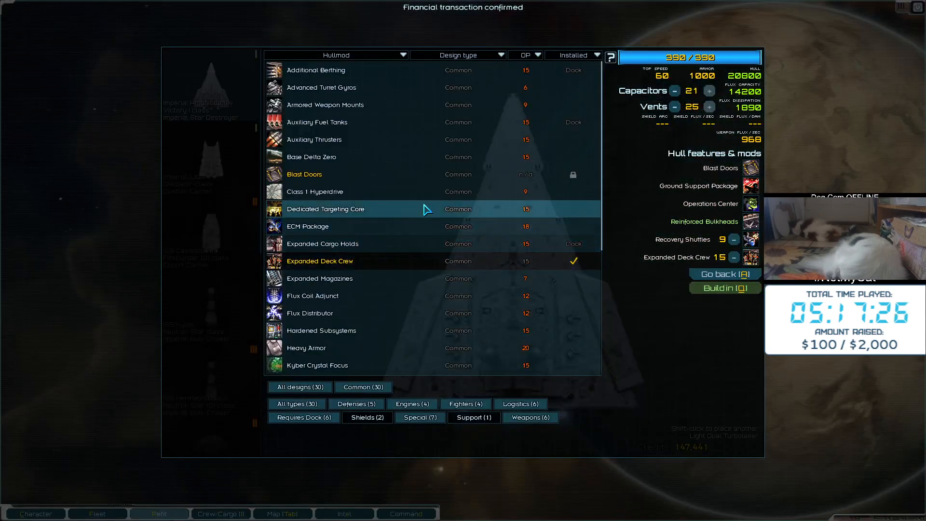
{"action": "mouse_move", "coordinate": [677, 105]}
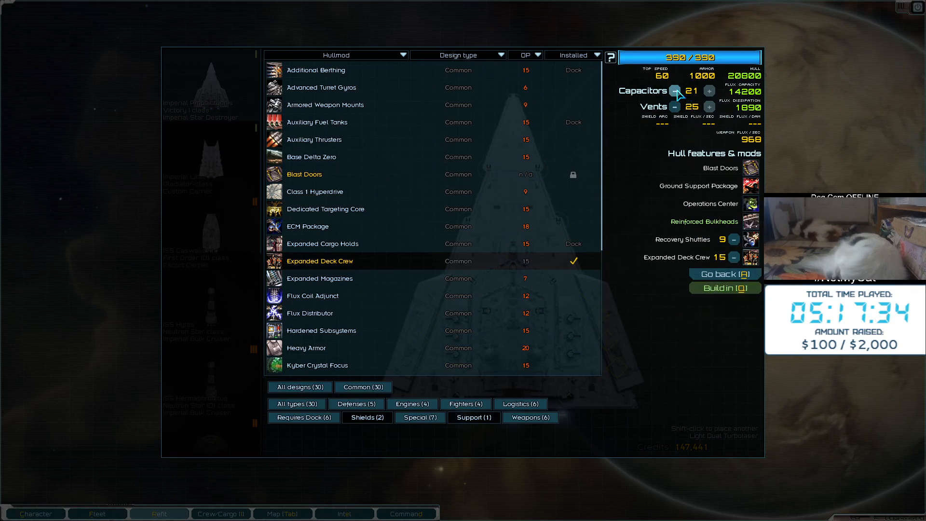
{"action": "mouse_move", "coordinate": [662, 147]}
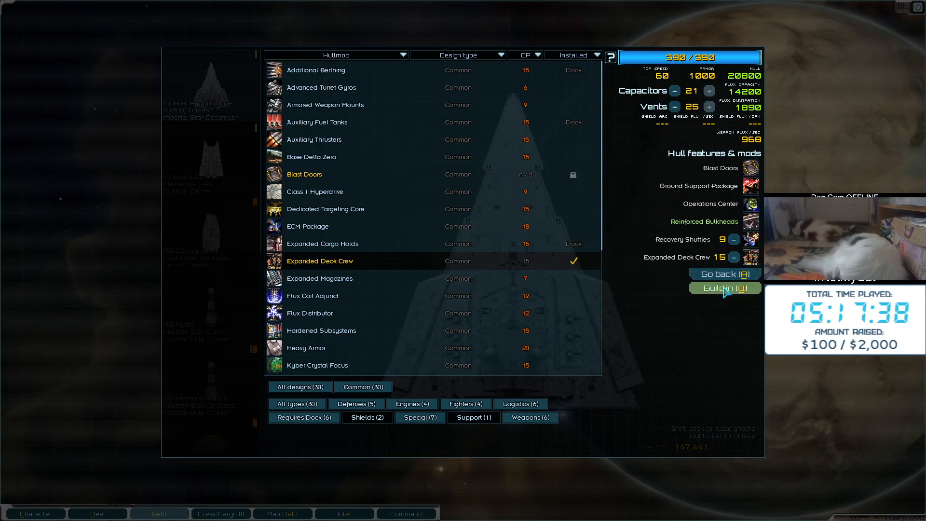
{"action": "left_click", "coordinate": [724, 287]}
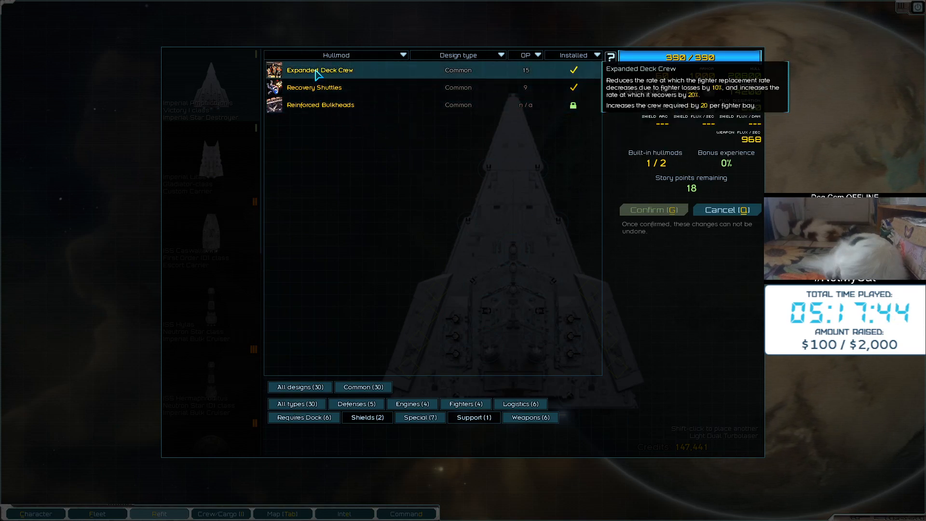
{"action": "left_click", "coordinate": [653, 210]}
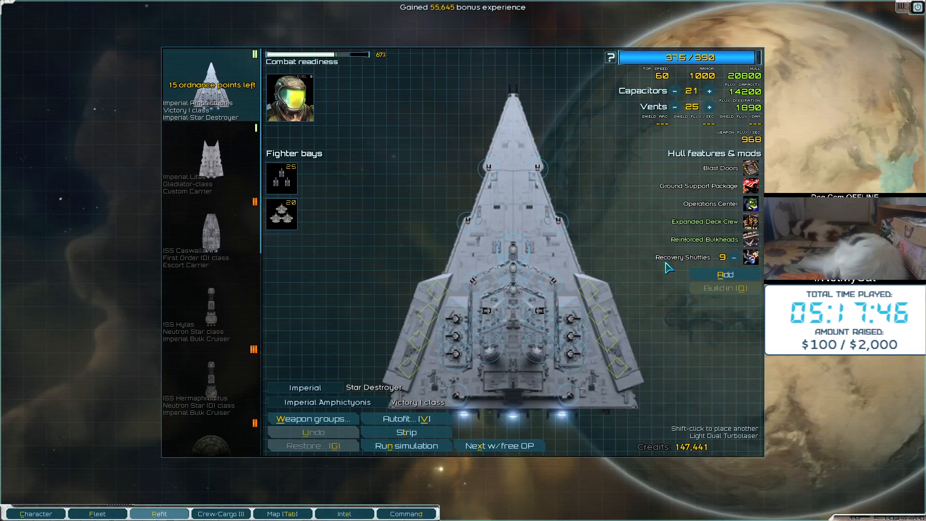
{"action": "left_click", "coordinate": [725, 274]}
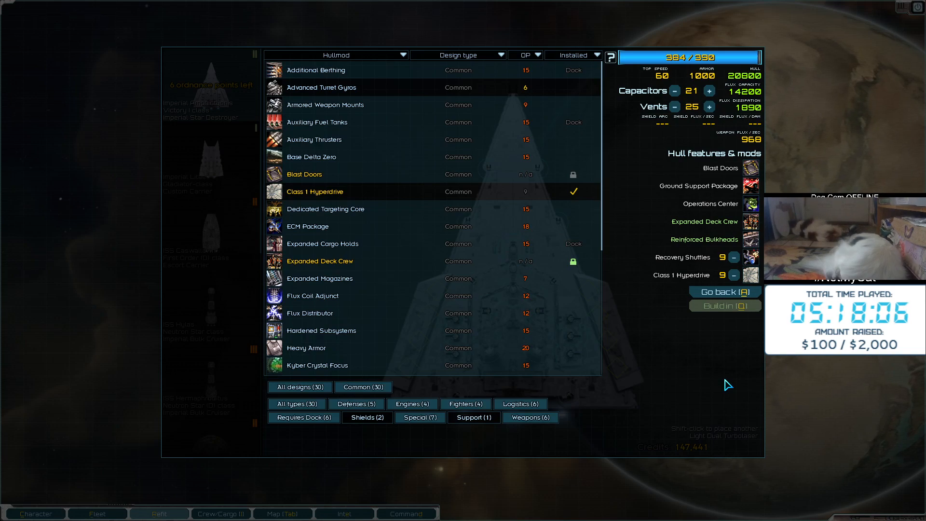
{"action": "mouse_move", "coordinate": [663, 345]}
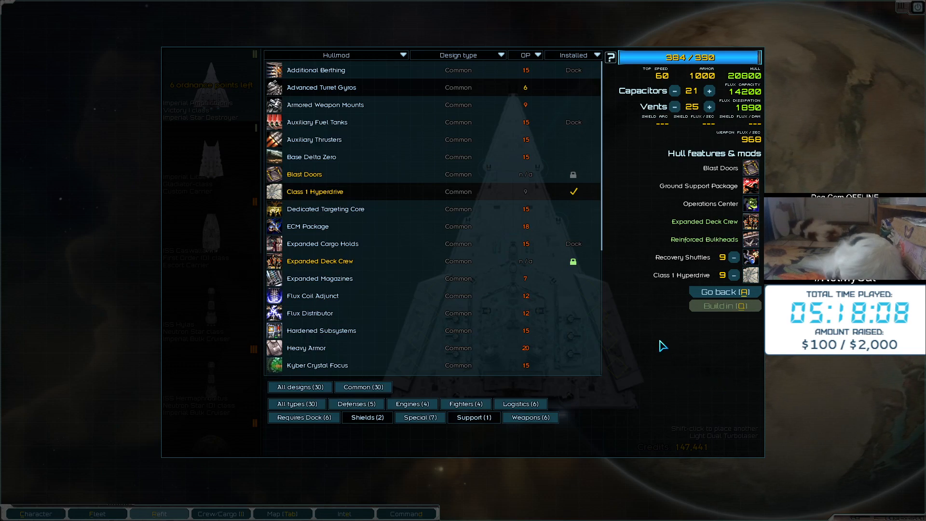
{"action": "left_click", "coordinate": [724, 292]}
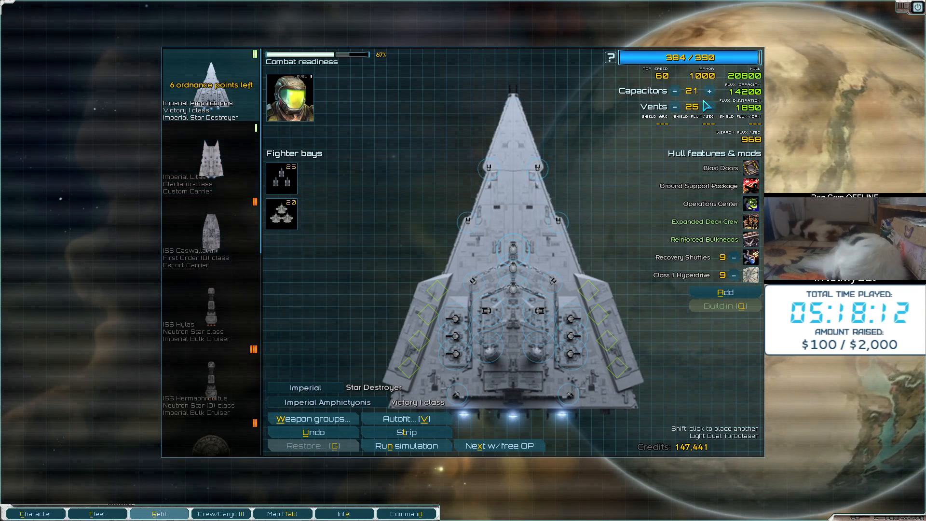
{"action": "mouse_move", "coordinate": [467, 207]}
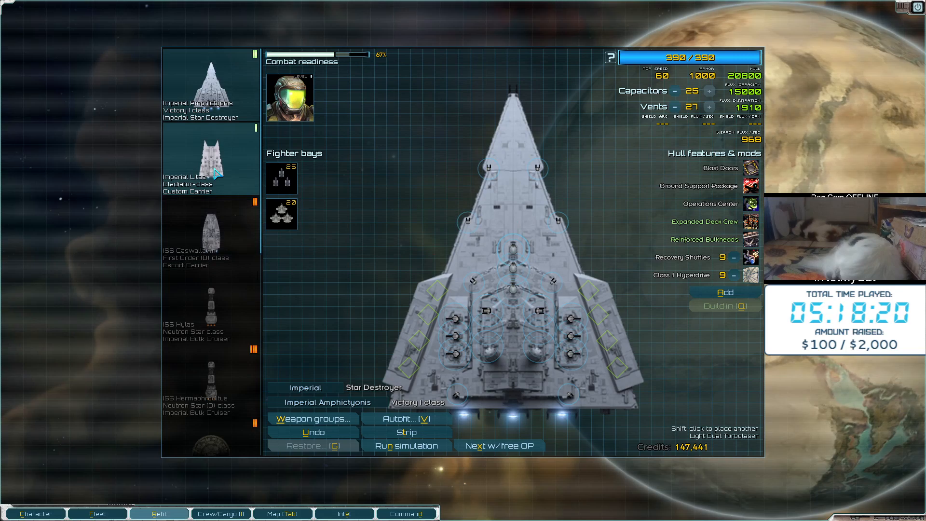
Fit a Class 1 Hyperdrive on the Imperial Litae carrier, cutting capacitors to 14
{"action": "left_click", "coordinate": [211, 158]}
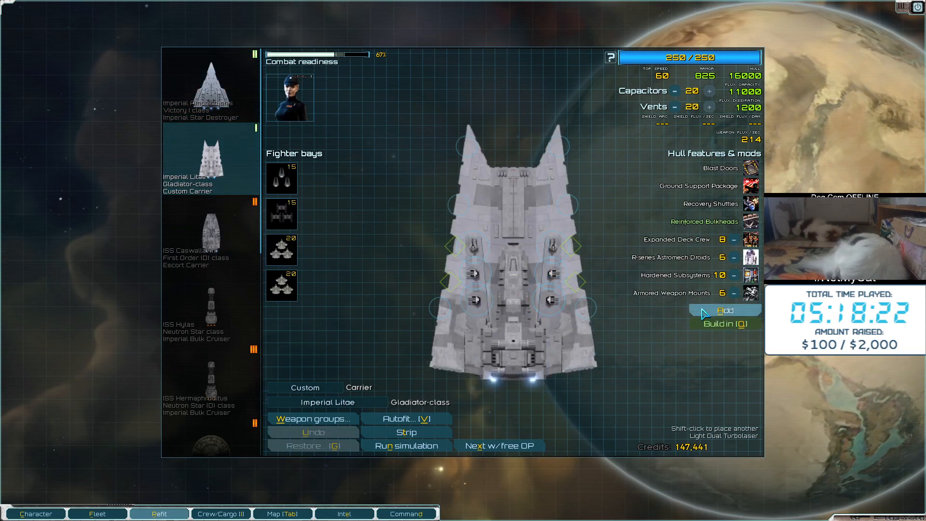
{"action": "left_click", "coordinate": [725, 310]}
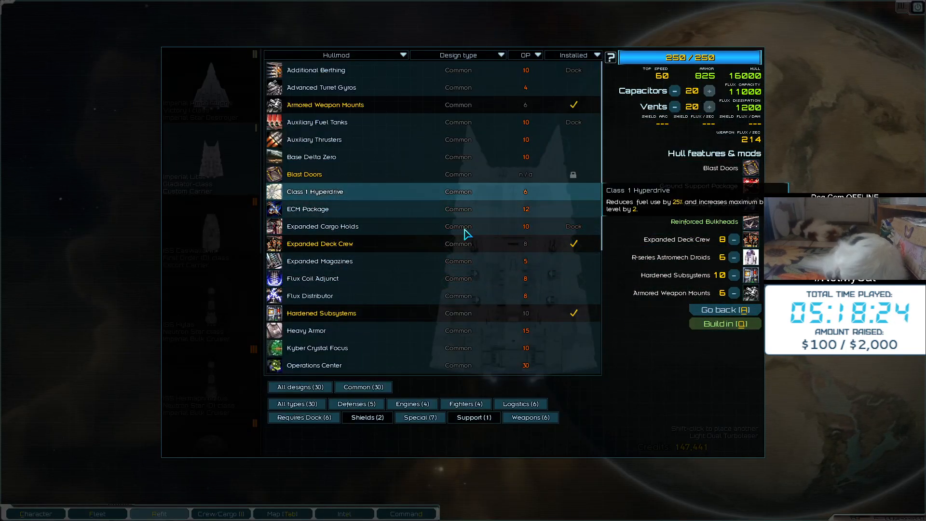
{"action": "left_click", "coordinate": [674, 91]}
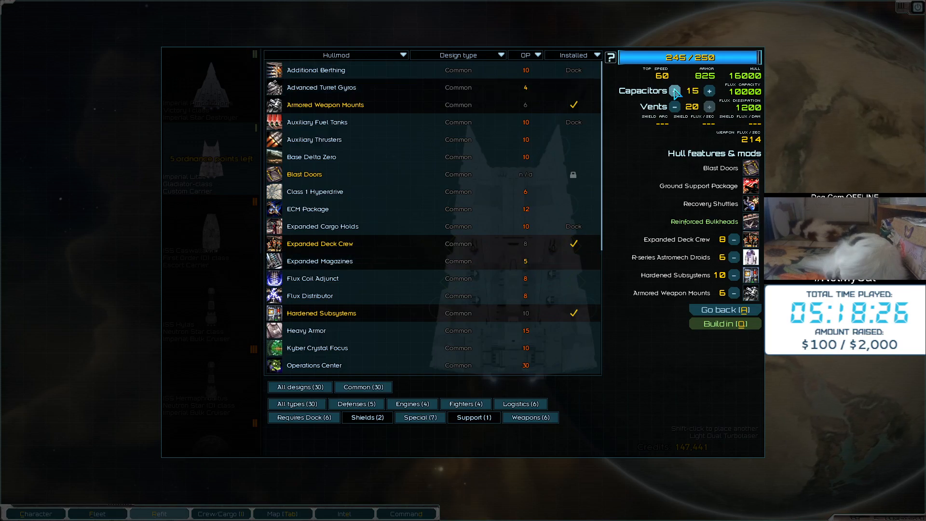
{"action": "left_click", "coordinate": [315, 191]}
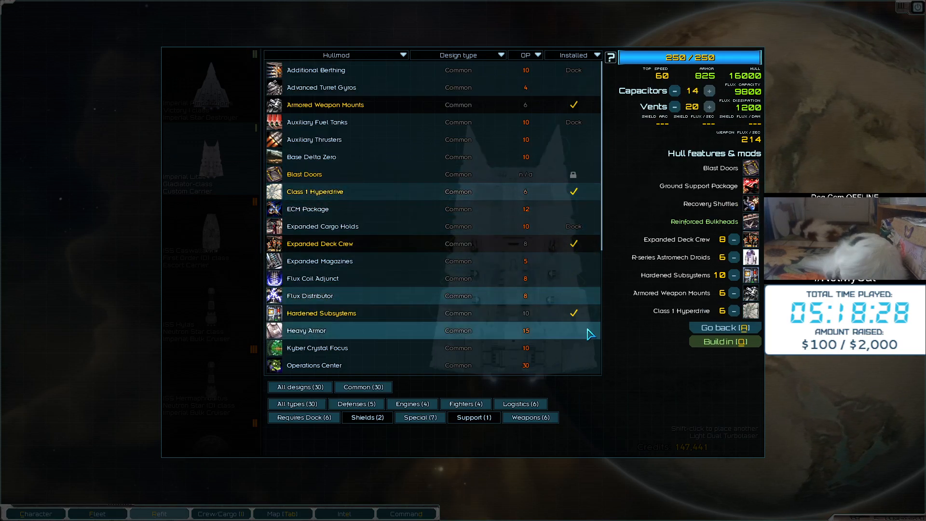
{"action": "left_click", "coordinate": [724, 327]}
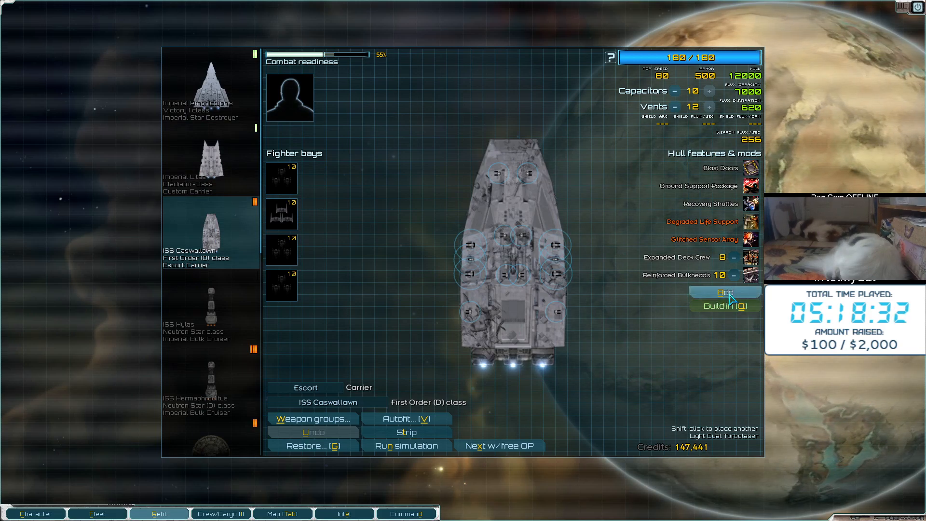
Trim the ISS Caswallawn's capacitors to 9, freeing 3 ordnance points
{"action": "left_click", "coordinate": [724, 292]}
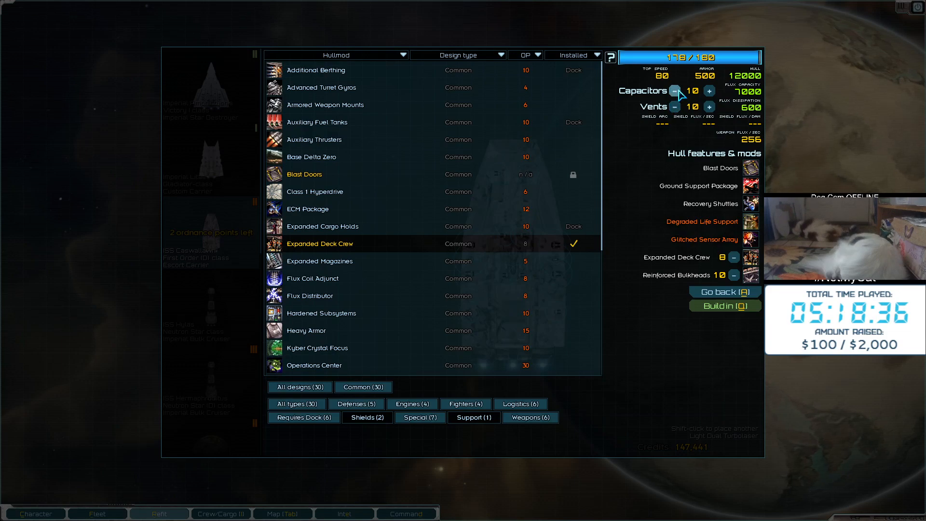
{"action": "left_click", "coordinate": [676, 91]}
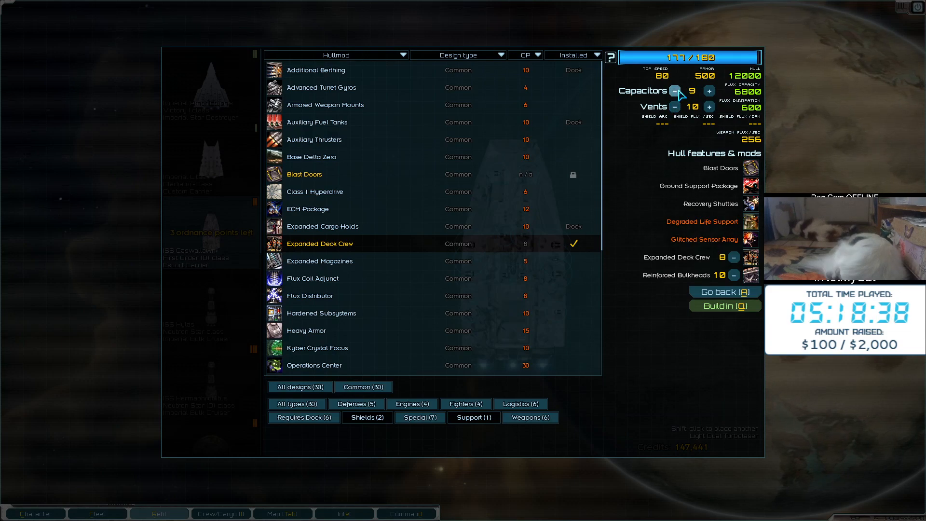
{"action": "left_click", "coordinate": [676, 92]}
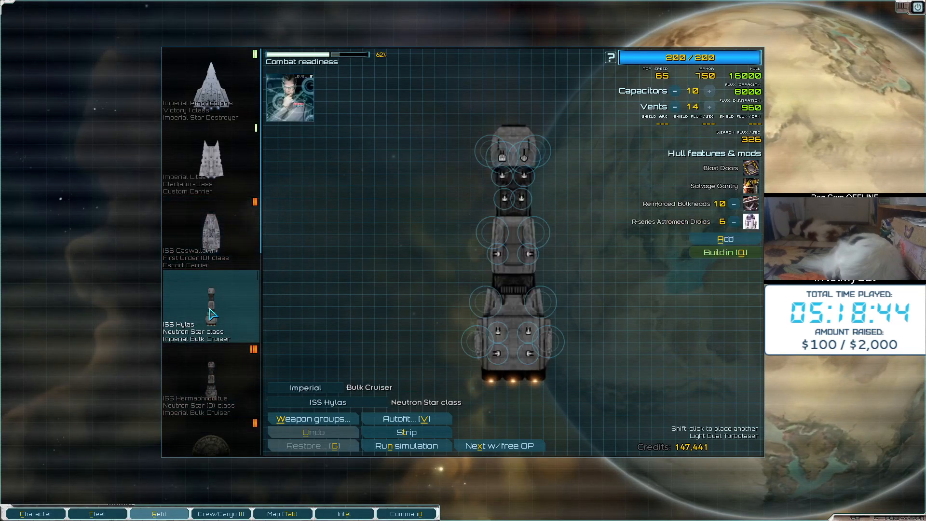
Add Class 1 Hyperdrive to the ISS Hylas, with capacitors reduced to 6
{"action": "left_click", "coordinate": [724, 239]}
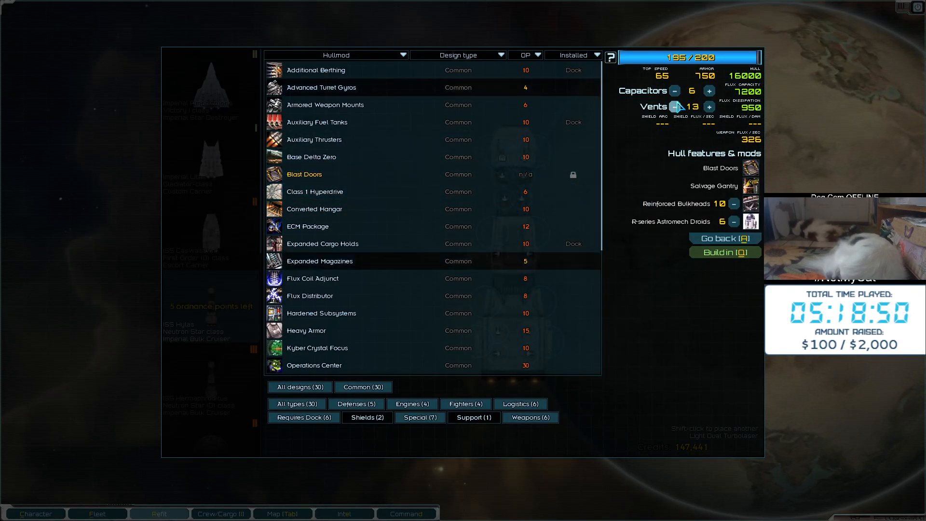
{"action": "left_click", "coordinate": [315, 192]}
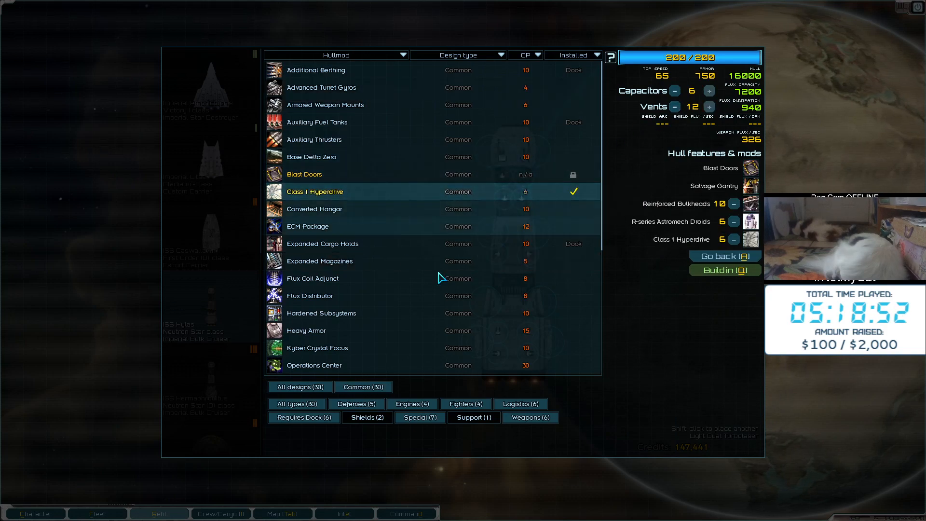
{"action": "left_click", "coordinate": [725, 255]}
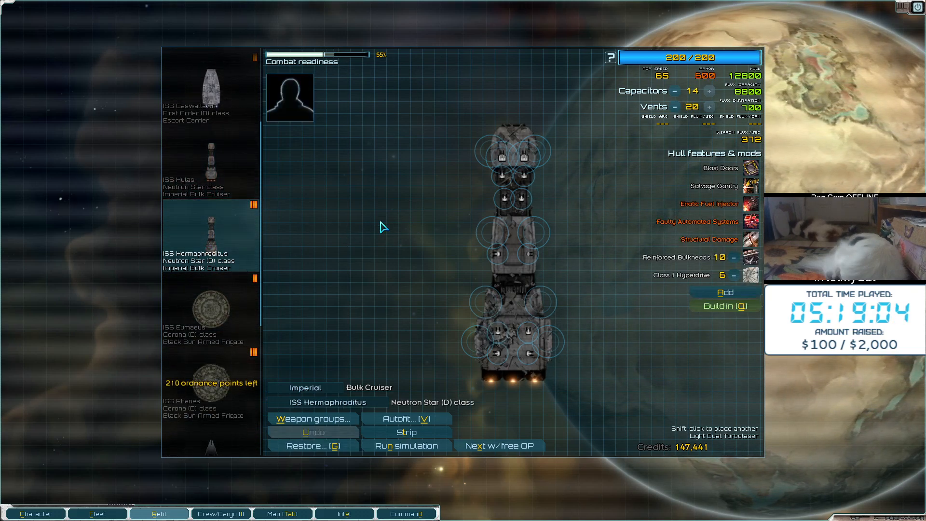
{"action": "left_click", "coordinate": [725, 292]}
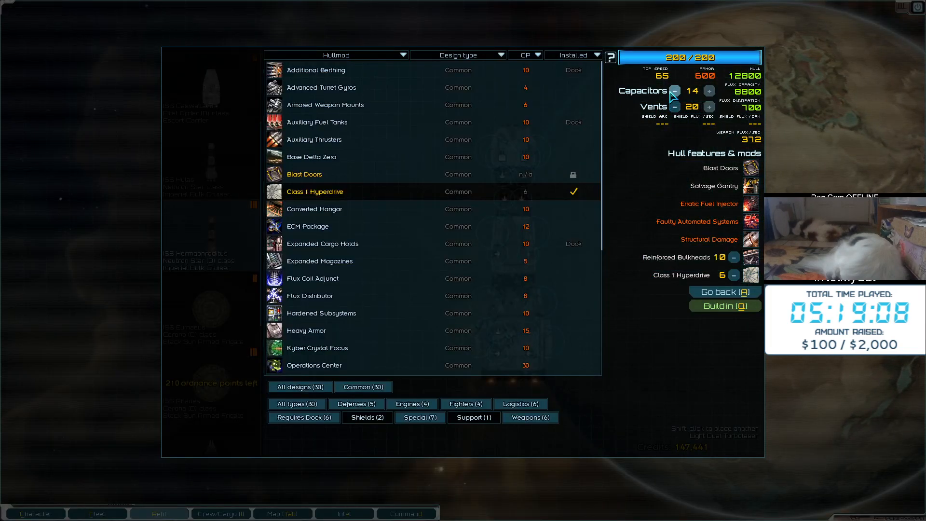
{"action": "left_click", "coordinate": [675, 91]}
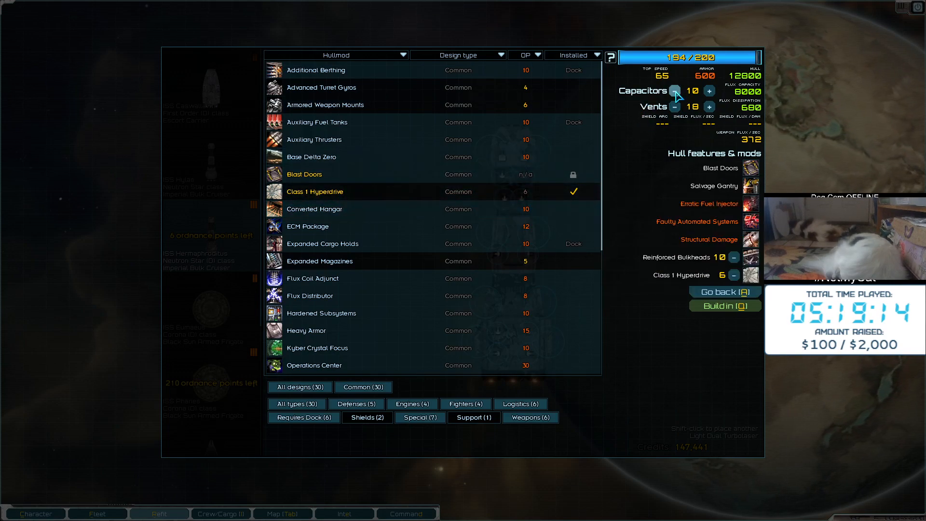
{"action": "left_click", "coordinate": [676, 107]}
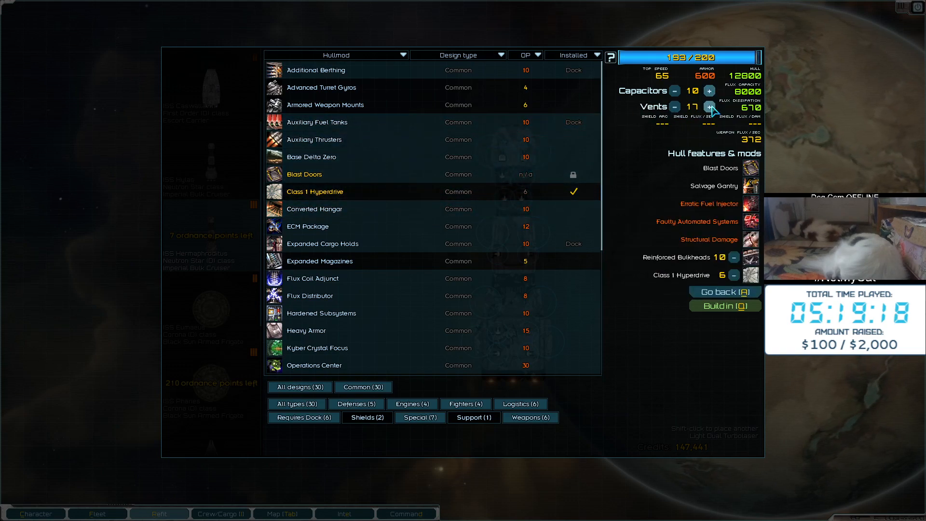
{"action": "left_click", "coordinate": [709, 108]}
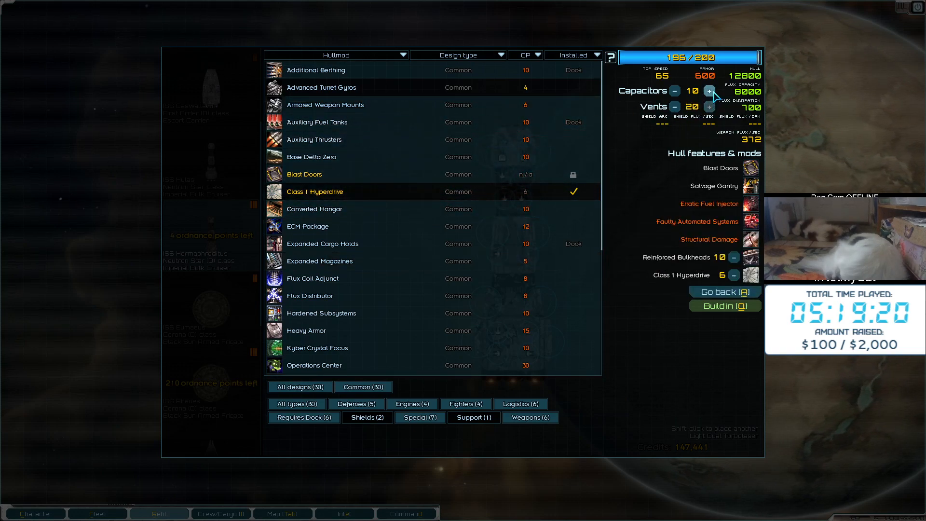
{"action": "left_click", "coordinate": [710, 92]}
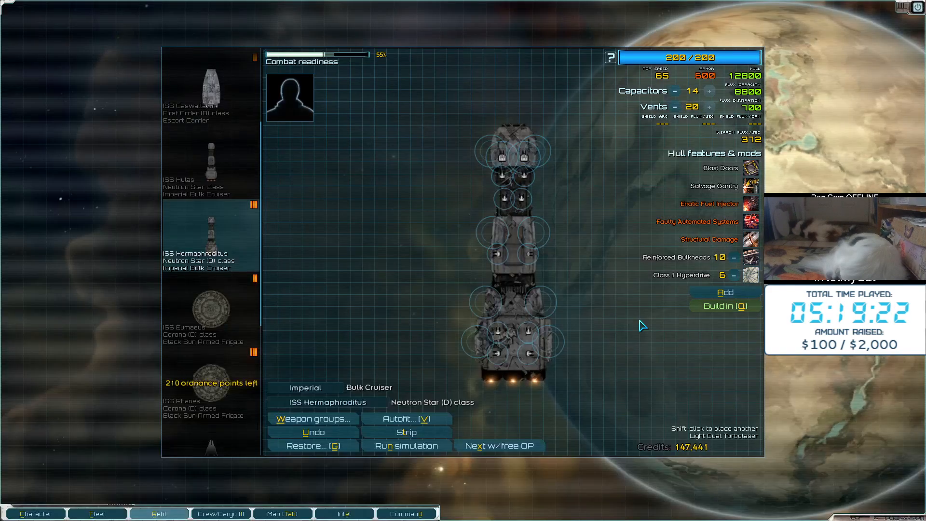
{"action": "mouse_move", "coordinate": [750, 379]}
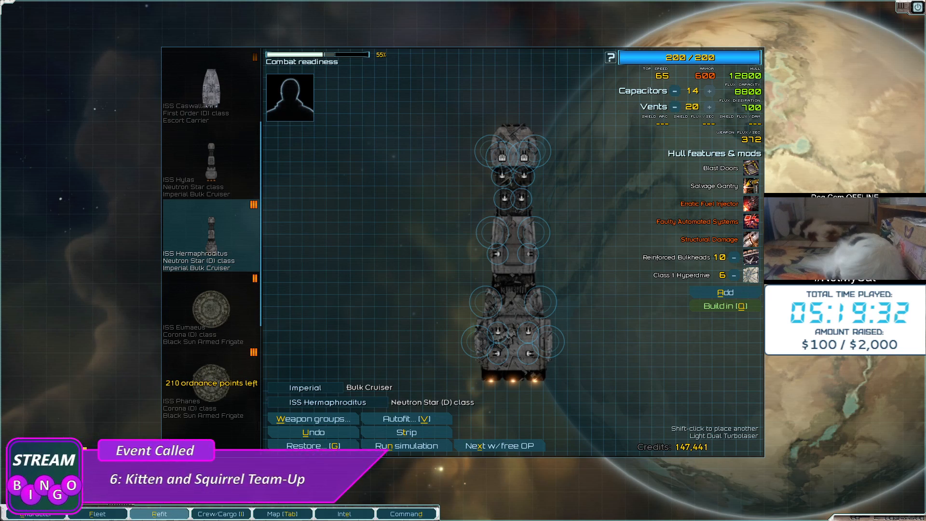
{"action": "mouse_move", "coordinate": [442, 261]}
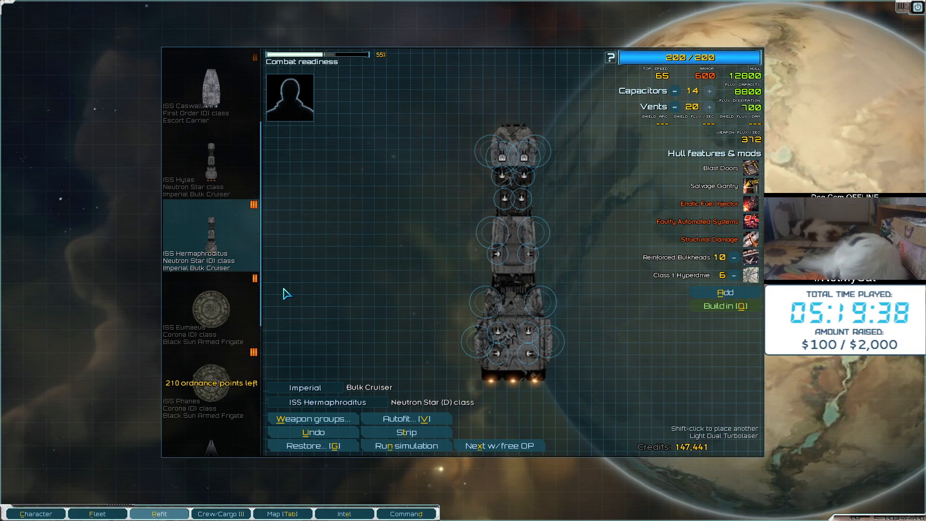
{"action": "mouse_move", "coordinate": [397, 214]}
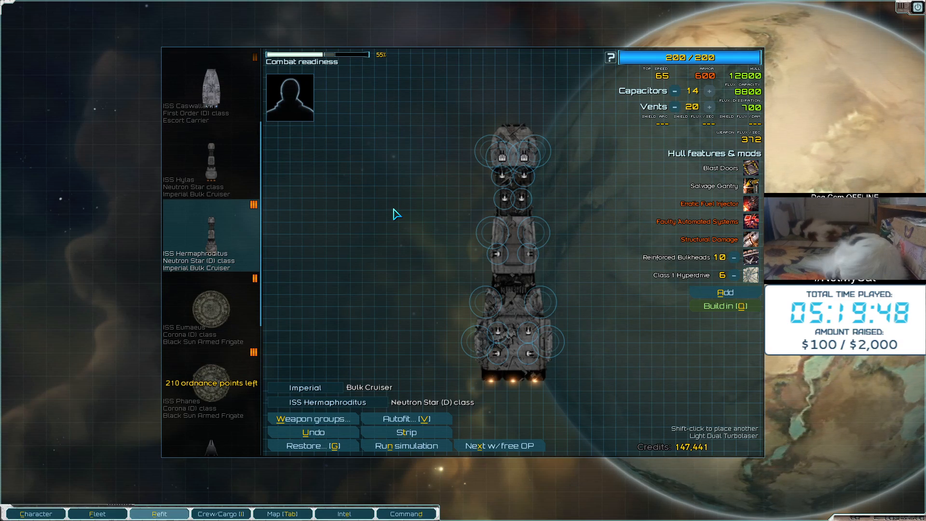
Select the Corona-class frigate ISS Eumaeus in the refit ship list
{"action": "left_click", "coordinate": [209, 310]}
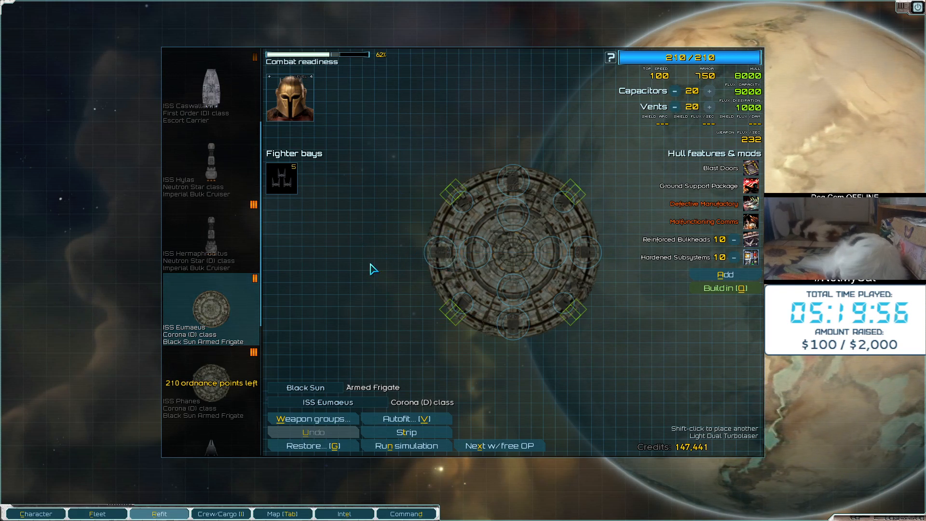
{"action": "mouse_move", "coordinate": [458, 186]}
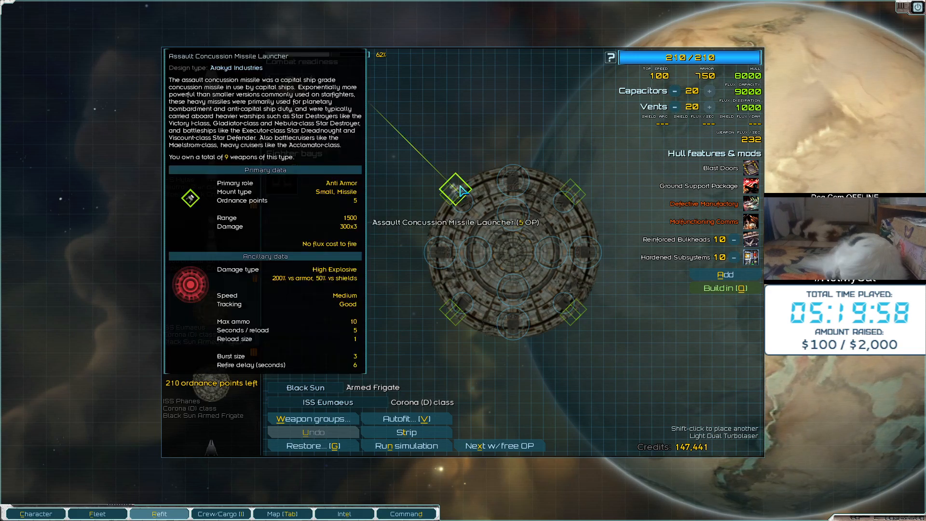
Buy and fit Mass Driver Missile Launchers on the Eumaeus, then confirm weapon groups
{"action": "left_click", "coordinate": [454, 182]}
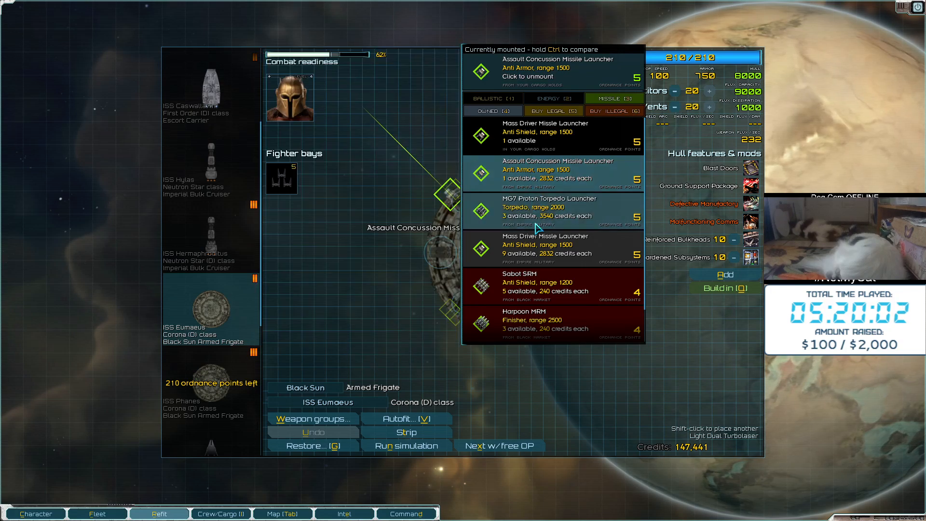
{"action": "left_click", "coordinate": [543, 245]}
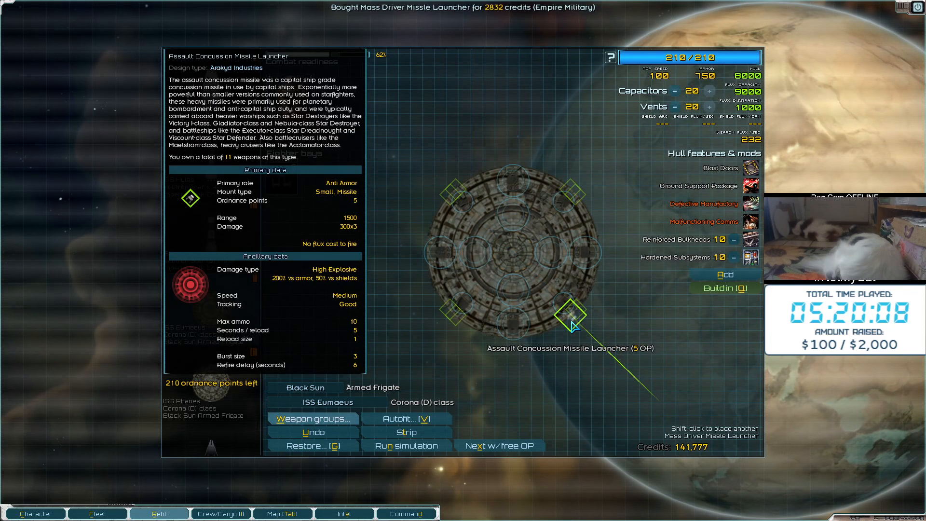
{"action": "left_click", "coordinate": [570, 314]}
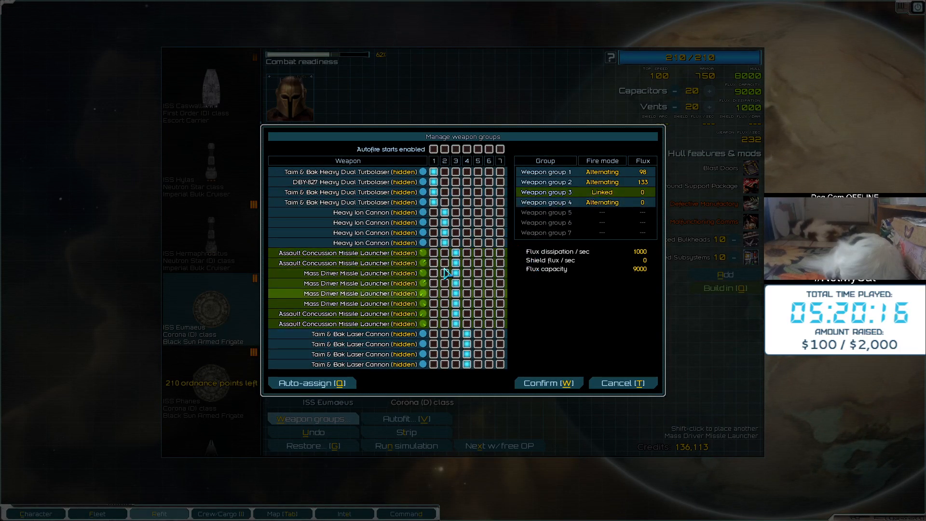
{"action": "left_click", "coordinate": [548, 383]}
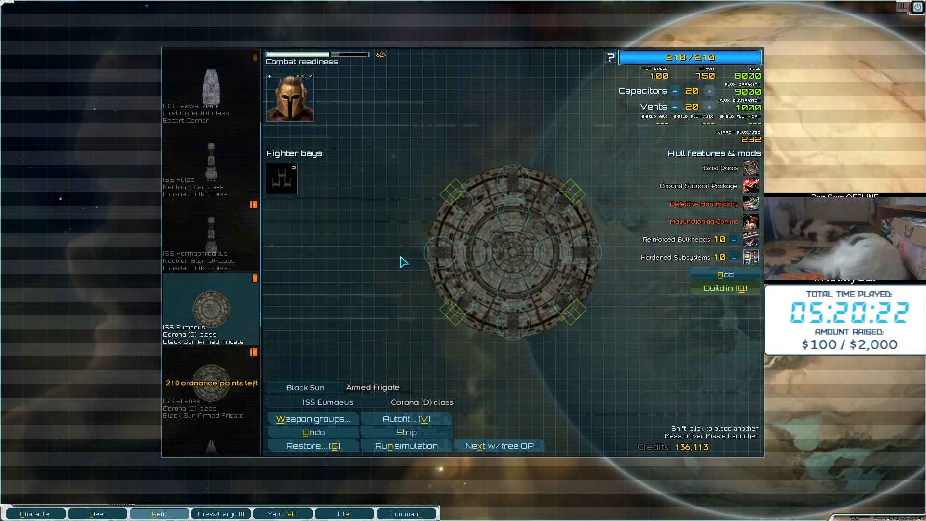
{"action": "mouse_move", "coordinate": [400, 206]}
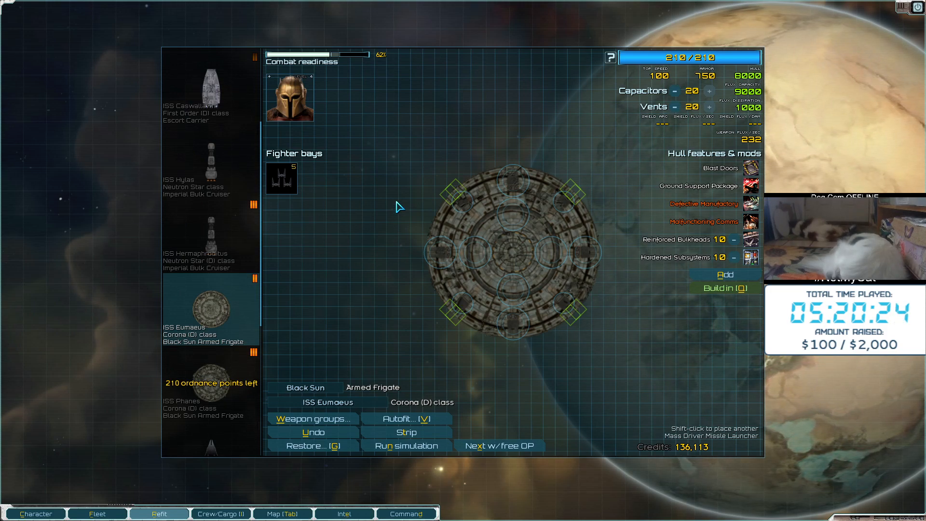
{"action": "mouse_move", "coordinate": [367, 229]}
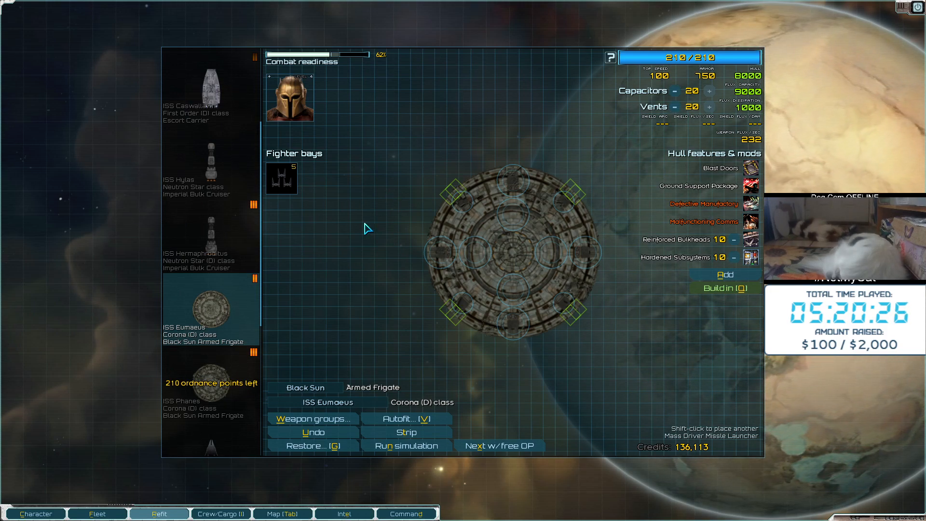
{"action": "mouse_move", "coordinate": [329, 272]}
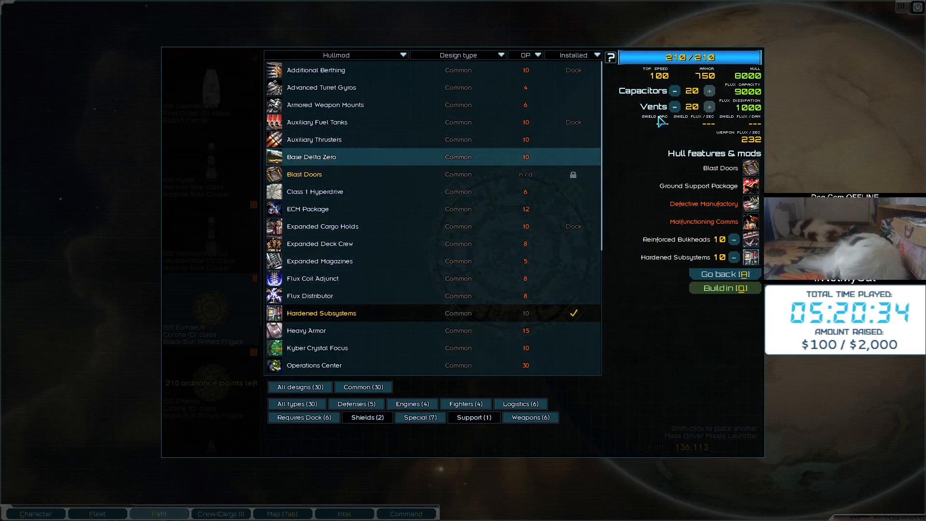
Lower the Eumaeus capacitors to 14 and add Class 1 Hyperdrive
{"action": "left_click", "coordinate": [676, 91]}
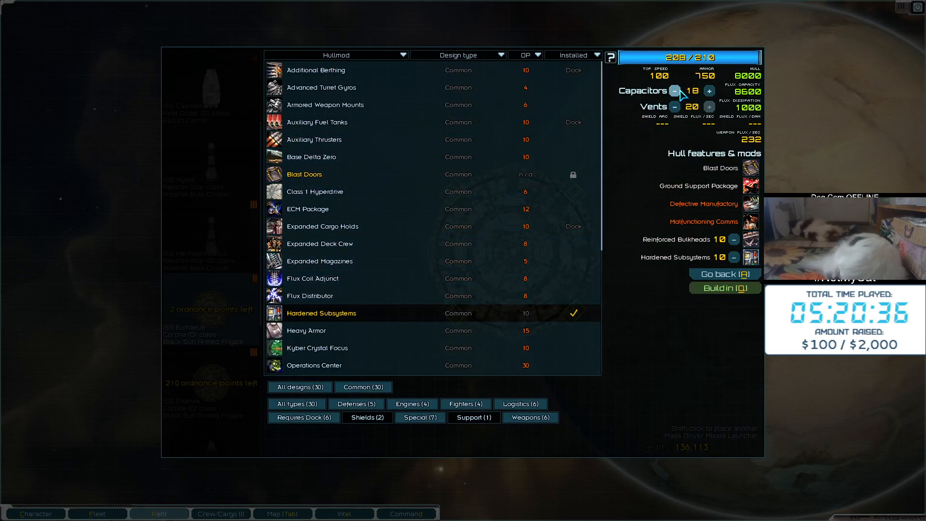
{"action": "left_click", "coordinate": [674, 91]}
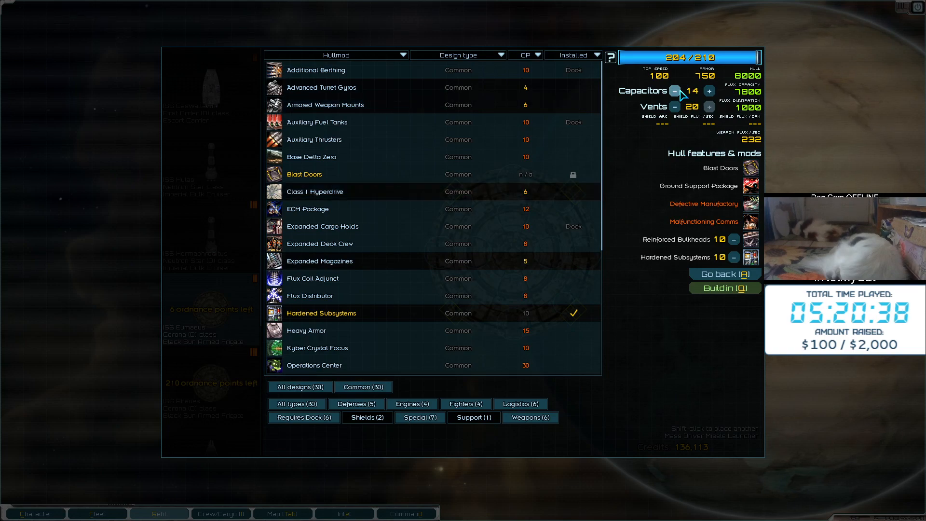
{"action": "left_click", "coordinate": [315, 191]}
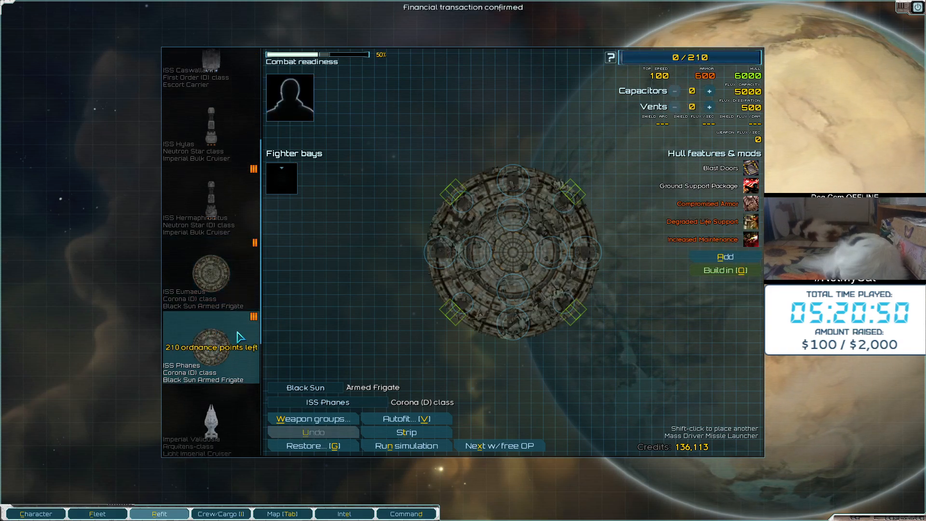
{"action": "mouse_move", "coordinate": [354, 257]}
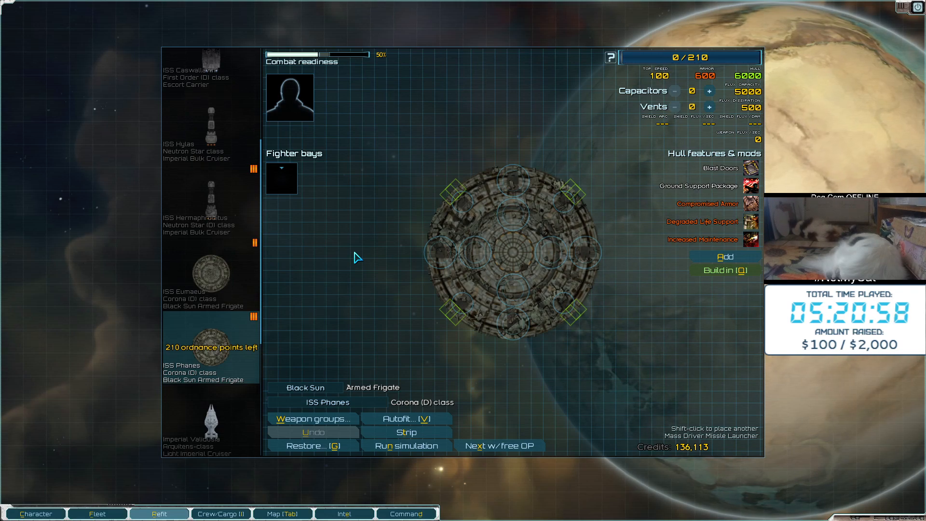
{"action": "mouse_move", "coordinate": [379, 224]}
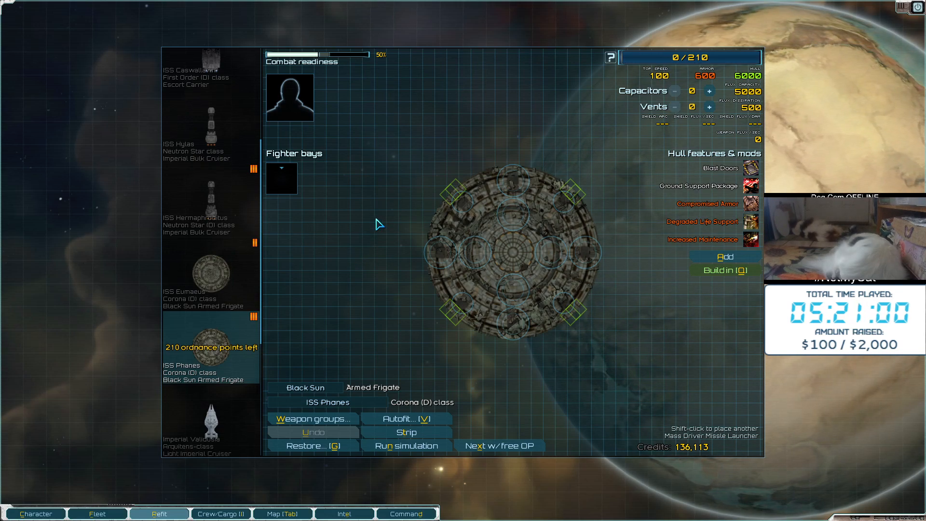
View the ISS Phanes hullmod list and close it without changes
{"action": "left_click", "coordinate": [725, 256]}
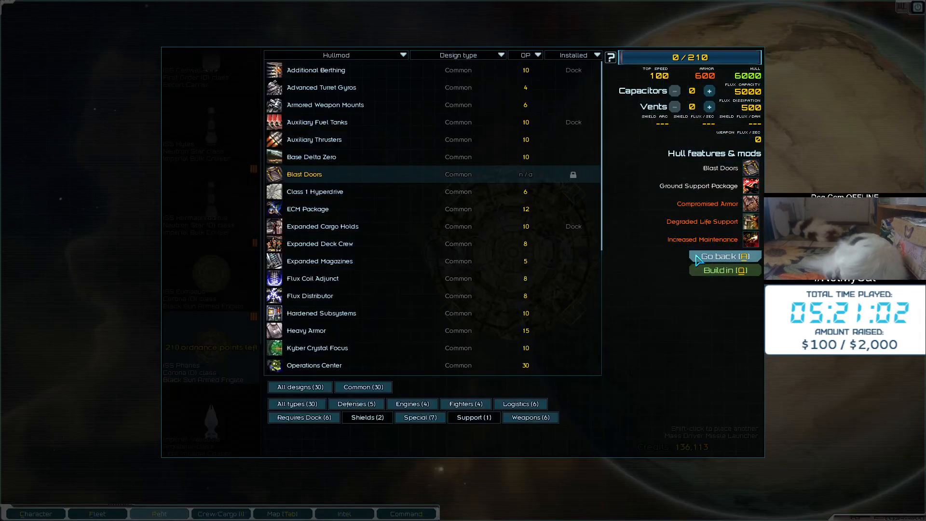
{"action": "left_click", "coordinate": [725, 269]}
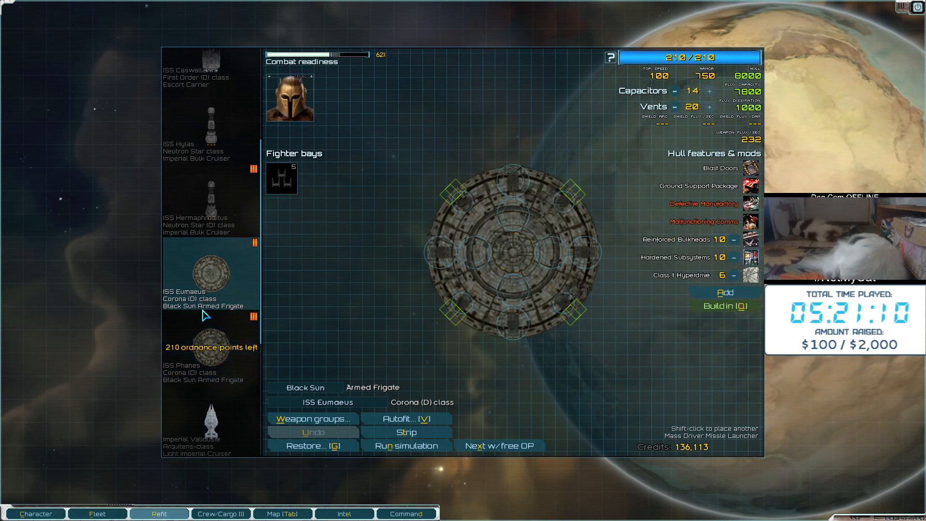
Buy a TIE Advanced X1 Interceptor wing for 2,832 credits and install it
{"action": "left_click", "coordinate": [281, 177]}
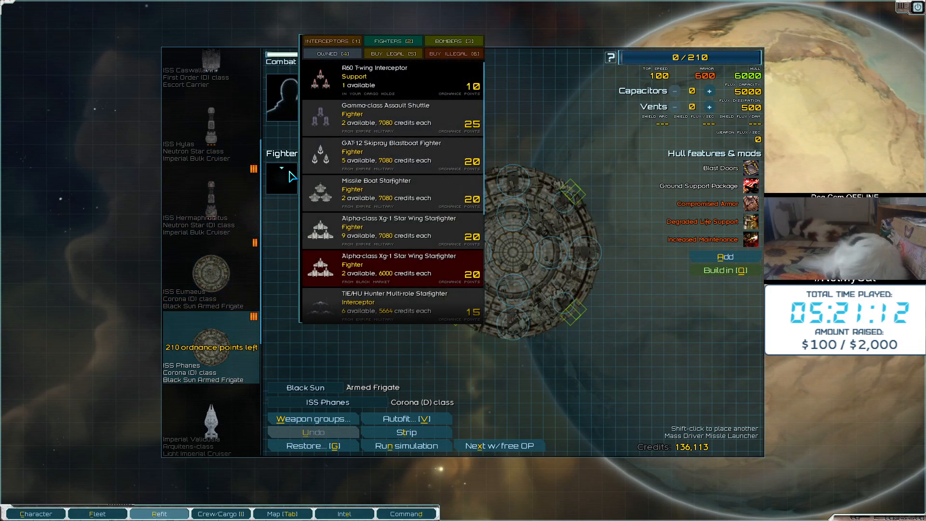
{"action": "scroll", "scroll_direction": "down", "scroll_amount": 3}
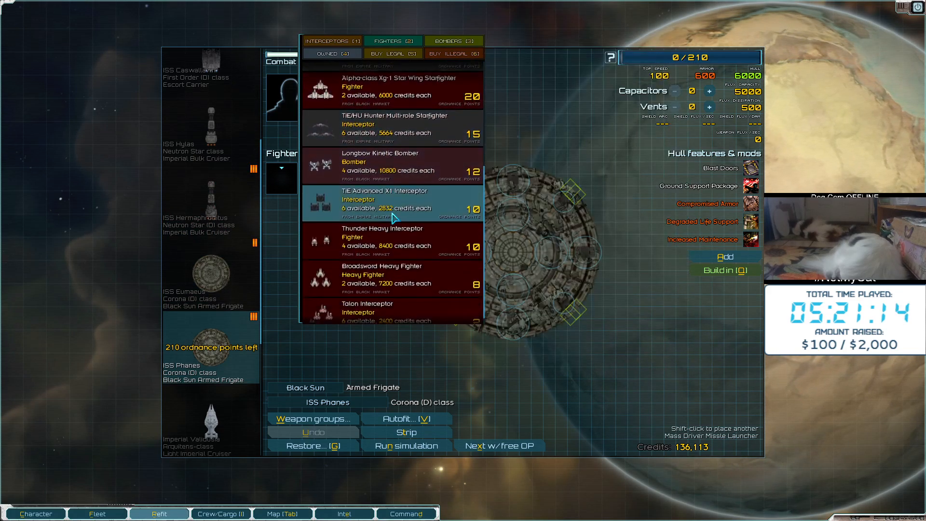
{"action": "mouse_move", "coordinate": [392, 203]}
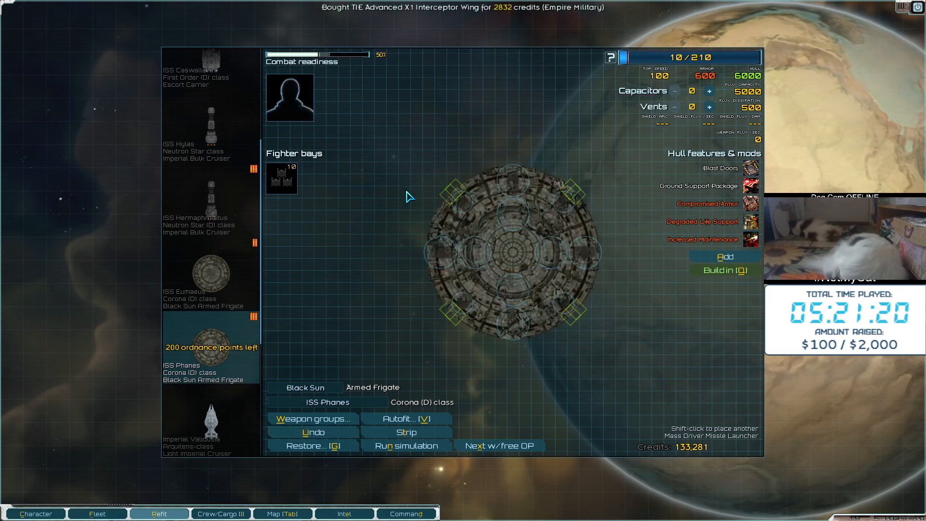
{"action": "mouse_move", "coordinate": [303, 342]}
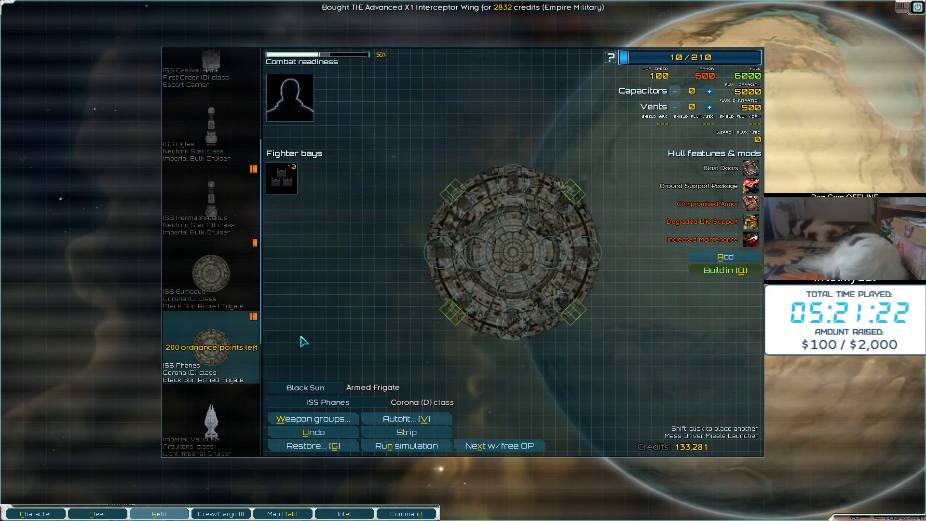
{"action": "left_click", "coordinate": [455, 197]}
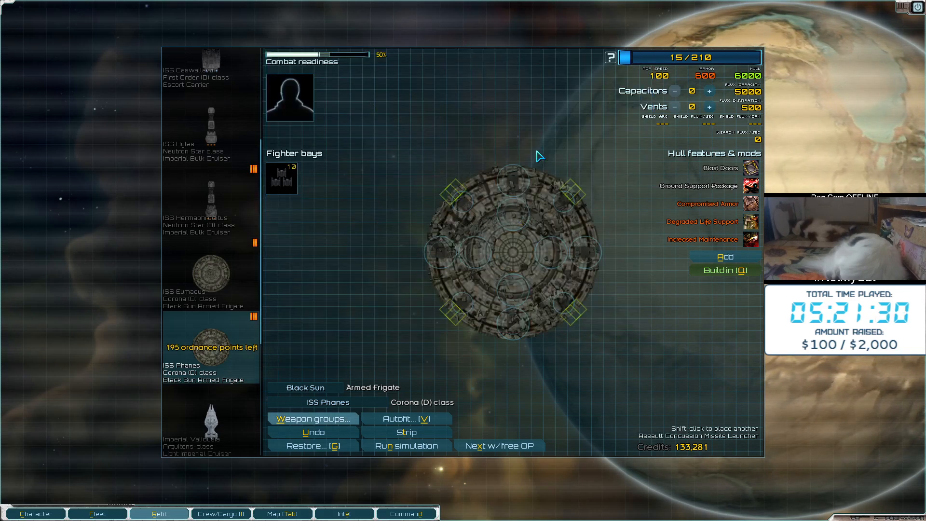
Mount Assault Concussion and Mass Driver launchers in the small missile slots, reaching 50/210 points
{"action": "left_click", "coordinate": [569, 318]}
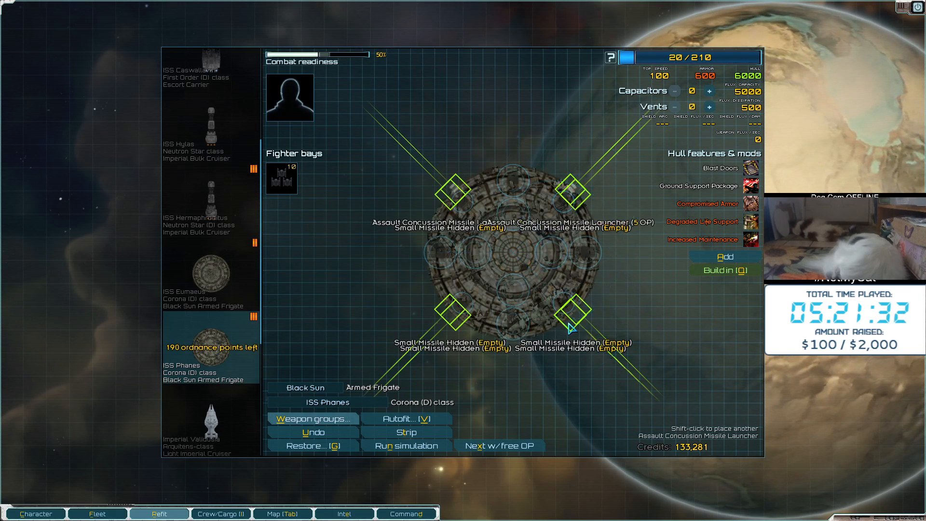
{"action": "left_click", "coordinate": [452, 310]}
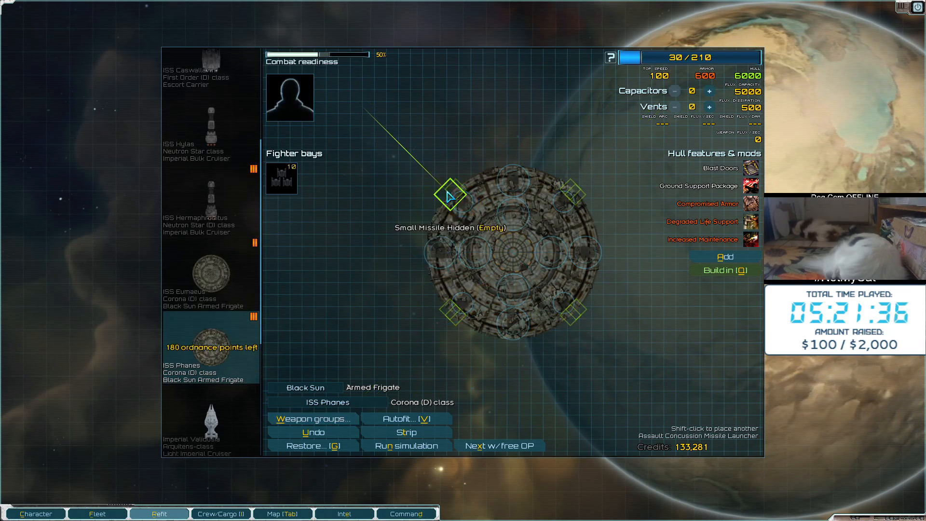
{"action": "left_click", "coordinate": [450, 195]}
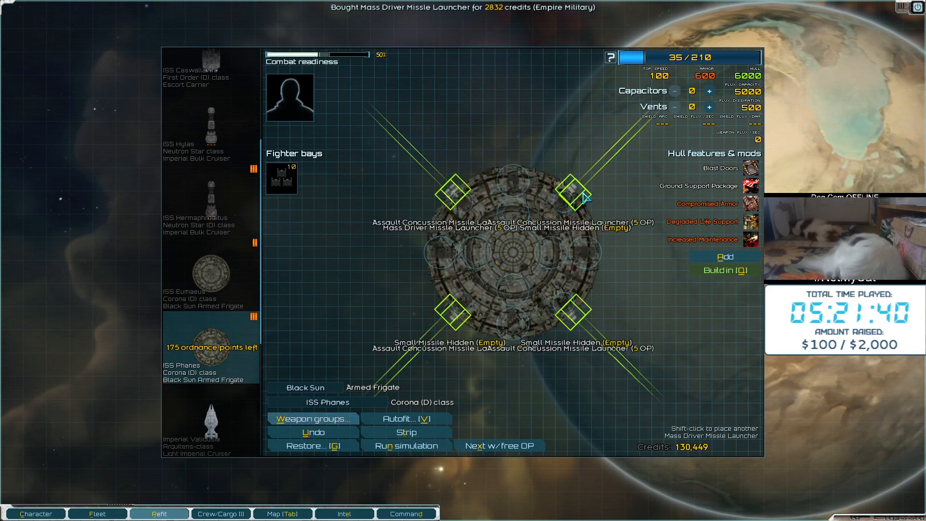
{"action": "left_click", "coordinate": [576, 319]}
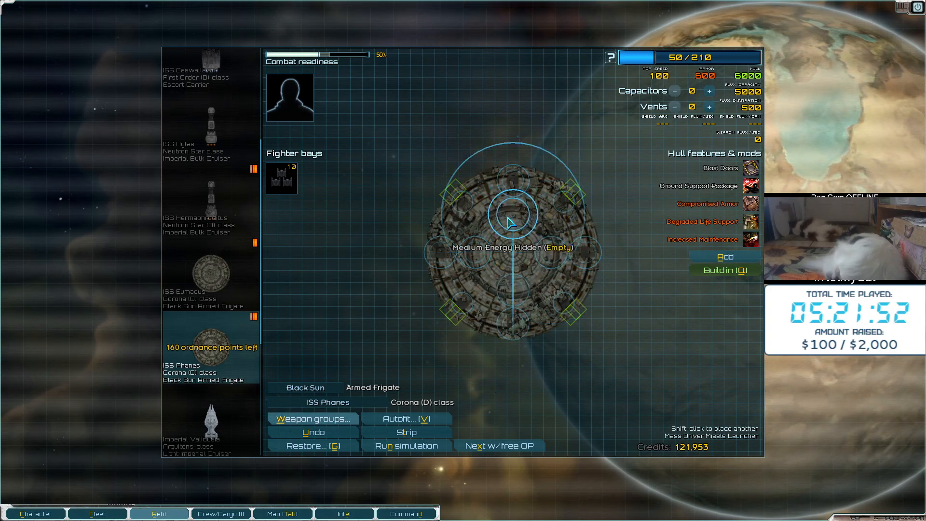
Buy Light Dual Turbolasers for the medium energy mounts, bringing the Phanes to 130/210 points
{"action": "left_click", "coordinate": [516, 221]}
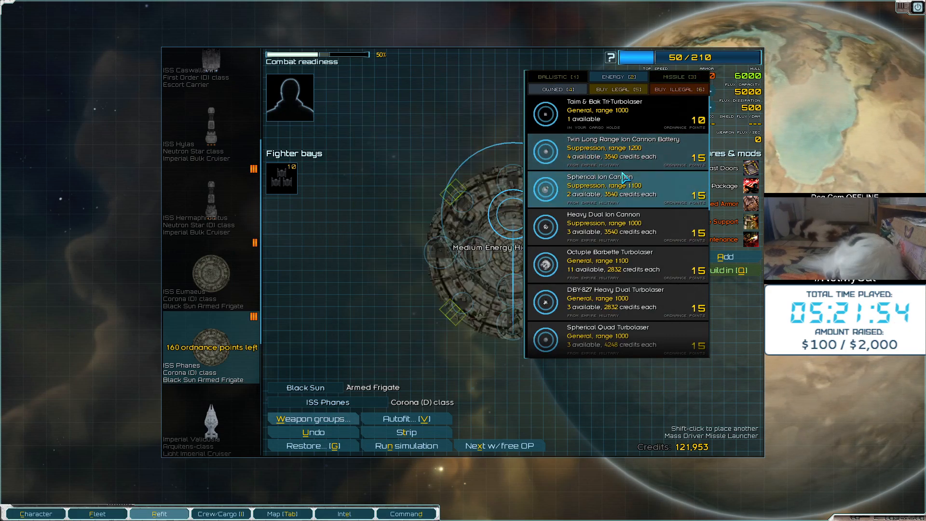
{"action": "scroll", "scroll_direction": "down", "scroll_amount": 3}
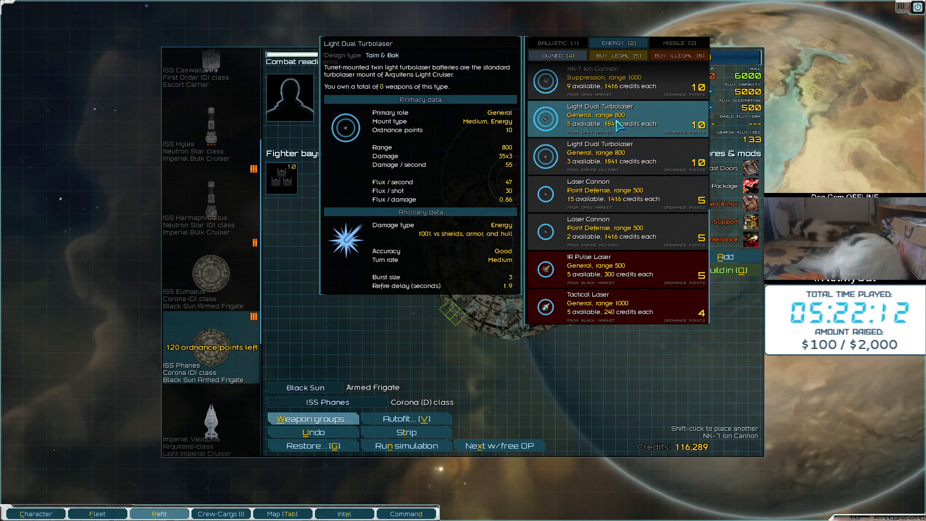
{"action": "left_click", "coordinate": [600, 155]}
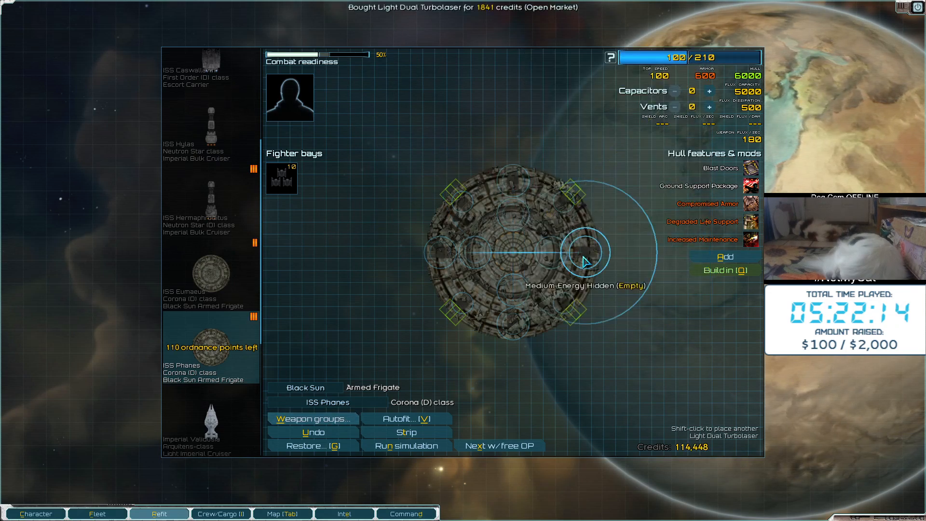
{"action": "left_click", "coordinate": [585, 257]}
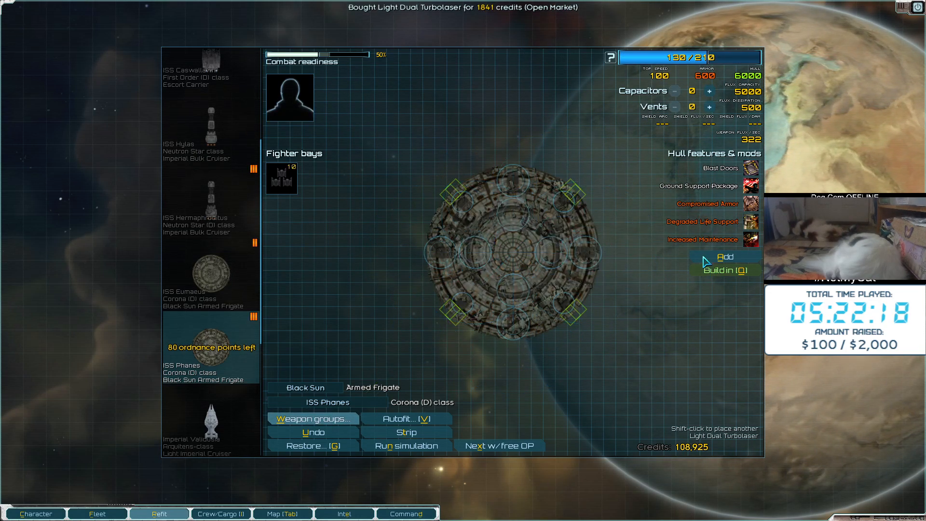
Install Class 1 Hyperdrive and Reinforced Bulkheads on the ISS Phanes
{"action": "left_click", "coordinate": [725, 256]}
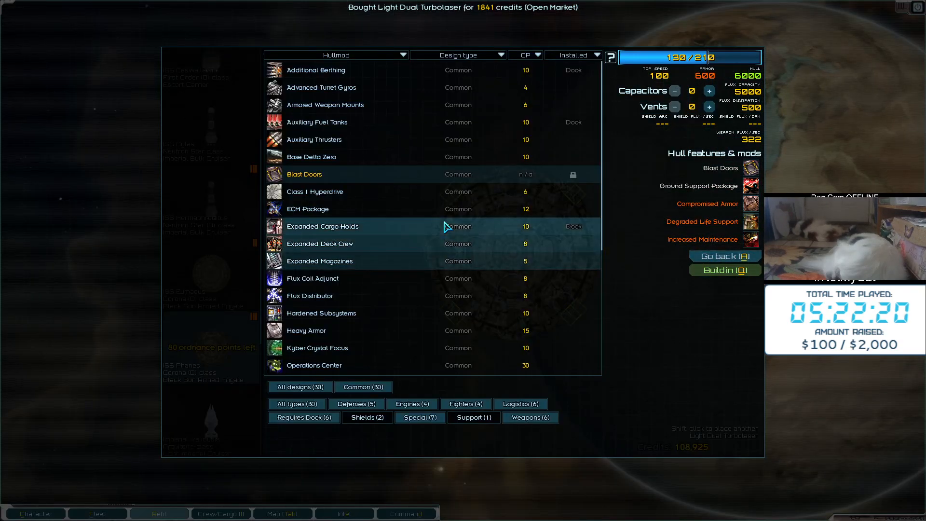
{"action": "left_click", "coordinate": [315, 192]}
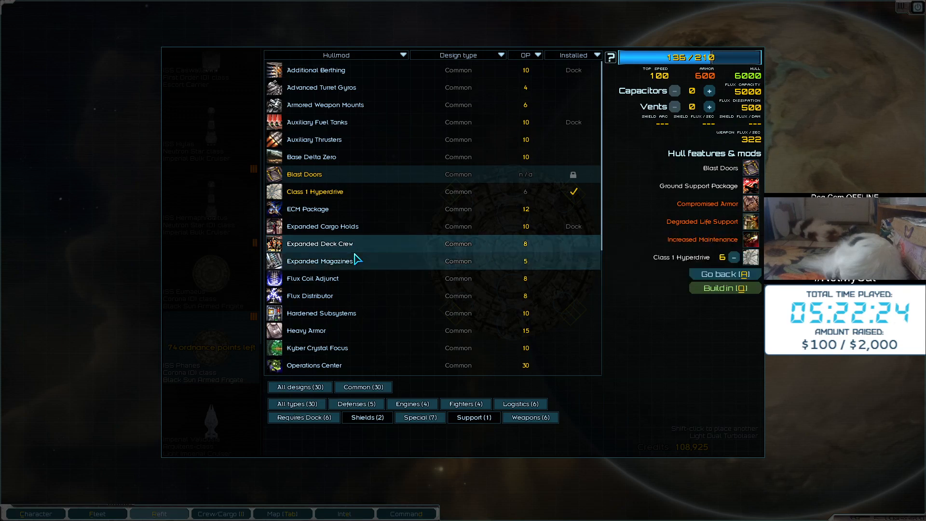
{"action": "scroll", "scroll_direction": "down", "scroll_amount": 3}
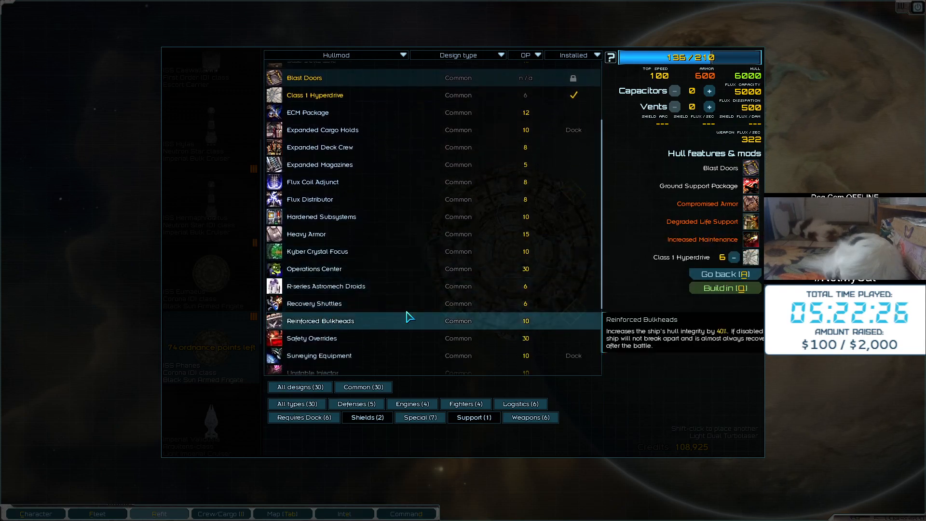
{"action": "left_click", "coordinate": [320, 321]}
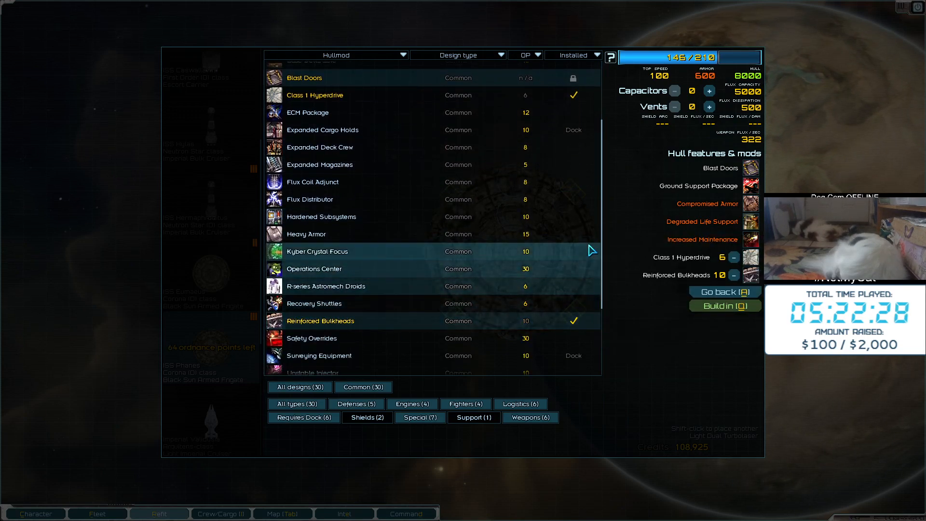
Raise flux vents and capacitors to 20 each, reaching 186 of 210 ordnance points
{"action": "left_click", "coordinate": [709, 107]}
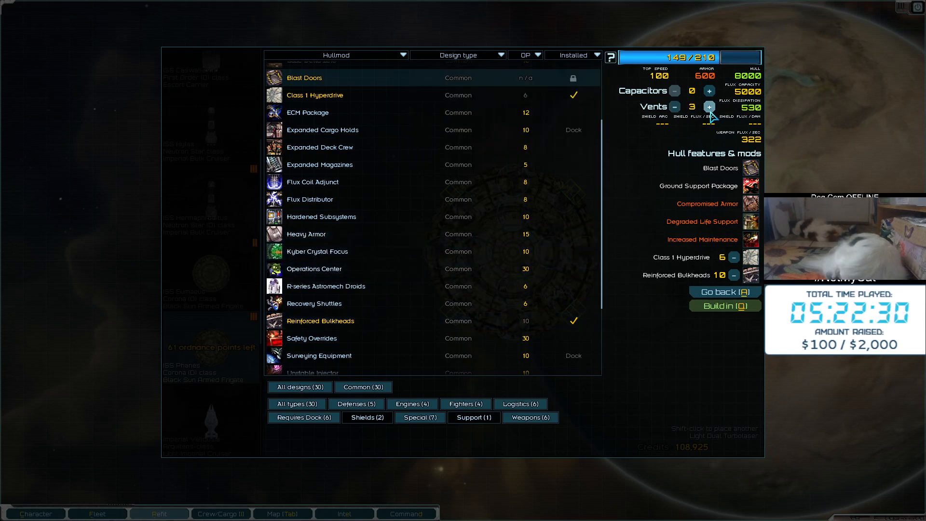
{"action": "left_click", "coordinate": [710, 107]}
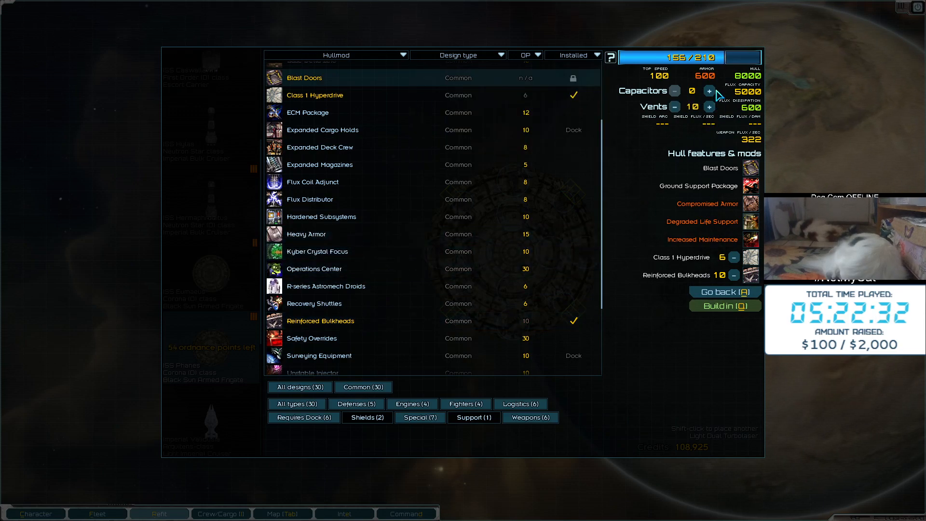
{"action": "left_click", "coordinate": [710, 91]}
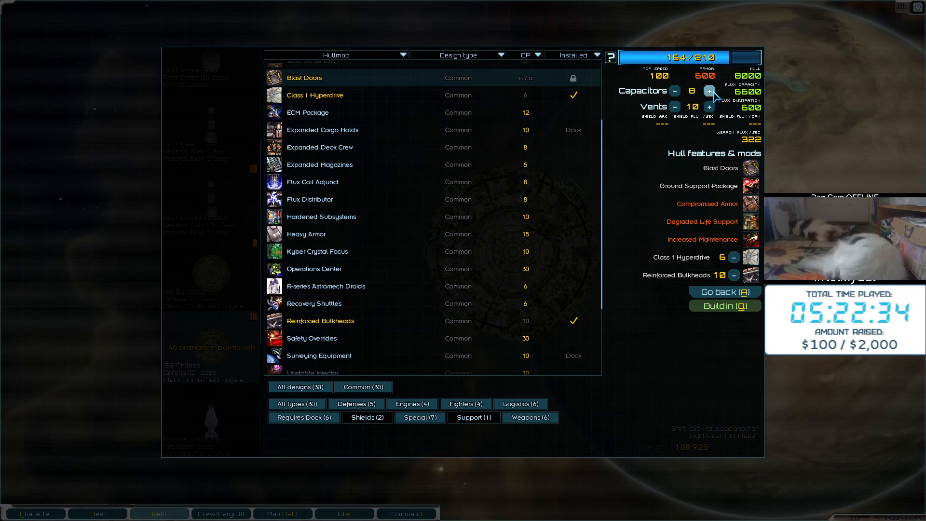
{"action": "left_click", "coordinate": [710, 90]}
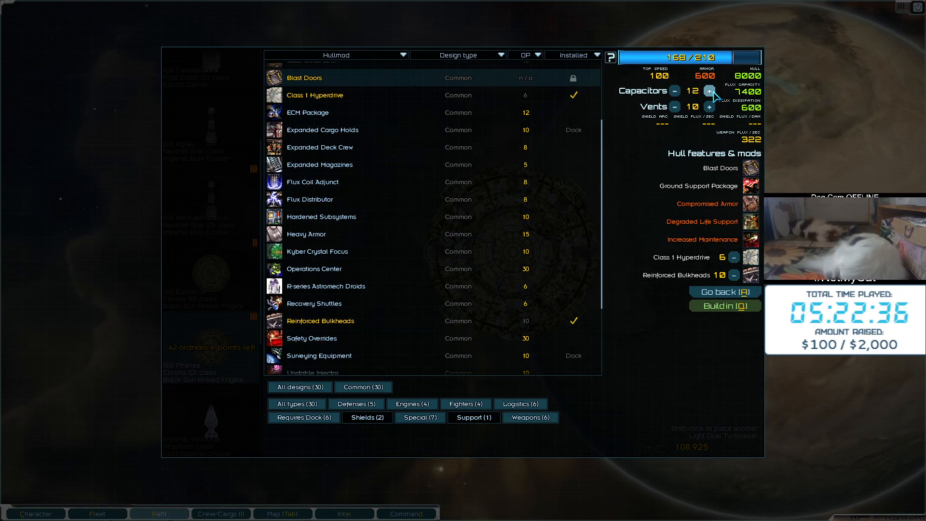
{"action": "left_click", "coordinate": [710, 91]}
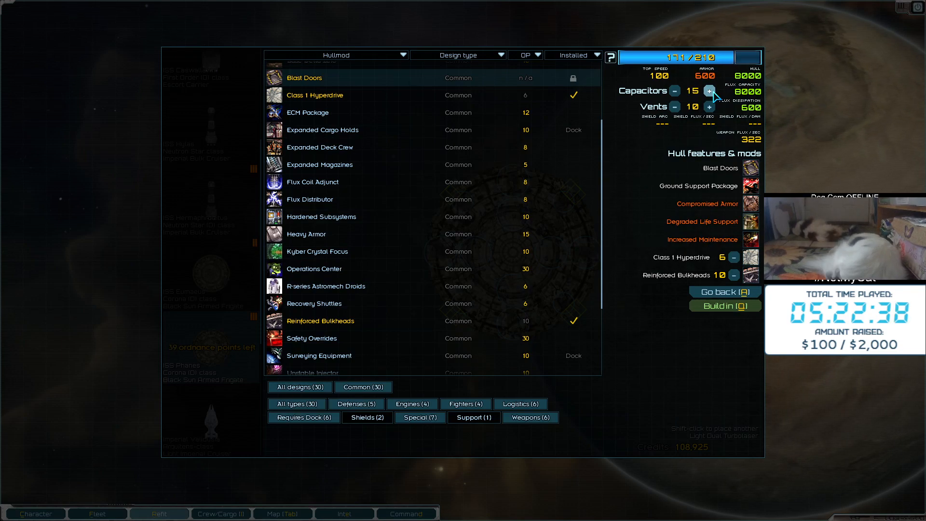
{"action": "left_click", "coordinate": [709, 108]}
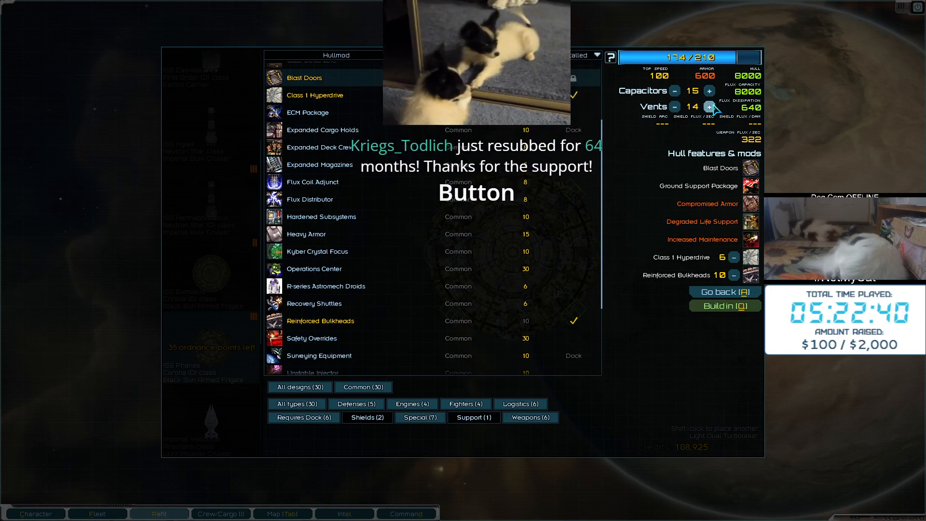
{"action": "left_click", "coordinate": [710, 107]}
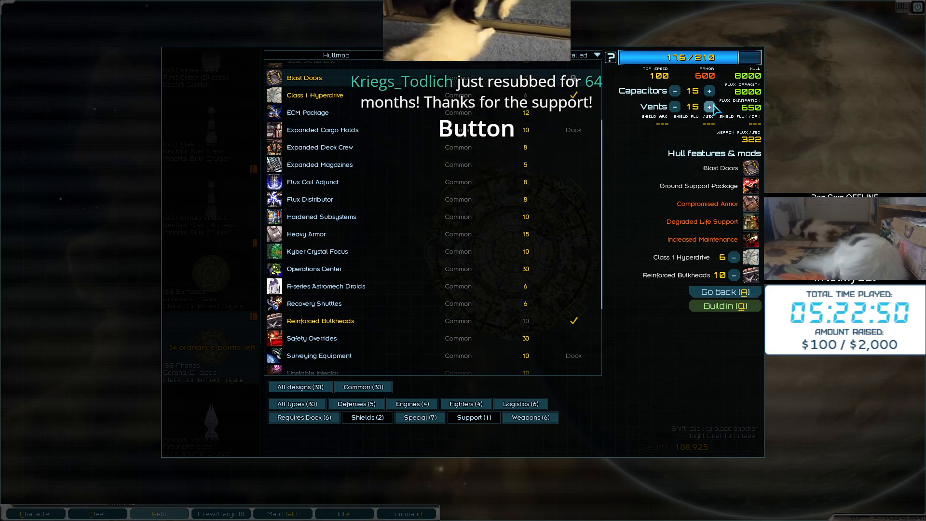
{"action": "left_click", "coordinate": [709, 107]}
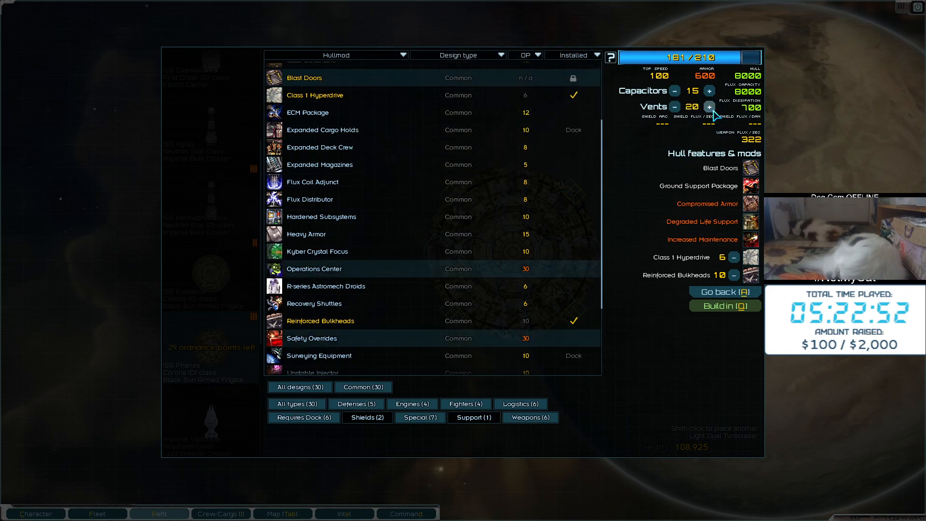
{"action": "left_click", "coordinate": [710, 90]}
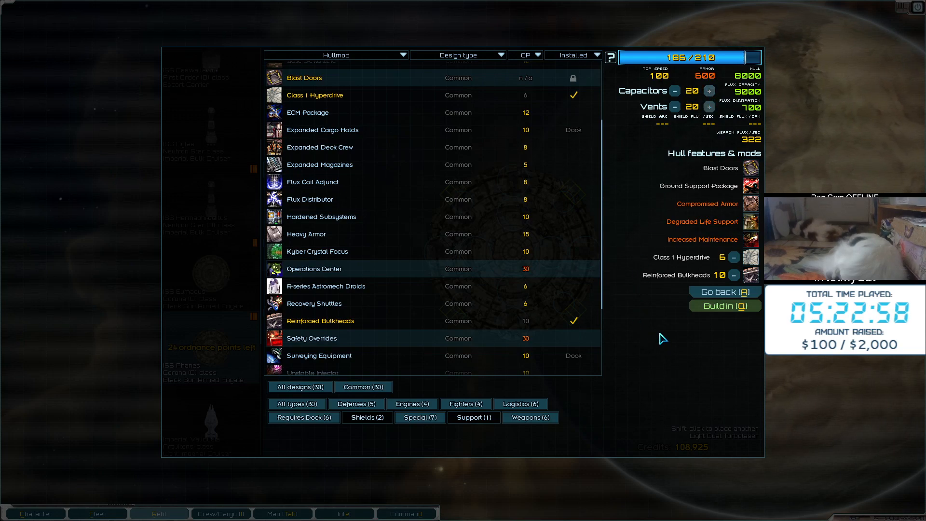
{"action": "left_click", "coordinate": [724, 292]}
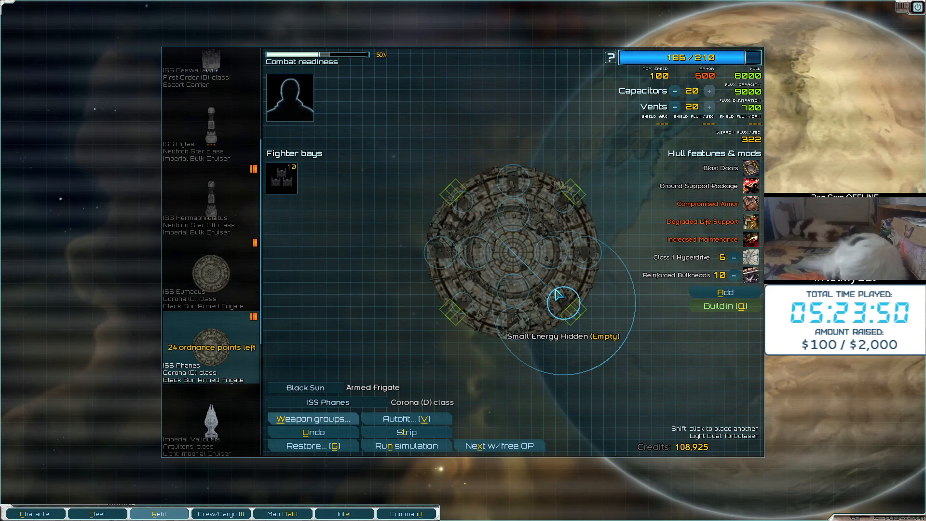
{"action": "mouse_move", "coordinate": [350, 207]}
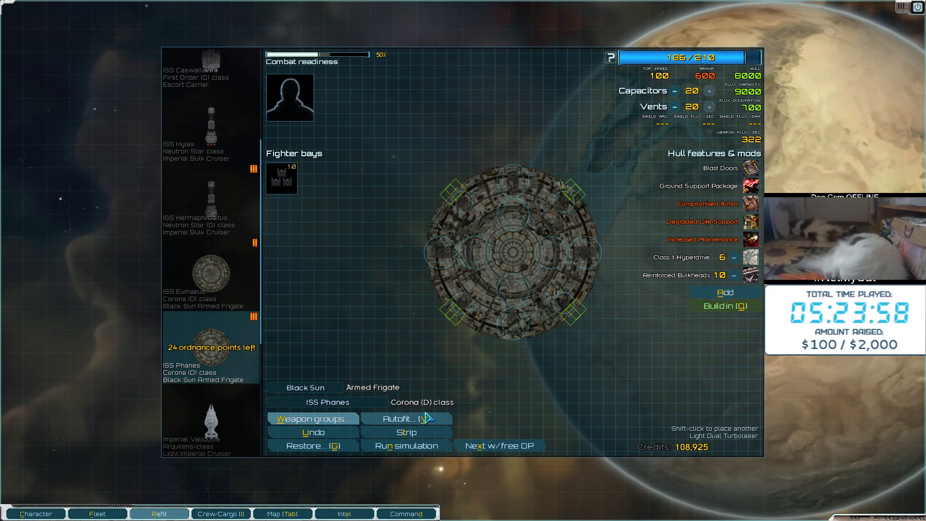
{"action": "mouse_move", "coordinate": [648, 363]}
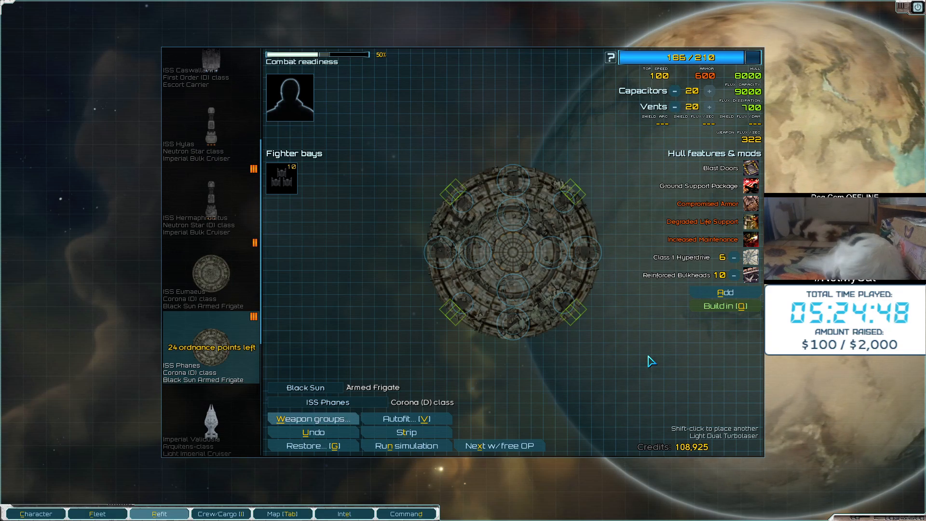
{"action": "mouse_move", "coordinate": [628, 294]}
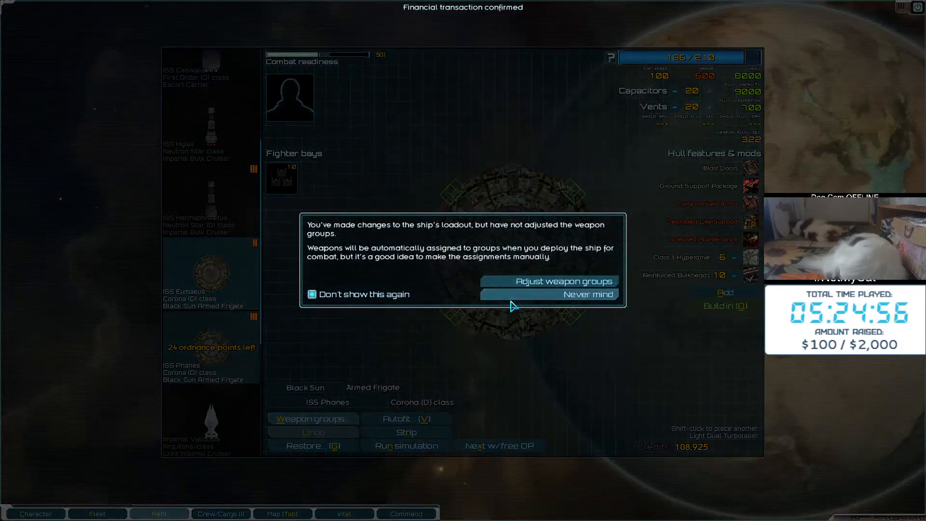
Dismiss the weapon-groups warning, reselect ISS Phanes and install Hardened Subsystems (196/210 points)
{"action": "left_click", "coordinate": [575, 295]}
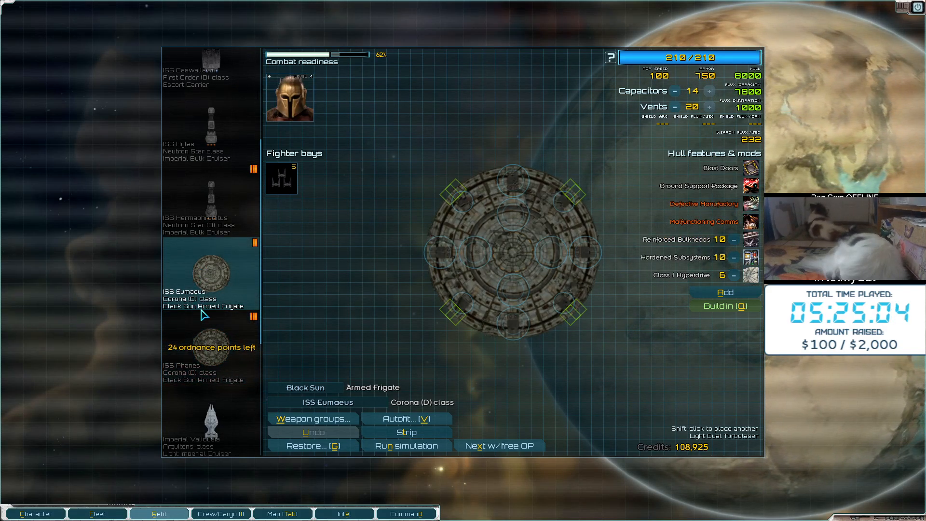
{"action": "left_click", "coordinate": [210, 347]}
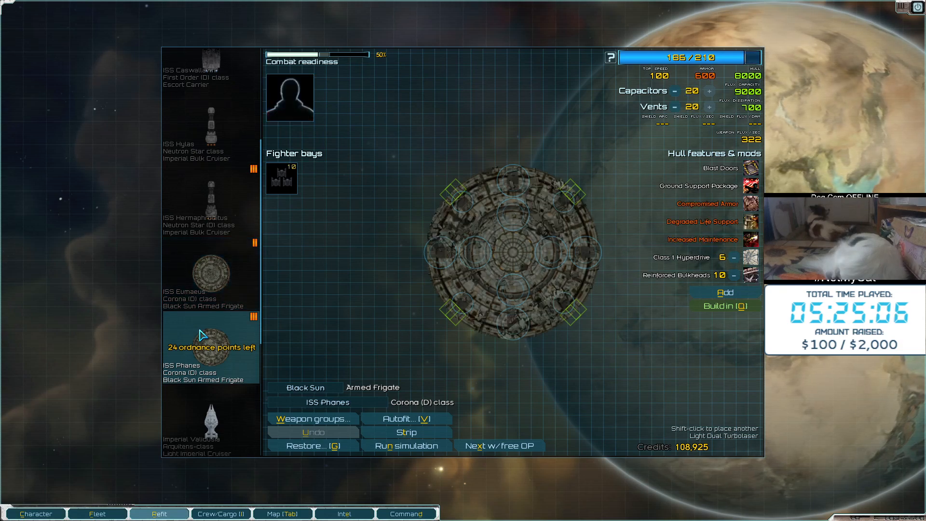
{"action": "left_click", "coordinate": [210, 275]}
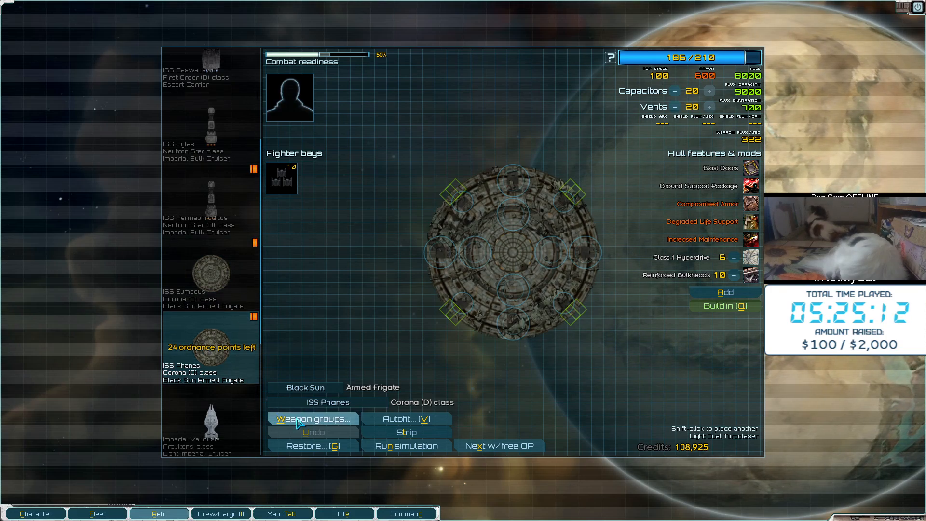
{"action": "left_click", "coordinate": [312, 418]}
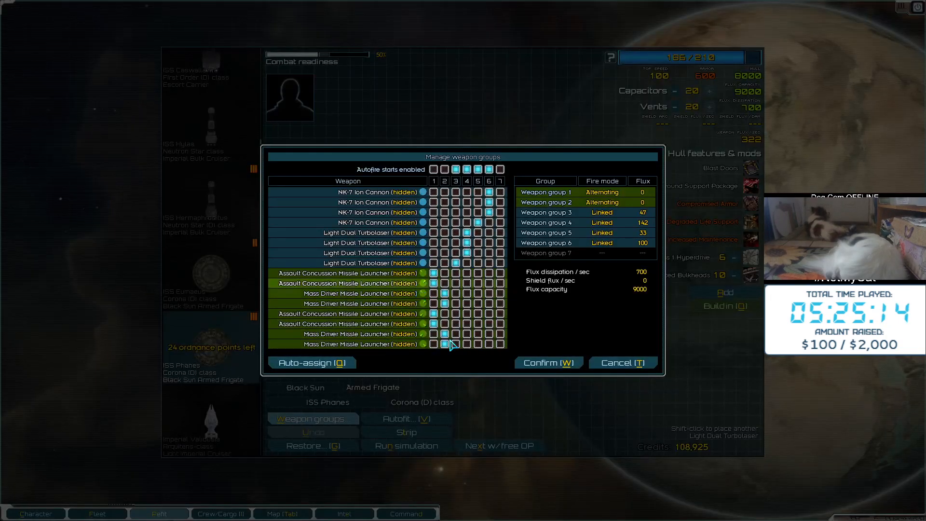
{"action": "left_click", "coordinate": [547, 363]}
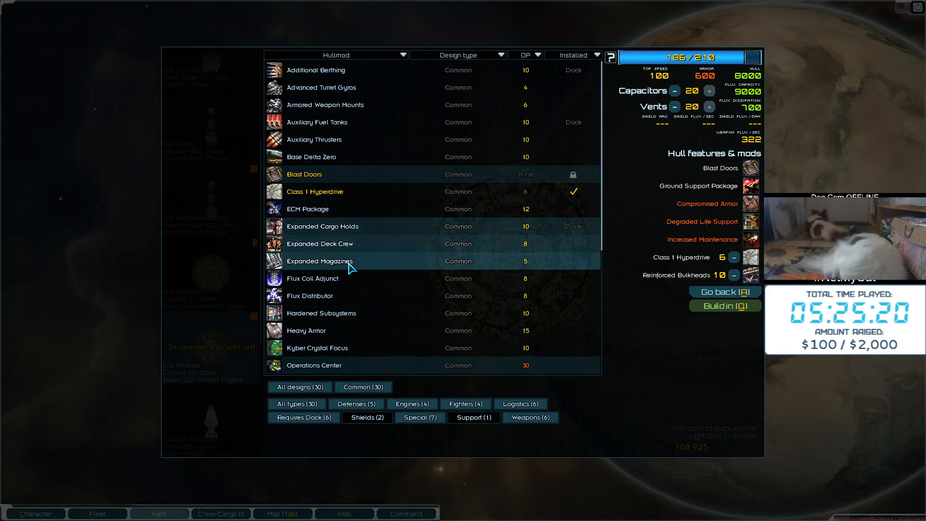
{"action": "left_click", "coordinate": [321, 313]}
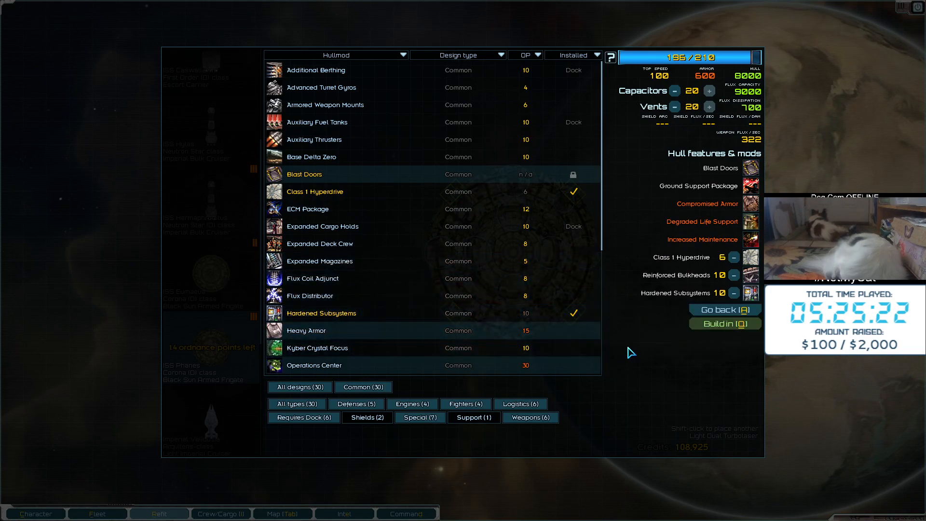
{"action": "left_click", "coordinate": [724, 310]}
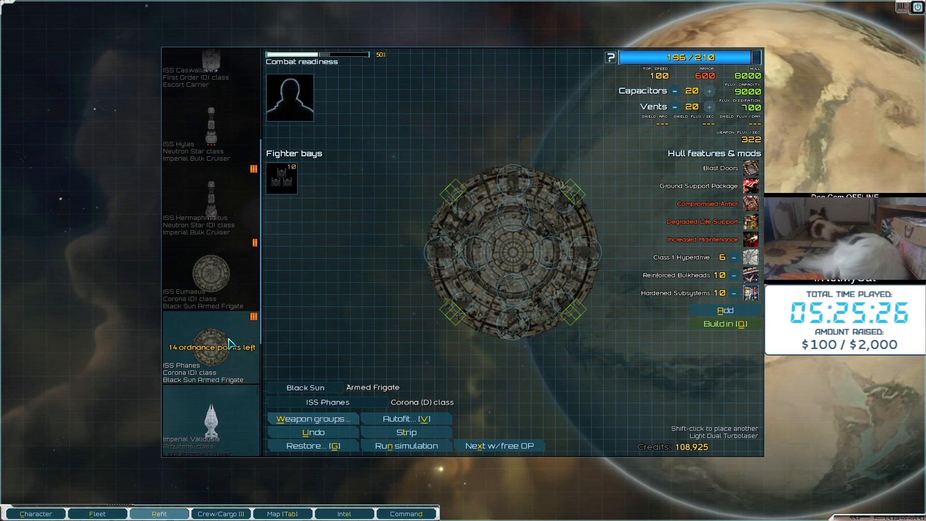
{"action": "left_click", "coordinate": [210, 272]}
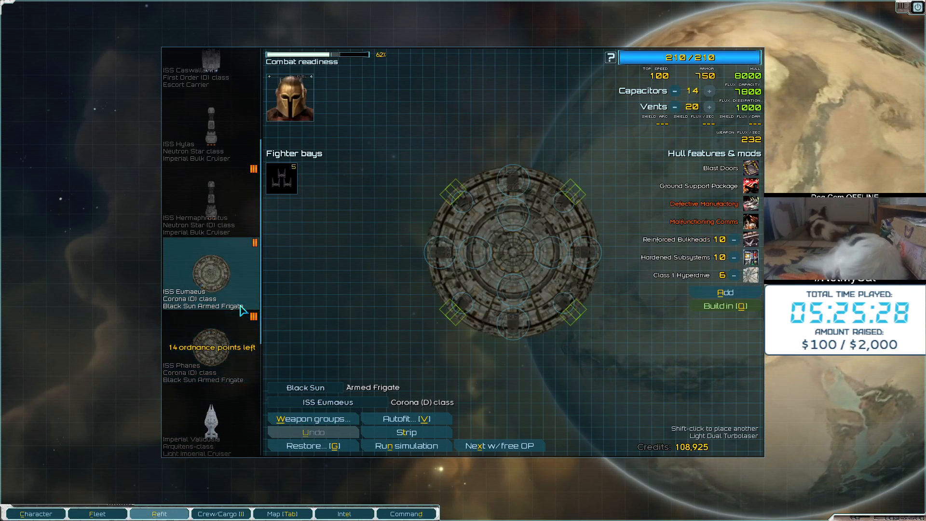
{"action": "mouse_move", "coordinate": [437, 250]}
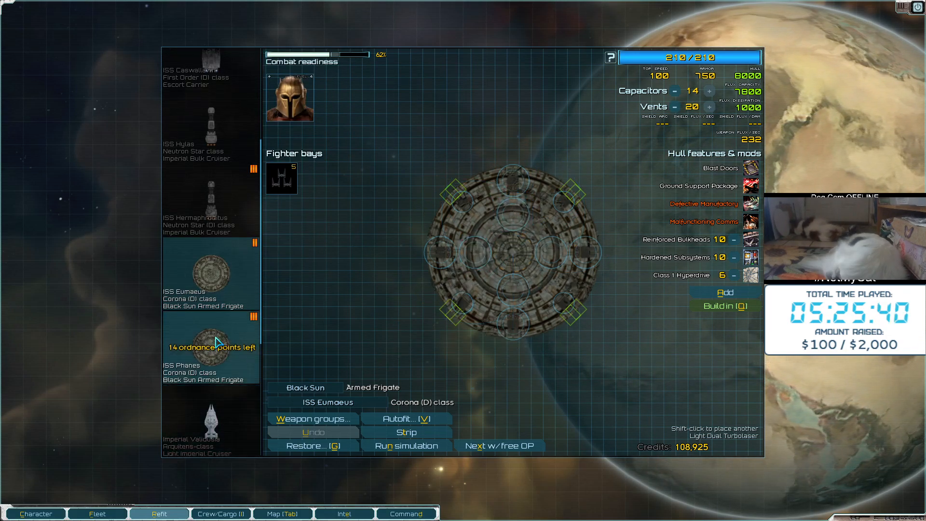
{"action": "left_click", "coordinate": [210, 346]}
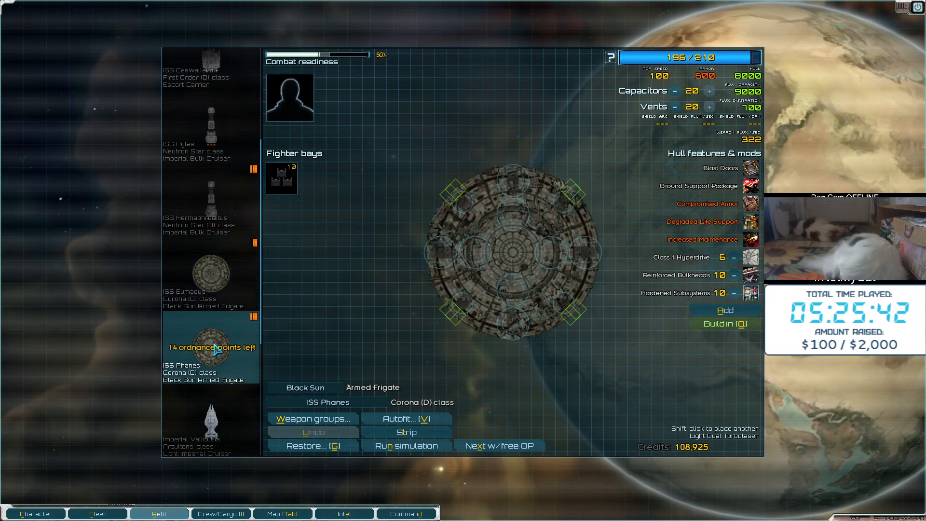
{"action": "left_click", "coordinate": [210, 272]}
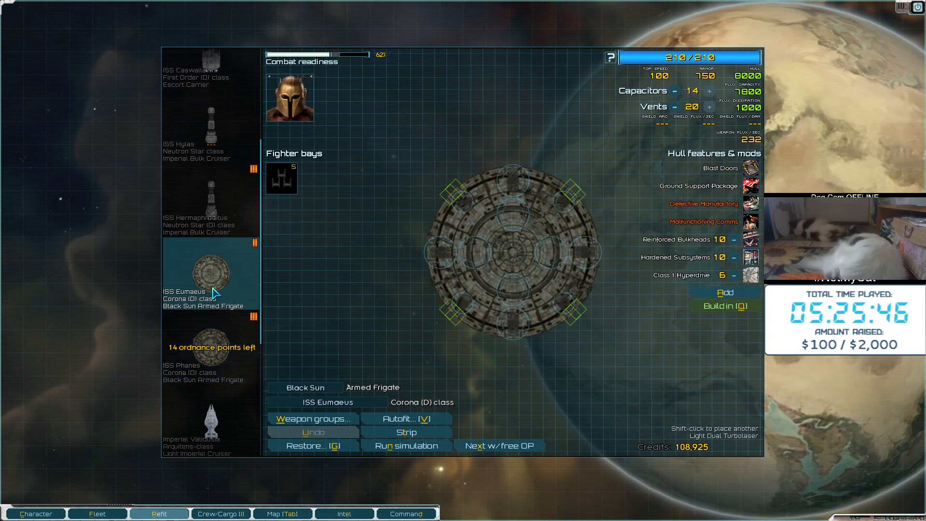
{"action": "left_click", "coordinate": [210, 348]}
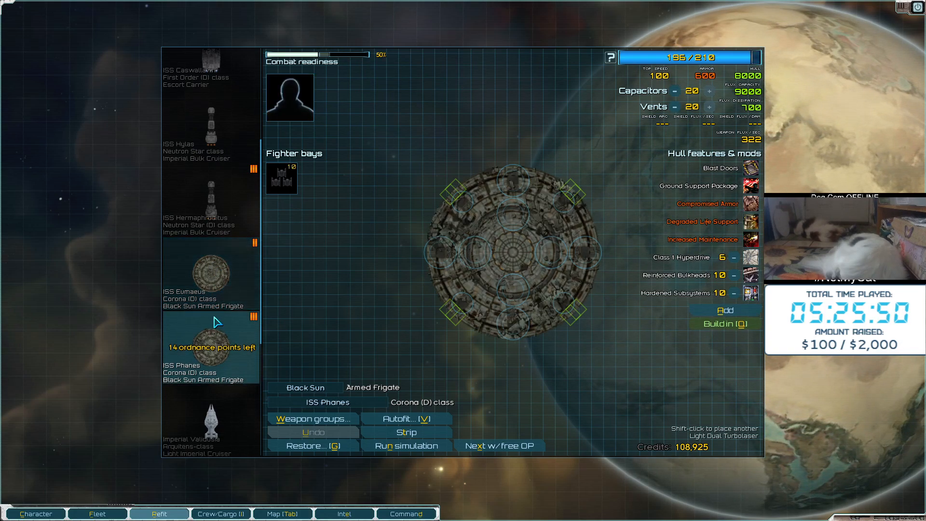
{"action": "left_click", "coordinate": [210, 274]}
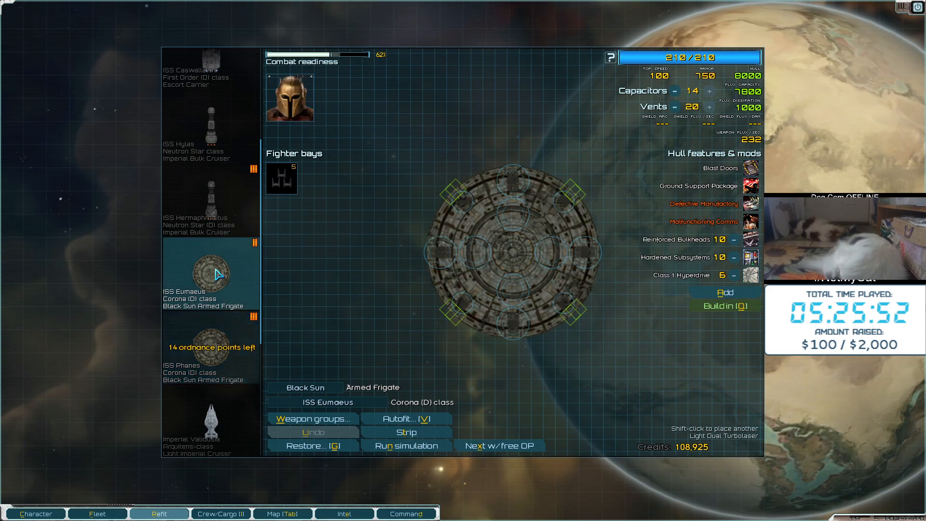
{"action": "mouse_move", "coordinate": [195, 325]}
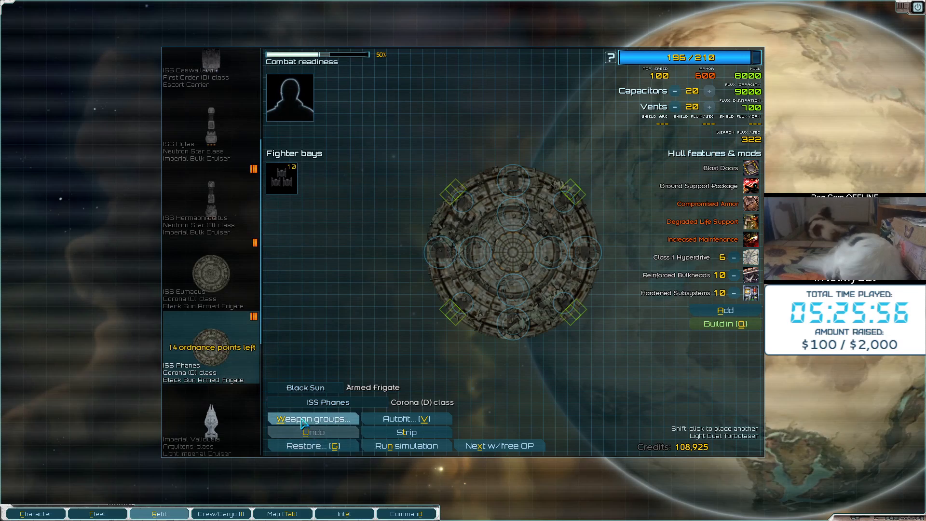
Move the Phanes's turbolasers into group 4, enable autofire on groups 1–6, and confirm
{"action": "left_click", "coordinate": [313, 419]}
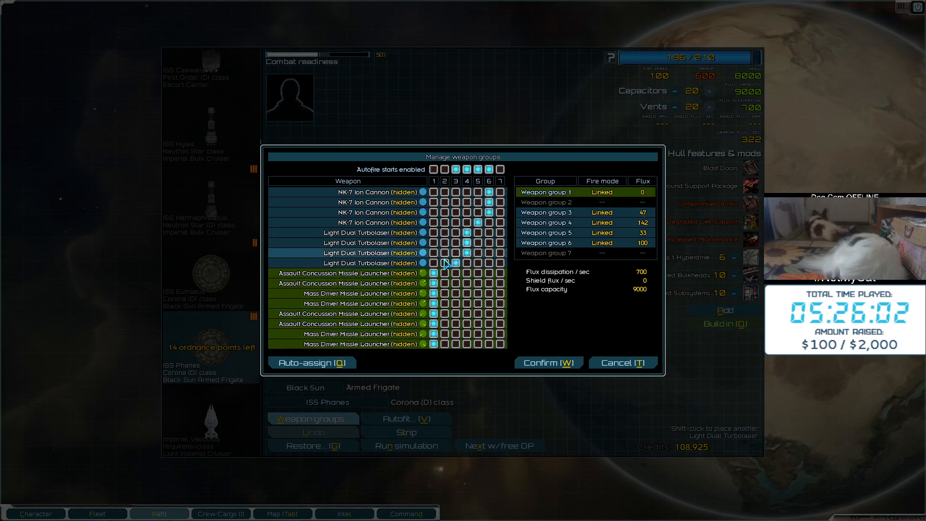
{"action": "left_click", "coordinate": [602, 232]}
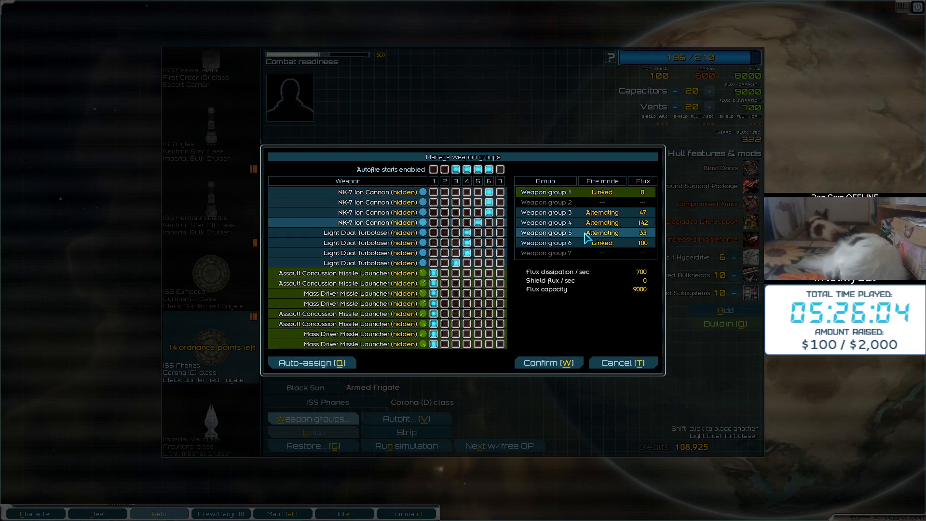
{"action": "left_click", "coordinate": [444, 169]}
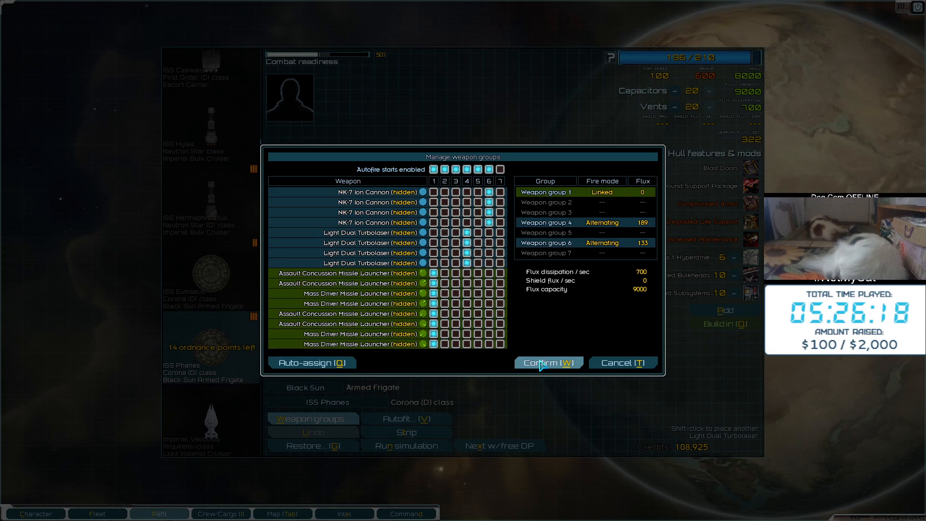
{"action": "left_click", "coordinate": [547, 362]}
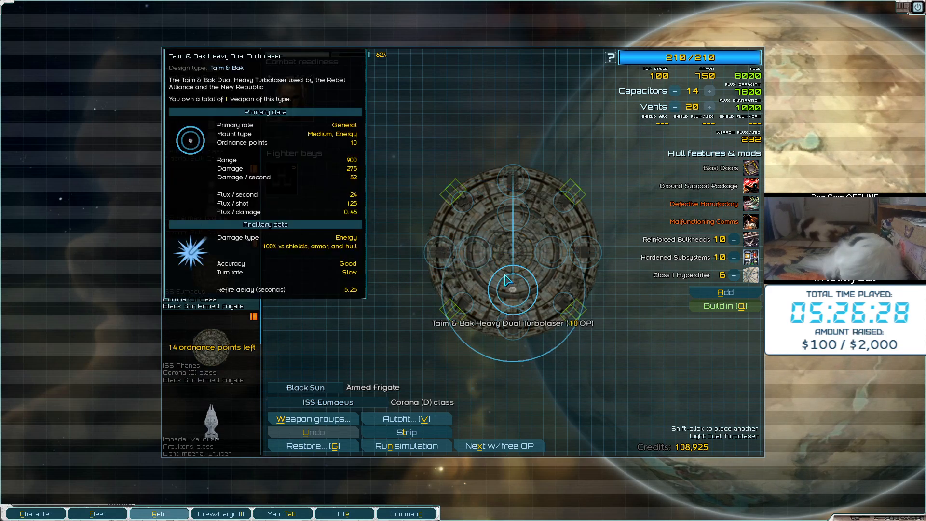
Buy Laser Cannons for the Phanes's empty small energy mounts and cut capacitors to 14
{"action": "left_click", "coordinate": [314, 418]}
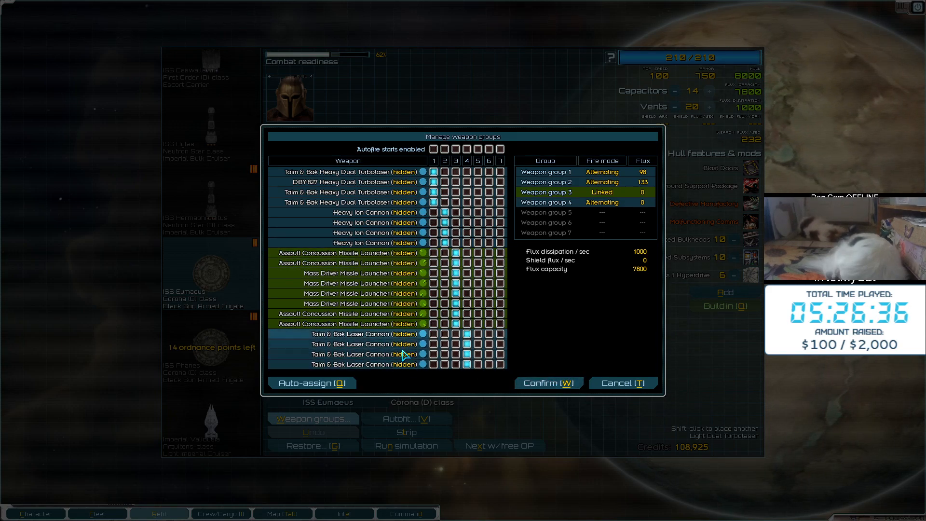
{"action": "left_click", "coordinate": [545, 383]}
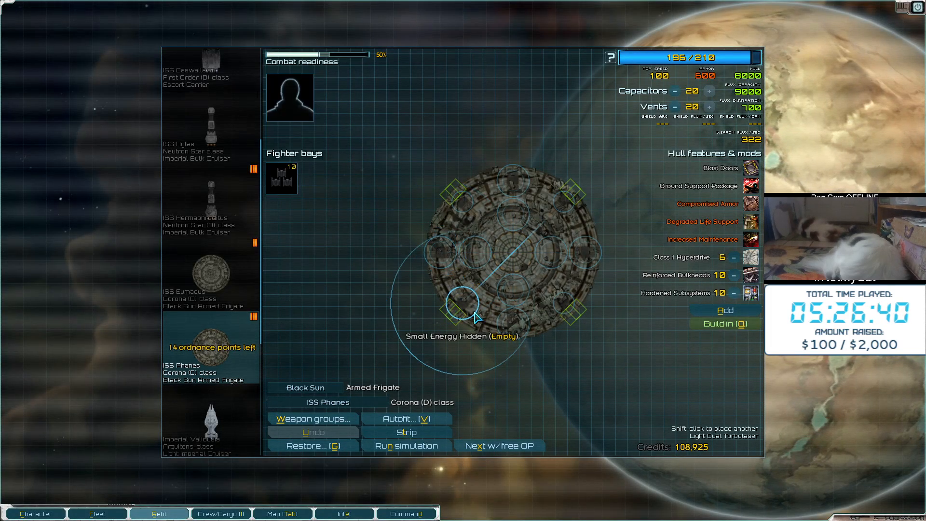
{"action": "left_click", "coordinate": [459, 305]}
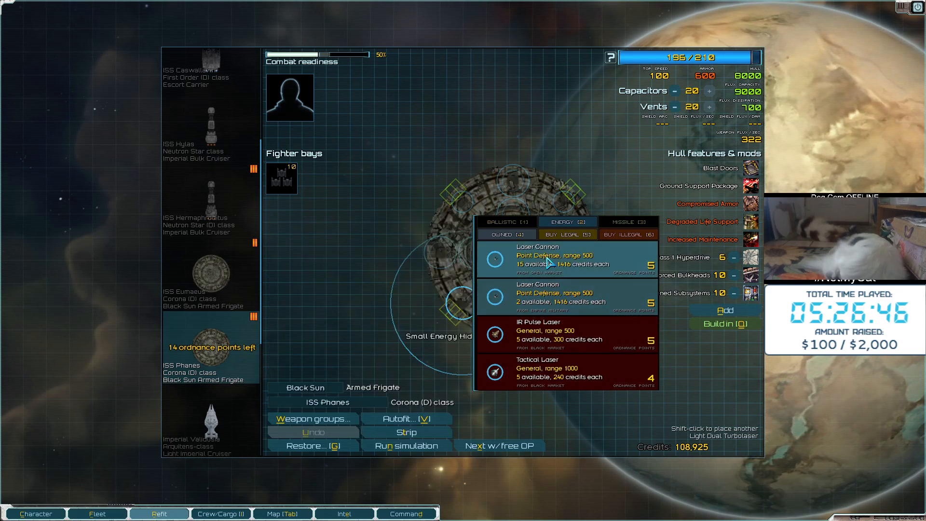
{"action": "left_click", "coordinate": [494, 259]}
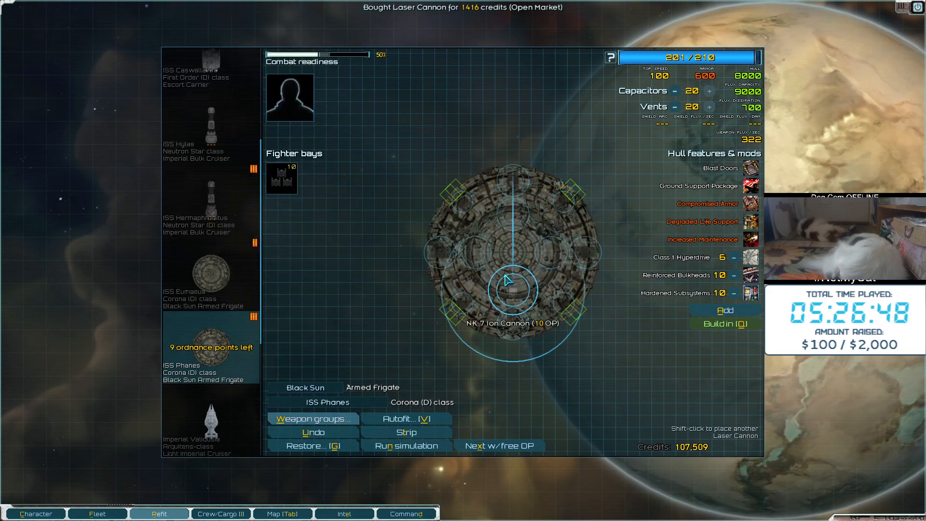
{"action": "left_click", "coordinate": [513, 289]}
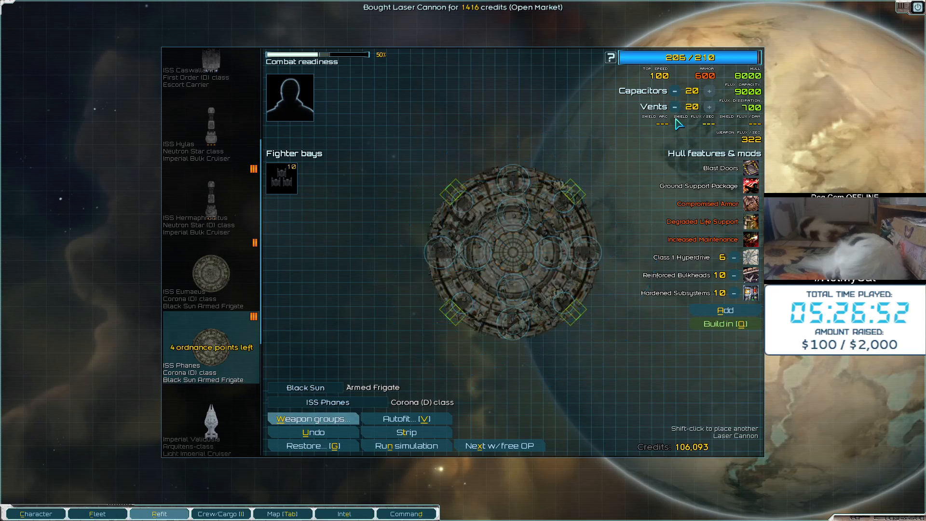
{"action": "left_click", "coordinate": [675, 91]}
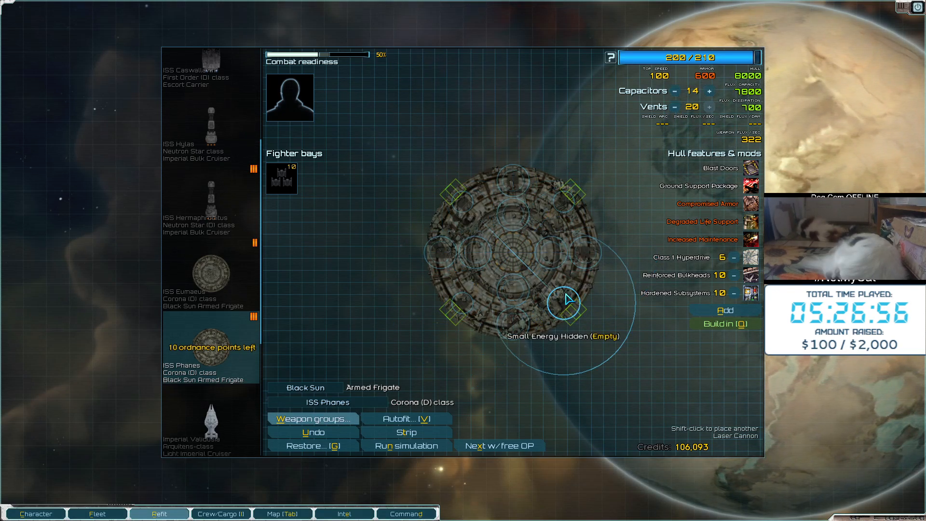
{"action": "left_click", "coordinate": [565, 303]}
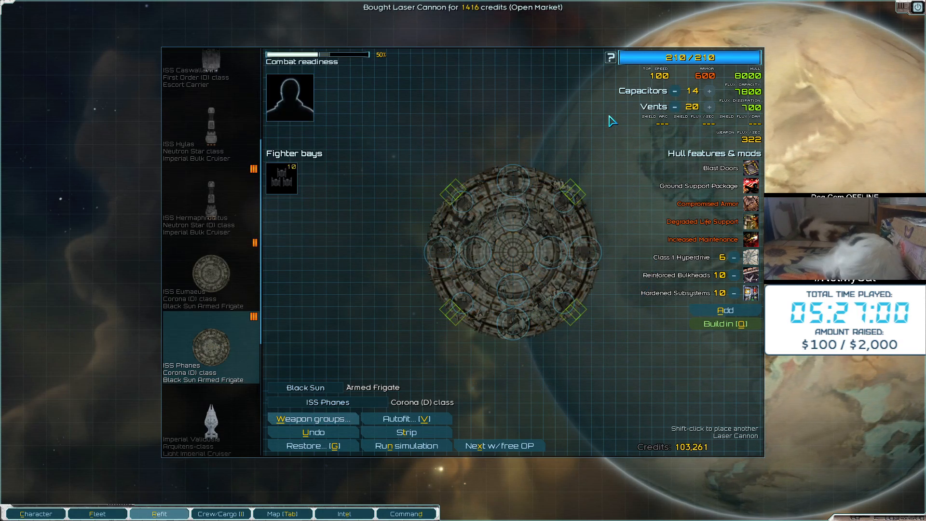
{"action": "mouse_move", "coordinate": [455, 143]}
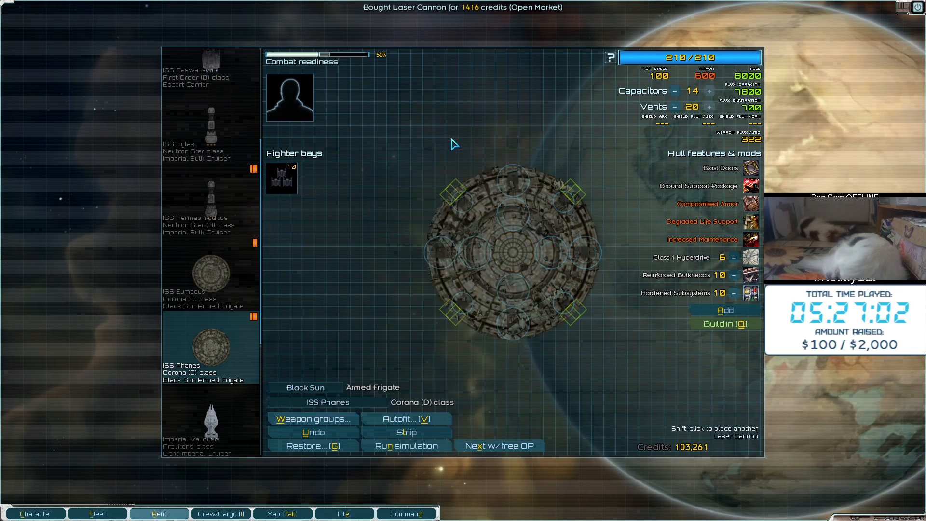
{"action": "mouse_move", "coordinate": [497, 136]}
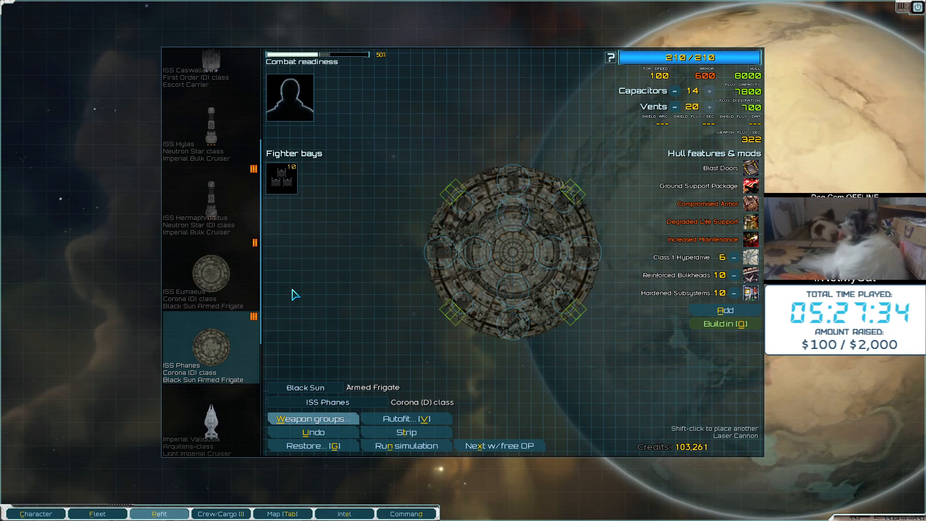
{"action": "mouse_move", "coordinate": [336, 287]}
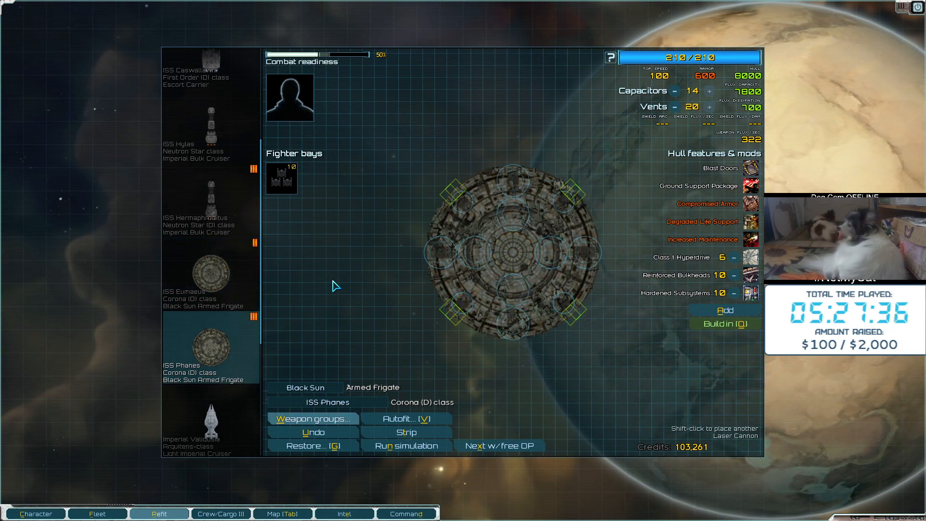
Switch from ISS Eumaeus back to ISS Phanes and view its weapon groups with the Laser Cannon group
{"action": "left_click", "coordinate": [210, 275]}
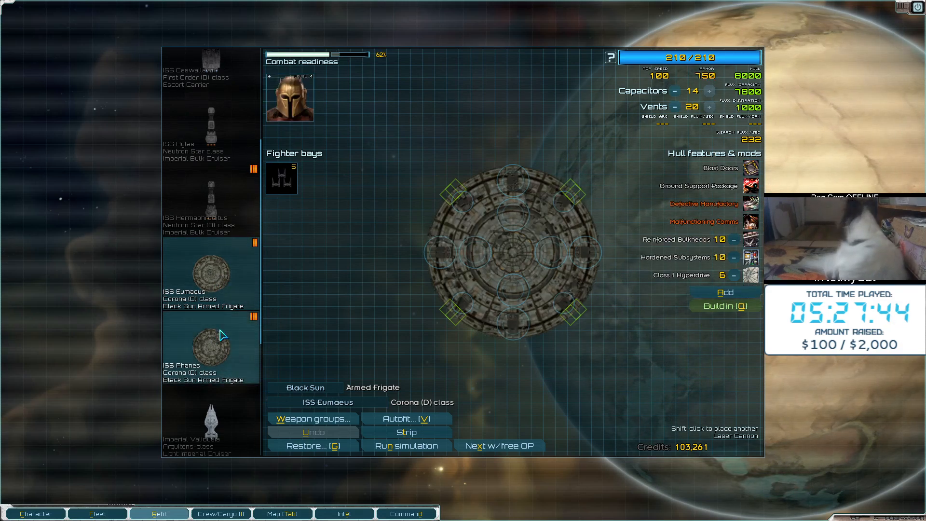
{"action": "left_click", "coordinate": [216, 276]}
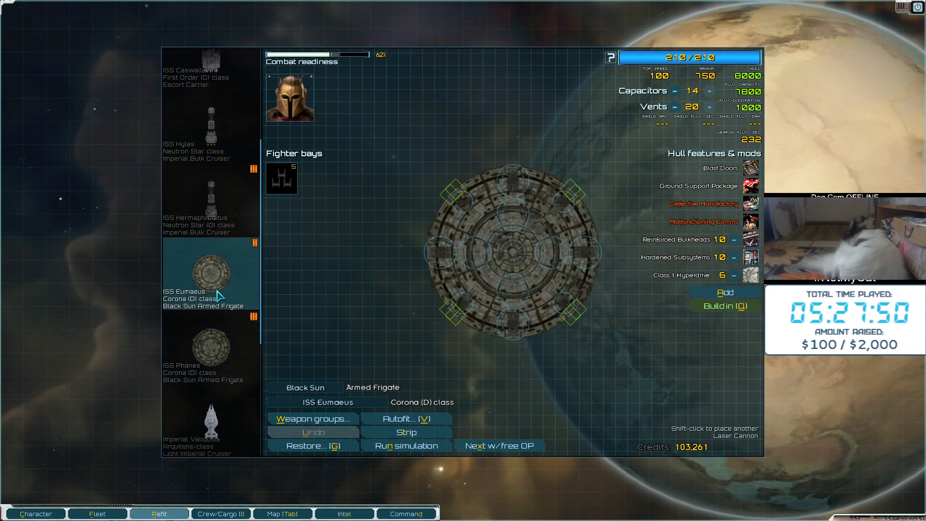
{"action": "left_click", "coordinate": [210, 348]}
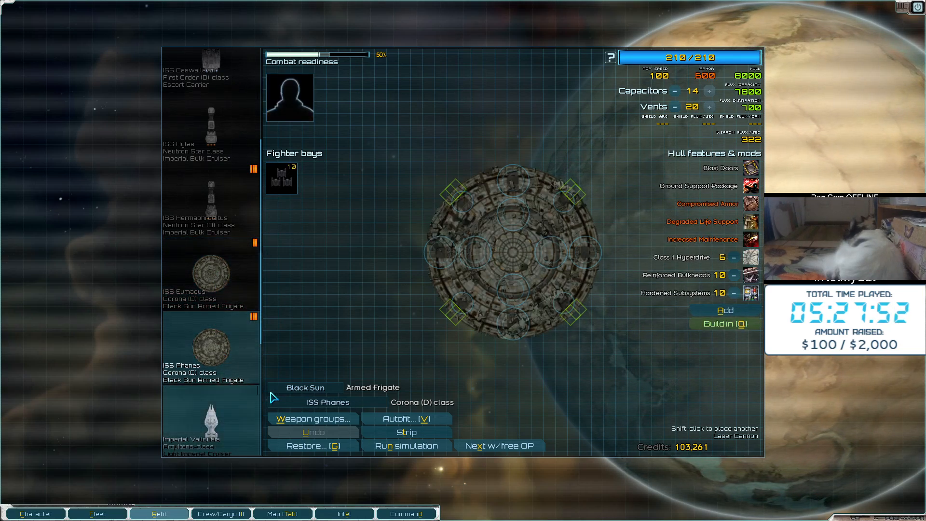
{"action": "left_click", "coordinate": [313, 419]}
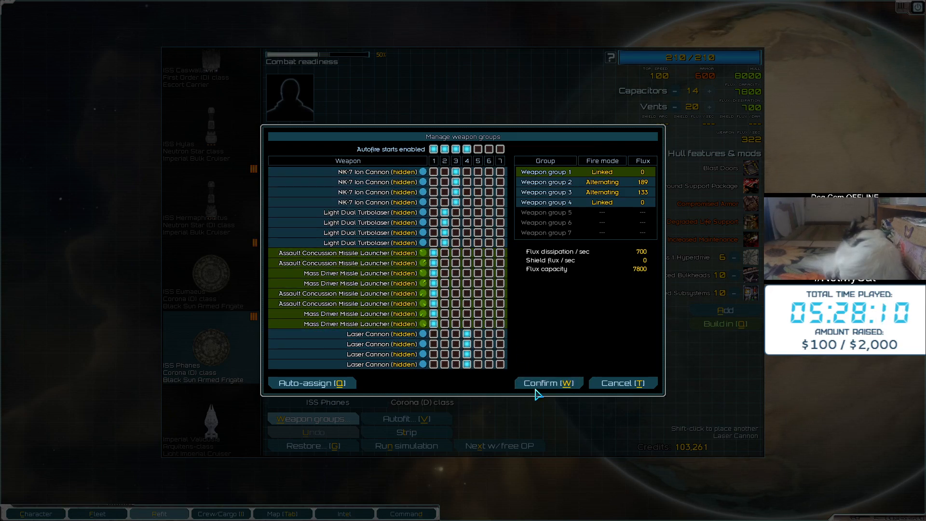
Confirm the Phanes's weapon groups, then flip between Phanes and Eumaeus in the ship list
{"action": "left_click", "coordinate": [547, 383]}
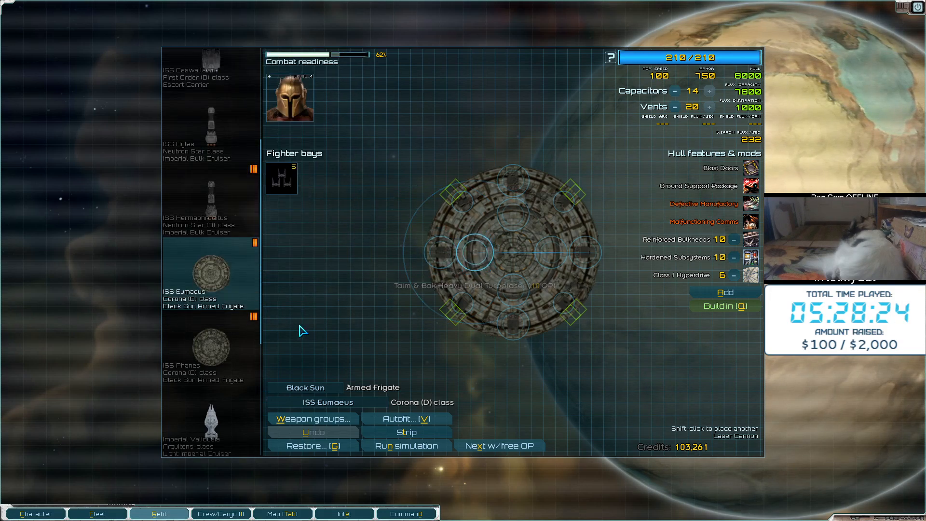
{"action": "left_click", "coordinate": [210, 348]}
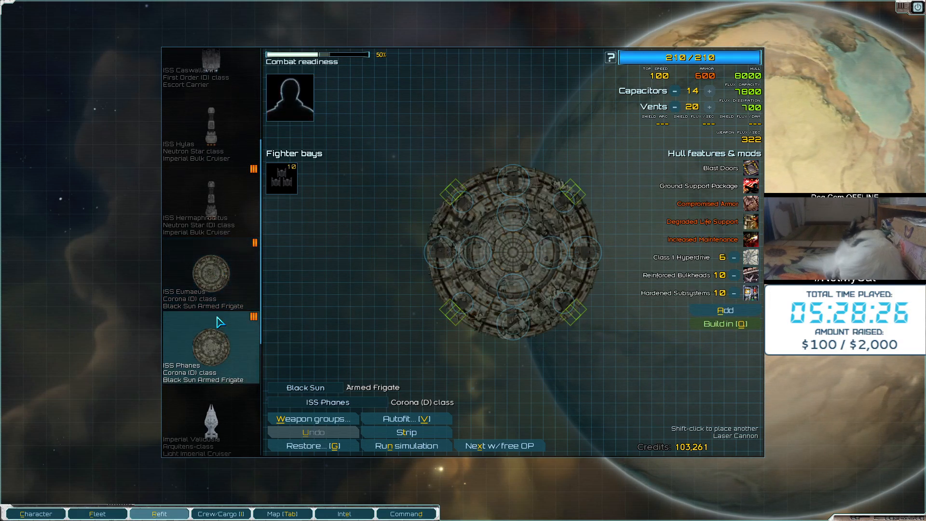
{"action": "left_click", "coordinate": [209, 278]}
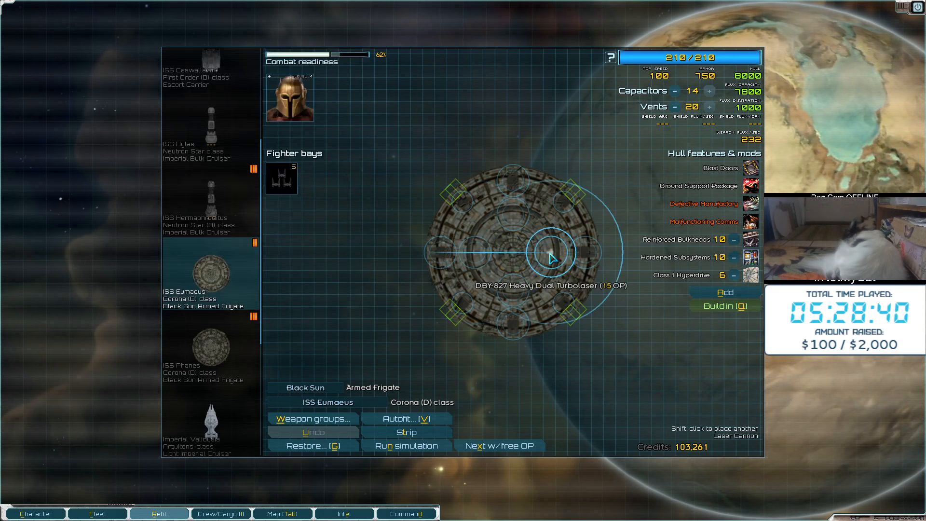
{"action": "mouse_move", "coordinate": [494, 255]}
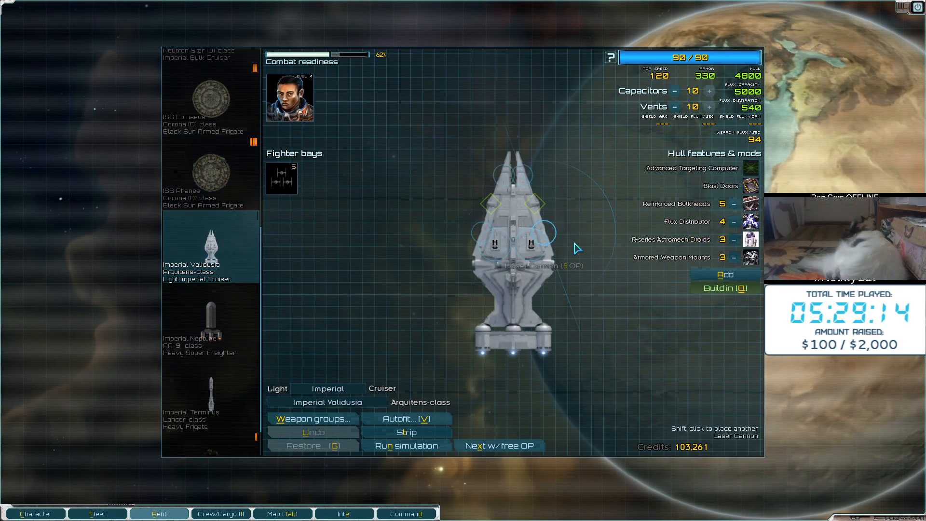
Select Imperial Neptune and permanently build in Expanded Cargo Holds, leaving it at 50/60 points
{"action": "left_click", "coordinate": [725, 274]}
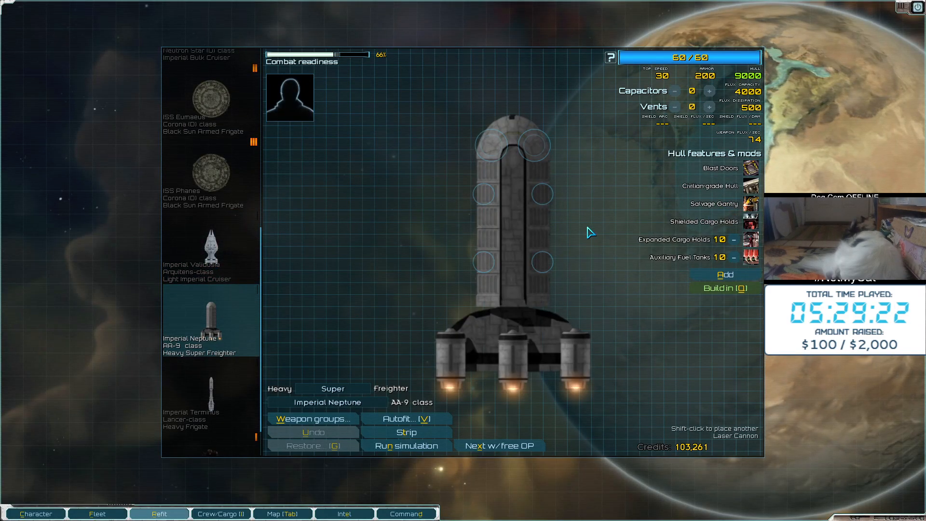
{"action": "left_click", "coordinate": [724, 275]}
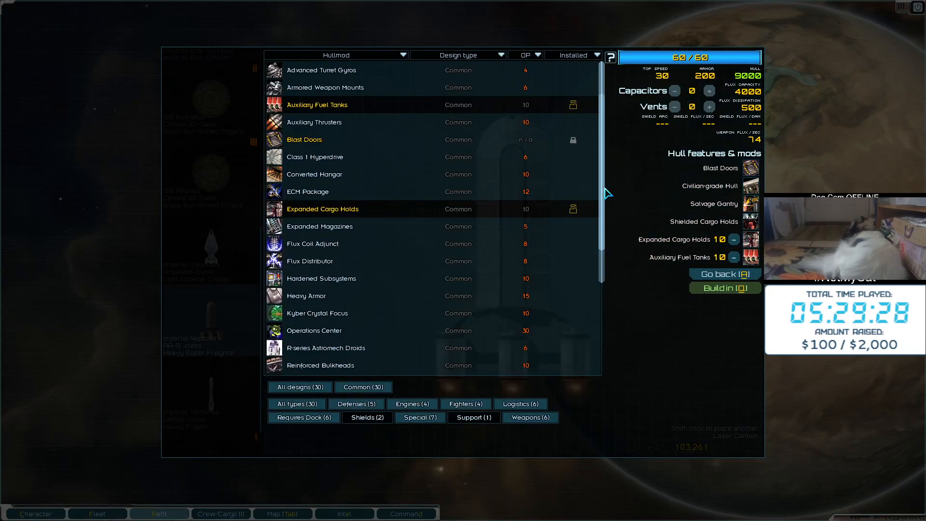
{"action": "mouse_move", "coordinate": [677, 221]}
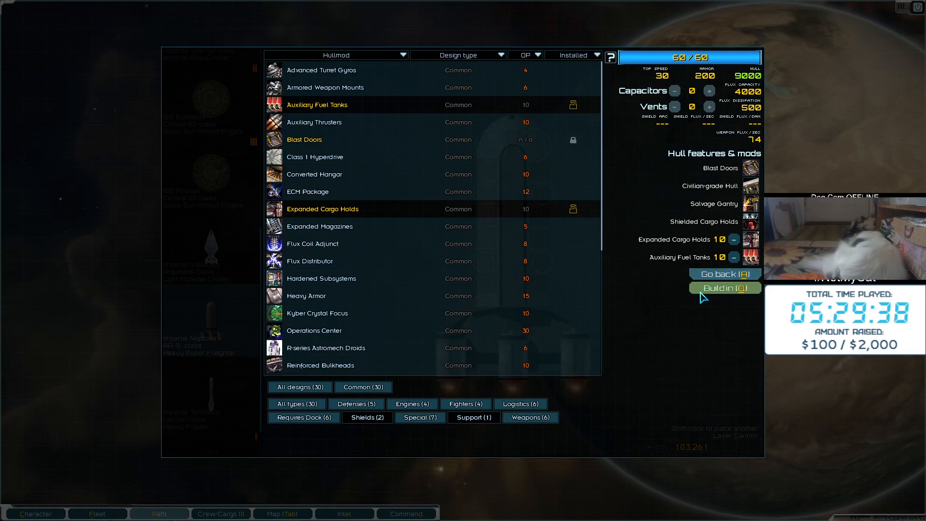
{"action": "left_click", "coordinate": [725, 287]}
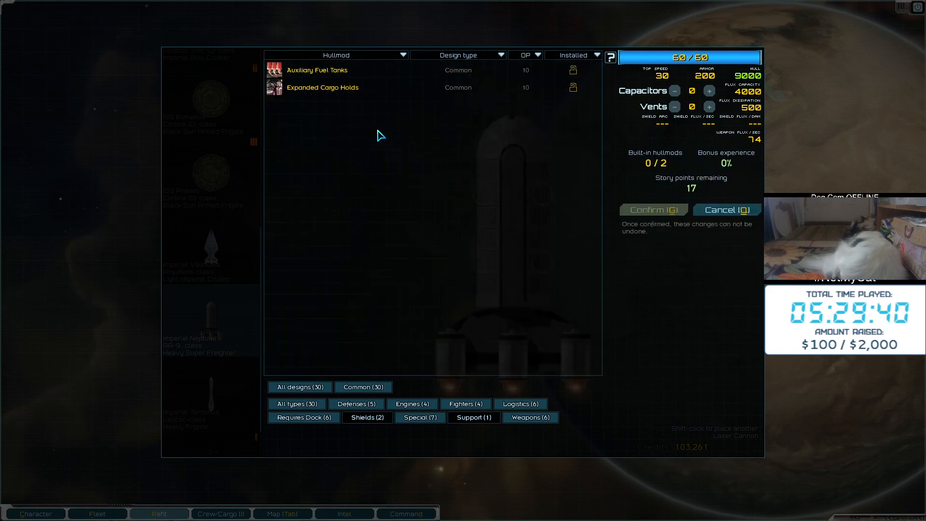
{"action": "left_click", "coordinate": [322, 87]}
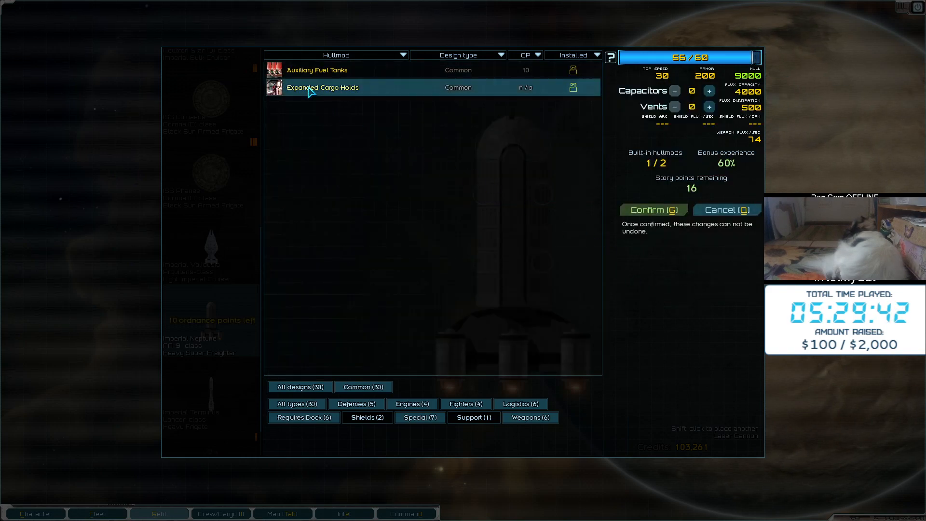
{"action": "left_click", "coordinate": [653, 210]}
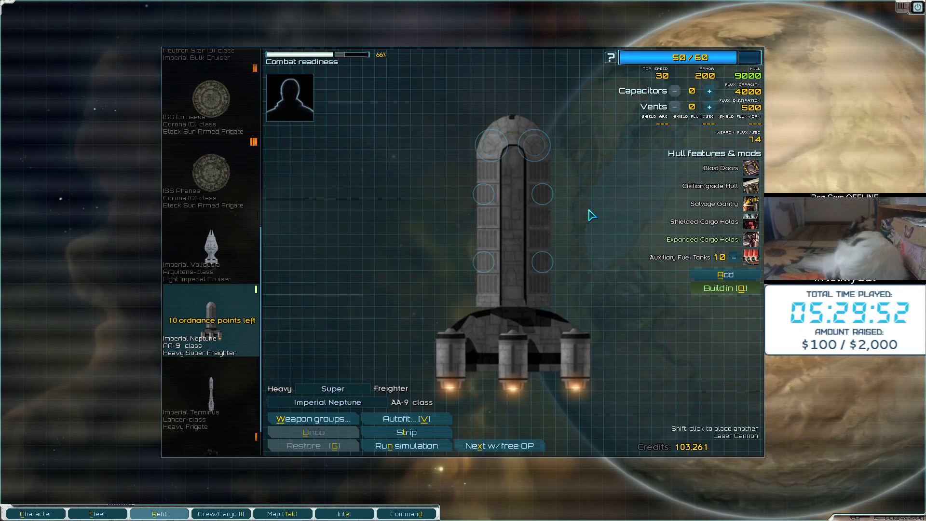
{"action": "mouse_move", "coordinate": [571, 281]}
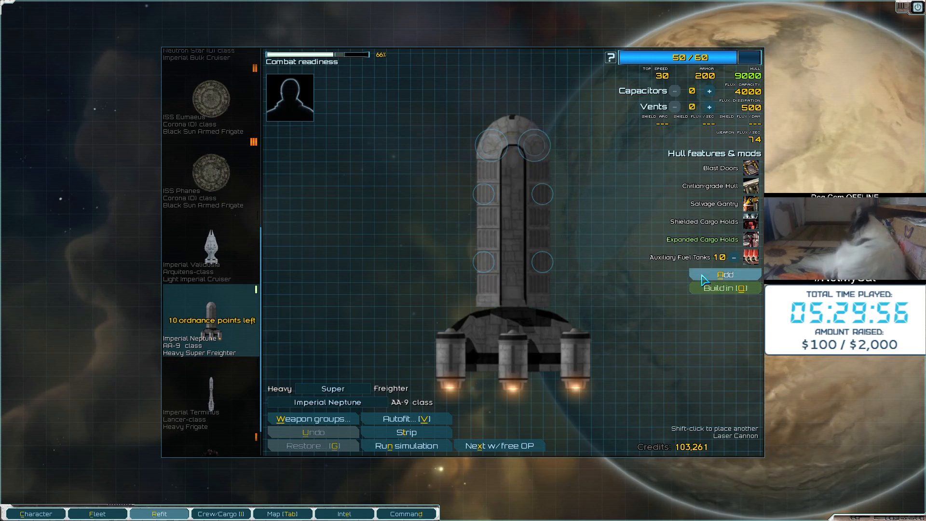
Leave the hullmod list and add 4 capacitors to the Neptune, filling 60 of 60 points
{"action": "left_click", "coordinate": [723, 274]}
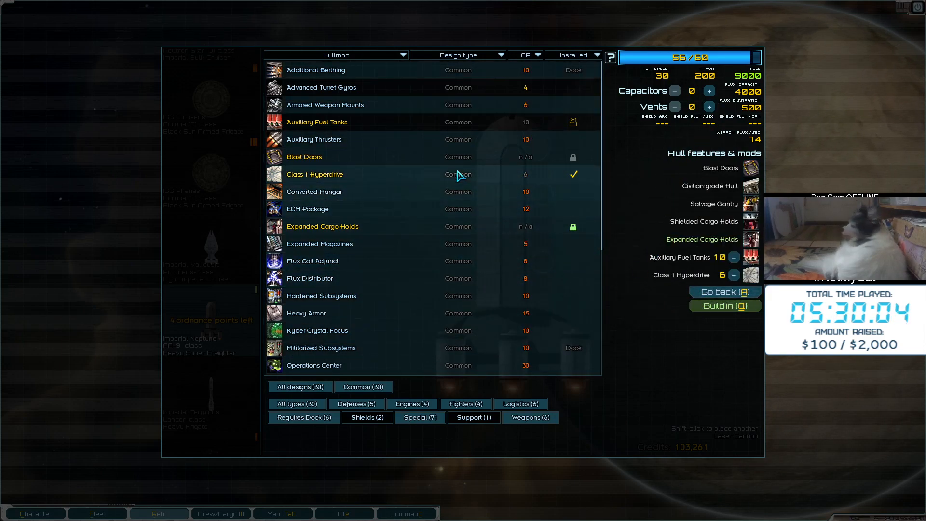
{"action": "scroll", "scroll_direction": "down", "scroll_amount": 3}
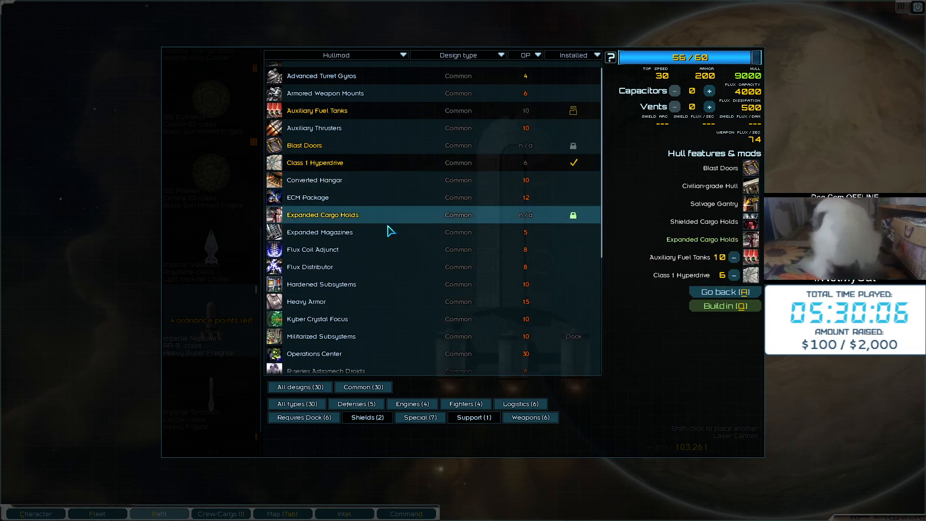
{"action": "left_click", "coordinate": [725, 292]}
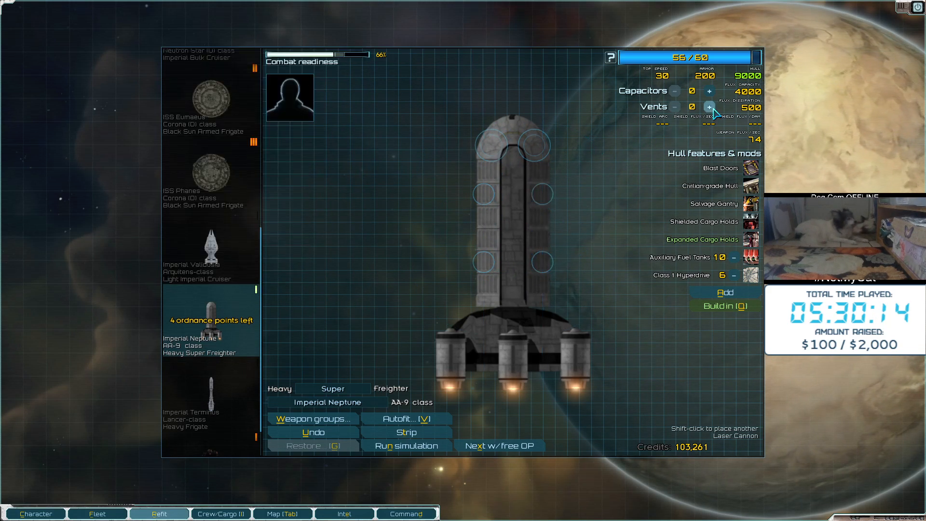
{"action": "mouse_move", "coordinate": [710, 92]}
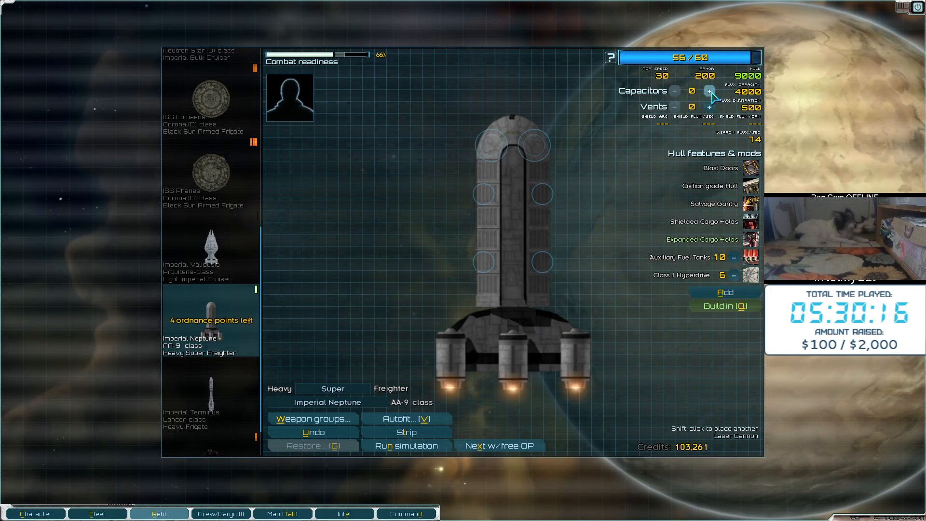
{"action": "left_click", "coordinate": [709, 91]}
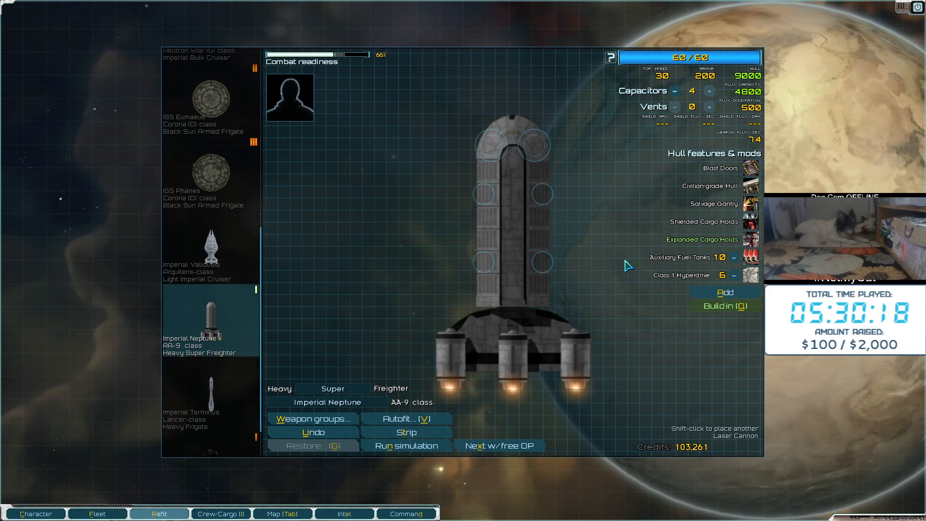
{"action": "left_click", "coordinate": [725, 293]}
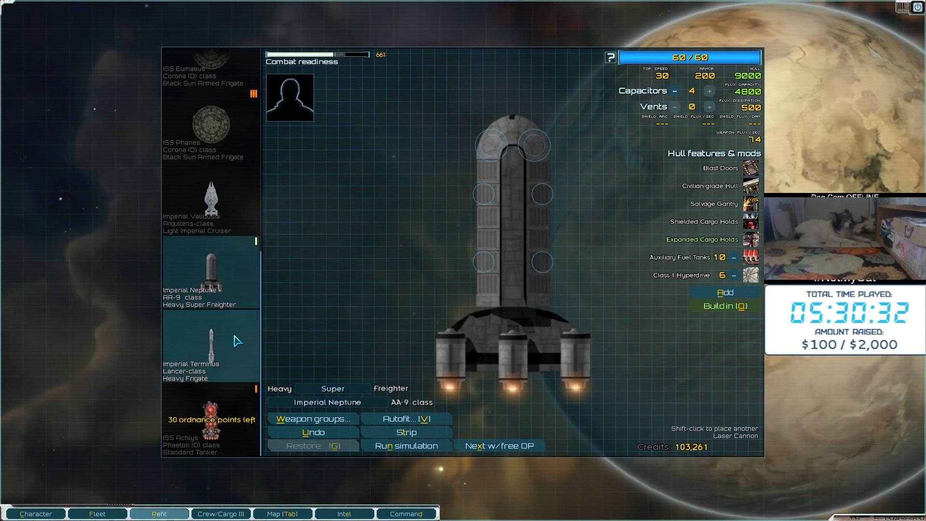
Select Imperial Terminus and remove two capacitors to free ordnance points
{"action": "left_click", "coordinate": [210, 344]}
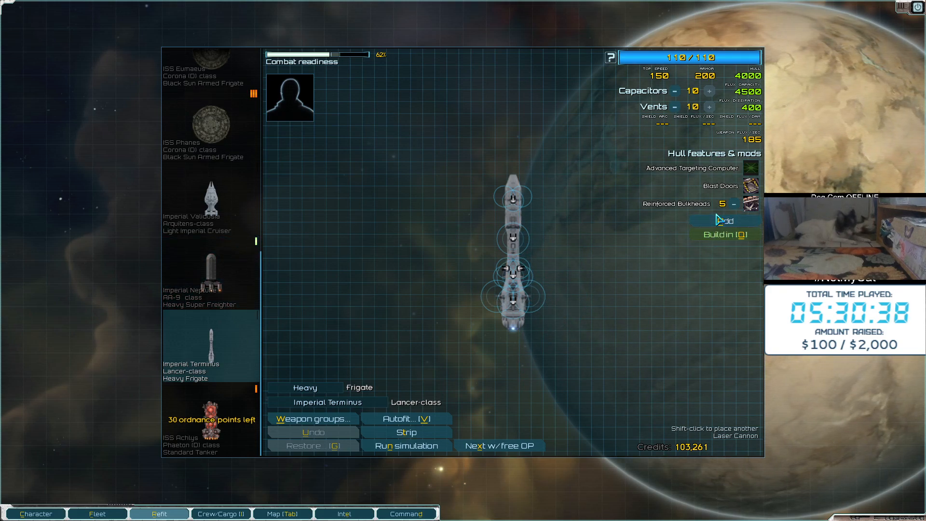
{"action": "left_click", "coordinate": [725, 220]}
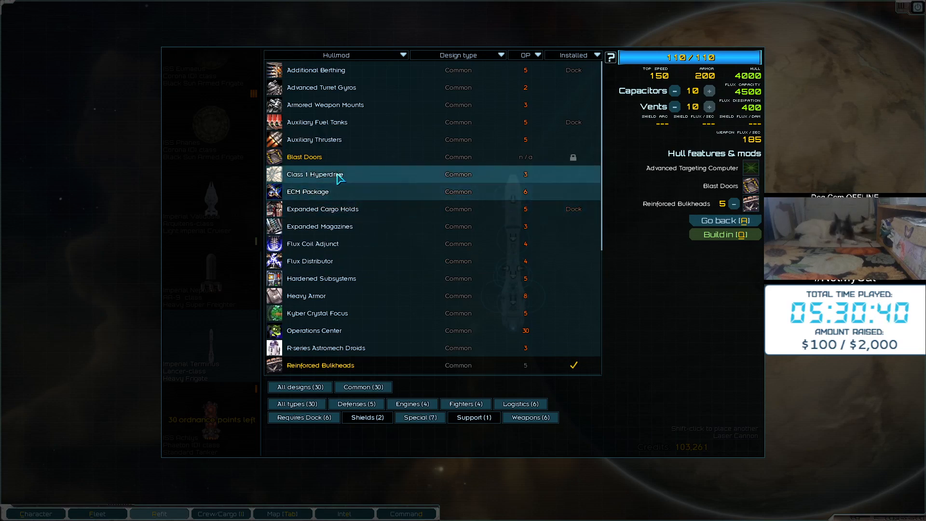
{"action": "left_click", "coordinate": [675, 90]}
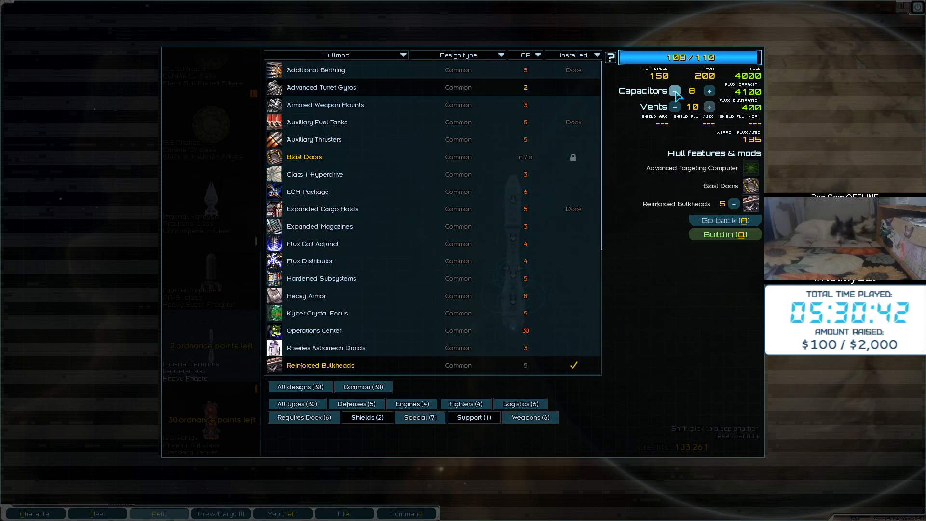
{"action": "left_click", "coordinate": [675, 90]}
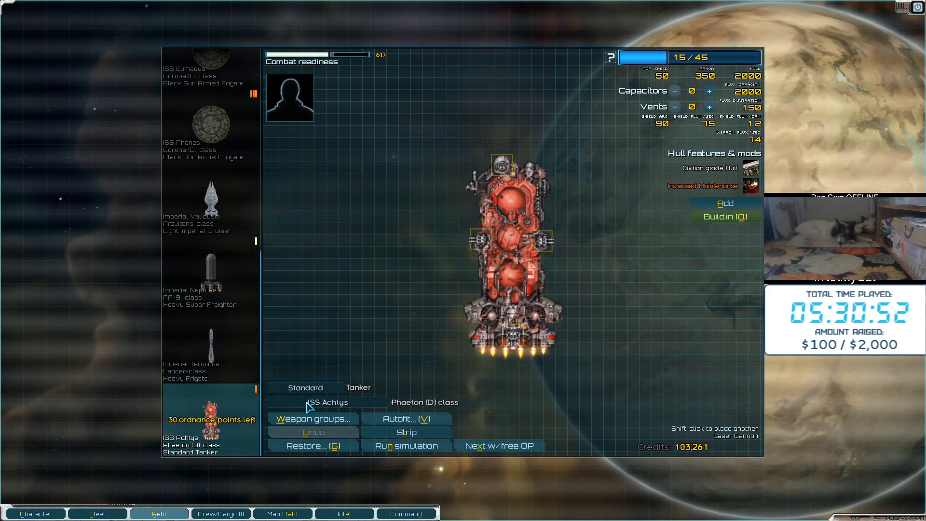
Give ISS Achlys Expanded Cargo Holds, Surveying Equipment and capacitors, filling all 45 points
{"action": "left_click", "coordinate": [724, 202]}
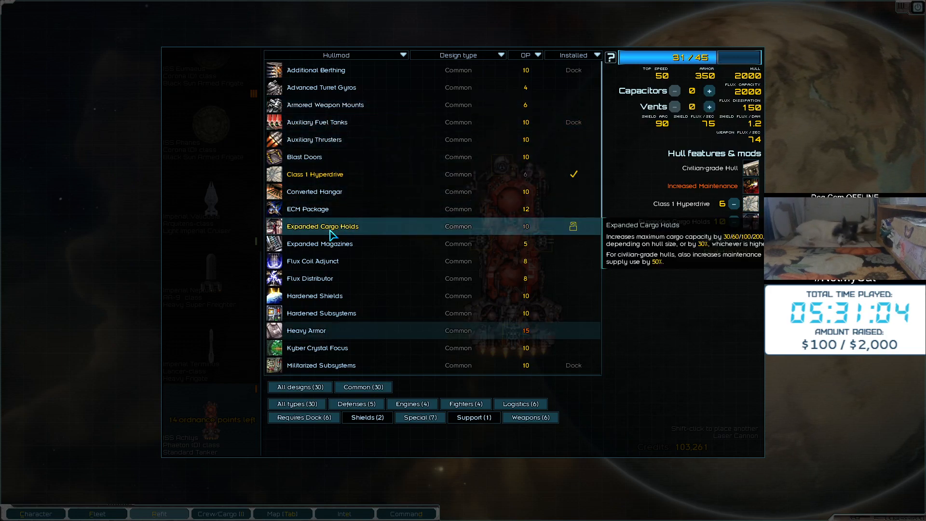
{"action": "left_click", "coordinate": [322, 226]}
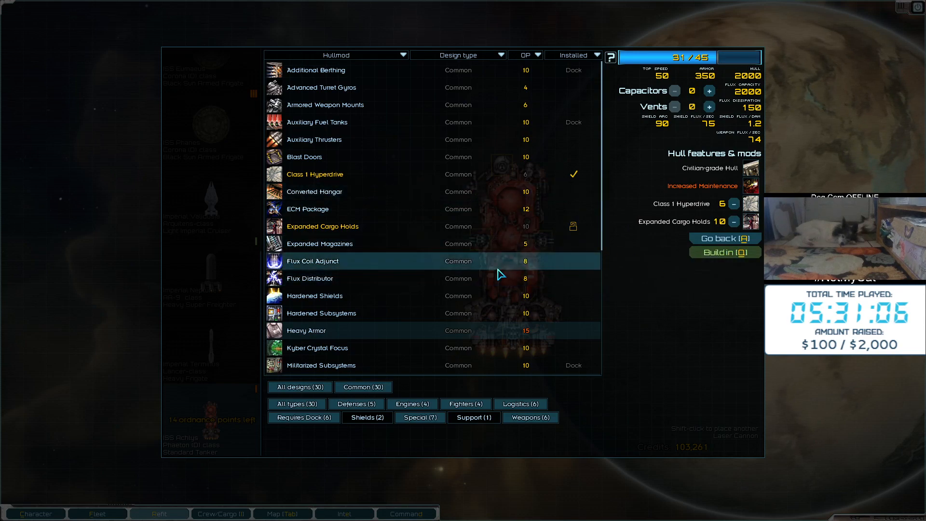
{"action": "mouse_move", "coordinate": [372, 283]}
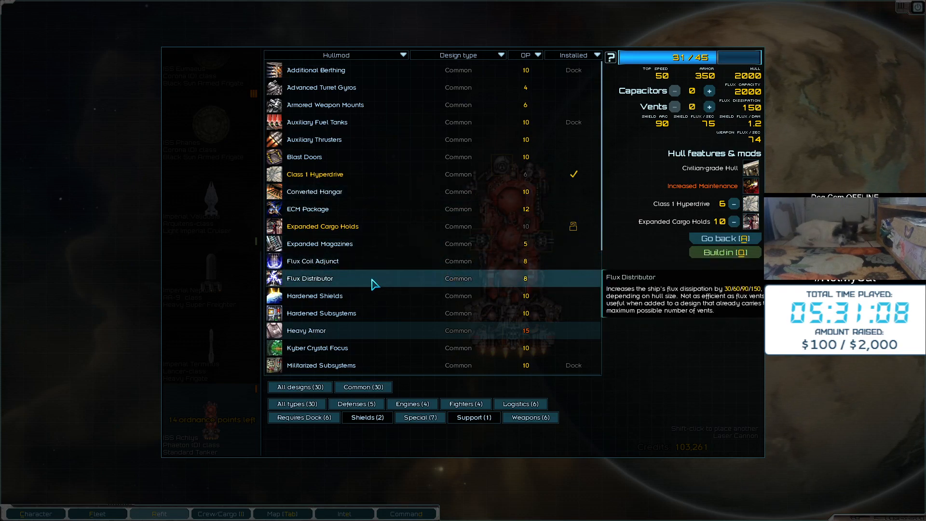
{"action": "mouse_move", "coordinate": [374, 261]}
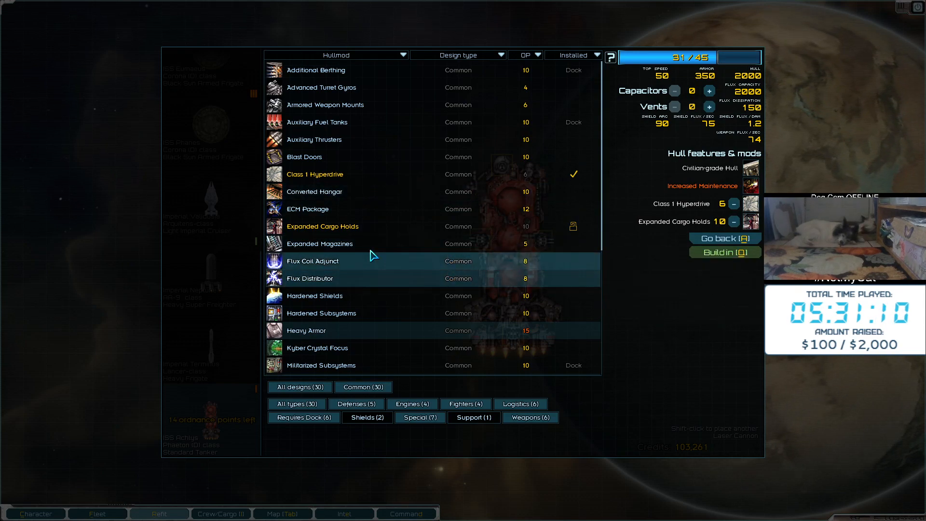
{"action": "mouse_move", "coordinate": [361, 174]}
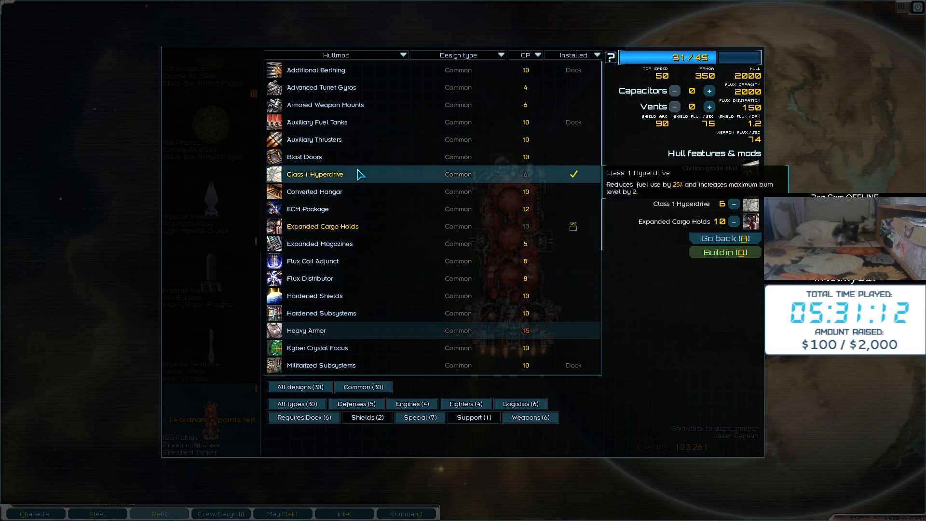
{"action": "scroll", "scroll_direction": "down", "scroll_amount": 3}
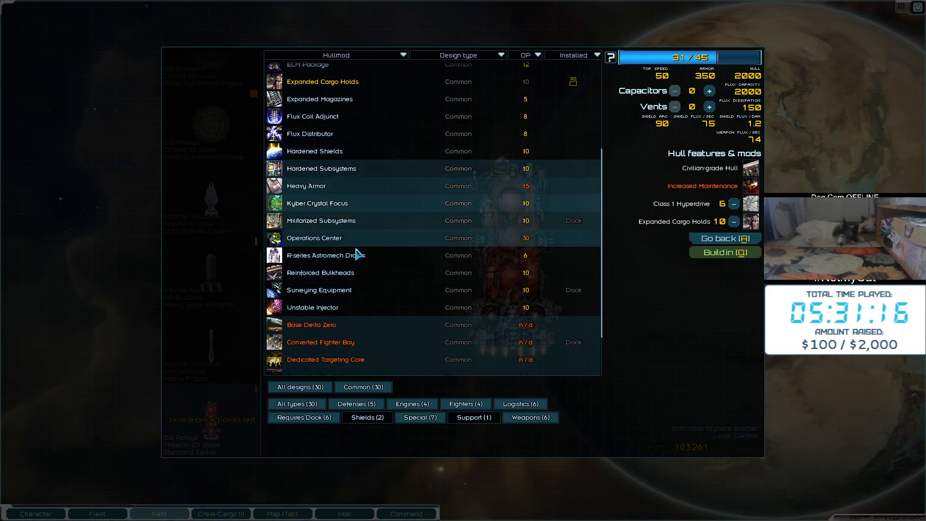
{"action": "left_click", "coordinate": [319, 290]}
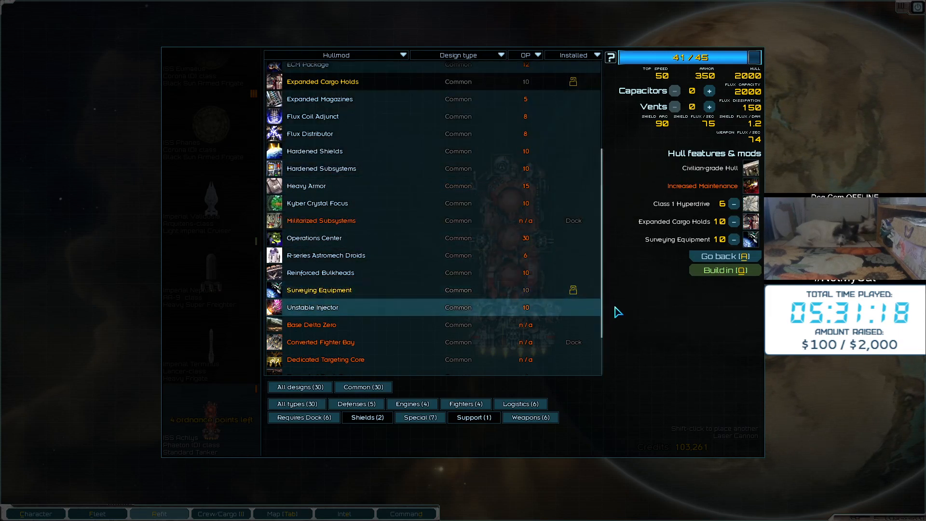
{"action": "left_click", "coordinate": [710, 90]}
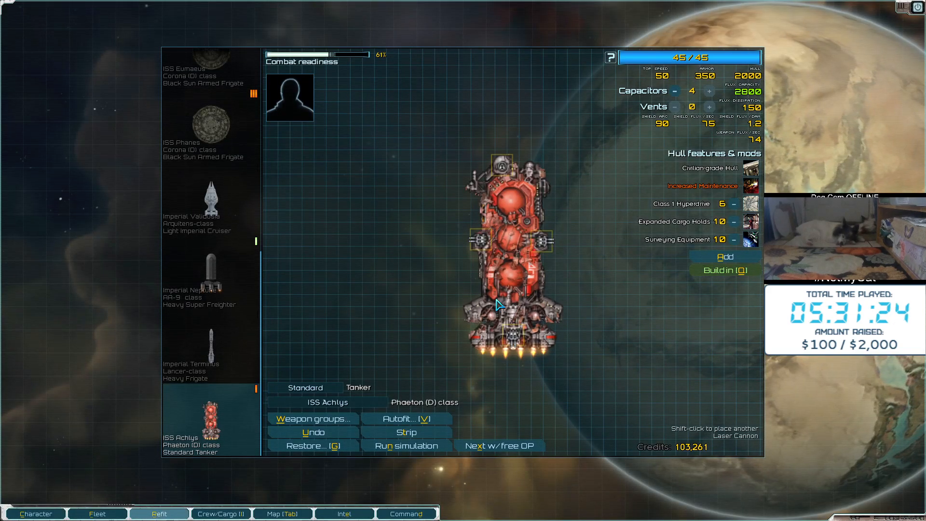
{"action": "mouse_move", "coordinate": [819, 368]}
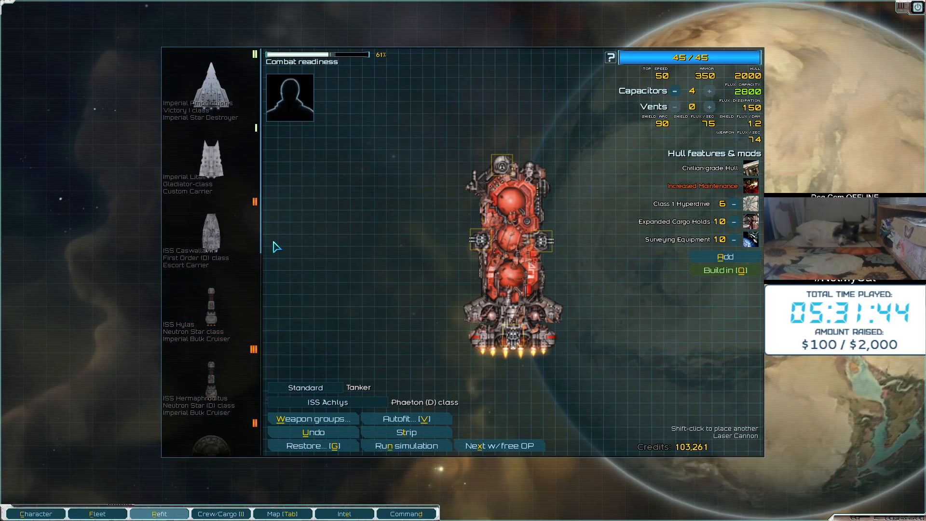
Bring up the fleet overview listing every ship with its credit value
{"action": "left_click", "coordinate": [97, 514]}
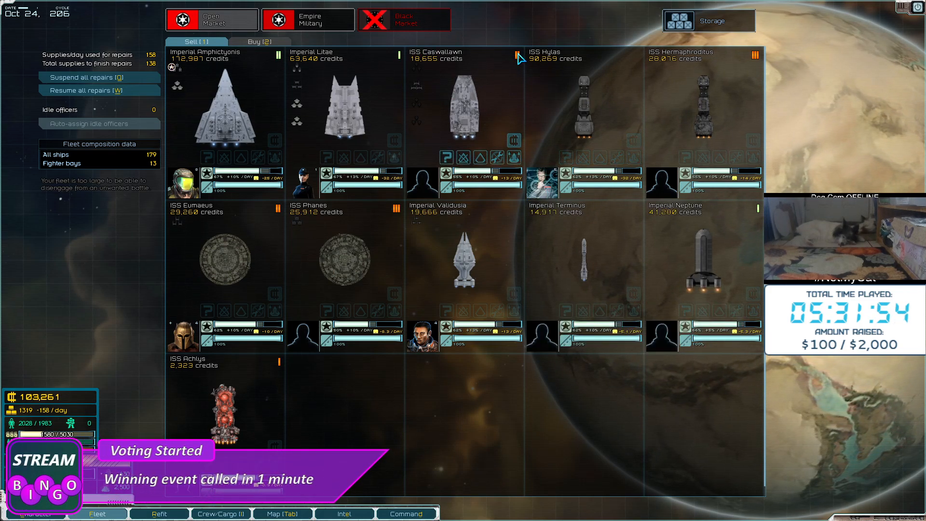
{"action": "mouse_move", "coordinate": [747, 65]}
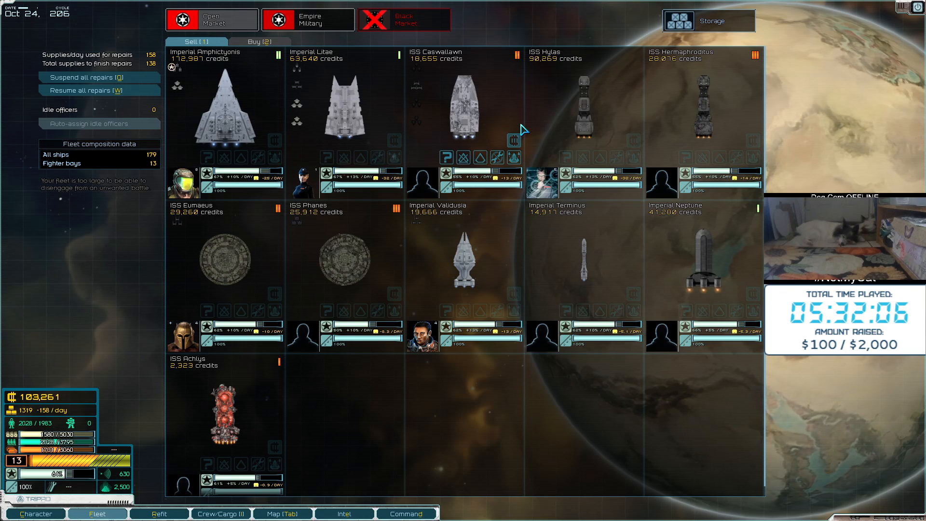
{"action": "mouse_move", "coordinate": [419, 264]}
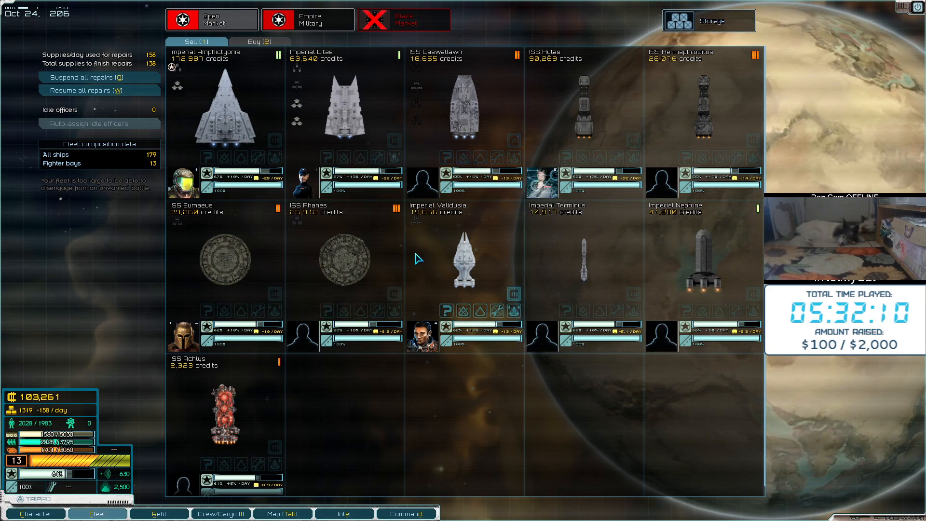
{"action": "mouse_move", "coordinate": [307, 19]}
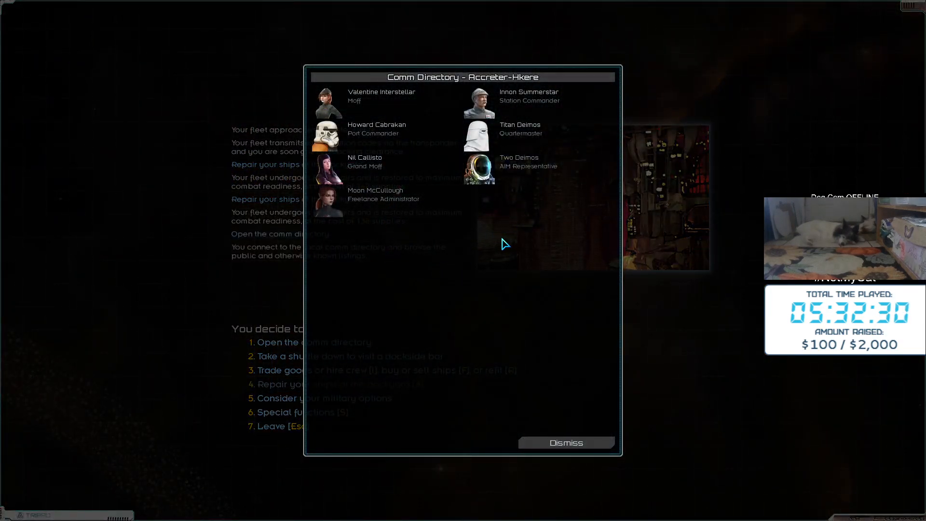
Dismiss the comm directory, leave the station, and view the Pomora Lave system map
{"action": "left_click", "coordinate": [565, 443]}
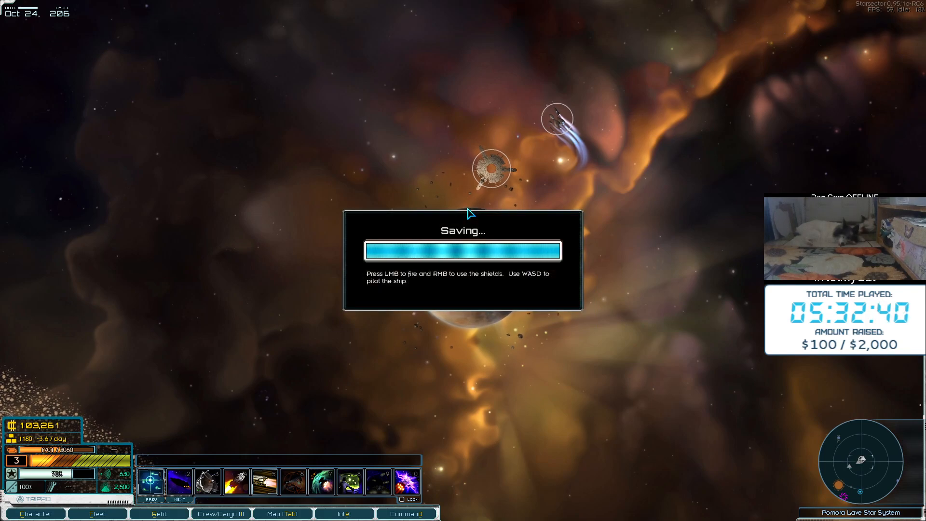
{"action": "left_click", "coordinate": [97, 513]}
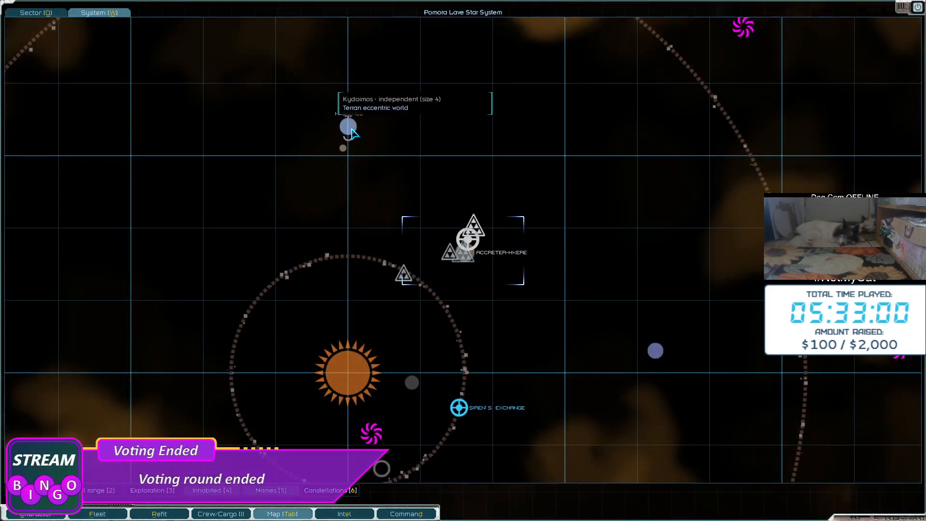
Fly to Kydoimos, then open and dismiss its comm directory
{"action": "left_click", "coordinate": [347, 126]}
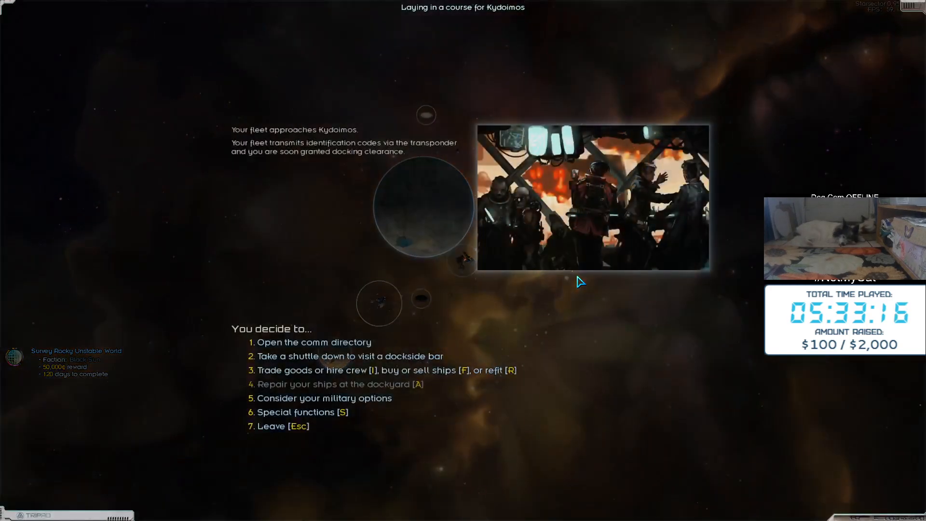
{"action": "left_click", "coordinate": [313, 343]}
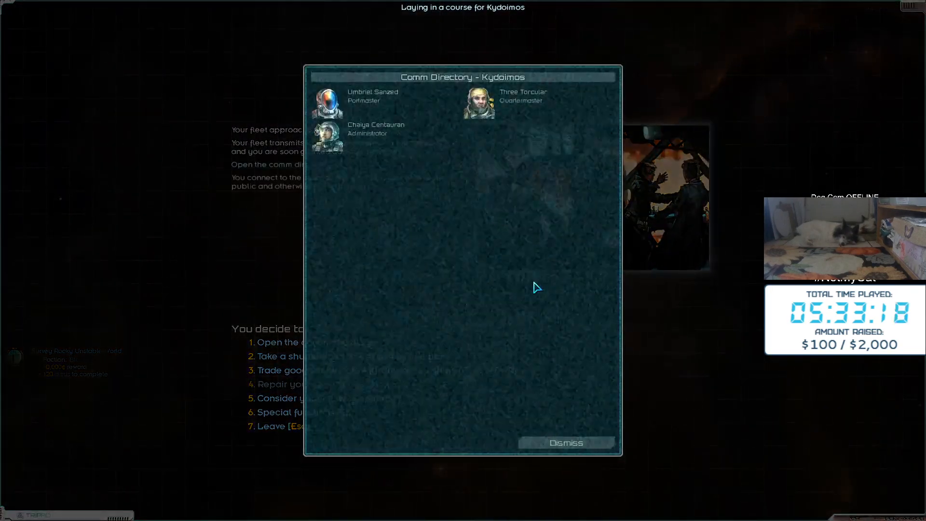
{"action": "left_click", "coordinate": [564, 442]}
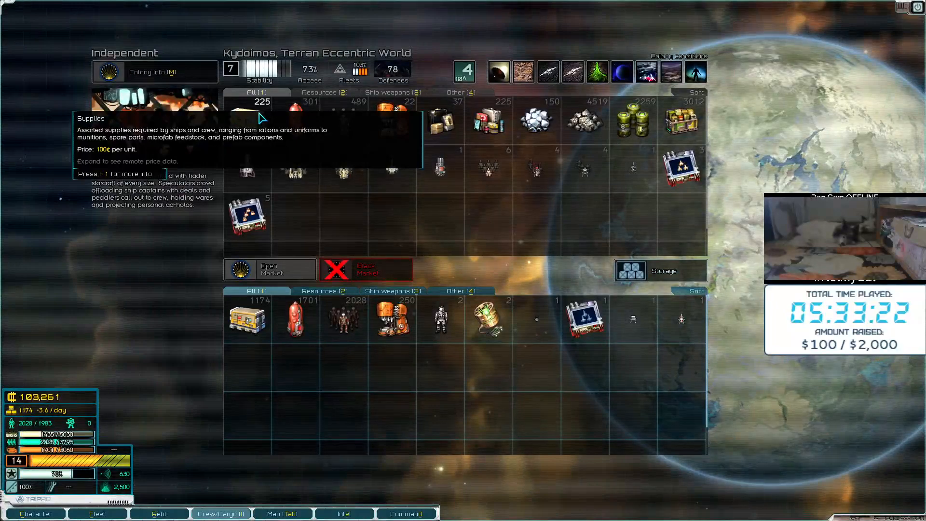
{"action": "mouse_move", "coordinate": [461, 220]}
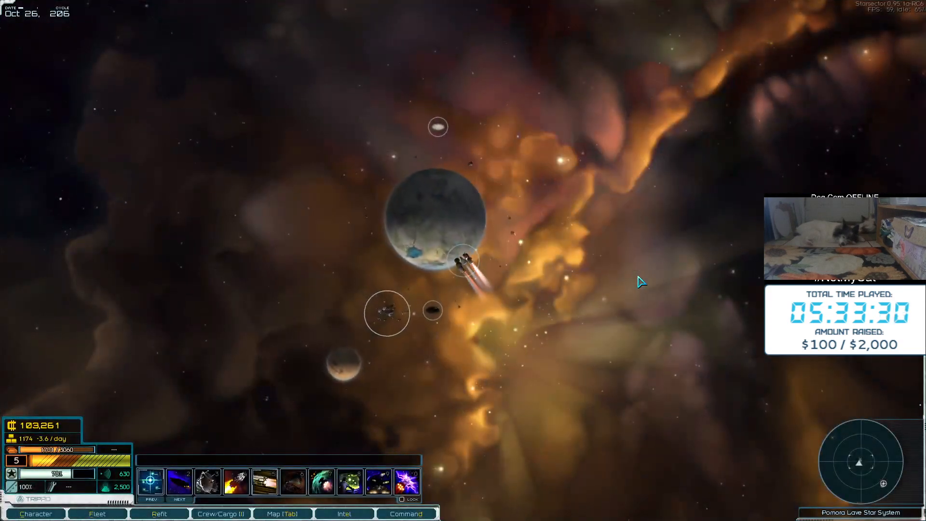
Filter intel to important entries and view the Empire Commission and trade contact
{"action": "left_click", "coordinate": [344, 514]}
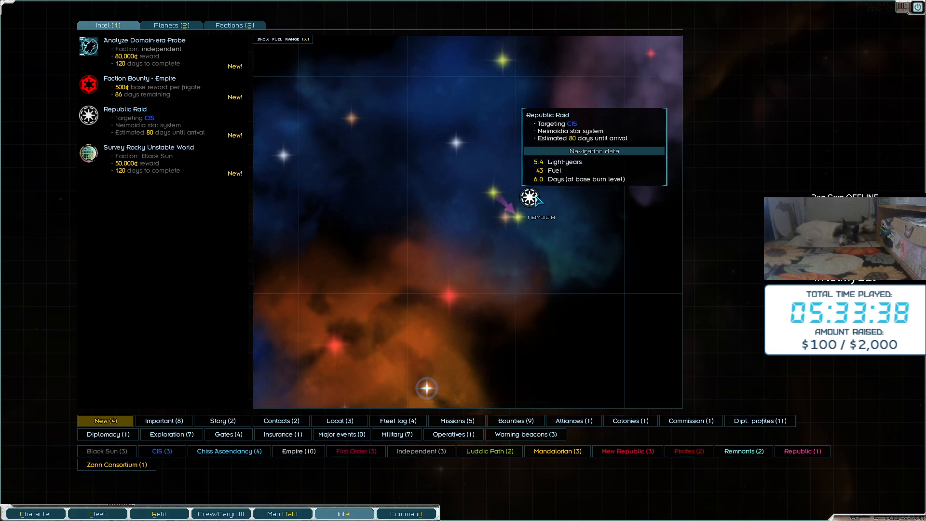
{"action": "mouse_move", "coordinate": [487, 196]}
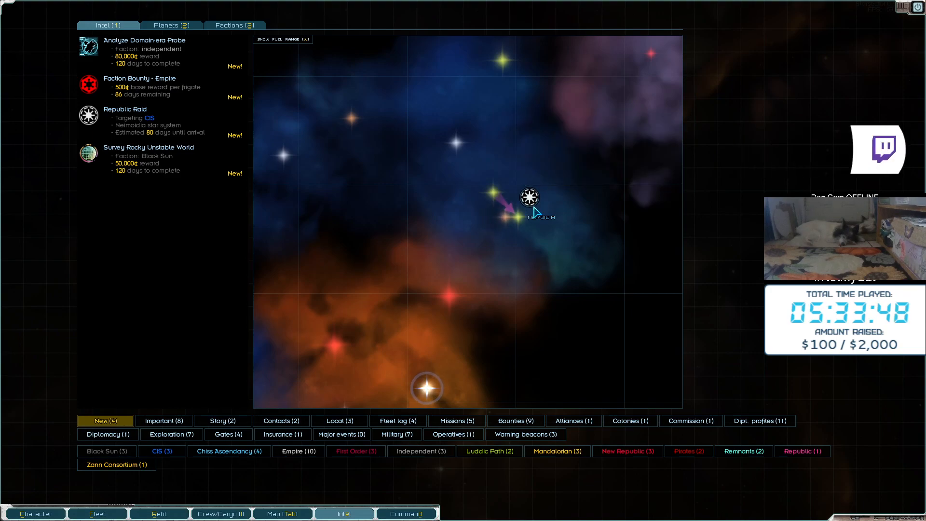
{"action": "mouse_move", "coordinate": [529, 203]}
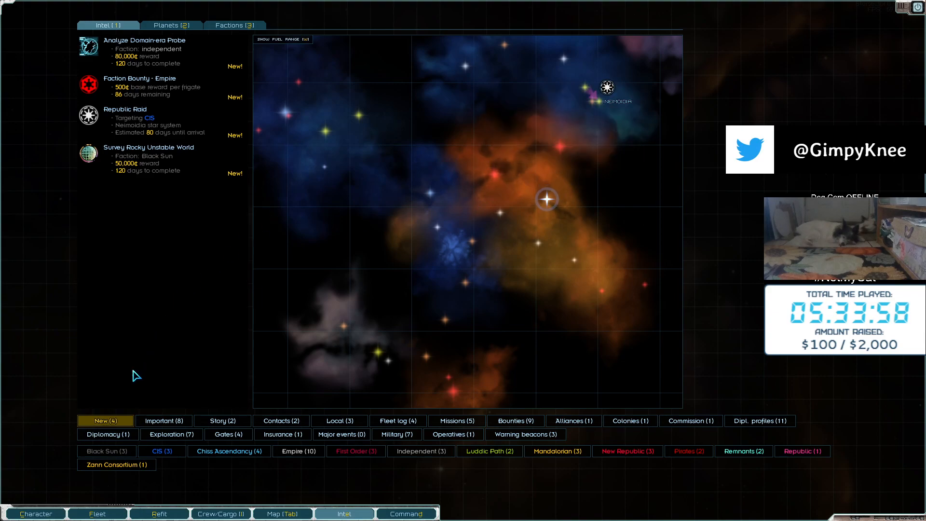
{"action": "left_click", "coordinate": [164, 421]}
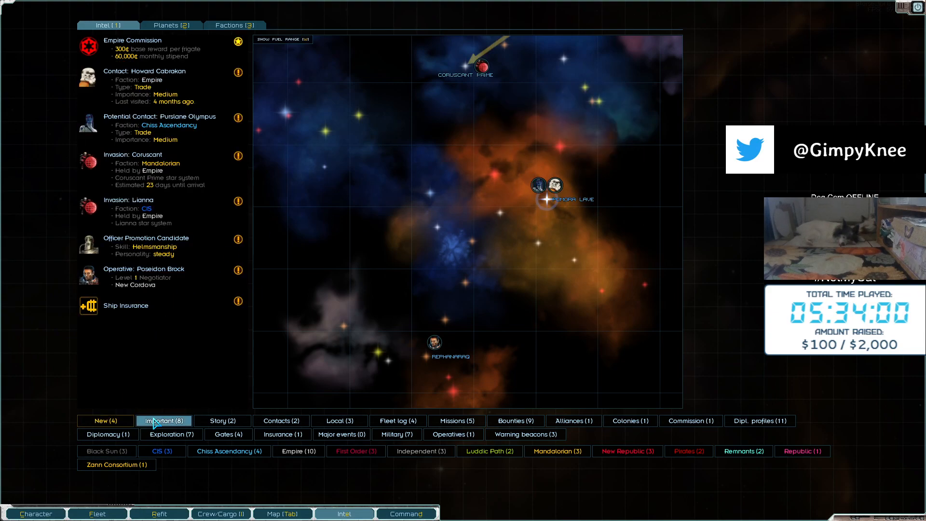
{"action": "left_click", "coordinate": [147, 48]}
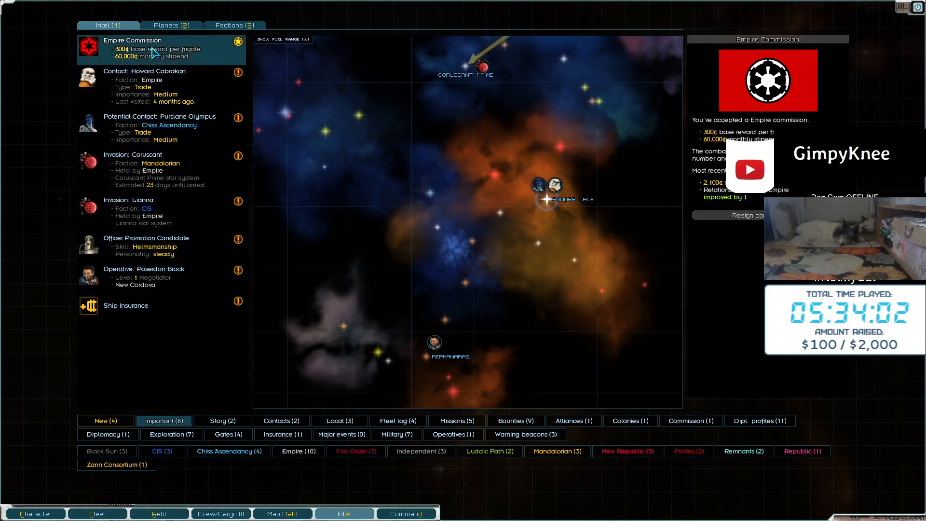
{"action": "left_click", "coordinate": [145, 87]}
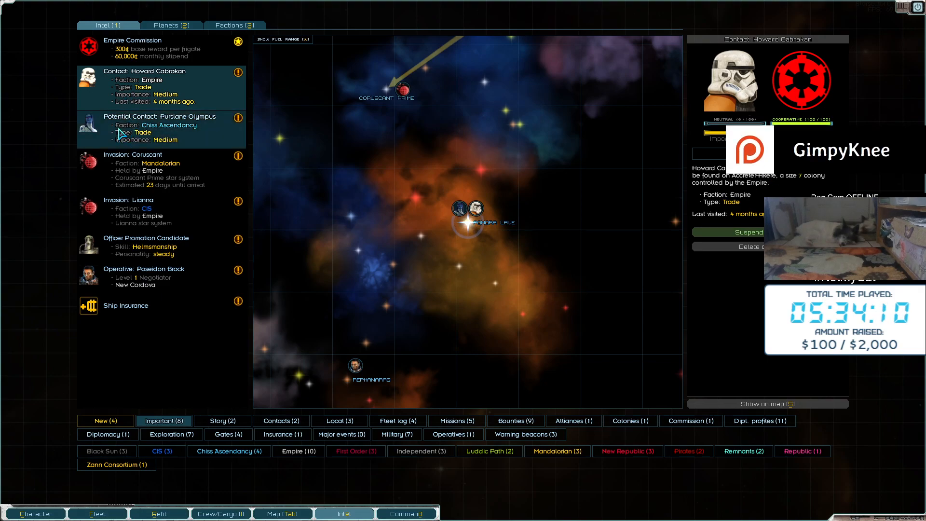
Review the Chiss contact, Coruscant and Lianna invasions, and the officer promotion candidate
{"action": "left_click", "coordinate": [160, 129]}
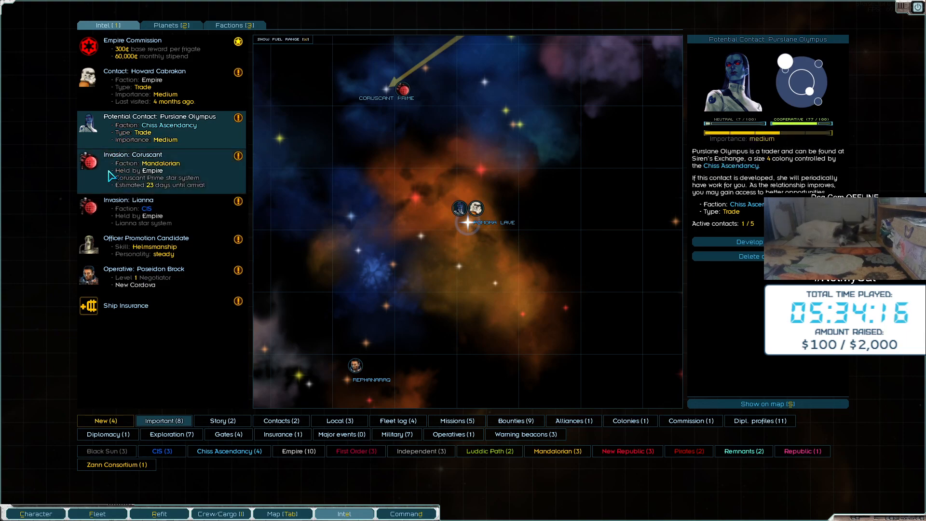
{"action": "left_click", "coordinate": [148, 171]}
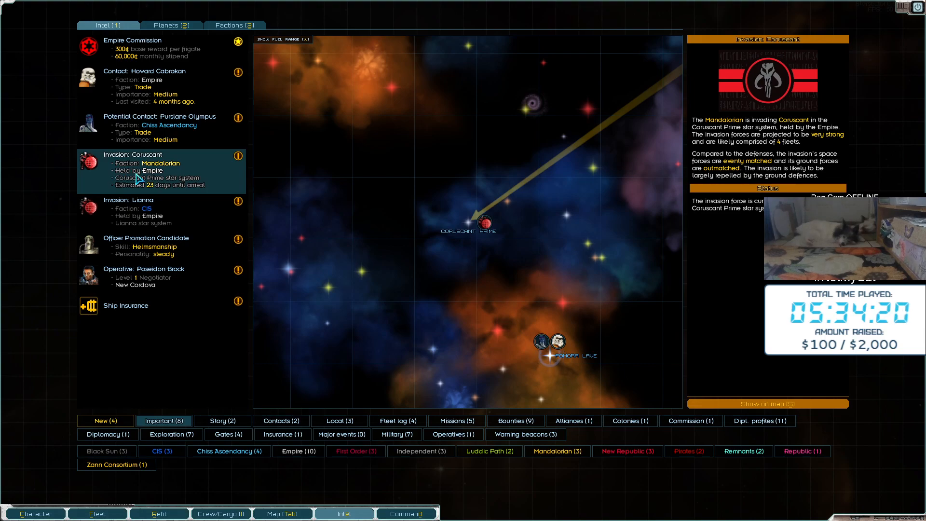
{"action": "left_click", "coordinate": [136, 209]}
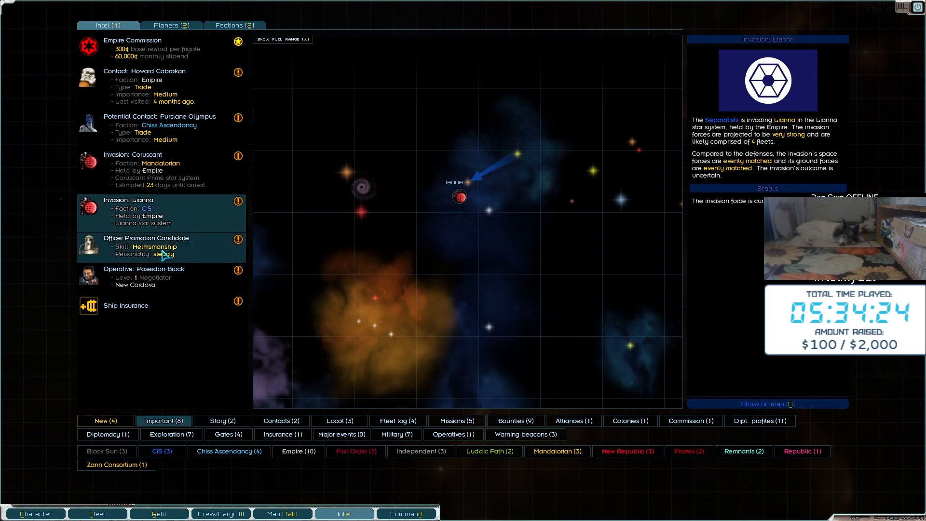
{"action": "left_click", "coordinate": [145, 245]}
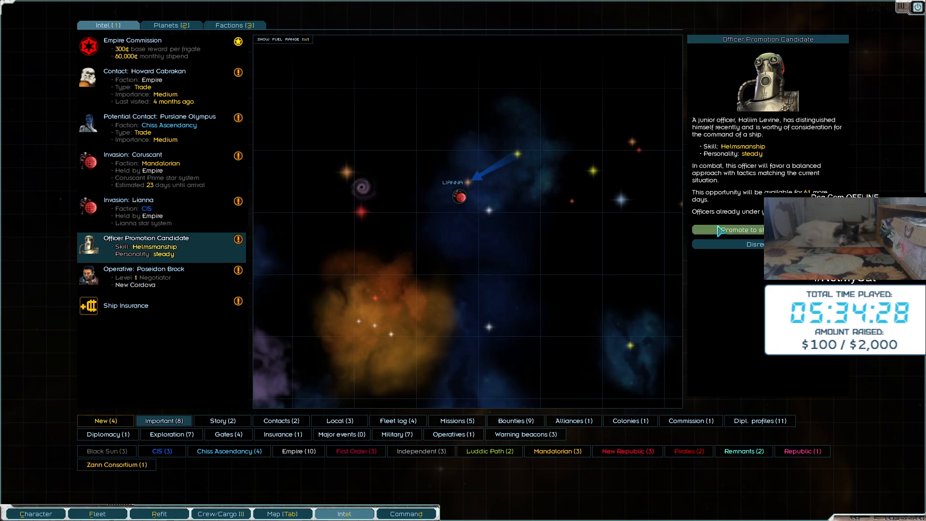
Promote candidate Haliim Levine to ship captain, spending a story point
{"action": "left_click", "coordinate": [728, 230]}
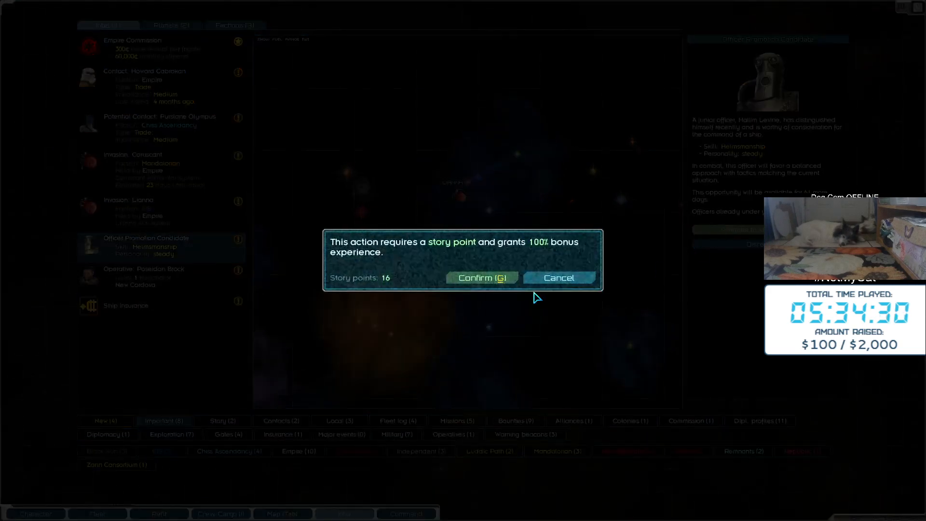
{"action": "left_click", "coordinate": [482, 278]}
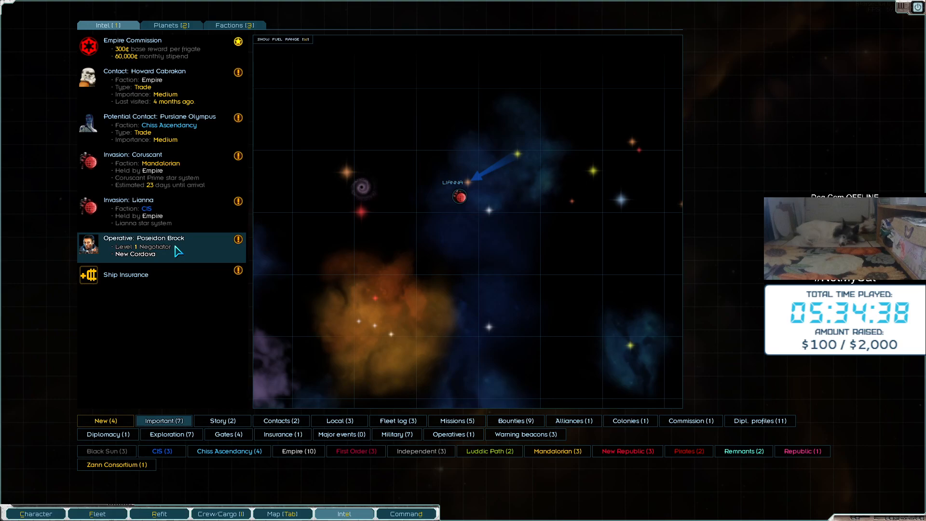
{"action": "left_click", "coordinate": [97, 513]}
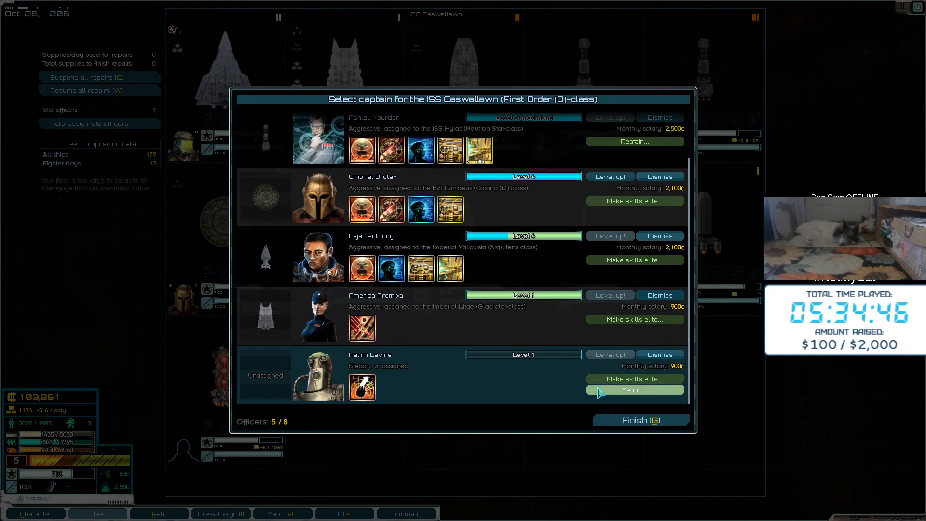
Mentor Haliim Levine as aggressive, make him ISS Caswallawn's captain, and check ISS Phanes
{"action": "left_click", "coordinate": [635, 390]}
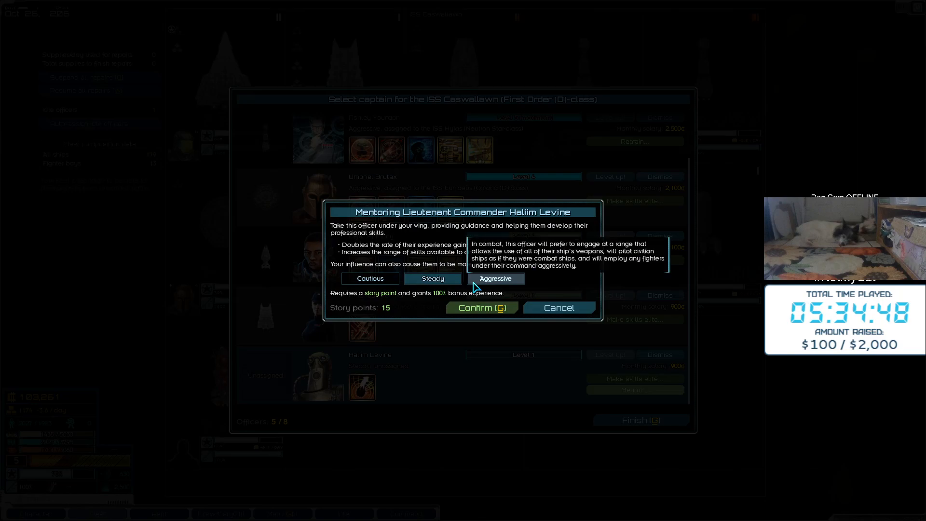
{"action": "left_click", "coordinate": [481, 307]}
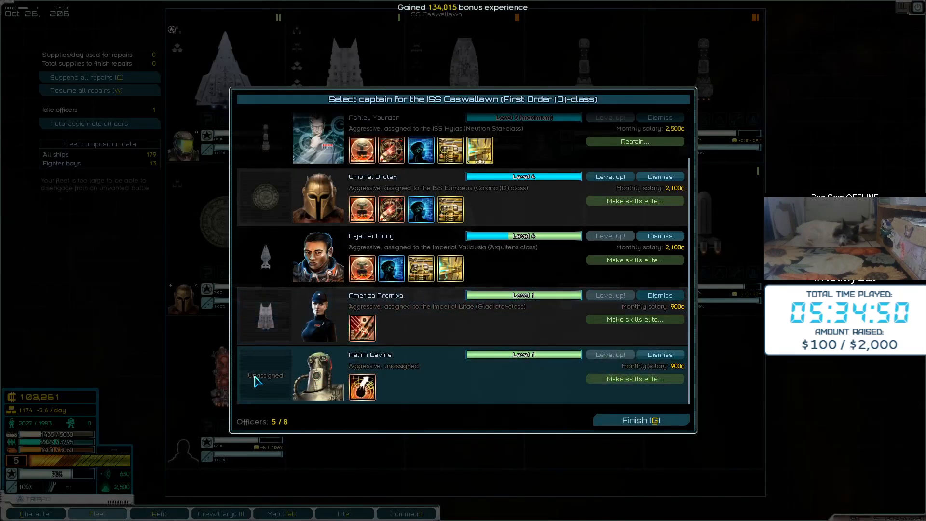
{"action": "left_click", "coordinate": [265, 375]}
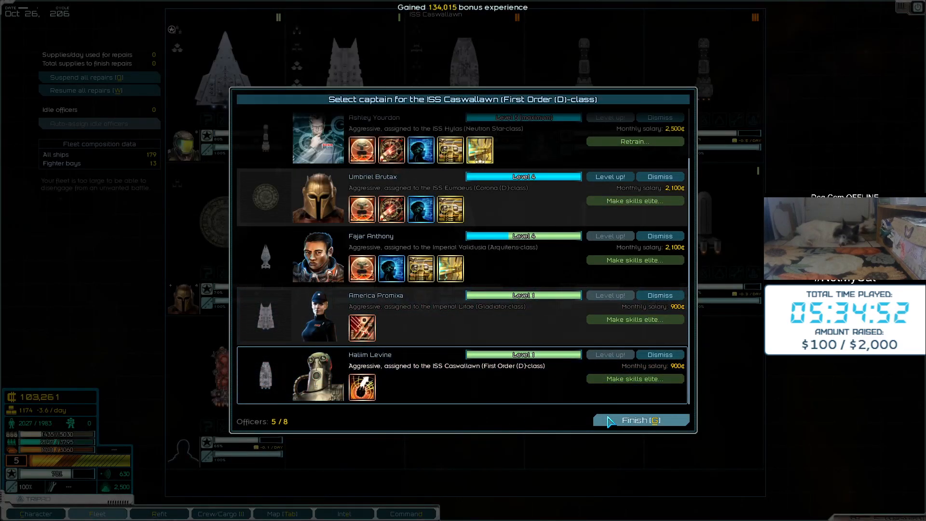
{"action": "left_click", "coordinate": [641, 420]}
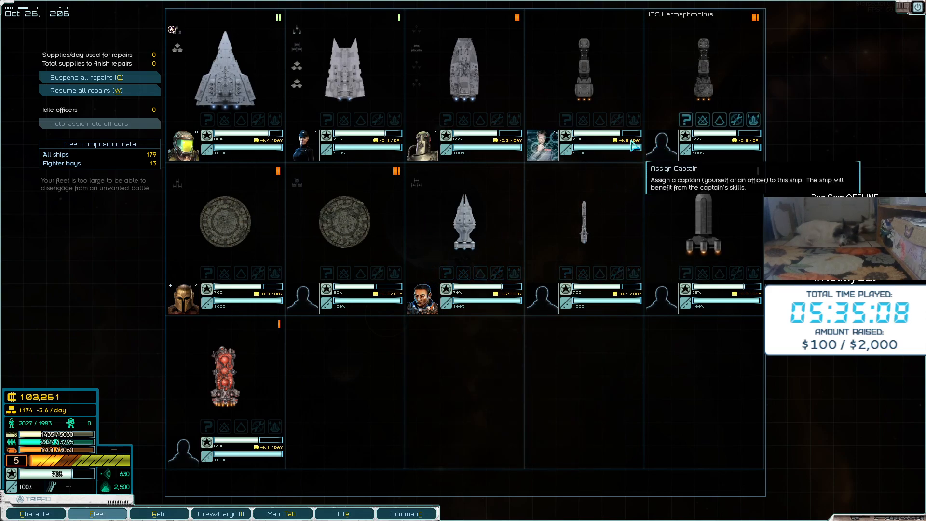
{"action": "mouse_move", "coordinate": [421, 150]}
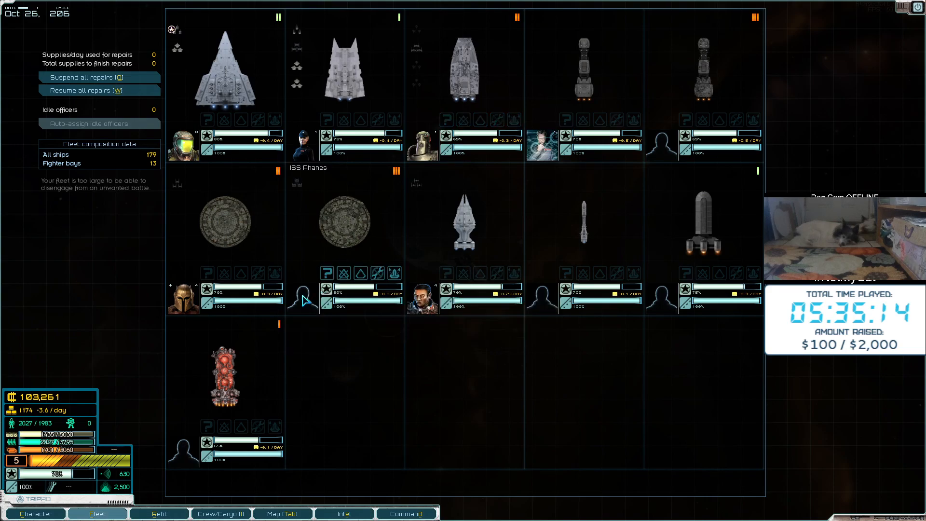
{"action": "left_click", "coordinate": [301, 298]}
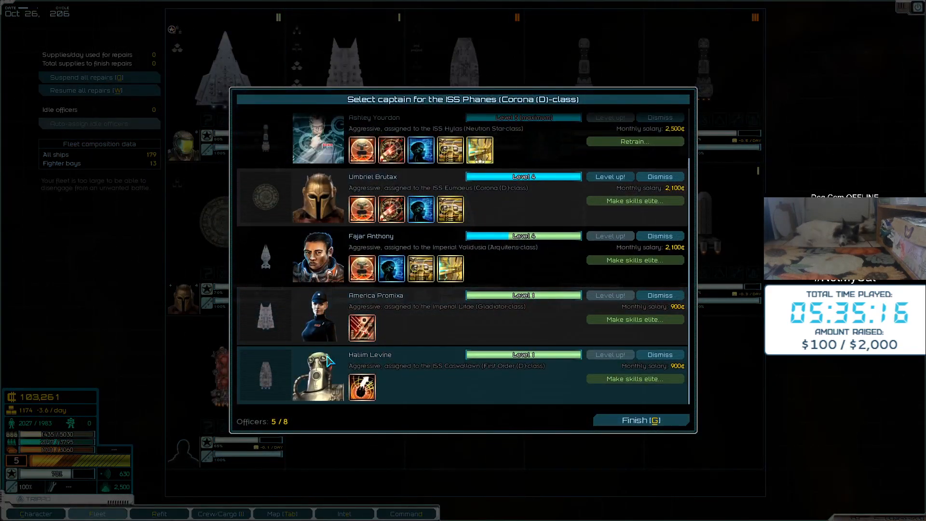
{"action": "left_click", "coordinate": [642, 420]}
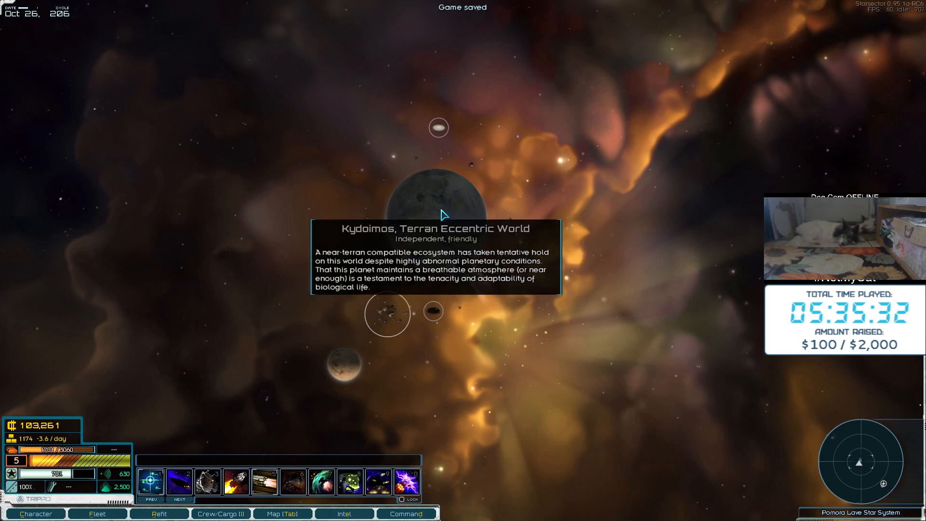
Fly to and dock at Accreter-Hkere, then open its comm directory
{"action": "left_click", "coordinate": [282, 514]}
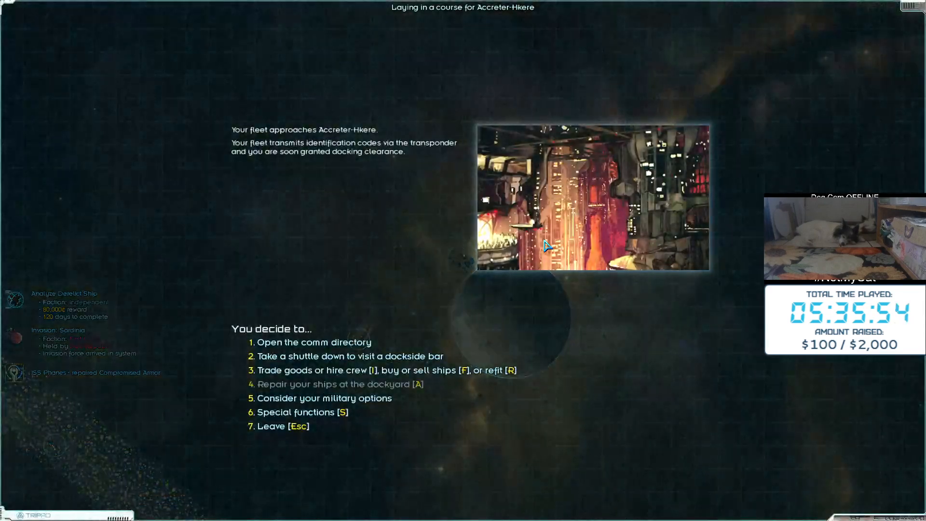
{"action": "left_click", "coordinate": [314, 342]}
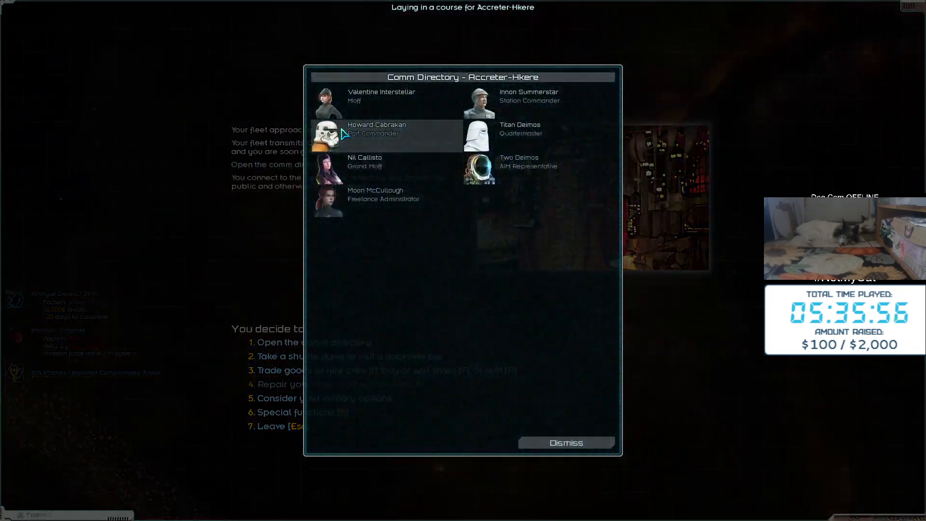
Call the port commander and take the supplies procurement job for Coruscant
{"action": "left_click", "coordinate": [386, 136]}
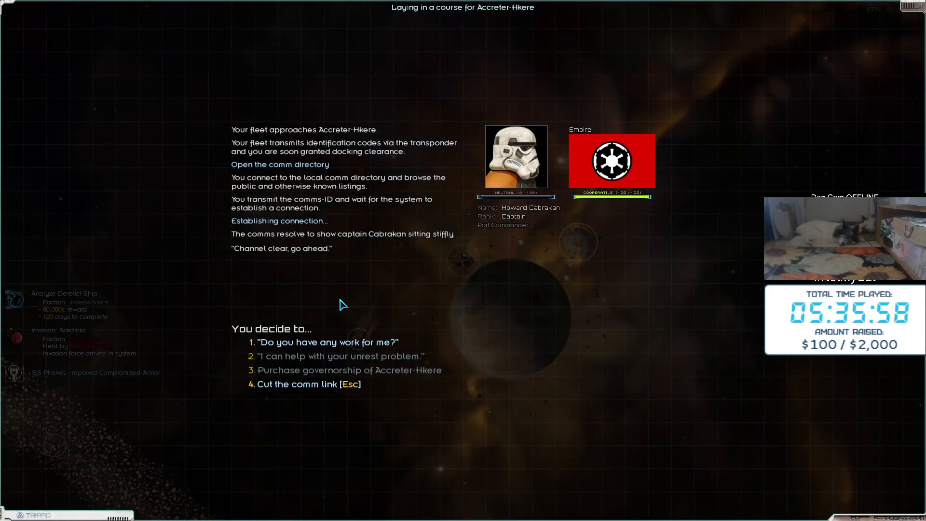
{"action": "left_click", "coordinate": [326, 342]}
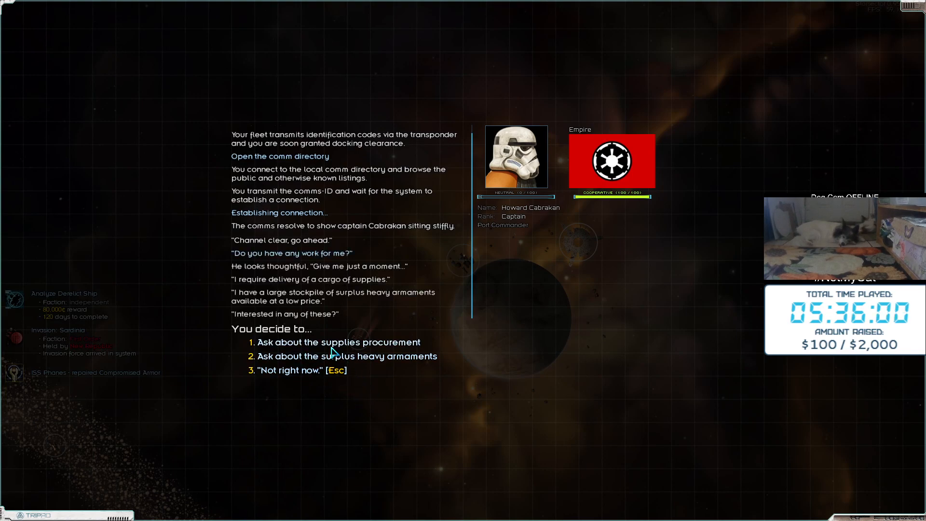
{"action": "left_click", "coordinate": [335, 342]}
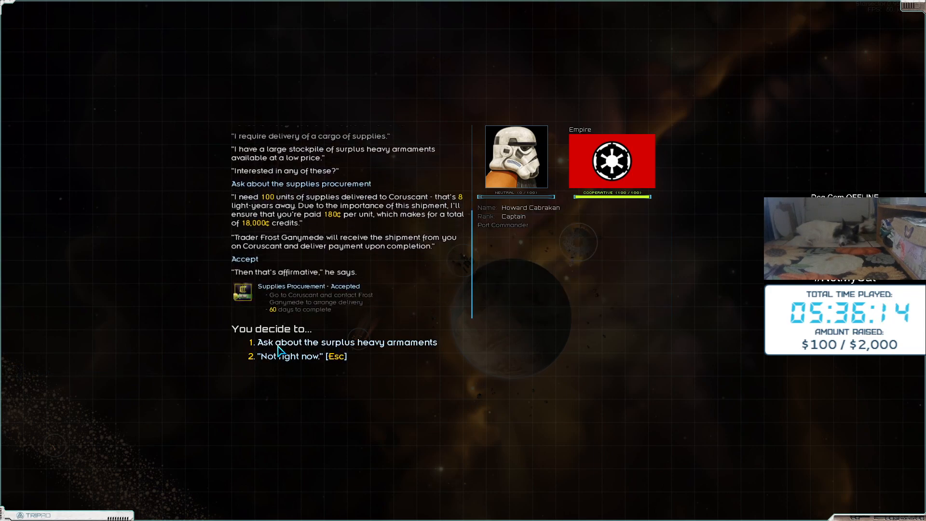
Decline the surplus heavy armaments offer and end the call
{"action": "left_click", "coordinate": [348, 342]}
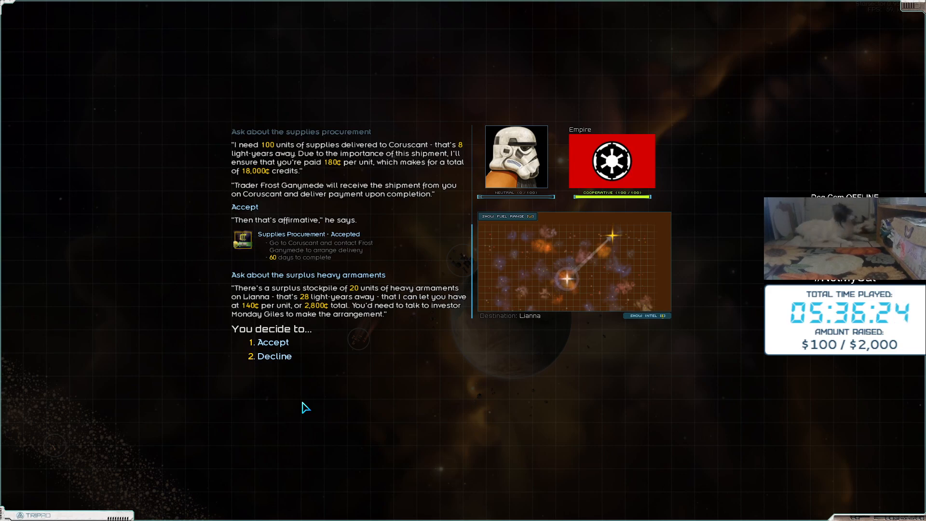
{"action": "mouse_move", "coordinate": [283, 379]}
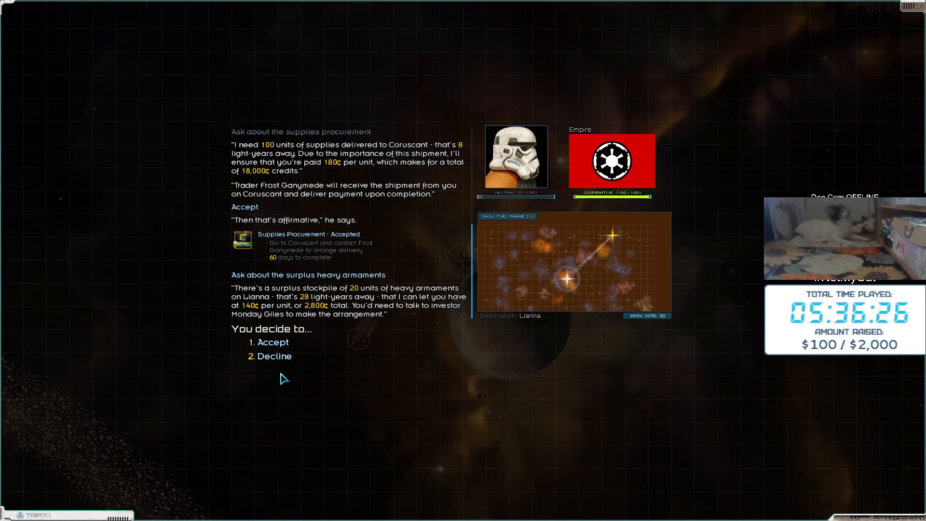
{"action": "left_click", "coordinate": [273, 342]}
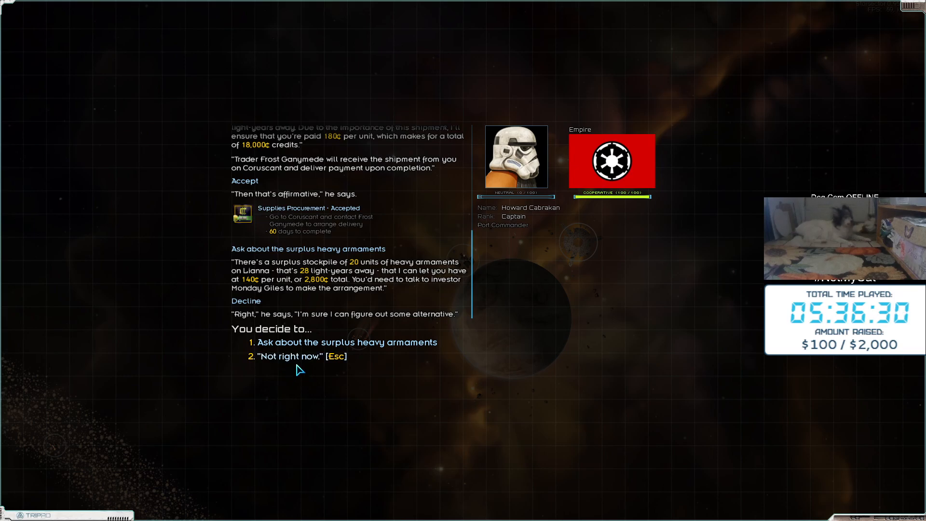
{"action": "left_click", "coordinate": [347, 342]}
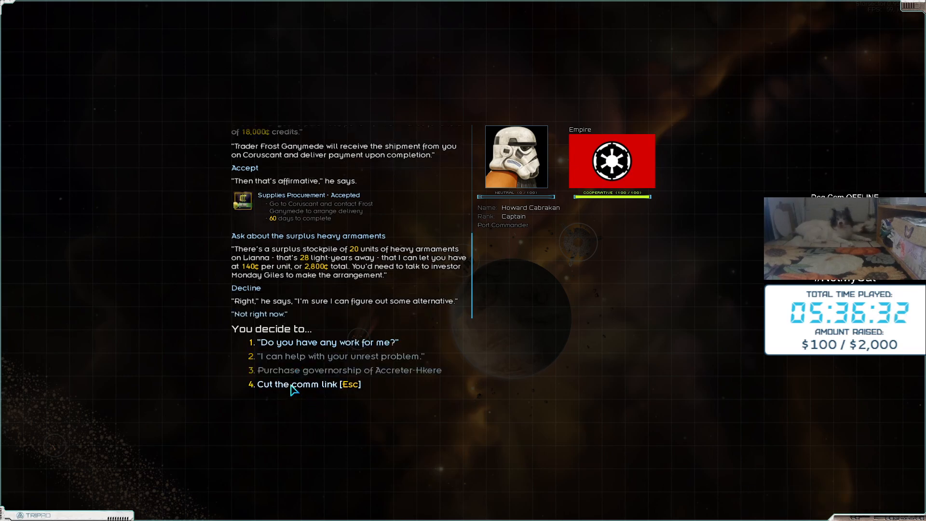
{"action": "left_click", "coordinate": [297, 384]}
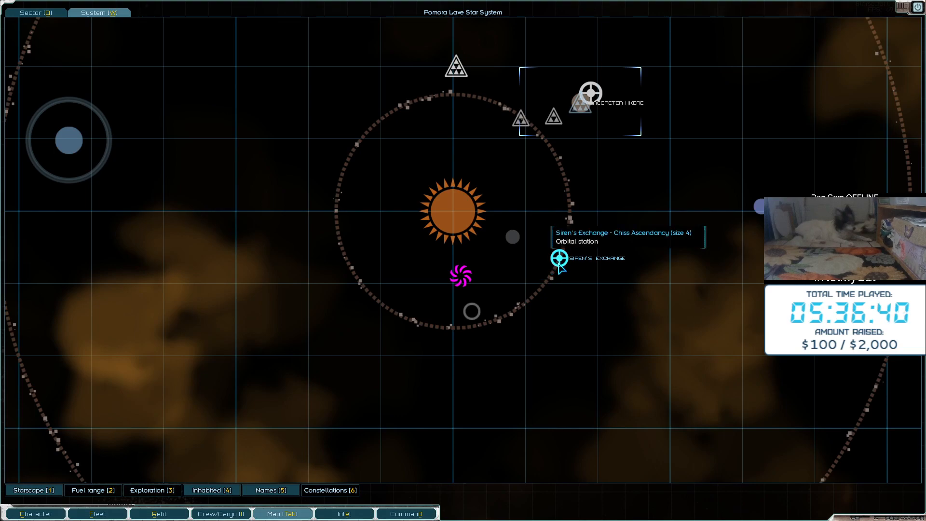
Dock at Siren's Exchange, check the intel overview, and return to the station's comm directory
{"action": "left_click", "coordinate": [558, 261]}
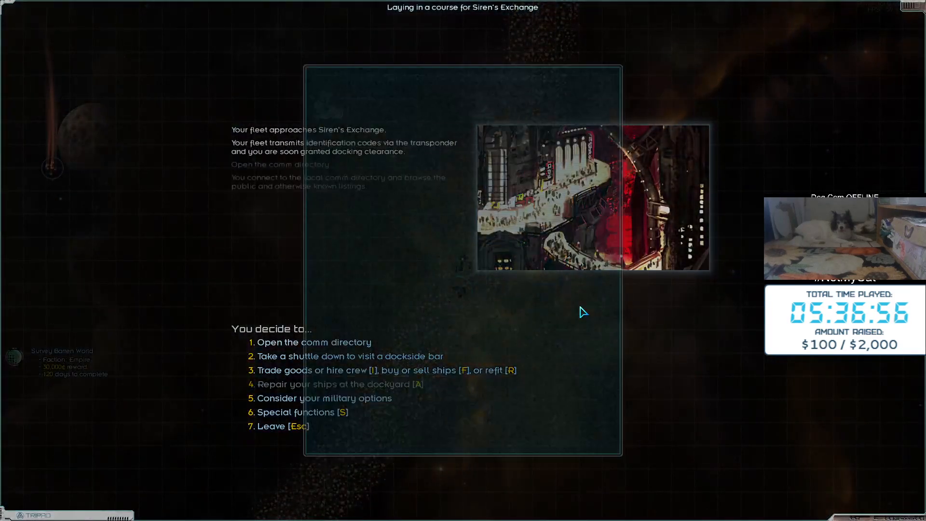
{"action": "left_click", "coordinate": [314, 342]}
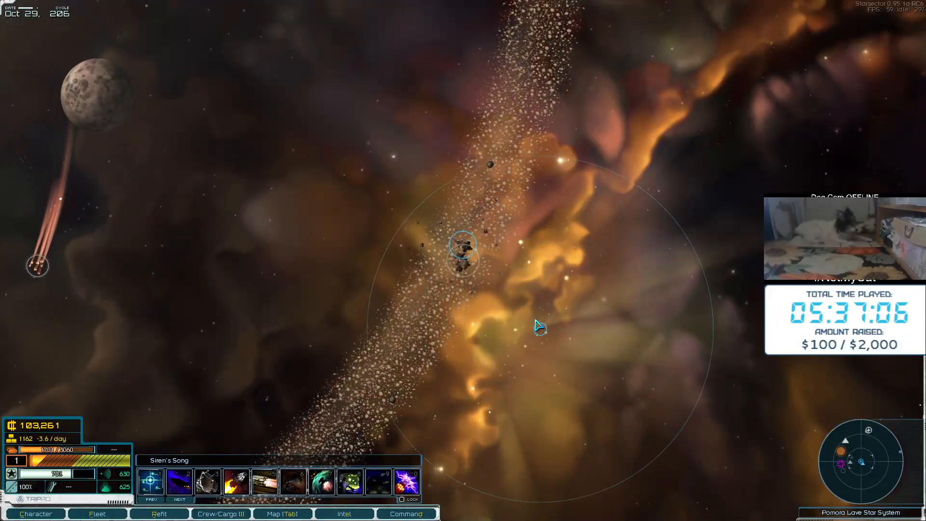
{"action": "left_click", "coordinate": [344, 514]}
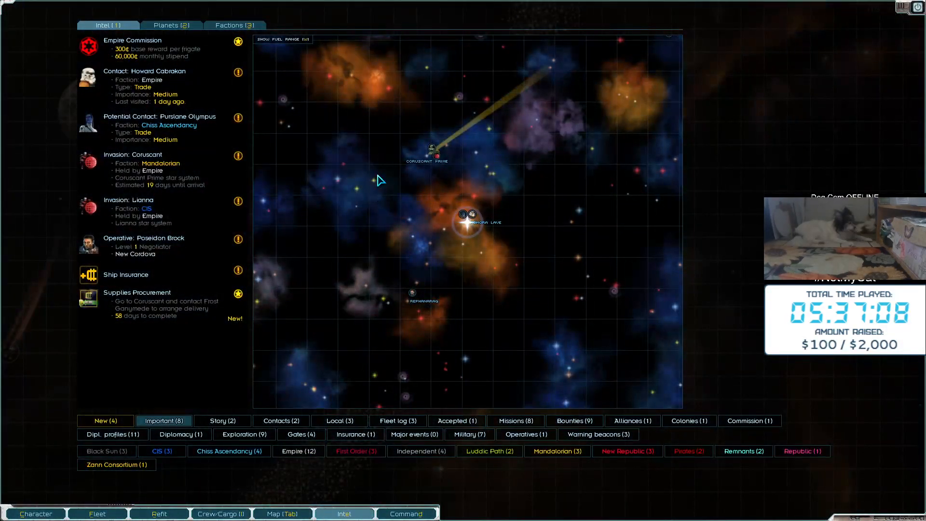
{"action": "left_click", "coordinate": [160, 127]}
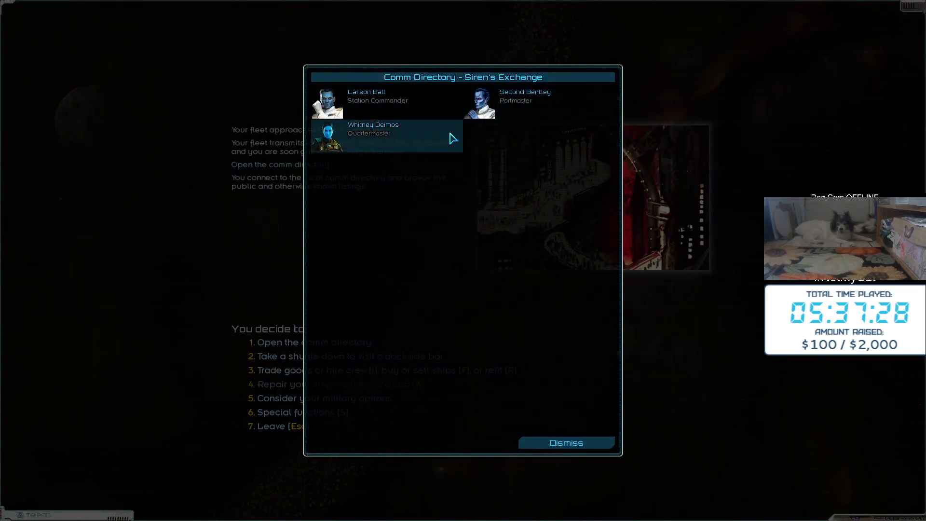
Close the directory, visit the bar, and decline the agent extraction job
{"action": "left_click", "coordinate": [565, 443]}
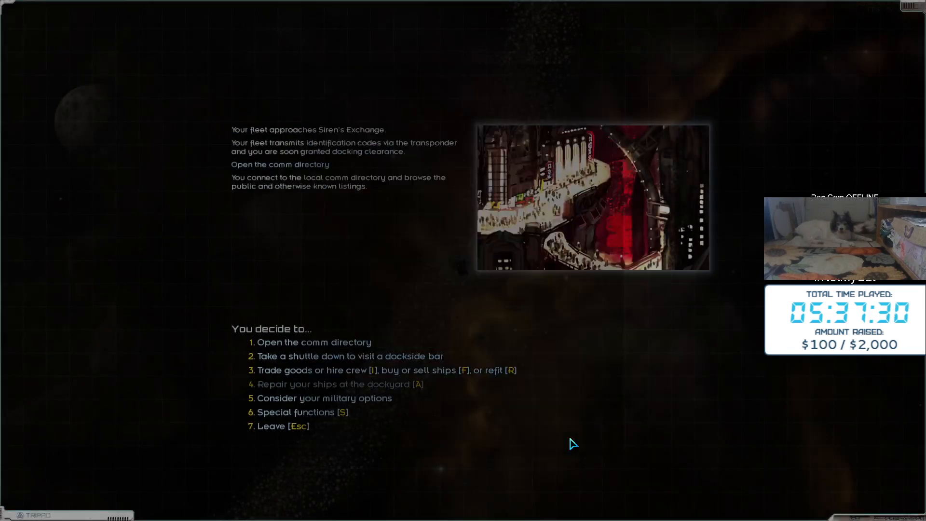
{"action": "left_click", "coordinate": [350, 356]}
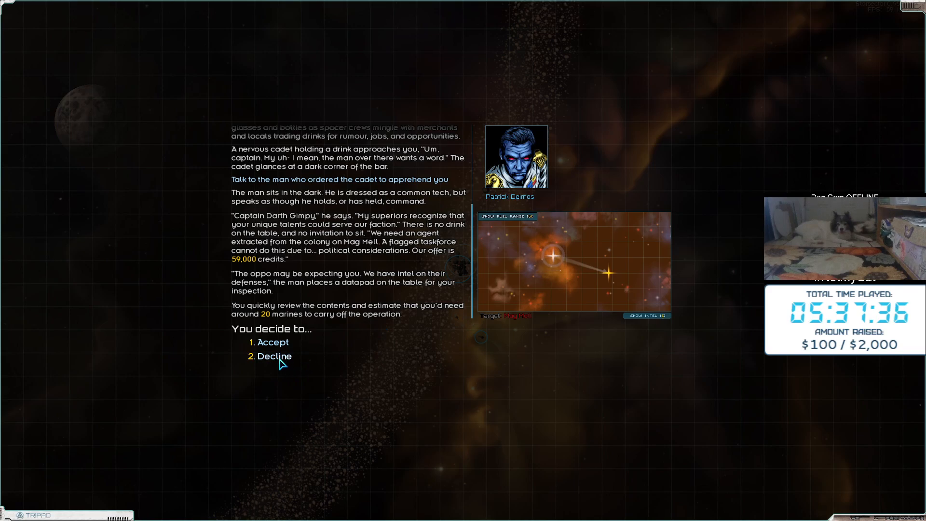
{"action": "left_click", "coordinate": [273, 356]}
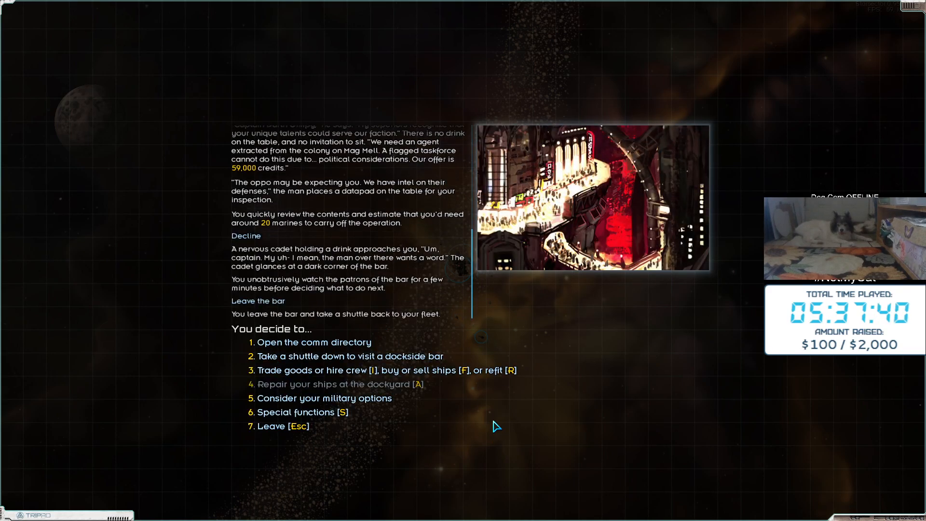
Contact the station commander, then view potential Chiss Ascendancy contact Purslane Olympus in intel
{"action": "left_click", "coordinate": [314, 342]}
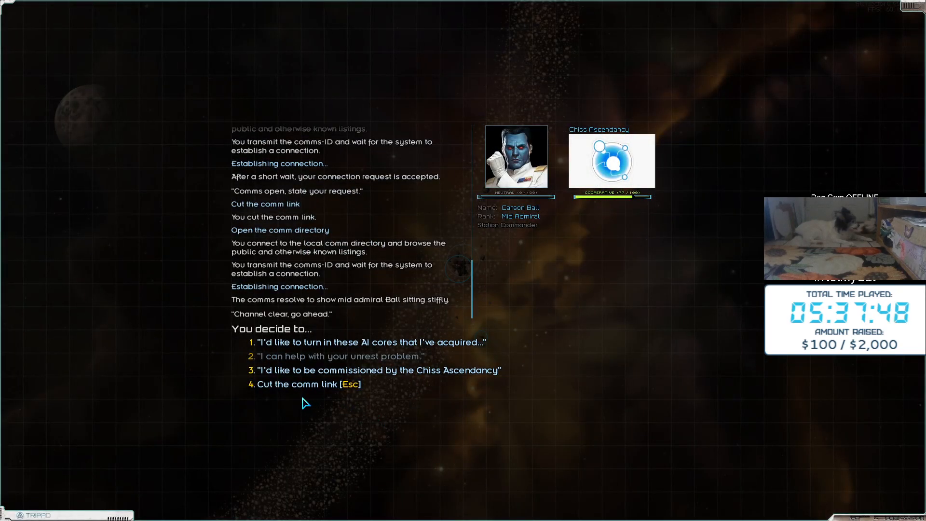
{"action": "mouse_move", "coordinate": [303, 389]}
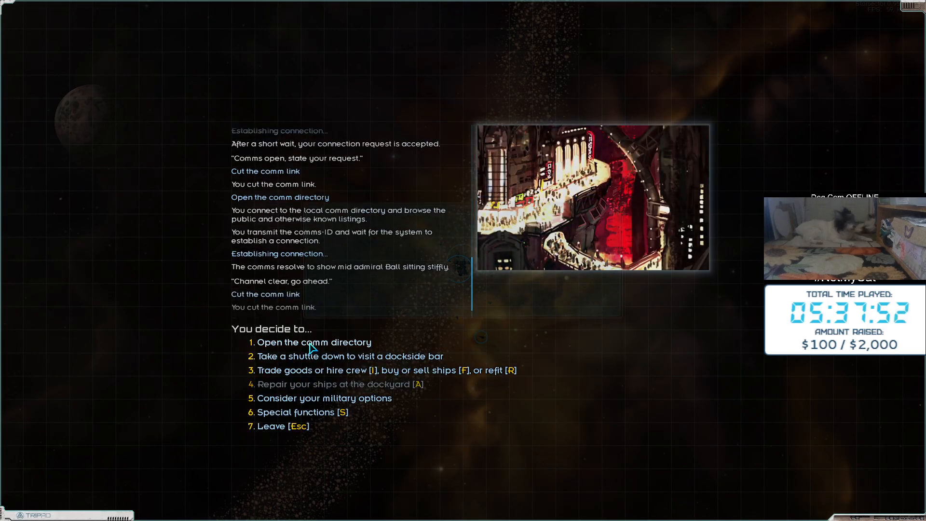
{"action": "left_click", "coordinate": [313, 342]}
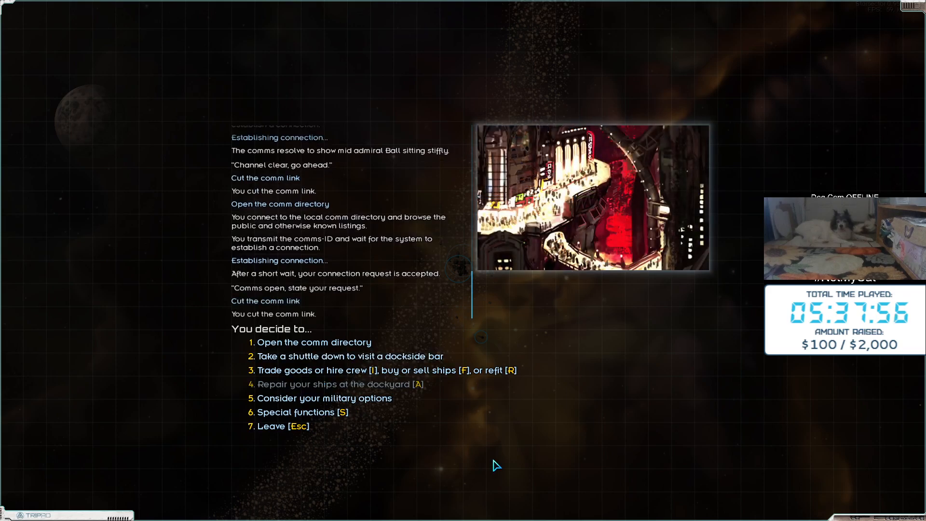
{"action": "left_click", "coordinate": [345, 513]}
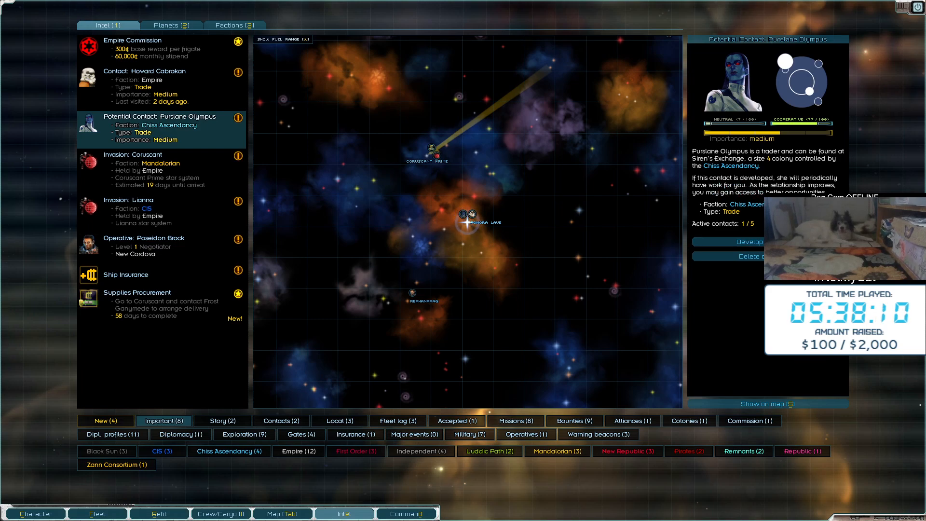
Make Purslane Olympus a contact, then decline her 27,950-credit fuel delivery to Naporar
{"action": "left_click", "coordinate": [745, 242]}
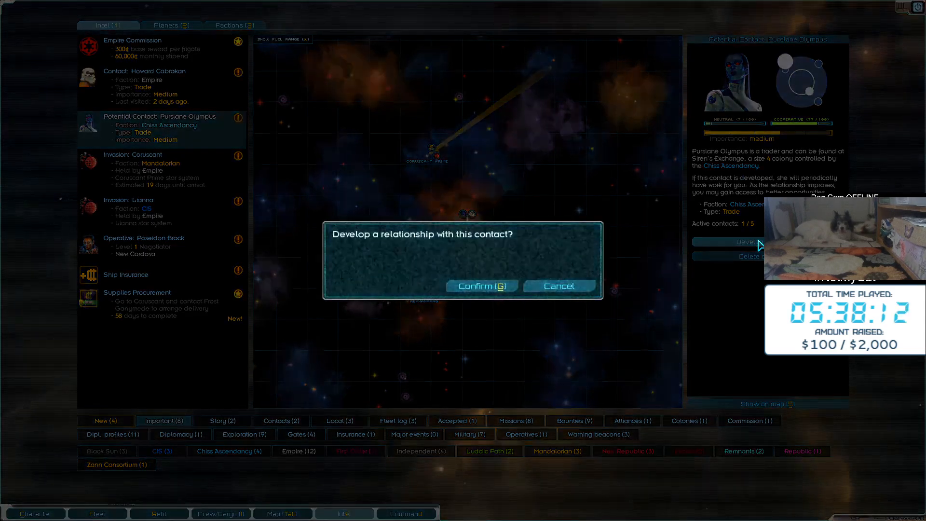
{"action": "left_click", "coordinate": [481, 286]}
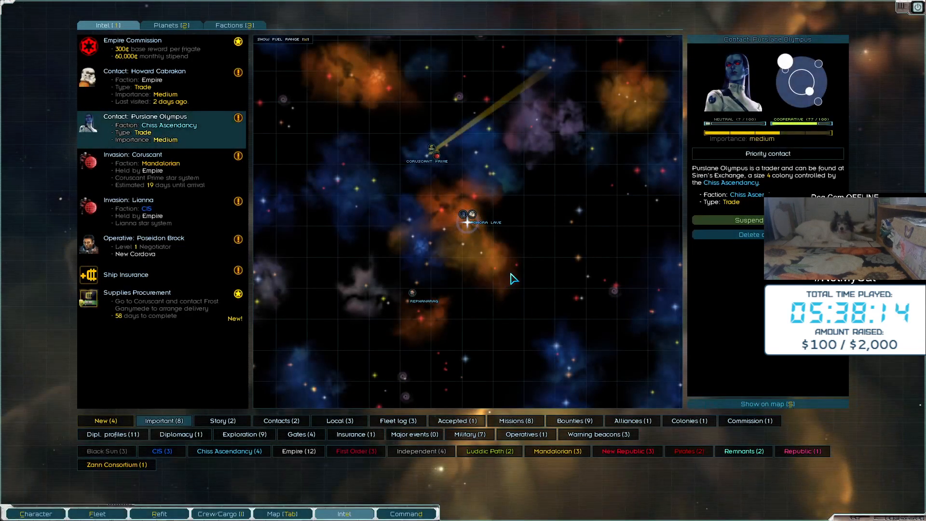
{"action": "mouse_move", "coordinate": [532, 284]}
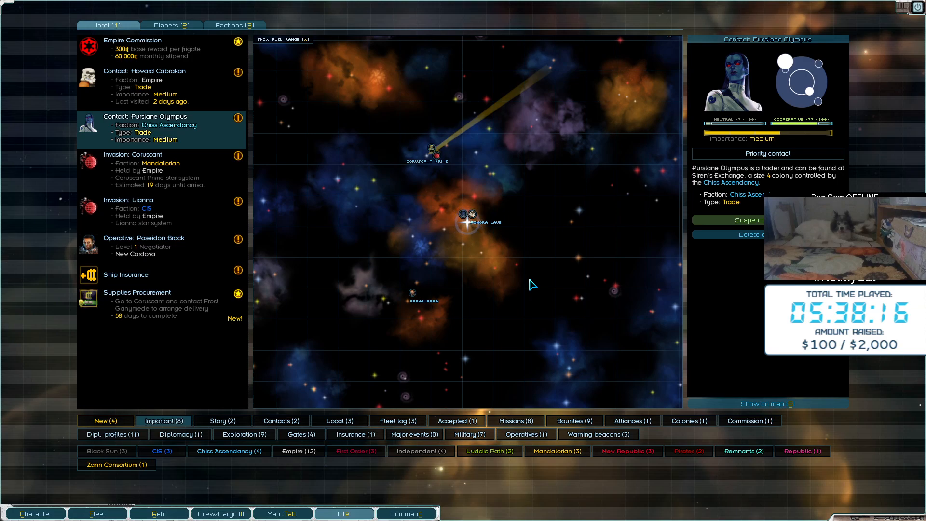
{"action": "mouse_move", "coordinate": [438, 253]}
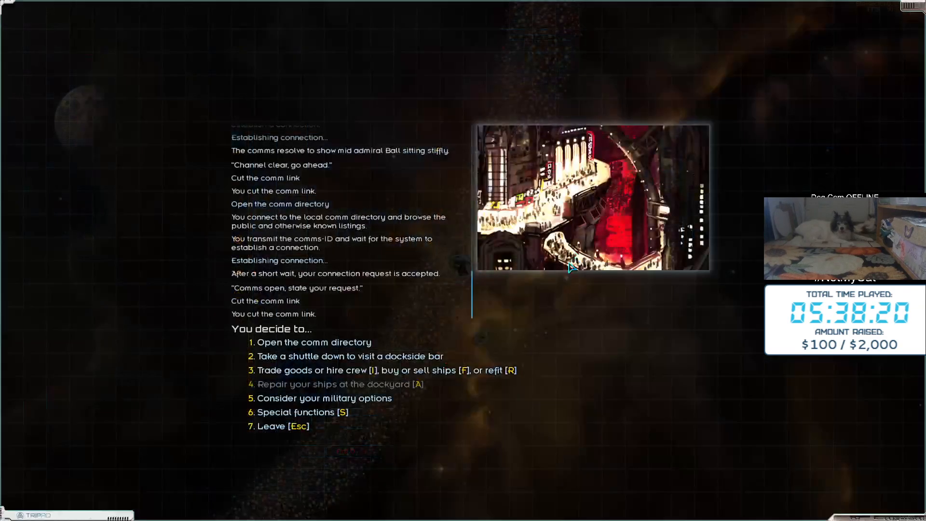
{"action": "left_click", "coordinate": [314, 342]}
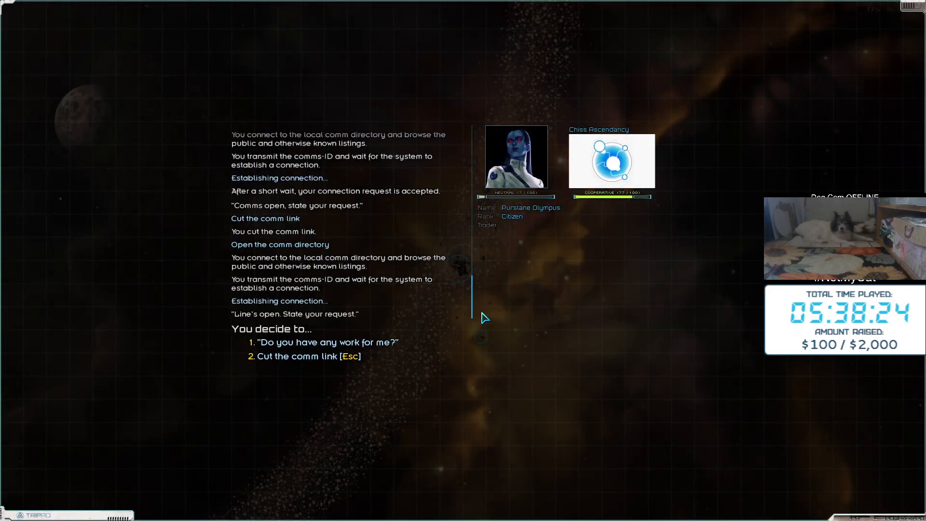
{"action": "left_click", "coordinate": [327, 342]}
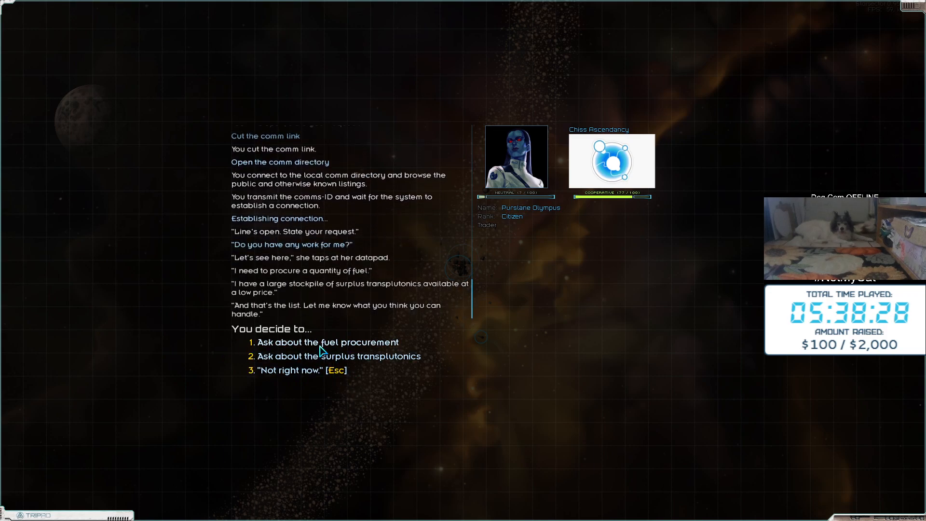
{"action": "left_click", "coordinate": [327, 342]}
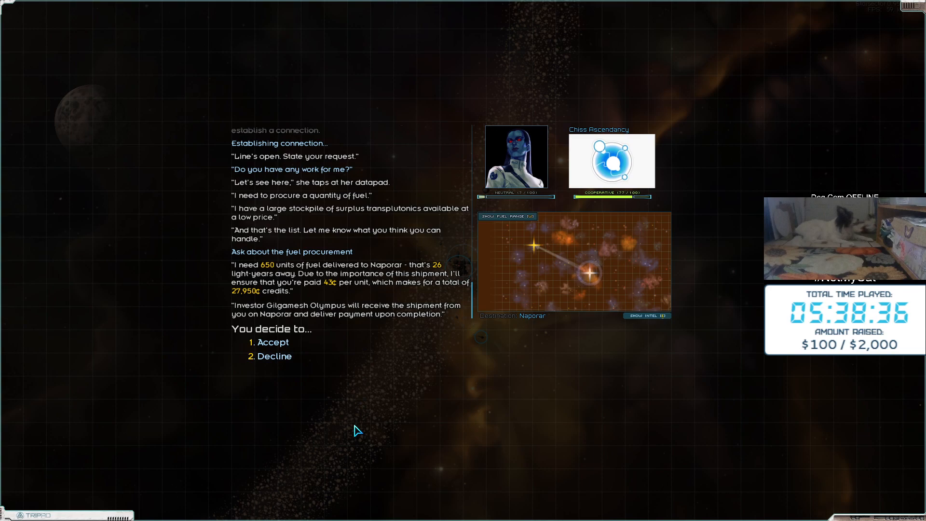
{"action": "left_click", "coordinate": [276, 356]}
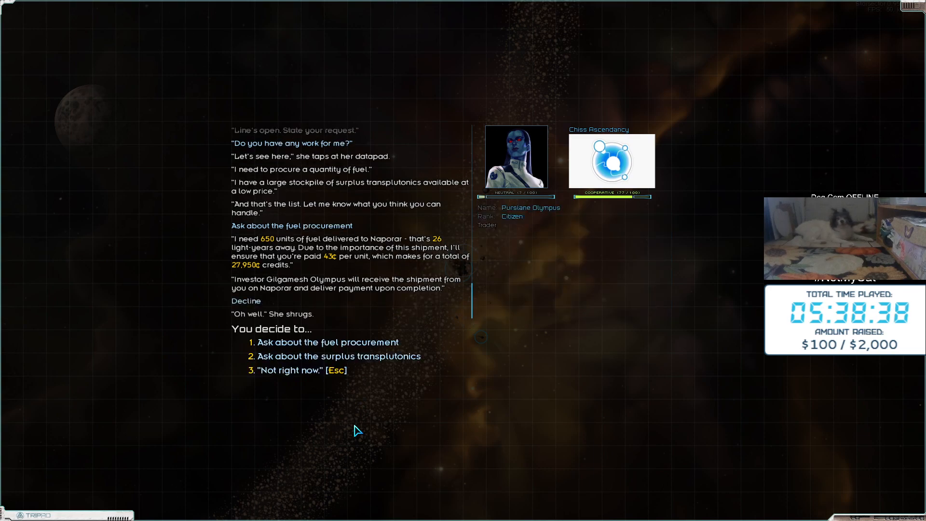
End the call with Purslane Olympus by choosing 'Not right now'
{"action": "left_click", "coordinate": [339, 357]}
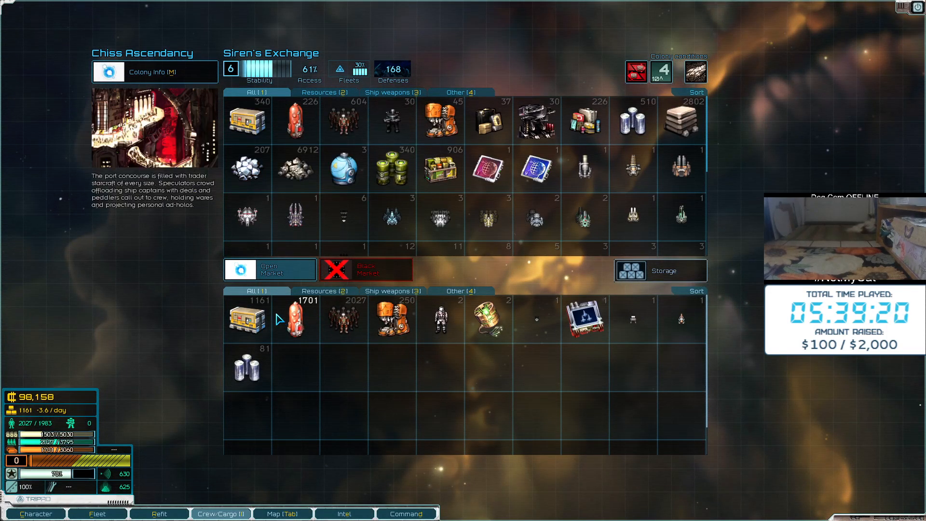
{"action": "mouse_move", "coordinate": [247, 368]}
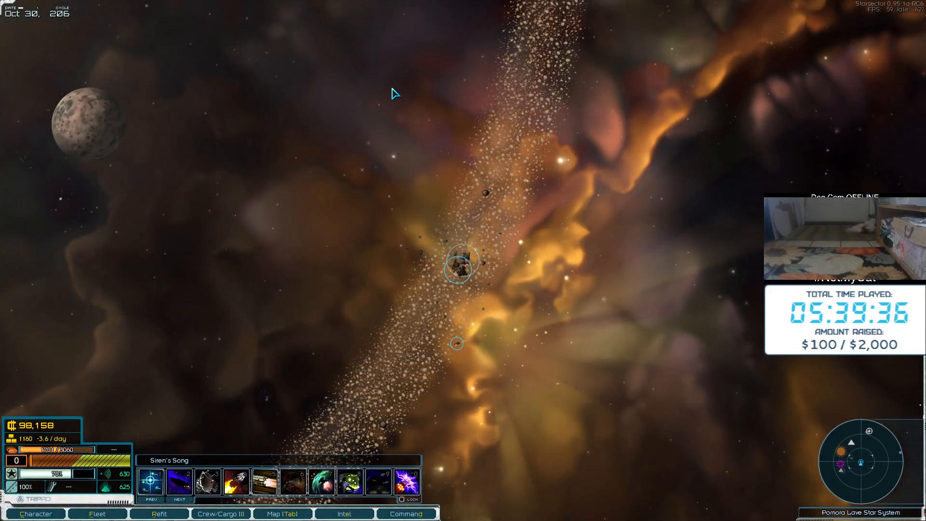
Review the system map and story intel, then dock at Accreter-Hkere
{"action": "left_click", "coordinate": [282, 513]}
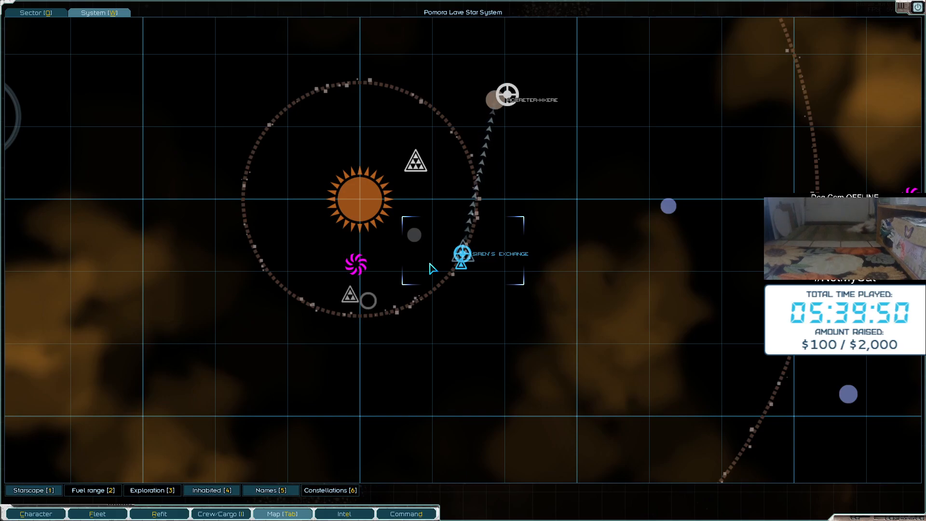
{"action": "left_click", "coordinate": [345, 513]}
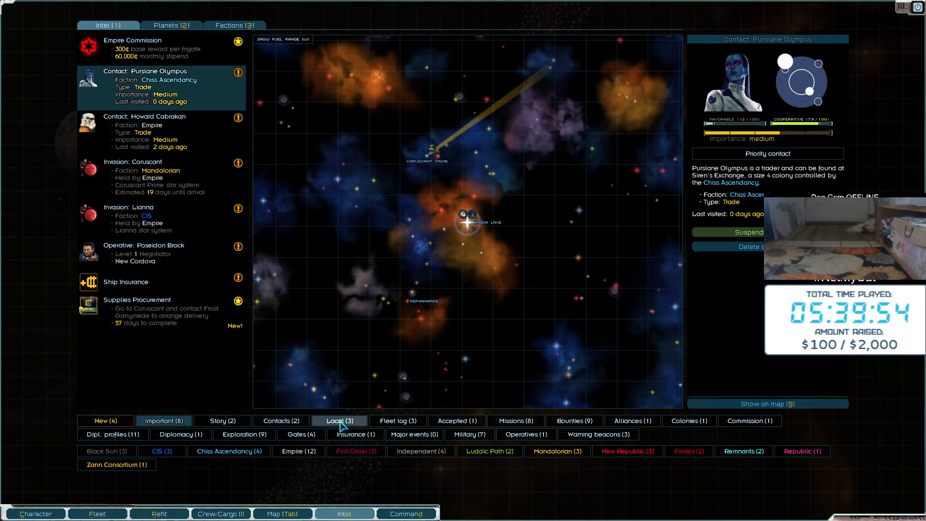
{"action": "left_click", "coordinate": [222, 421]}
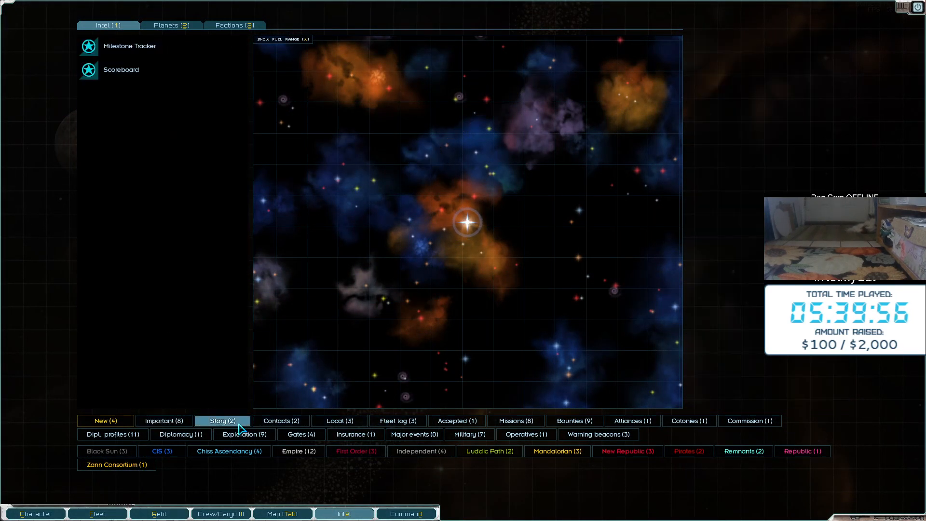
{"action": "left_click", "coordinate": [456, 421]}
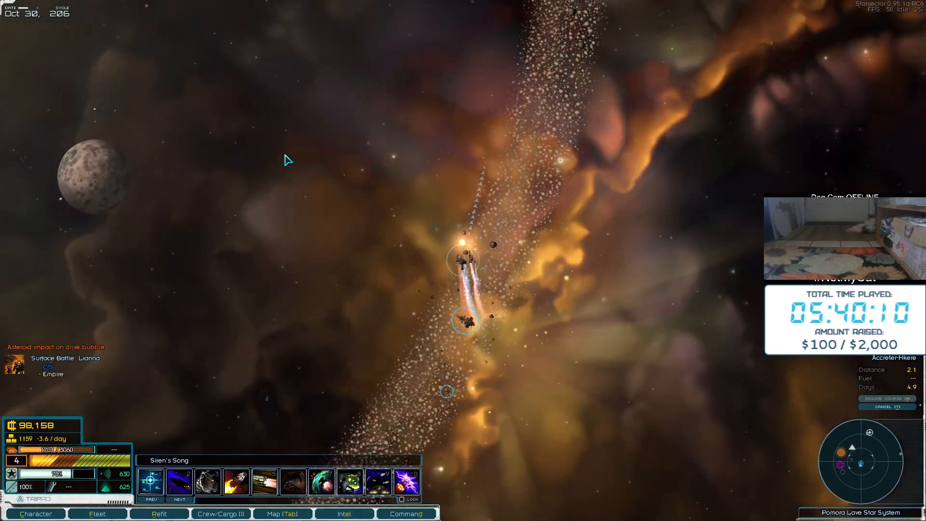
{"action": "left_click", "coordinate": [282, 513]}
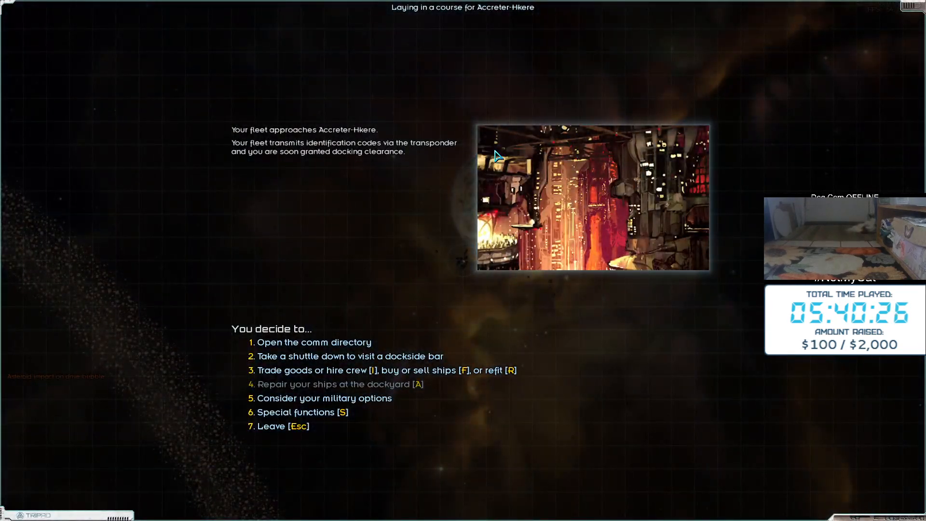
Buy 139 supplies at Accreter-Hkere's market, bringing credits down to 82,004
{"action": "key", "text": "i"}
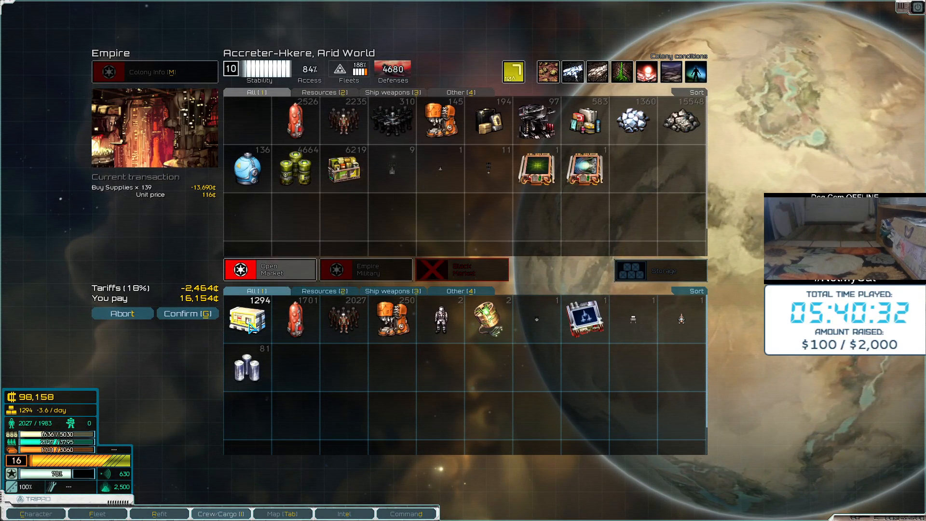
{"action": "left_click", "coordinate": [186, 314]}
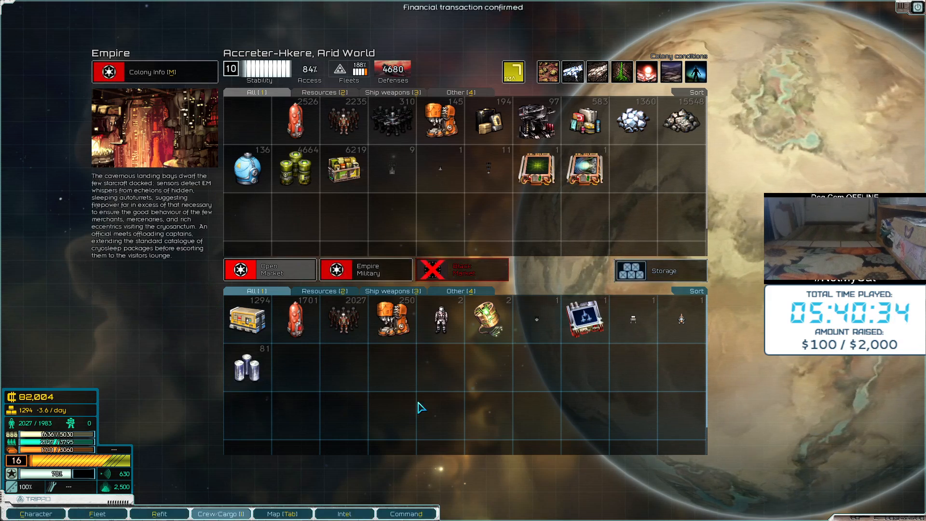
{"action": "mouse_move", "coordinate": [247, 367]}
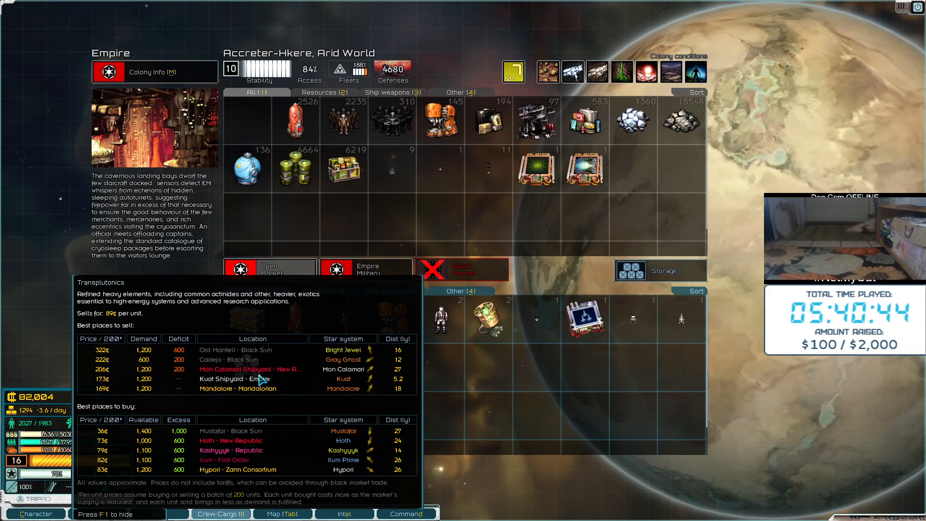
{"action": "mouse_move", "coordinate": [98, 384]}
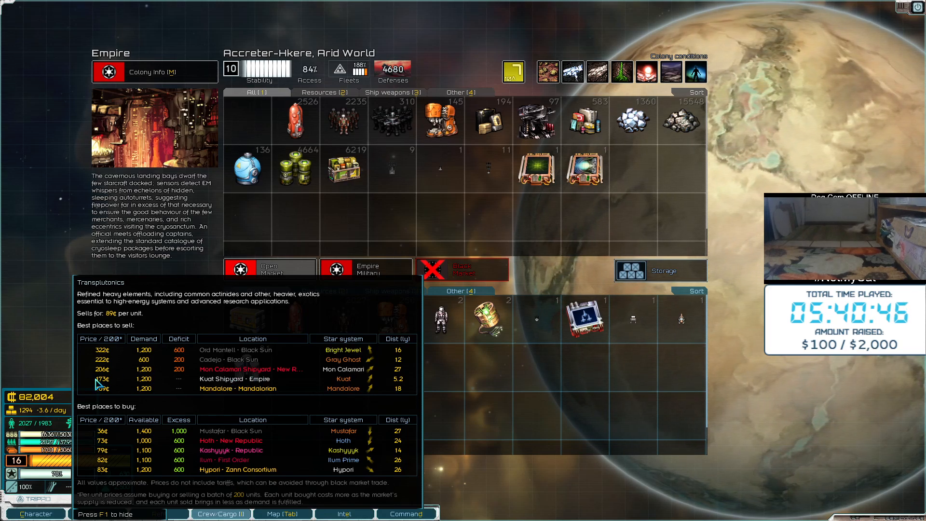
{"action": "mouse_move", "coordinate": [116, 392]}
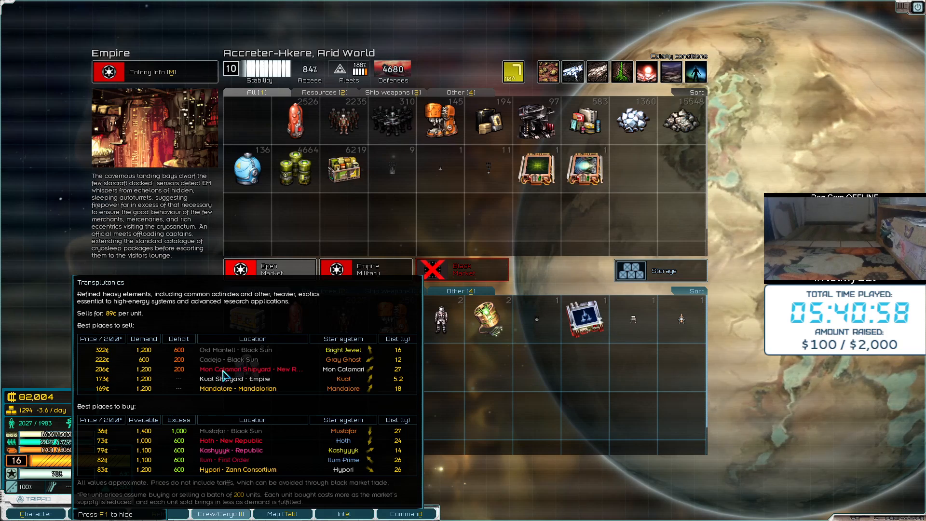
{"action": "mouse_move", "coordinate": [227, 378]}
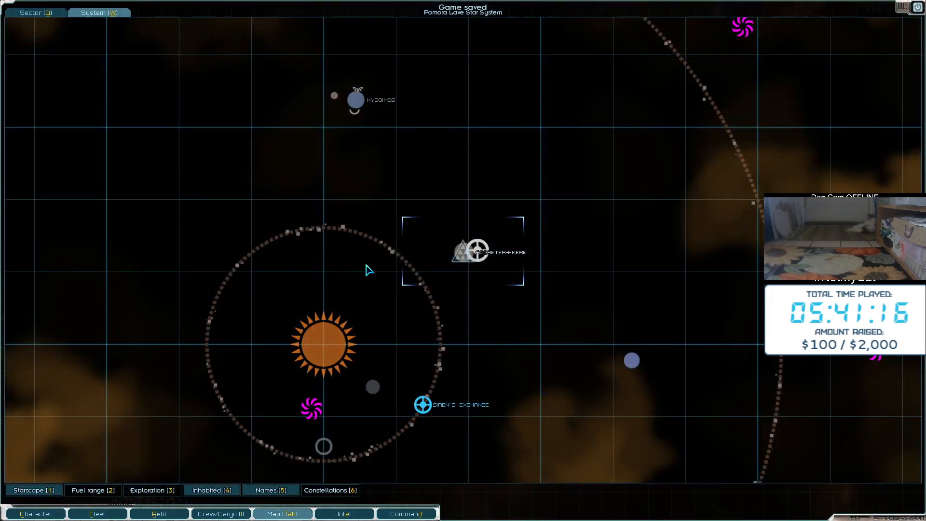
Switch the map to the Sector view of the surrounding hyperspace
{"action": "left_click", "coordinate": [34, 12]}
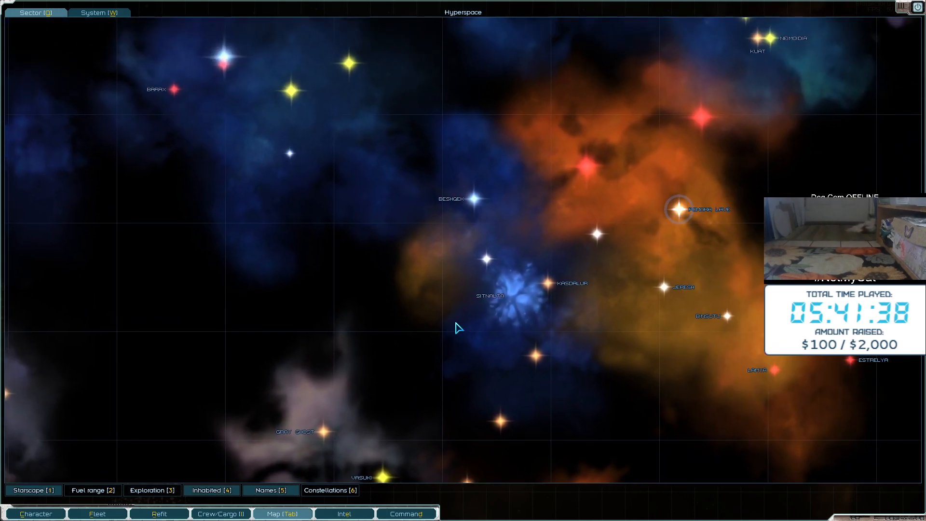
{"action": "mouse_move", "coordinate": [566, 163]}
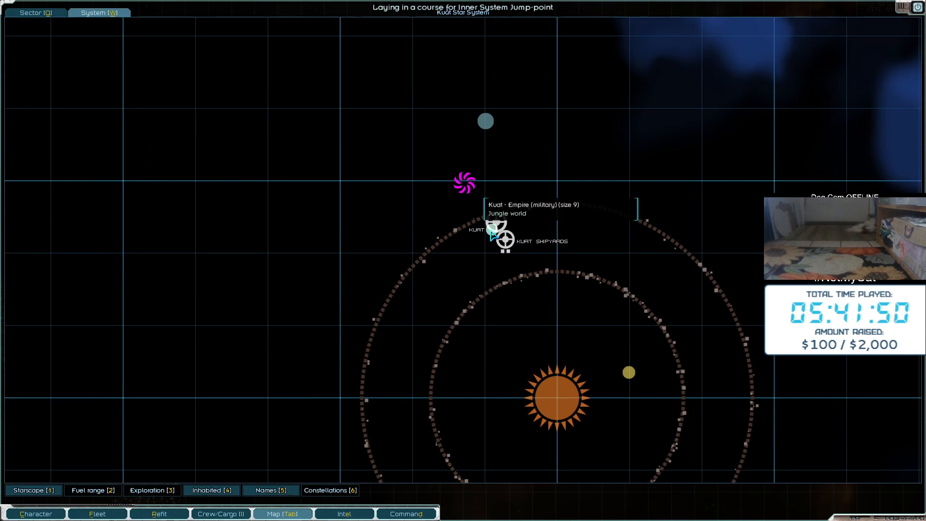
Fly the fleet to the Kuat Inner System jump point
{"action": "left_click", "coordinate": [281, 513]}
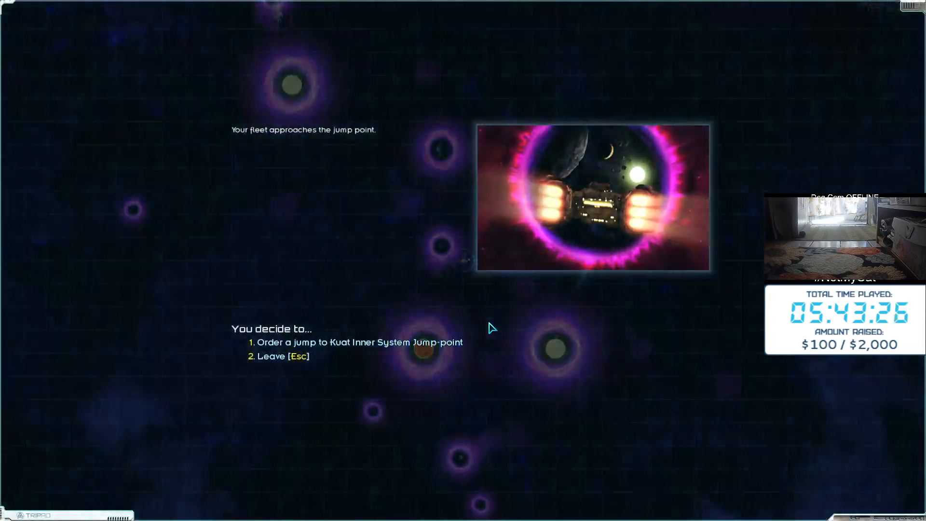
Jump into Kuat's inner system and obtain docking clearance at Kuat
{"action": "left_click", "coordinate": [356, 343]}
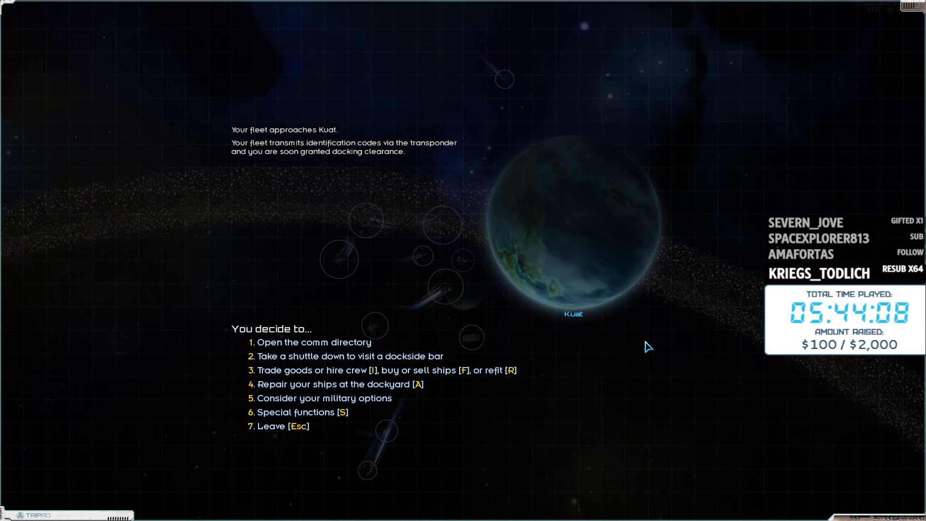
Sell all 81 Transplutonics on Kuat's market, raising credits to 133,965
{"action": "left_click", "coordinate": [339, 384]}
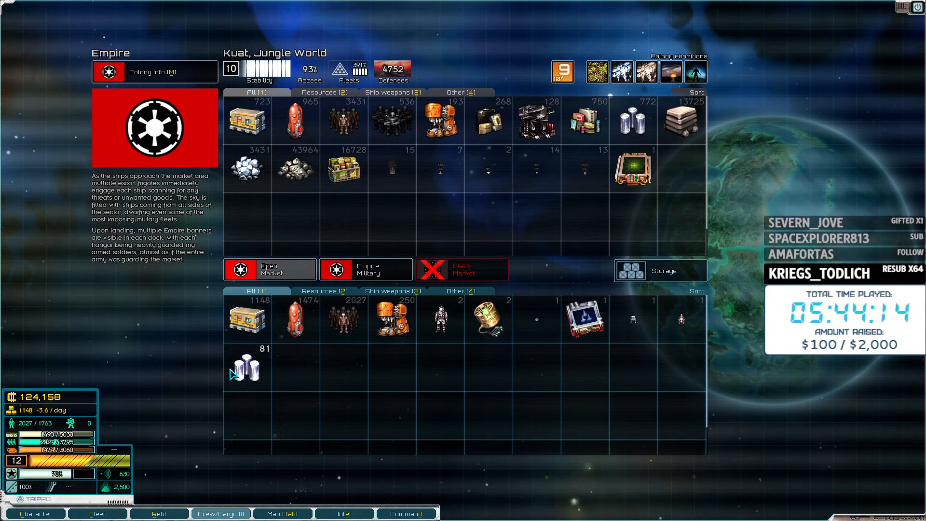
{"action": "left_click", "coordinate": [246, 366]}
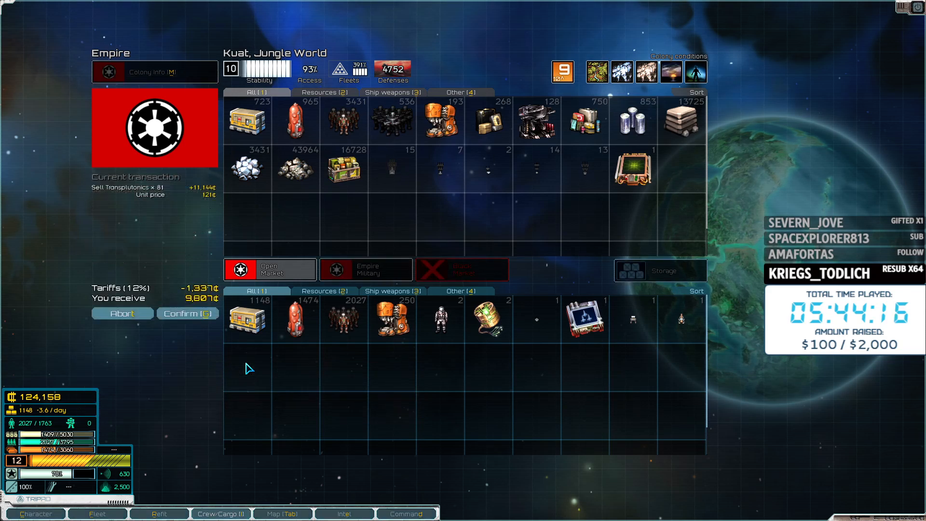
{"action": "left_click", "coordinate": [187, 314]}
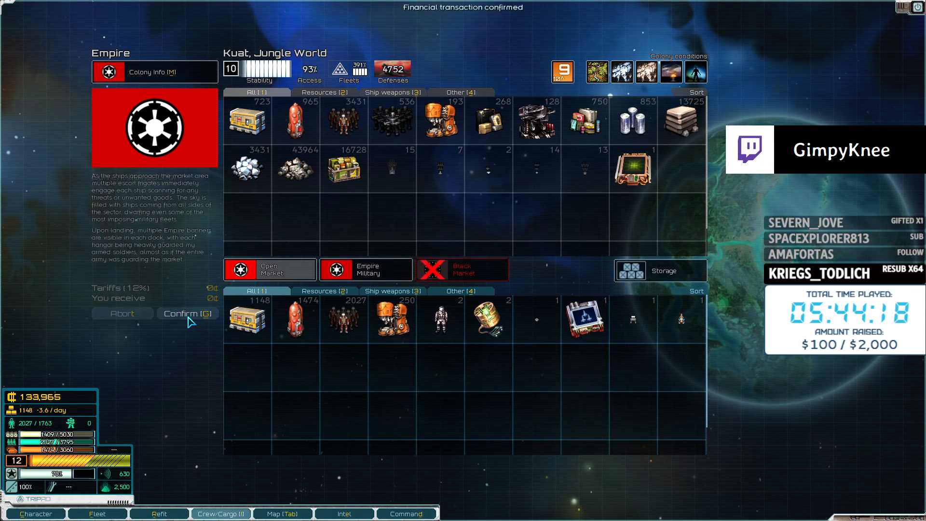
{"action": "mouse_move", "coordinate": [635, 168]}
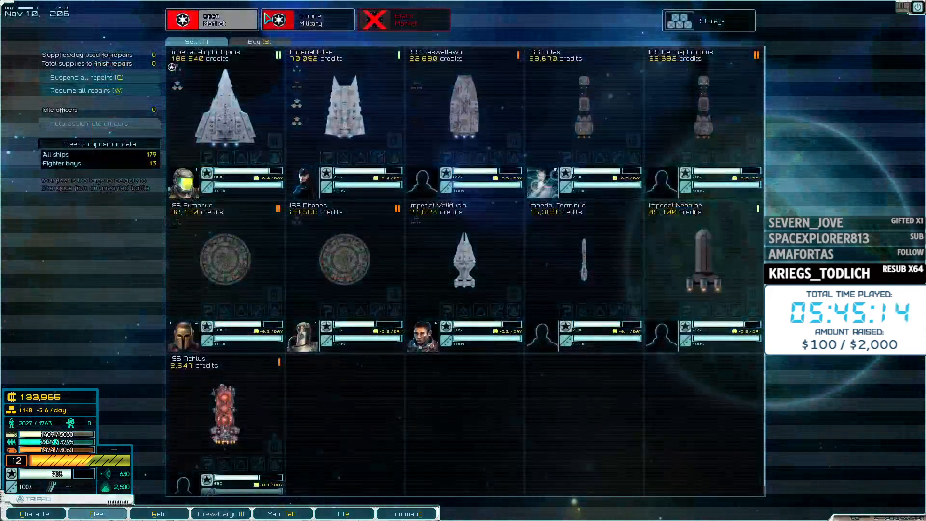
Browse Kuat's ships for sale, including the 831,600-credit Tector Star Destroyer
{"action": "left_click", "coordinate": [307, 19]}
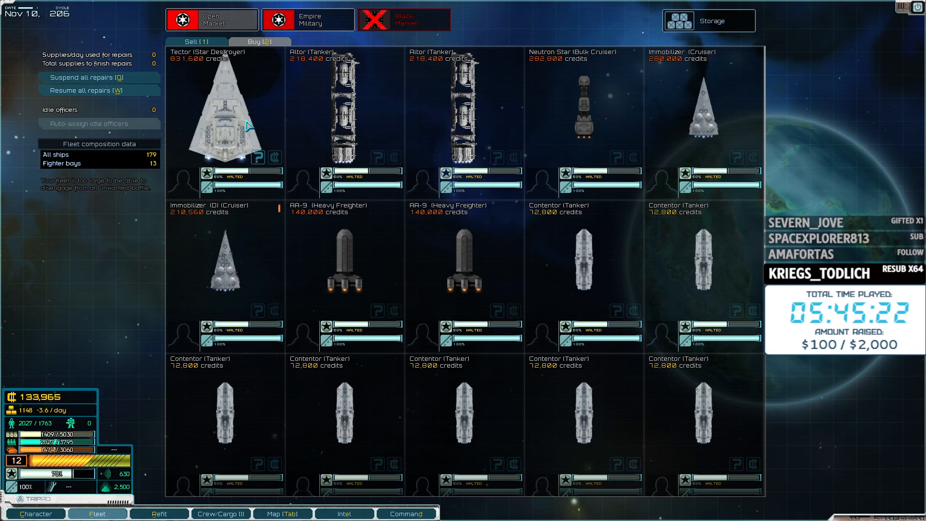
{"action": "mouse_move", "coordinate": [324, 52]}
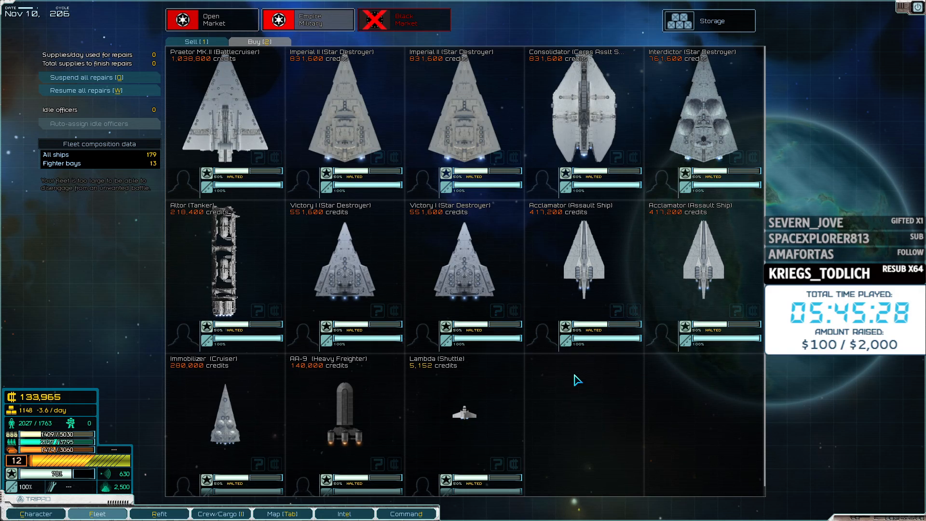
{"action": "mouse_move", "coordinate": [399, 259]}
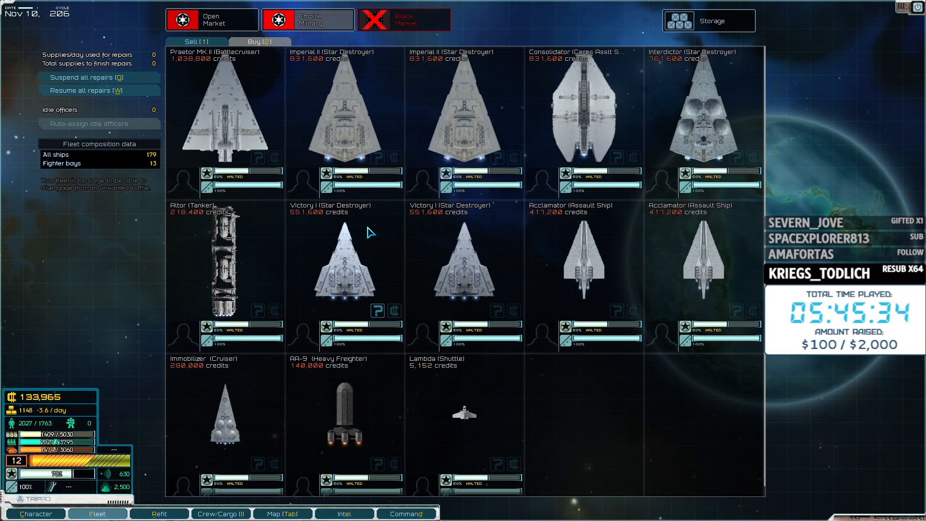
{"action": "mouse_move", "coordinate": [718, 92]}
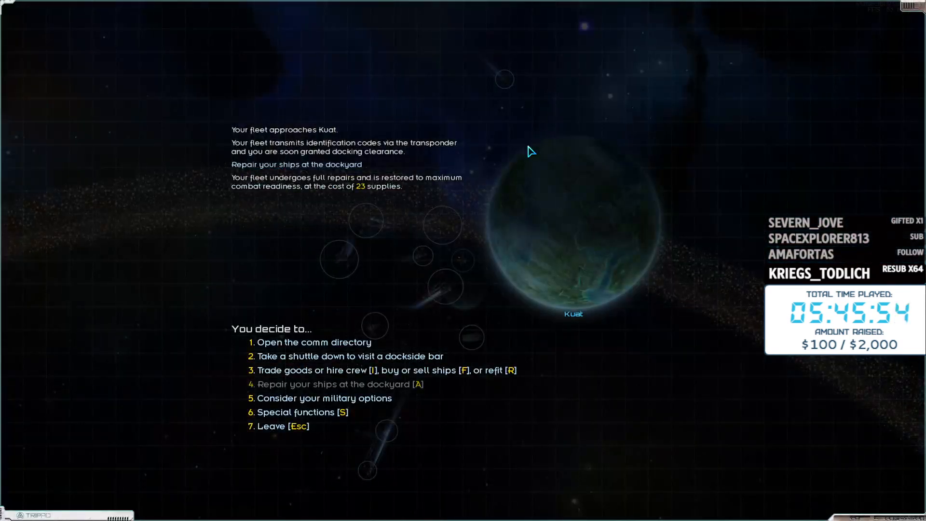
Check Kuat's comm directory, then decline the bar's 2,200-credit Antimatter Blaster blueprint
{"action": "left_click", "coordinate": [314, 342]}
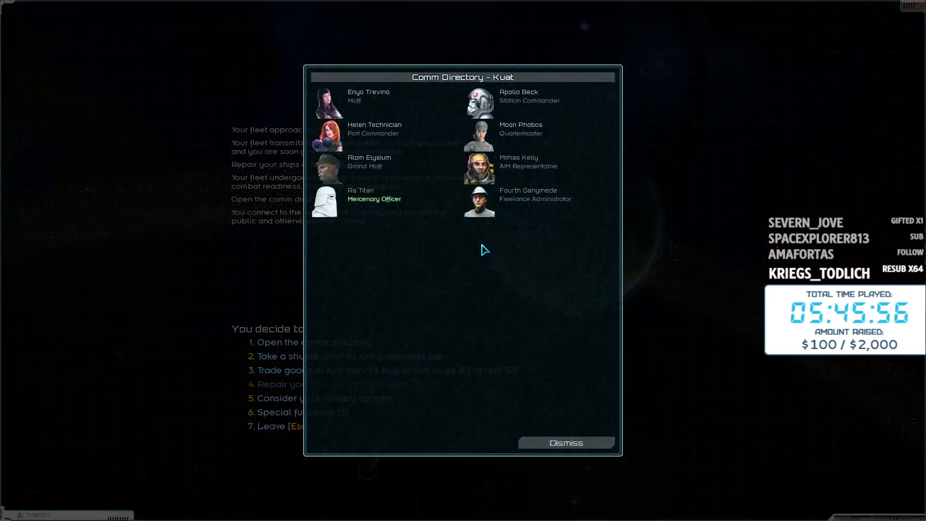
{"action": "mouse_move", "coordinate": [491, 203]}
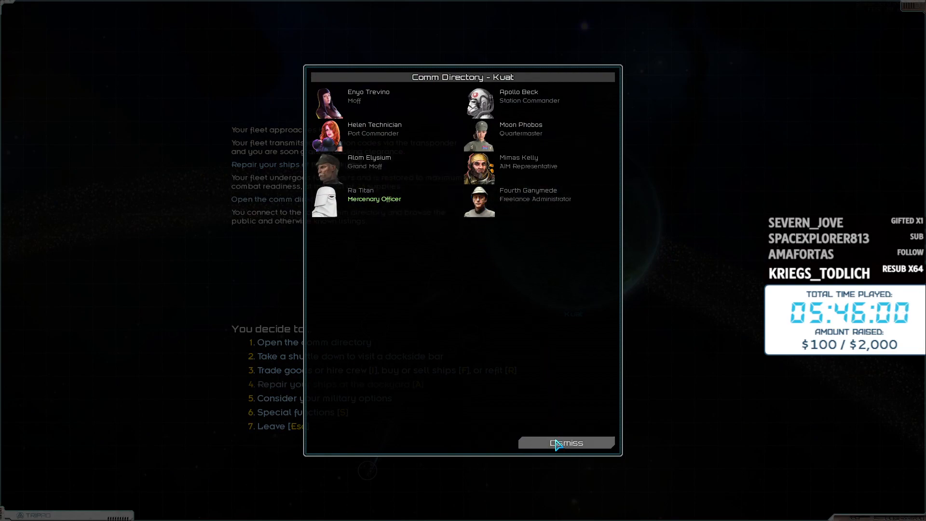
{"action": "left_click", "coordinate": [566, 443]}
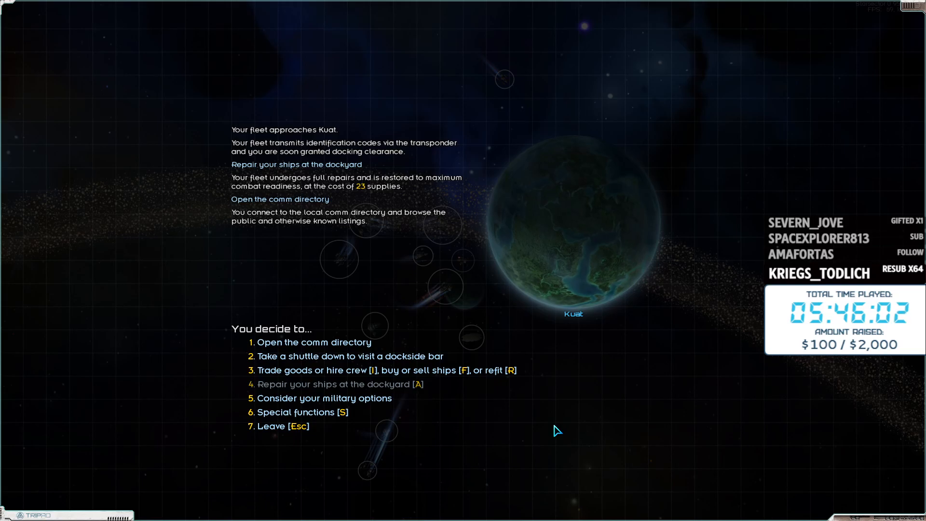
{"action": "left_click", "coordinate": [349, 356]}
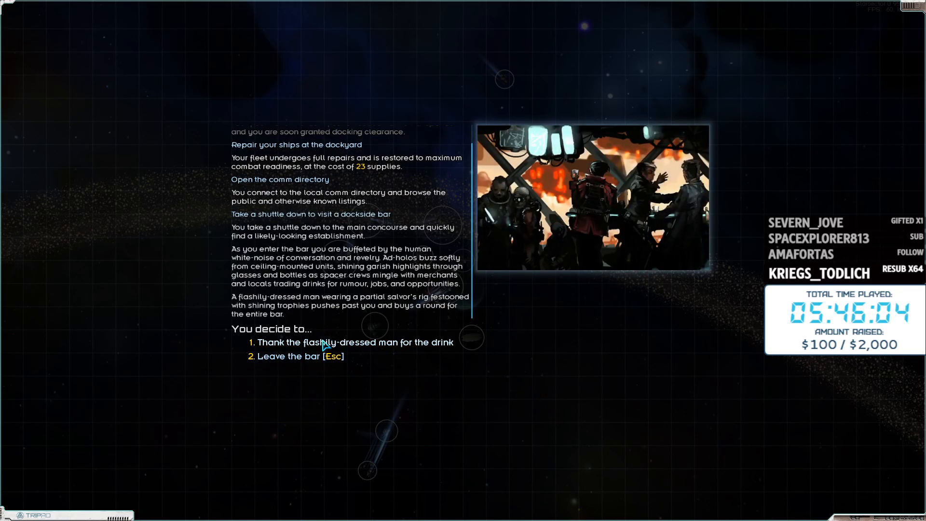
{"action": "left_click", "coordinate": [355, 342]}
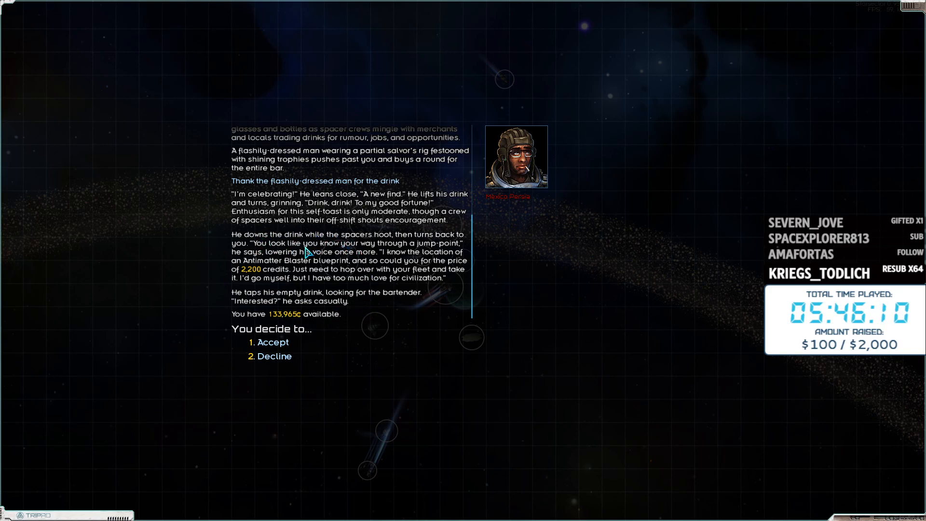
{"action": "mouse_move", "coordinate": [355, 278]}
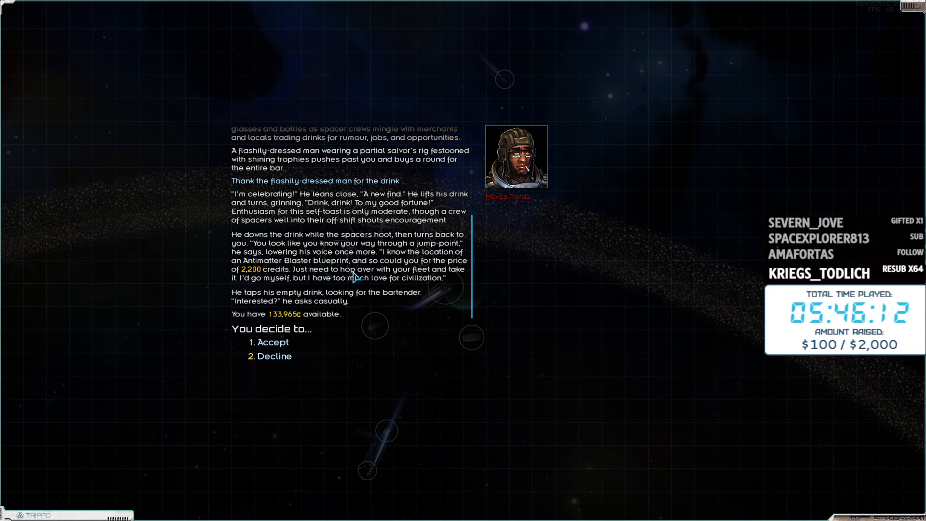
{"action": "mouse_move", "coordinate": [316, 273]}
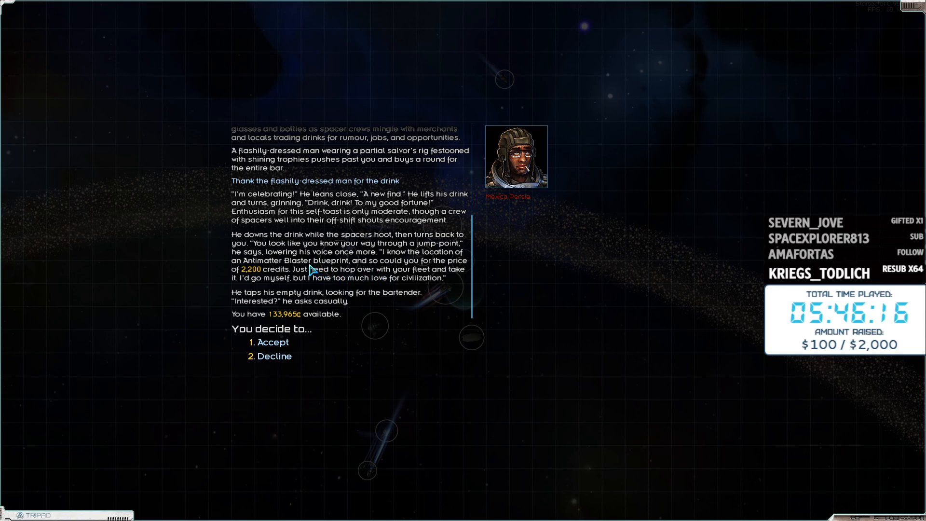
{"action": "left_click", "coordinate": [274, 356]}
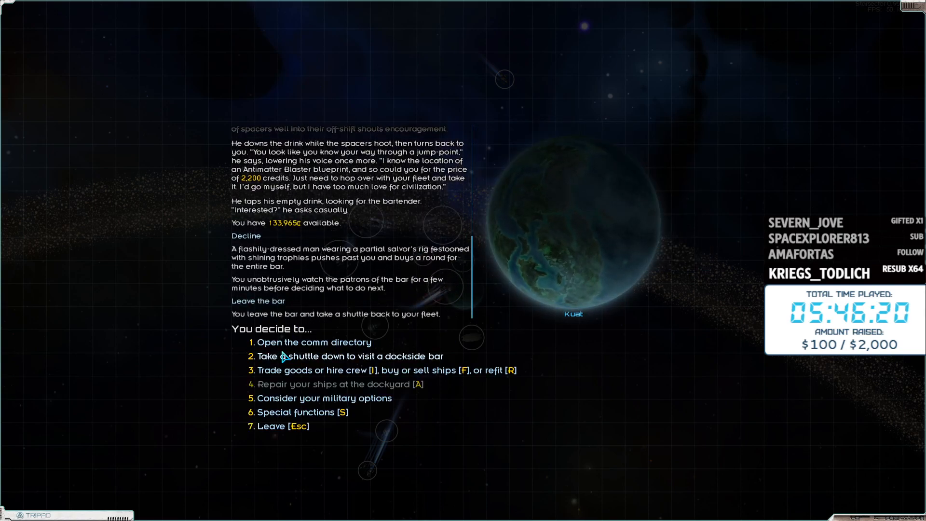
{"action": "mouse_move", "coordinate": [353, 435]}
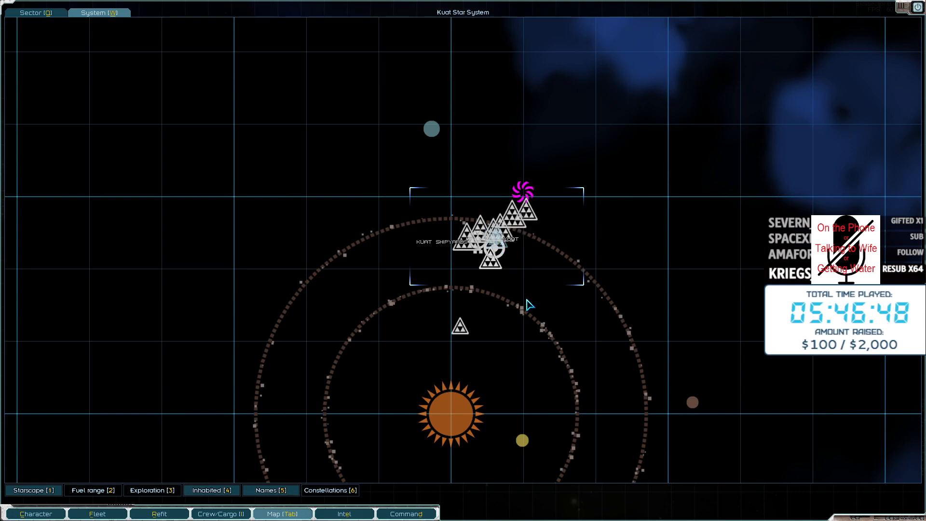
{"action": "mouse_move", "coordinate": [526, 284]}
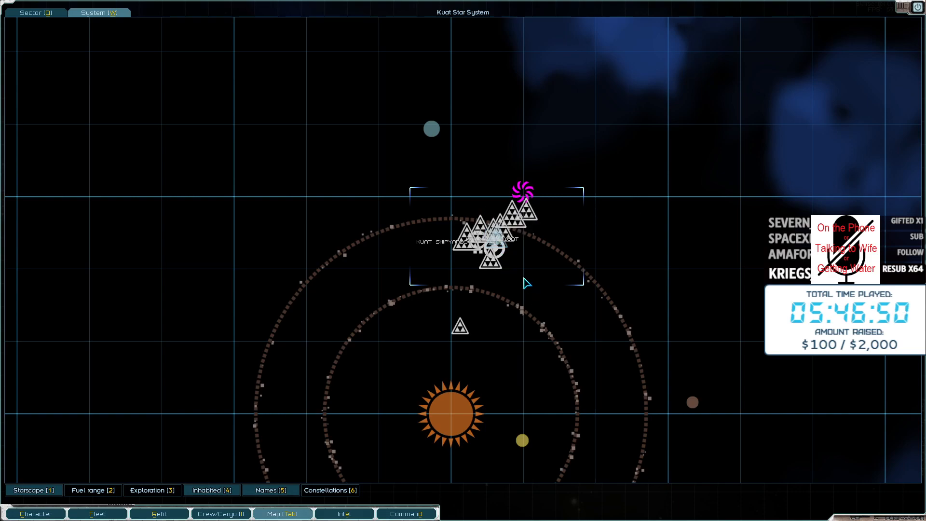
{"action": "mouse_move", "coordinate": [478, 242]}
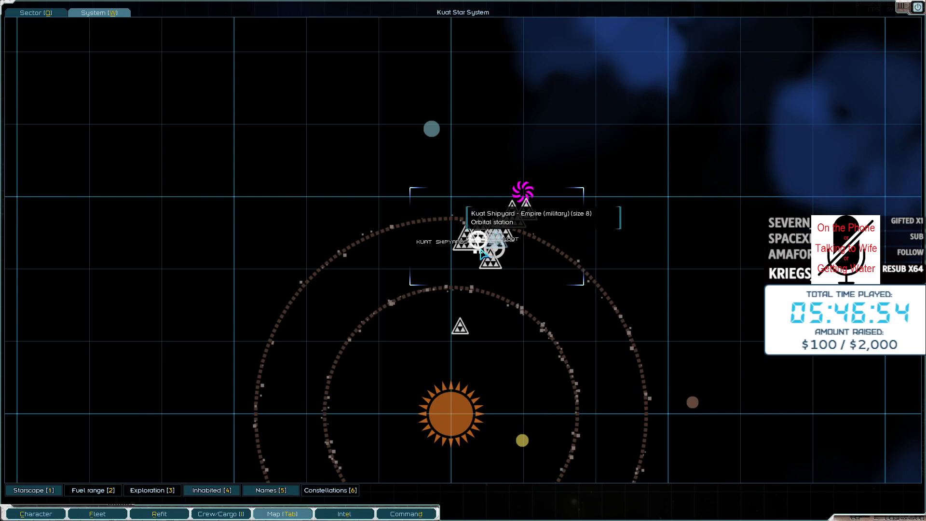
Dock at Kuat Shipyard, review its comm directory contacts, and dismiss the directory
{"action": "left_click", "coordinate": [490, 248]}
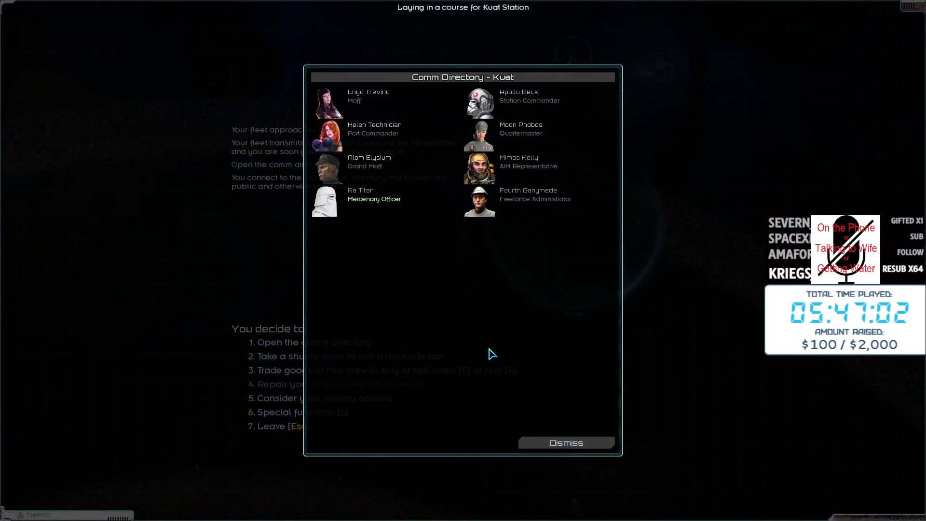
{"action": "left_click", "coordinate": [565, 443]}
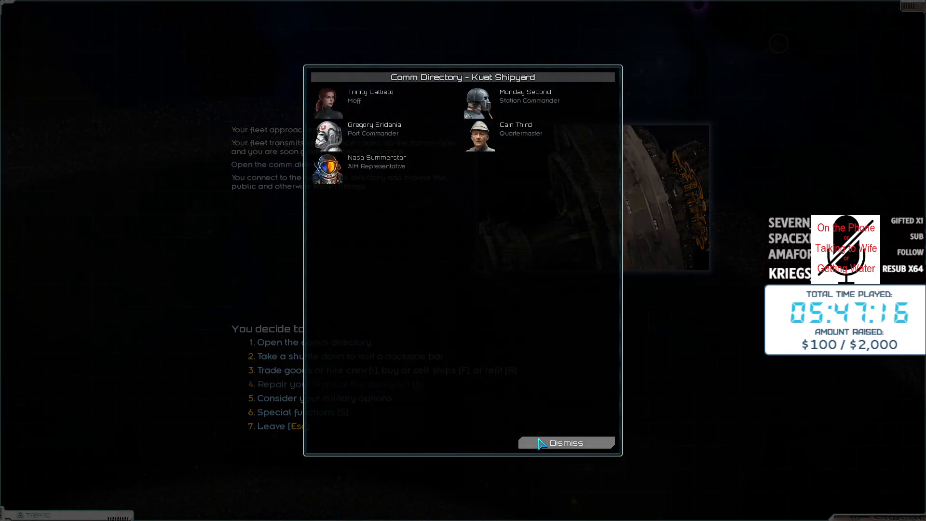
{"action": "left_click", "coordinate": [565, 442]}
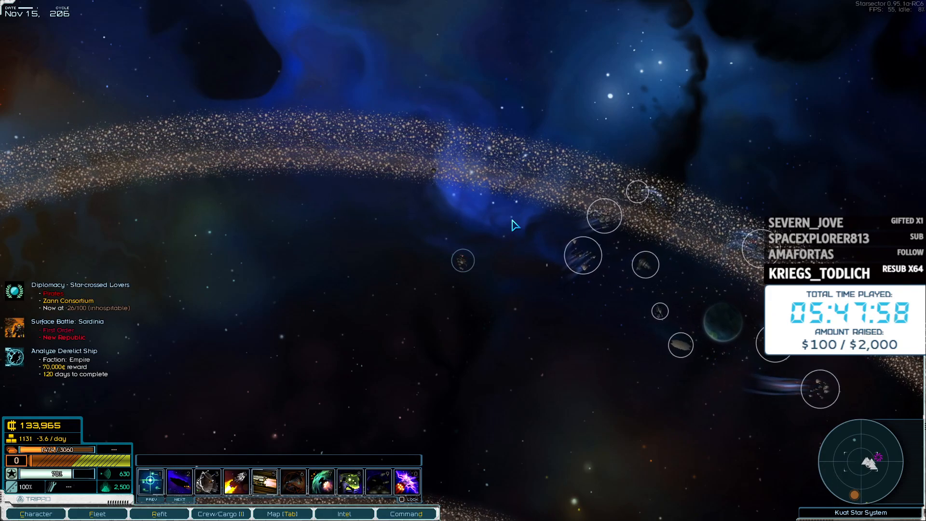
Plot the Supplies Procurement route to Coruscant Prime and check it on the sector and system maps
{"action": "left_click", "coordinate": [344, 513]}
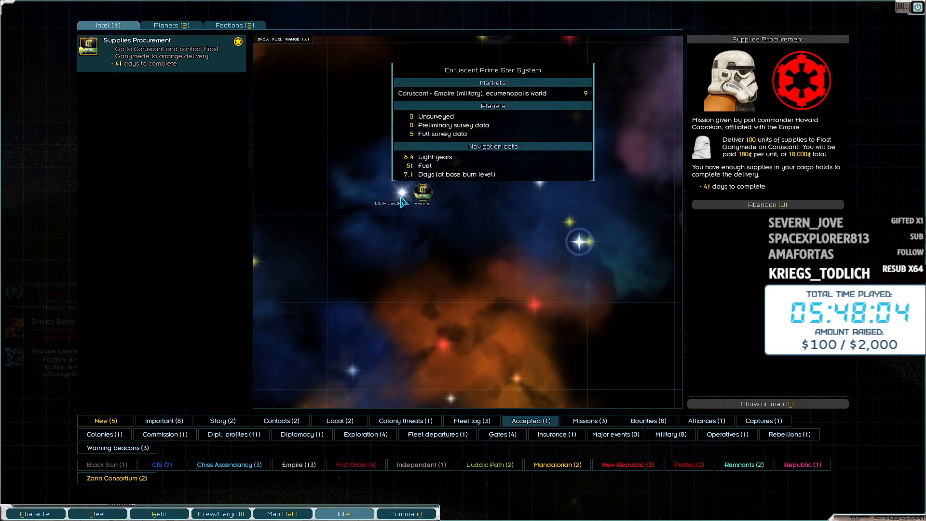
{"action": "left_click", "coordinate": [579, 242]}
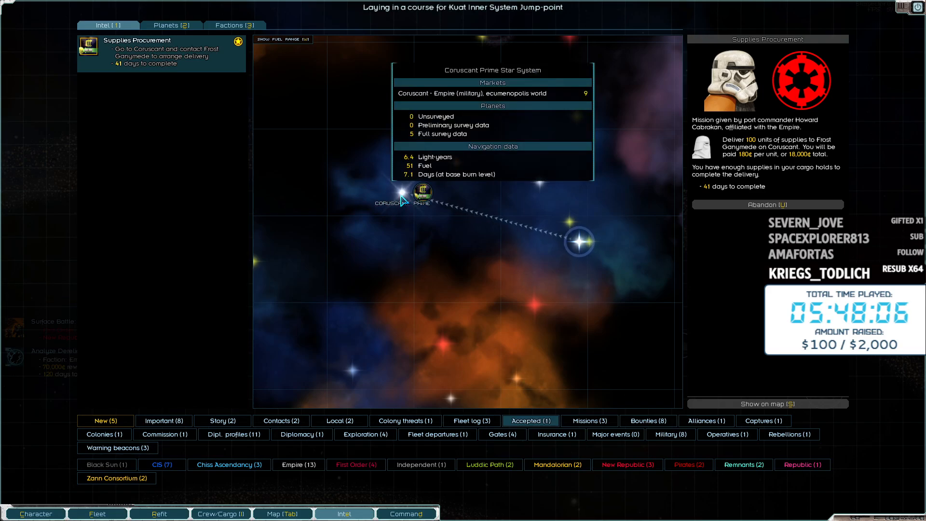
{"action": "left_click", "coordinate": [281, 513]}
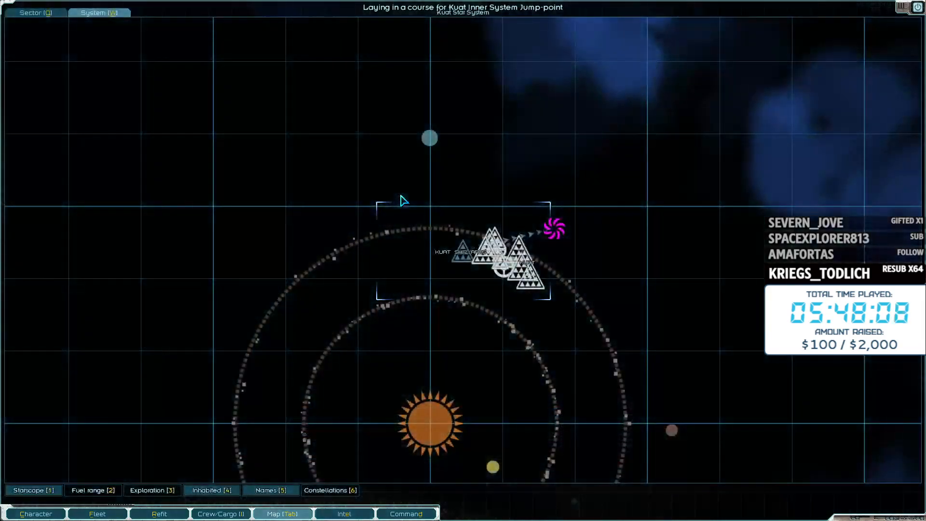
{"action": "left_click", "coordinate": [344, 513]}
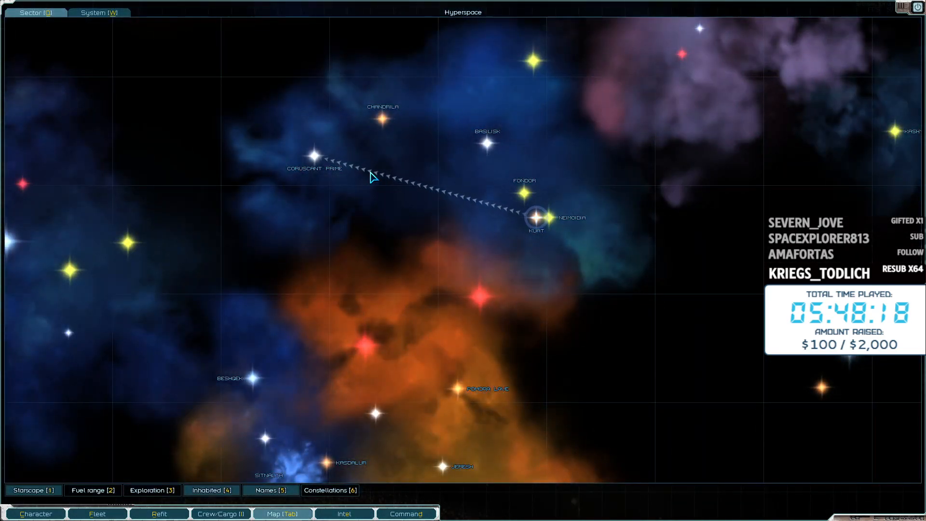
{"action": "left_click", "coordinate": [100, 11]}
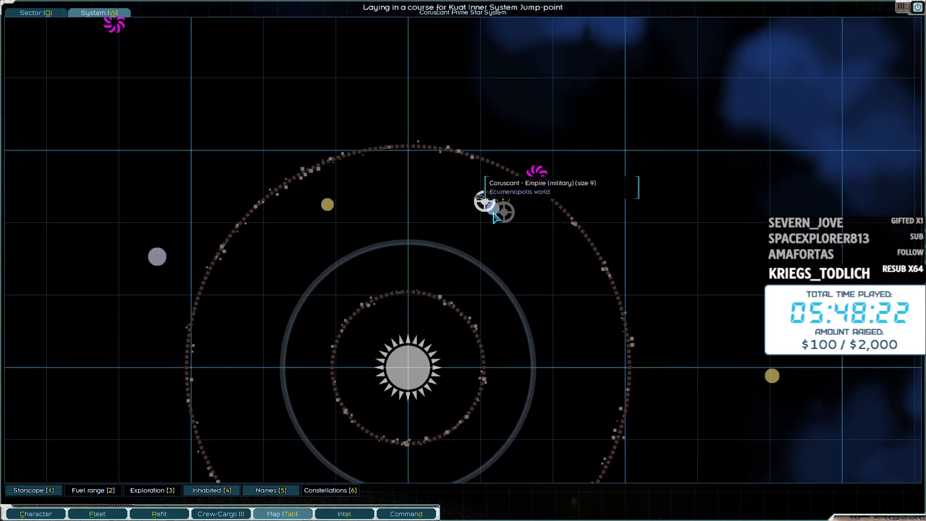
{"action": "key", "text": "Tab"}
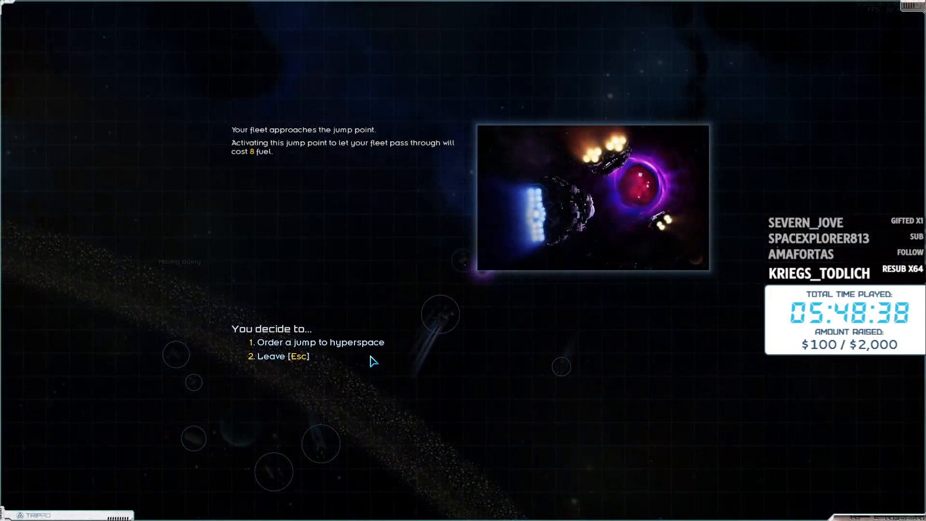
Jump into hyperspace and inspect the pursuing Republic Sector Patrol Fleet
{"action": "left_click", "coordinate": [322, 342]}
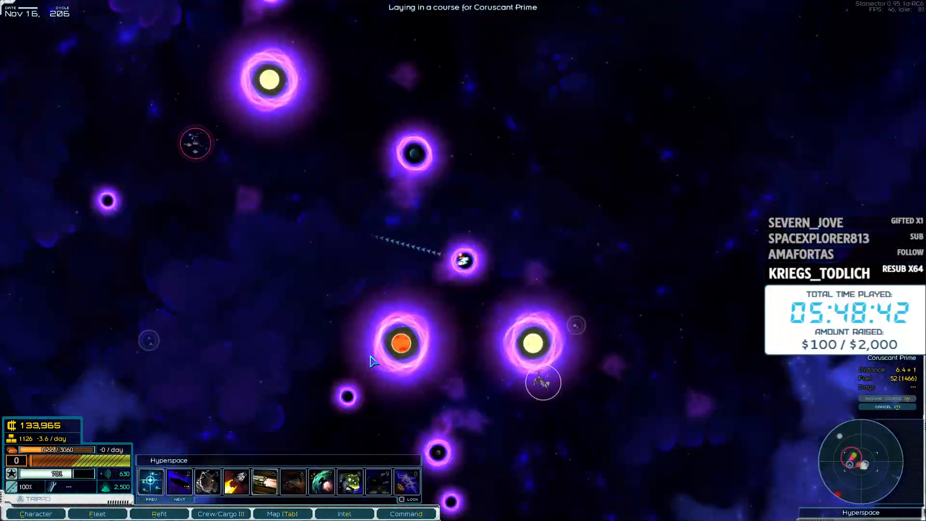
{"action": "left_click", "coordinate": [344, 513]}
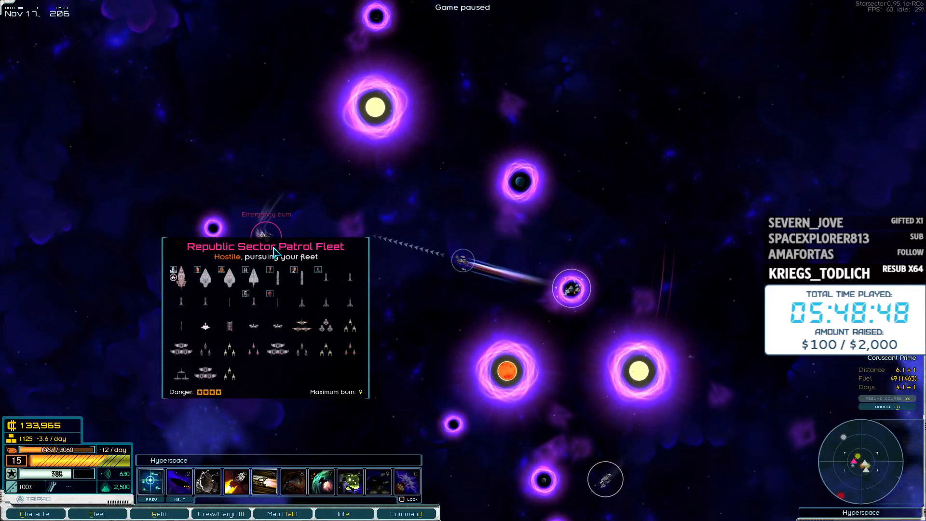
{"action": "mouse_move", "coordinate": [467, 354]}
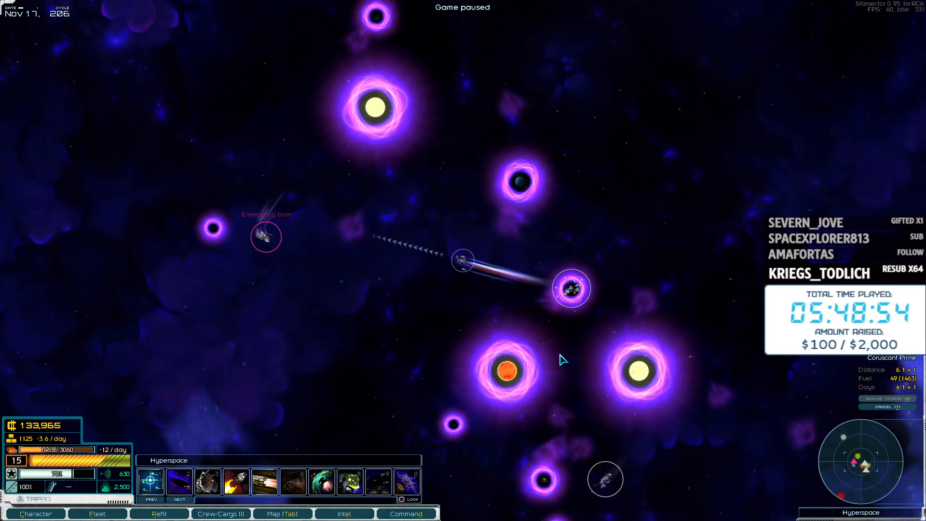
{"action": "mouse_move", "coordinate": [570, 288]}
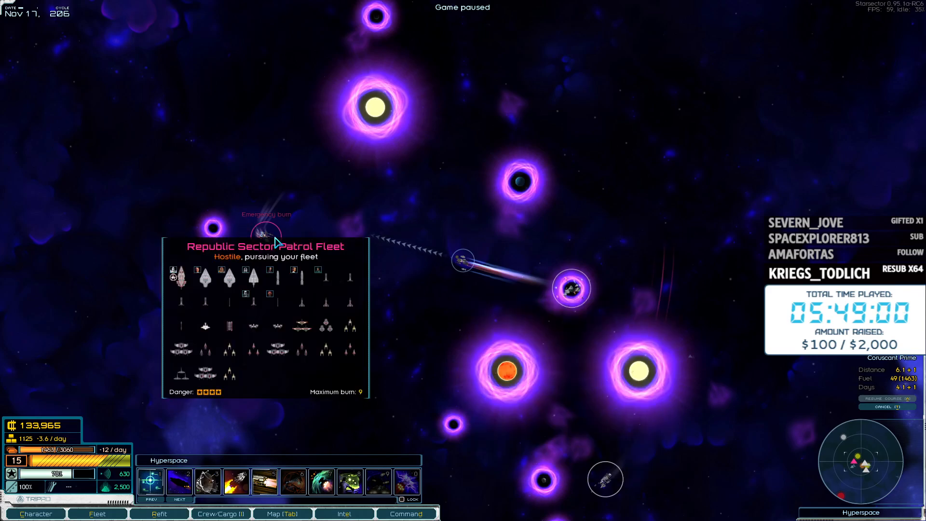
{"action": "mouse_move", "coordinate": [545, 343]}
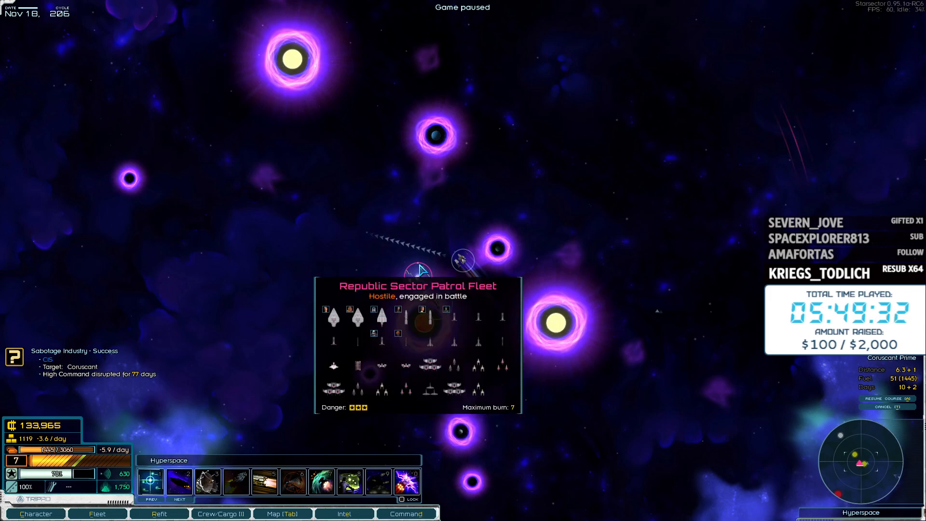
{"action": "mouse_move", "coordinate": [431, 298]}
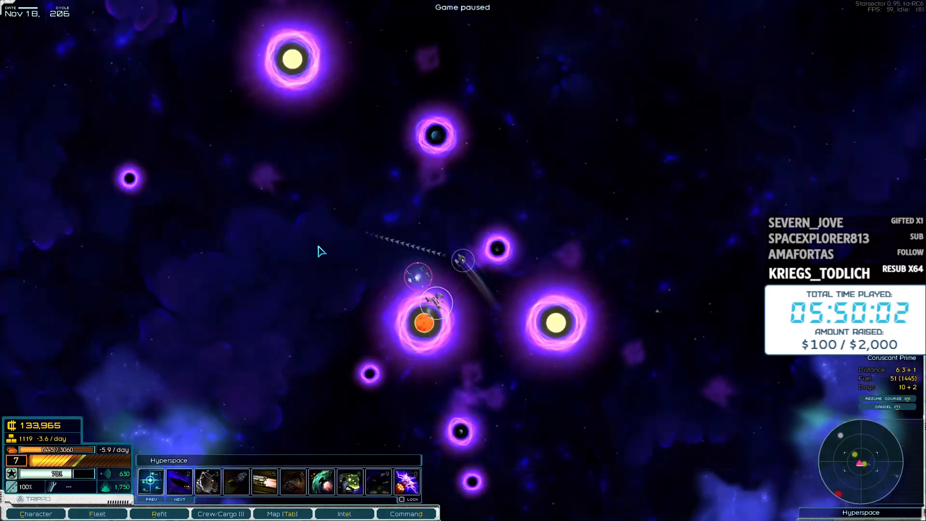
{"action": "mouse_move", "coordinate": [382, 281]}
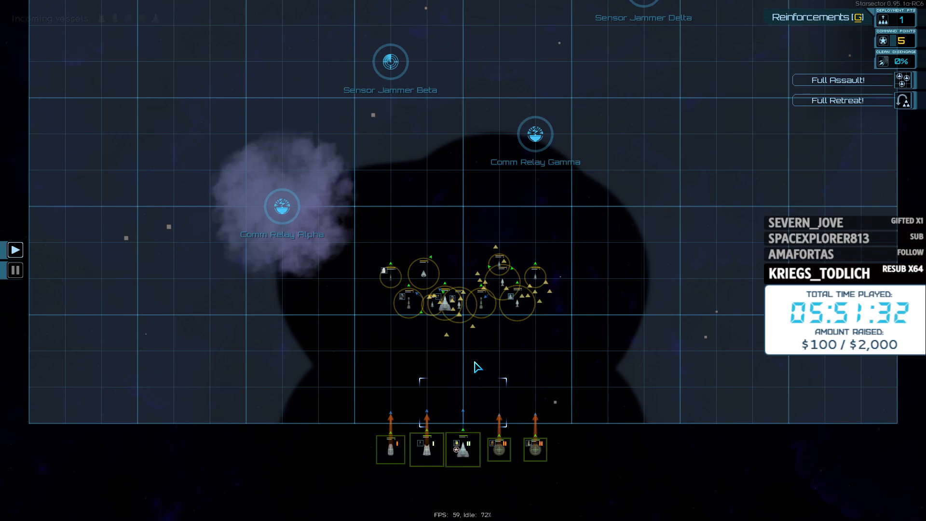
{"action": "mouse_move", "coordinate": [488, 344]}
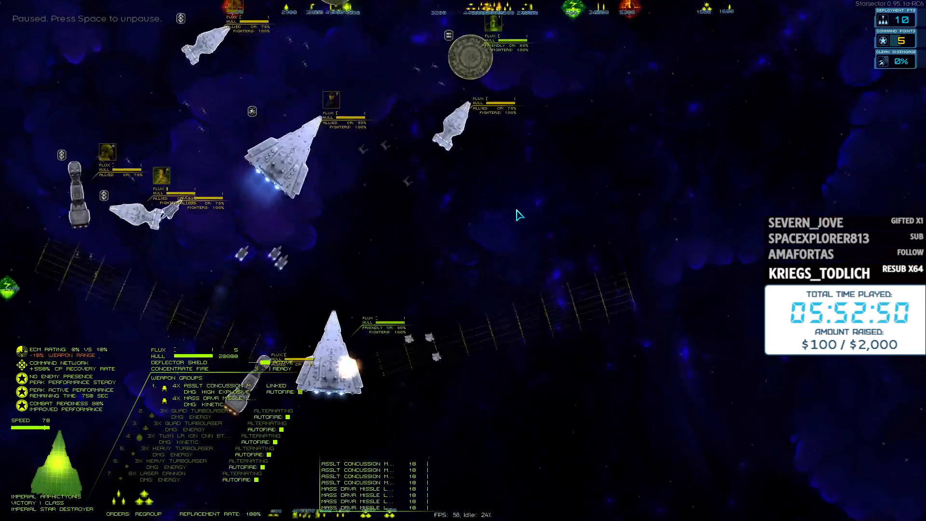
Unpause combat until the Republic Aporia is destroyed and two Republic ships retreat
{"action": "key", "text": "space"}
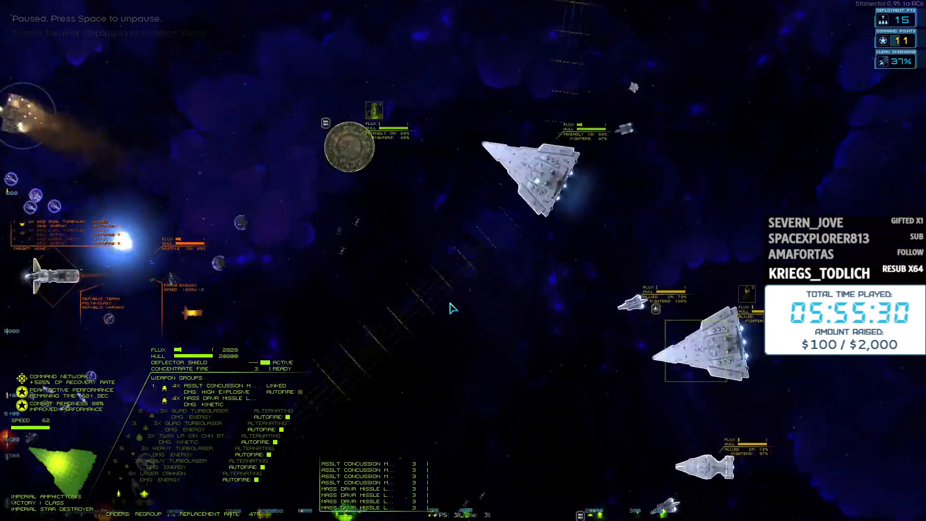
{"action": "key", "text": "space"}
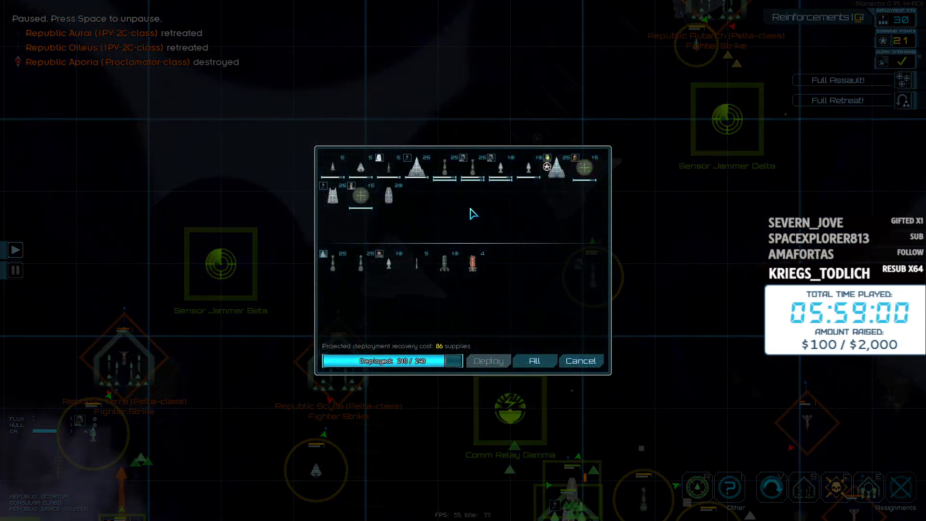
{"action": "mouse_move", "coordinate": [540, 181]}
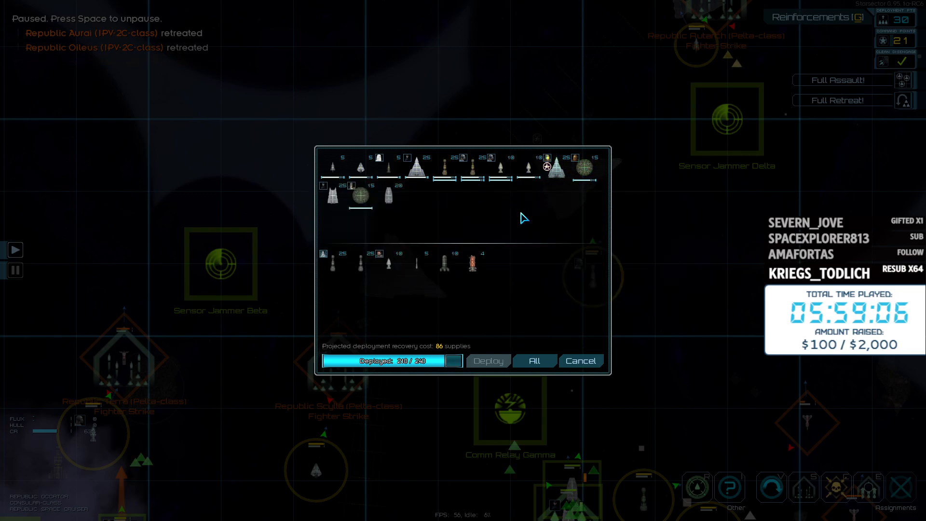
{"action": "mouse_move", "coordinate": [363, 212]}
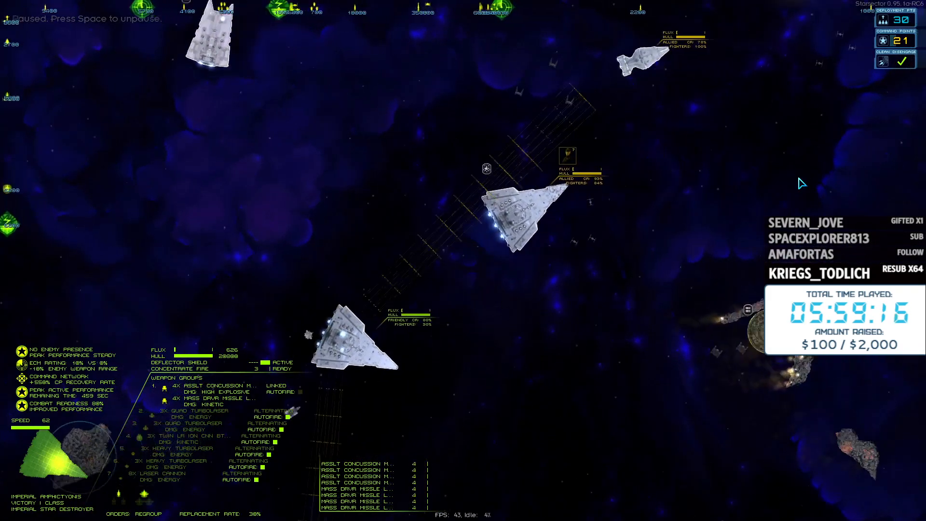
Unpause and fight on until the Republic patrol retreats and victory is reported
{"action": "key", "text": "space"}
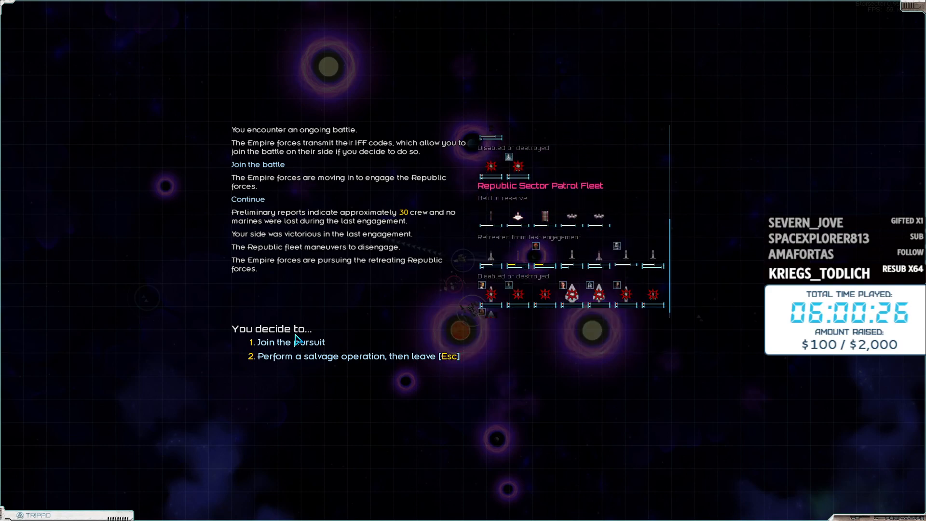
Pursue the retreating Republic fleet, decline ship recovery, and keep the salvaged wreckage
{"action": "left_click", "coordinate": [291, 342]}
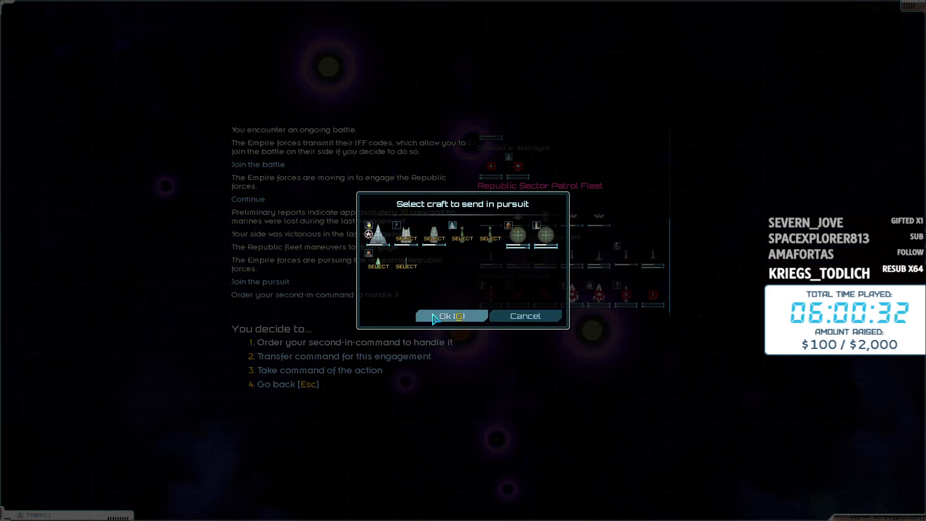
{"action": "left_click", "coordinate": [451, 315]}
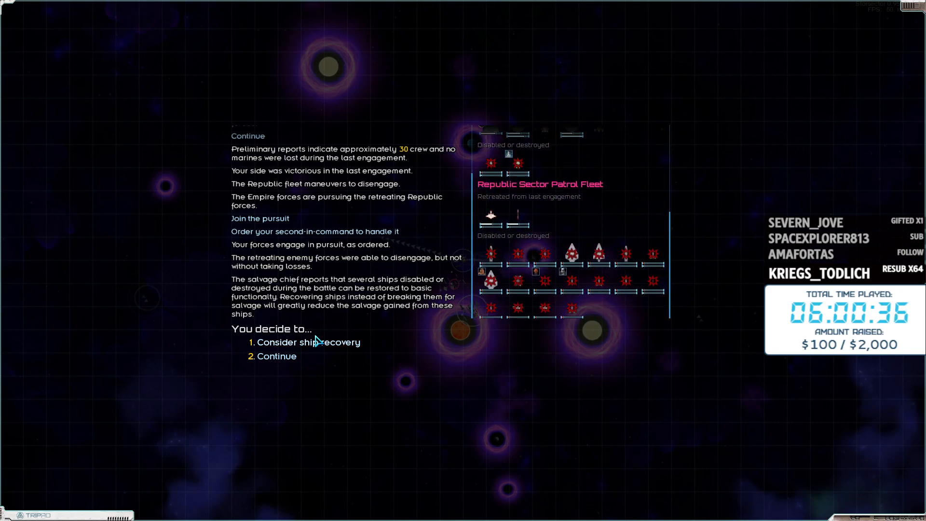
{"action": "left_click", "coordinate": [307, 343]}
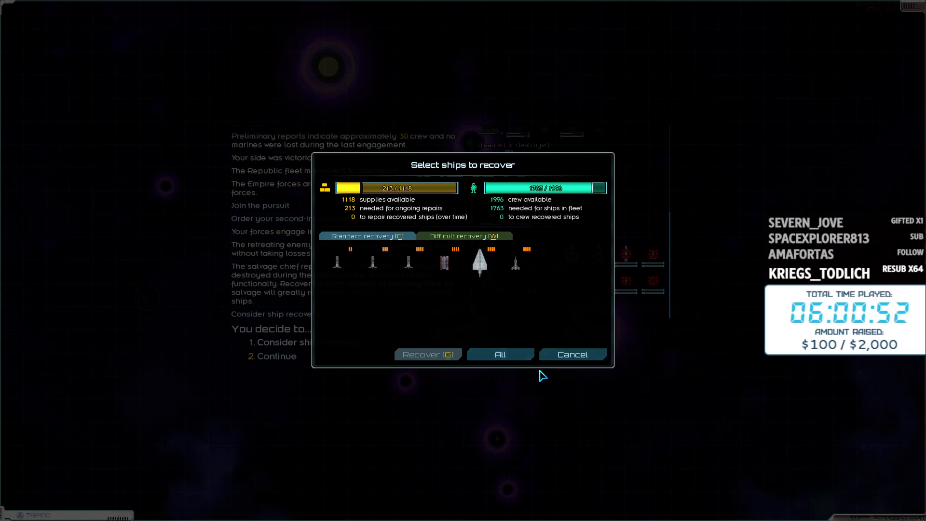
{"action": "left_click", "coordinate": [571, 354]}
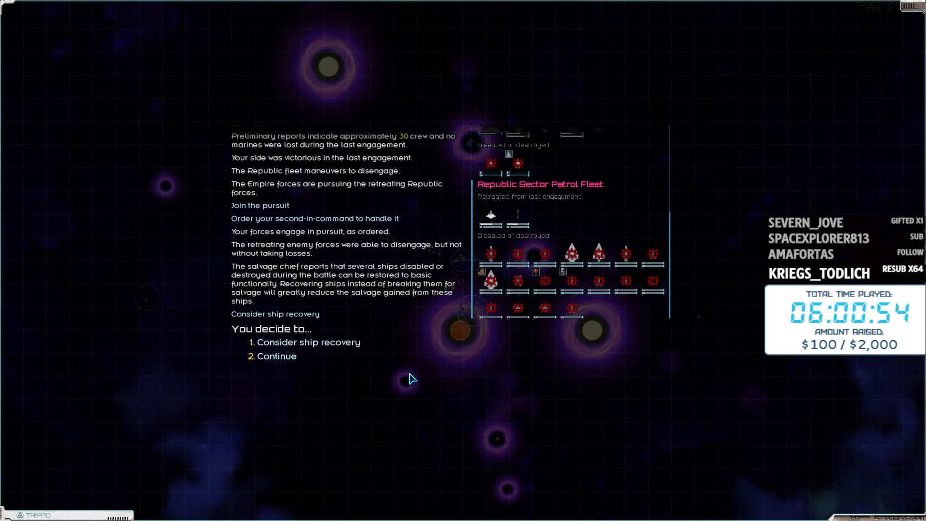
{"action": "left_click", "coordinate": [305, 343]}
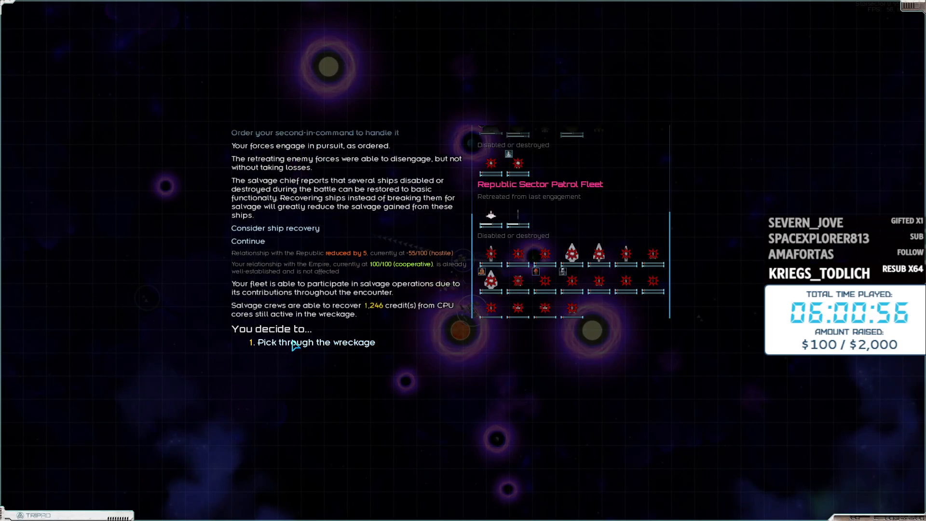
{"action": "left_click", "coordinate": [317, 342]}
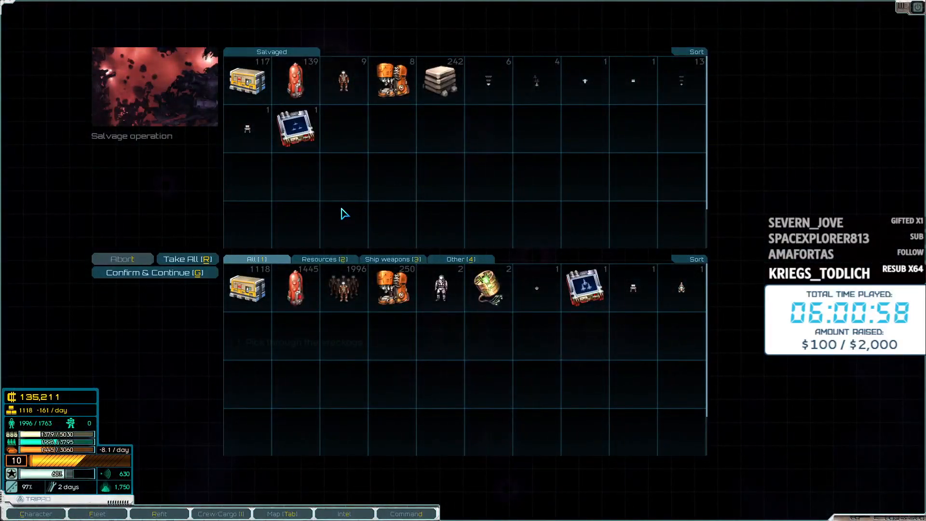
{"action": "left_click", "coordinate": [187, 259]}
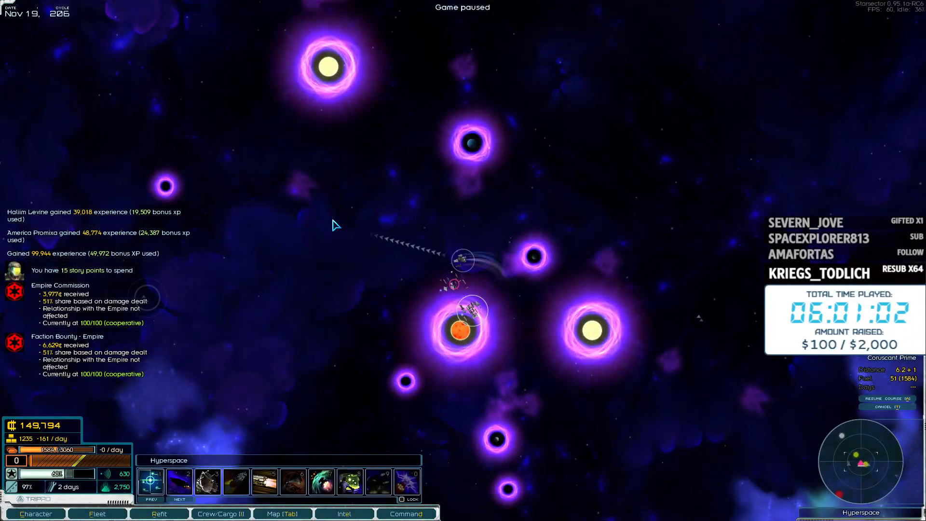
Quicksave the game and view the fleet roster showing 129 supplies needed for repairs
{"action": "key", "text": "space"}
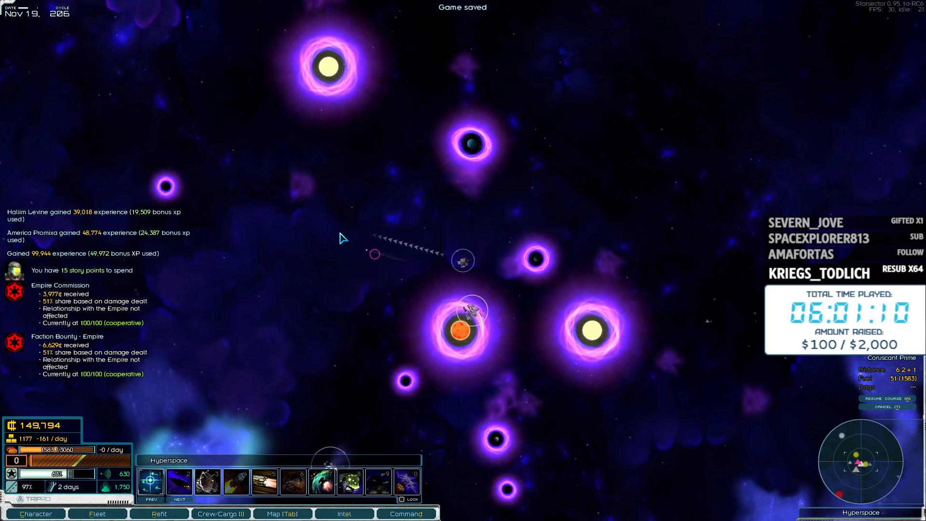
{"action": "left_click", "coordinate": [97, 514]}
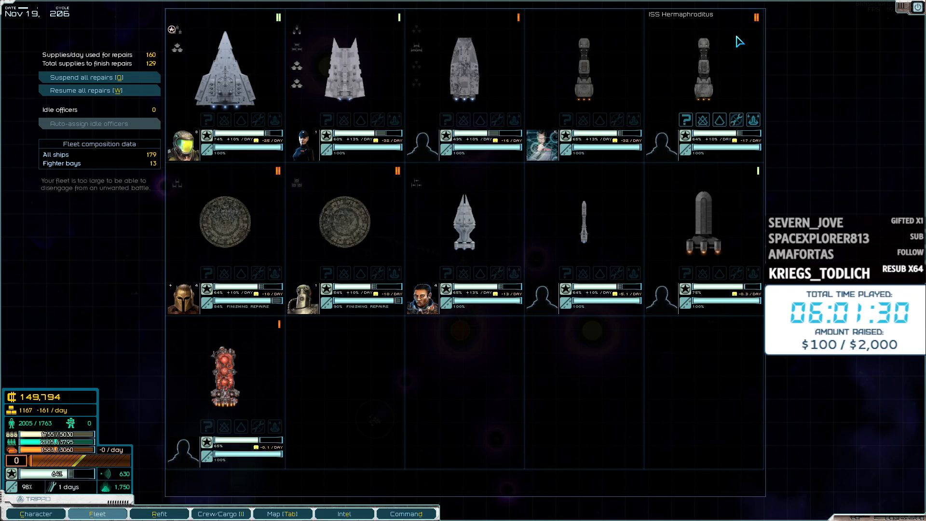
Switch to the Character screen and read the Hull Restoration skill tooltip
{"action": "left_click", "coordinate": [35, 513]}
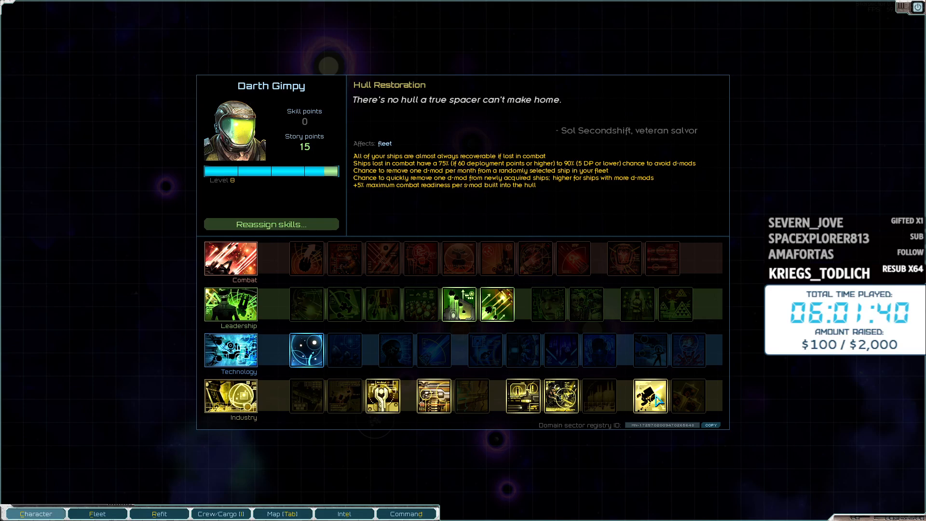
Return from character skills to the fleet roster
{"action": "left_click", "coordinate": [97, 514]}
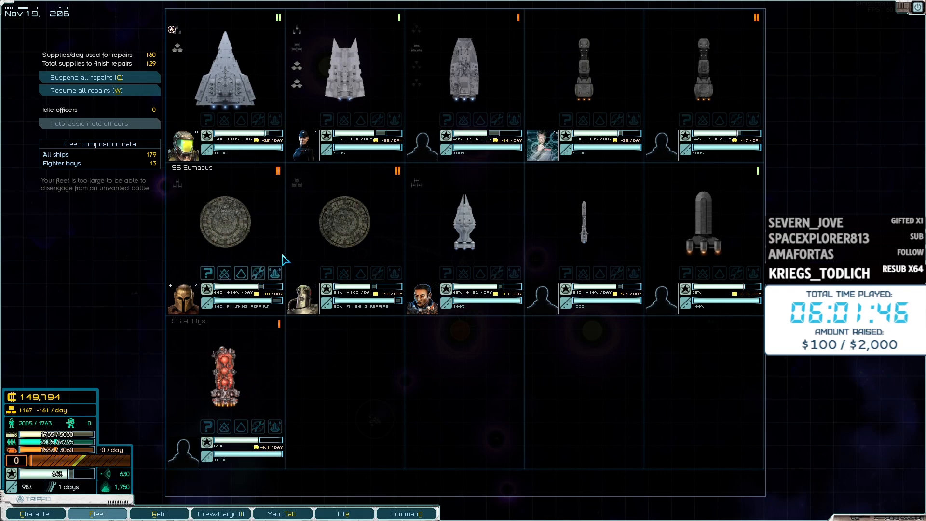
{"action": "mouse_move", "coordinate": [397, 387]}
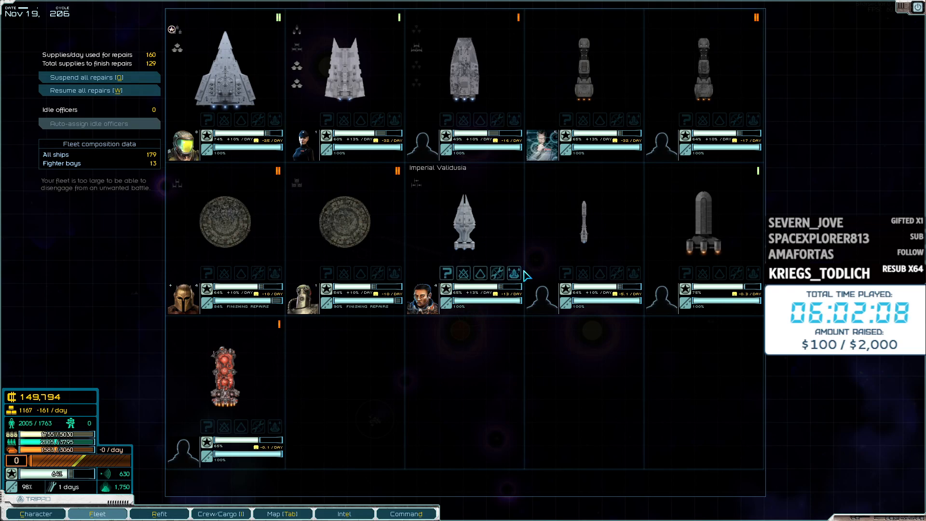
{"action": "mouse_move", "coordinate": [526, 25]}
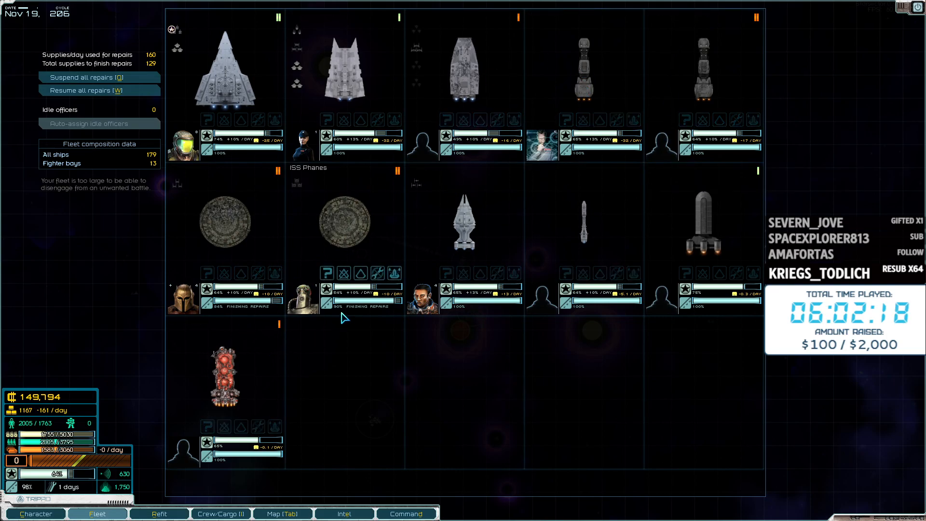
{"action": "mouse_move", "coordinate": [407, 379]}
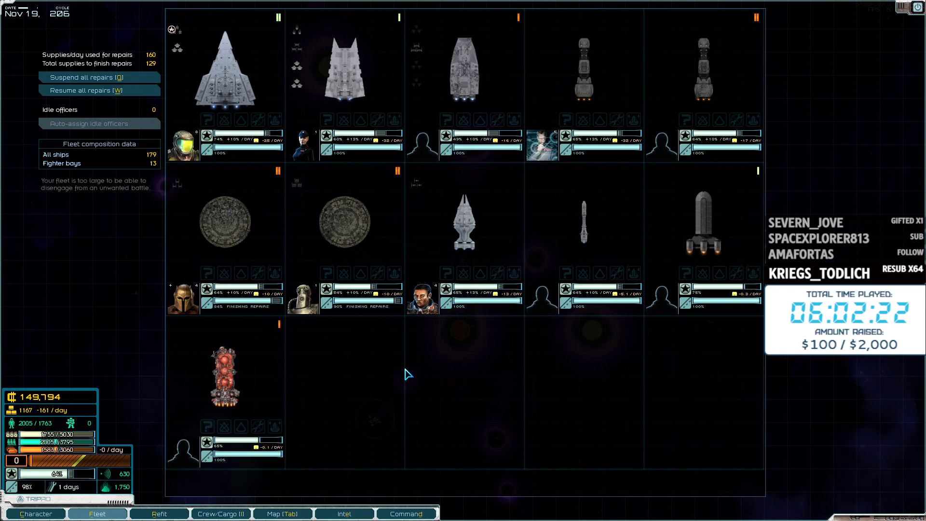
{"action": "mouse_move", "coordinate": [529, 56]}
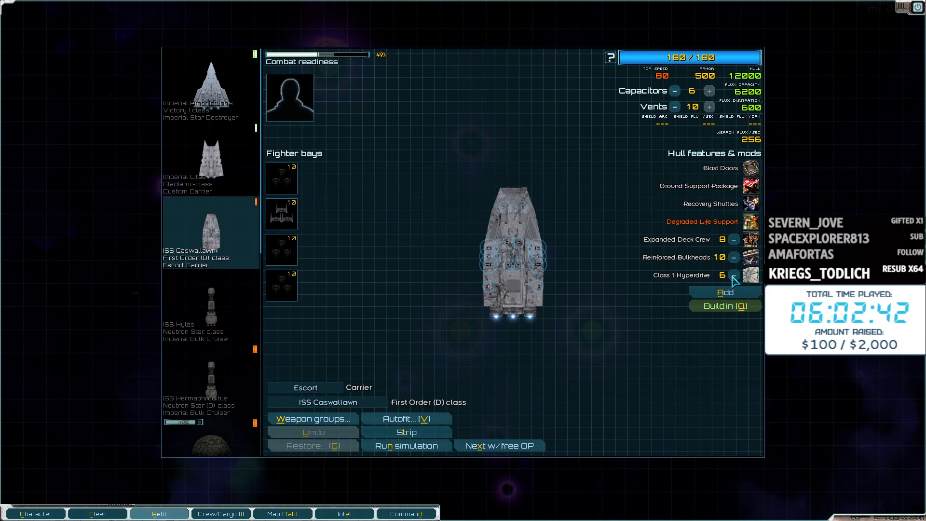
Select ISS Hermaphroditus in Refit to see its Erratic Fuel Injector and Structural Damage d-mods
{"action": "left_click", "coordinate": [210, 377]}
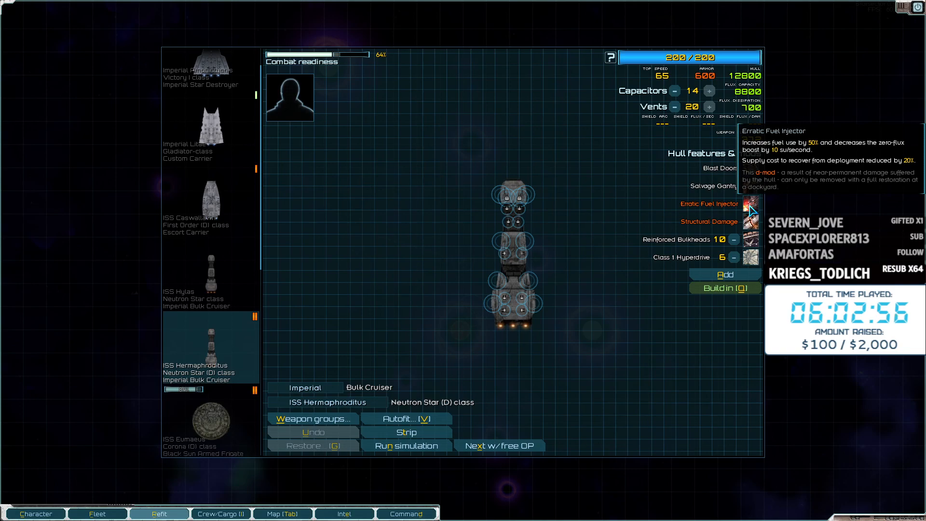
{"action": "mouse_move", "coordinate": [639, 239]}
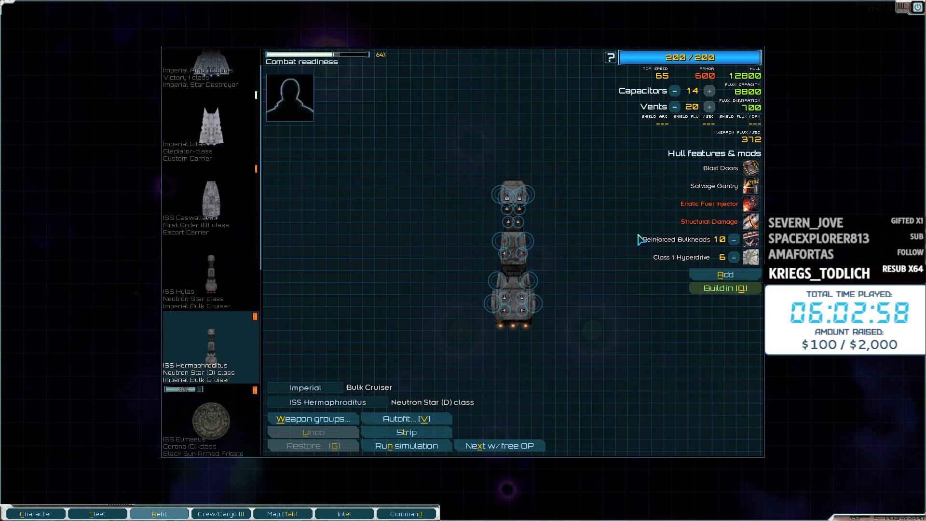
{"action": "mouse_move", "coordinate": [751, 221]}
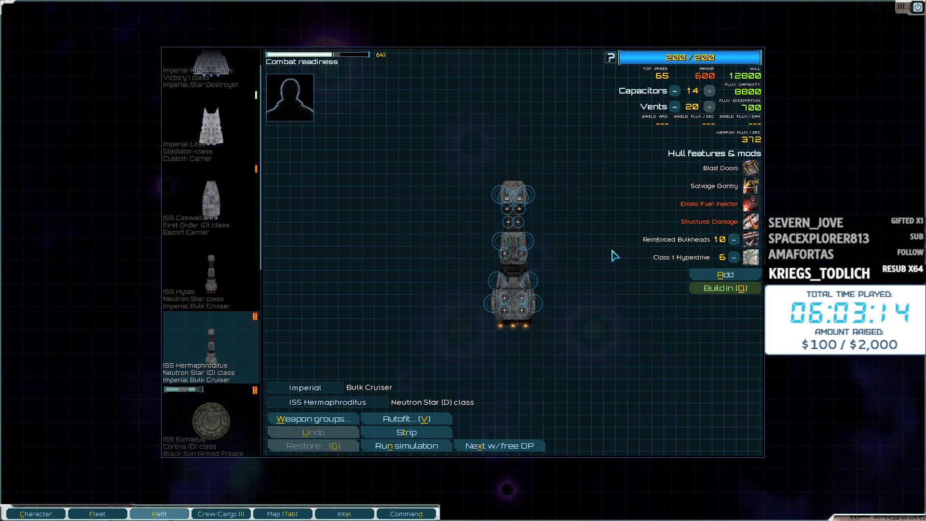
{"action": "mouse_move", "coordinate": [756, 231]}
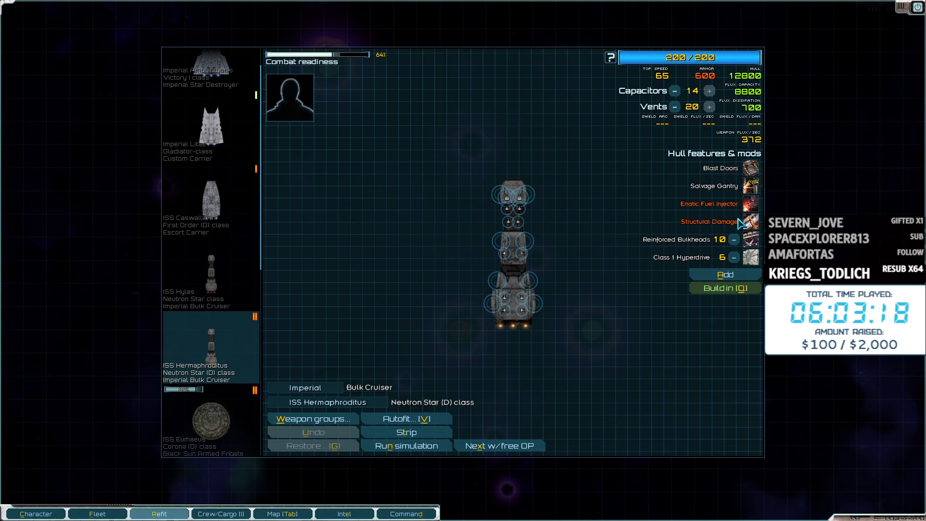
{"action": "mouse_move", "coordinate": [227, 414]}
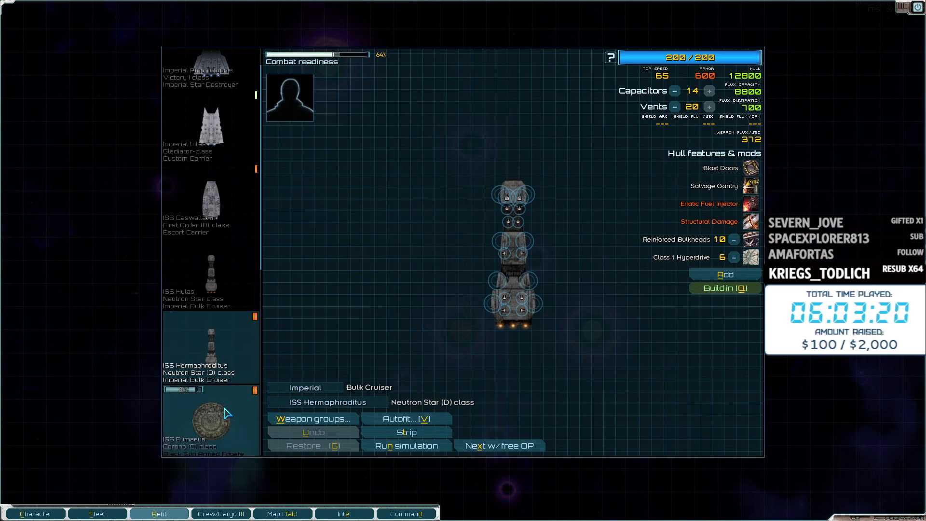
Check ISS Eumaeus's d-mods, including Defective Manufactory, then view ISS Phanes's Degraded Life Support and Increased Maintenance
{"action": "left_click", "coordinate": [210, 419]}
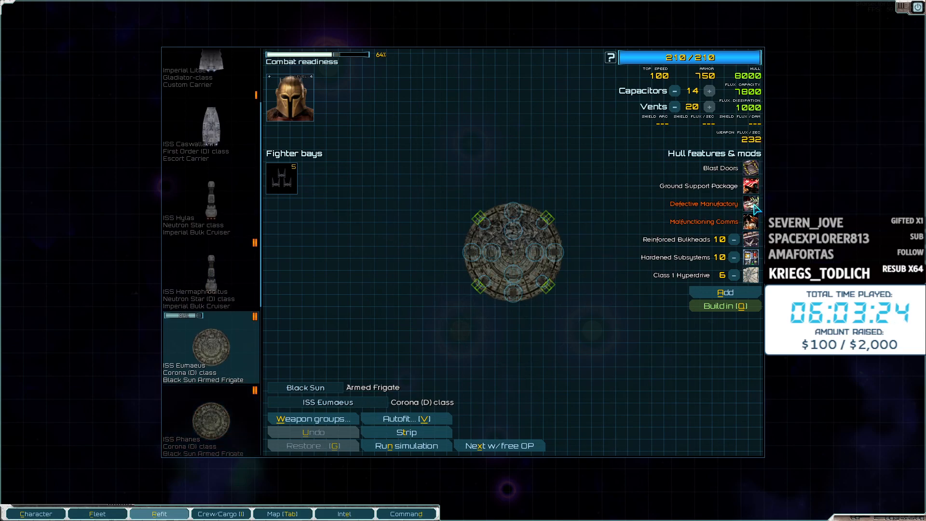
{"action": "mouse_move", "coordinate": [751, 205]}
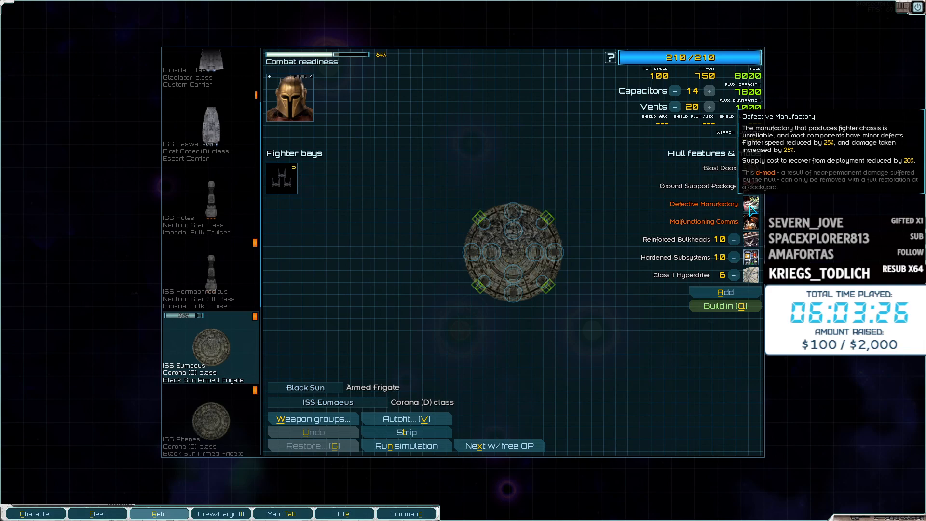
{"action": "left_click", "coordinate": [211, 348]}
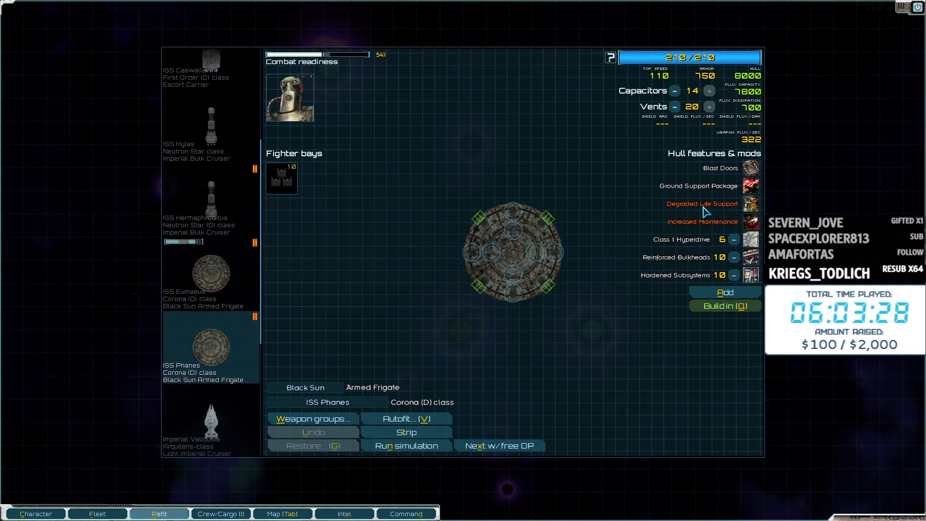